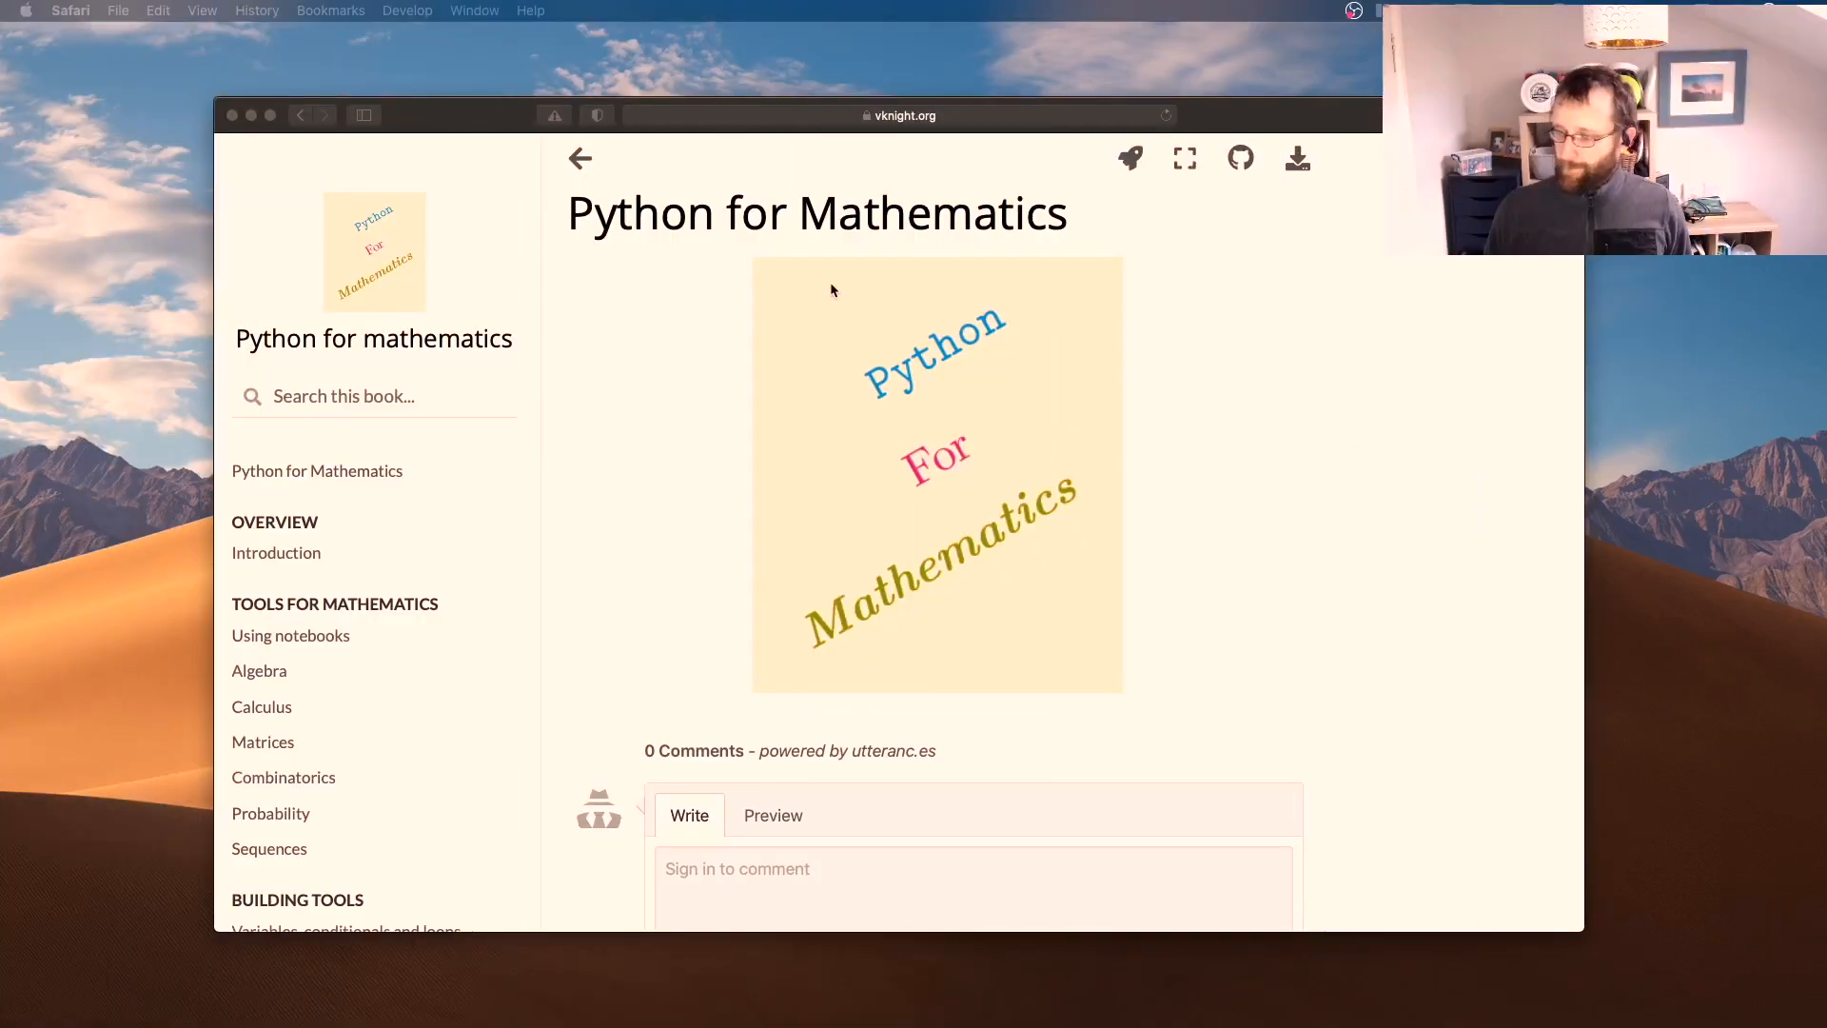
{"action": "mouse_move", "coordinate": [651, 276]}
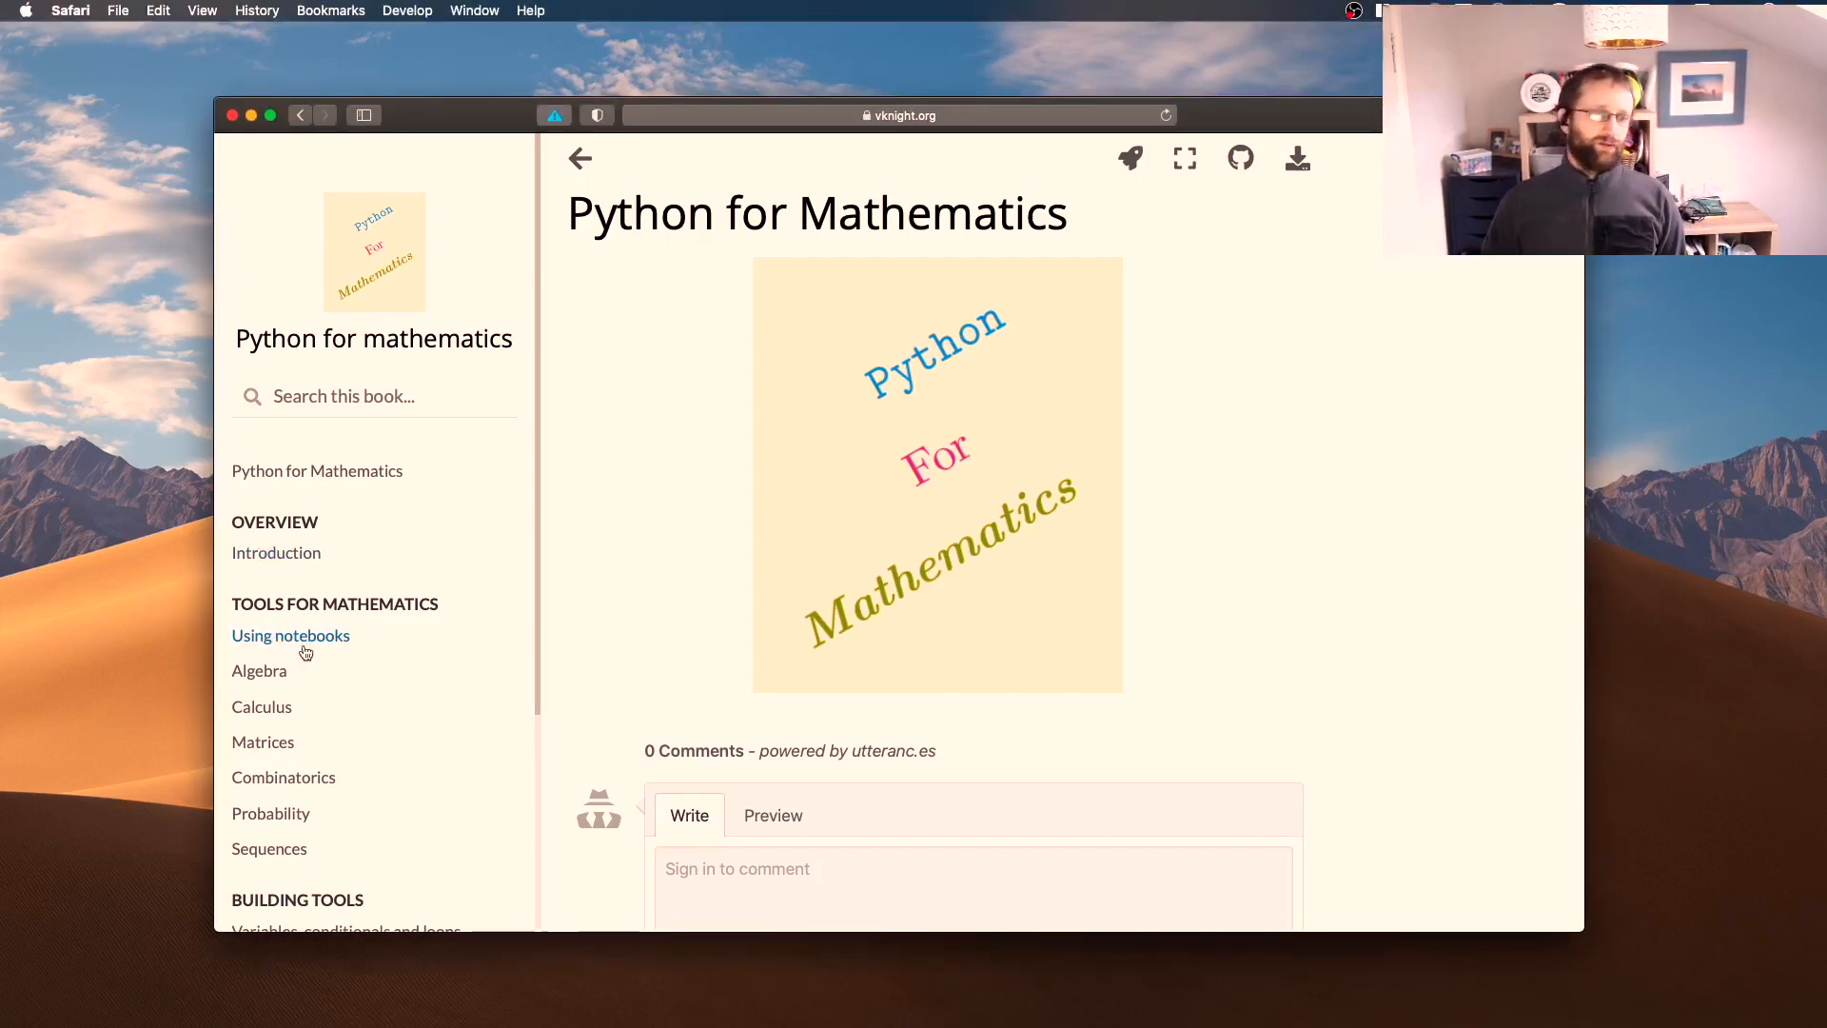
Show the Using notebooks chapter and read down through its introduction
{"action": "left_click", "coordinate": [289, 636]}
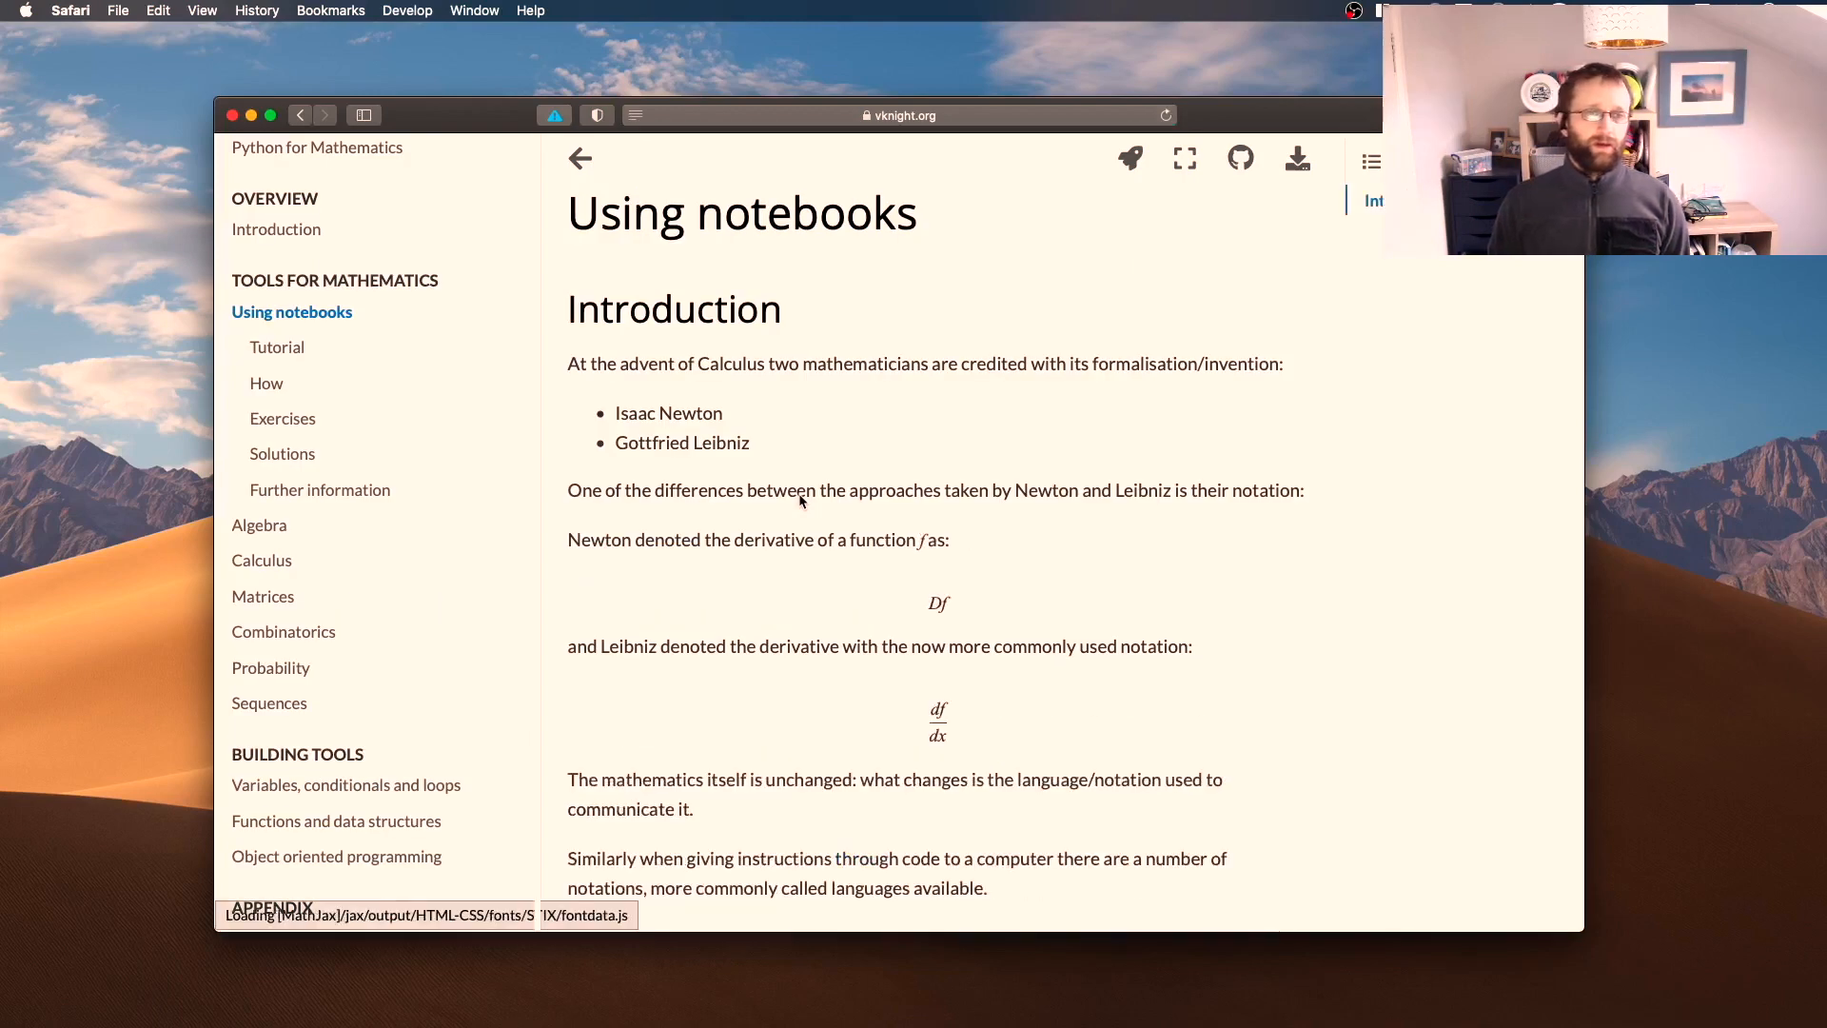
{"action": "scroll", "scroll_direction": "down", "scroll_amount": 3}
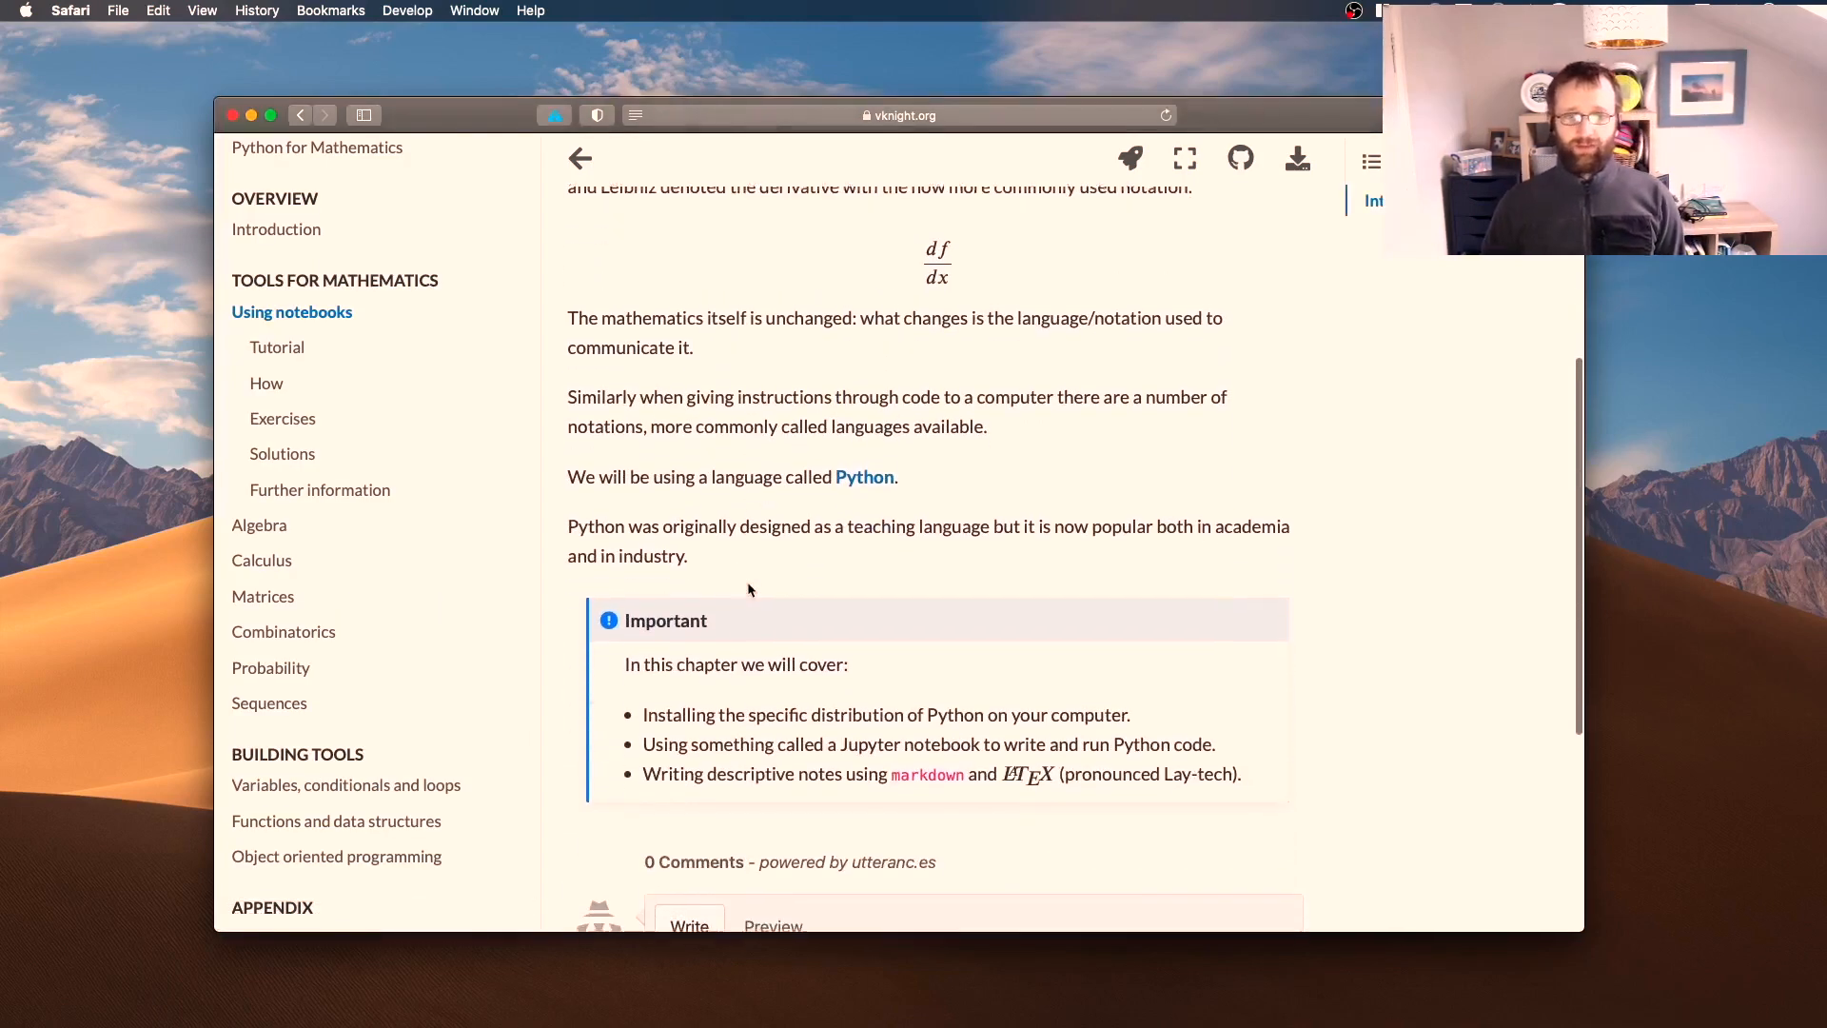
{"action": "scroll", "scroll_direction": "down", "scroll_amount": 3}
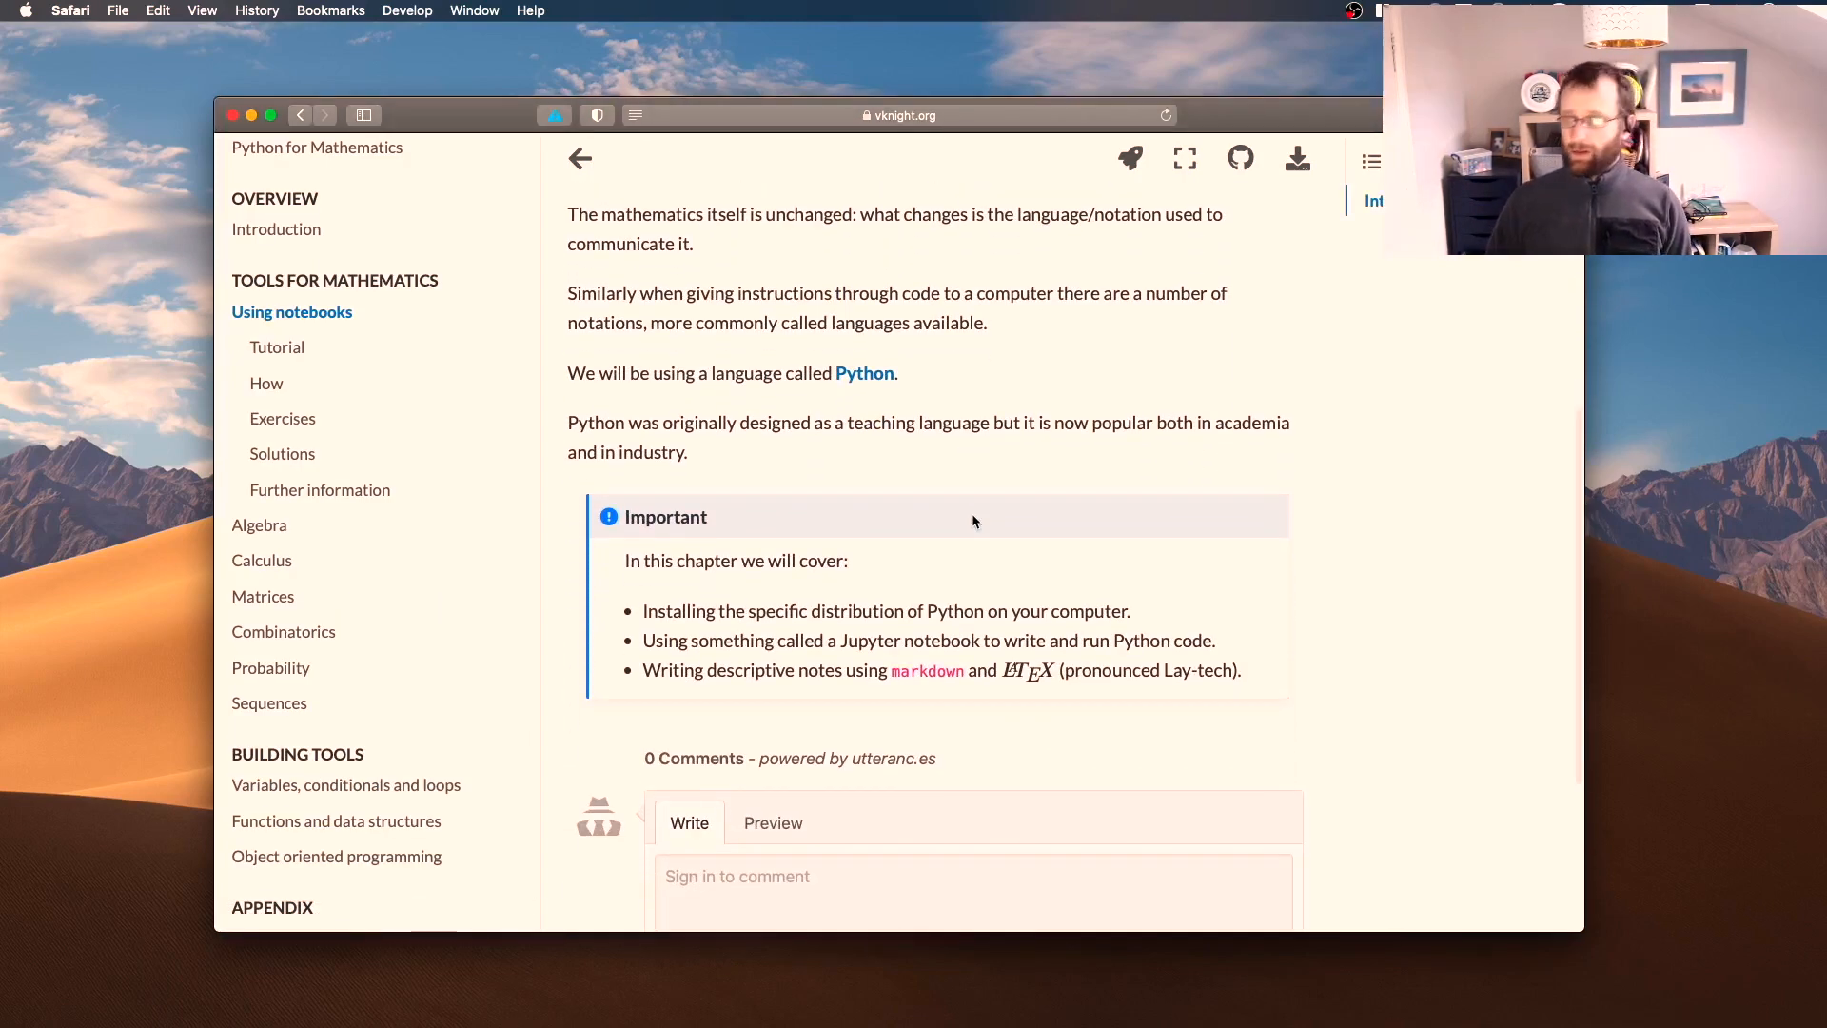
{"action": "scroll", "scroll_direction": "down", "scroll_amount": 3}
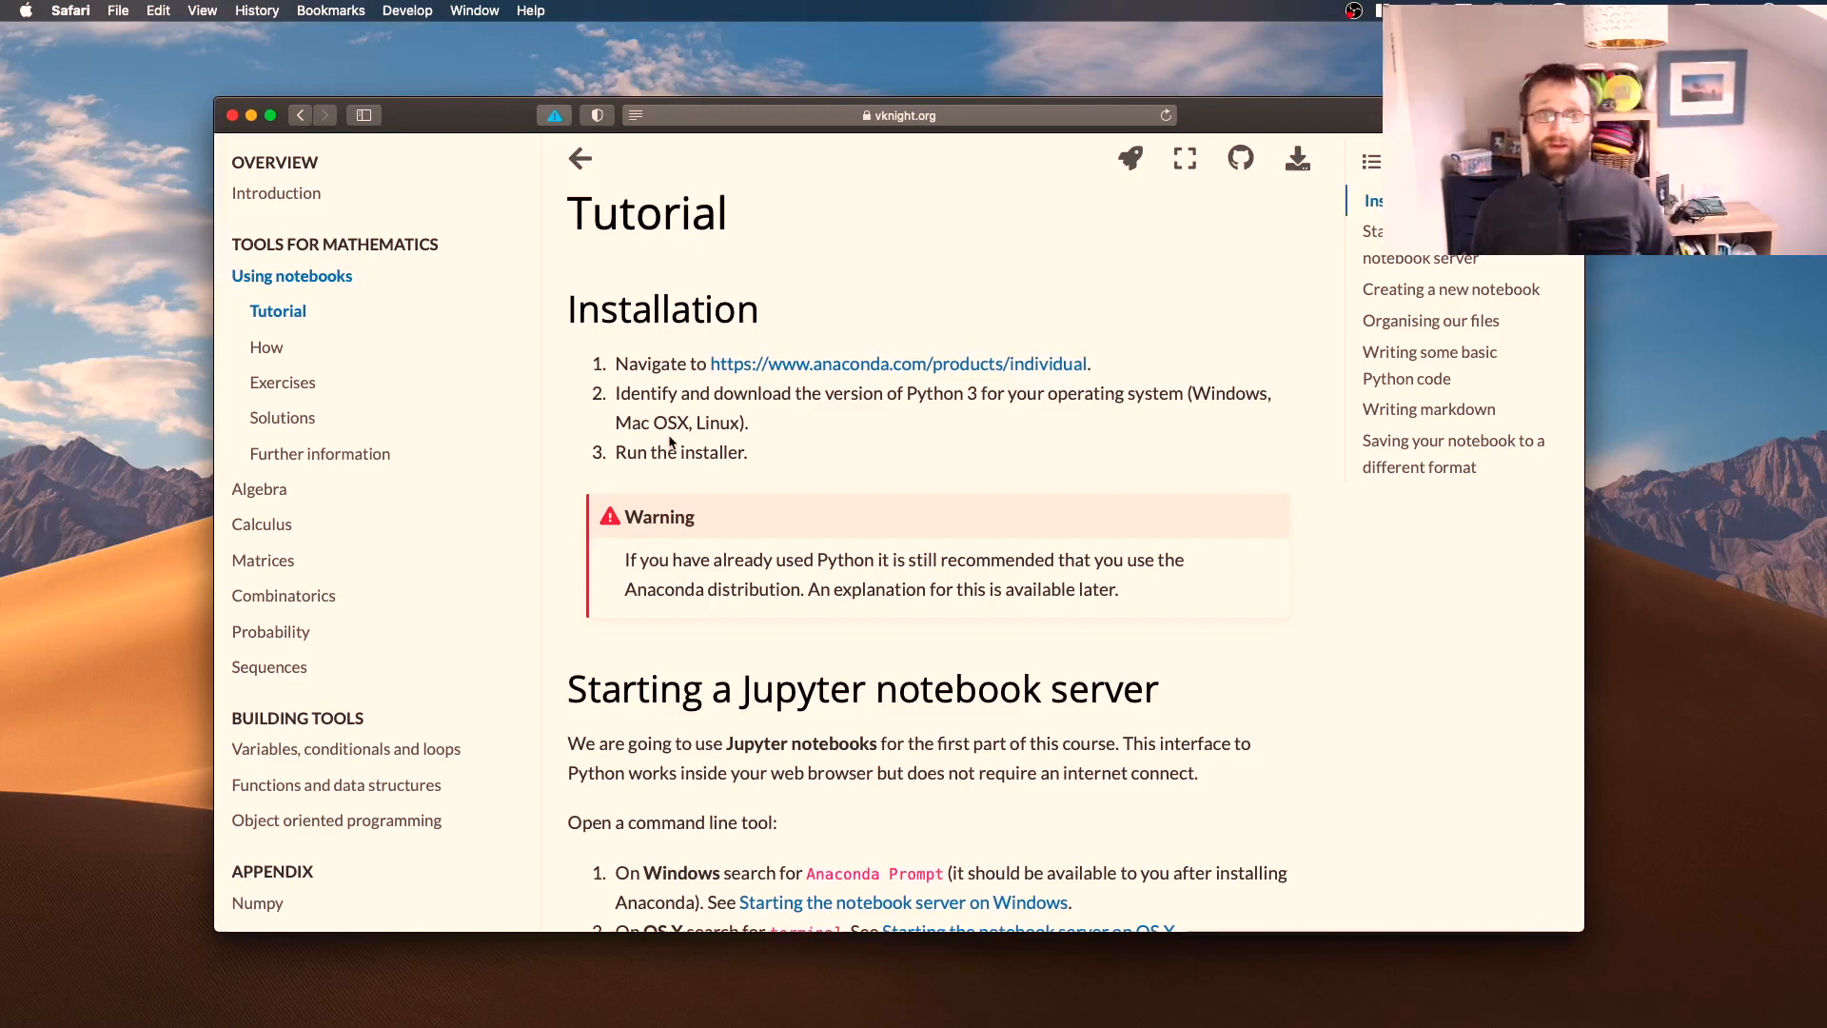
{"action": "mouse_move", "coordinate": [679, 388]}
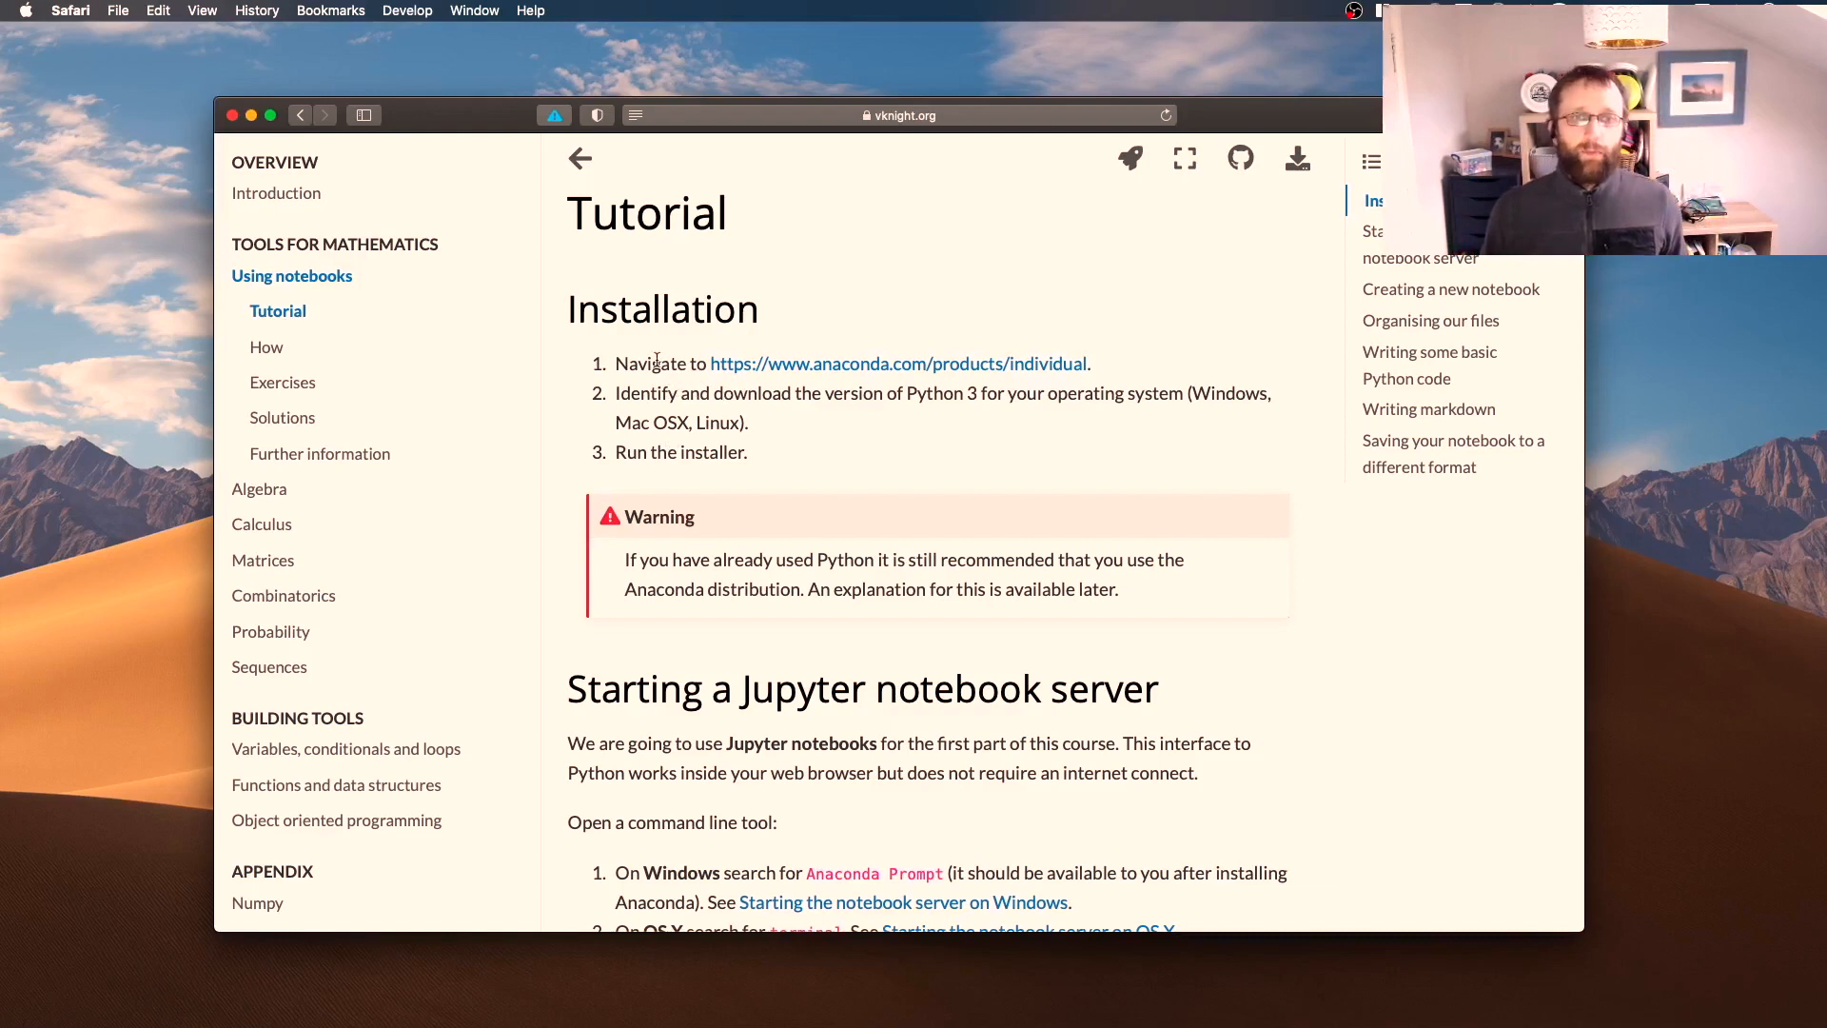
{"action": "mouse_move", "coordinate": [797, 354]}
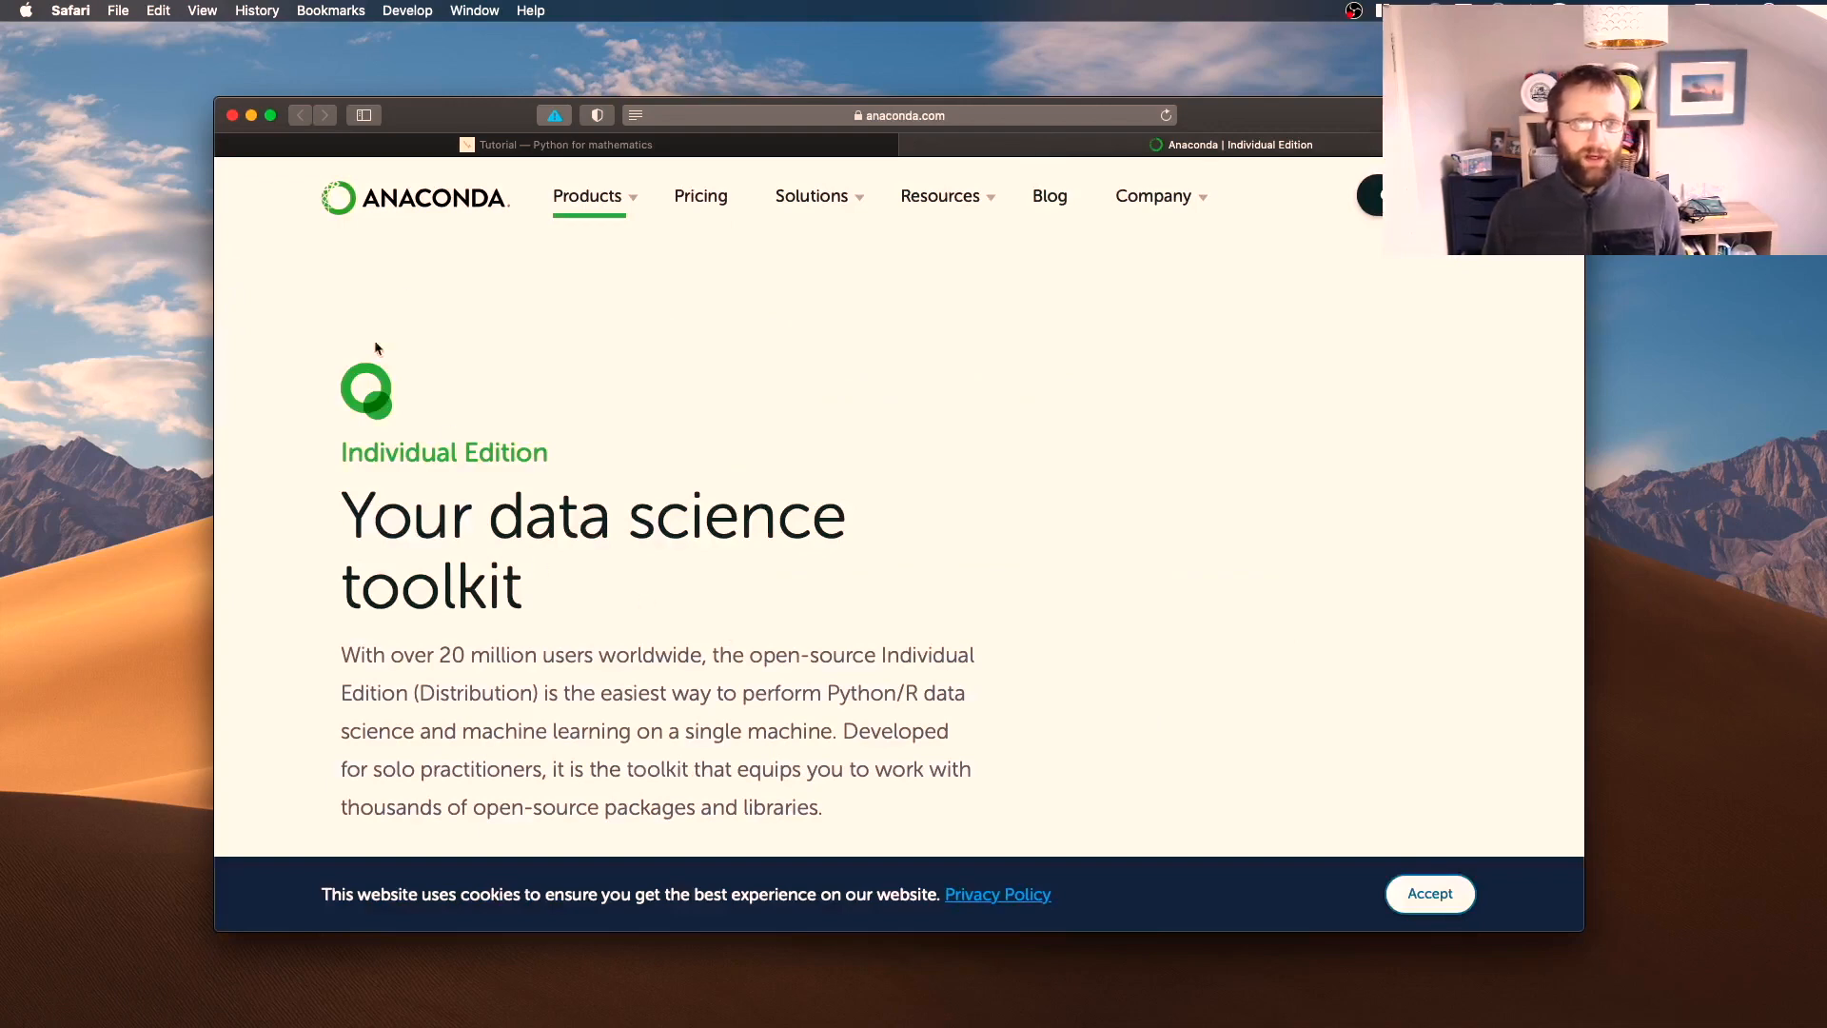
{"action": "mouse_move", "coordinate": [488, 236]}
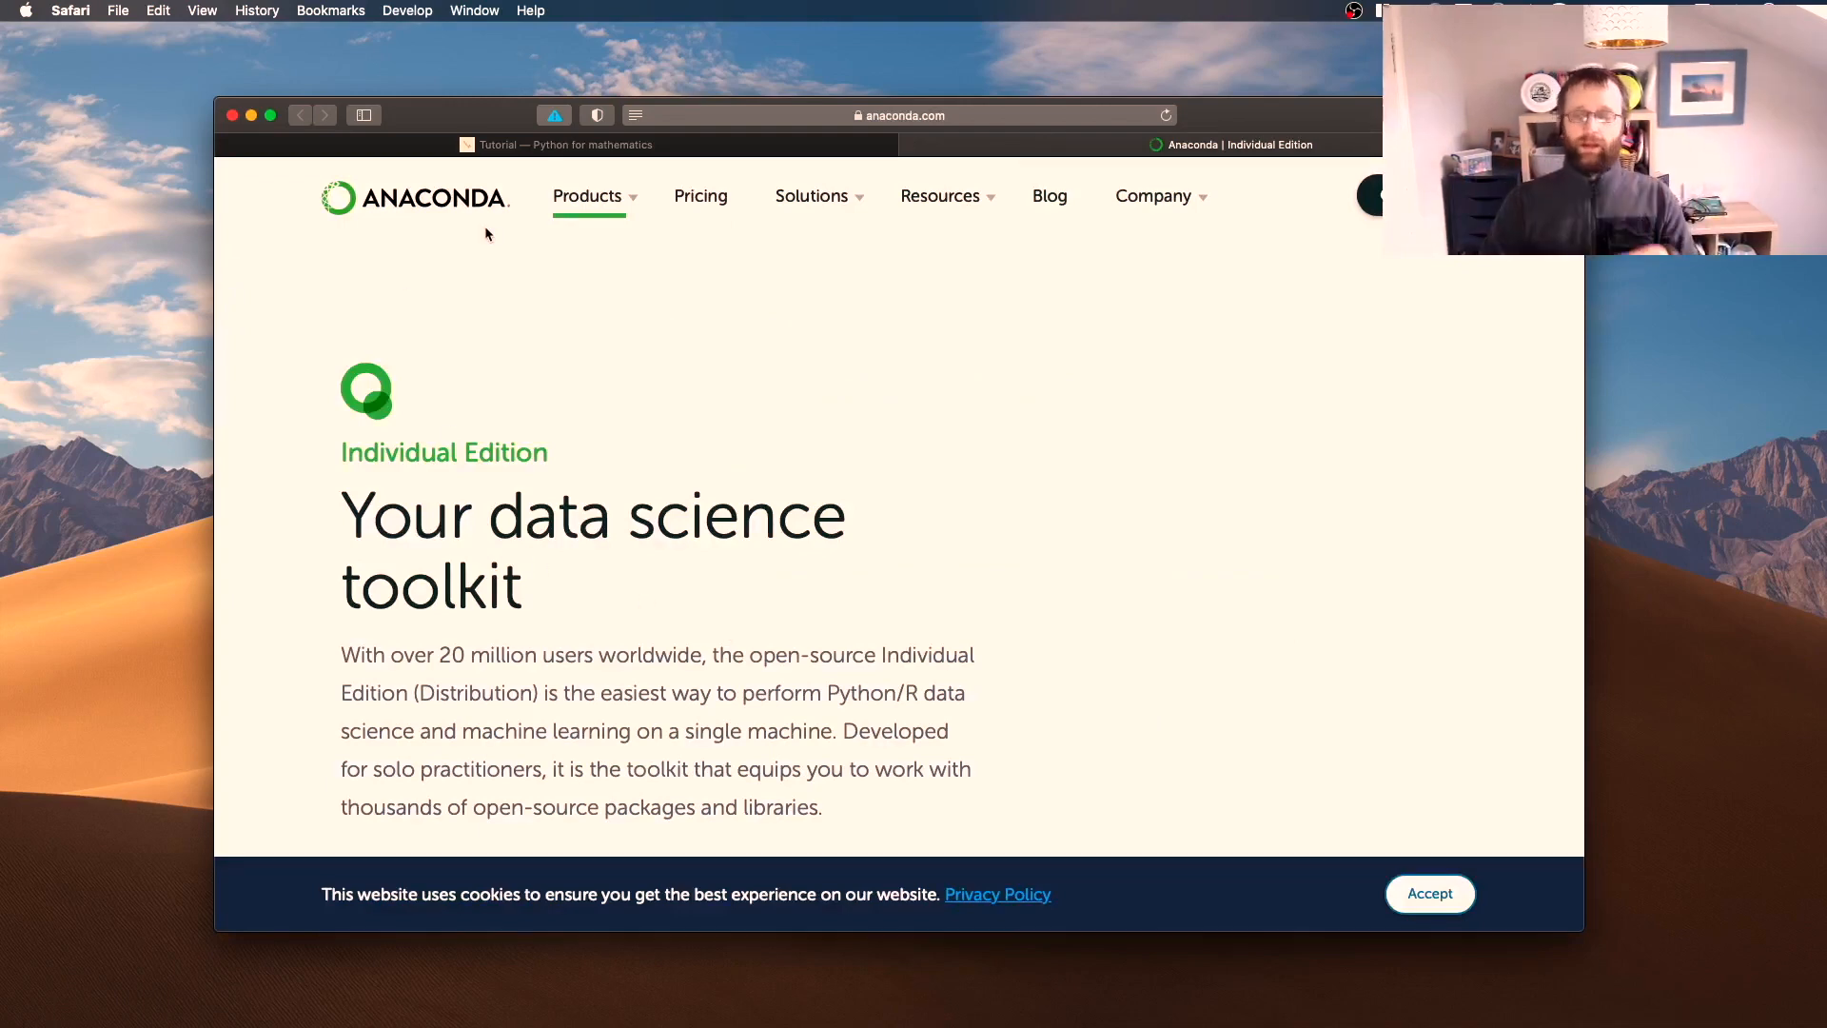
View the anaconda.com Individual Edition installers in a new tab, then return to the Tutorial tab
{"action": "left_click", "coordinate": [586, 196]}
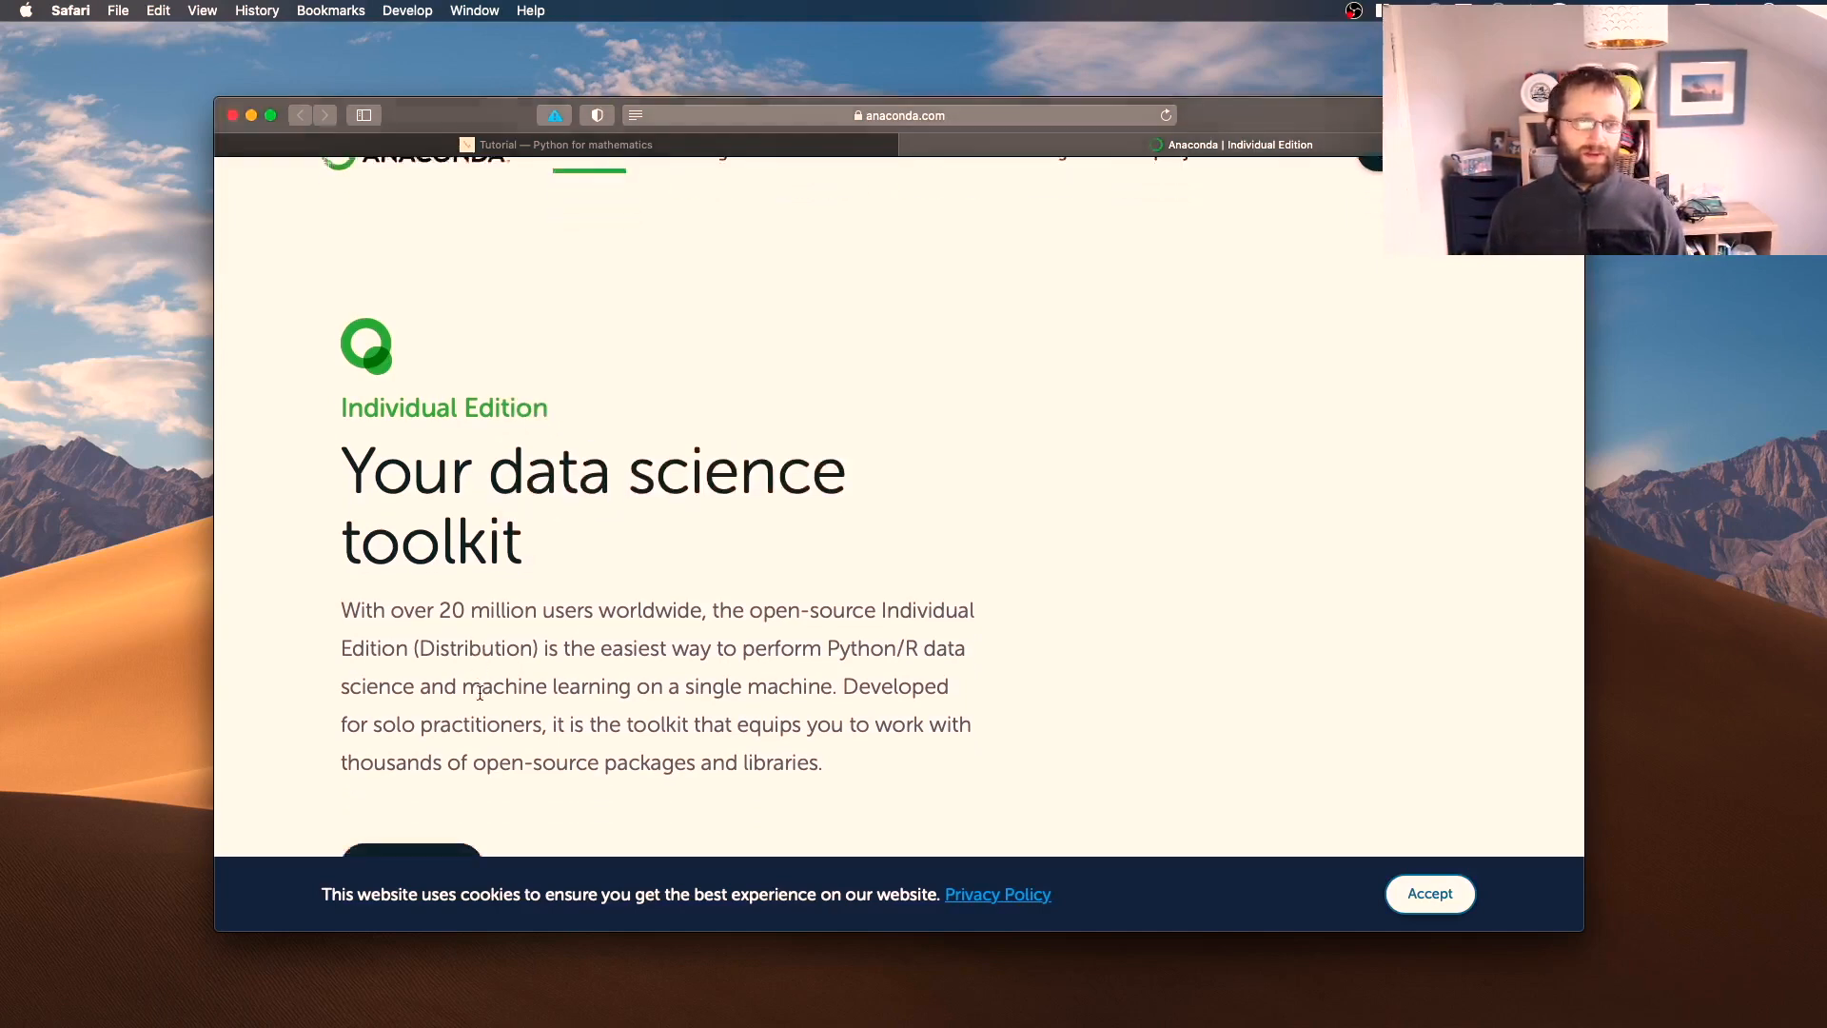
{"action": "scroll", "scroll_direction": "down", "scroll_amount": 3}
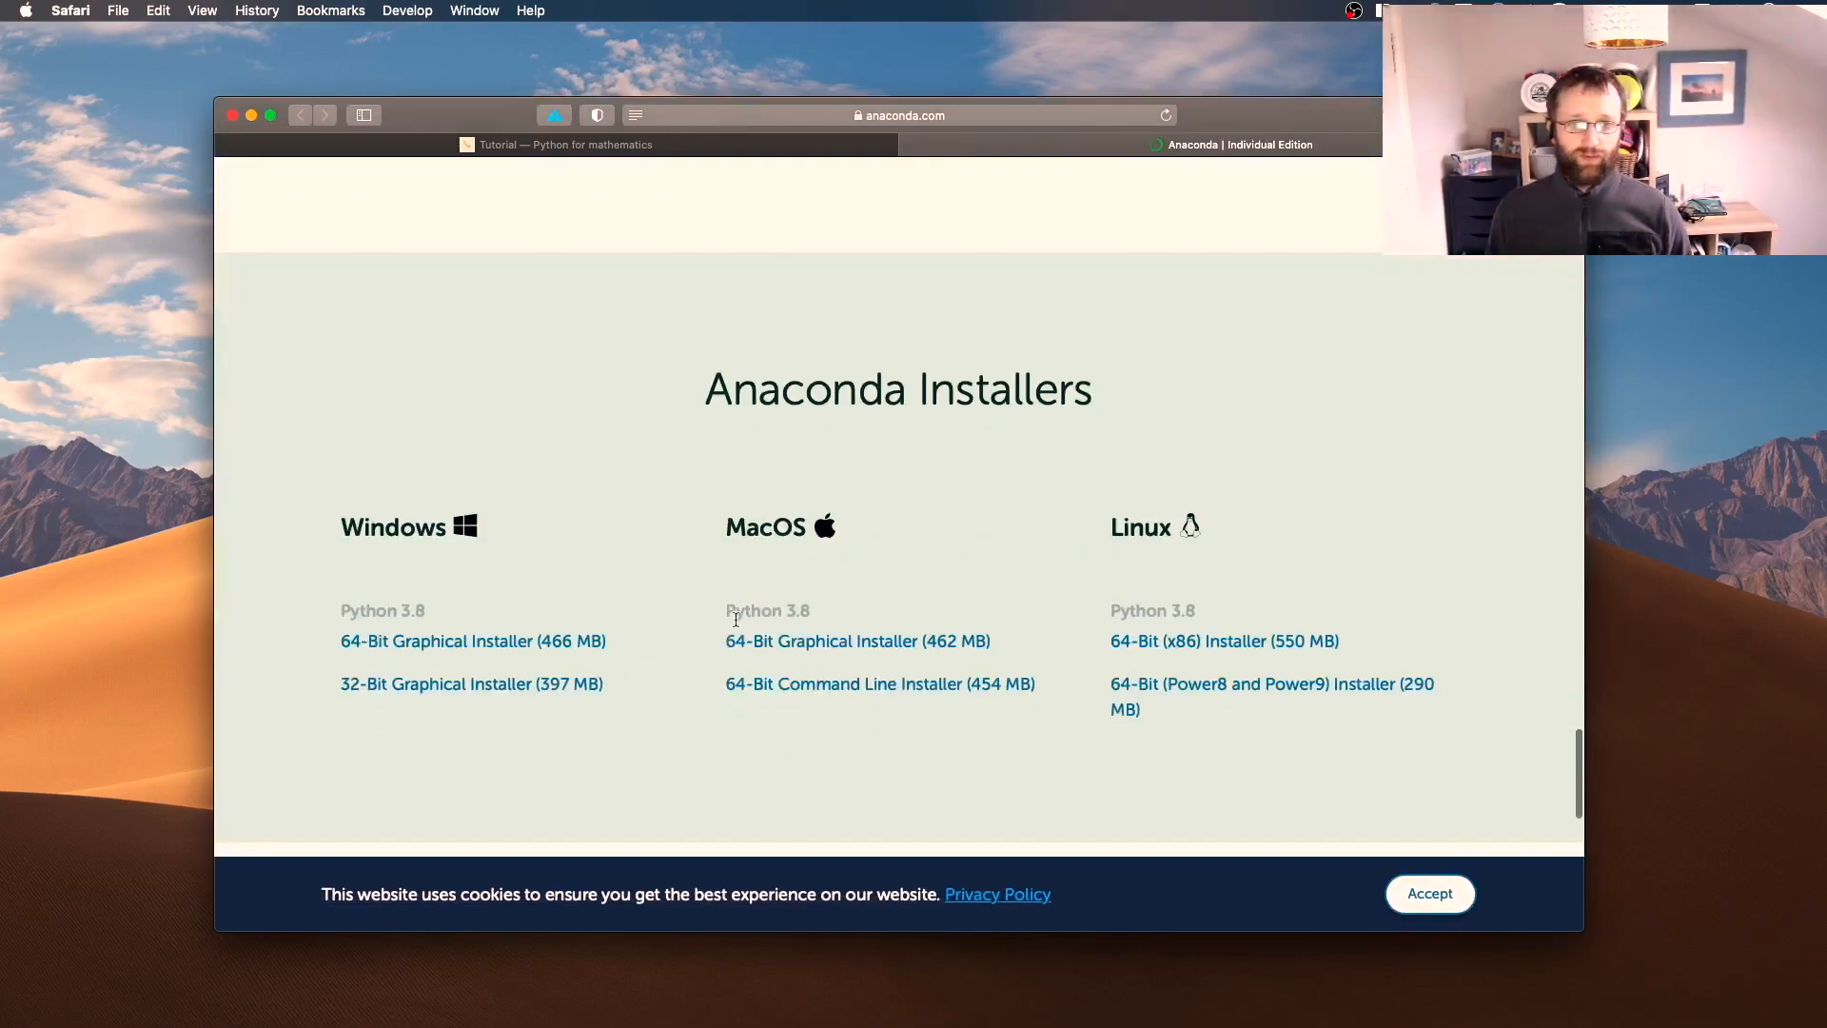
{"action": "mouse_move", "coordinate": [602, 518]}
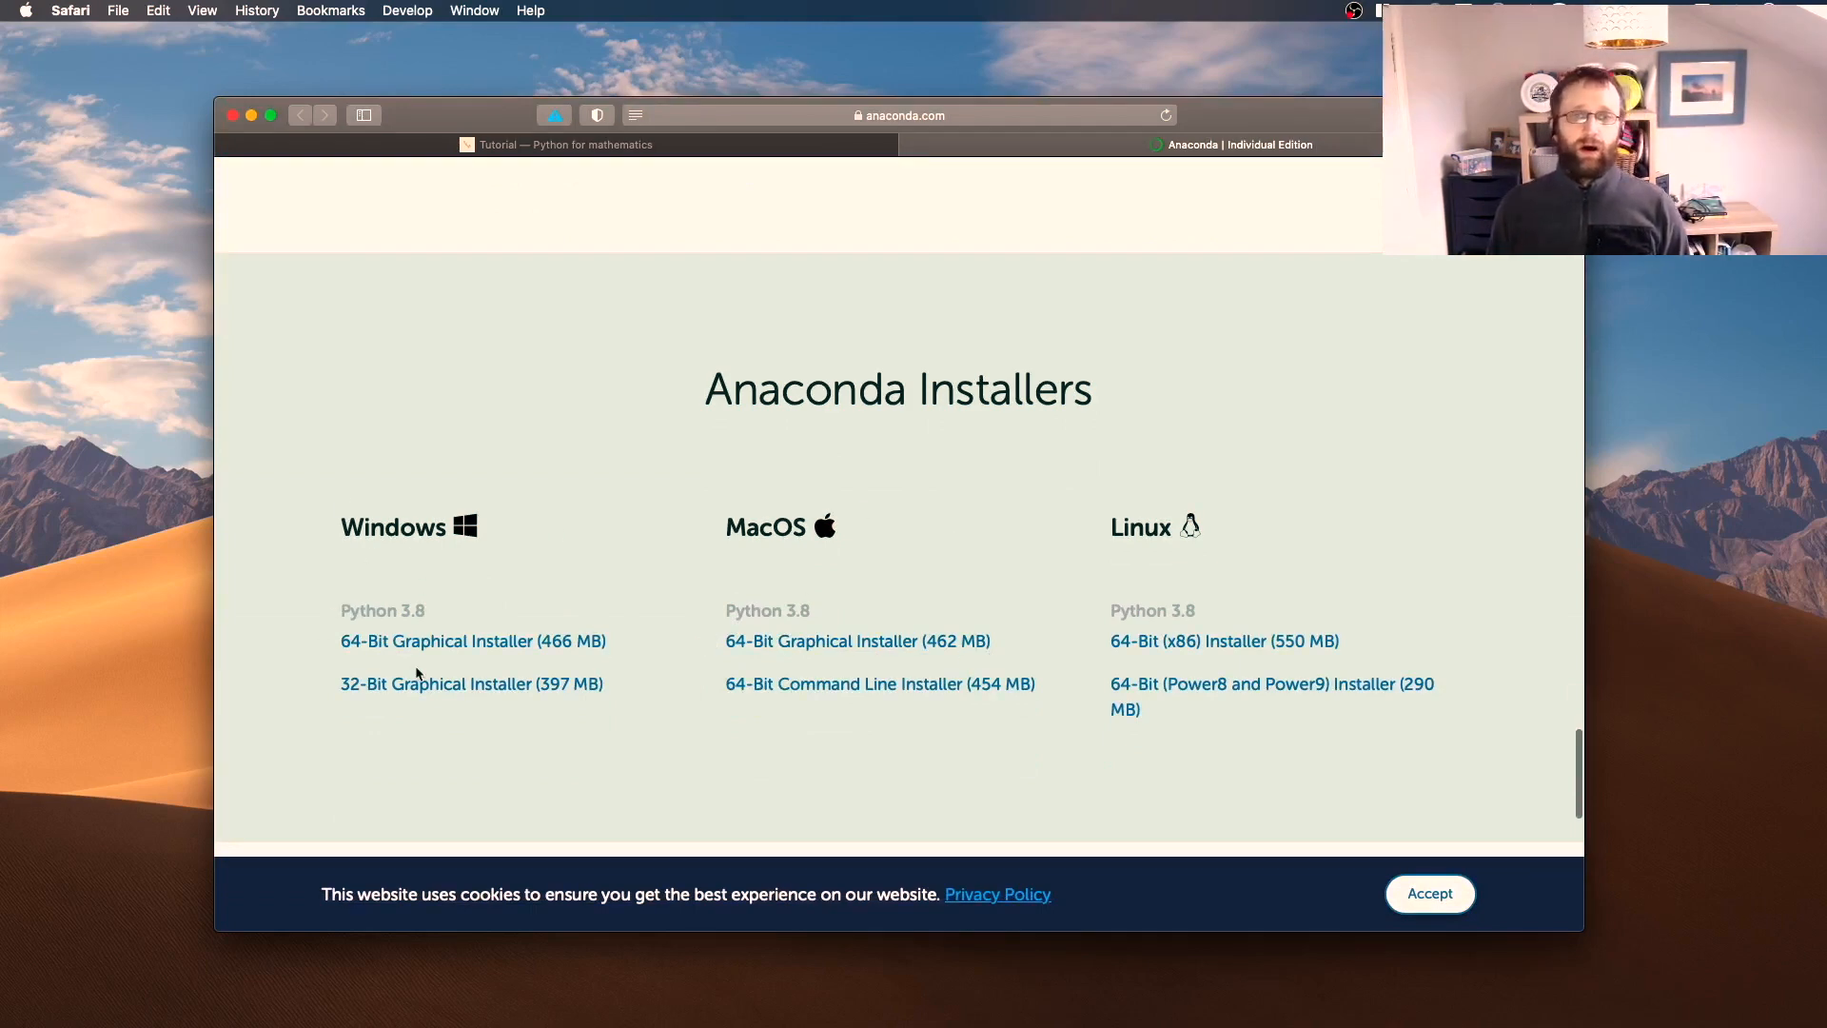
{"action": "left_click", "coordinate": [453, 641]}
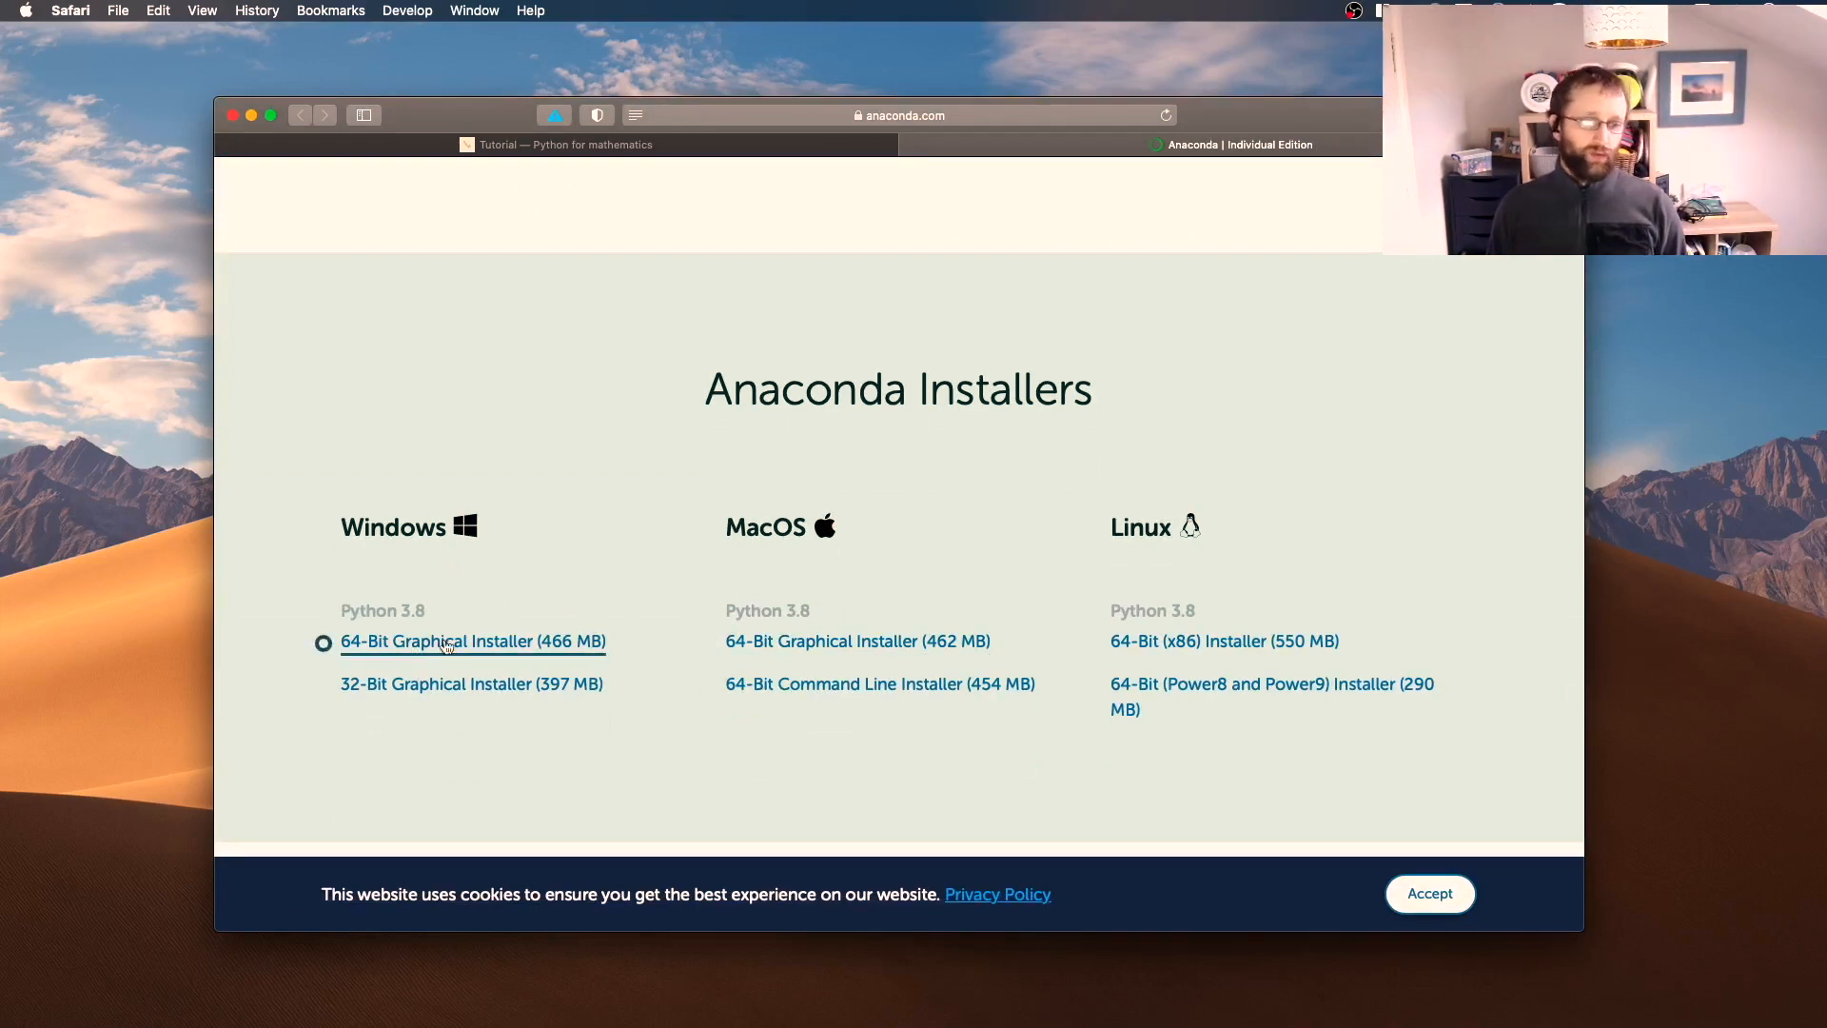
{"action": "mouse_move", "coordinate": [362, 653]}
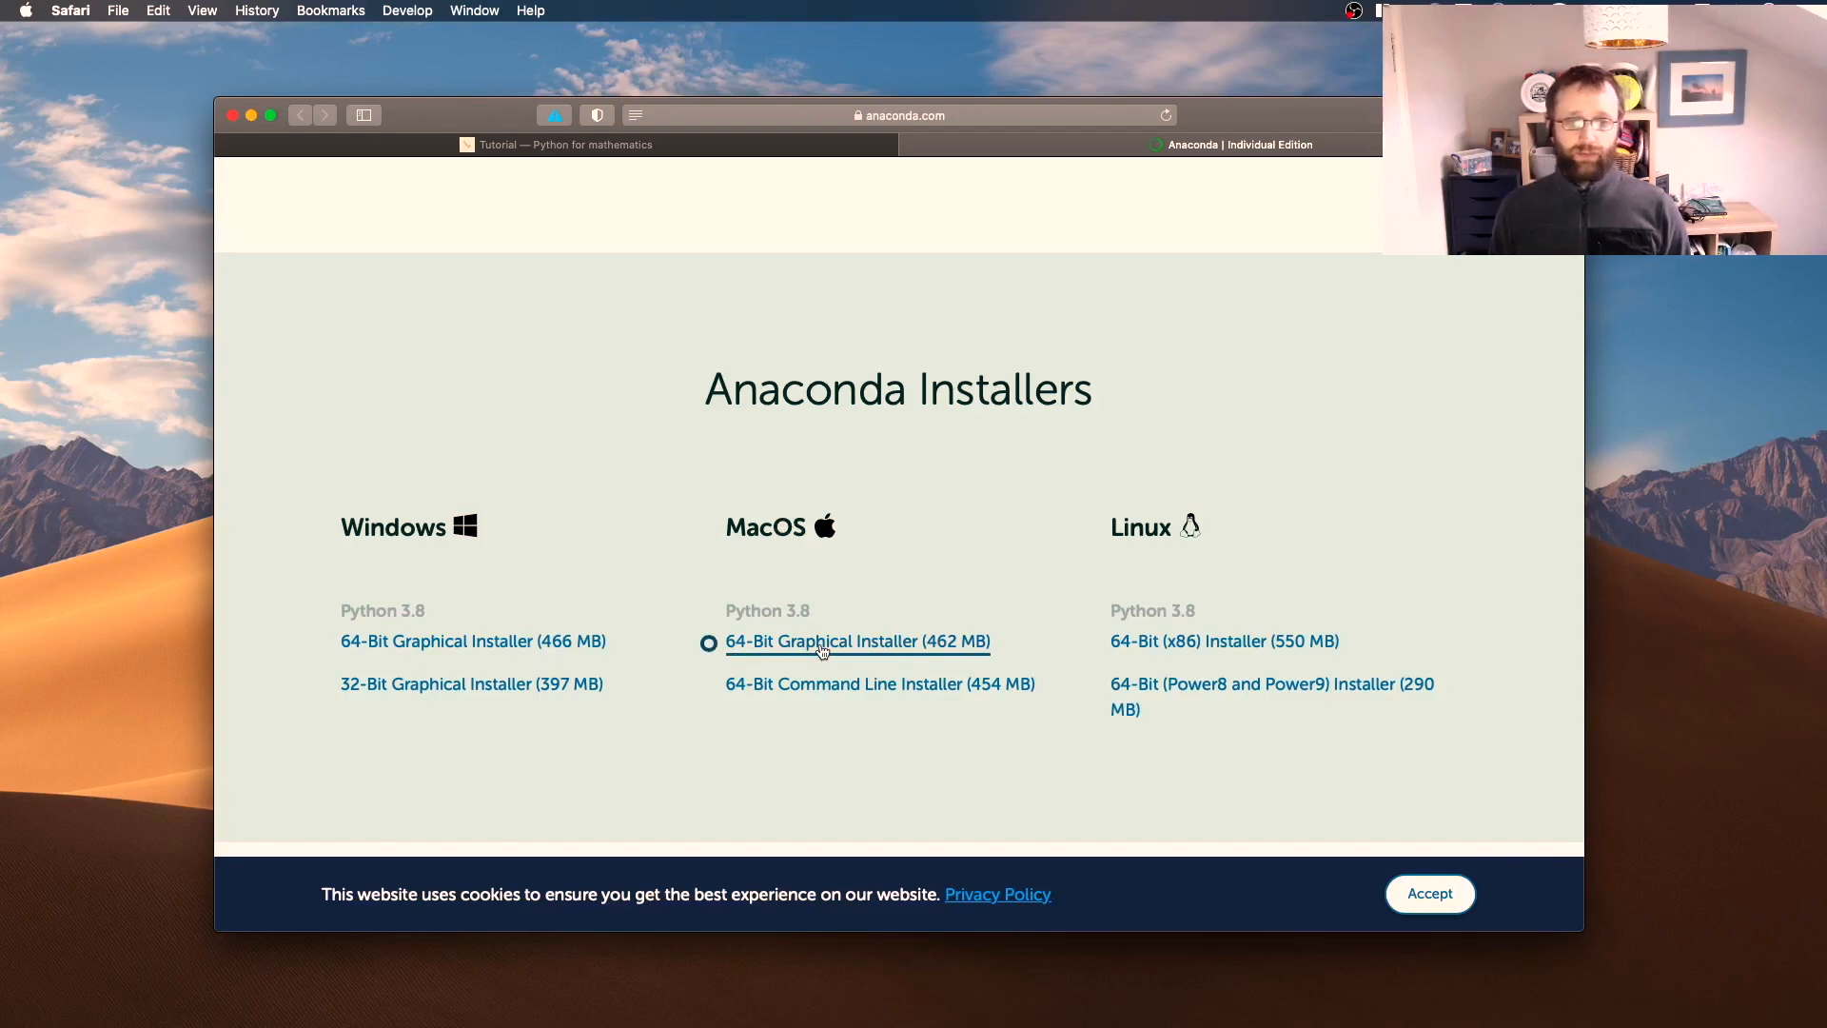
{"action": "mouse_move", "coordinate": [934, 651]}
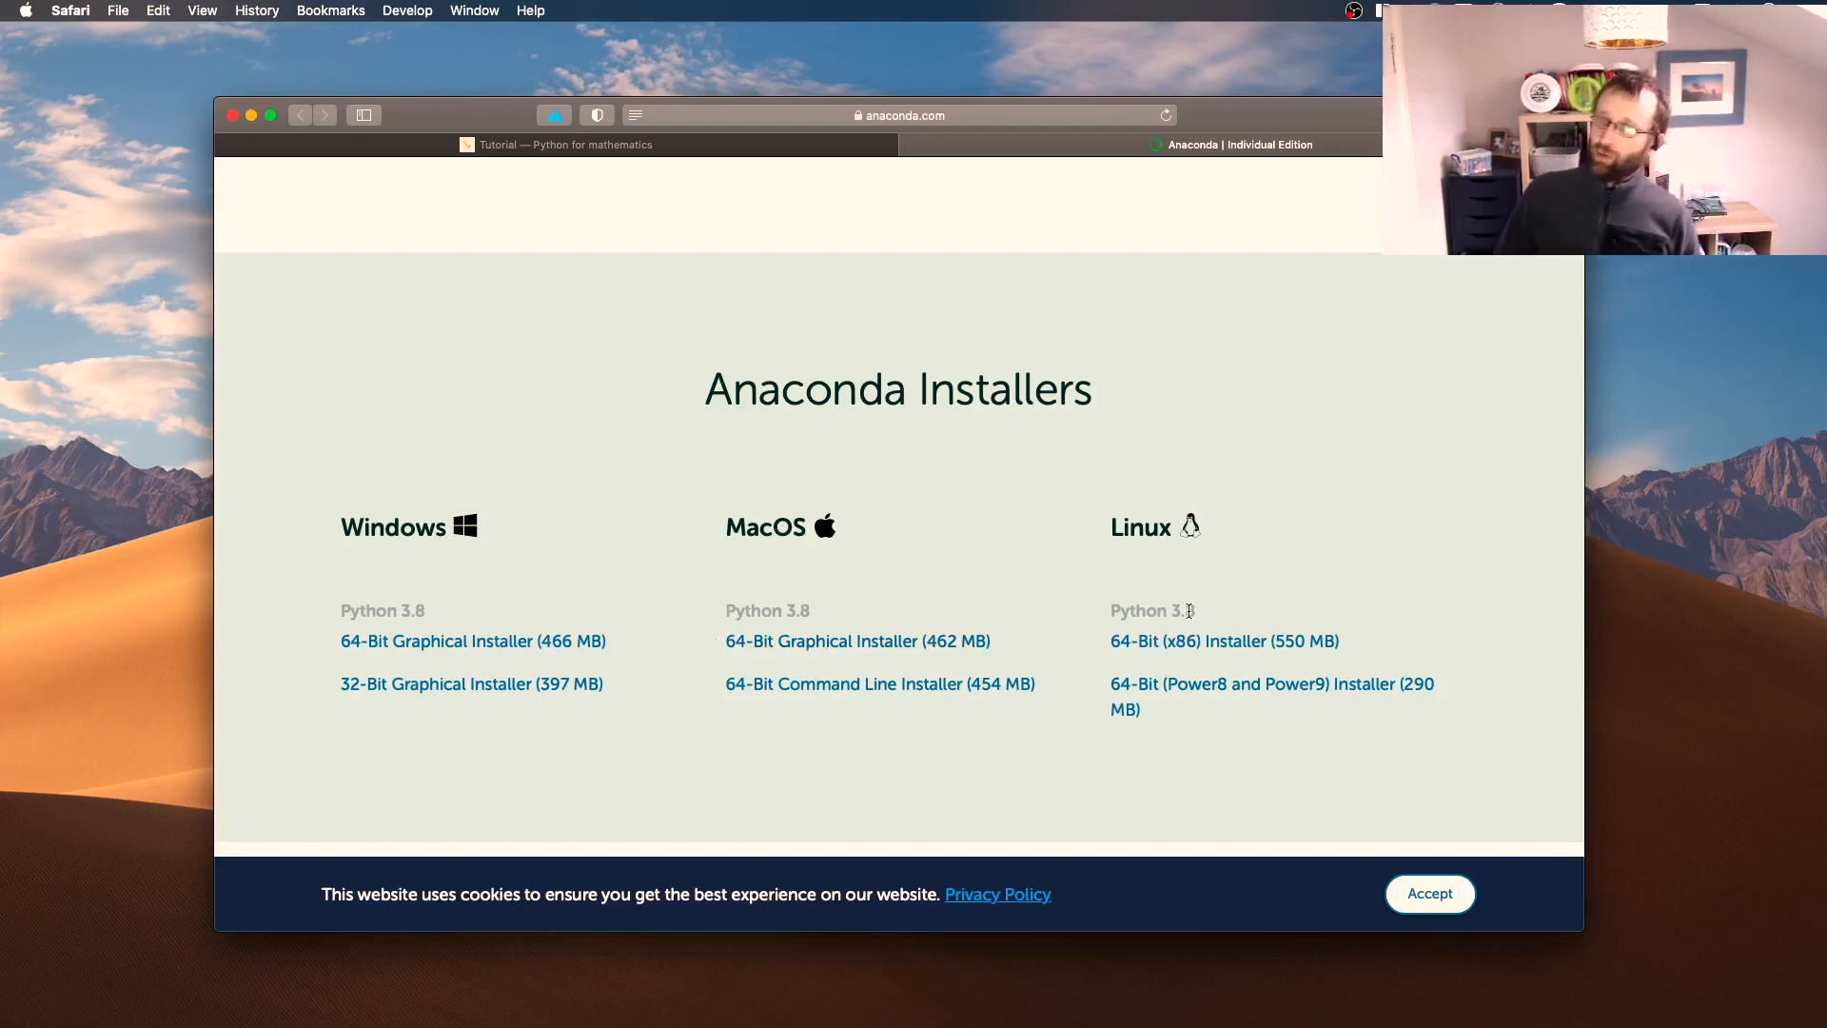
{"action": "mouse_move", "coordinate": [1026, 587]}
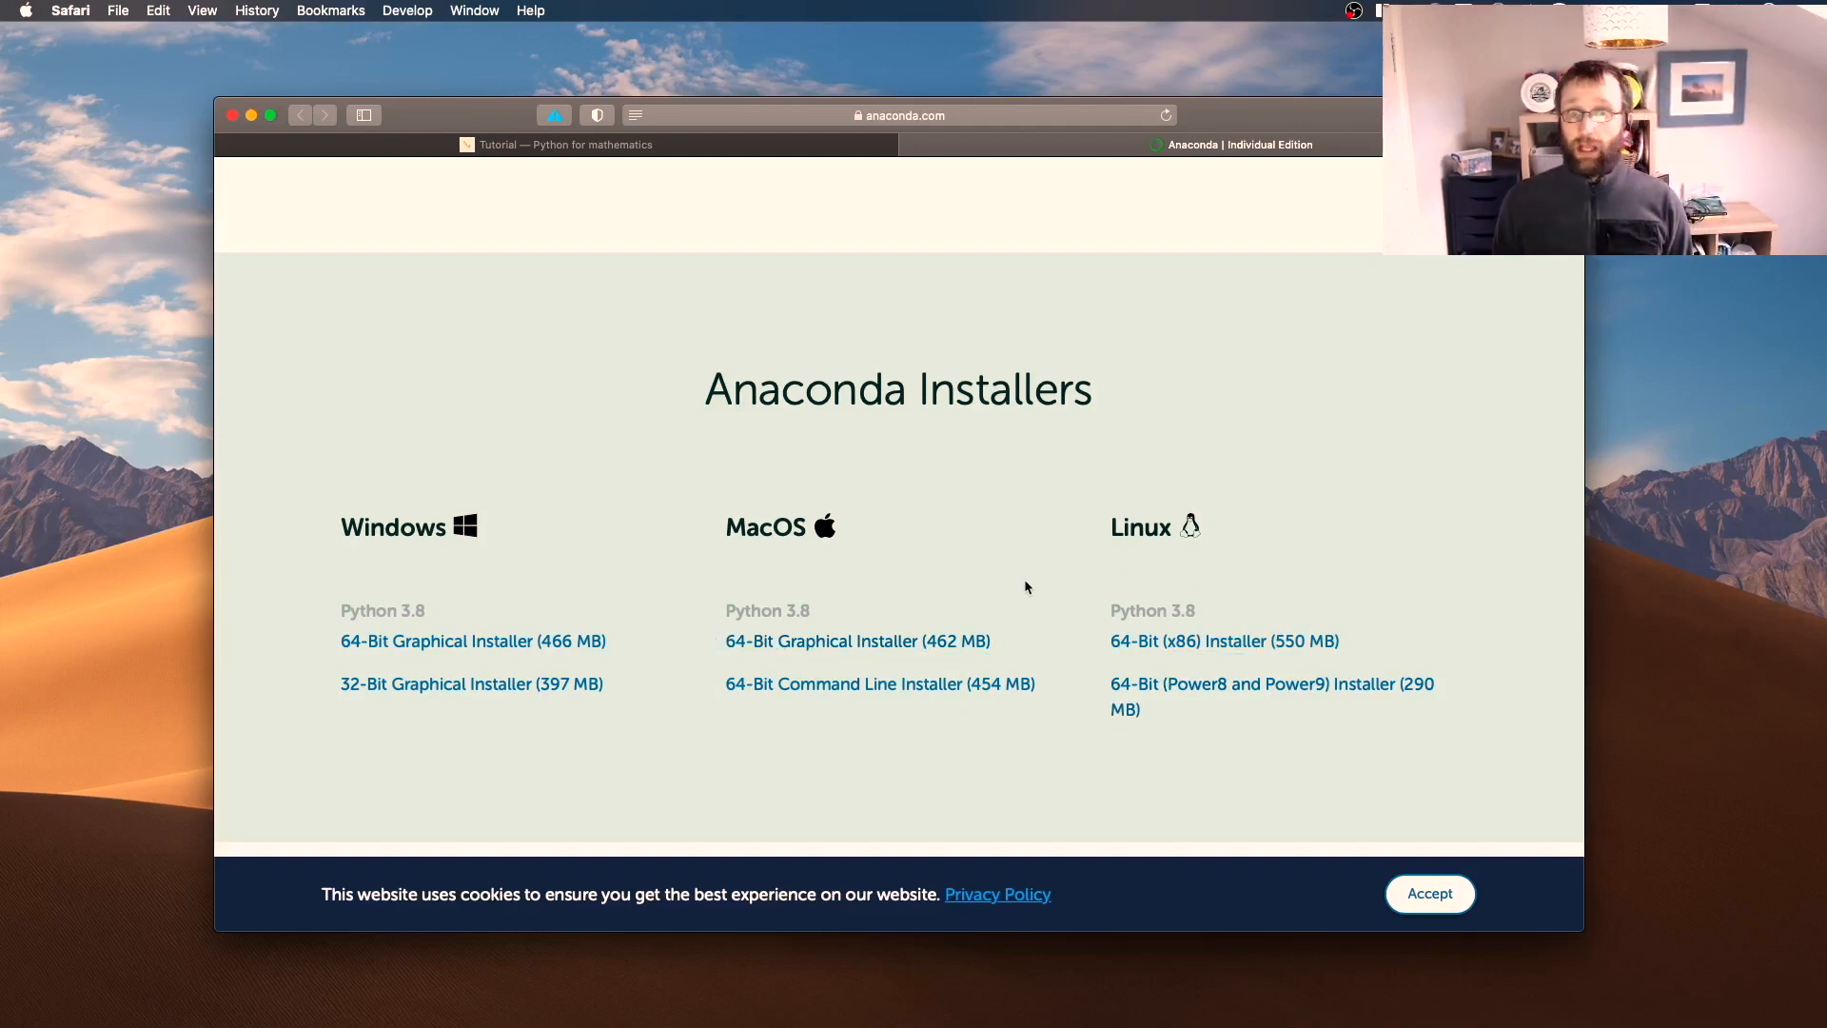
{"action": "mouse_move", "coordinate": [994, 577]}
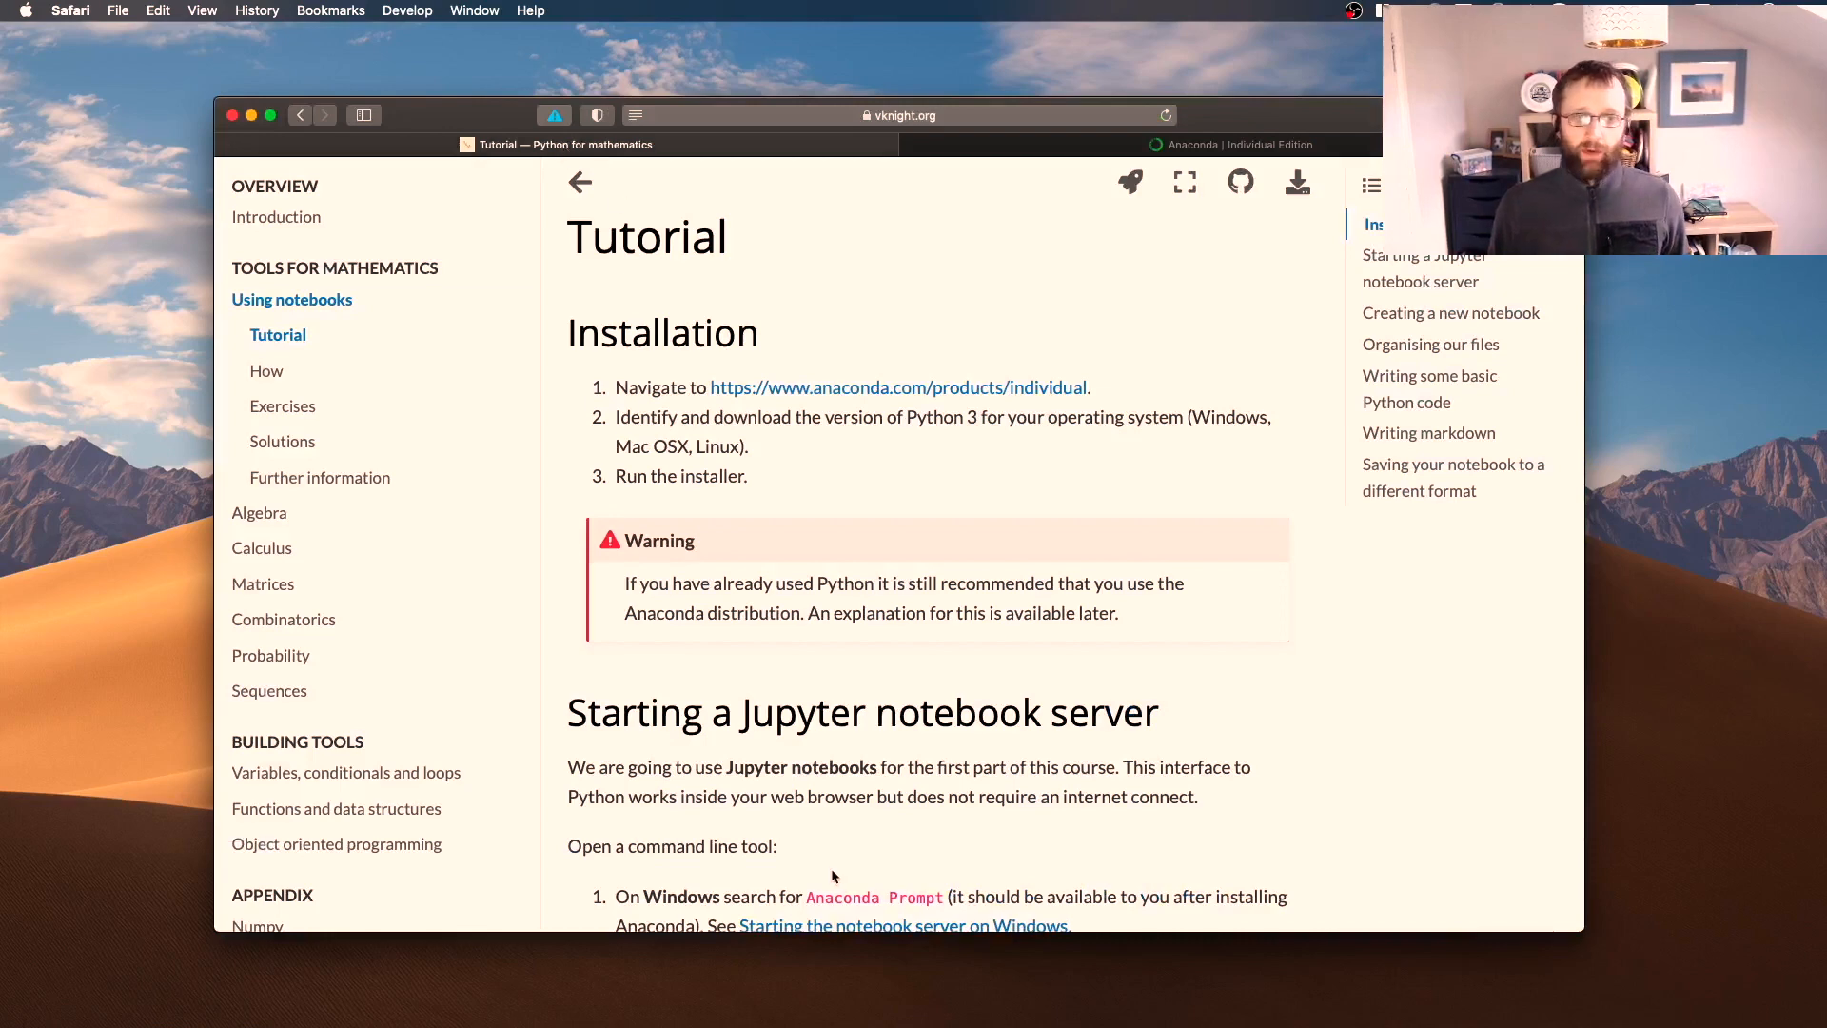
Reach 'Starting a Jupyter notebook server', mark 'Anaconda Prompt', and launch Terminal via Spotlight
{"action": "scroll", "scroll_direction": "down", "scroll_amount": 3}
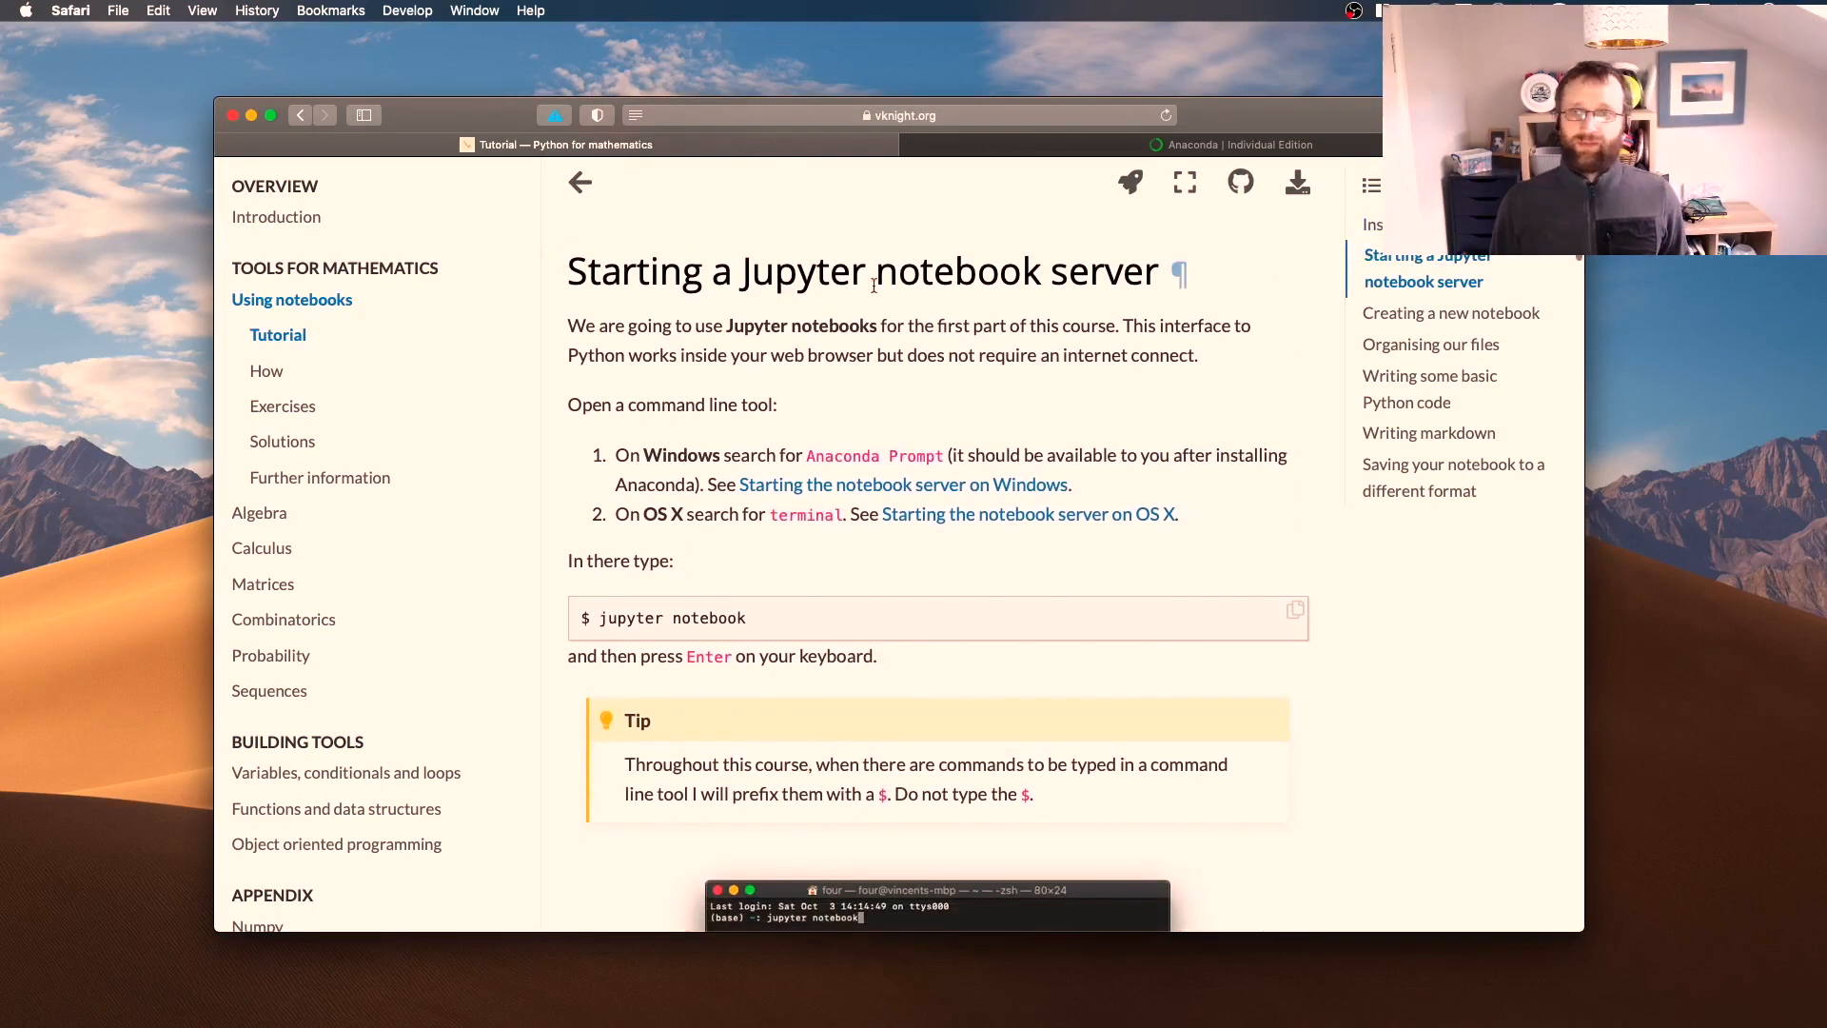
{"action": "scroll", "scroll_direction": "down", "scroll_amount": 3}
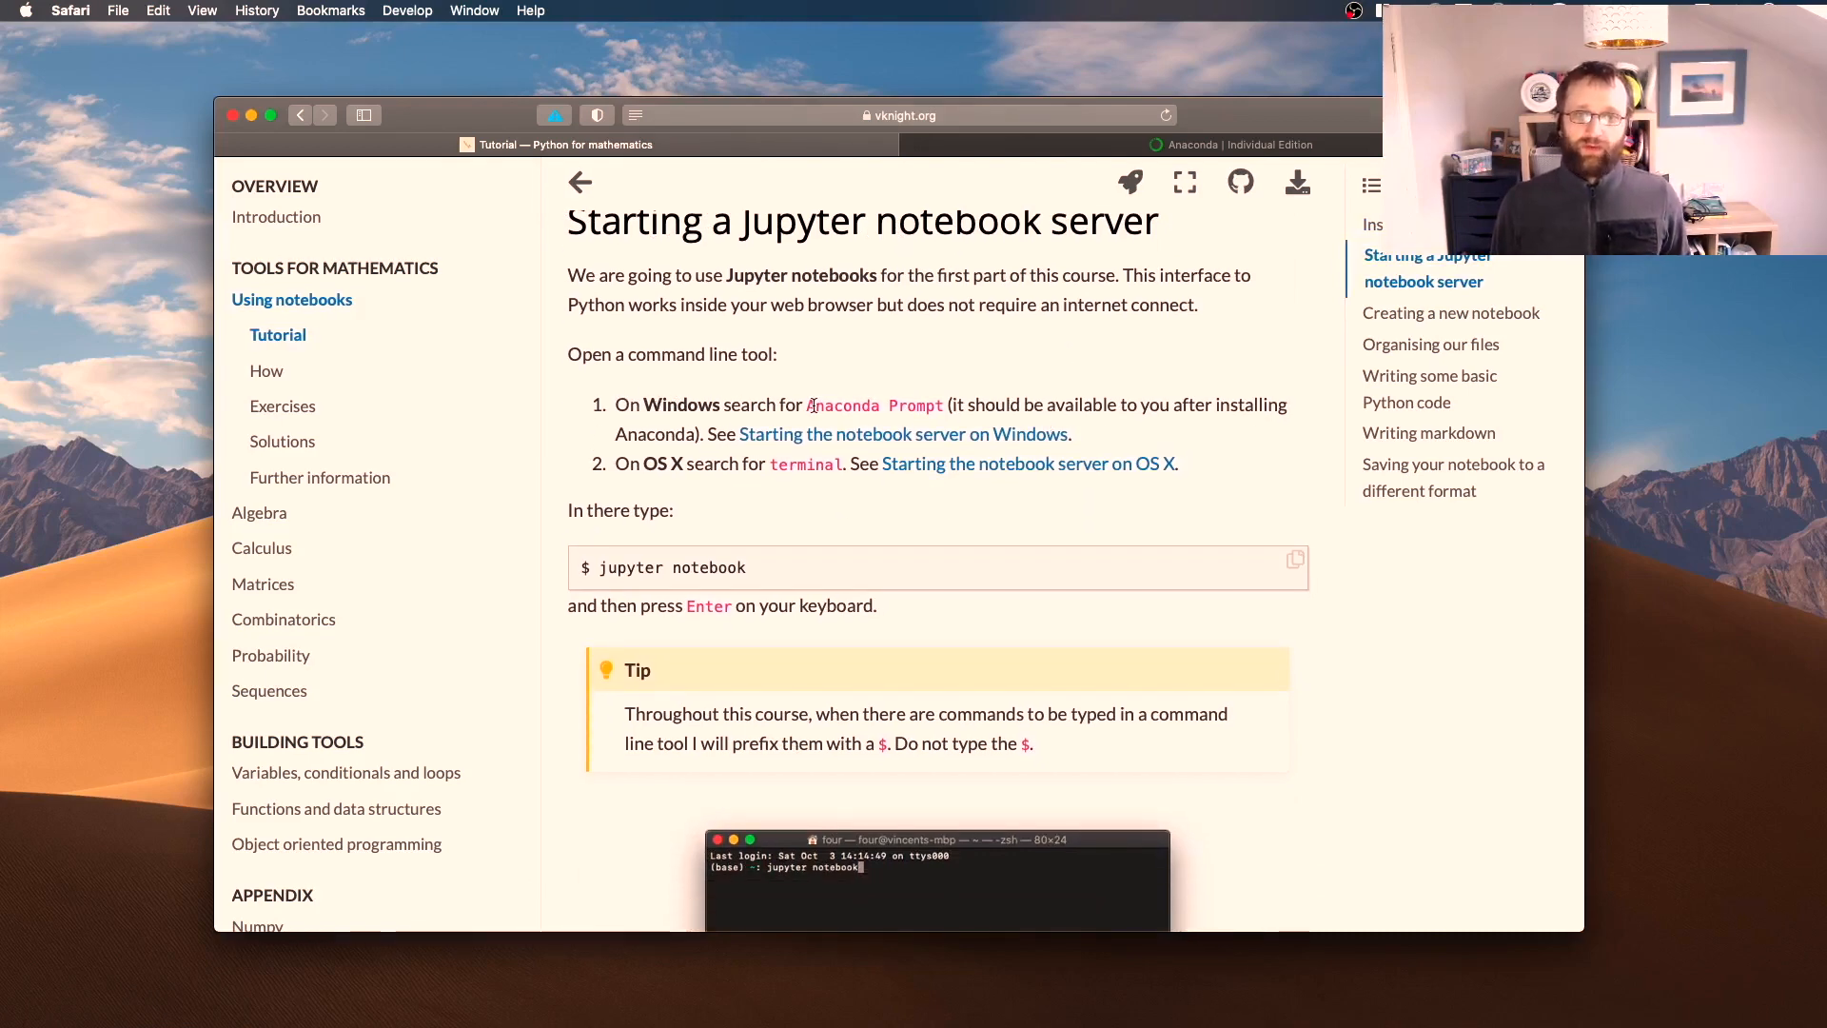
{"action": "double_click", "coordinate": [875, 406]}
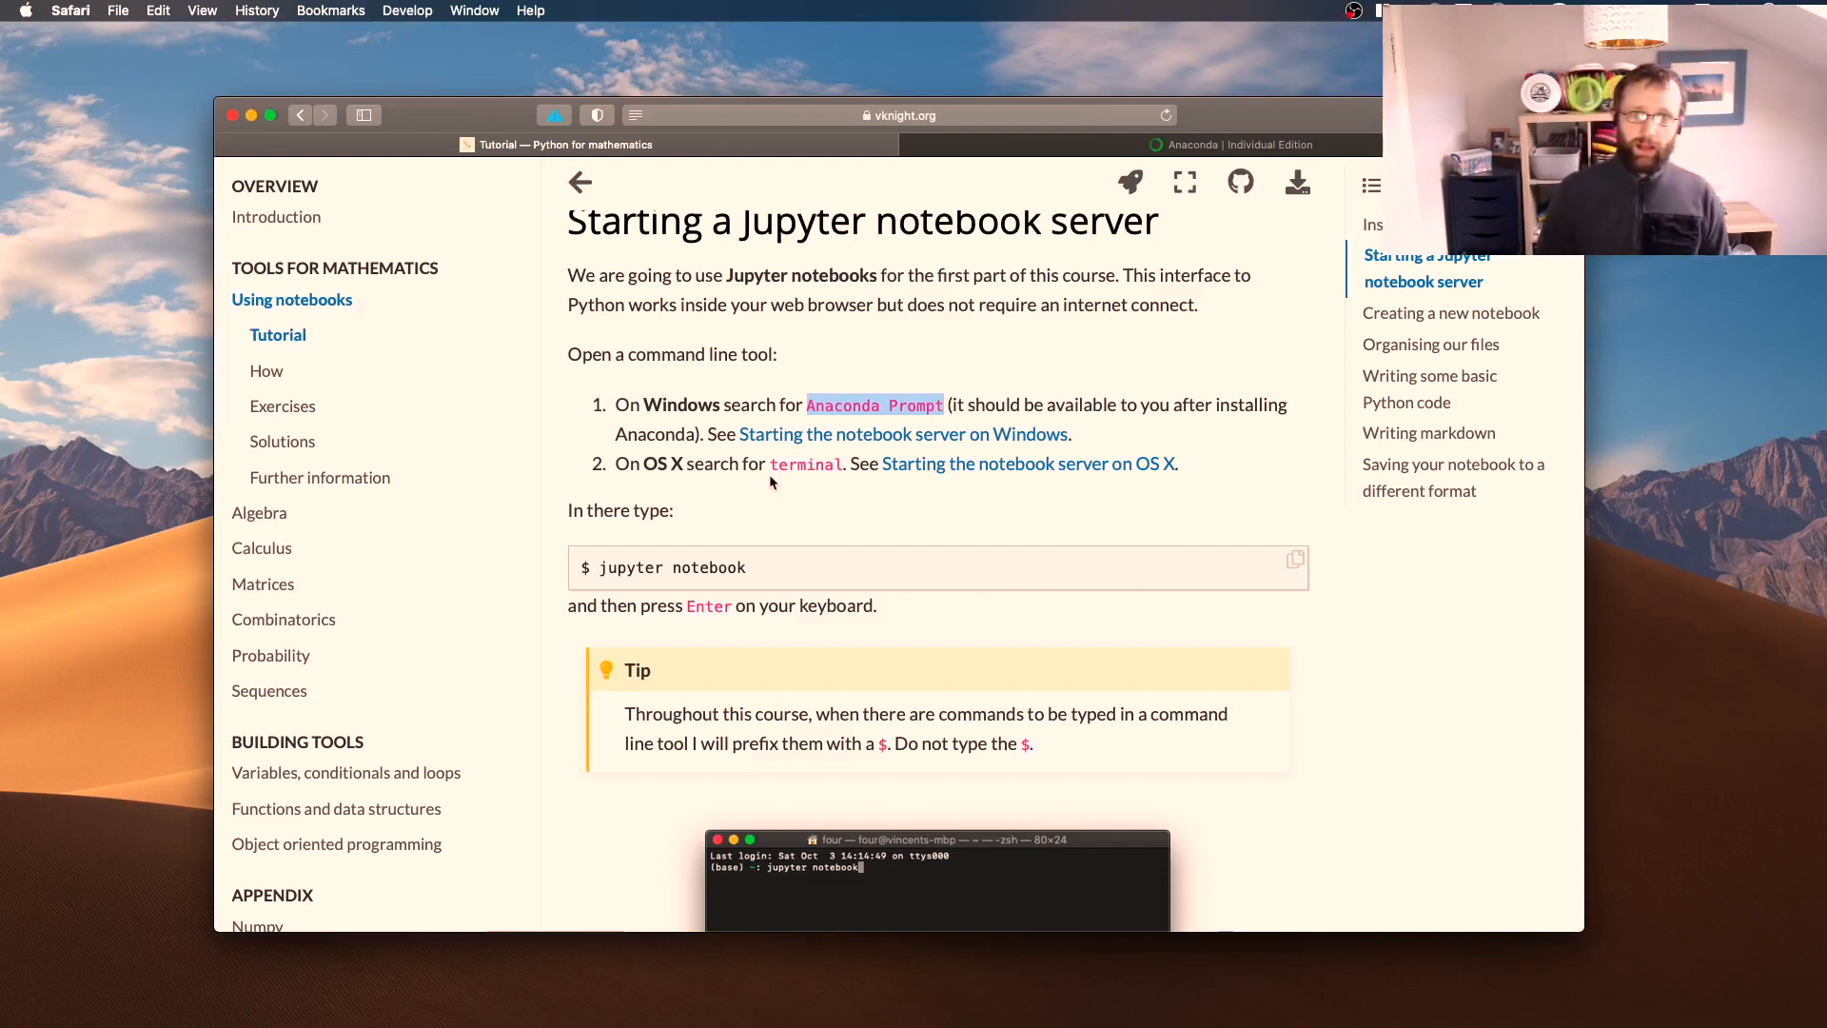
{"action": "type", "text": "ter"}
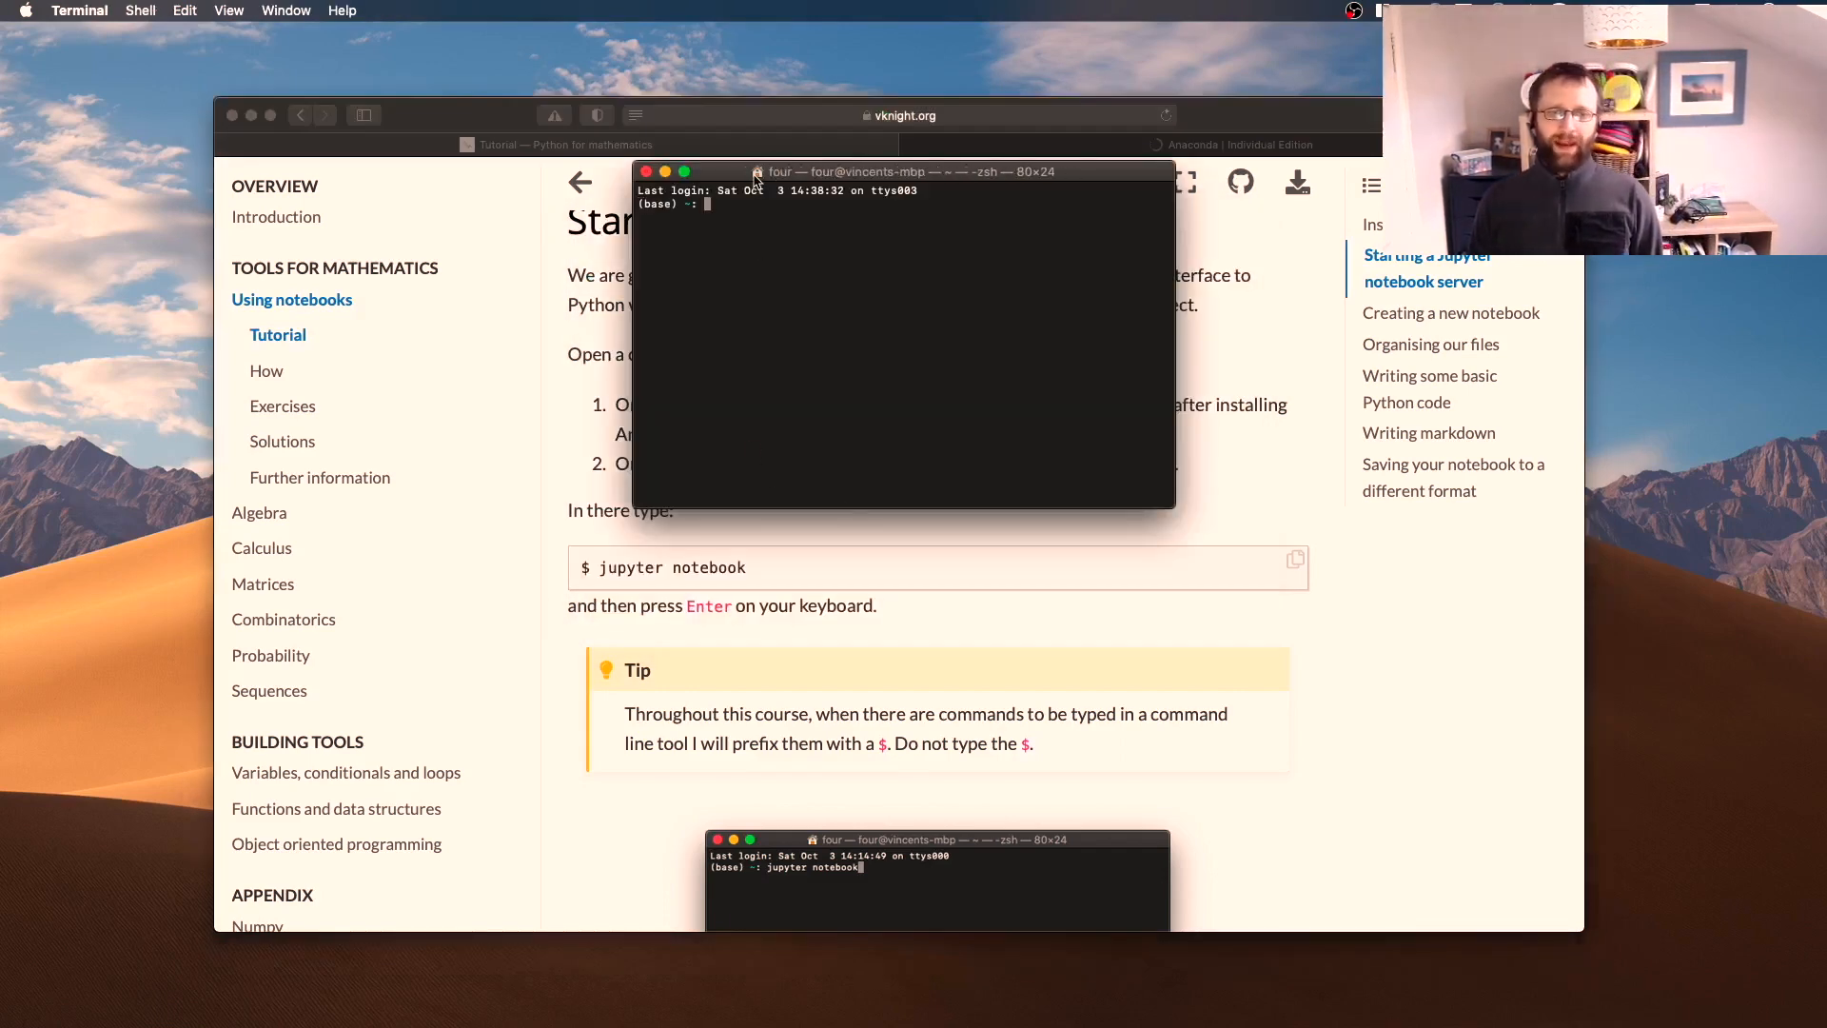
Move the Terminal window lower and run 'jupyter notebook' to start the server
{"action": "type", "text": "/Users/four"}
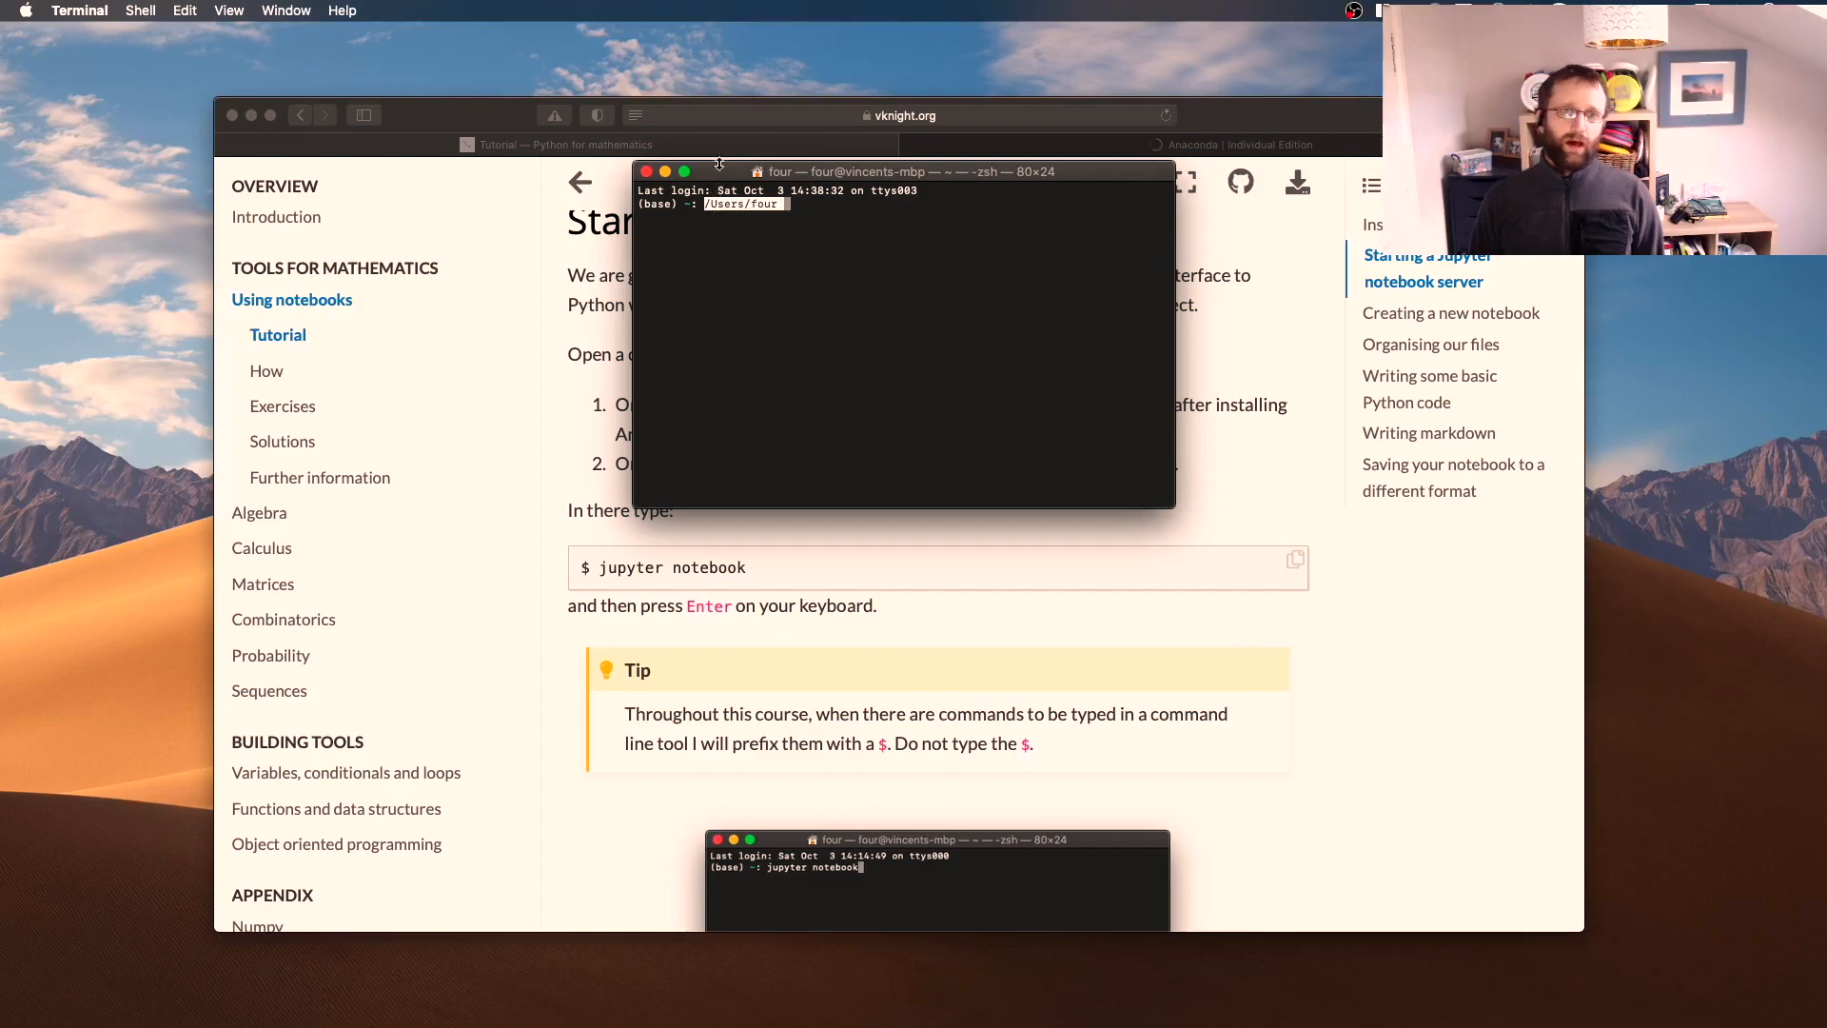
{"action": "left_click_drag", "start_coordinate": [902, 172], "coordinate": [976, 246]}
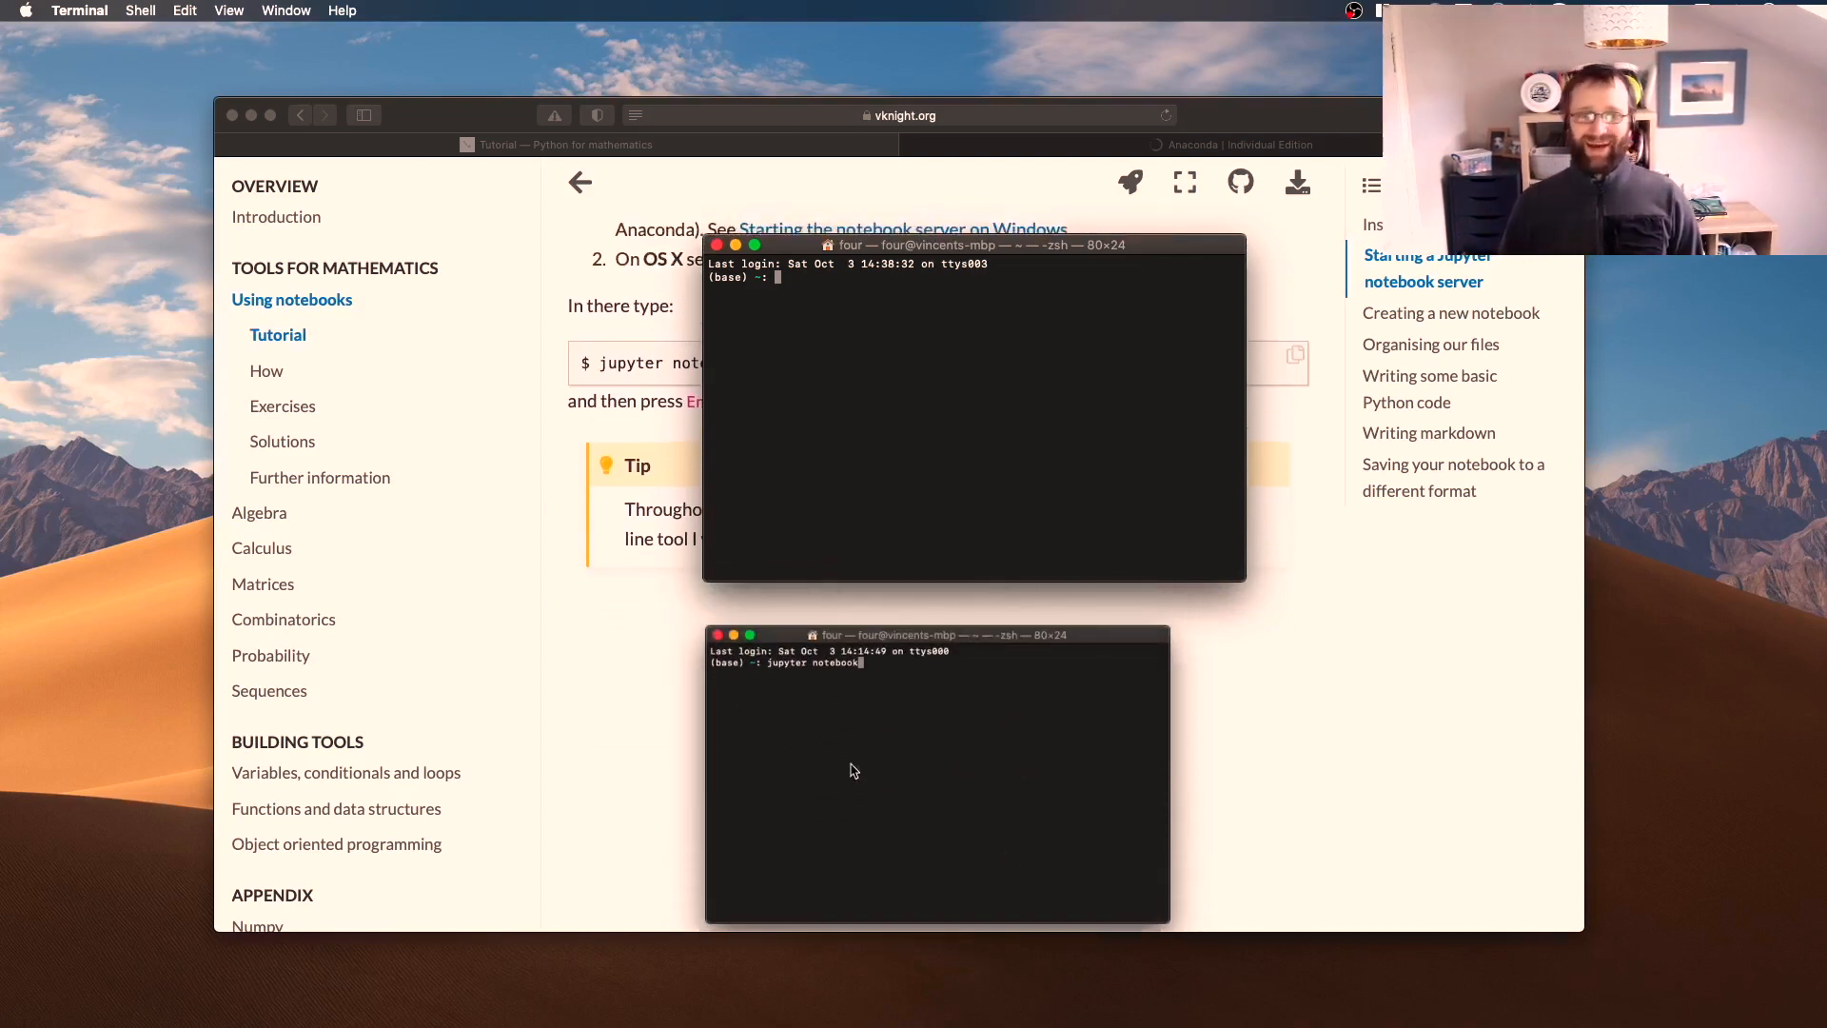
{"action": "mouse_move", "coordinate": [651, 803]}
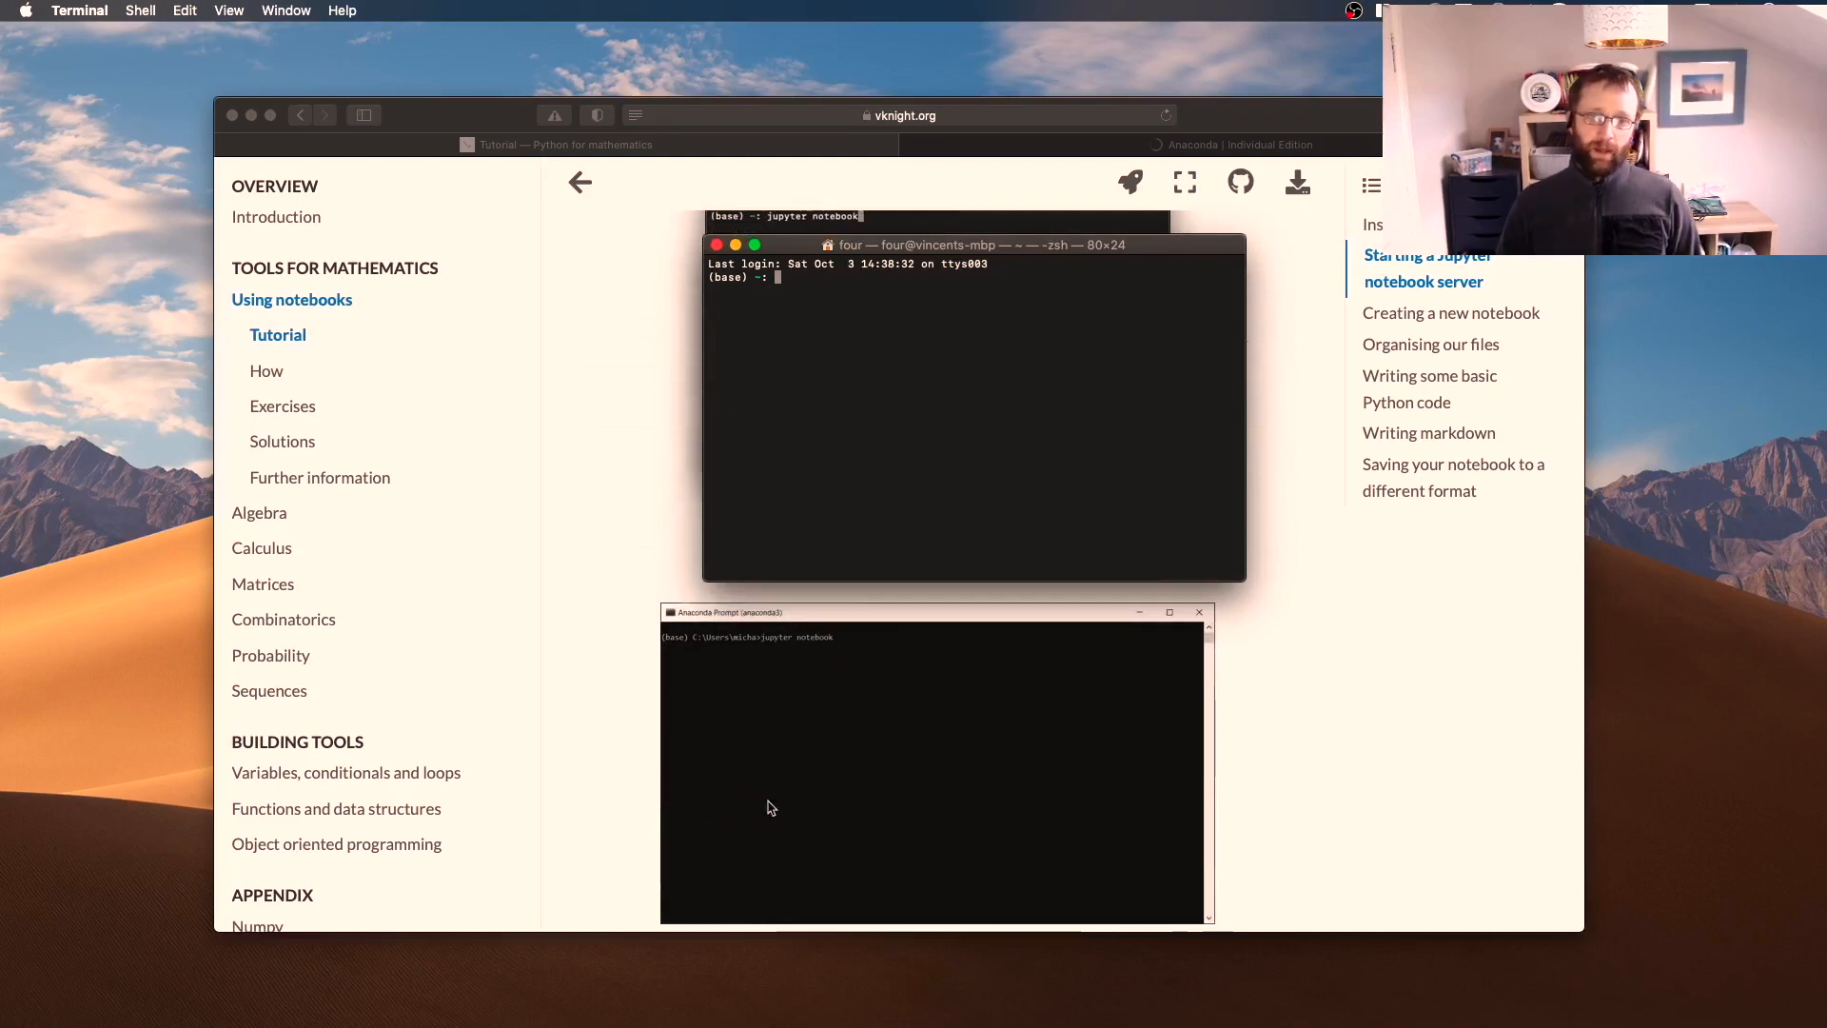
{"action": "mouse_move", "coordinate": [857, 740]}
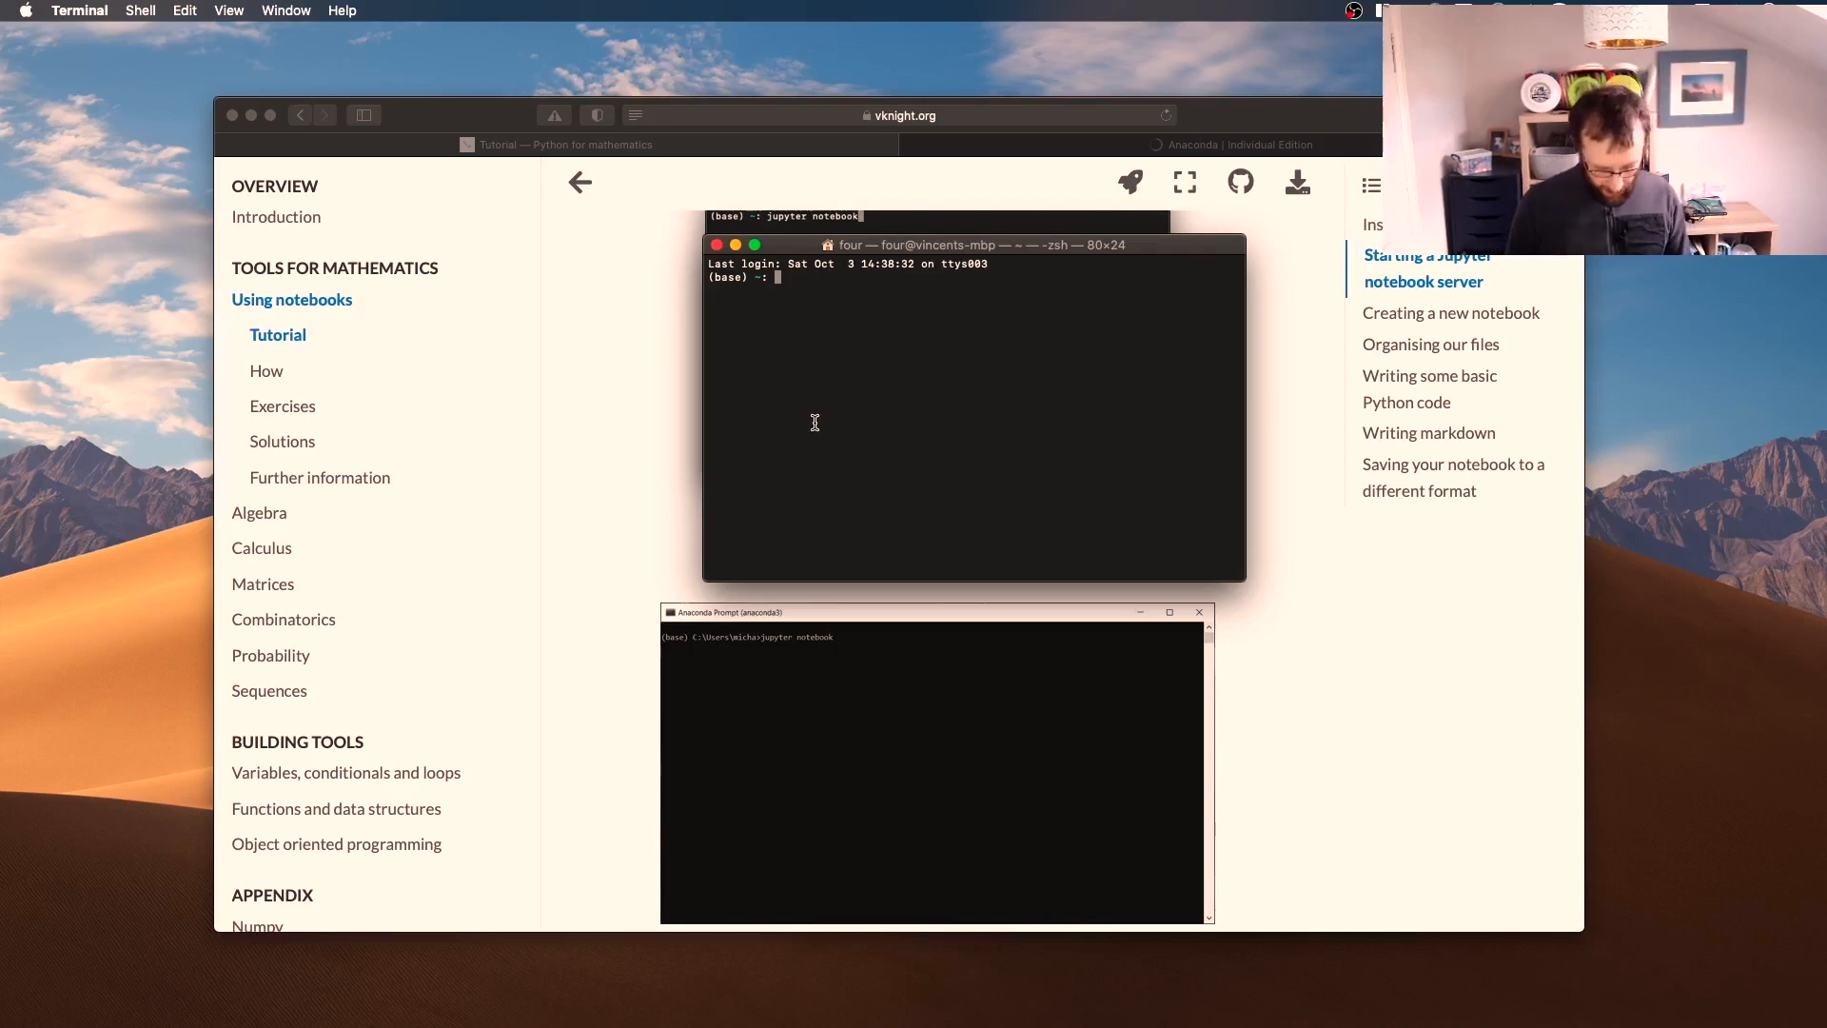
{"action": "type", "text": "jupyter"}
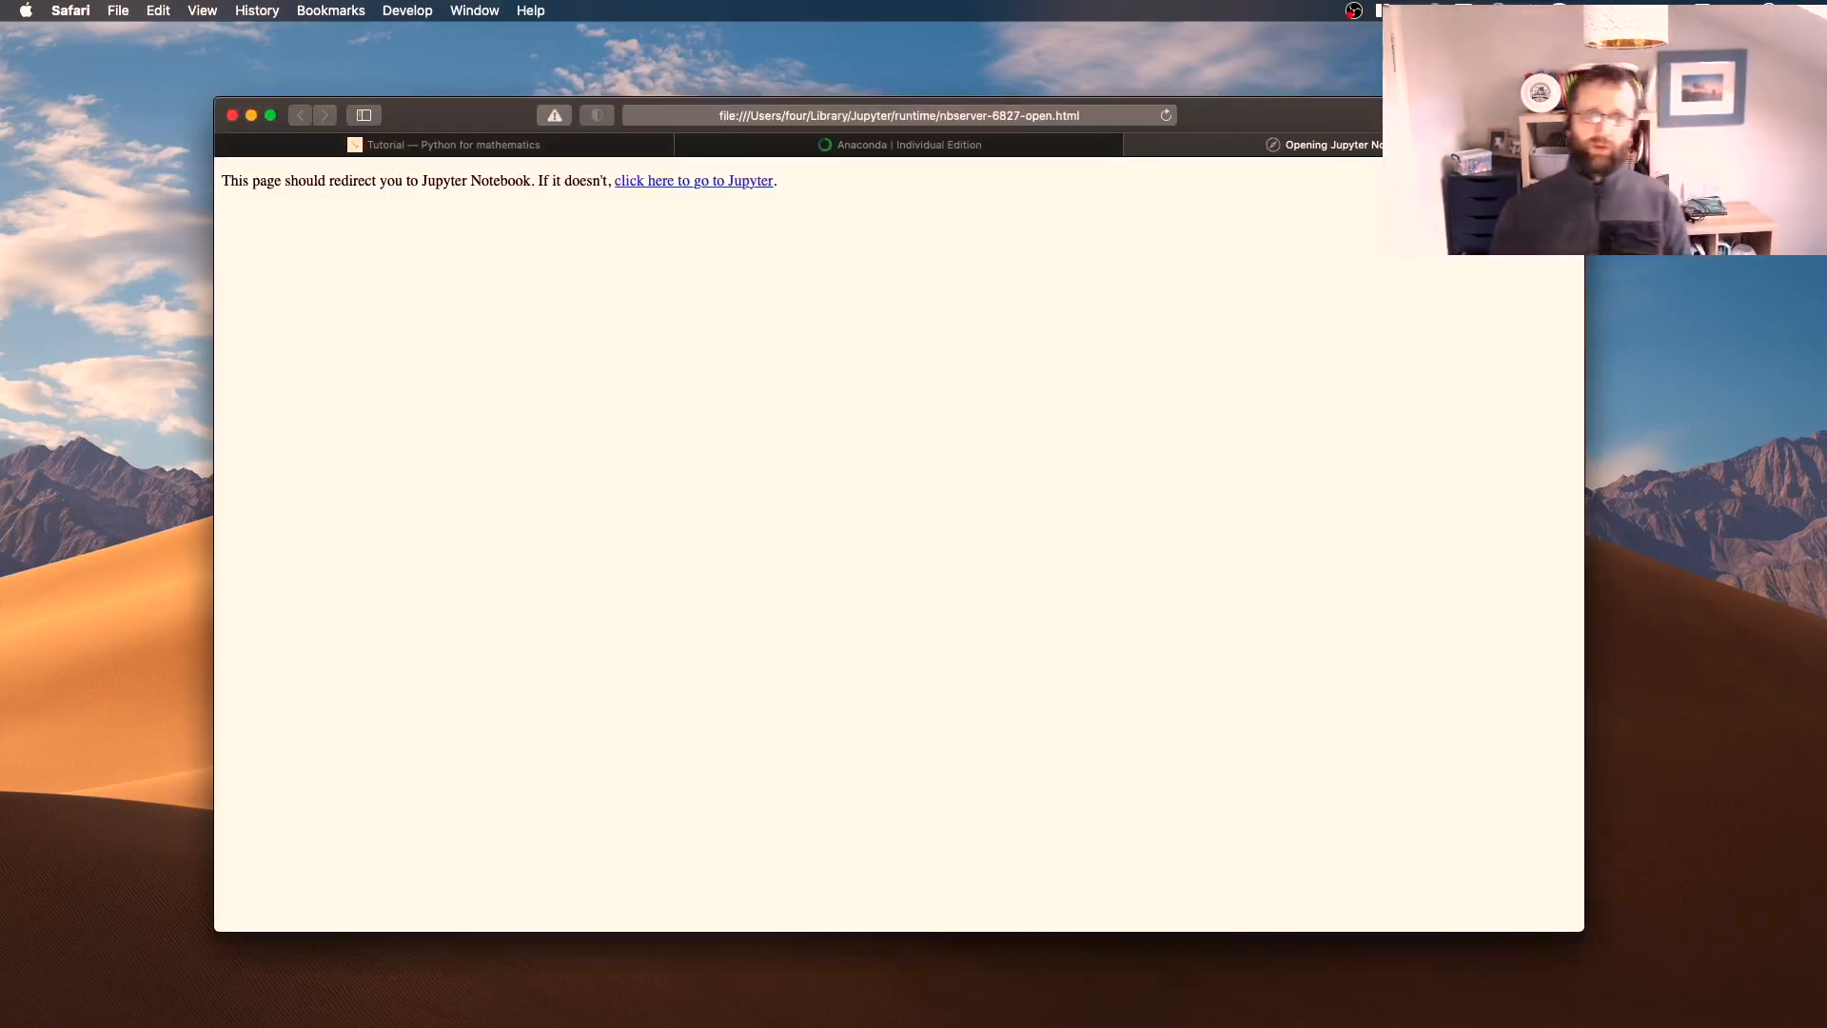
Go on to the Jupyter dashboard and hide the Terminal server log
{"action": "left_click", "coordinate": [693, 180]}
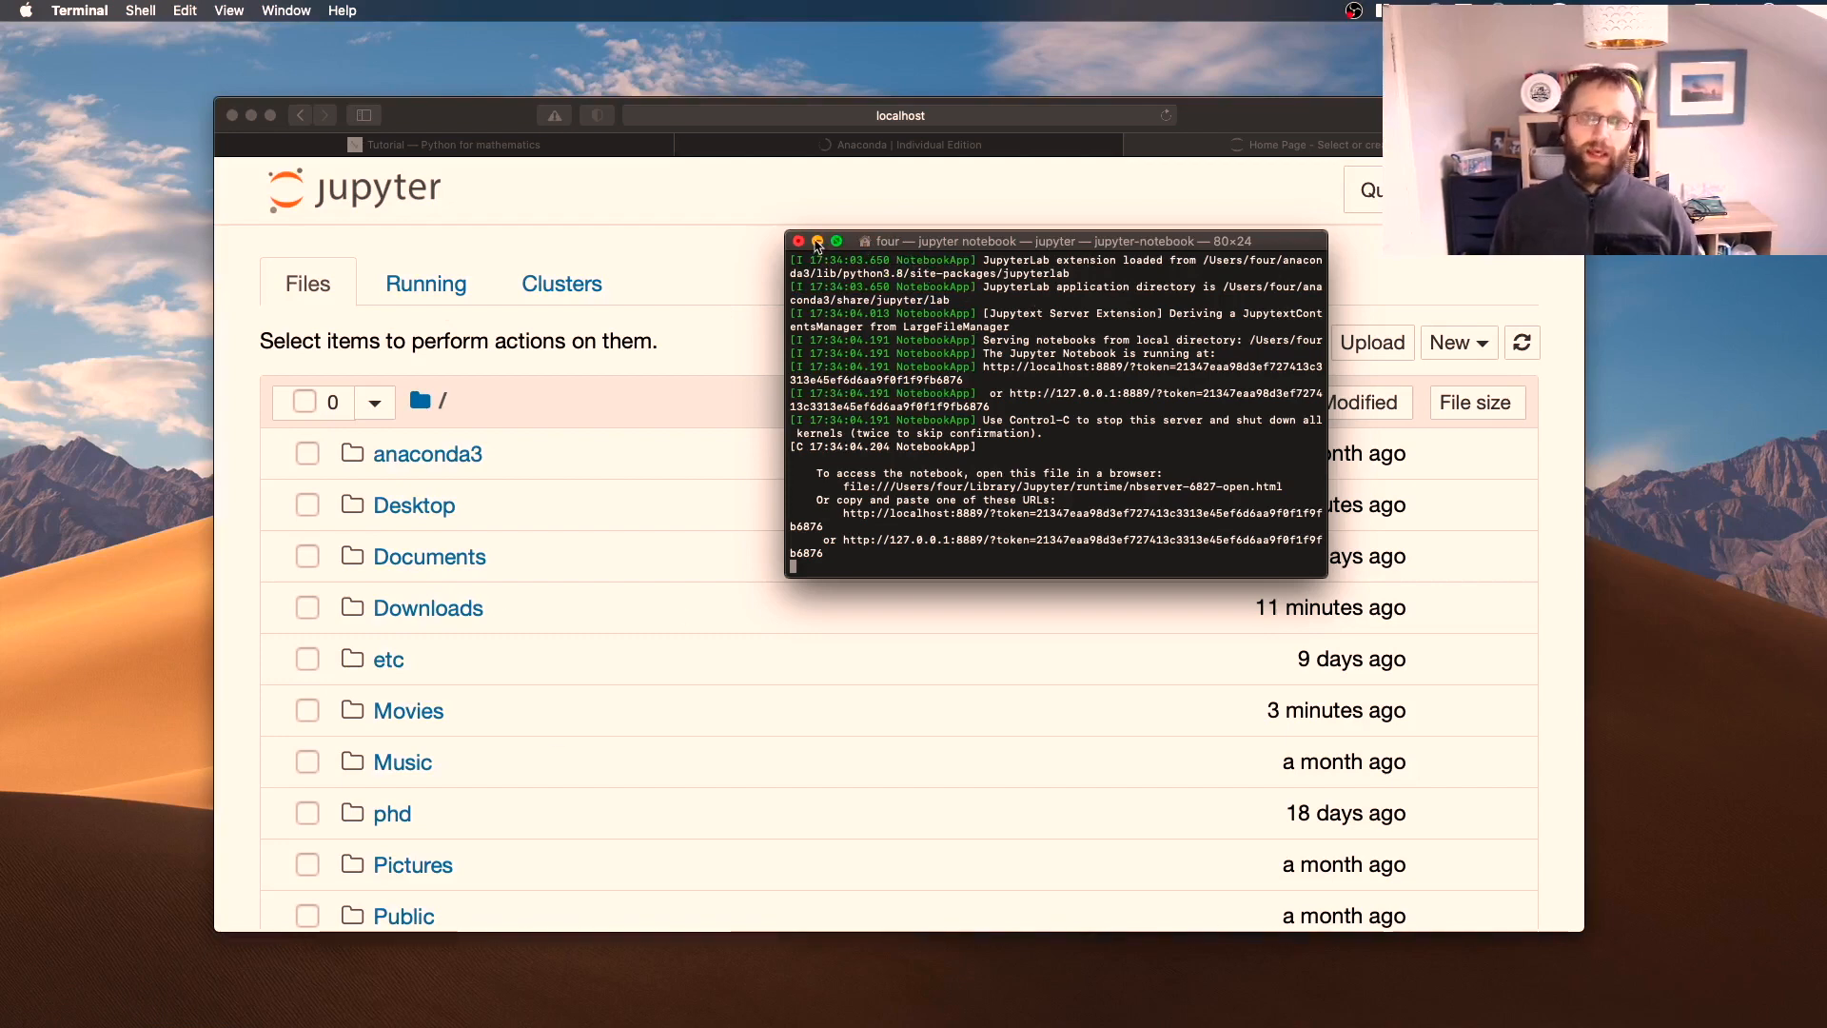
{"action": "left_click", "coordinate": [798, 242]}
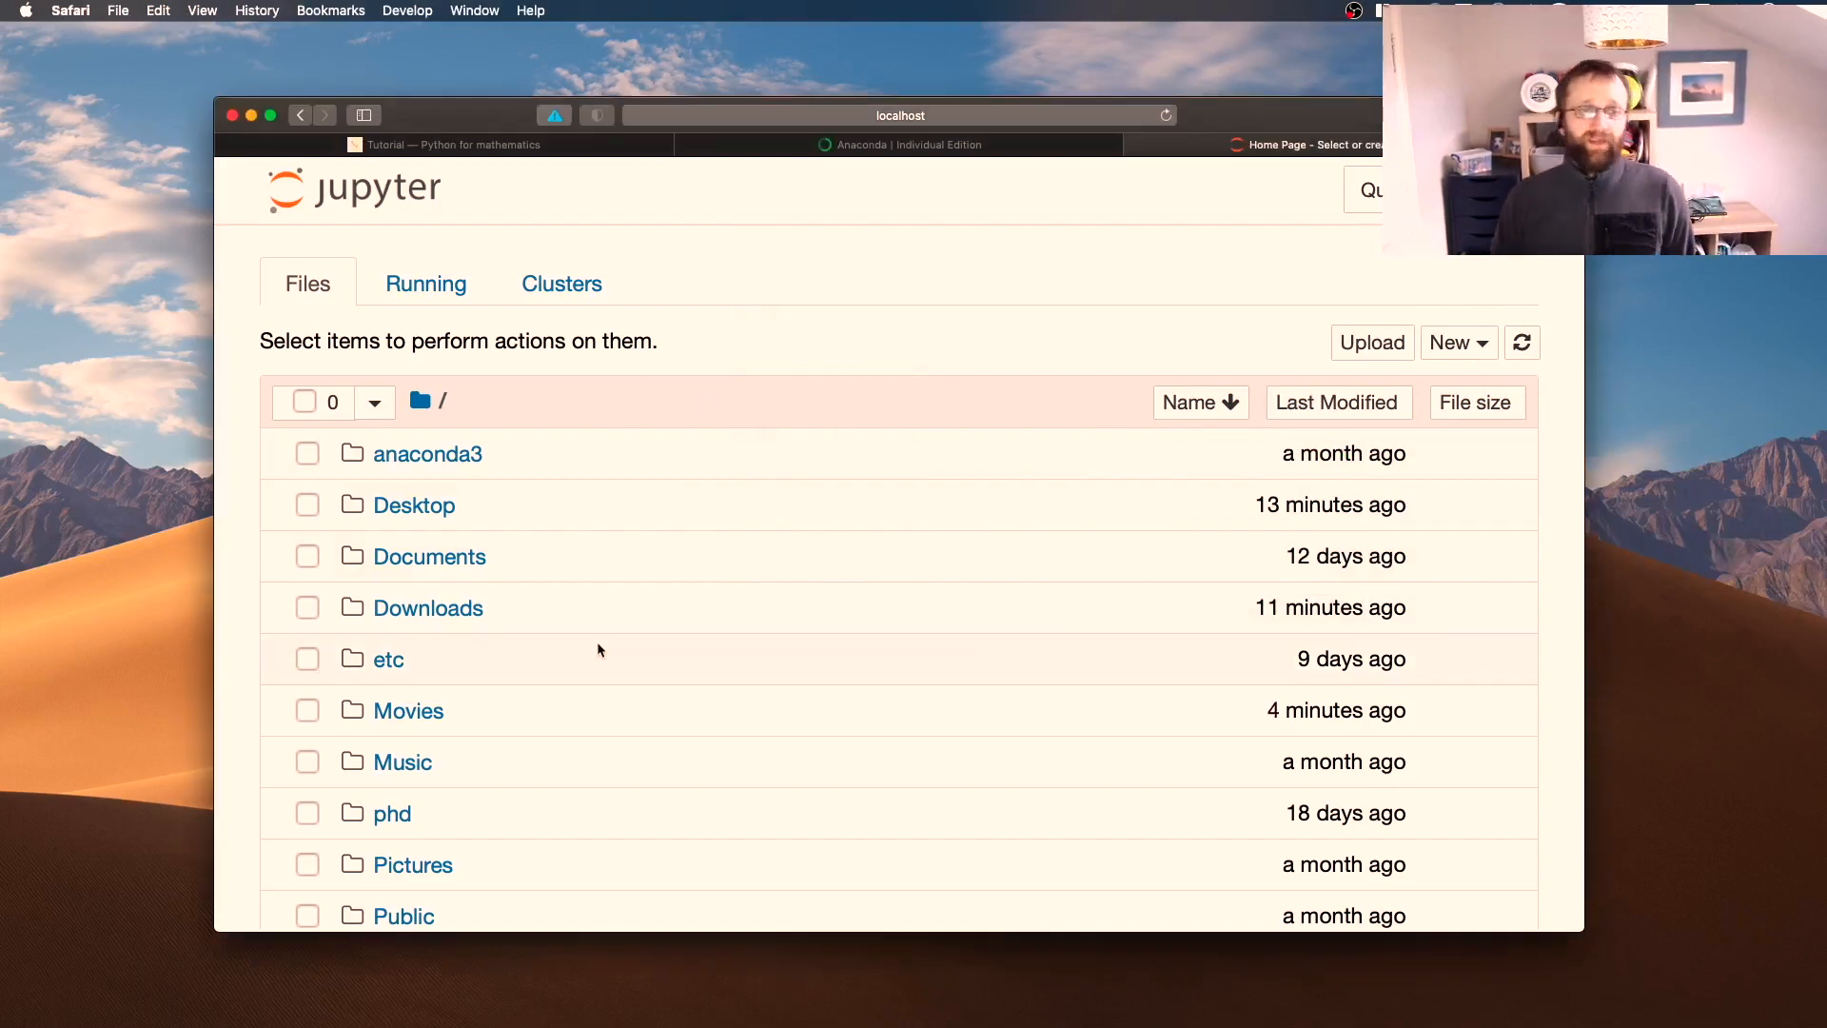
{"action": "scroll", "scroll_direction": "down", "scroll_amount": 3}
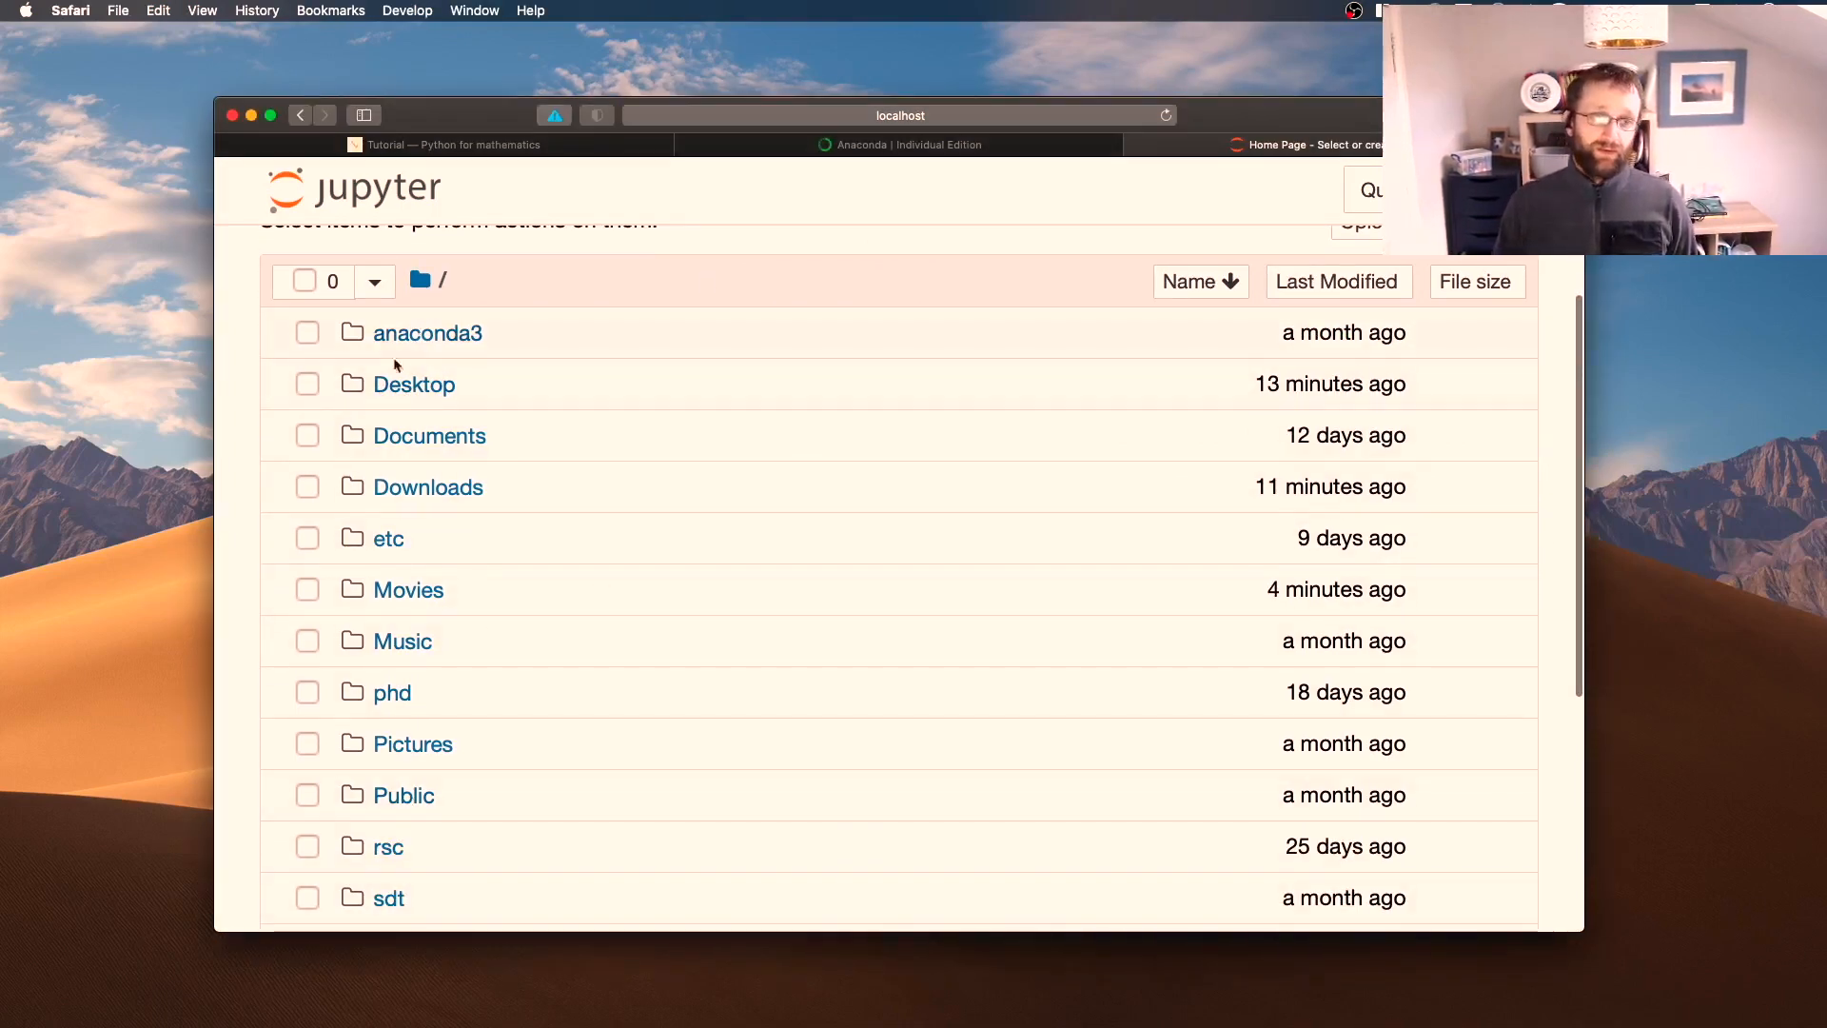
Show the root folder listing with anaconda3, Desktop and Documents
{"action": "left_click", "coordinate": [414, 385]}
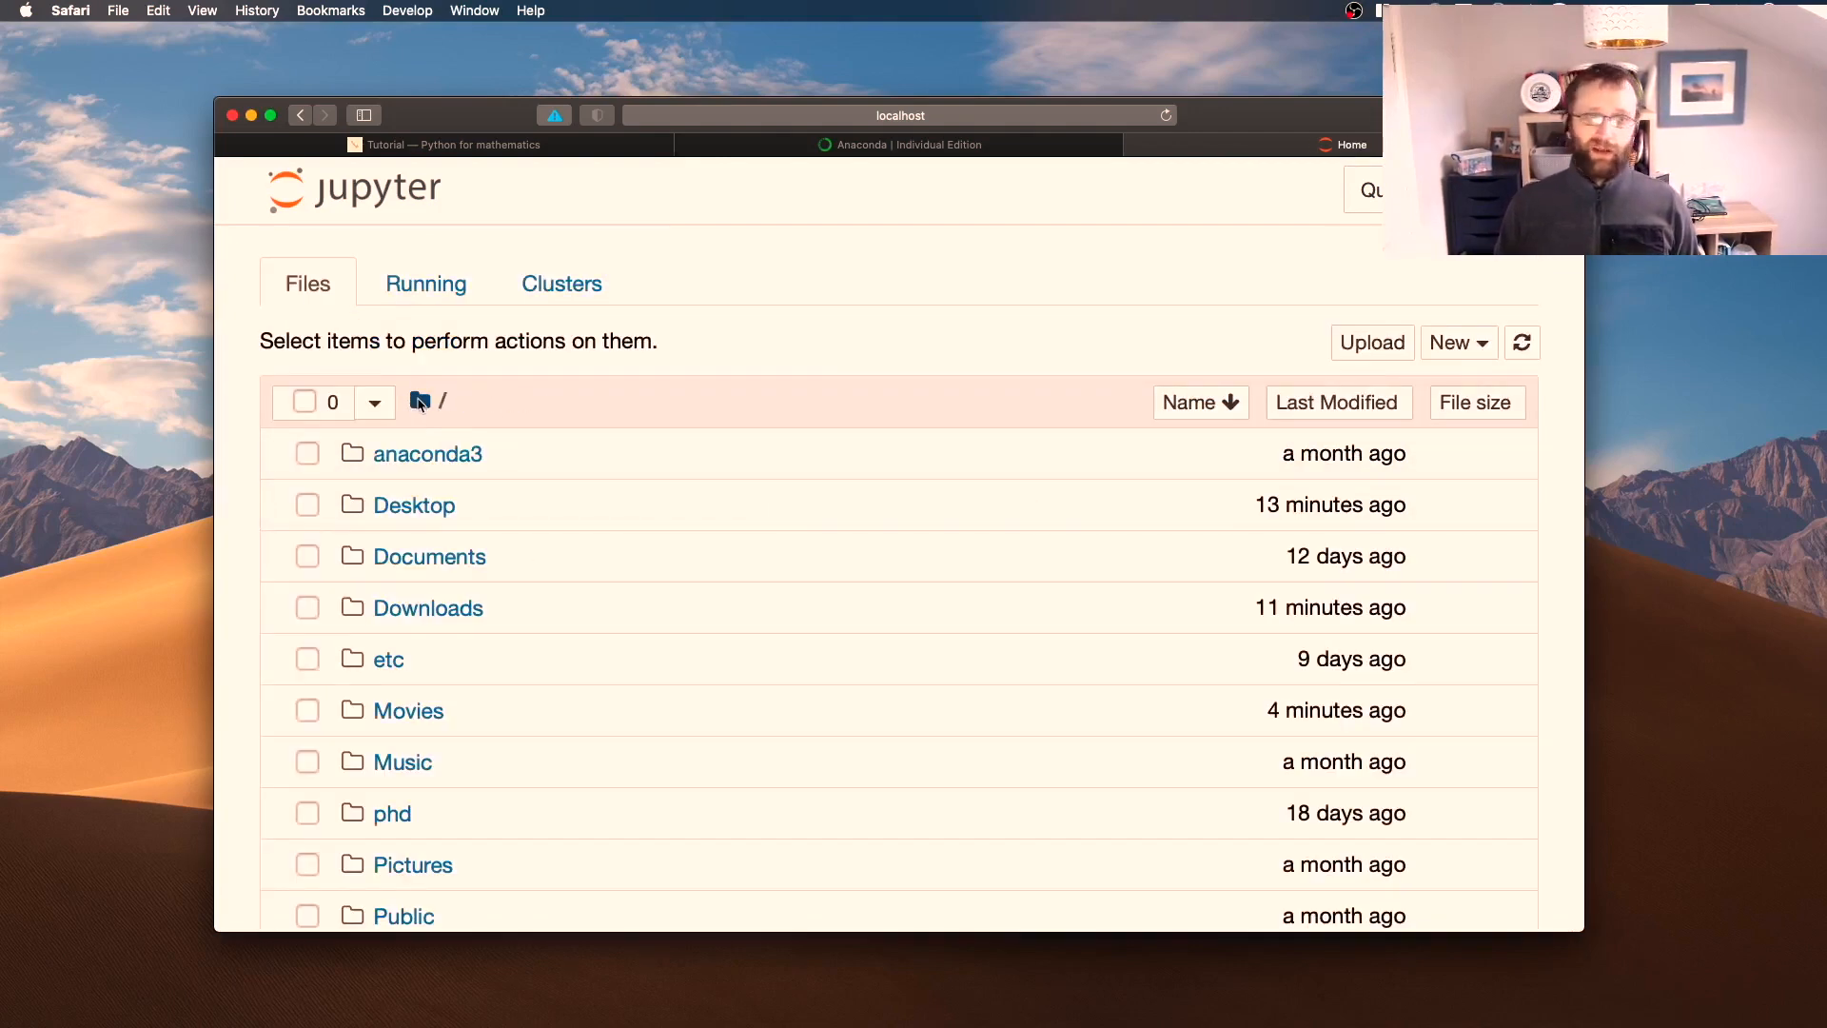
{"action": "scroll", "scroll_direction": "down", "scroll_amount": 3}
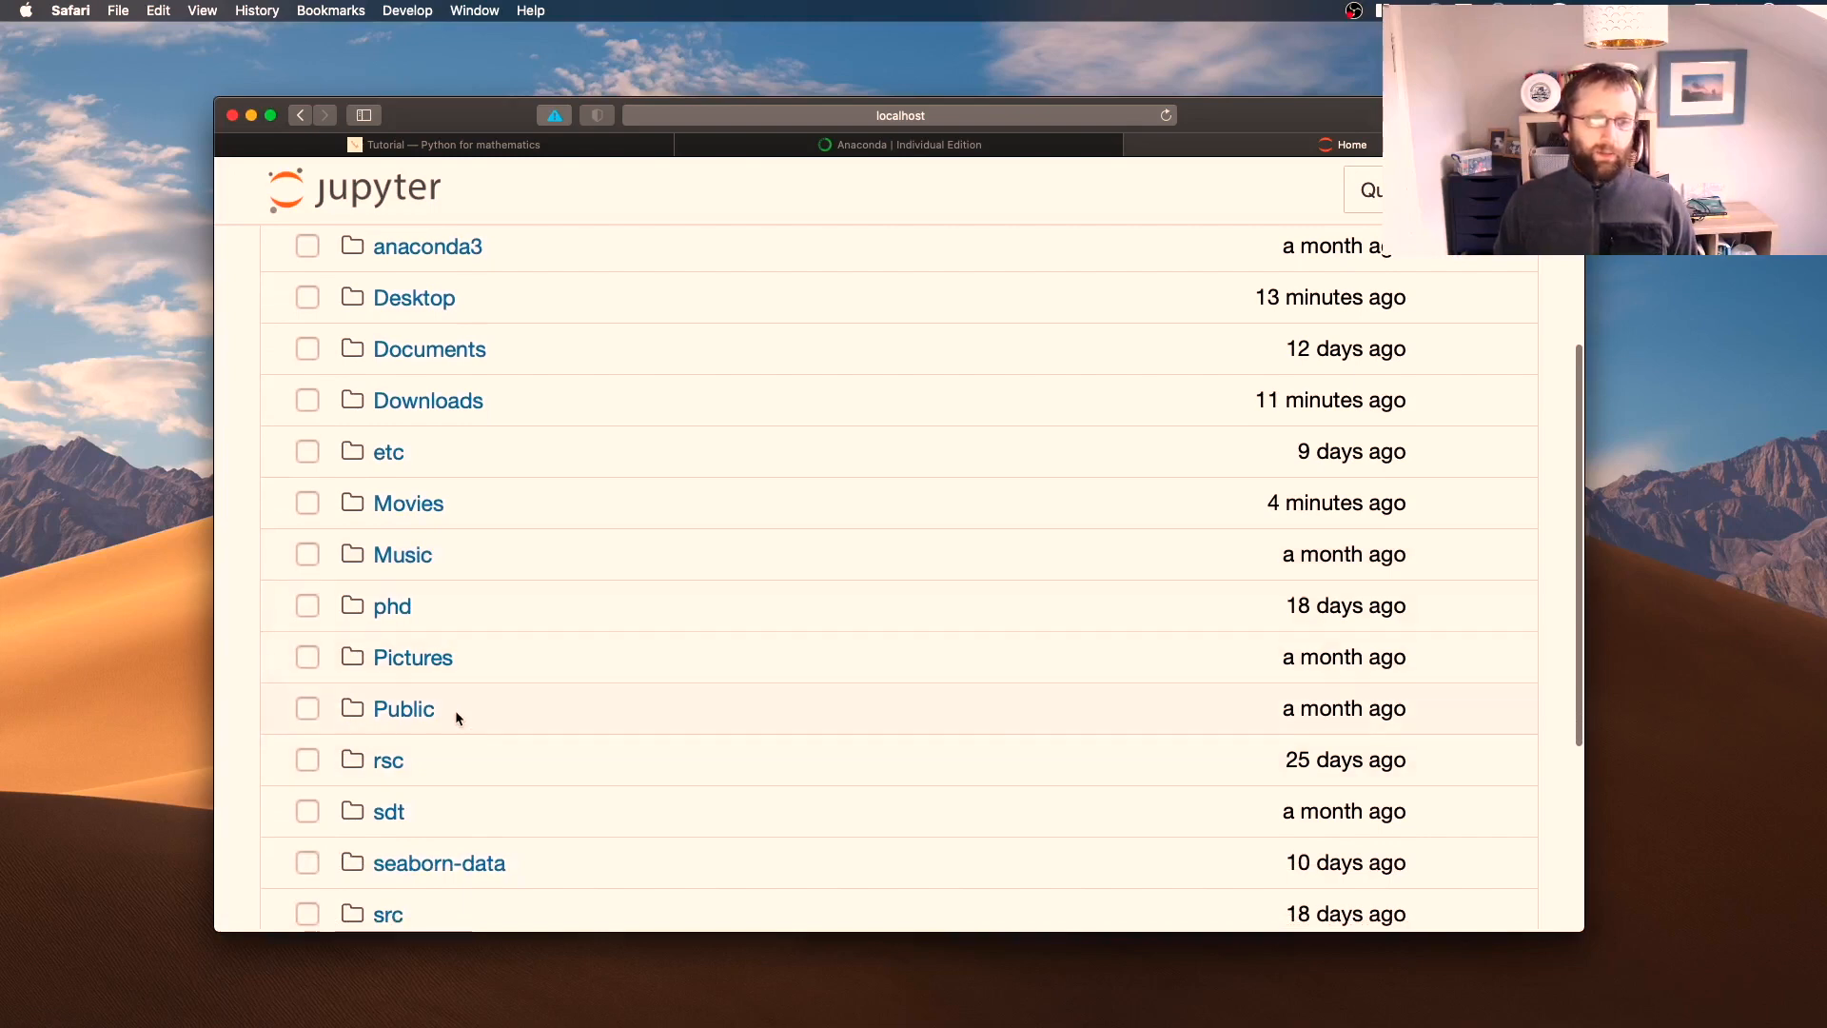
{"action": "scroll", "scroll_direction": "down", "scroll_amount": 3}
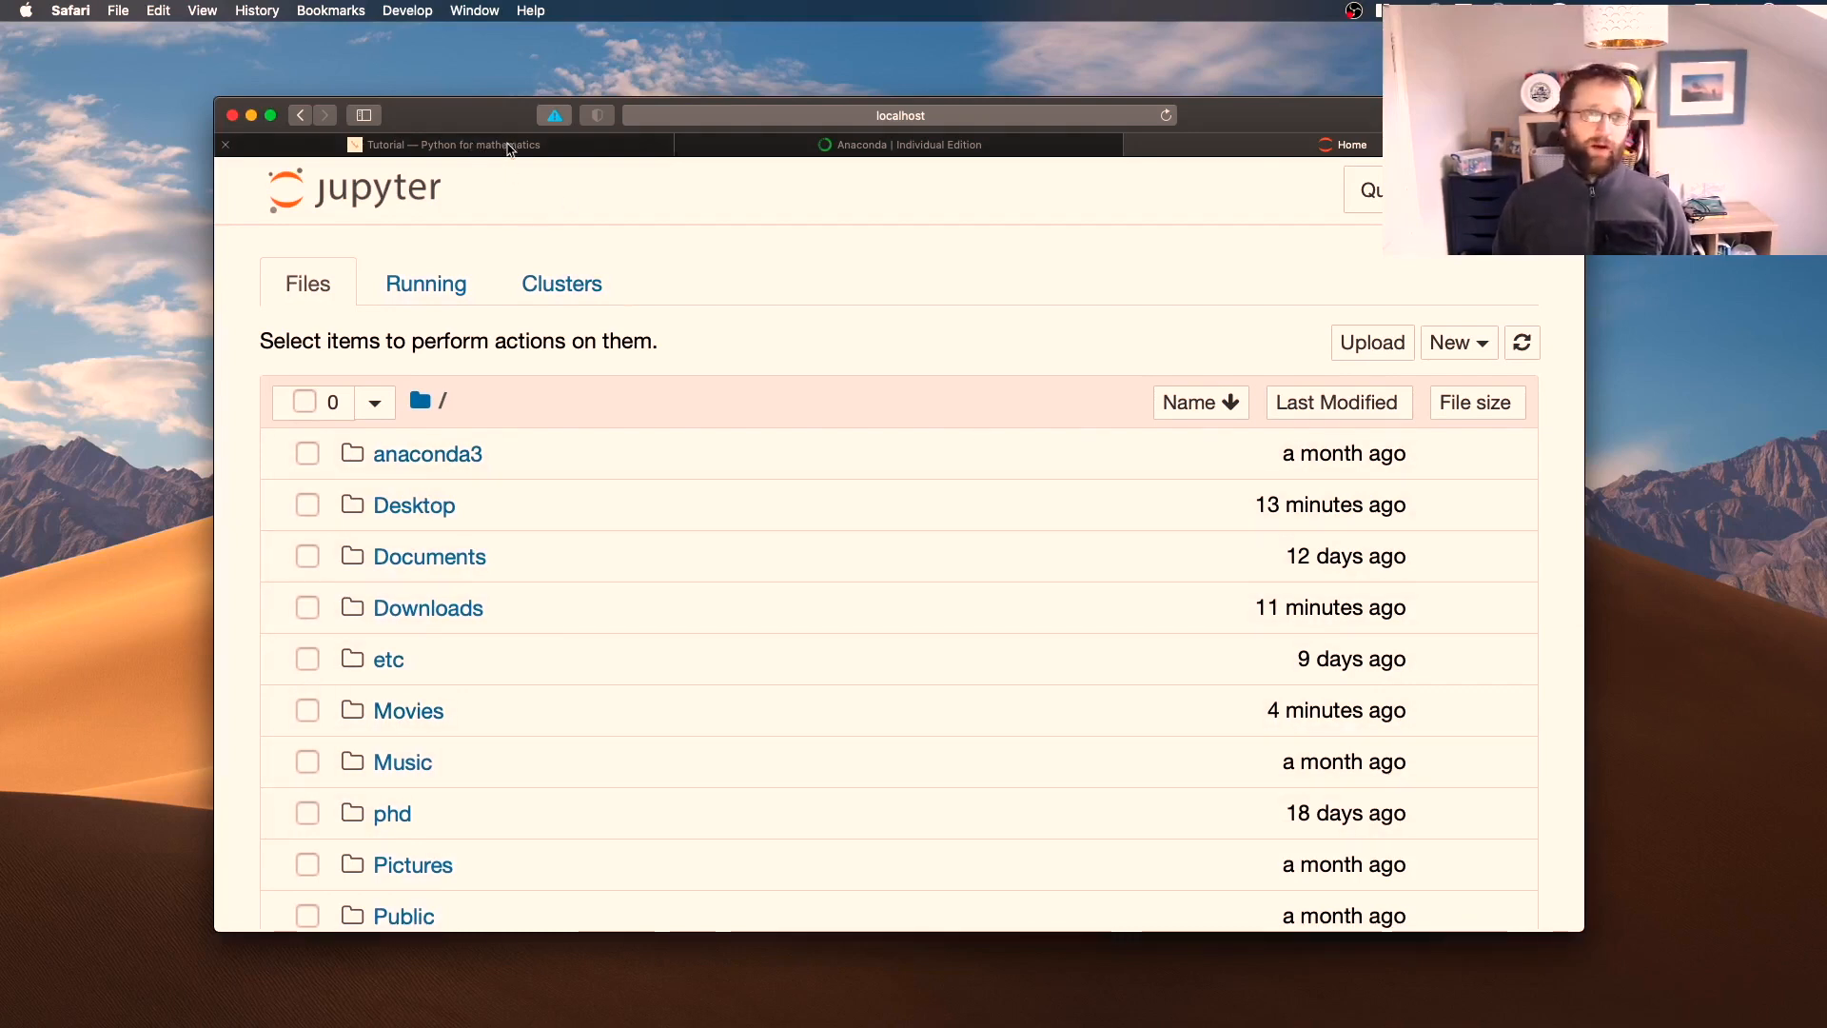
Check the tutorial page, then return to the Jupyter file browser
{"action": "left_click", "coordinate": [453, 145]}
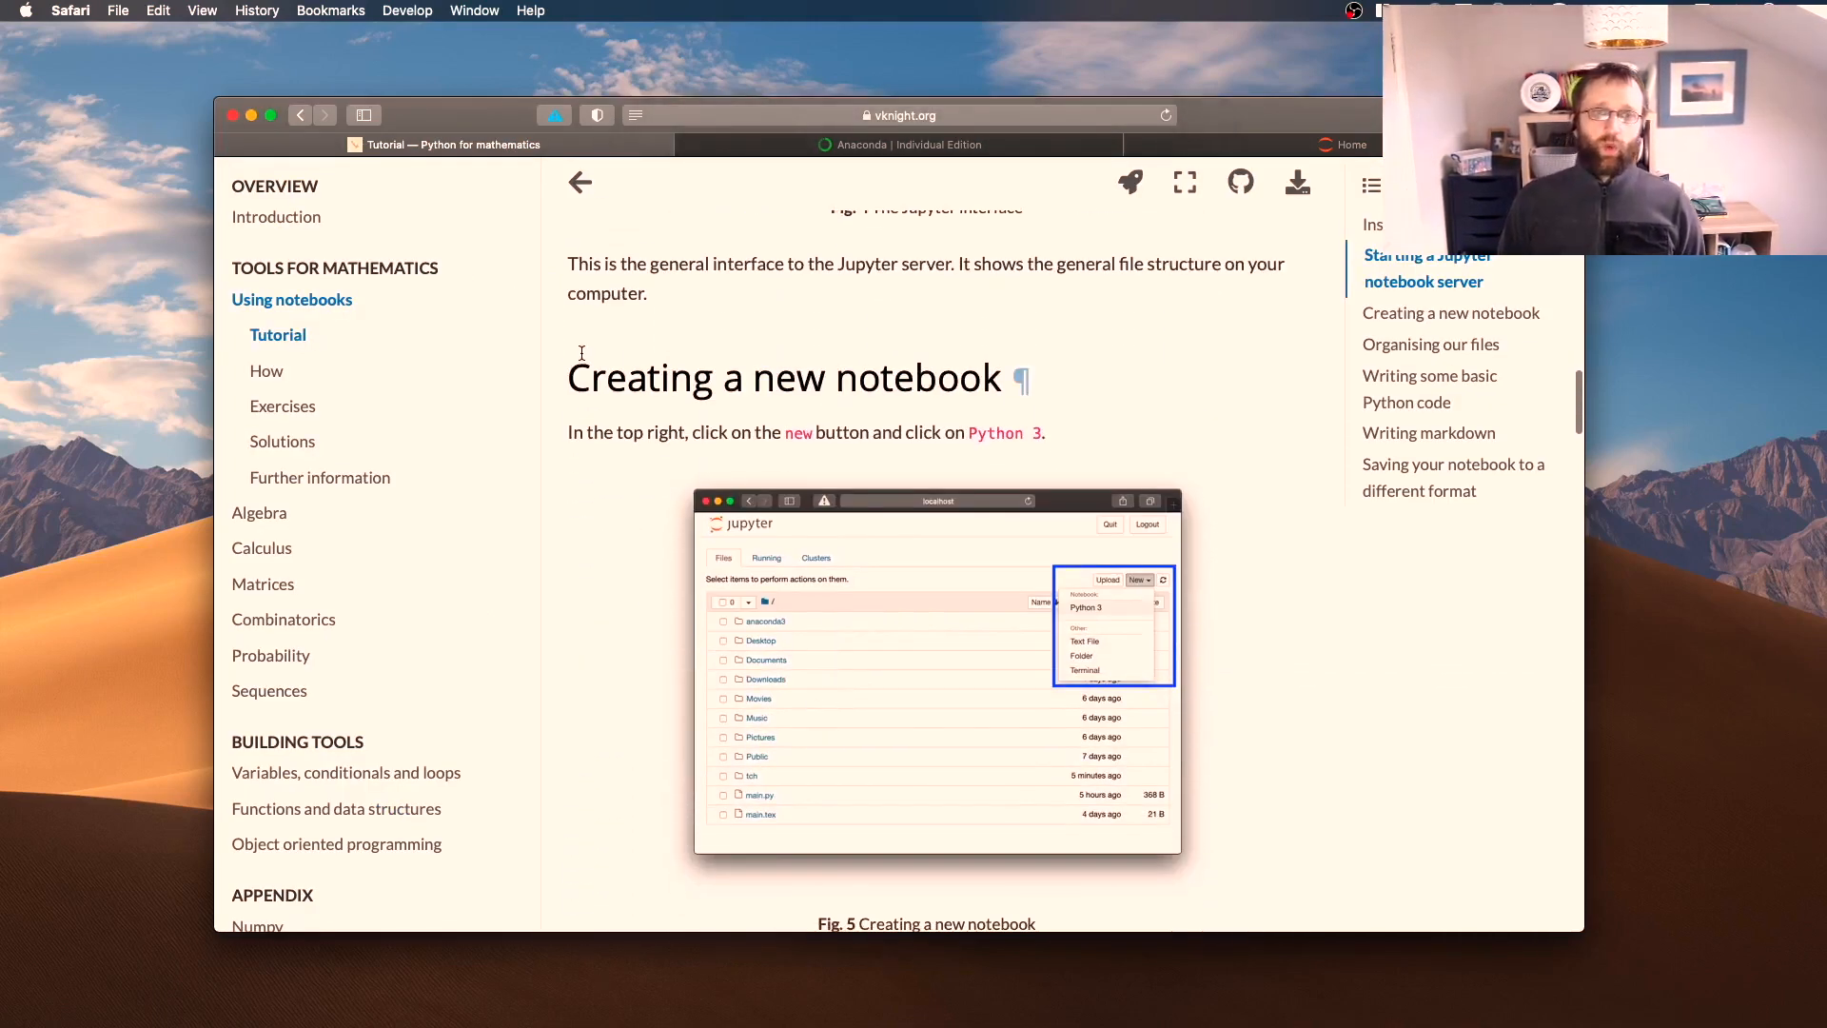
{"action": "scroll", "scroll_direction": "down", "scroll_amount": 3}
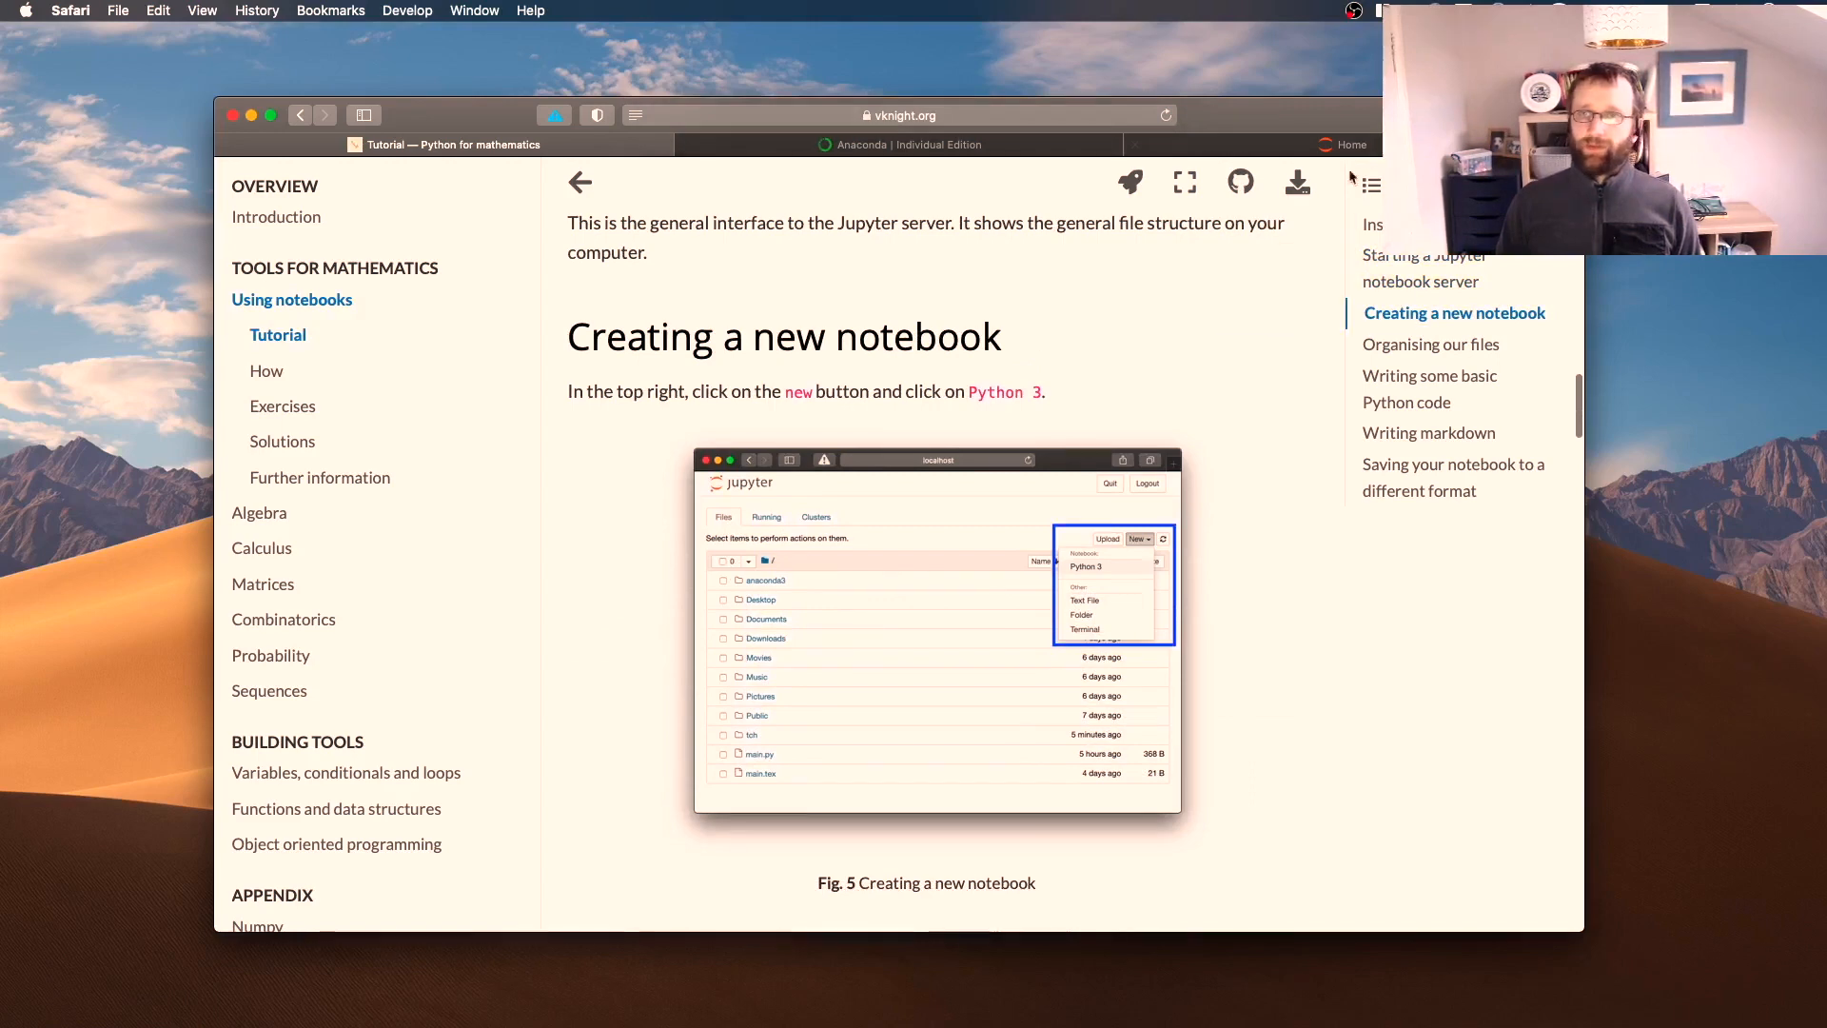
{"action": "left_click", "coordinate": [901, 145]}
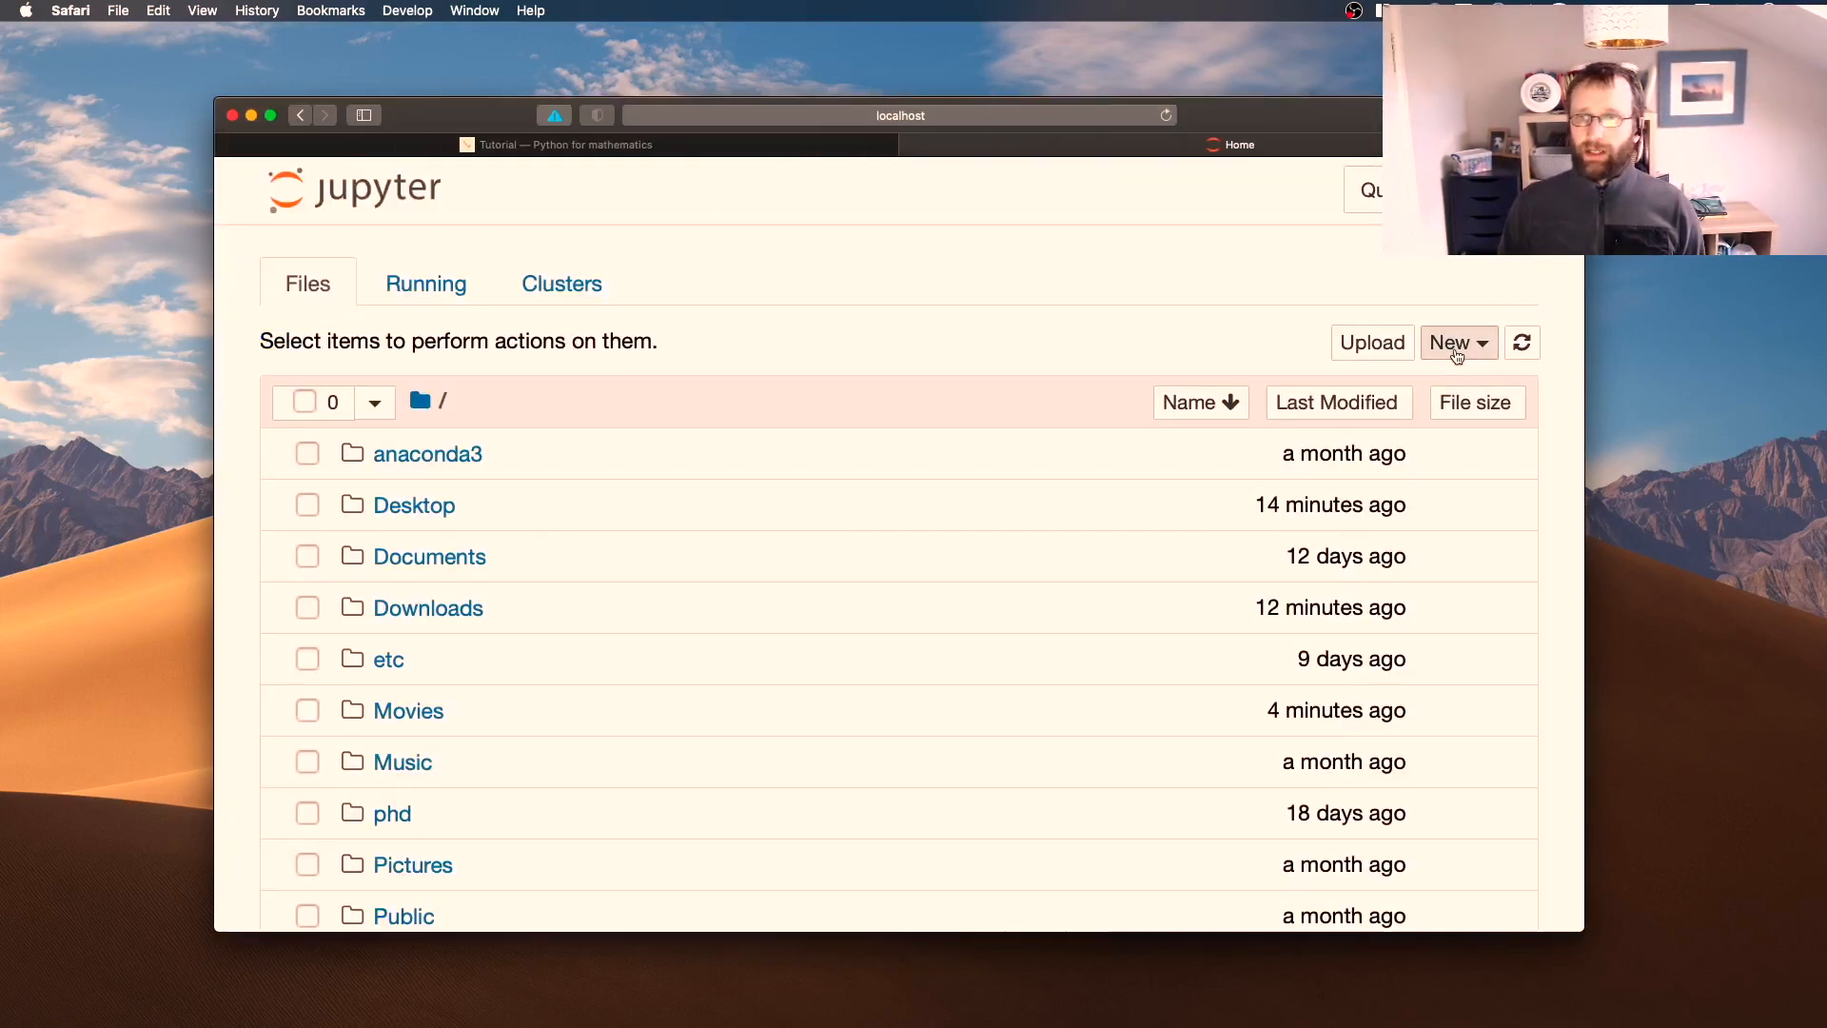
Create a new Python 3 notebook from the New menu
{"action": "left_click", "coordinate": [1458, 343]}
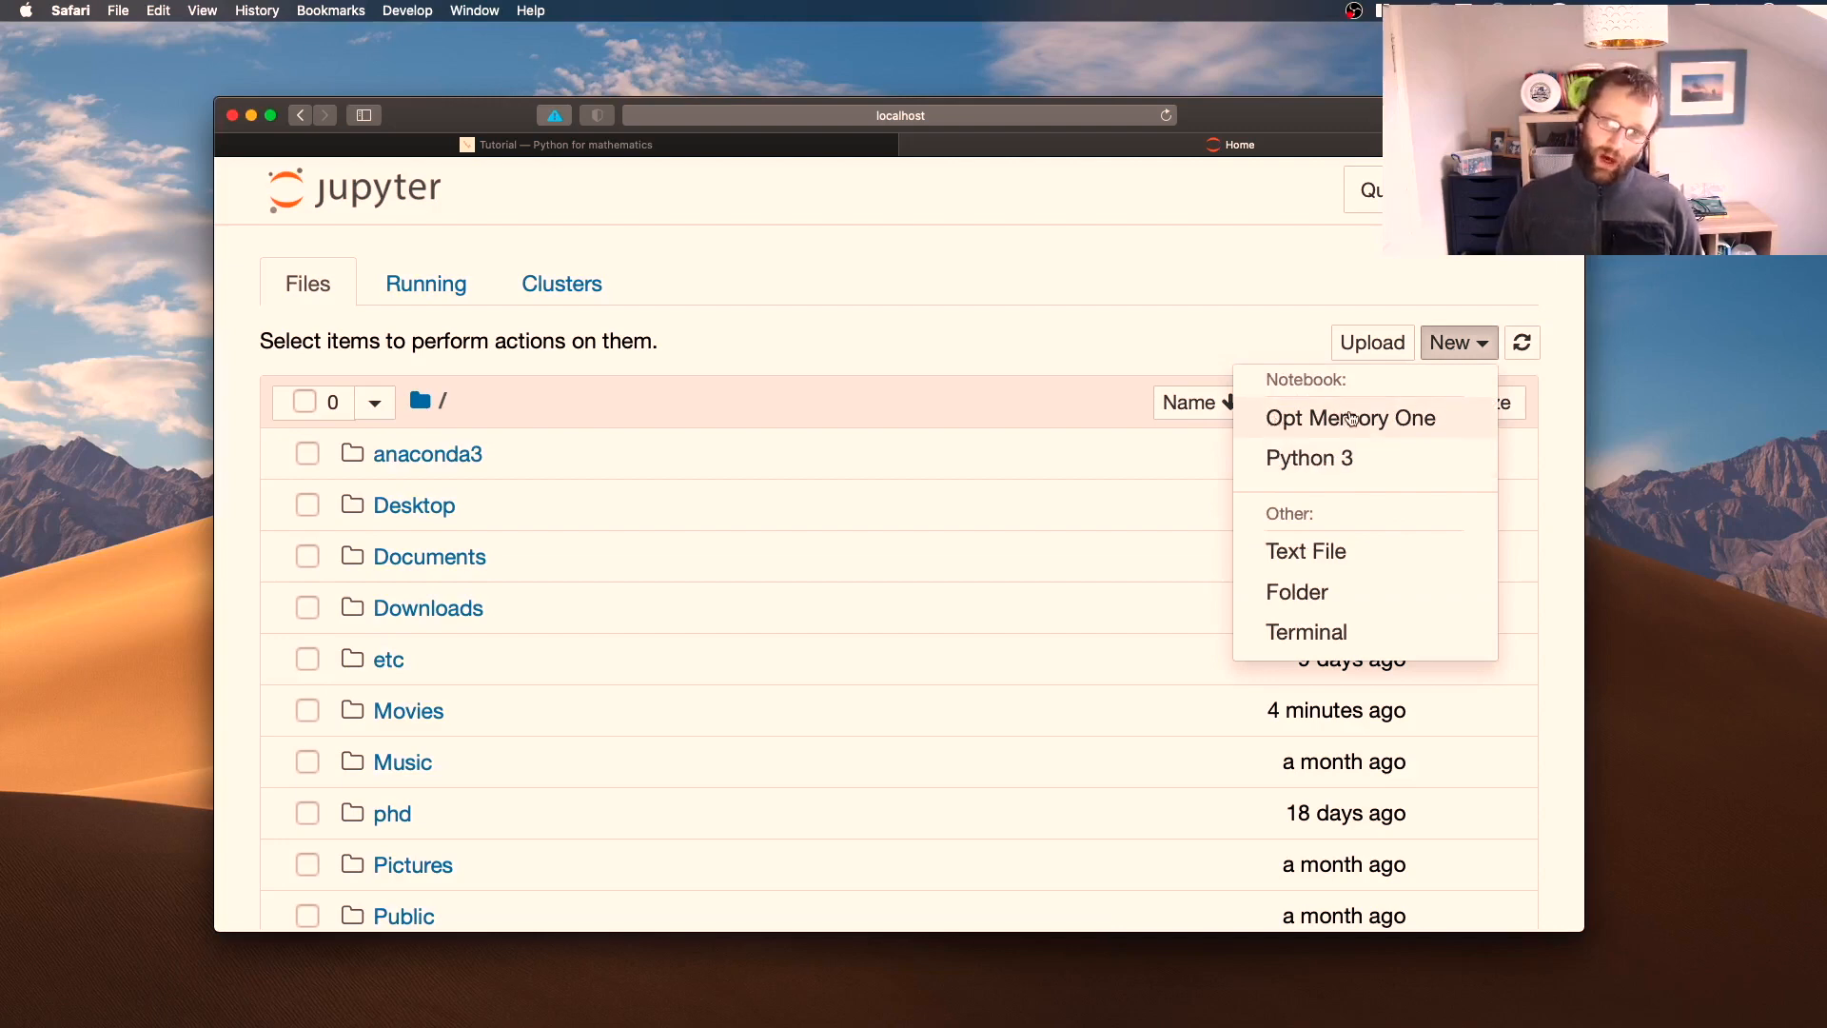
{"action": "mouse_move", "coordinate": [1374, 417]}
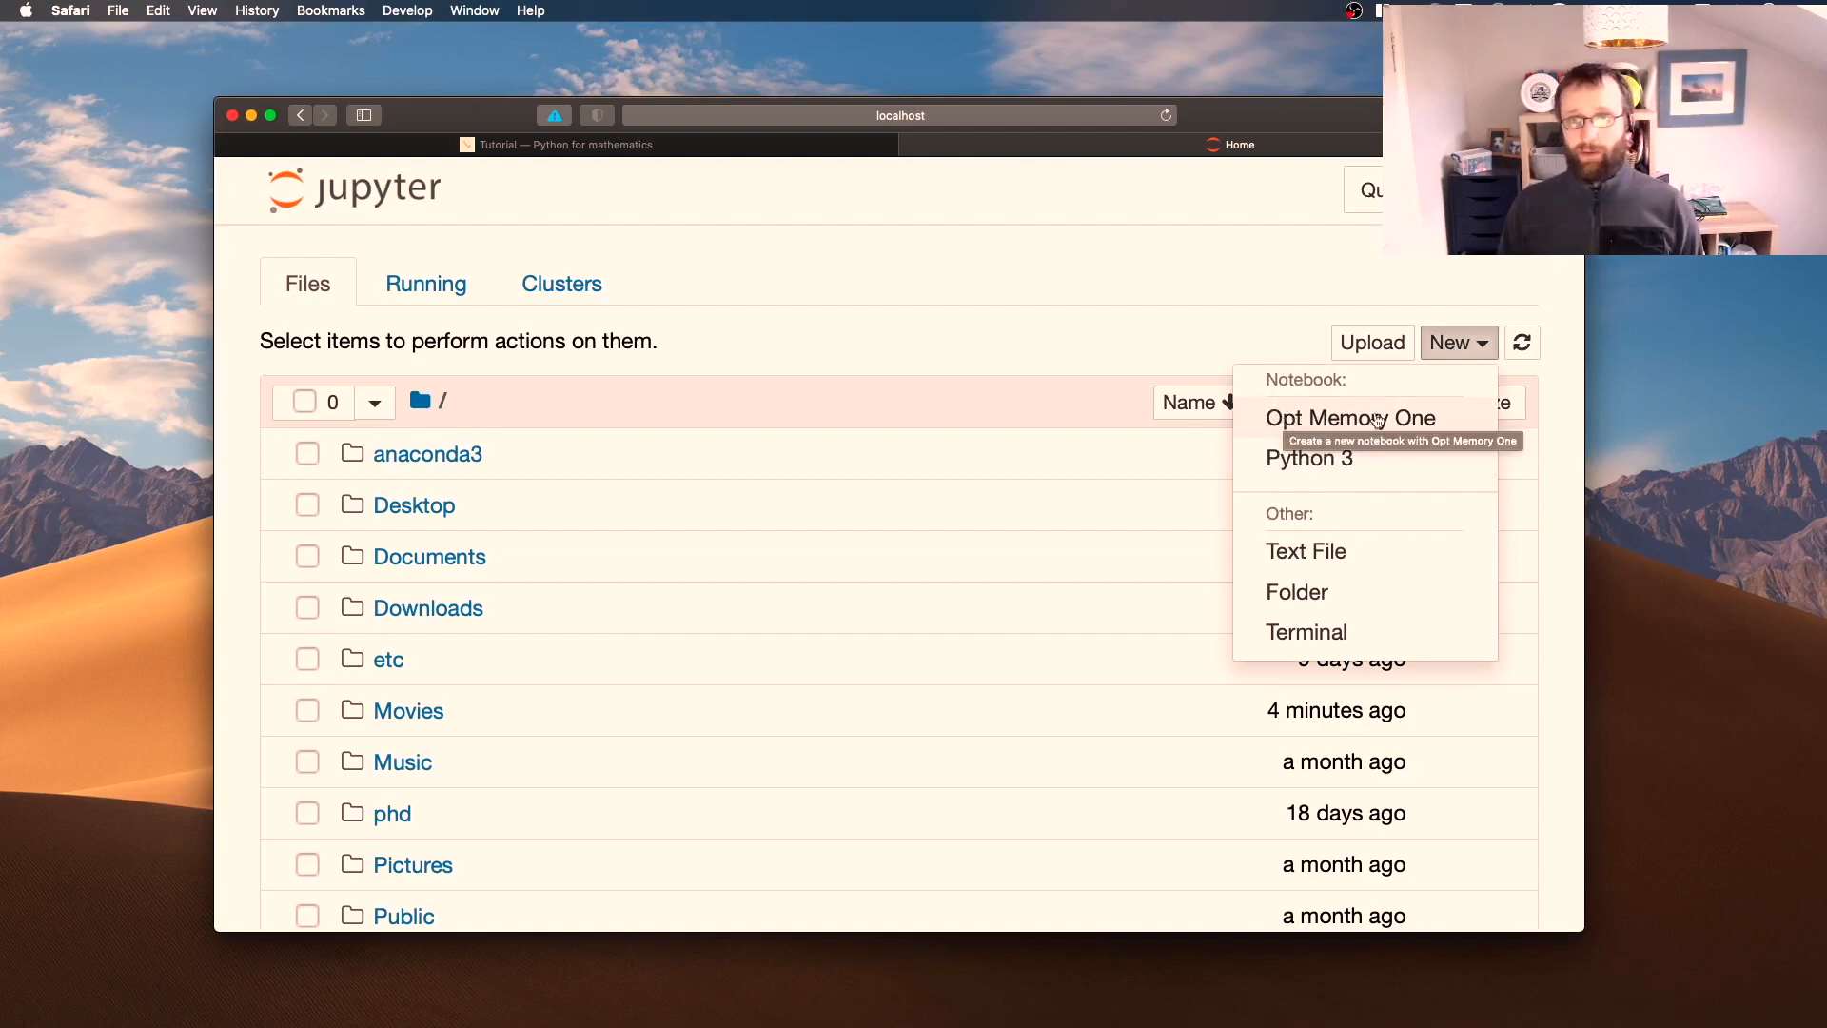
{"action": "mouse_move", "coordinate": [1283, 465]}
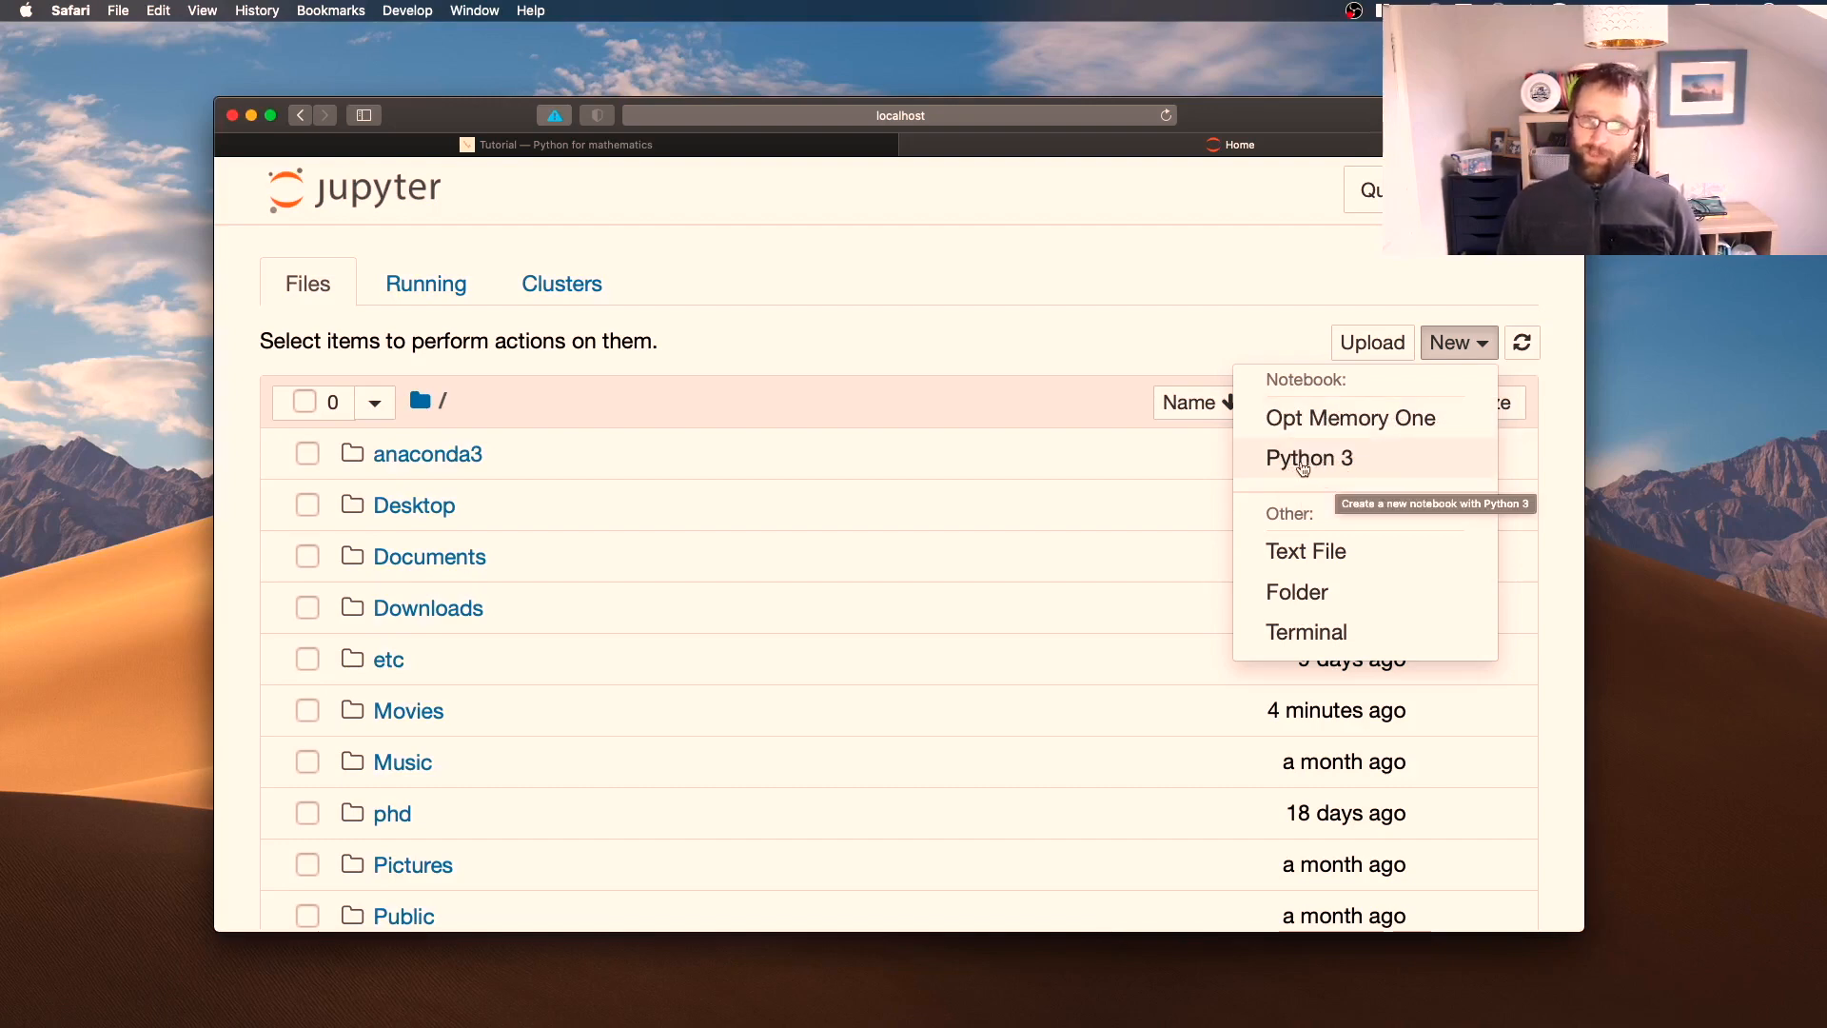
{"action": "mouse_move", "coordinate": [1314, 465]}
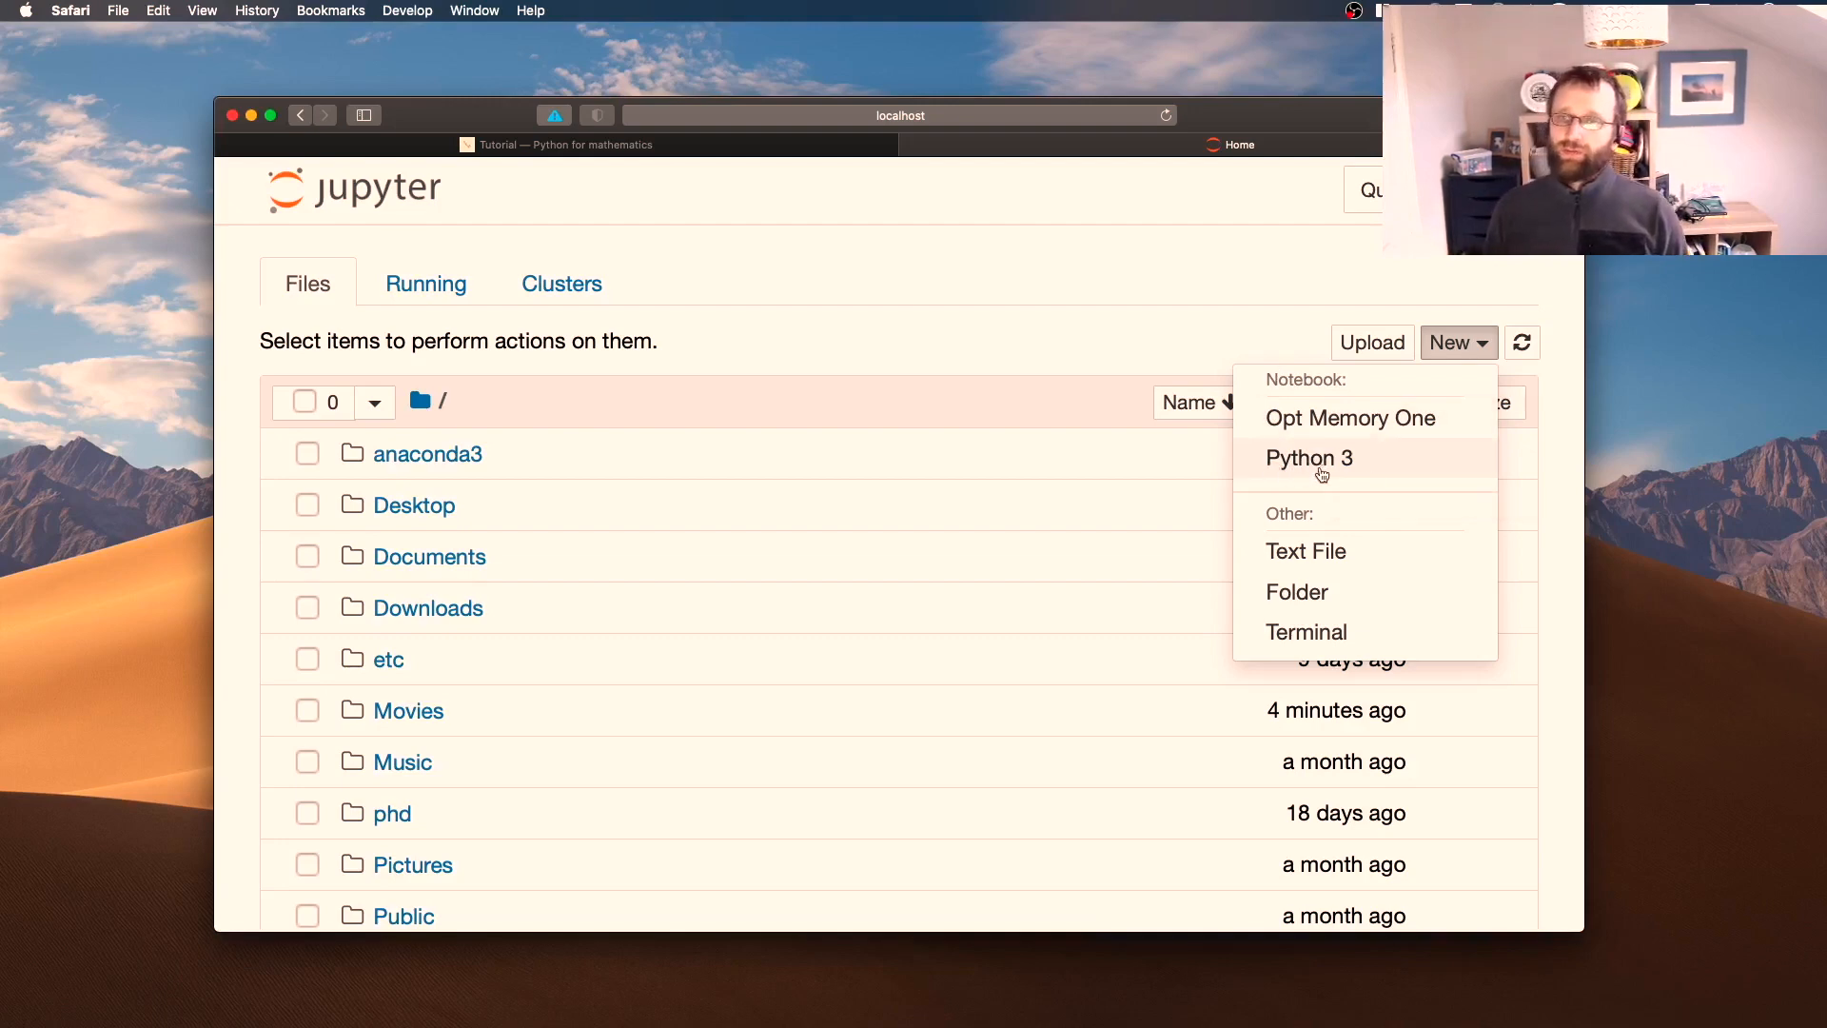
{"action": "left_click", "coordinate": [1309, 457]}
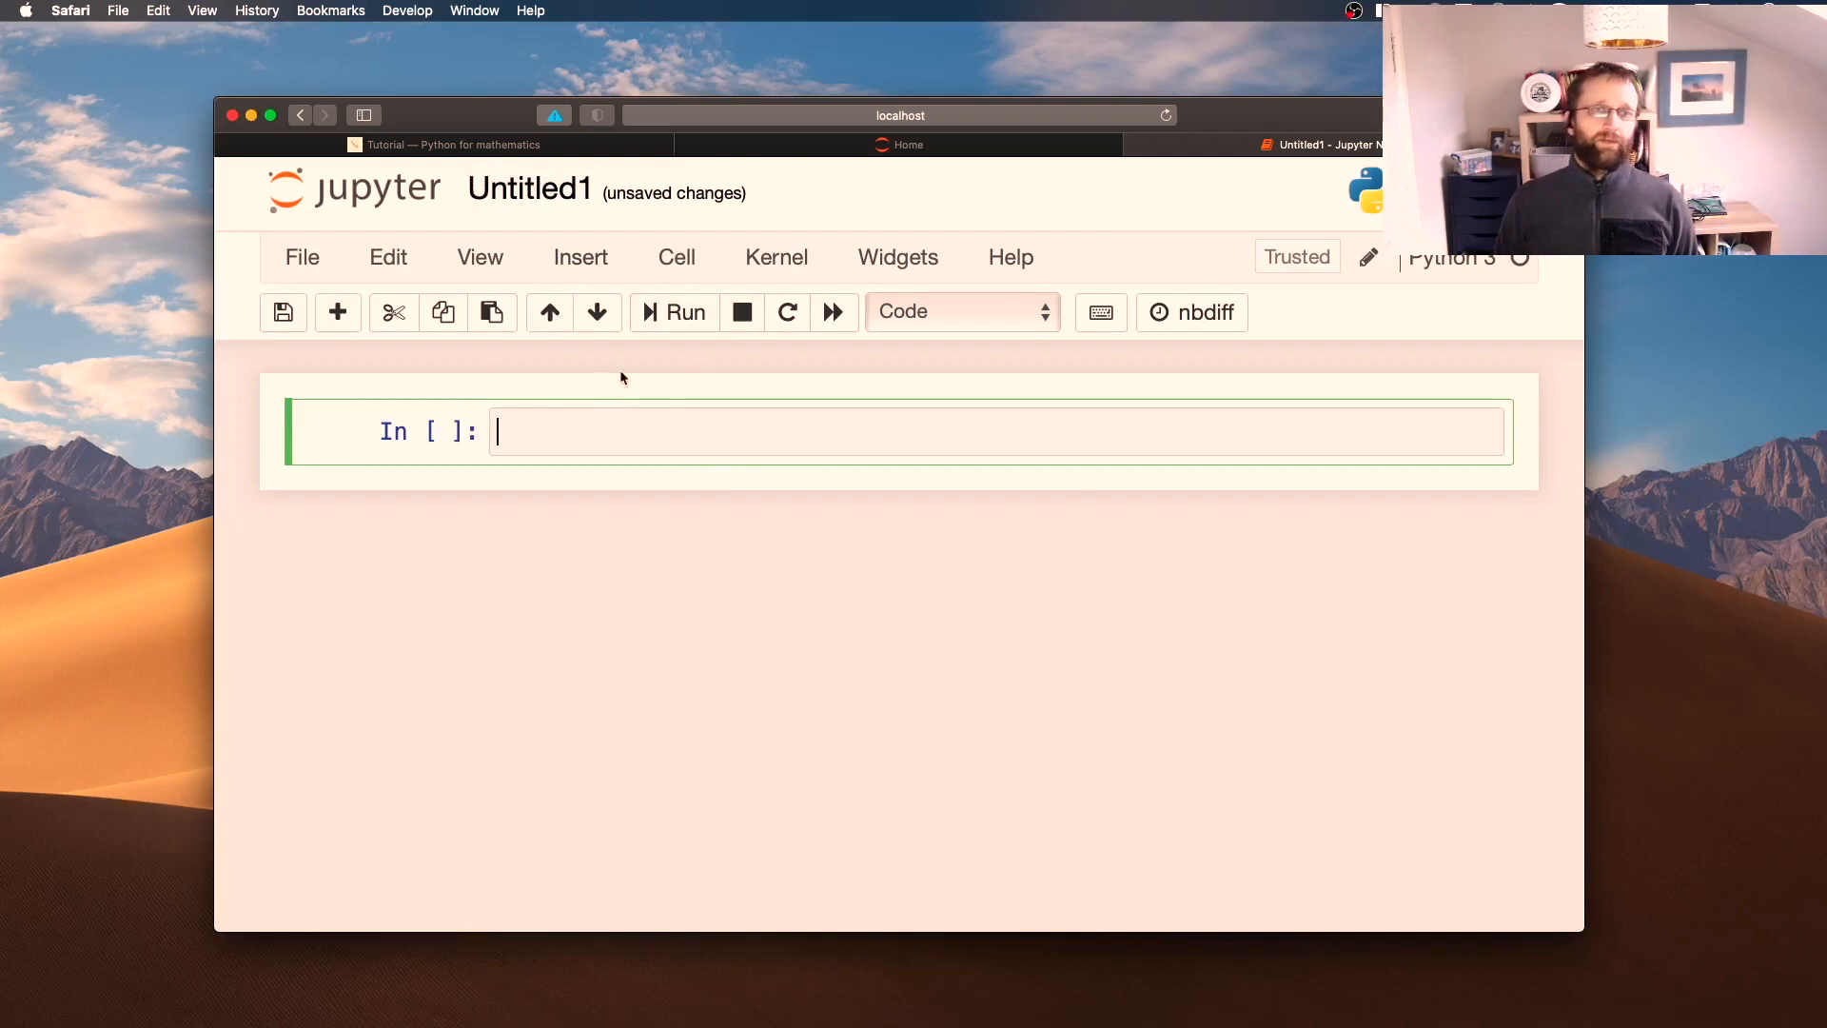
Rename the untitled notebook to 'introduction'
{"action": "left_click", "coordinate": [530, 188]}
{"action": "type", "text": "i"}
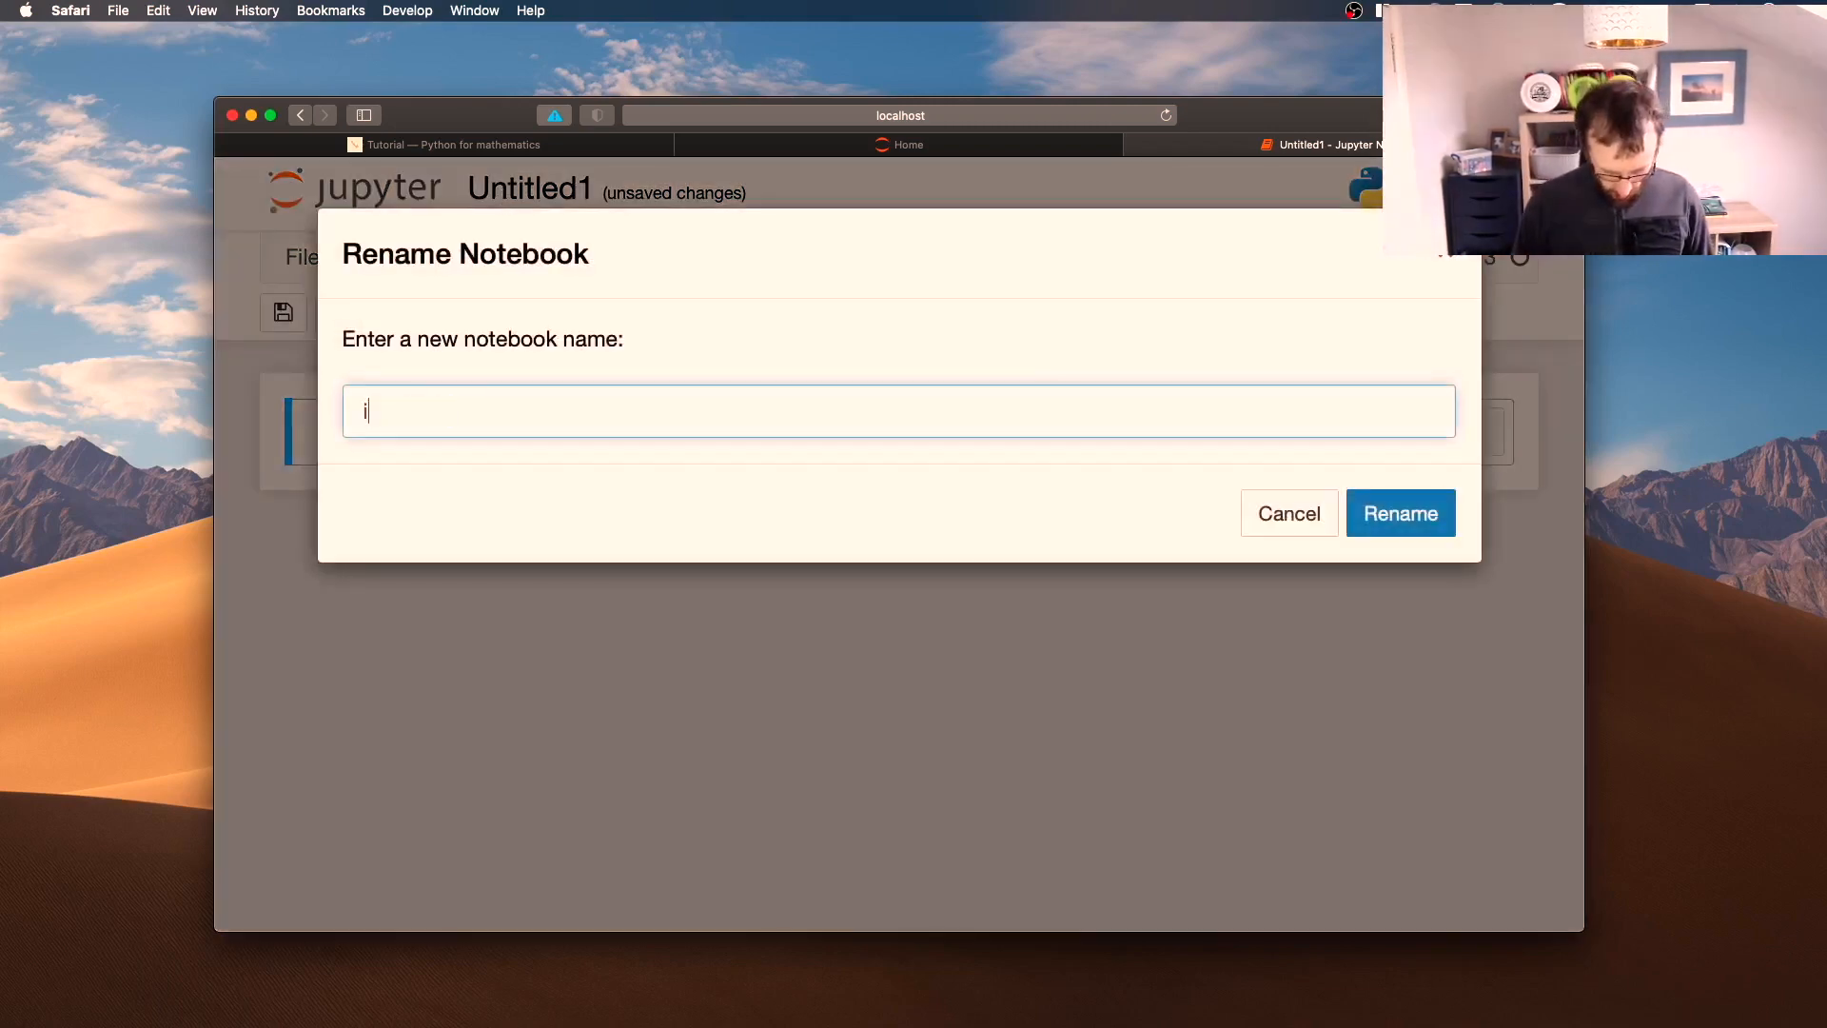
{"action": "type", "text": "ntroduction"}
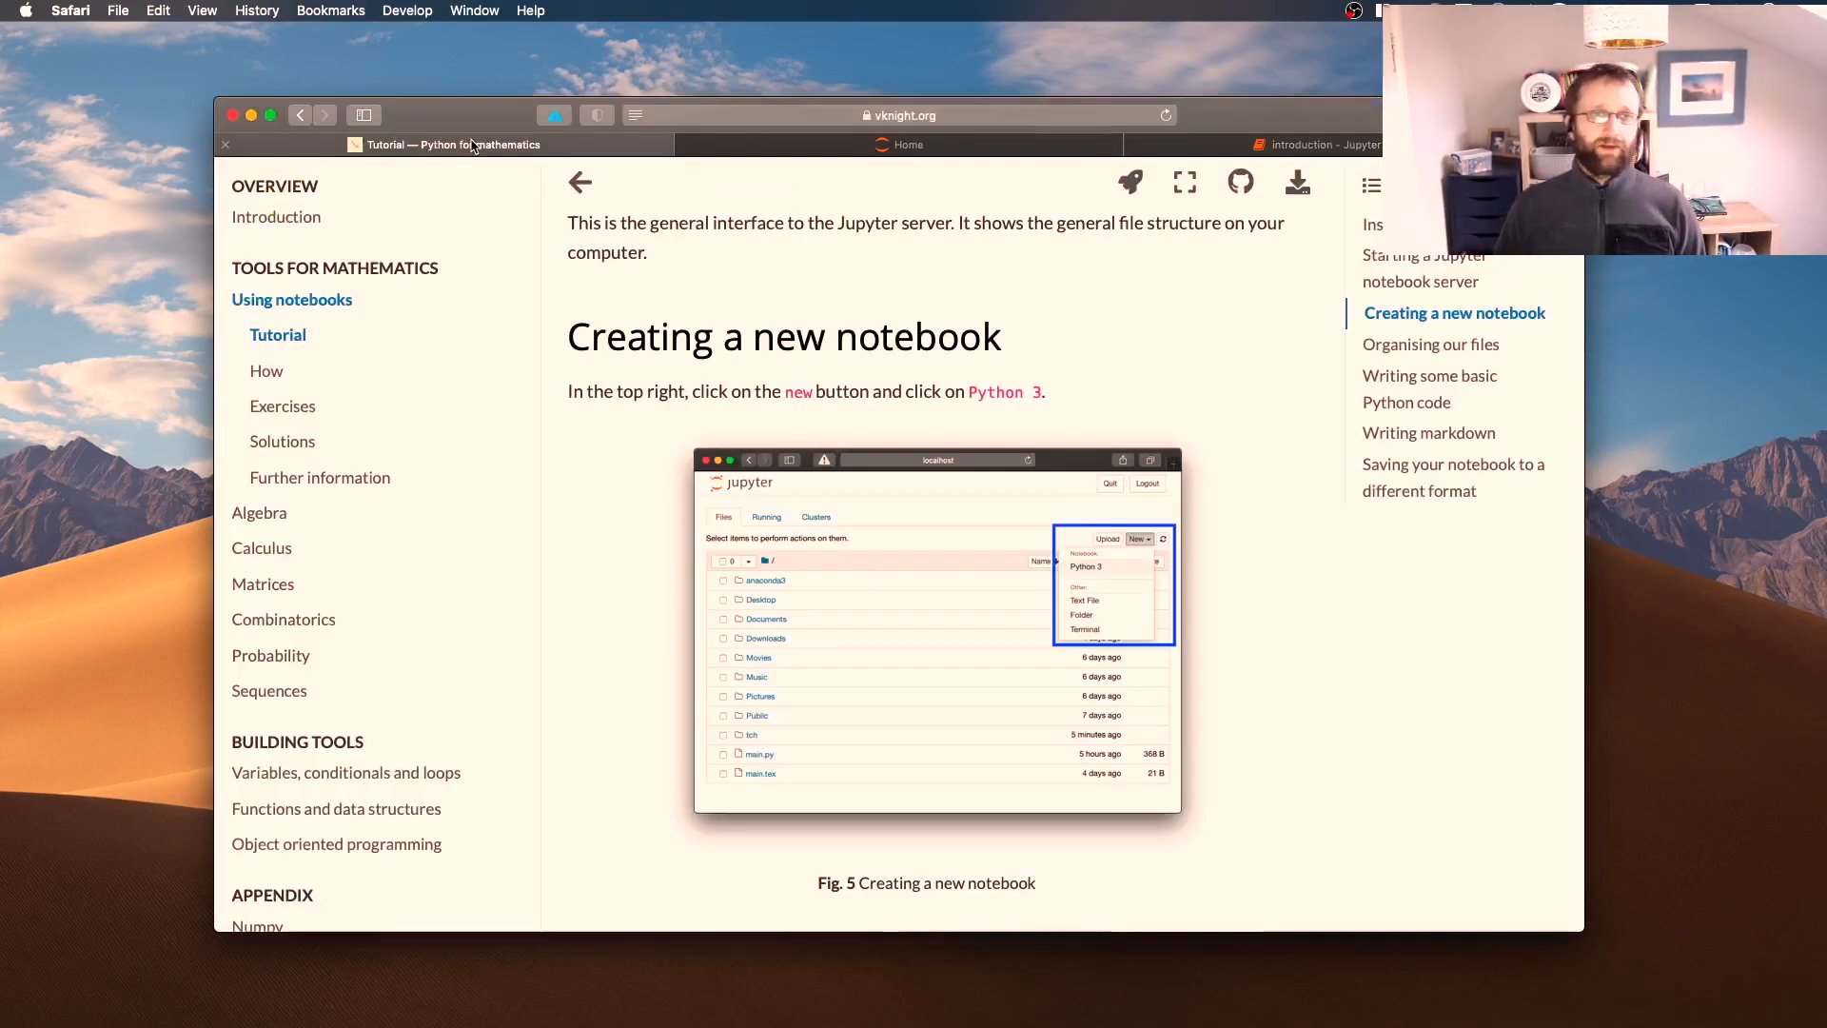
Reach the Organising our files section and launch Finder via Spotlight
{"action": "scroll", "scroll_direction": "down", "scroll_amount": 3}
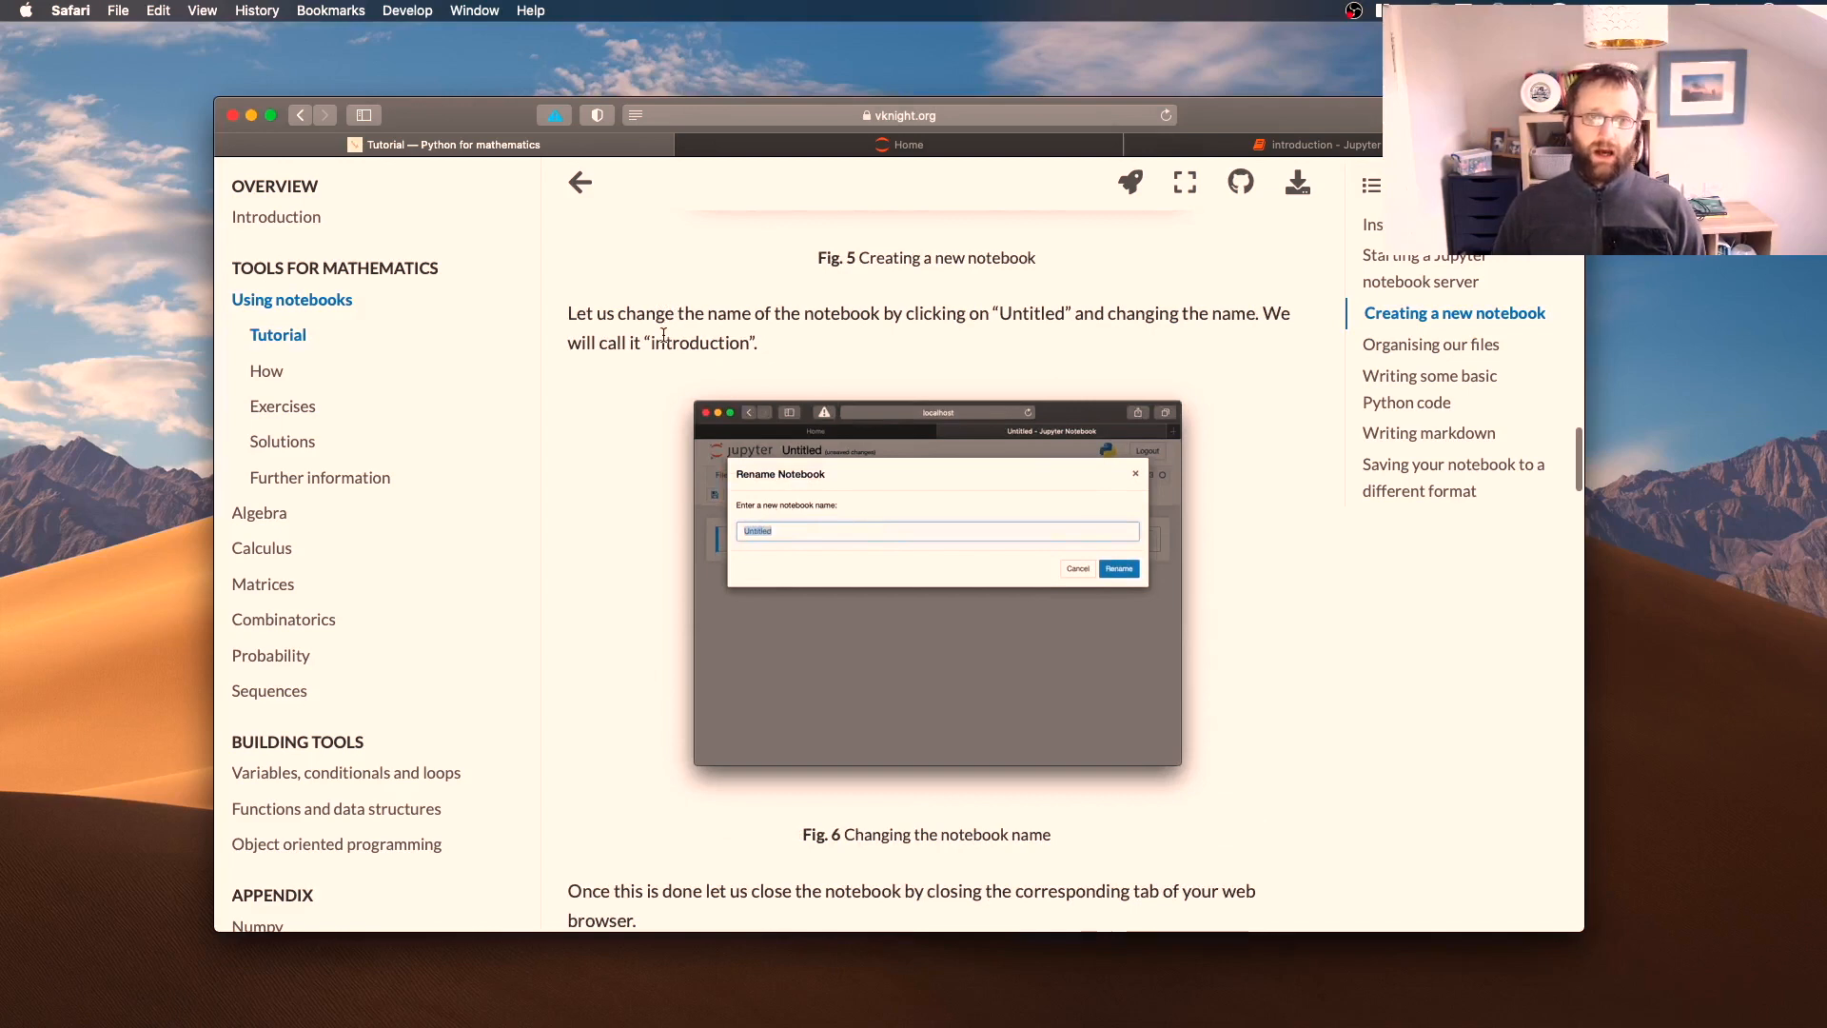
{"action": "scroll", "scroll_direction": "down", "scroll_amount": 3}
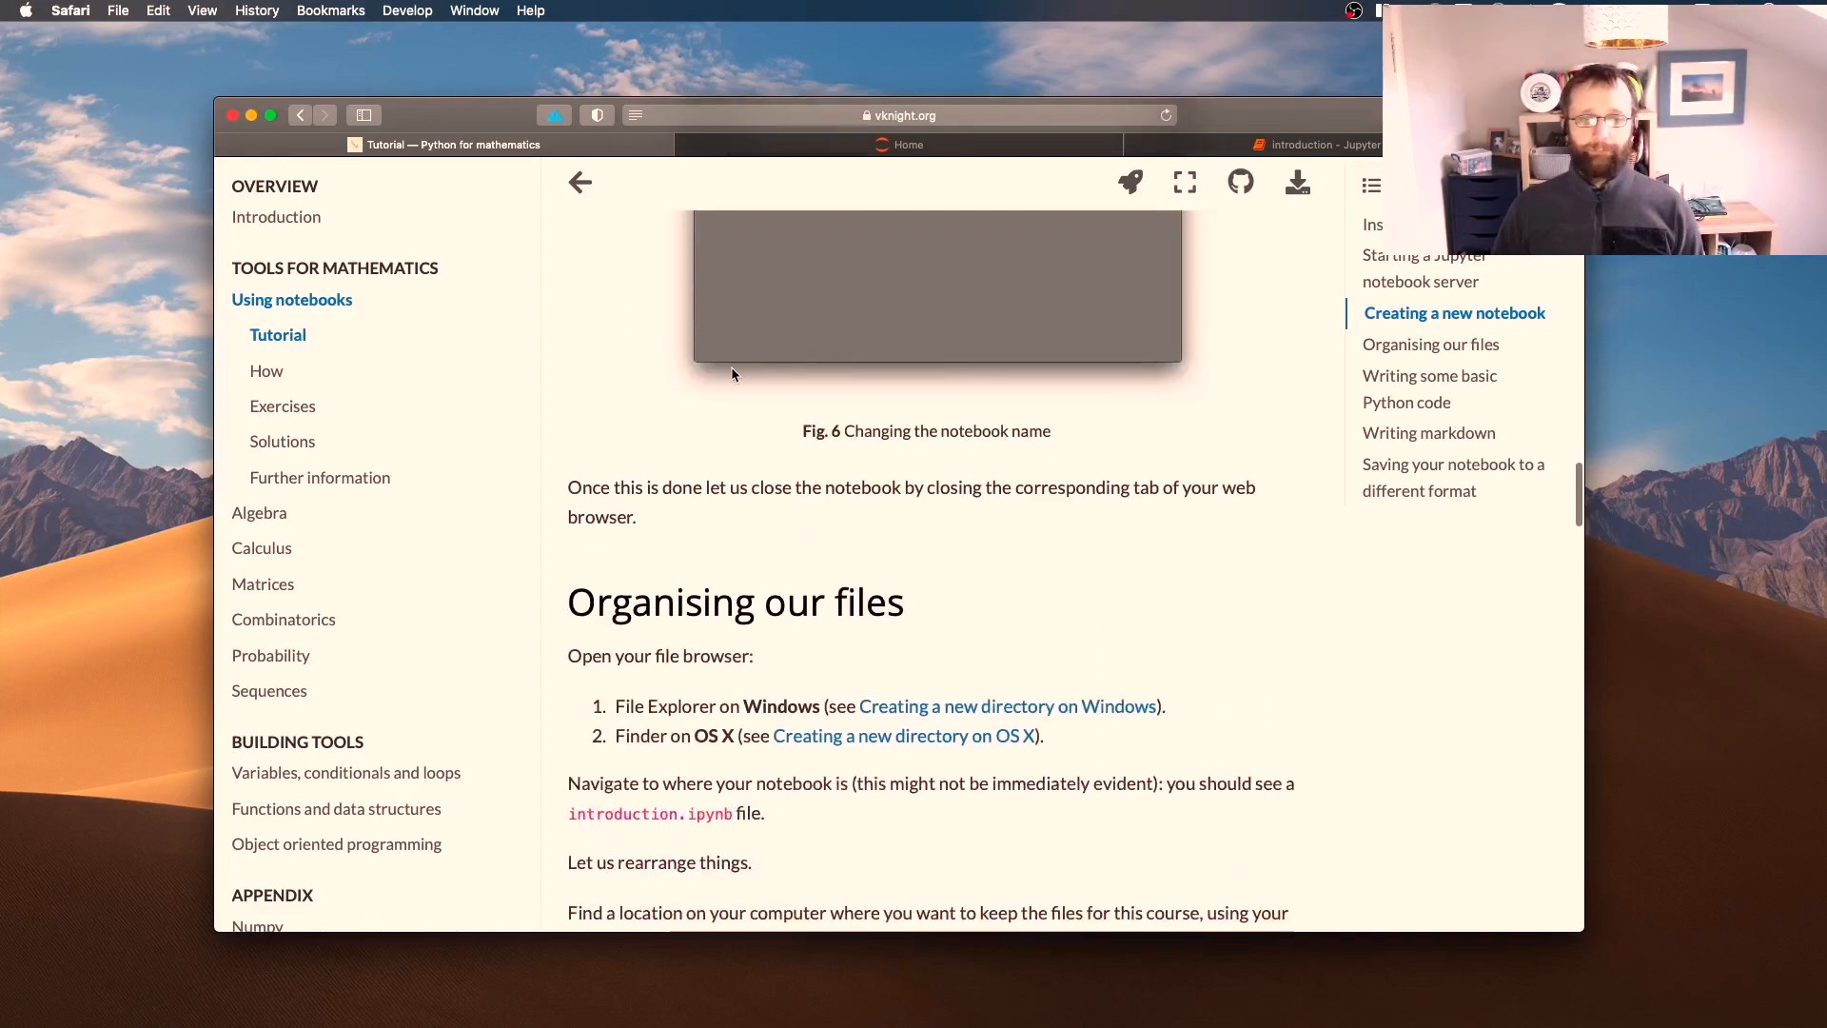
{"action": "scroll", "scroll_direction": "down", "scroll_amount": 3}
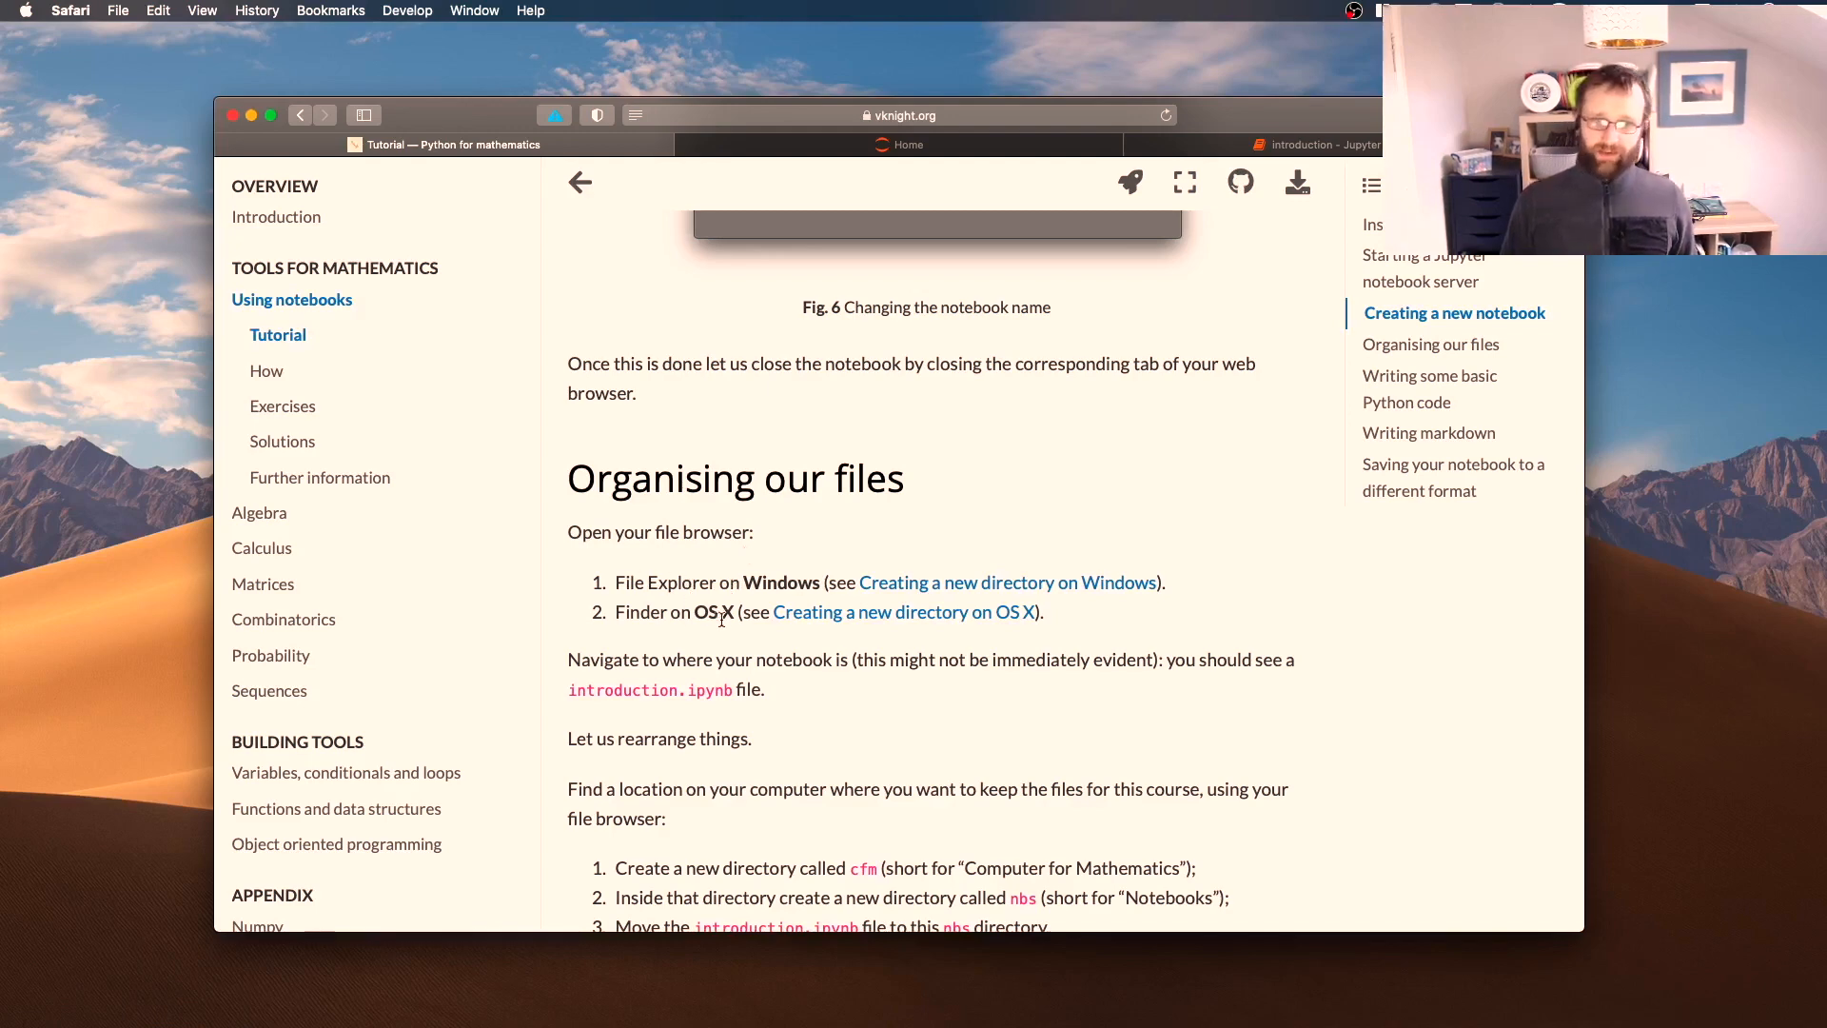
{"action": "mouse_move", "coordinate": [735, 634]}
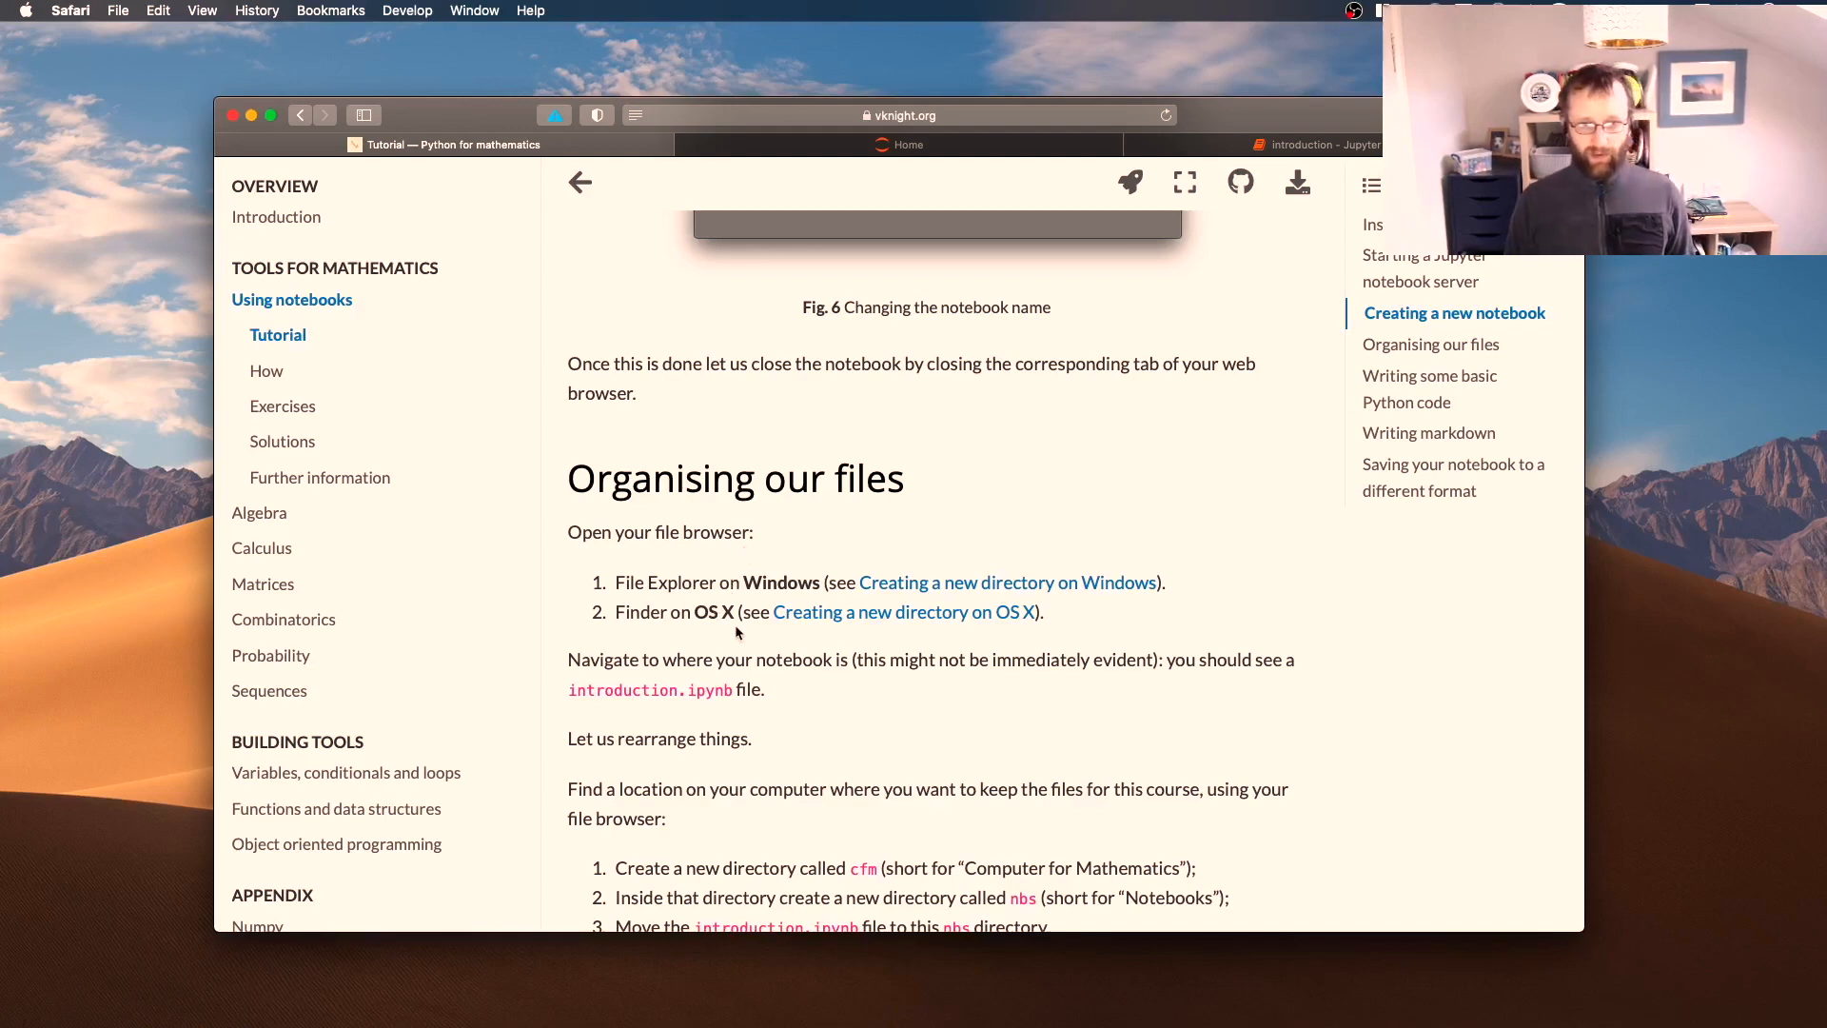
{"action": "type", "text": "finder"}
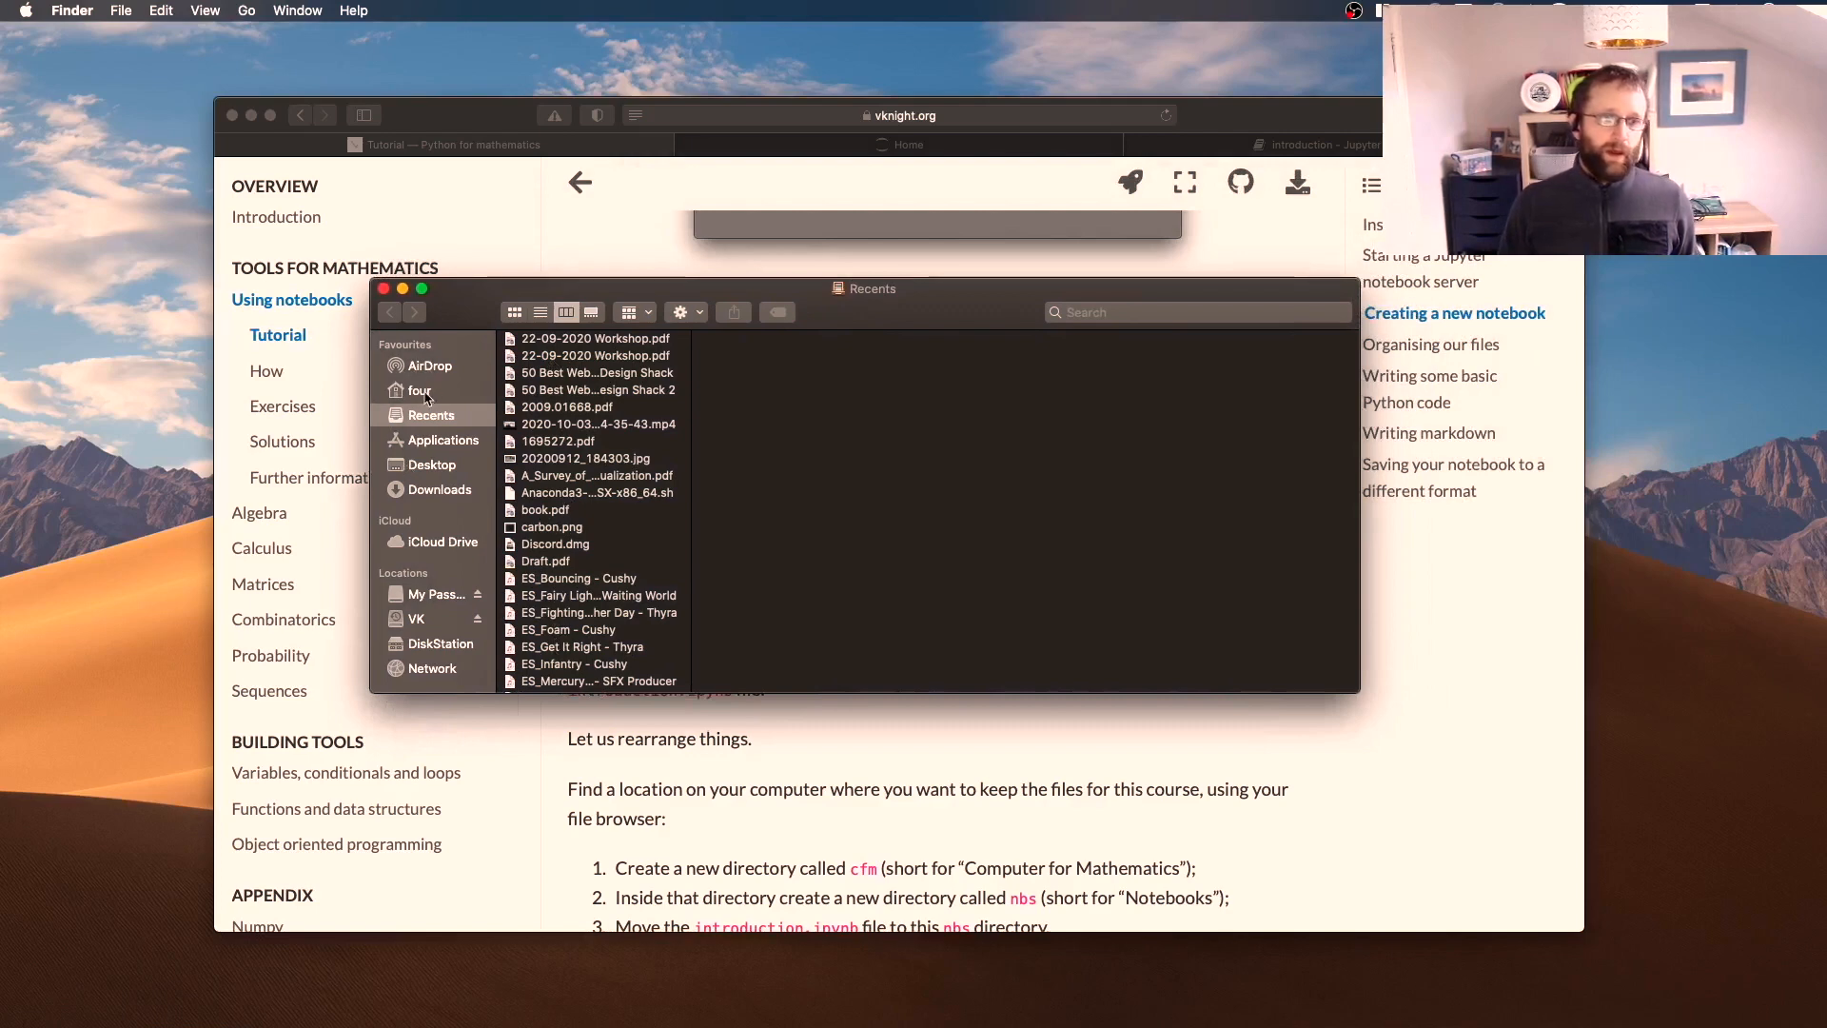
Show the home folder with introduction.ipynb, then review the tutorial steps
{"action": "left_click", "coordinate": [419, 391]}
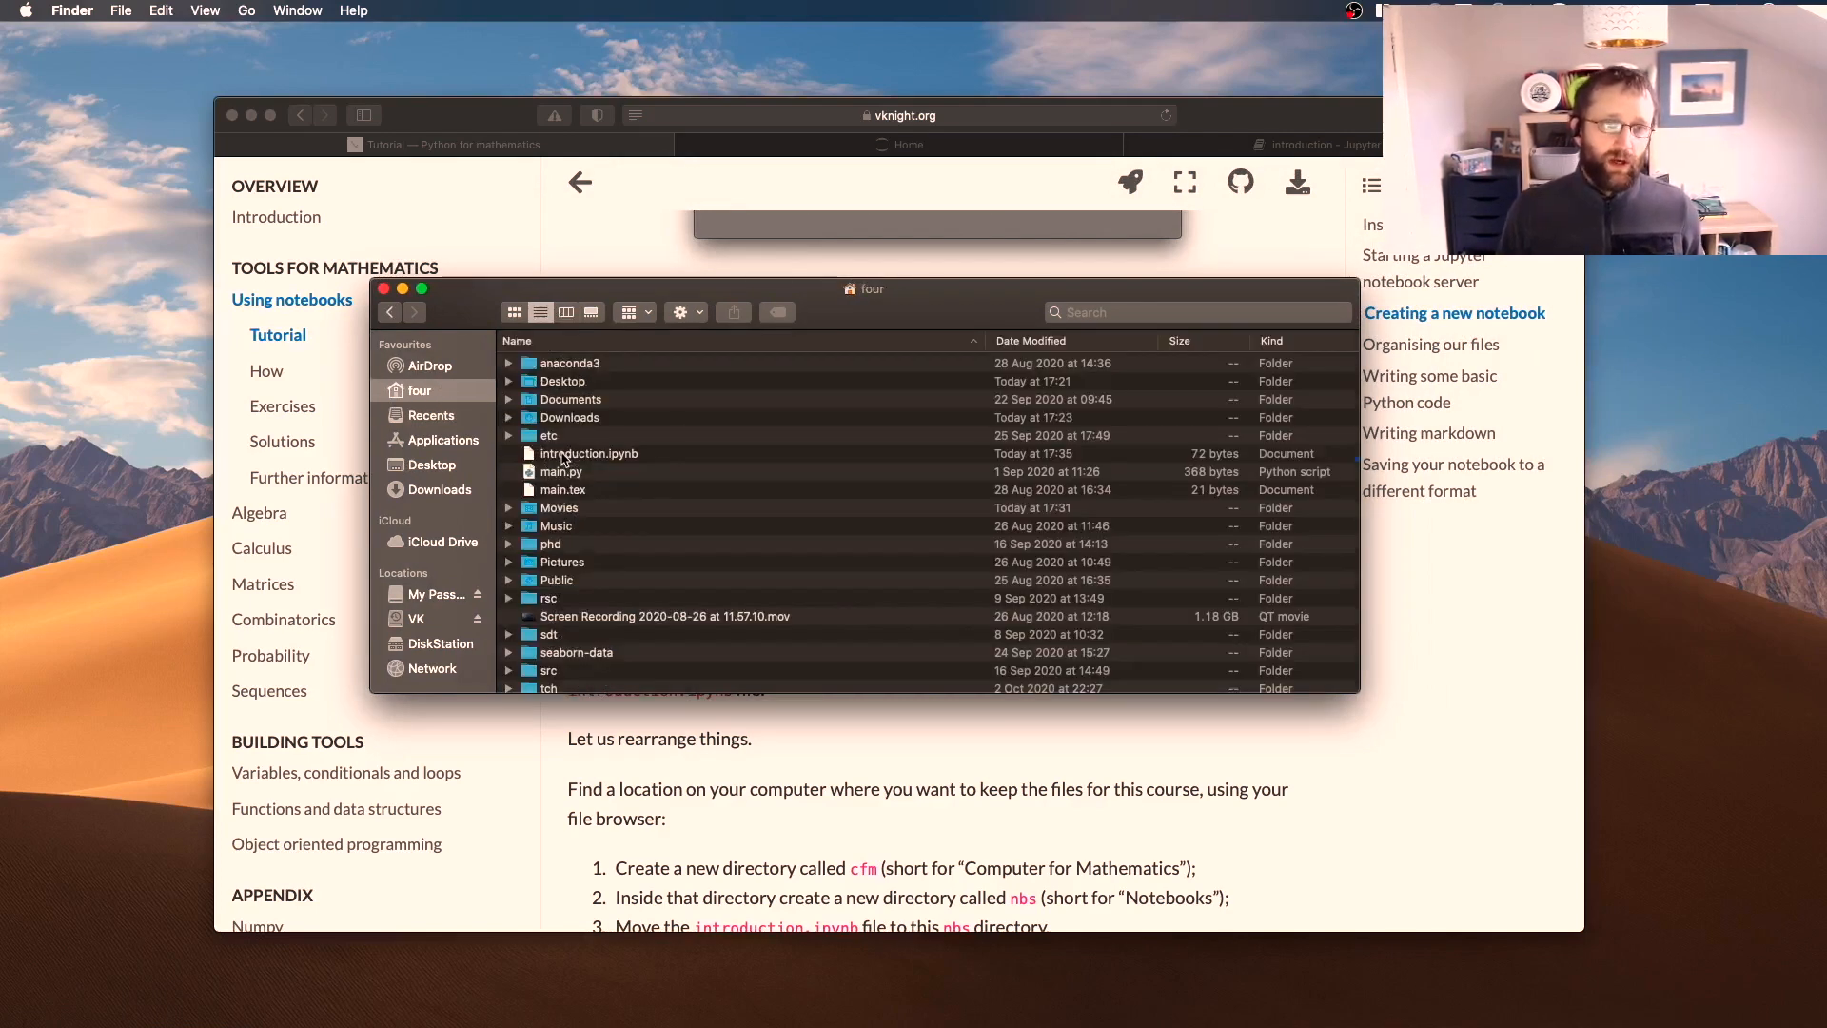
{"action": "left_click", "coordinate": [588, 453]}
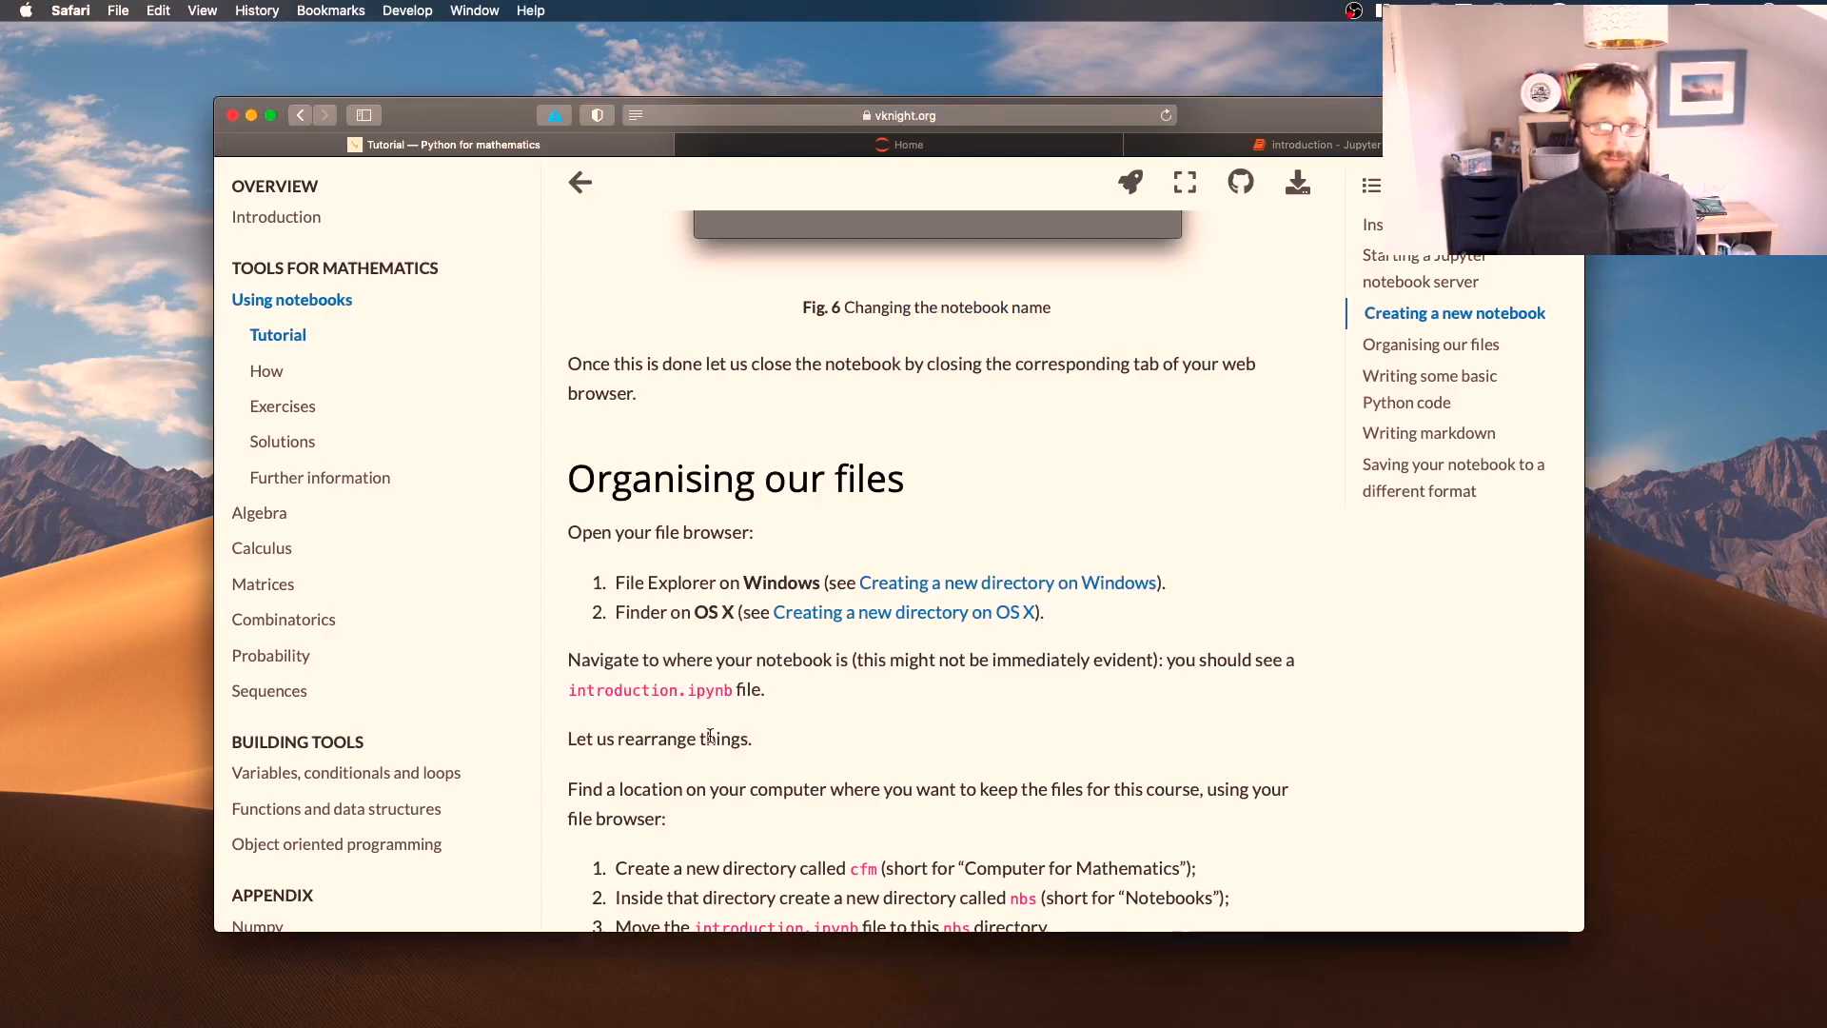
{"action": "scroll", "scroll_direction": "down", "scroll_amount": 3}
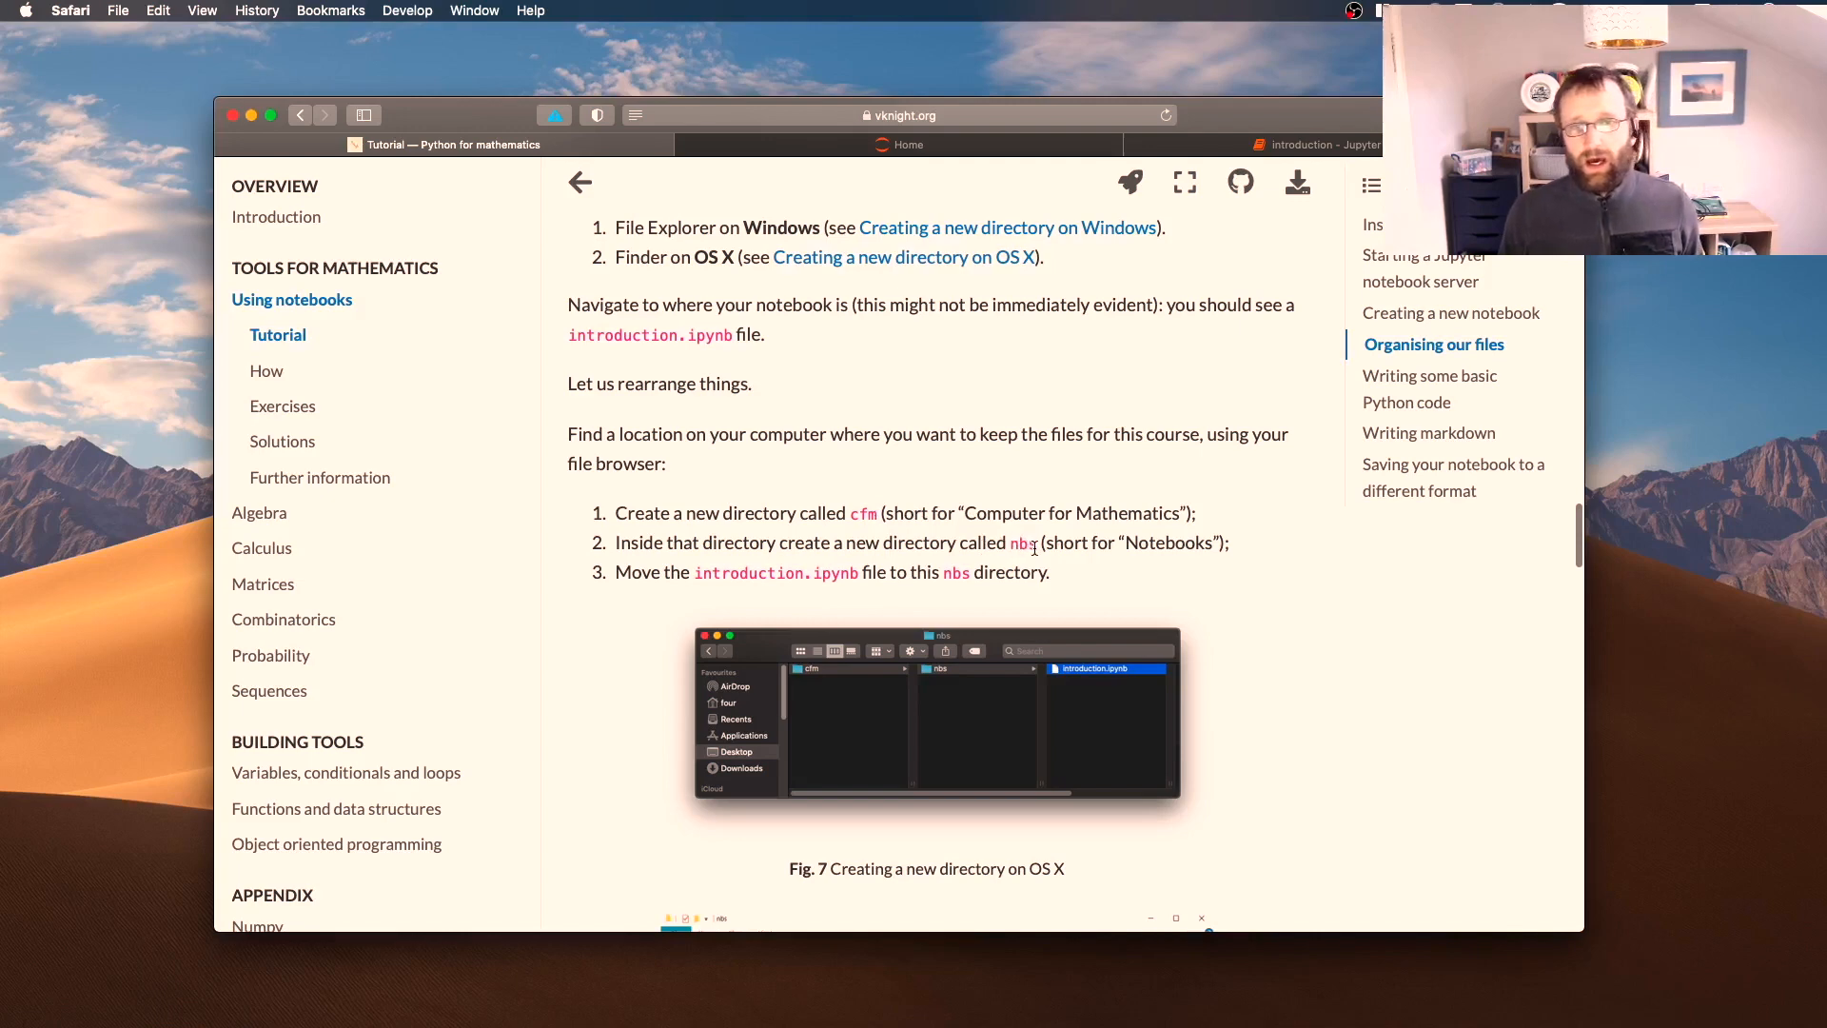
{"action": "scroll", "scroll_direction": "down", "scroll_amount": 3}
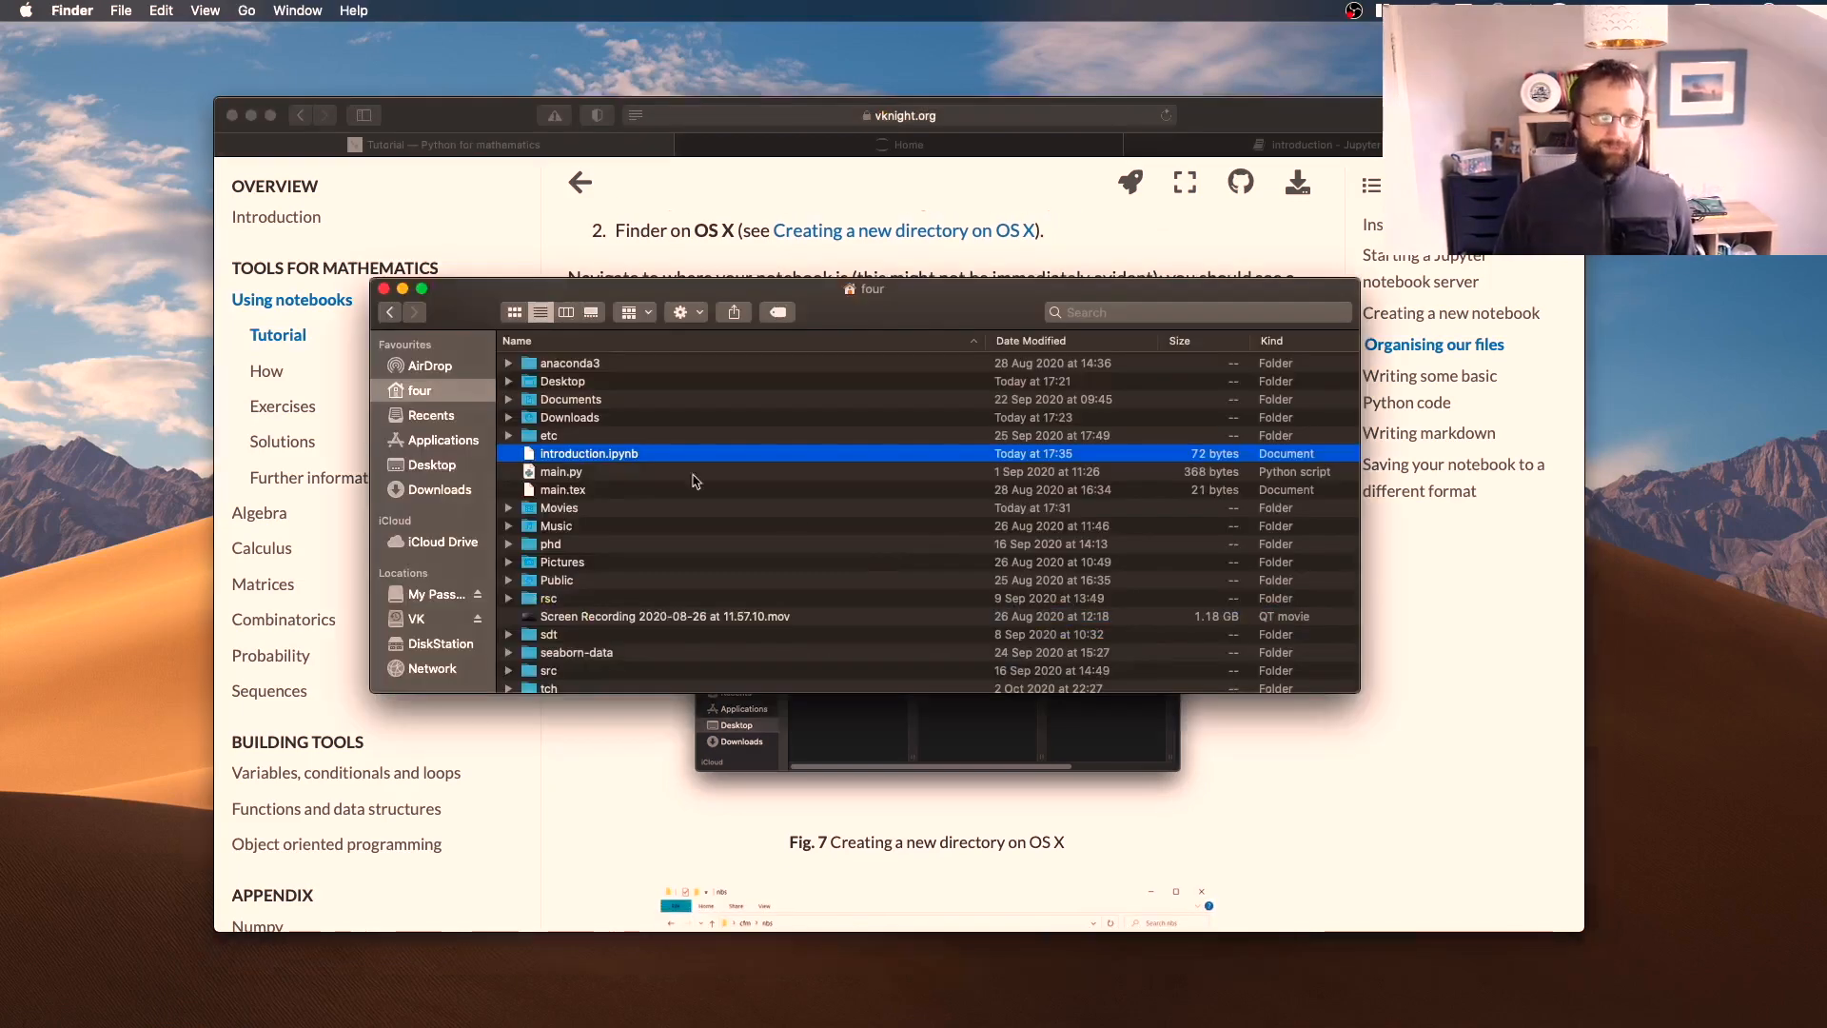
Create a new folder named cfm on the Desktop
{"action": "left_click", "coordinate": [563, 381]}
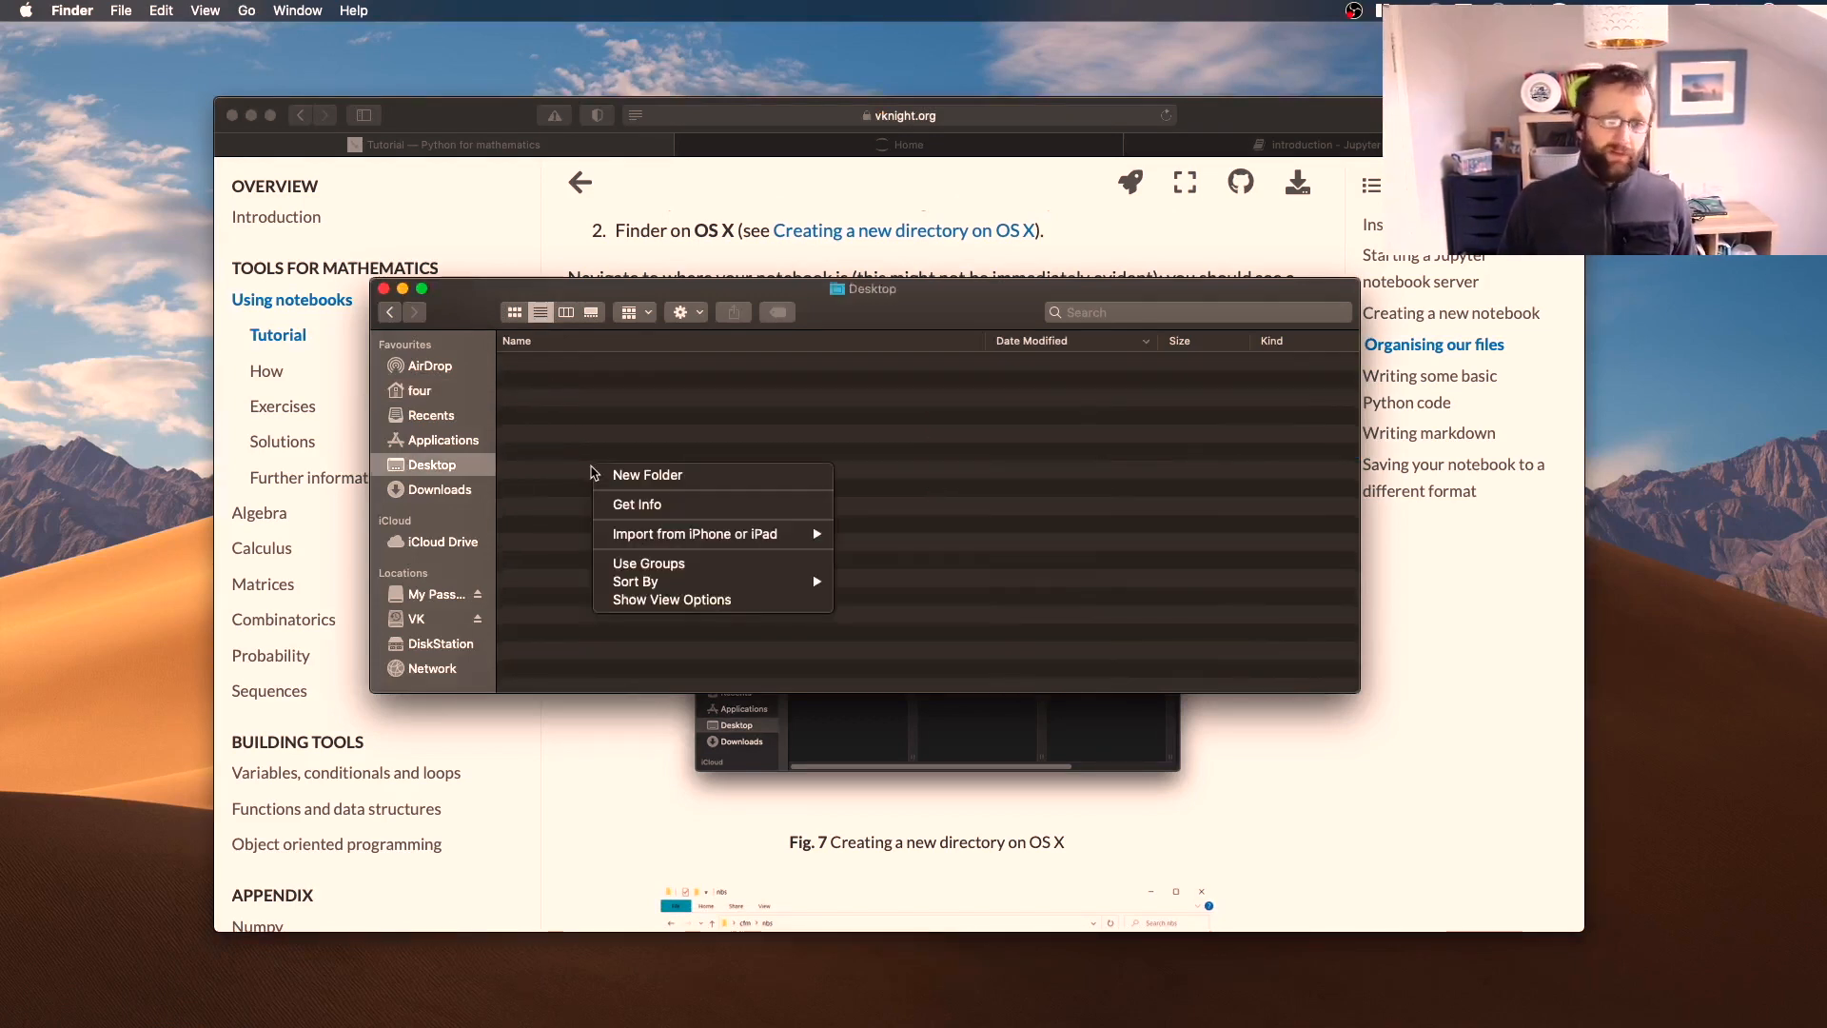
{"action": "left_click", "coordinate": [647, 475]}
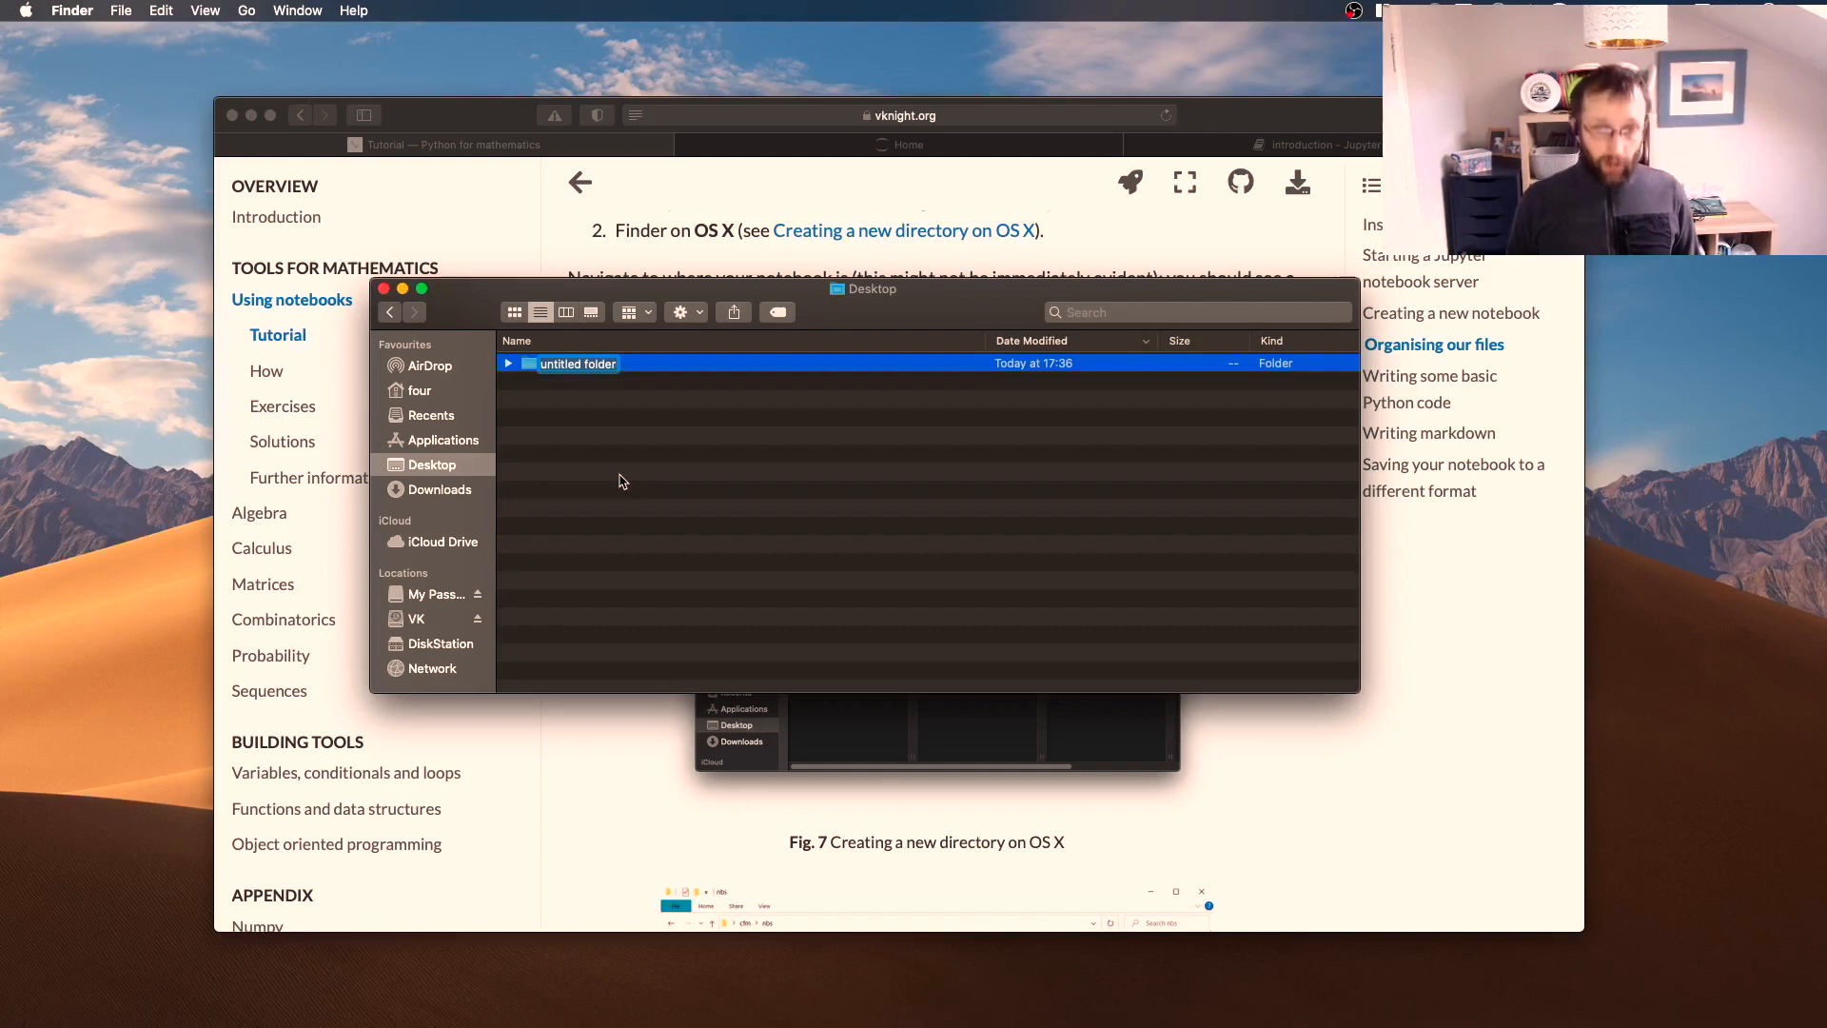
{"action": "type", "text": "cfm"}
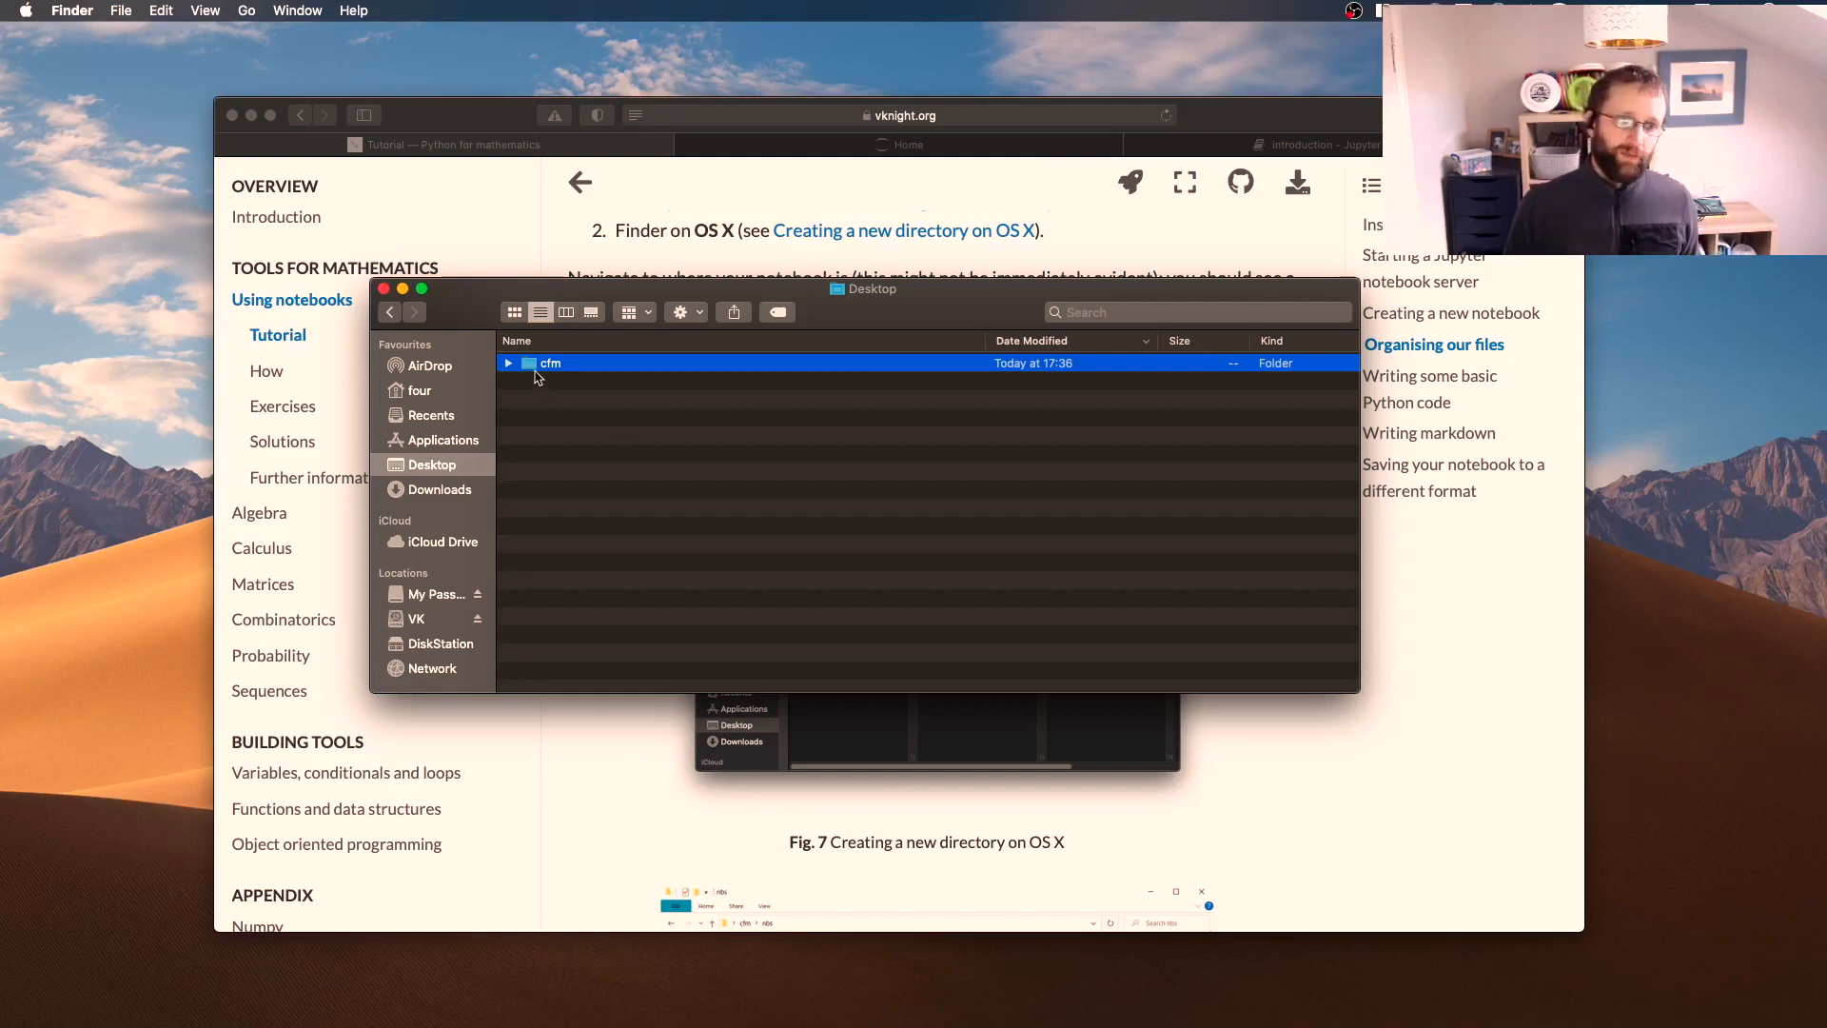
Inside cfm, create a new folder named nbs
{"action": "double_click", "coordinate": [550, 361]}
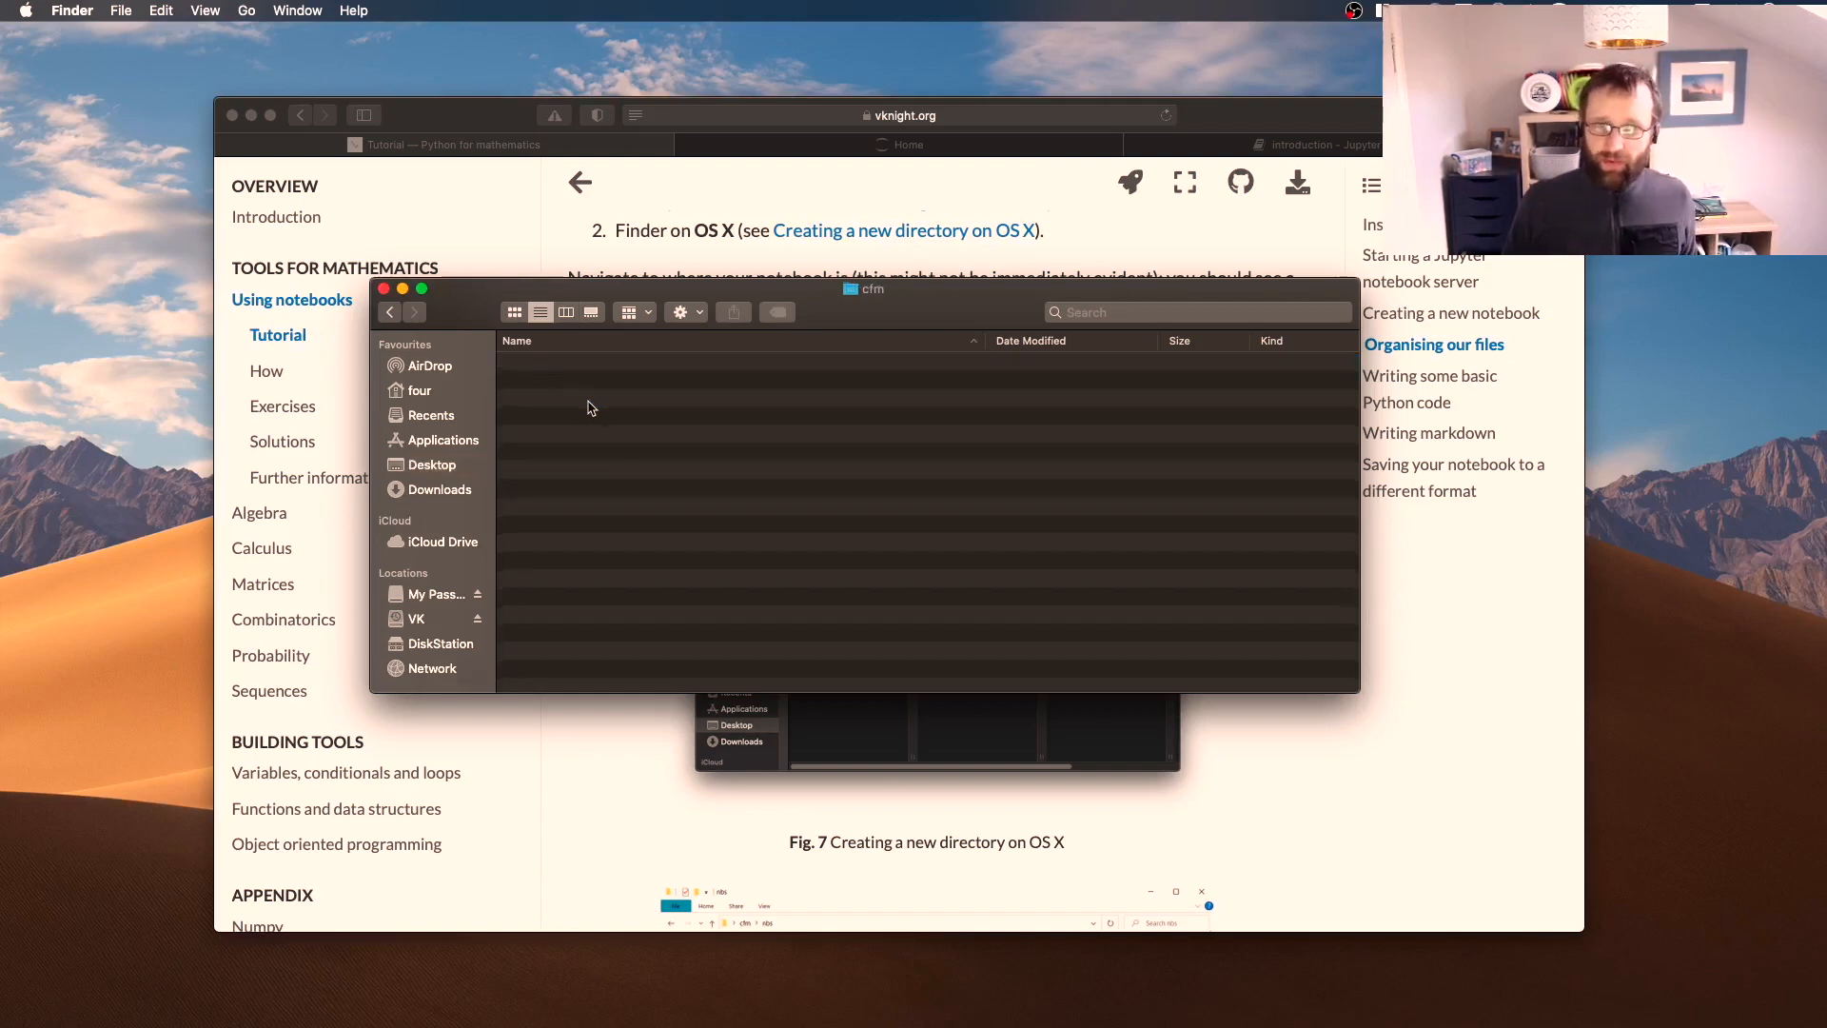
{"action": "right_click", "coordinate": [592, 407]}
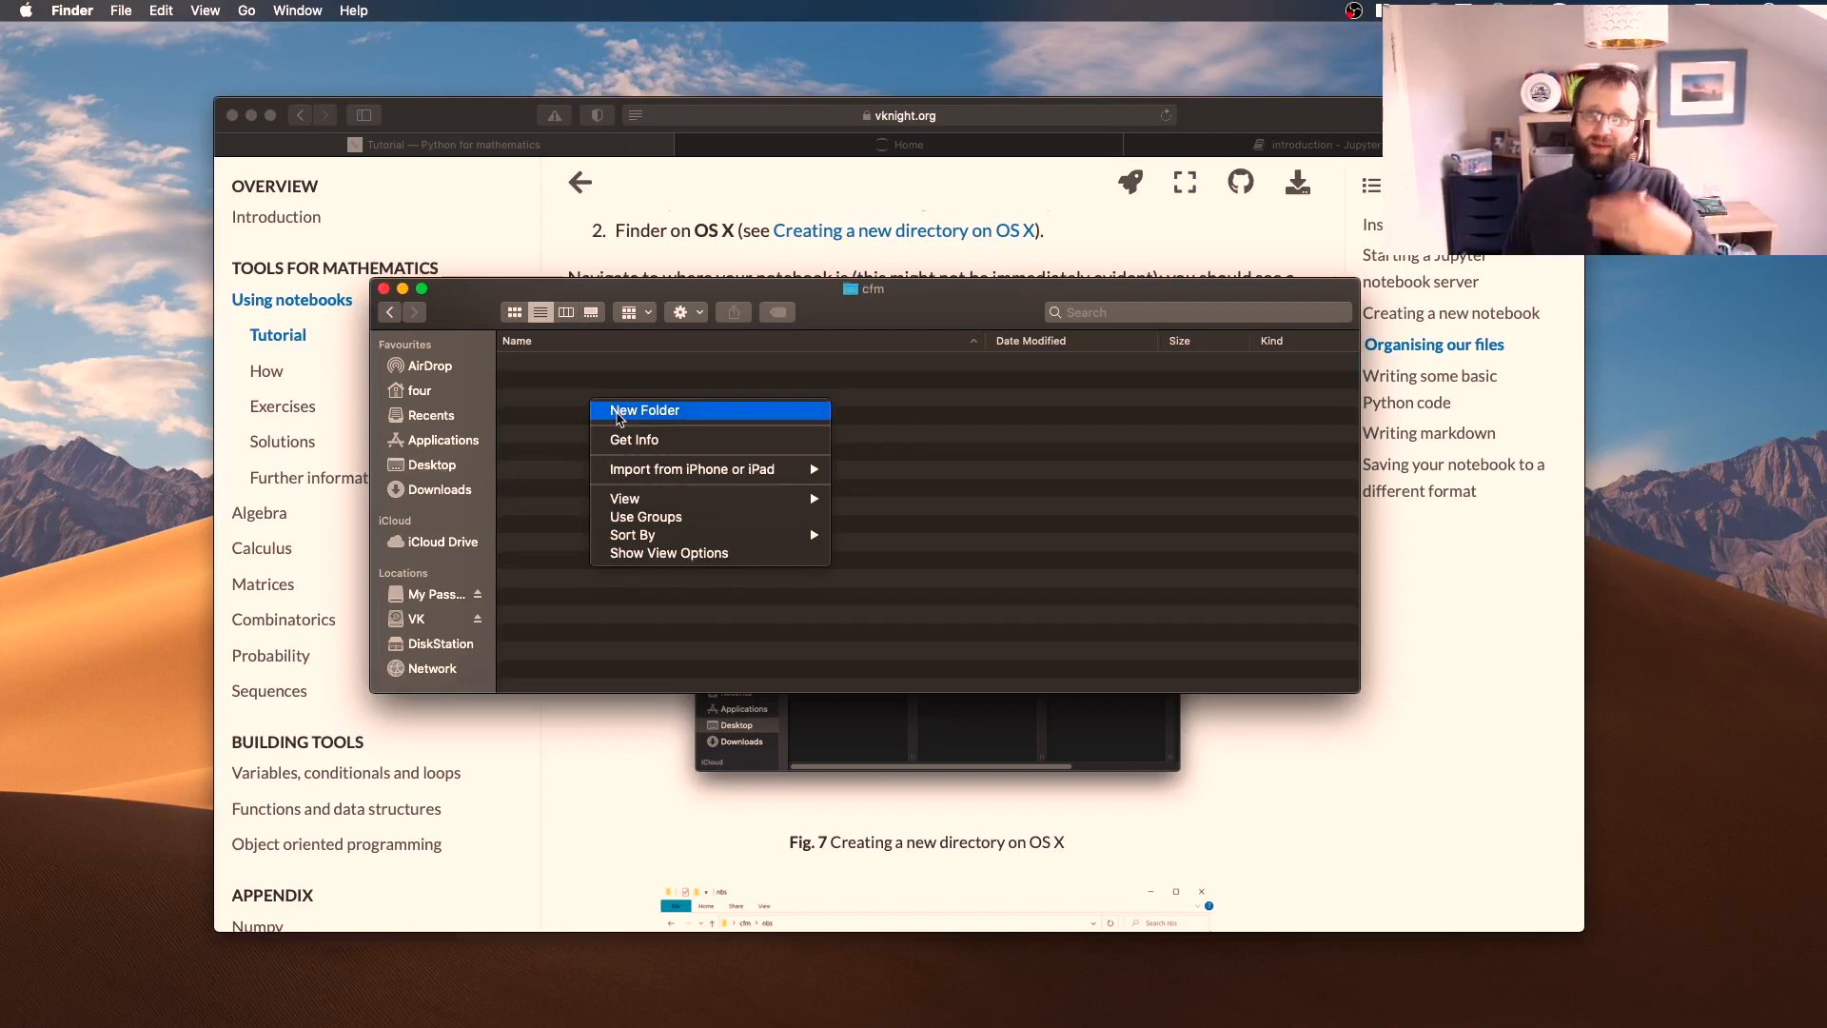
{"action": "left_click", "coordinate": [643, 411]}
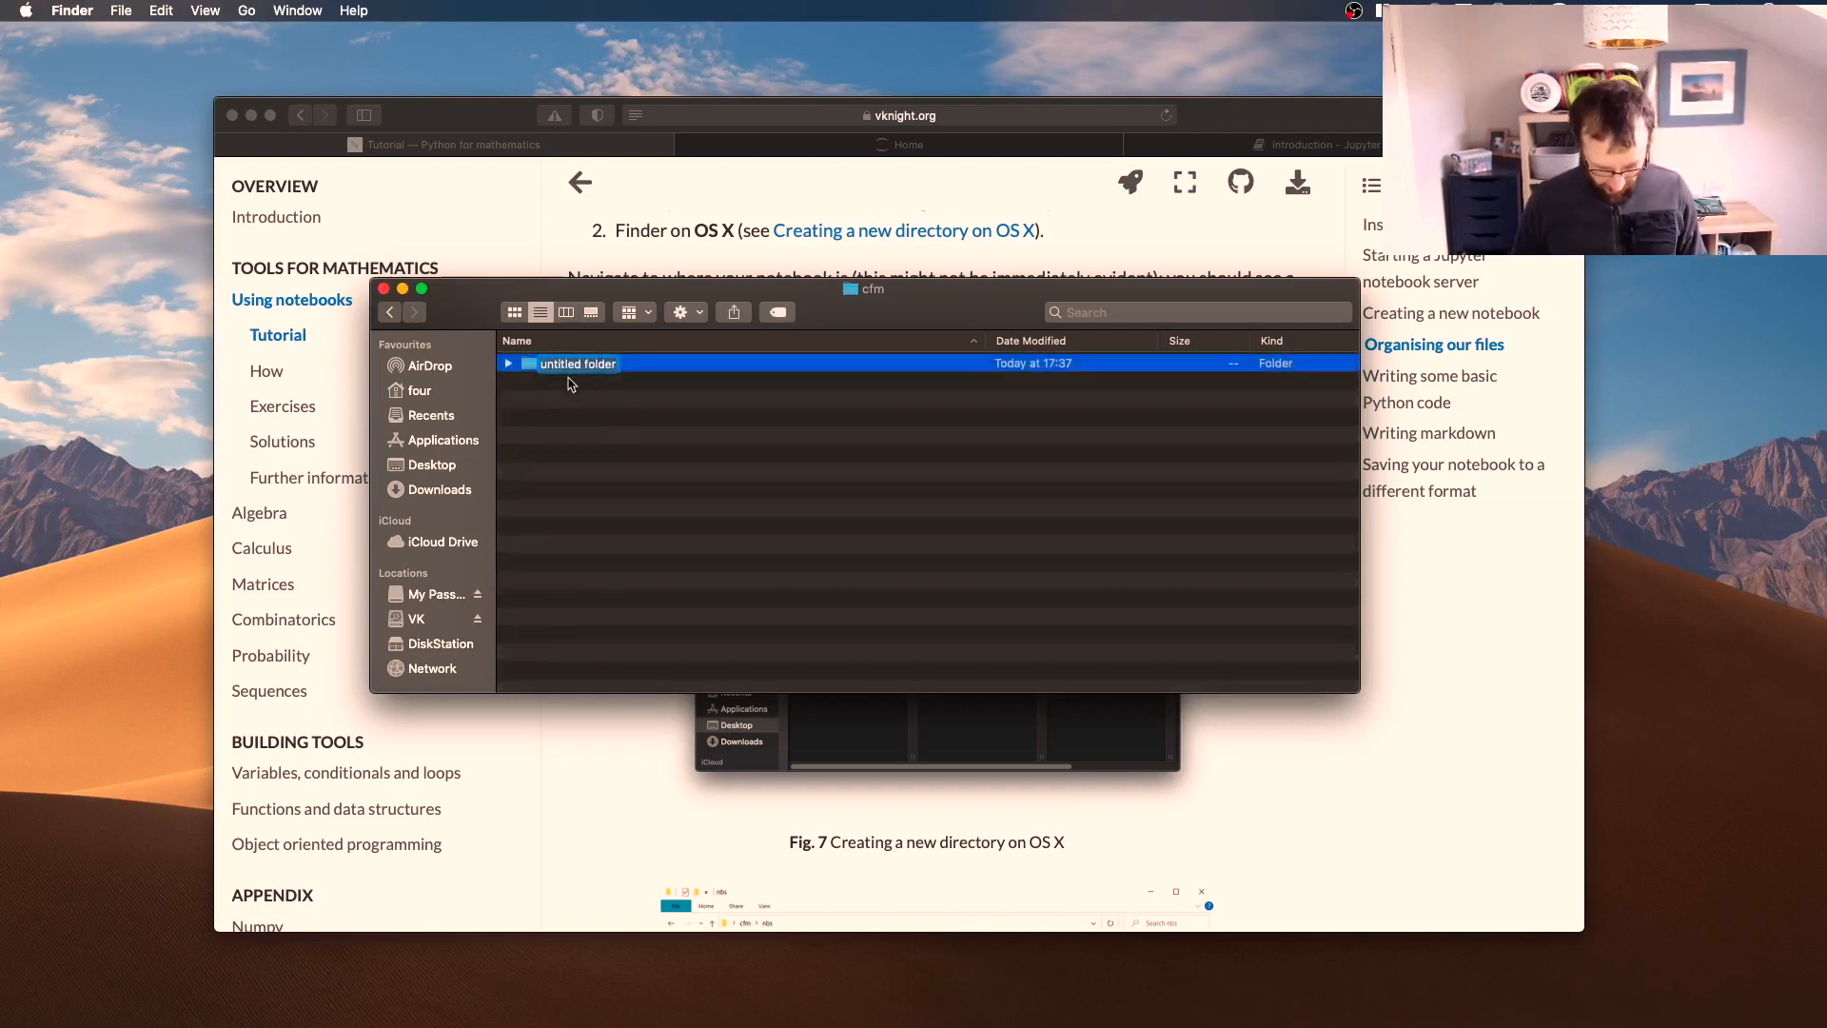
{"action": "type", "text": "nbs"}
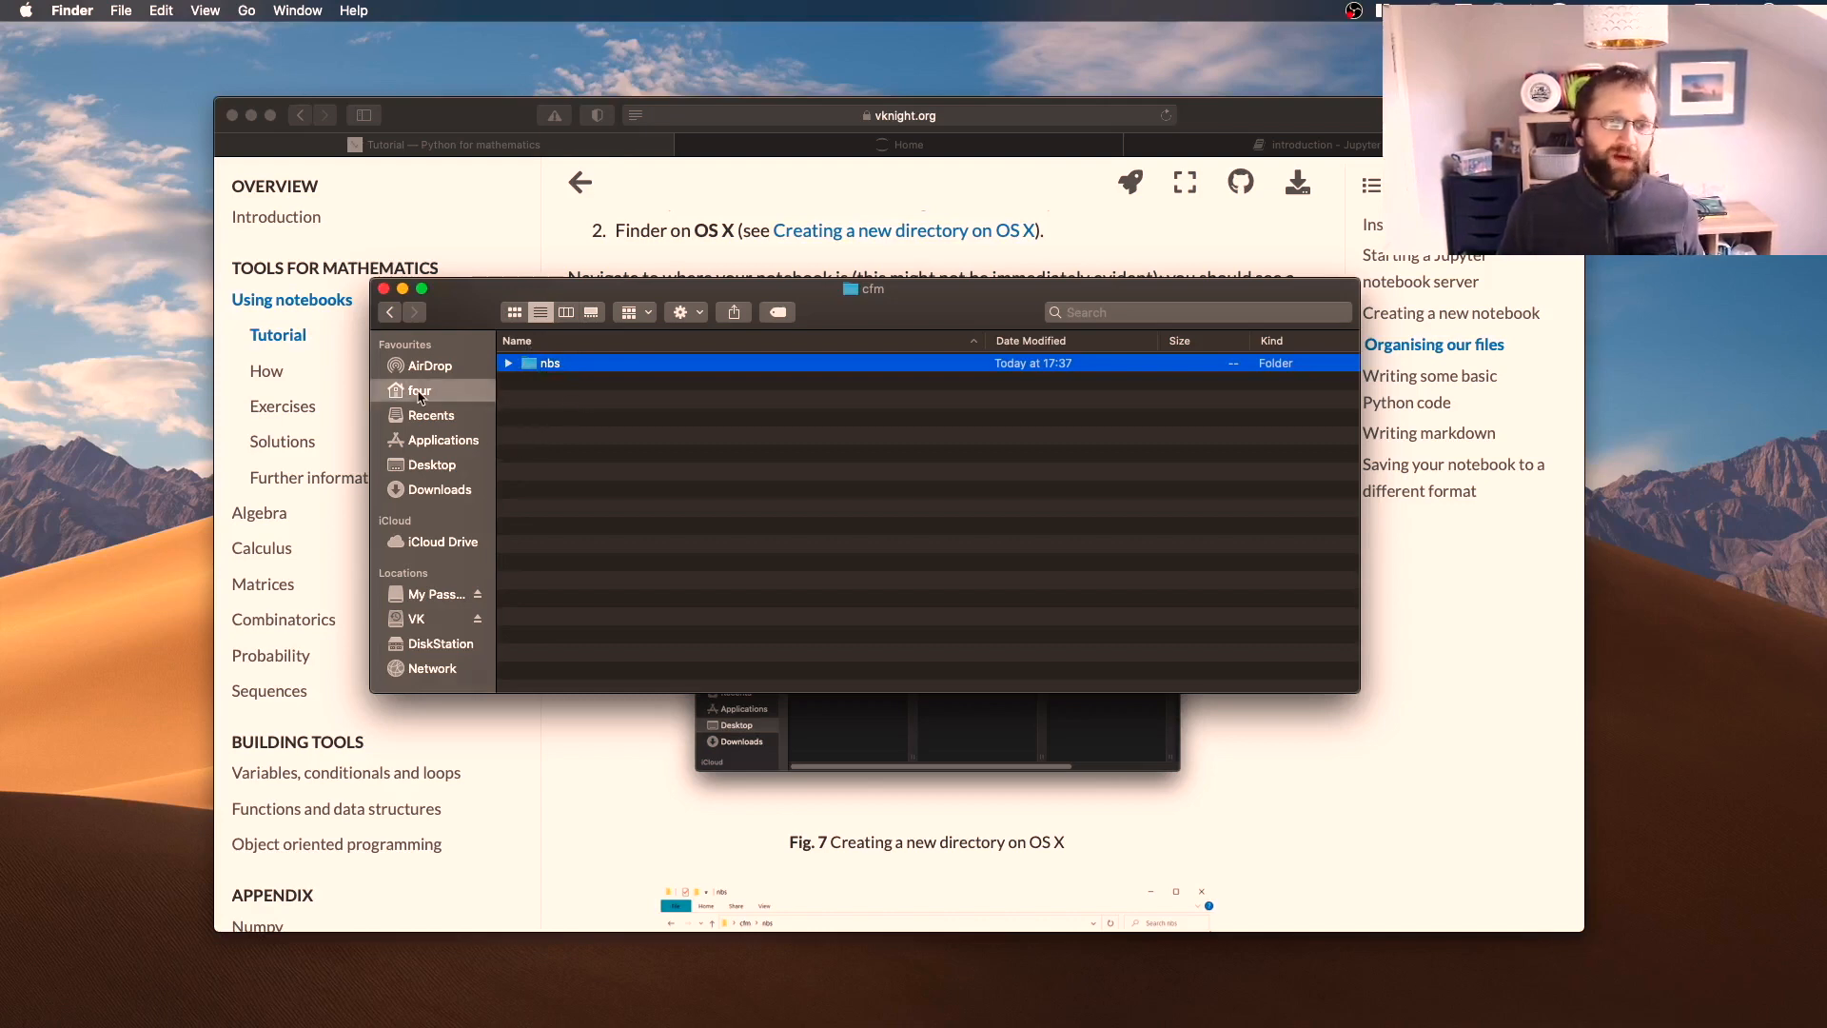
Move introduction.ipynb from the home folder into cfm and on into its nbs folder
{"action": "left_click", "coordinate": [418, 390]}
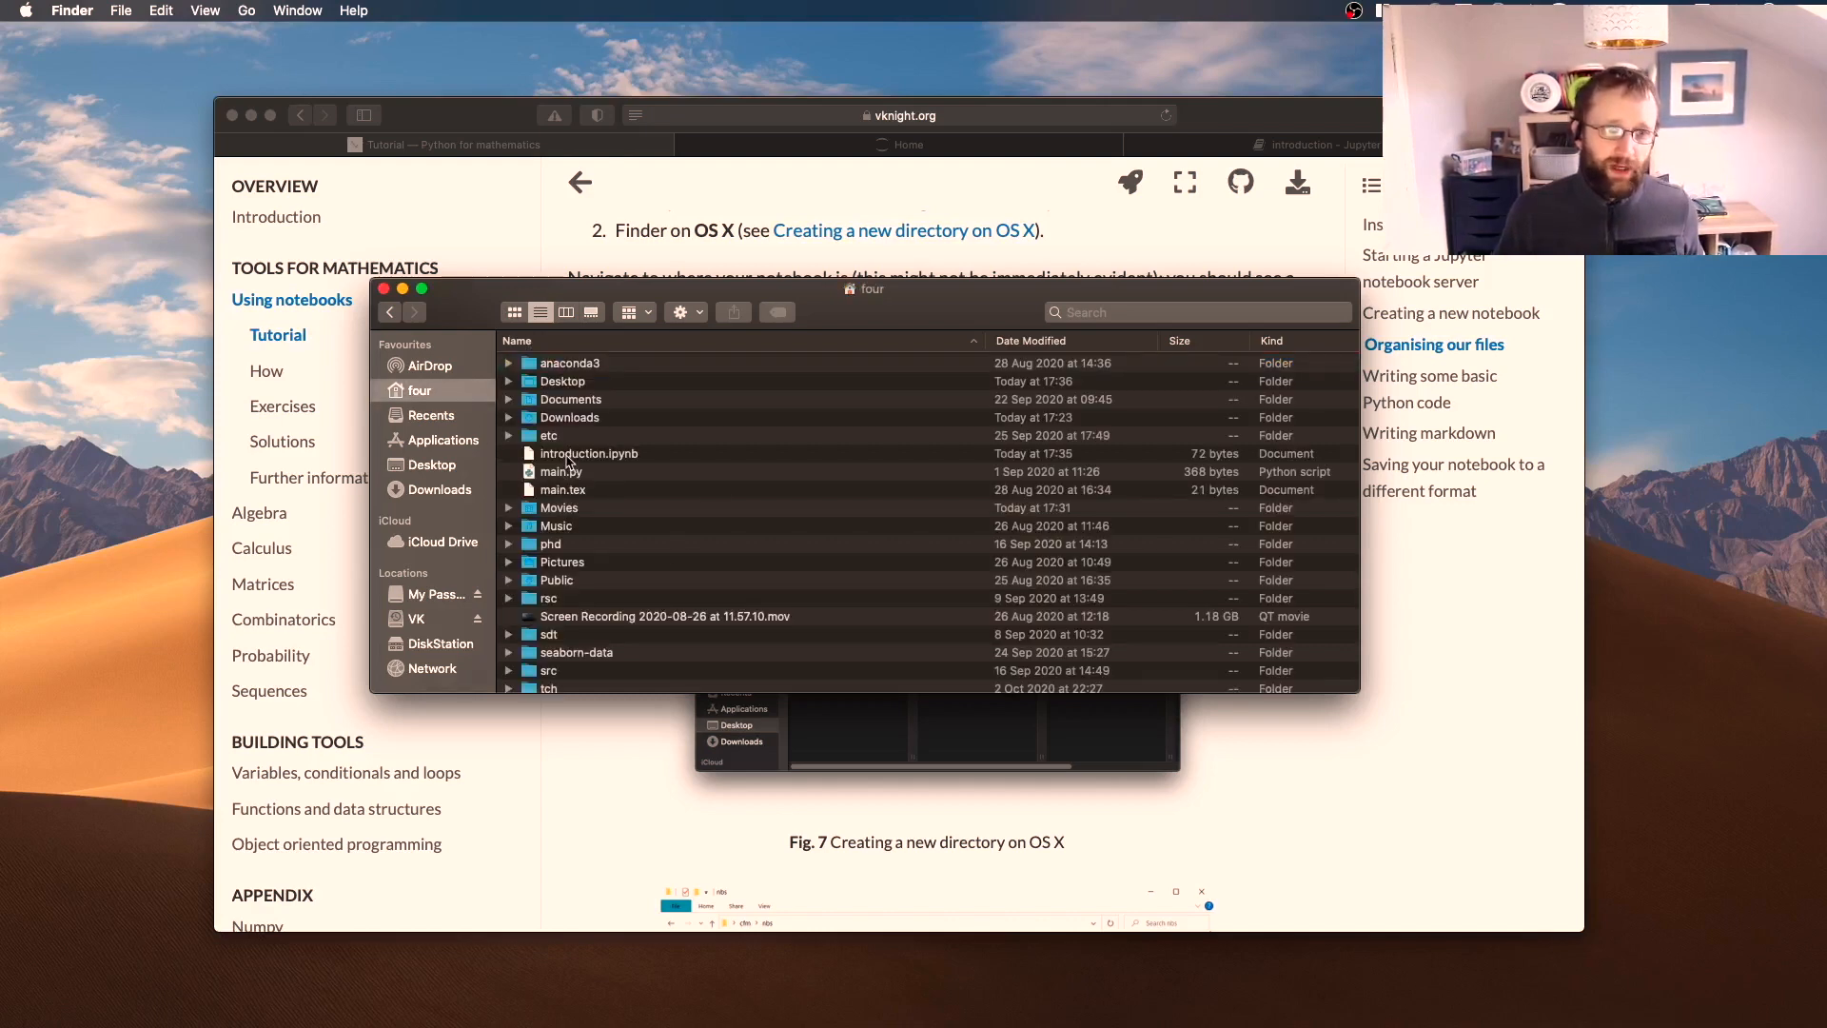
{"action": "left_click", "coordinate": [590, 453]}
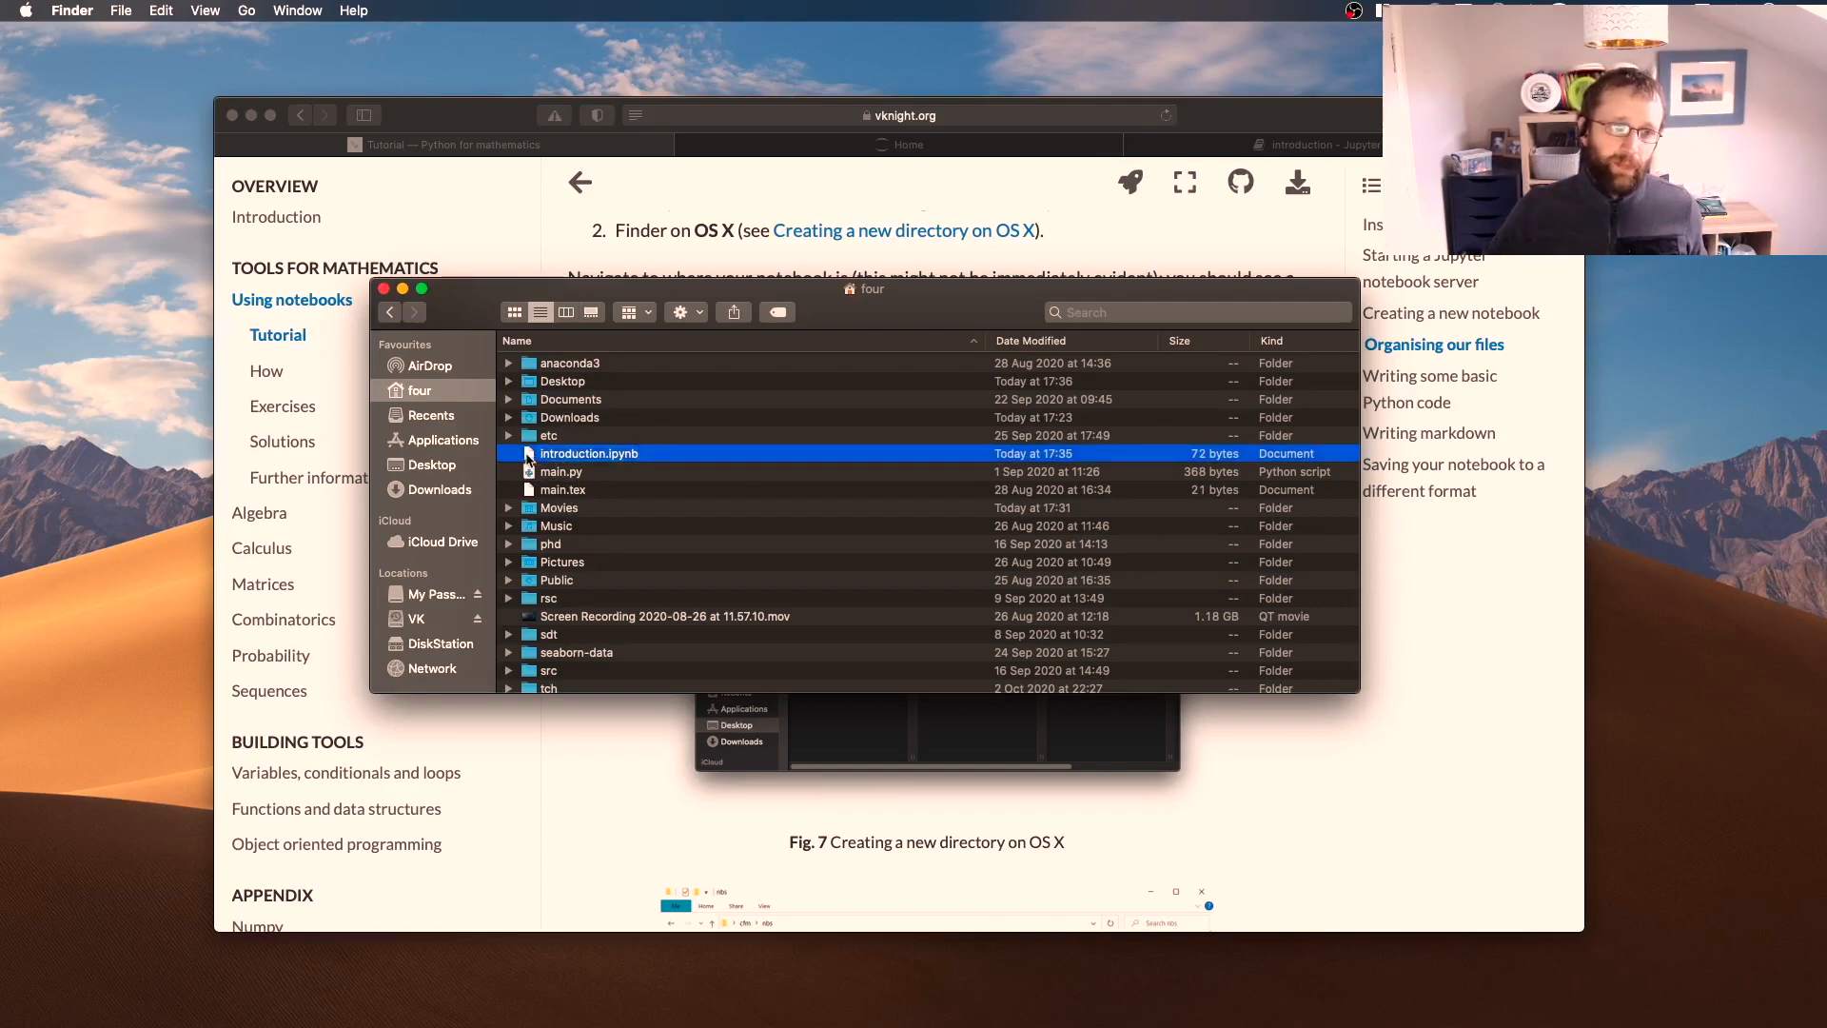
{"action": "mouse_move", "coordinate": [704, 461]}
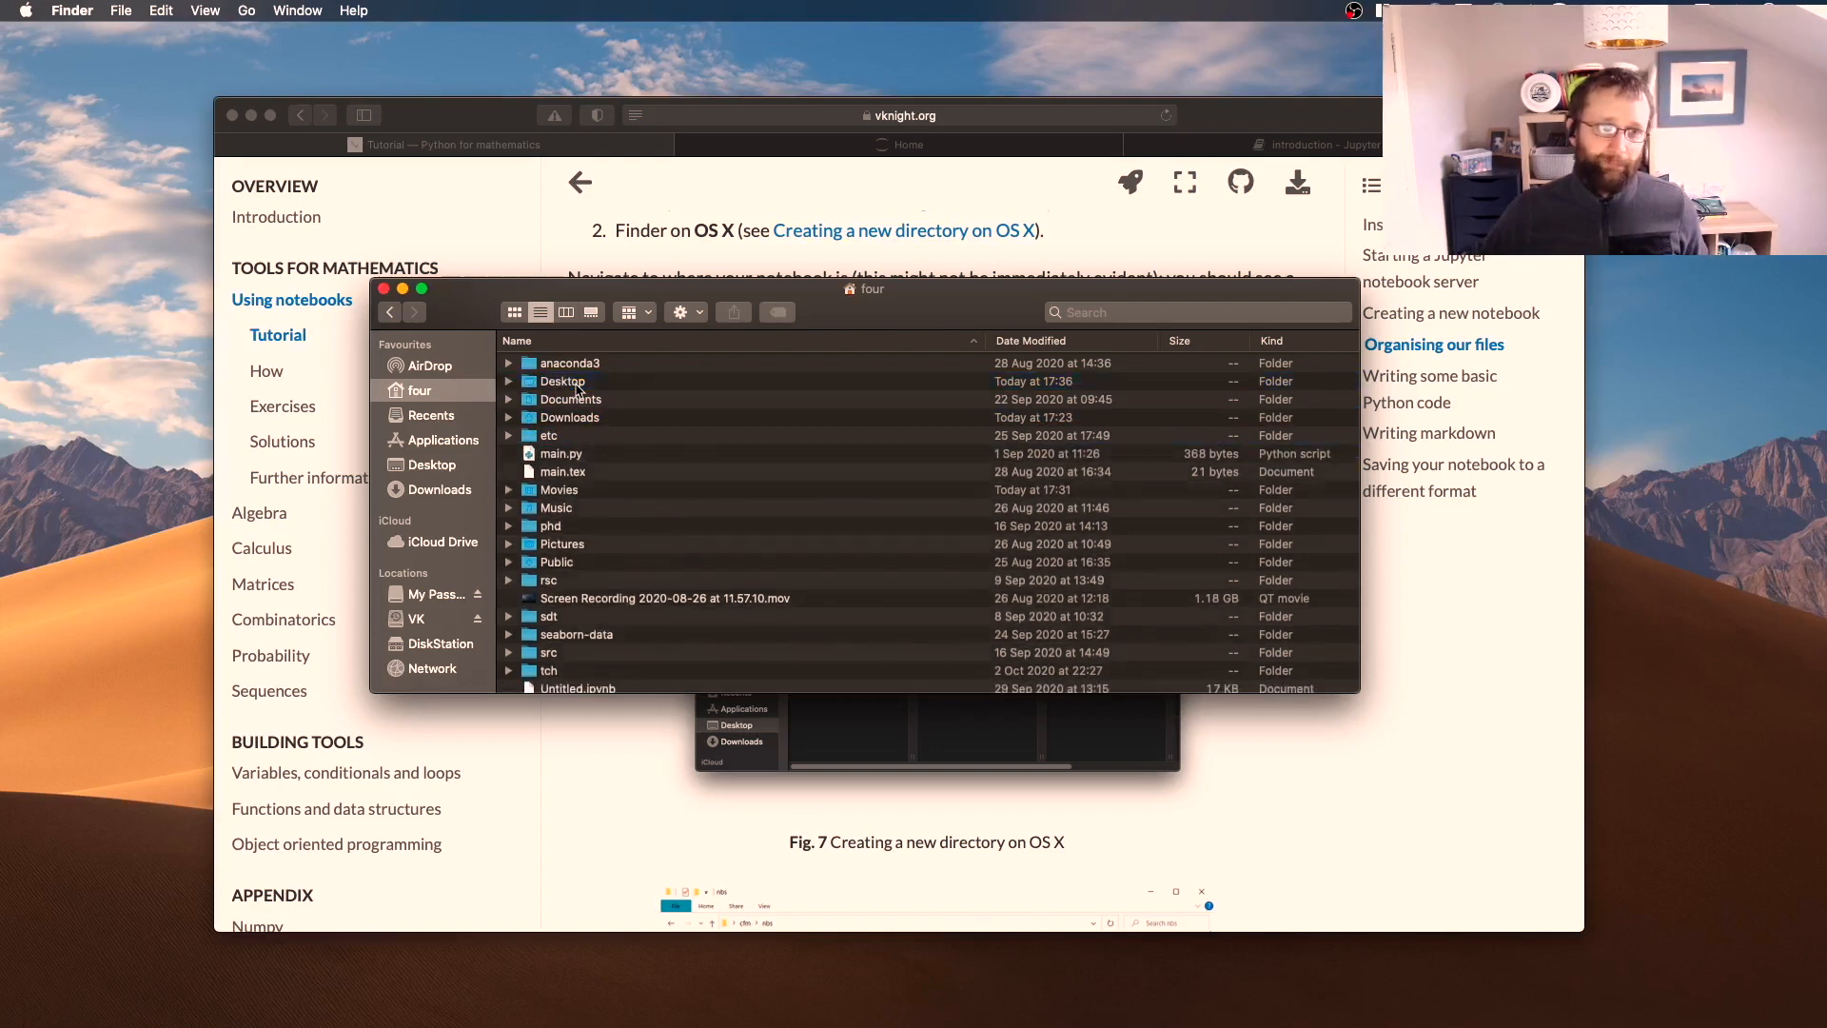
{"action": "left_click", "coordinate": [430, 465]}
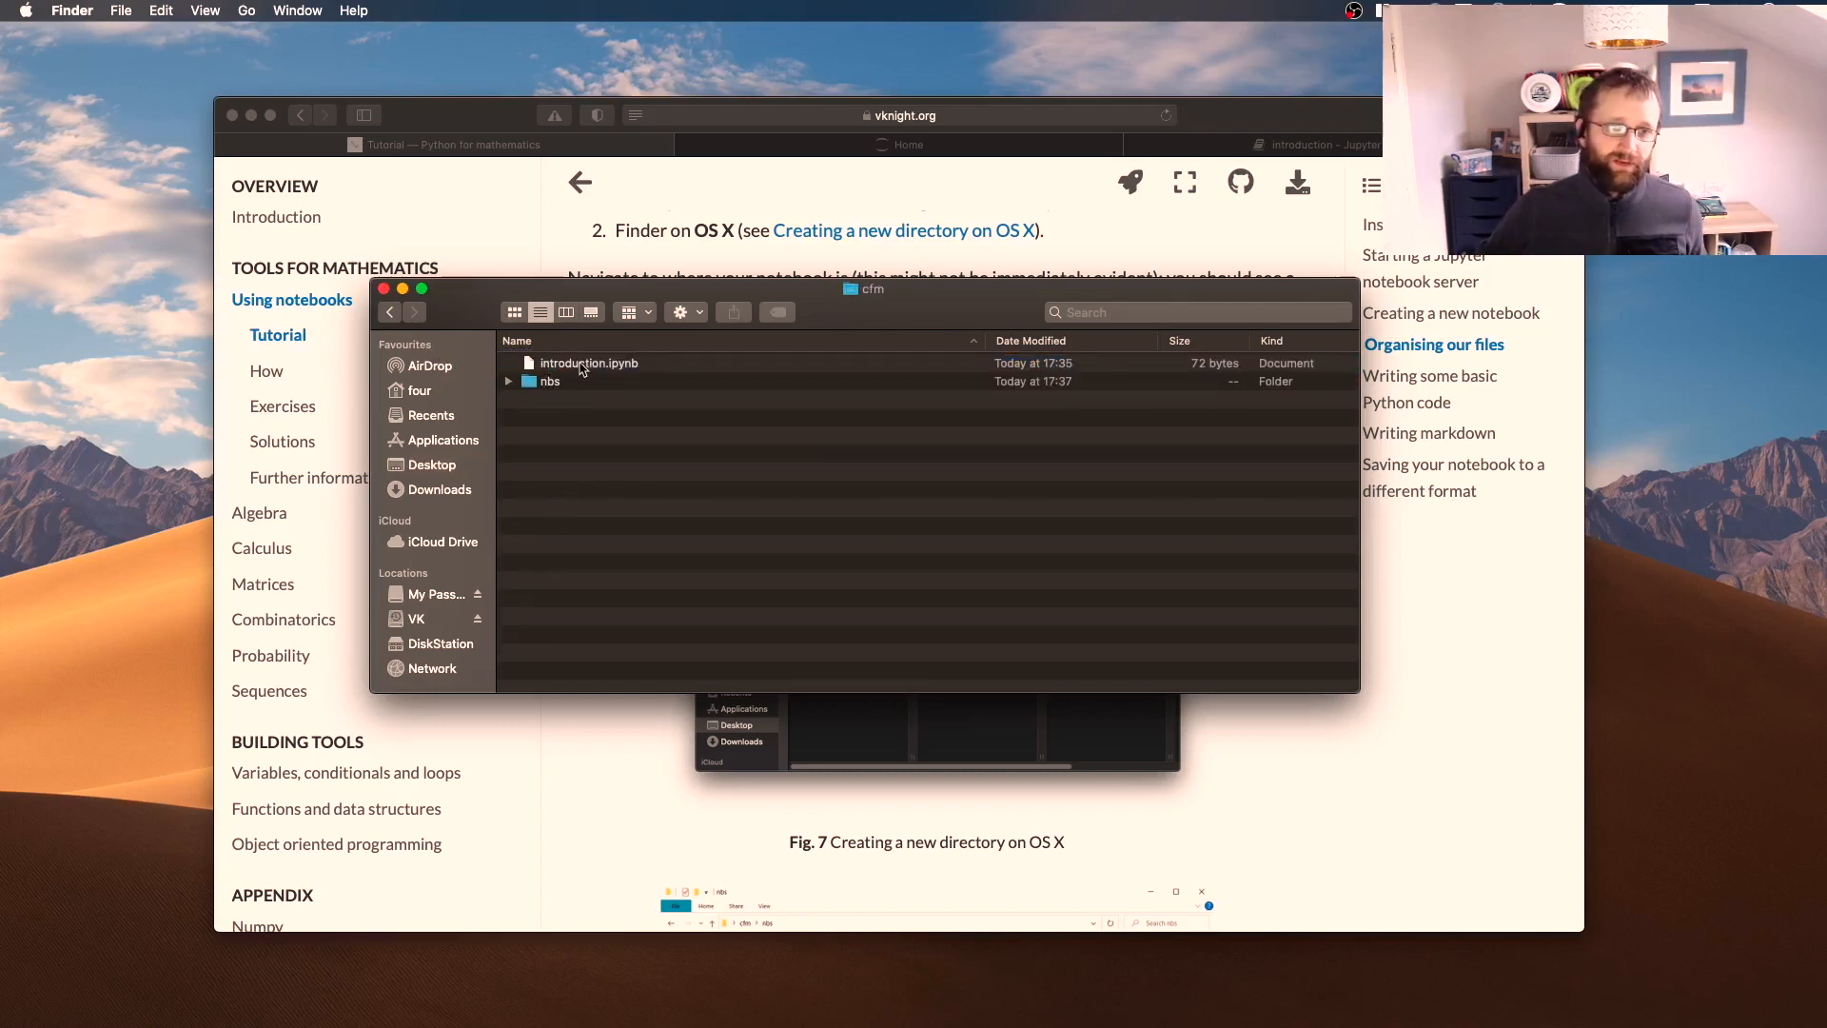
{"action": "left_click", "coordinate": [590, 362]}
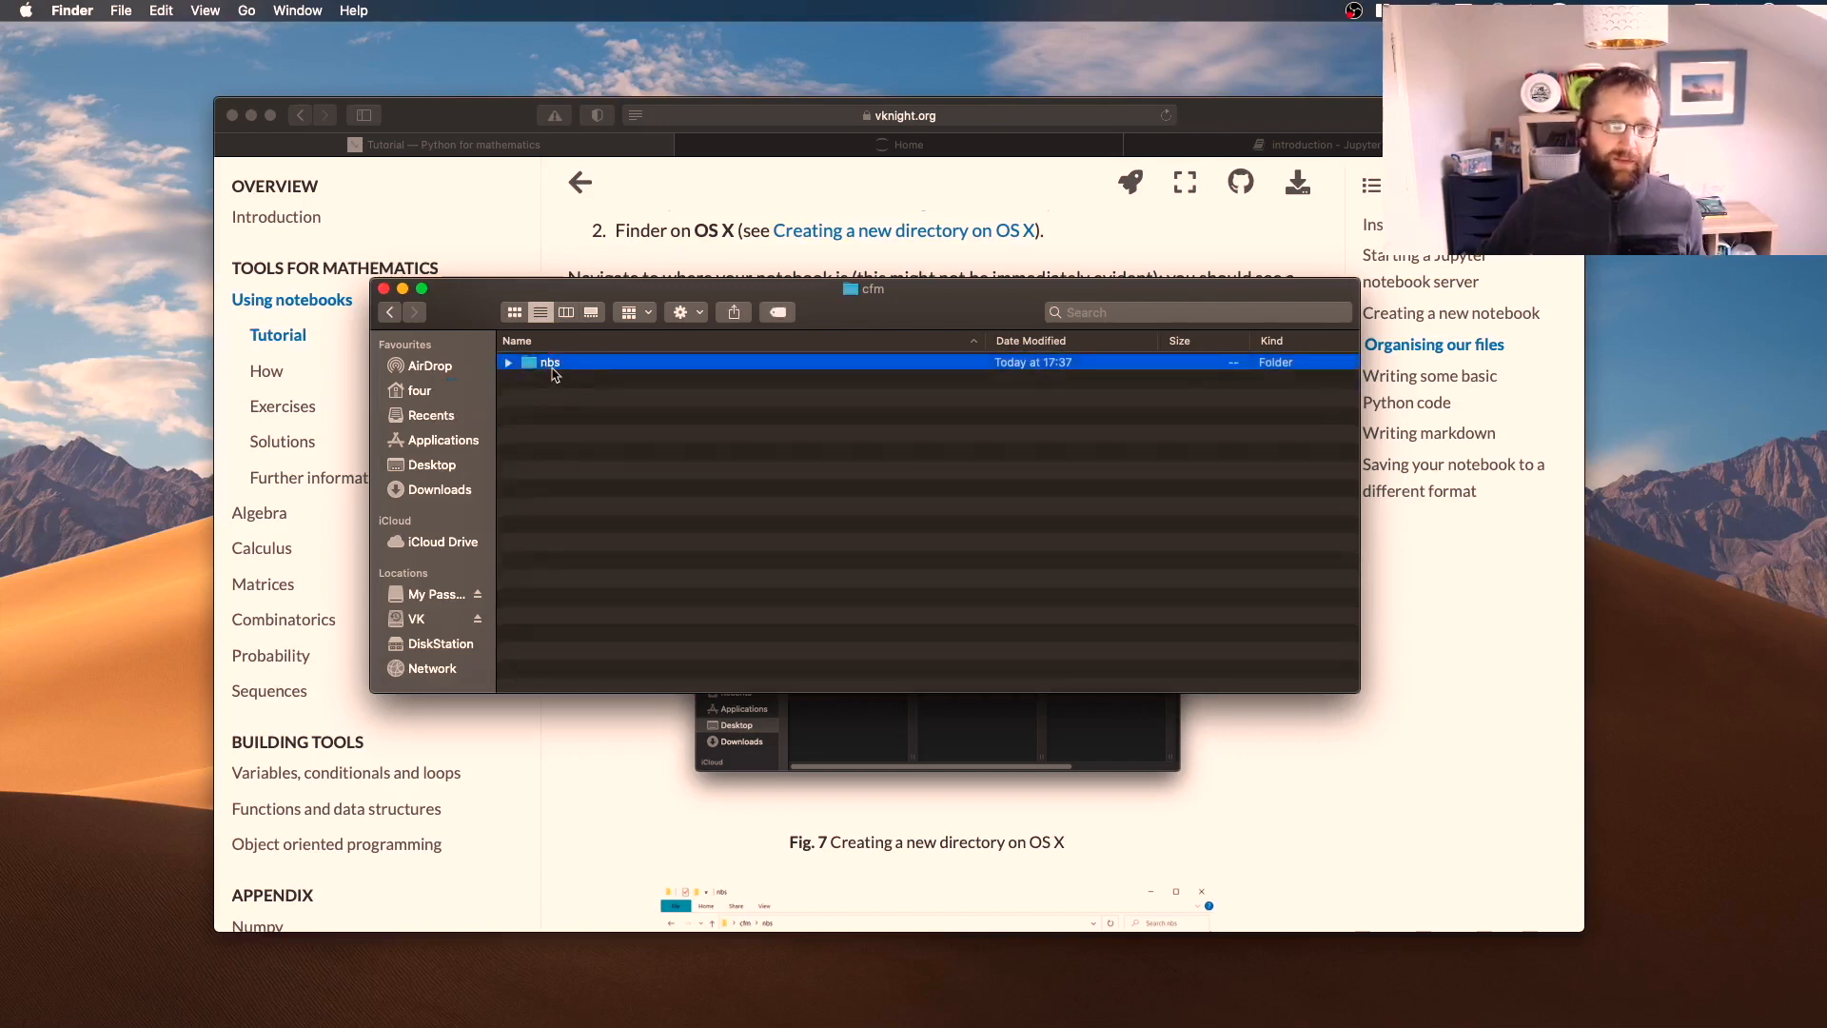
{"action": "double_click", "coordinate": [548, 362]}
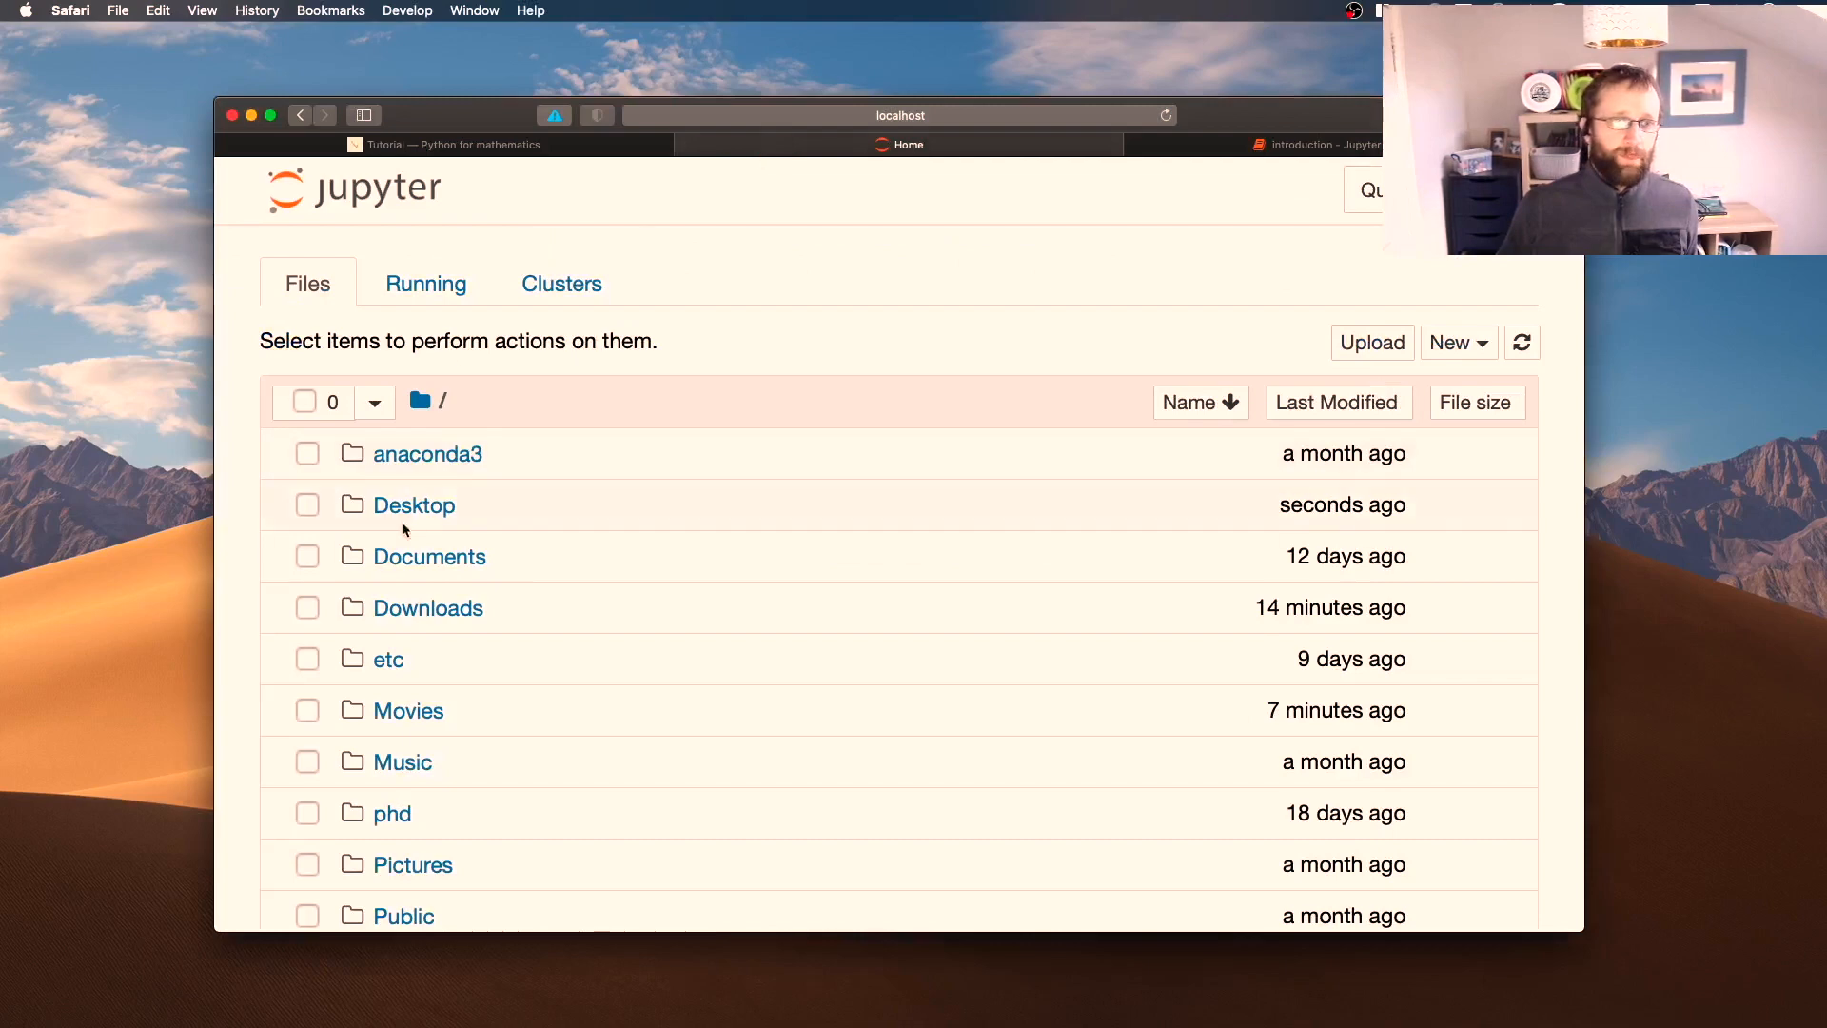
Navigate Desktop > cfm > nbs and reopen introduction.ipynb with its single empty cell
{"action": "left_click", "coordinate": [413, 506]}
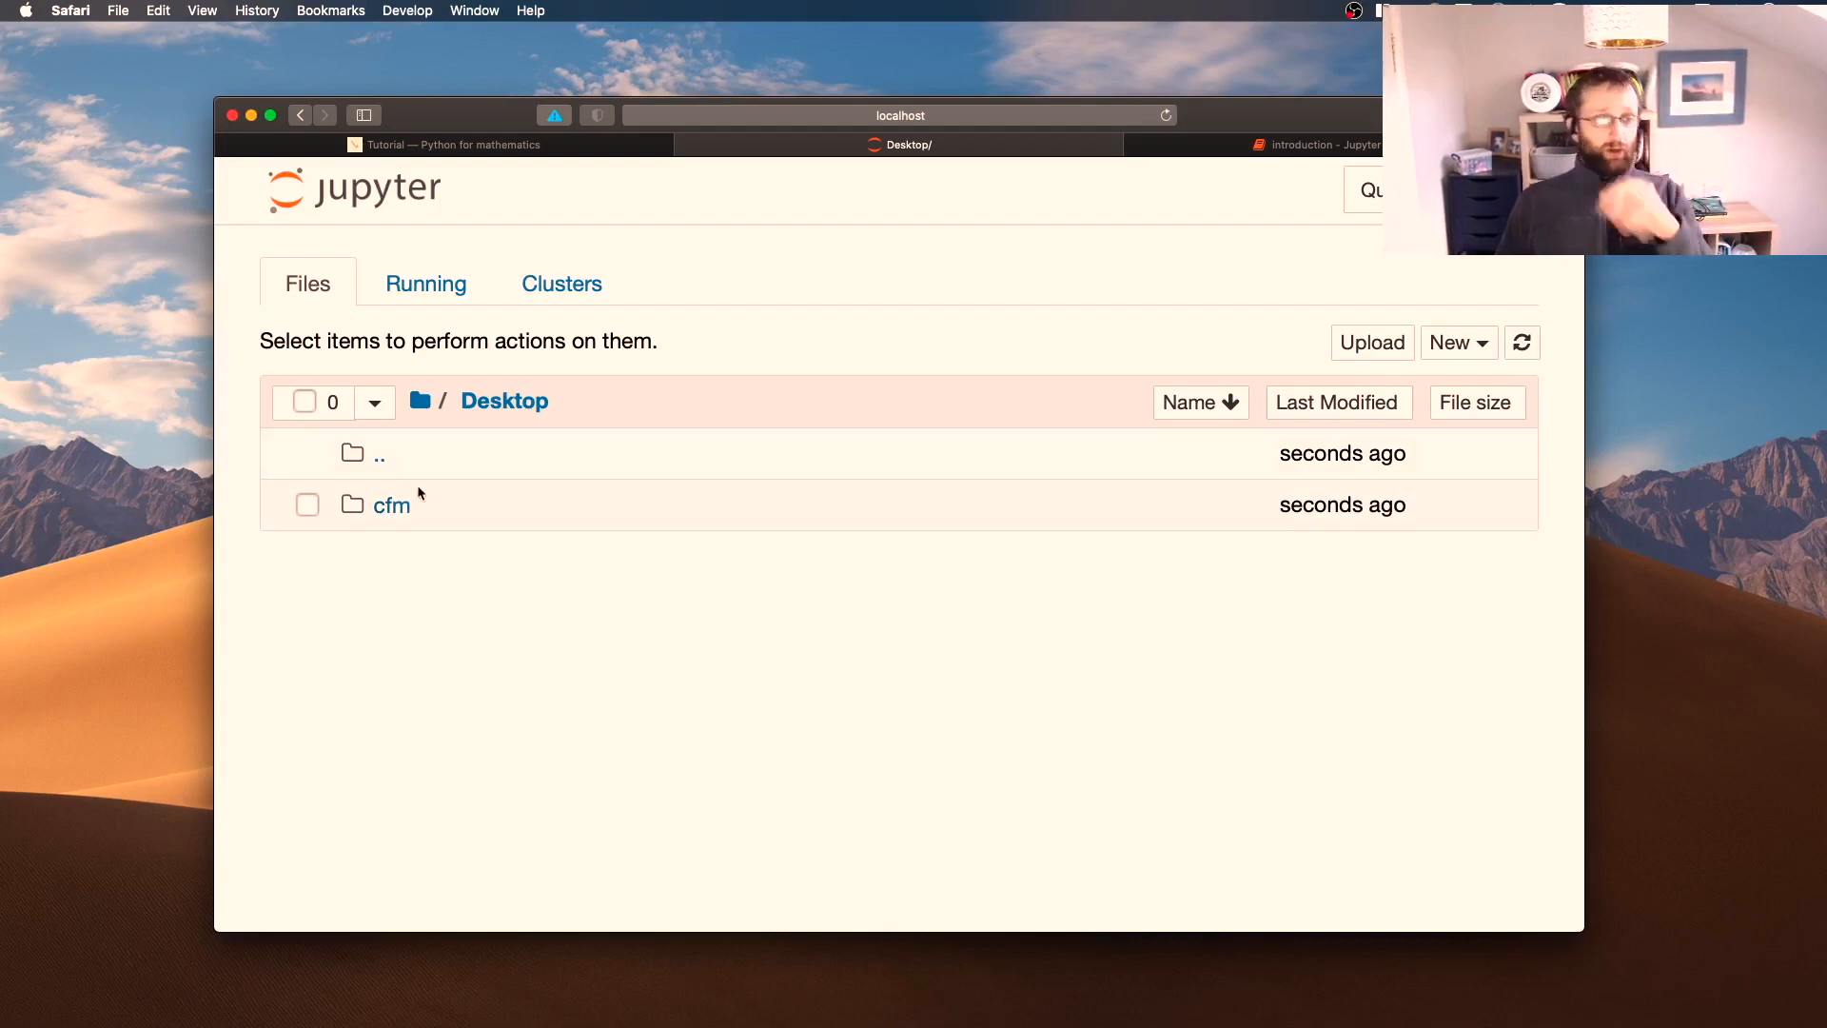
{"action": "left_click", "coordinate": [392, 504]}
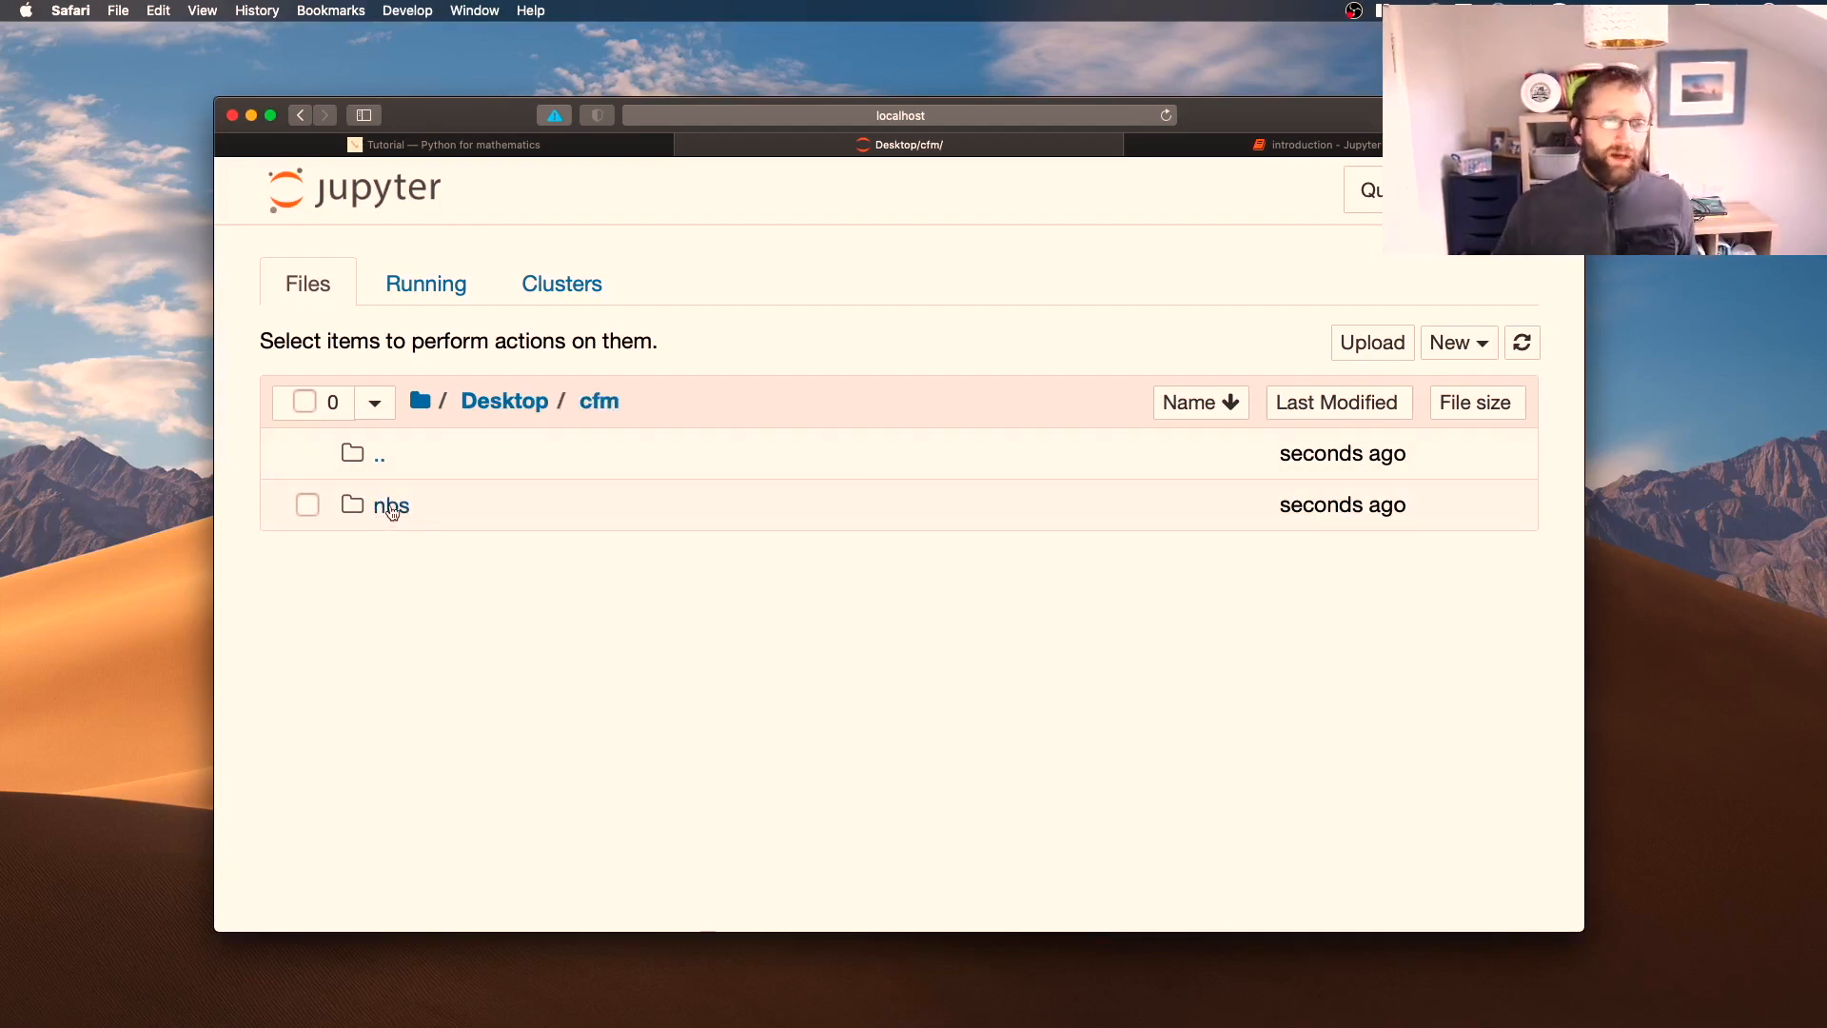
{"action": "left_click", "coordinate": [392, 506]}
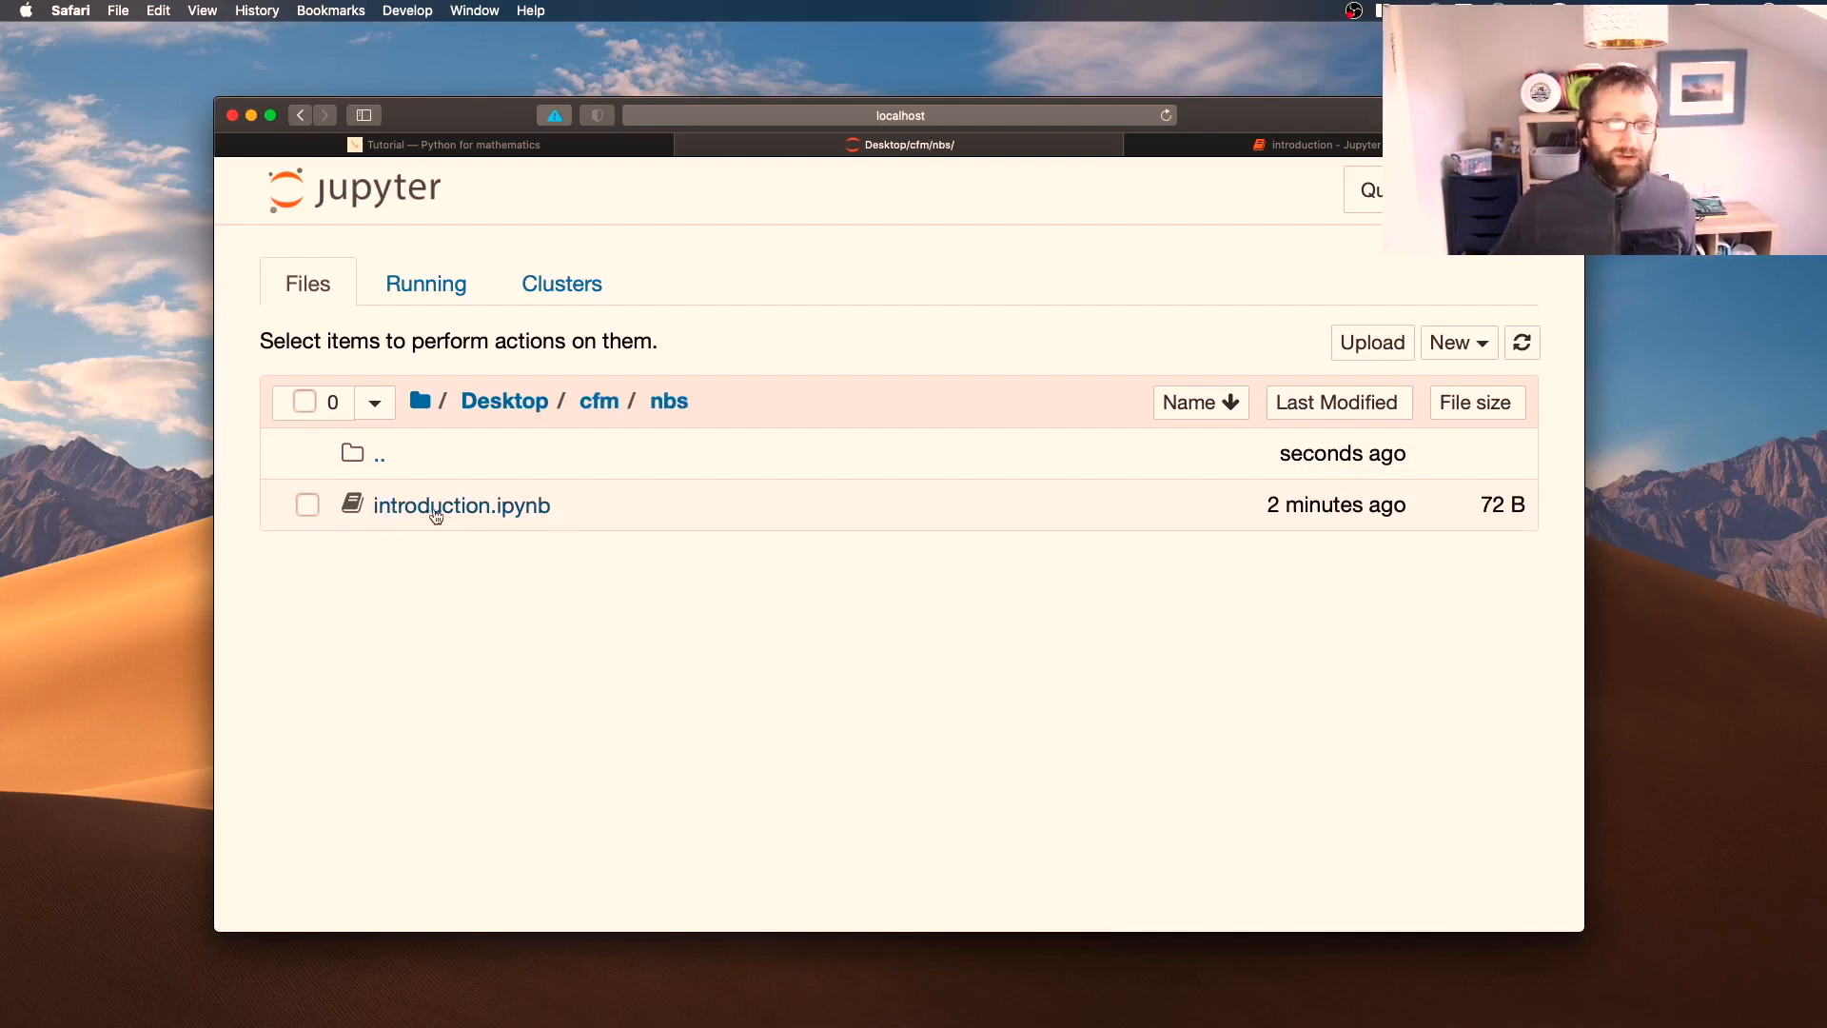
{"action": "left_click", "coordinate": [461, 506]}
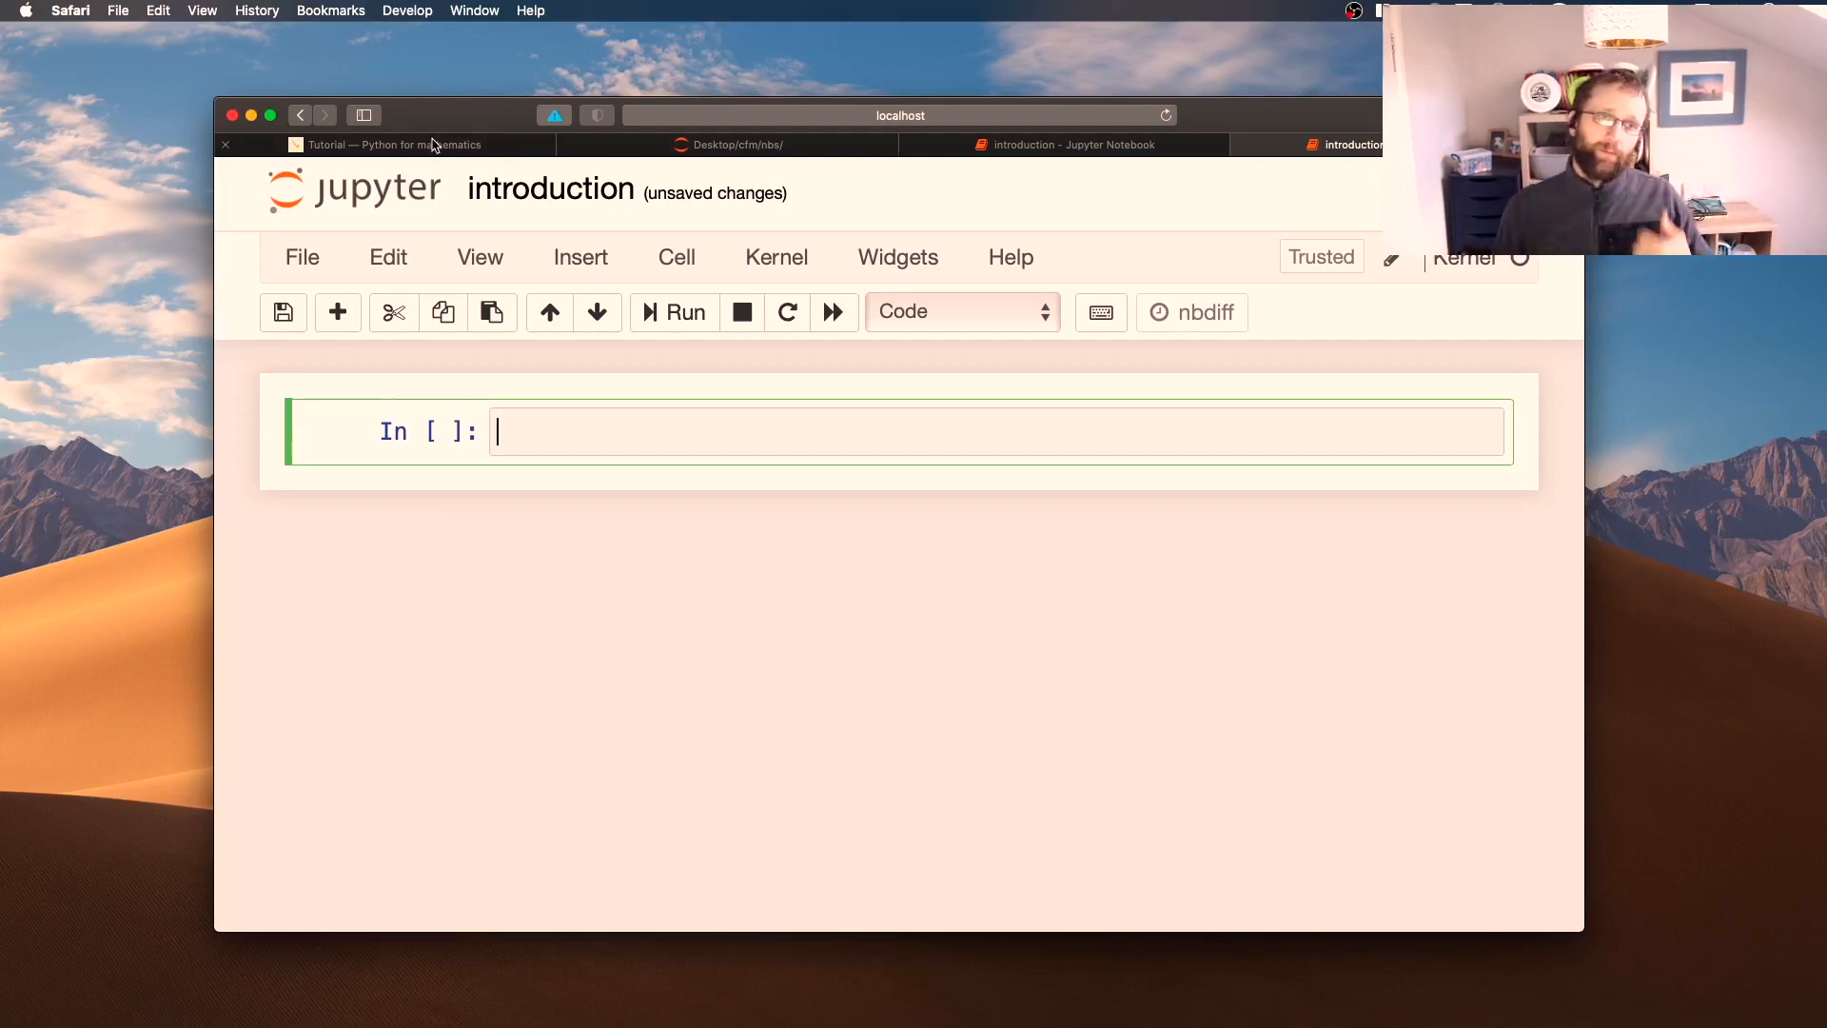
{"action": "left_click", "coordinate": [392, 144]}
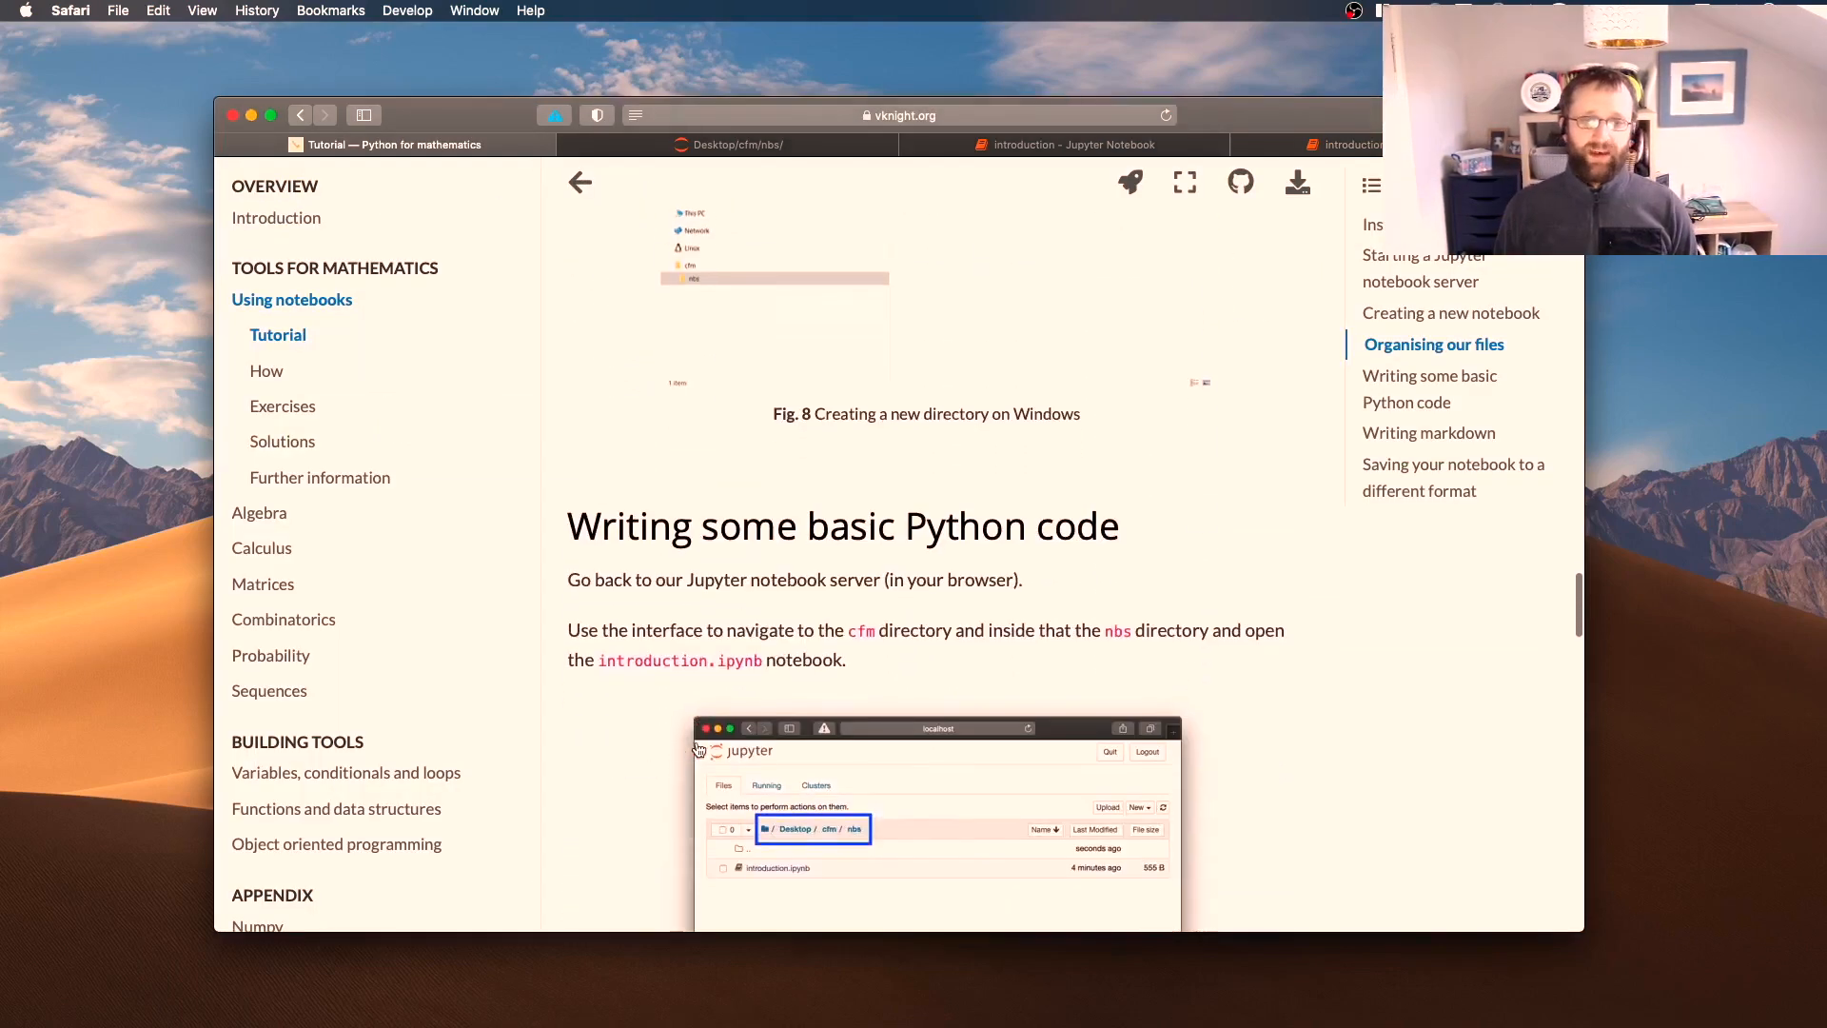
{"action": "scroll", "scroll_direction": "down", "scroll_amount": 3}
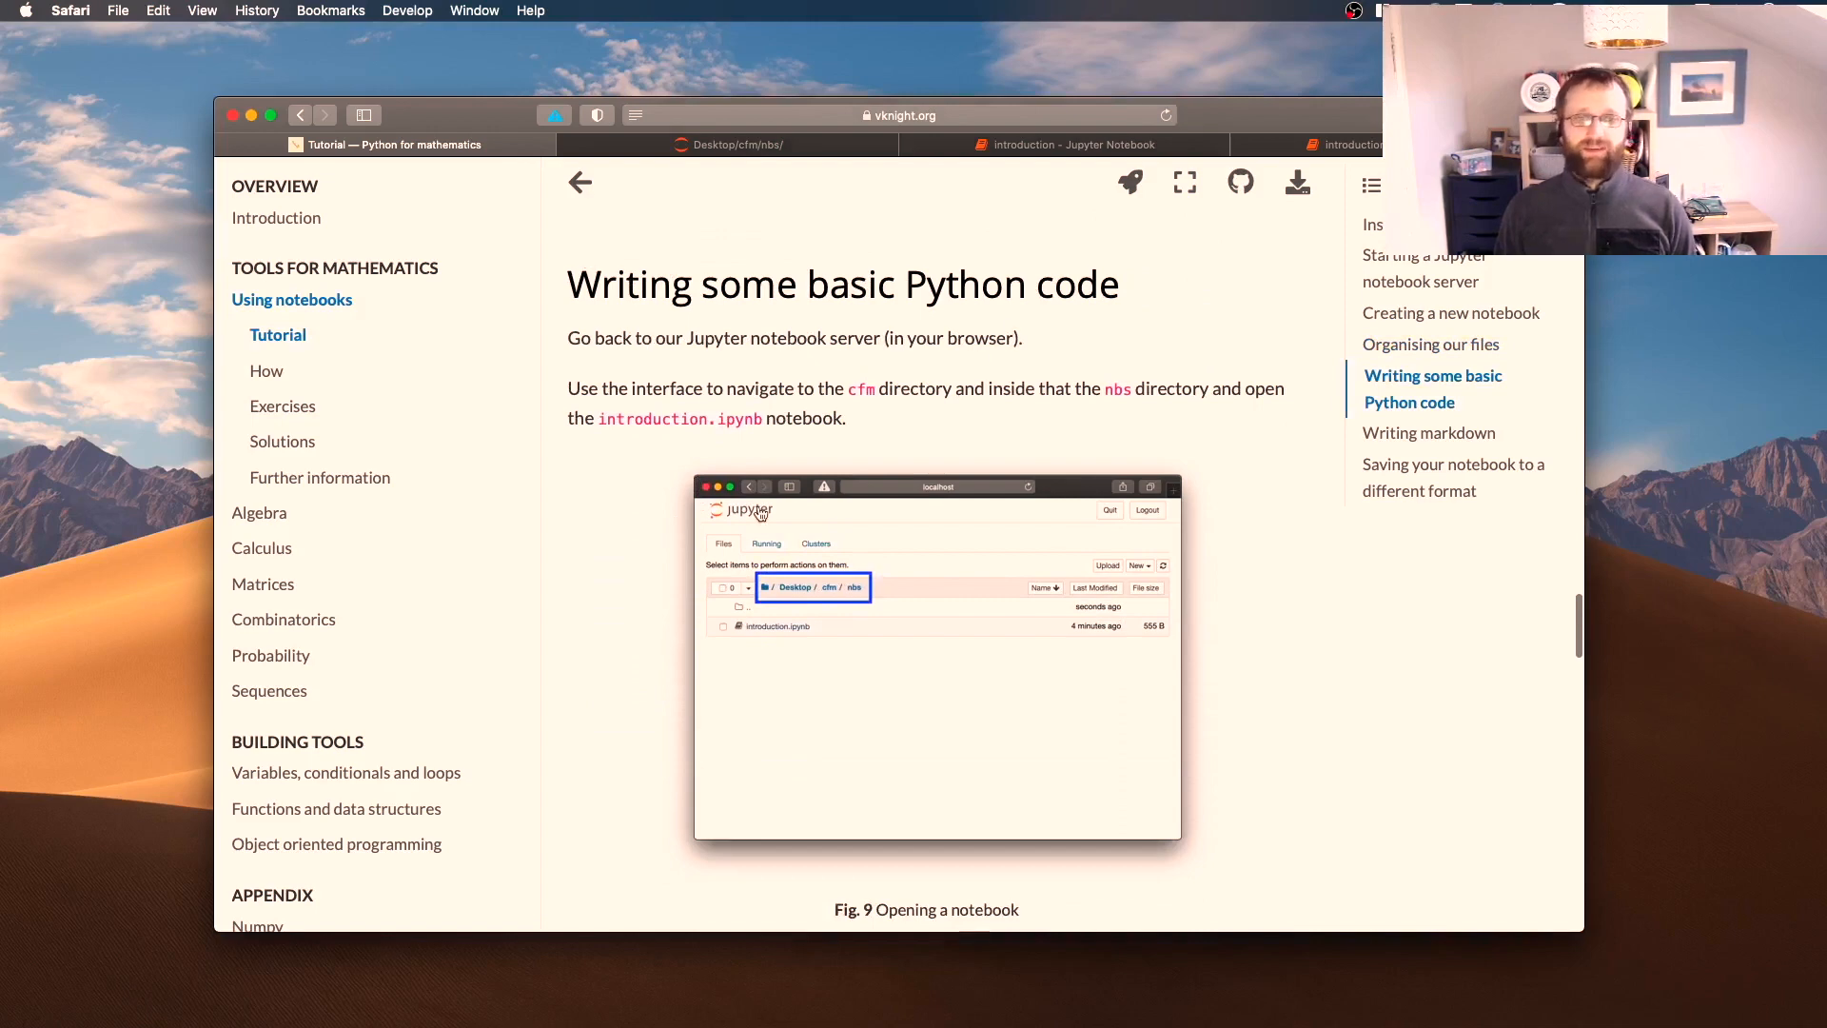
{"action": "scroll", "scroll_direction": "down", "scroll_amount": 3}
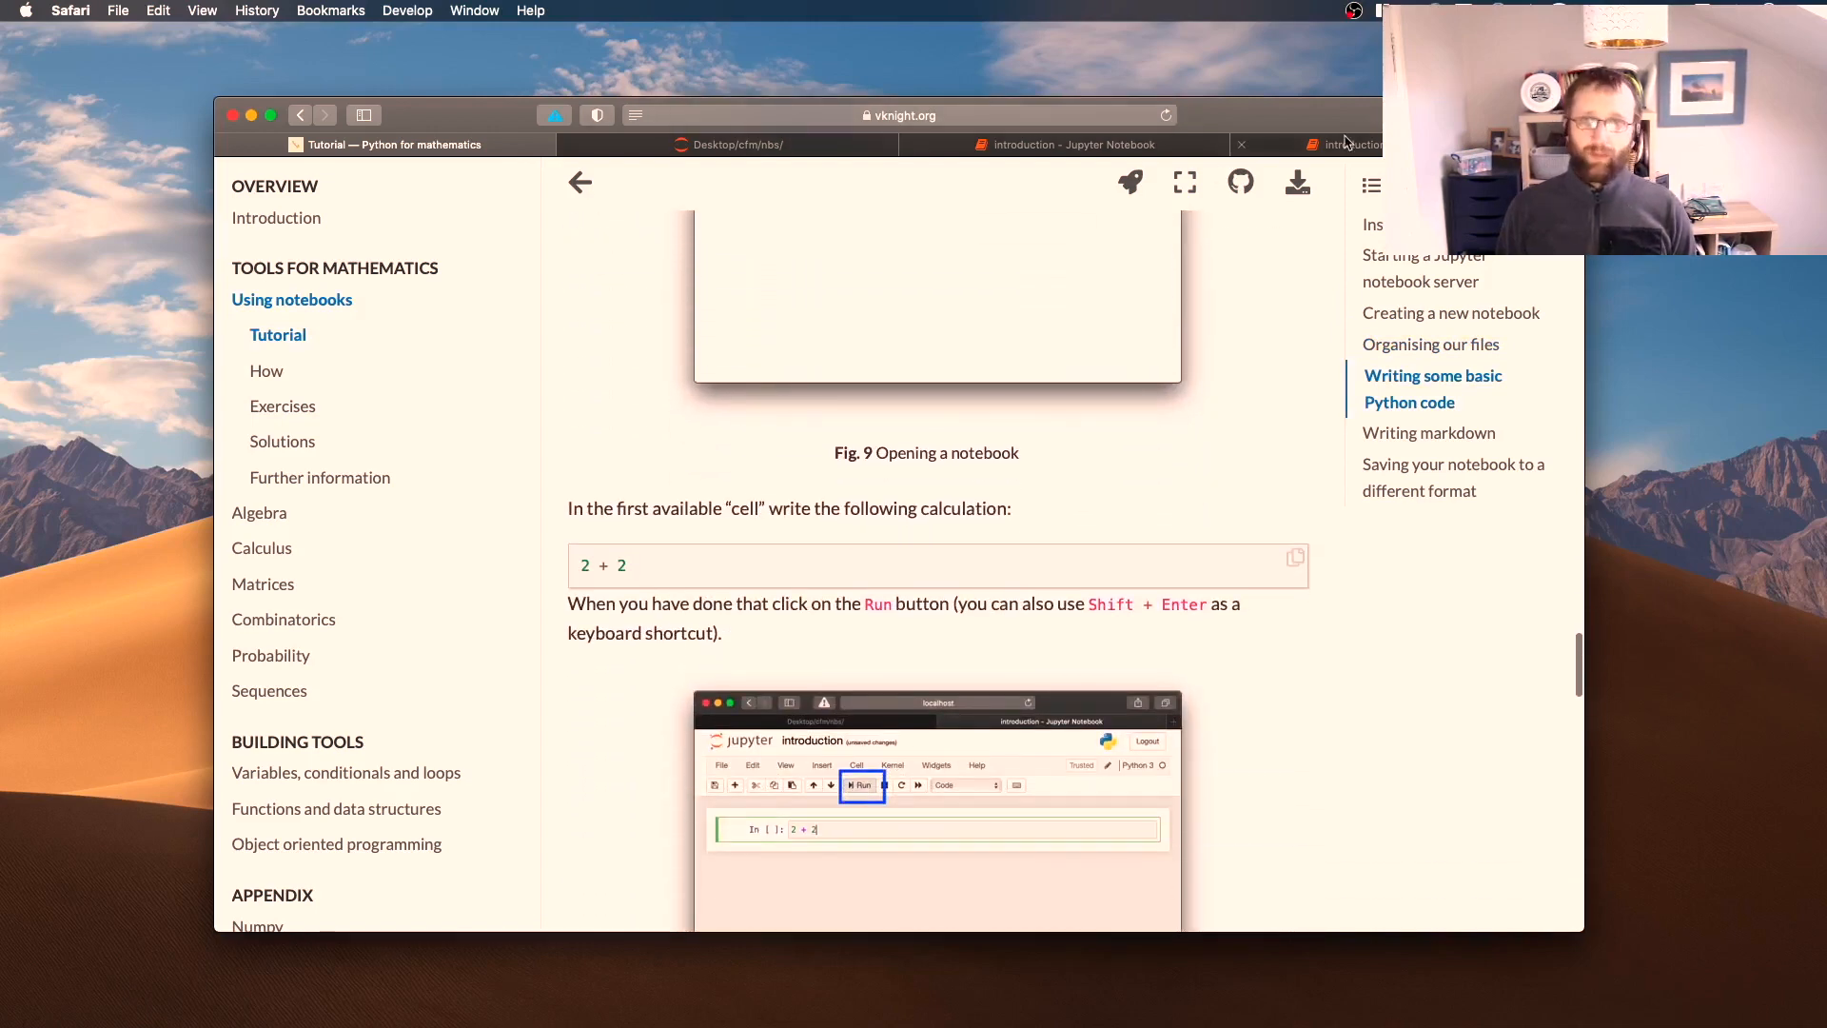
{"action": "left_click", "coordinate": [1356, 145]}
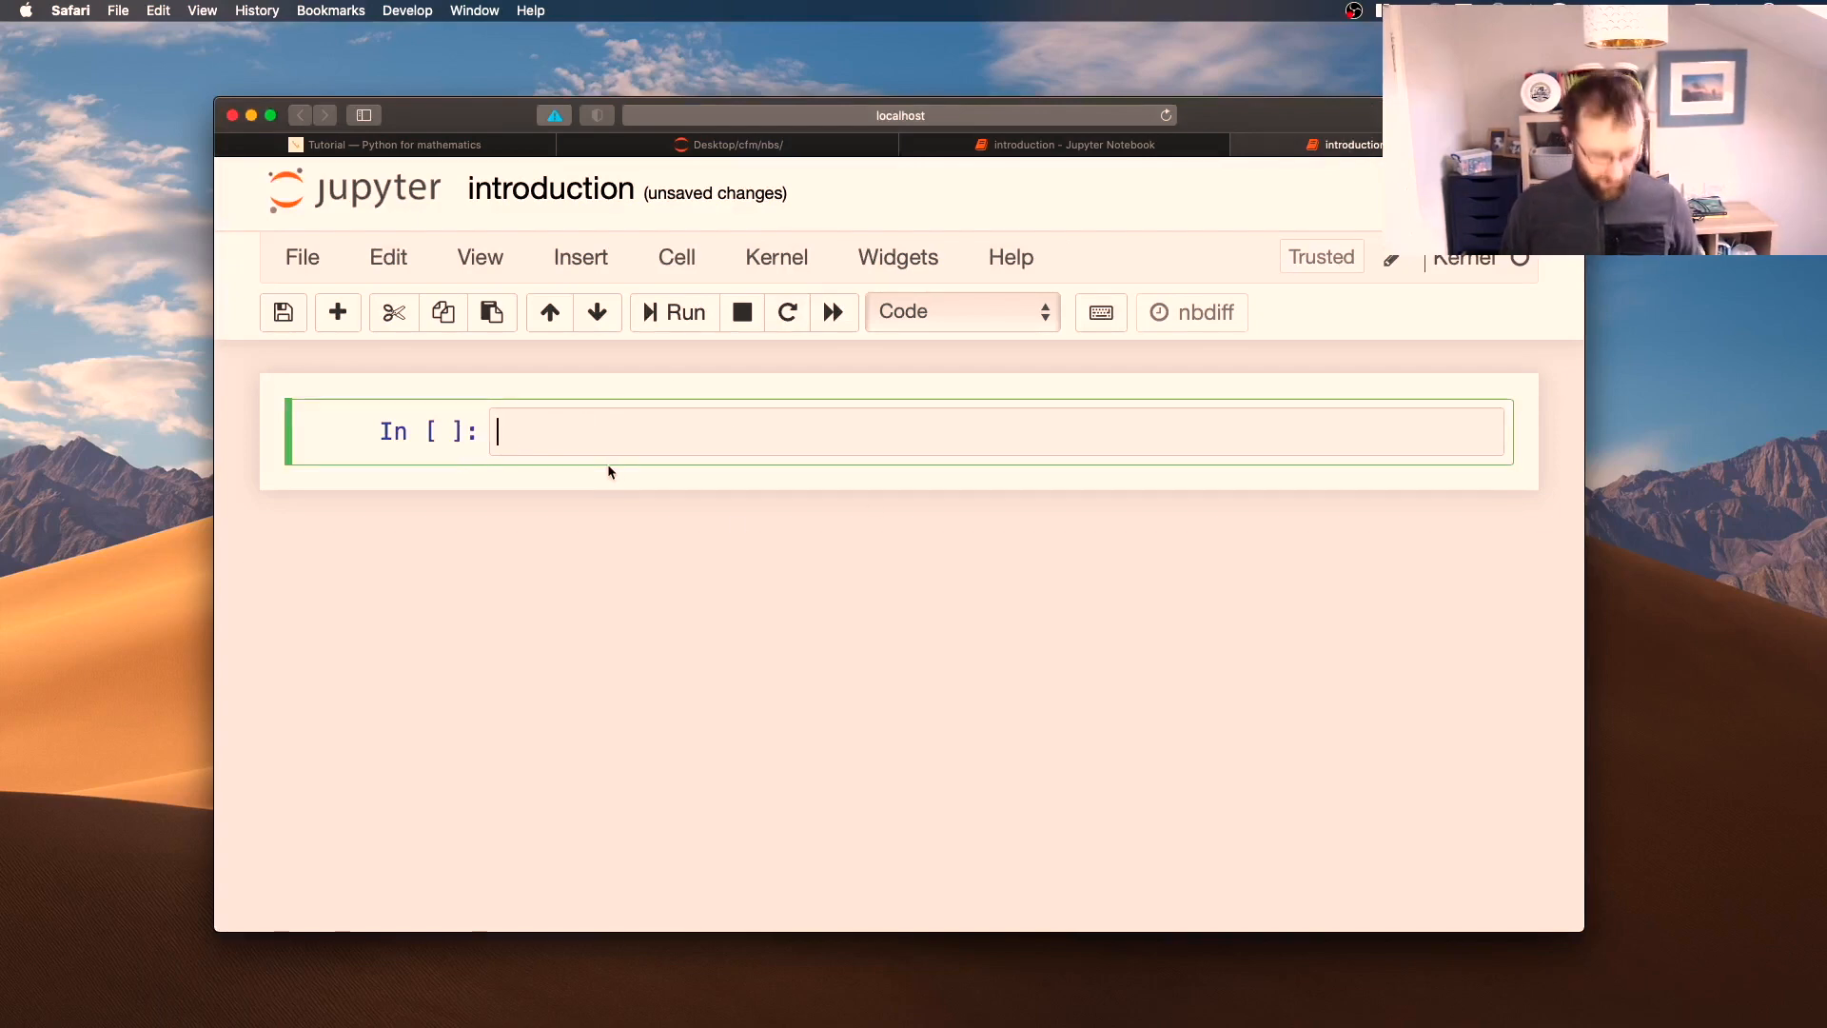
Compute 2 + 2 giving 4 and 33 - 56 giving -23, then check the tutorial page
{"action": "type", "text": "2 + 2"}
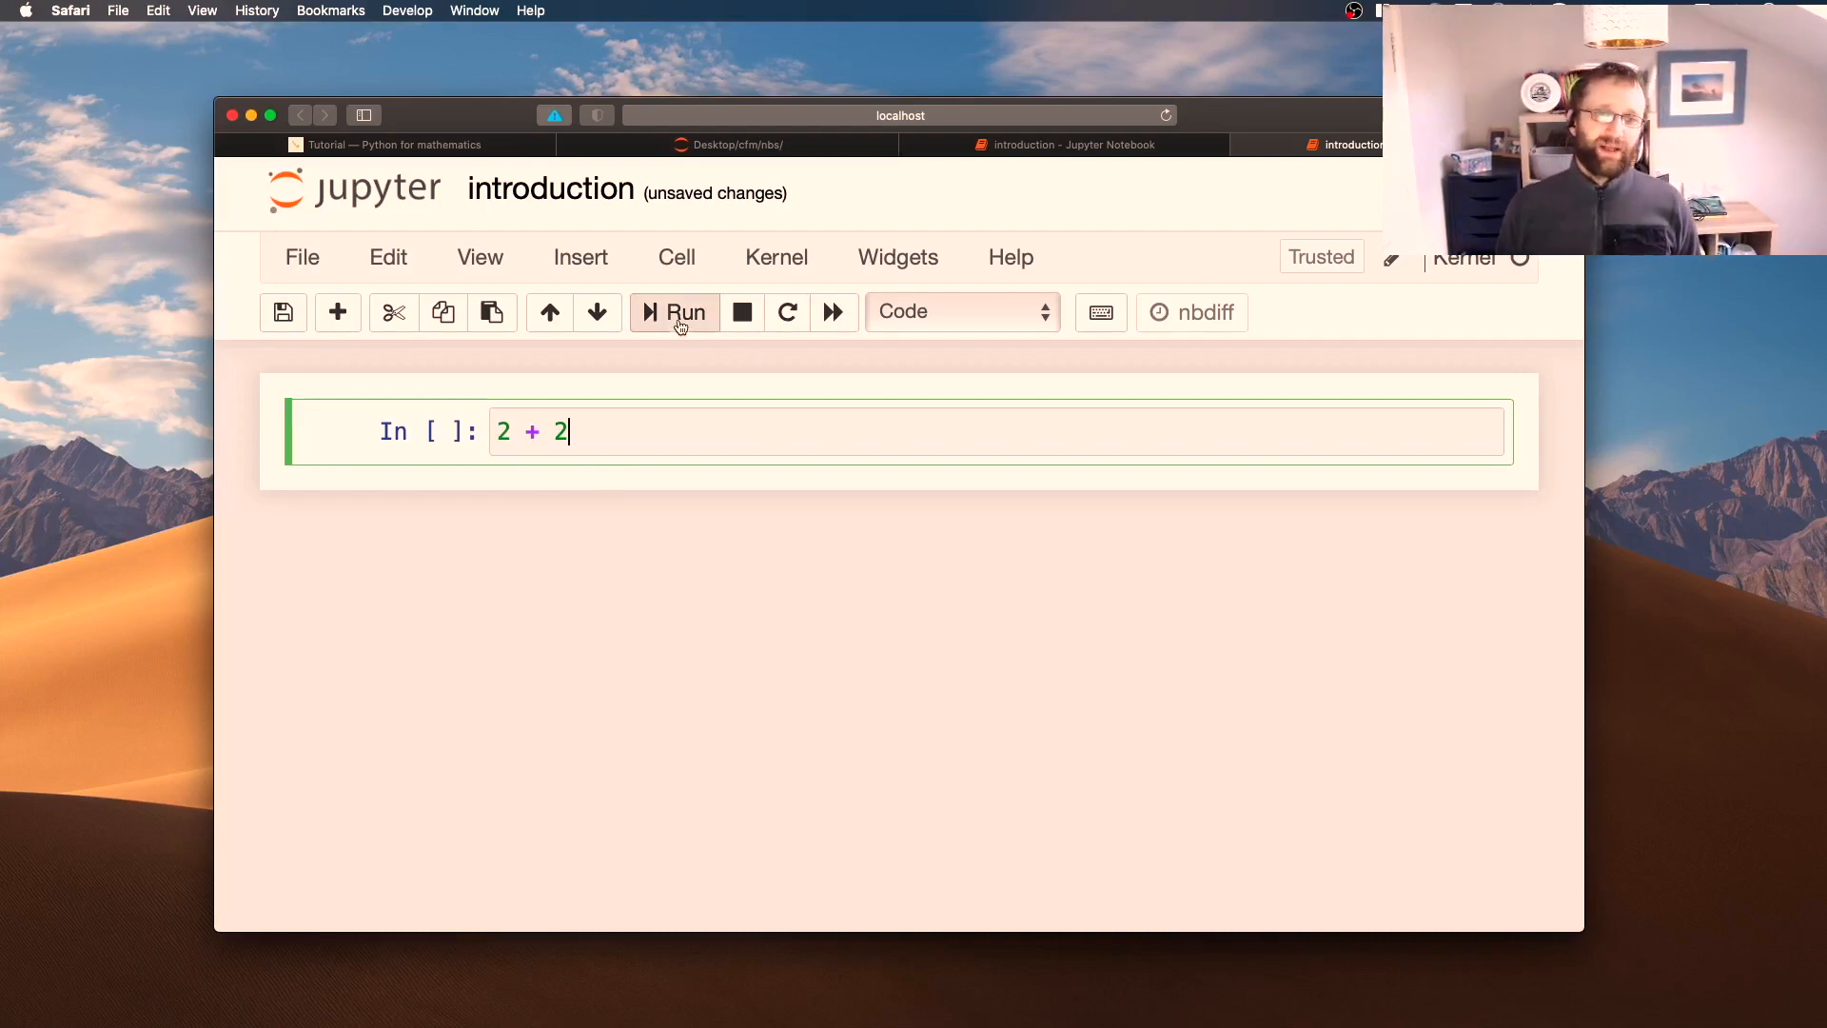
{"action": "left_click", "coordinate": [674, 313]}
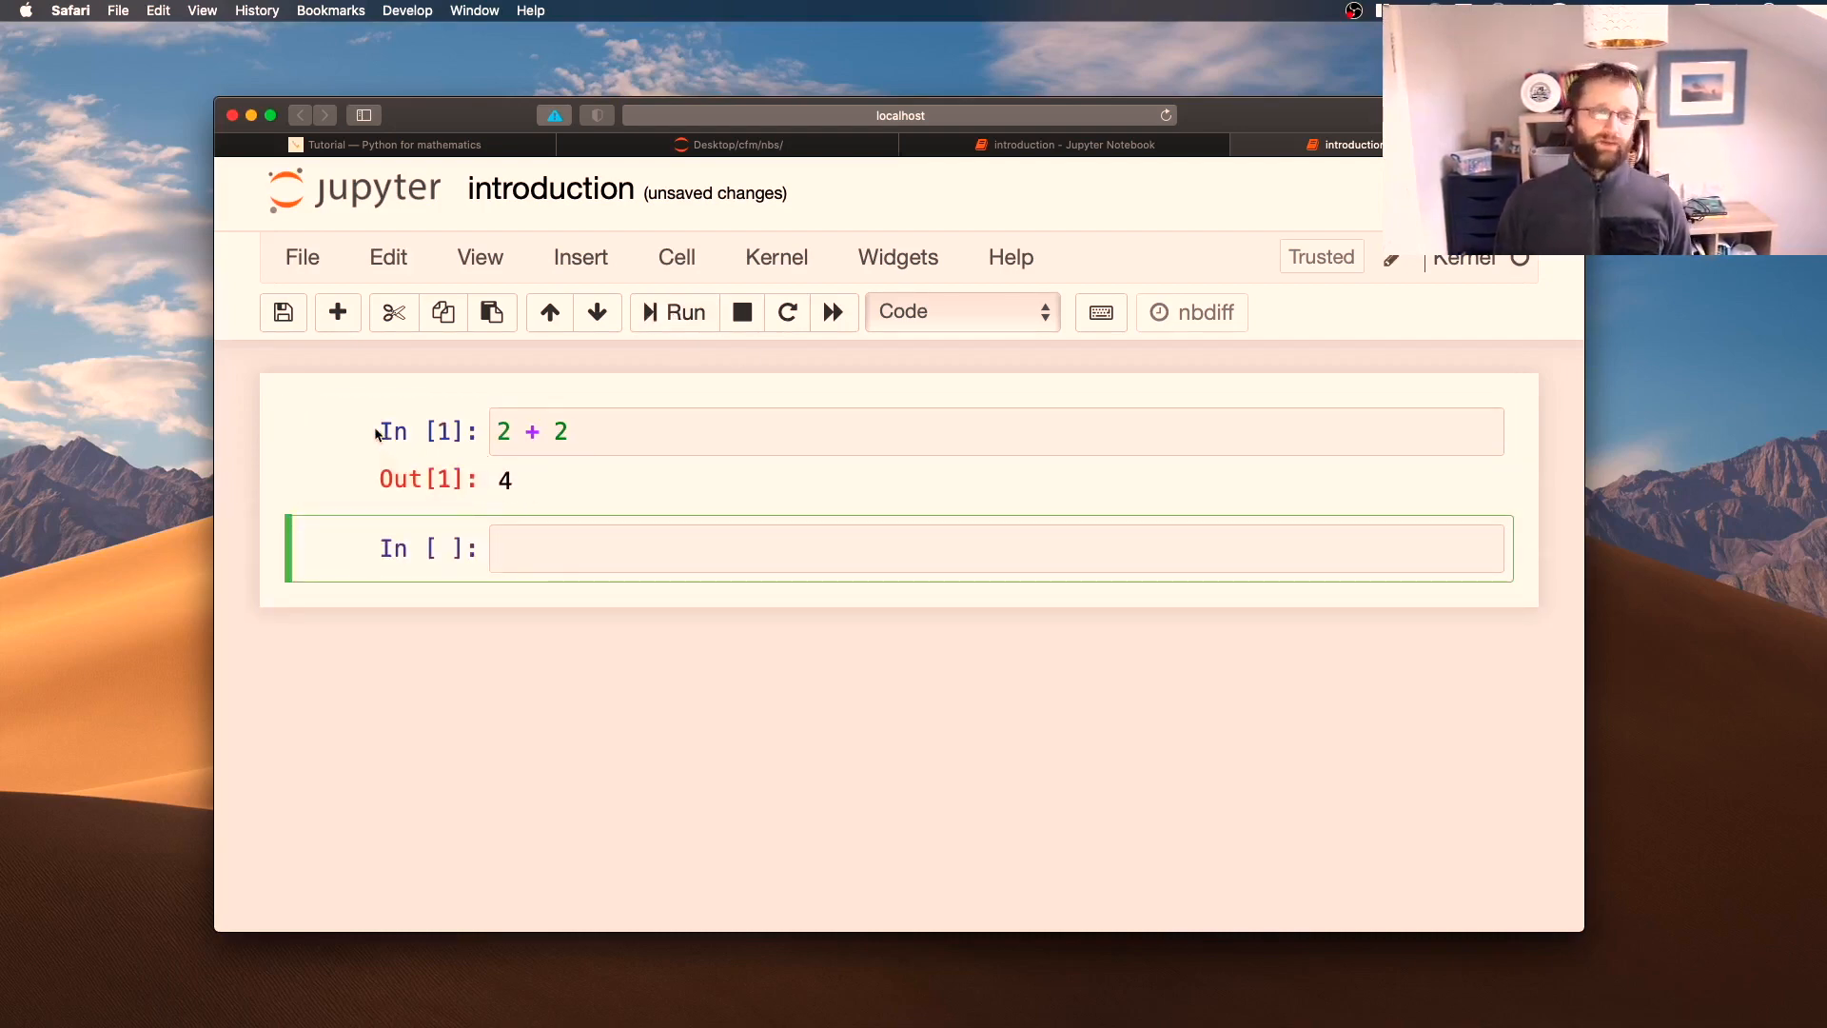
{"action": "left_click", "coordinate": [537, 549]}
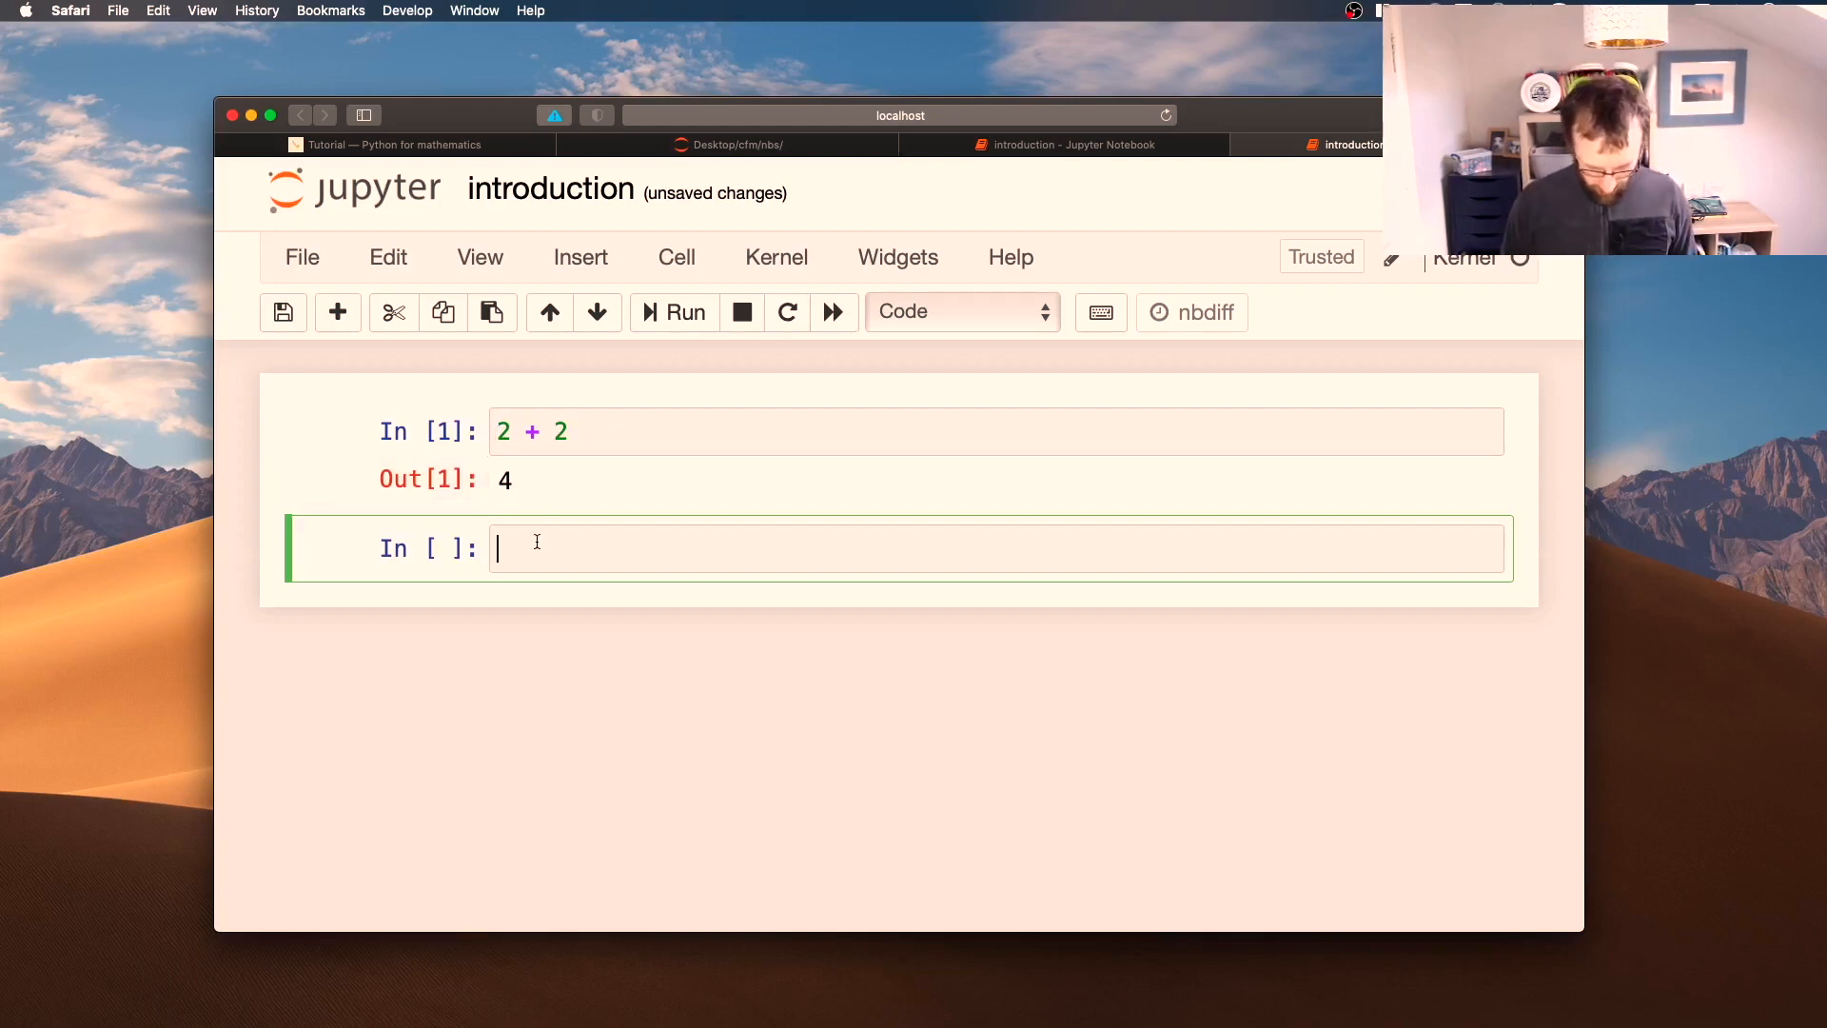
{"action": "type", "text": "33 -"}
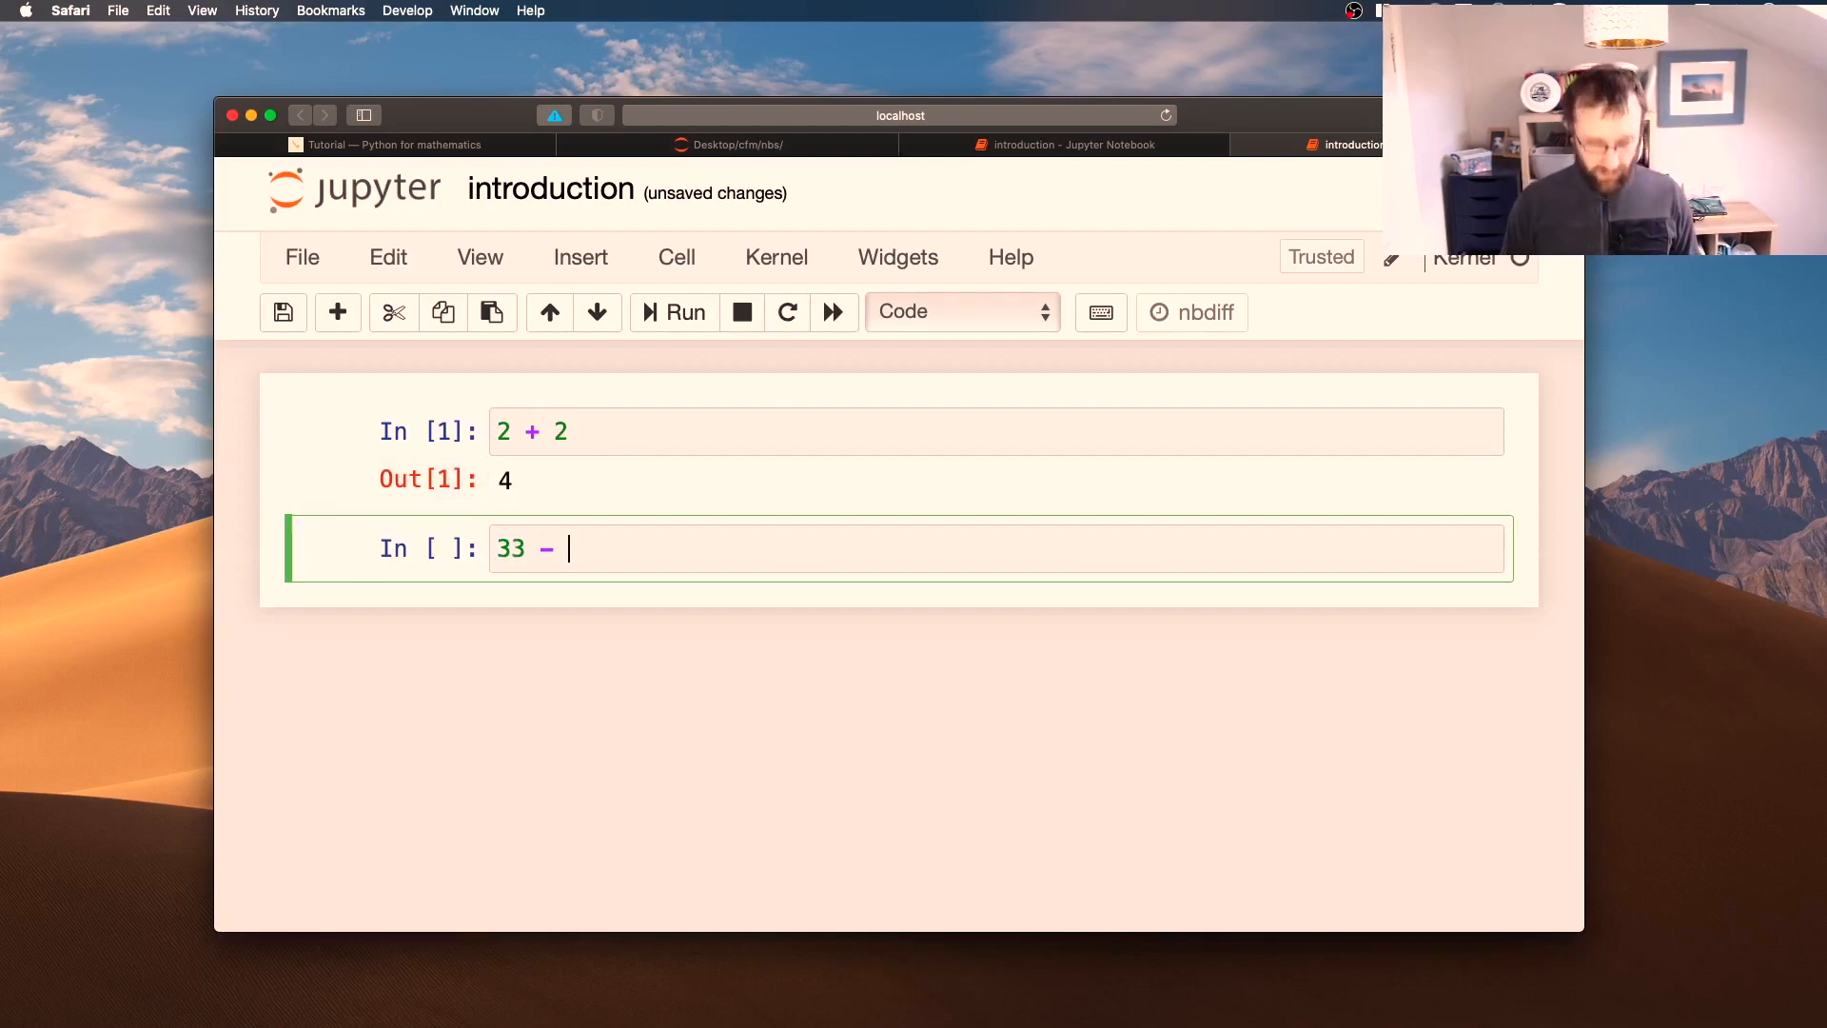
{"action": "type", "text": "56"}
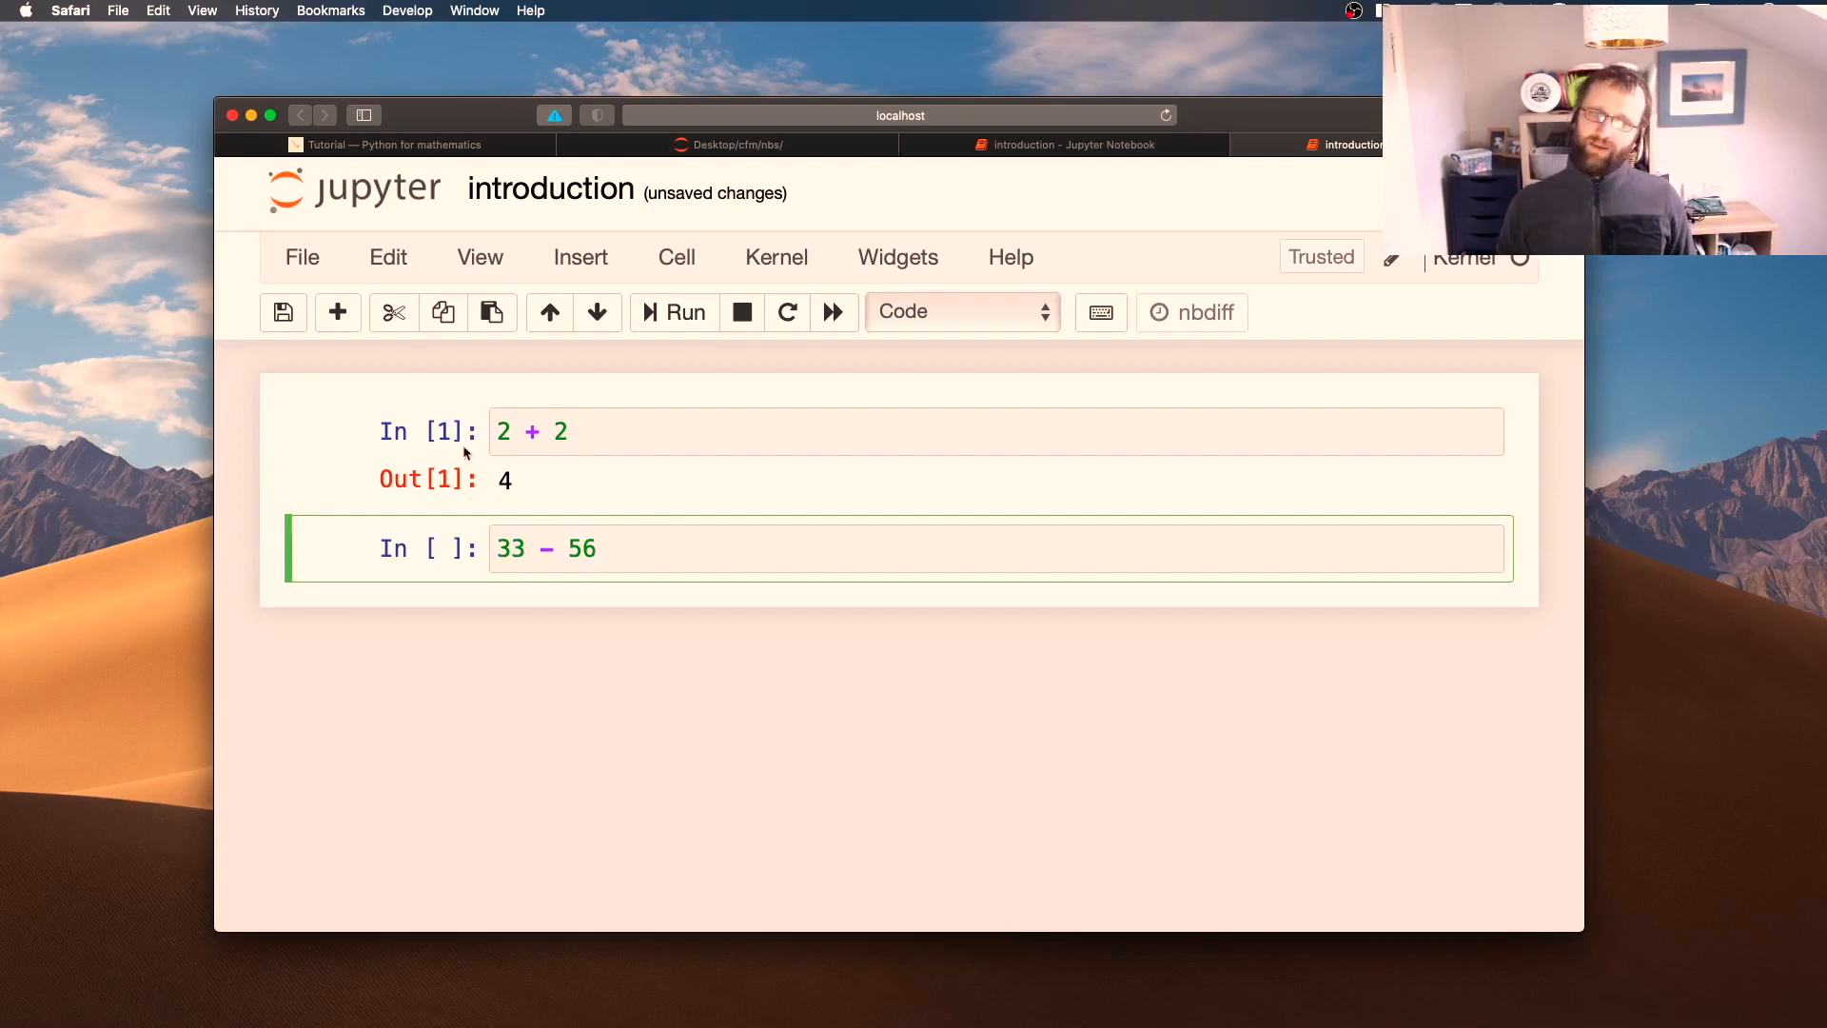
{"action": "mouse_move", "coordinate": [659, 357]}
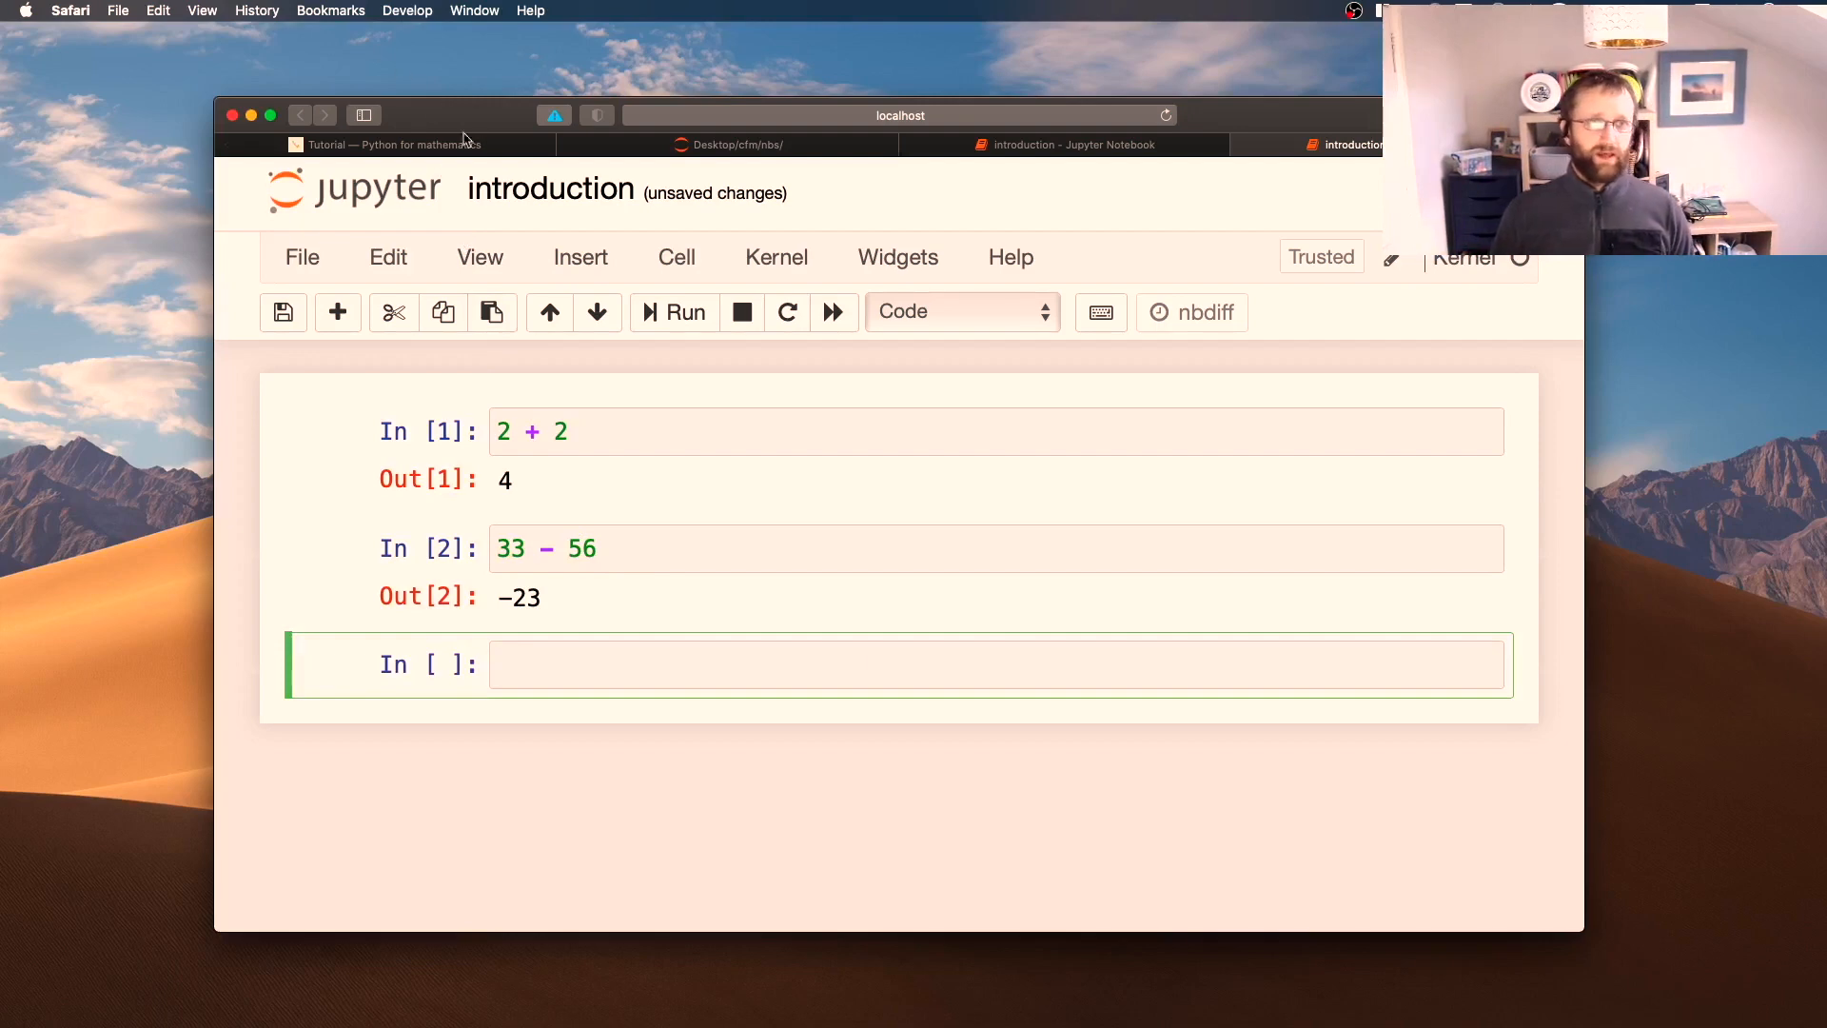
{"action": "left_click", "coordinate": [392, 145]}
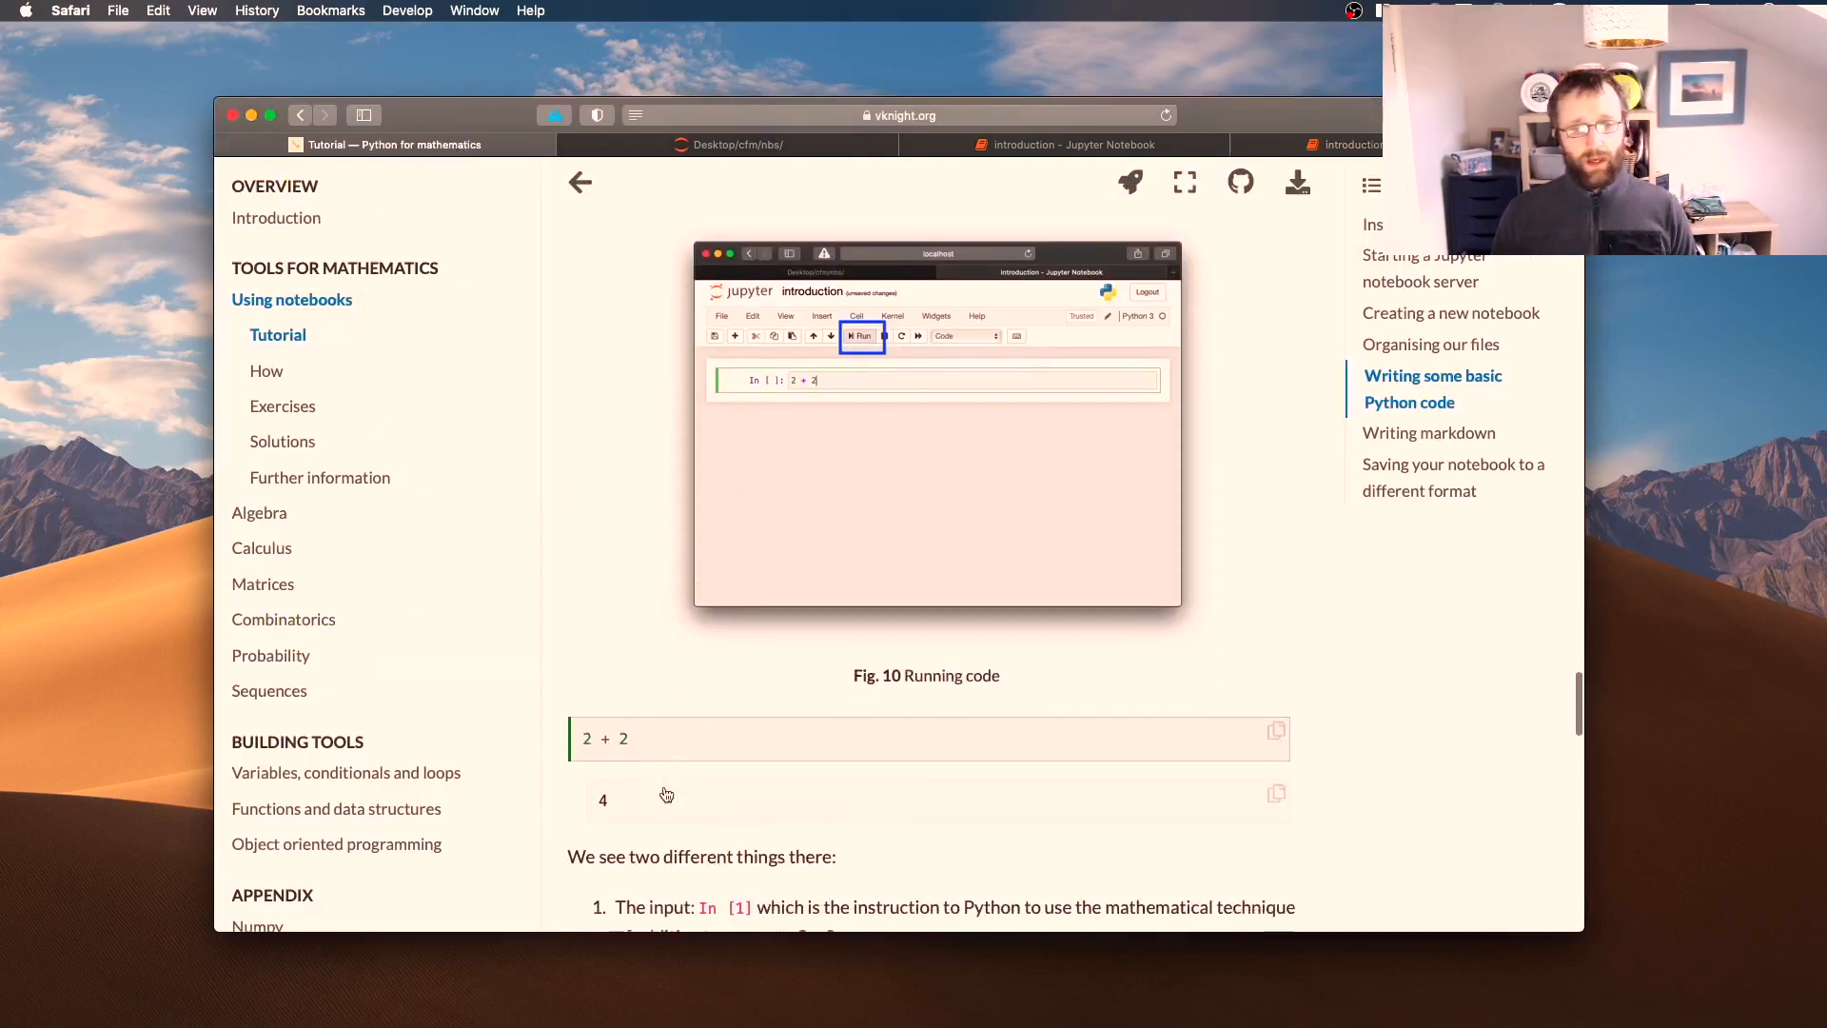
Read the tutorial down to 'Writing markdown' and return to the introduction notebook
{"action": "scroll", "scroll_direction": "down", "scroll_amount": 3}
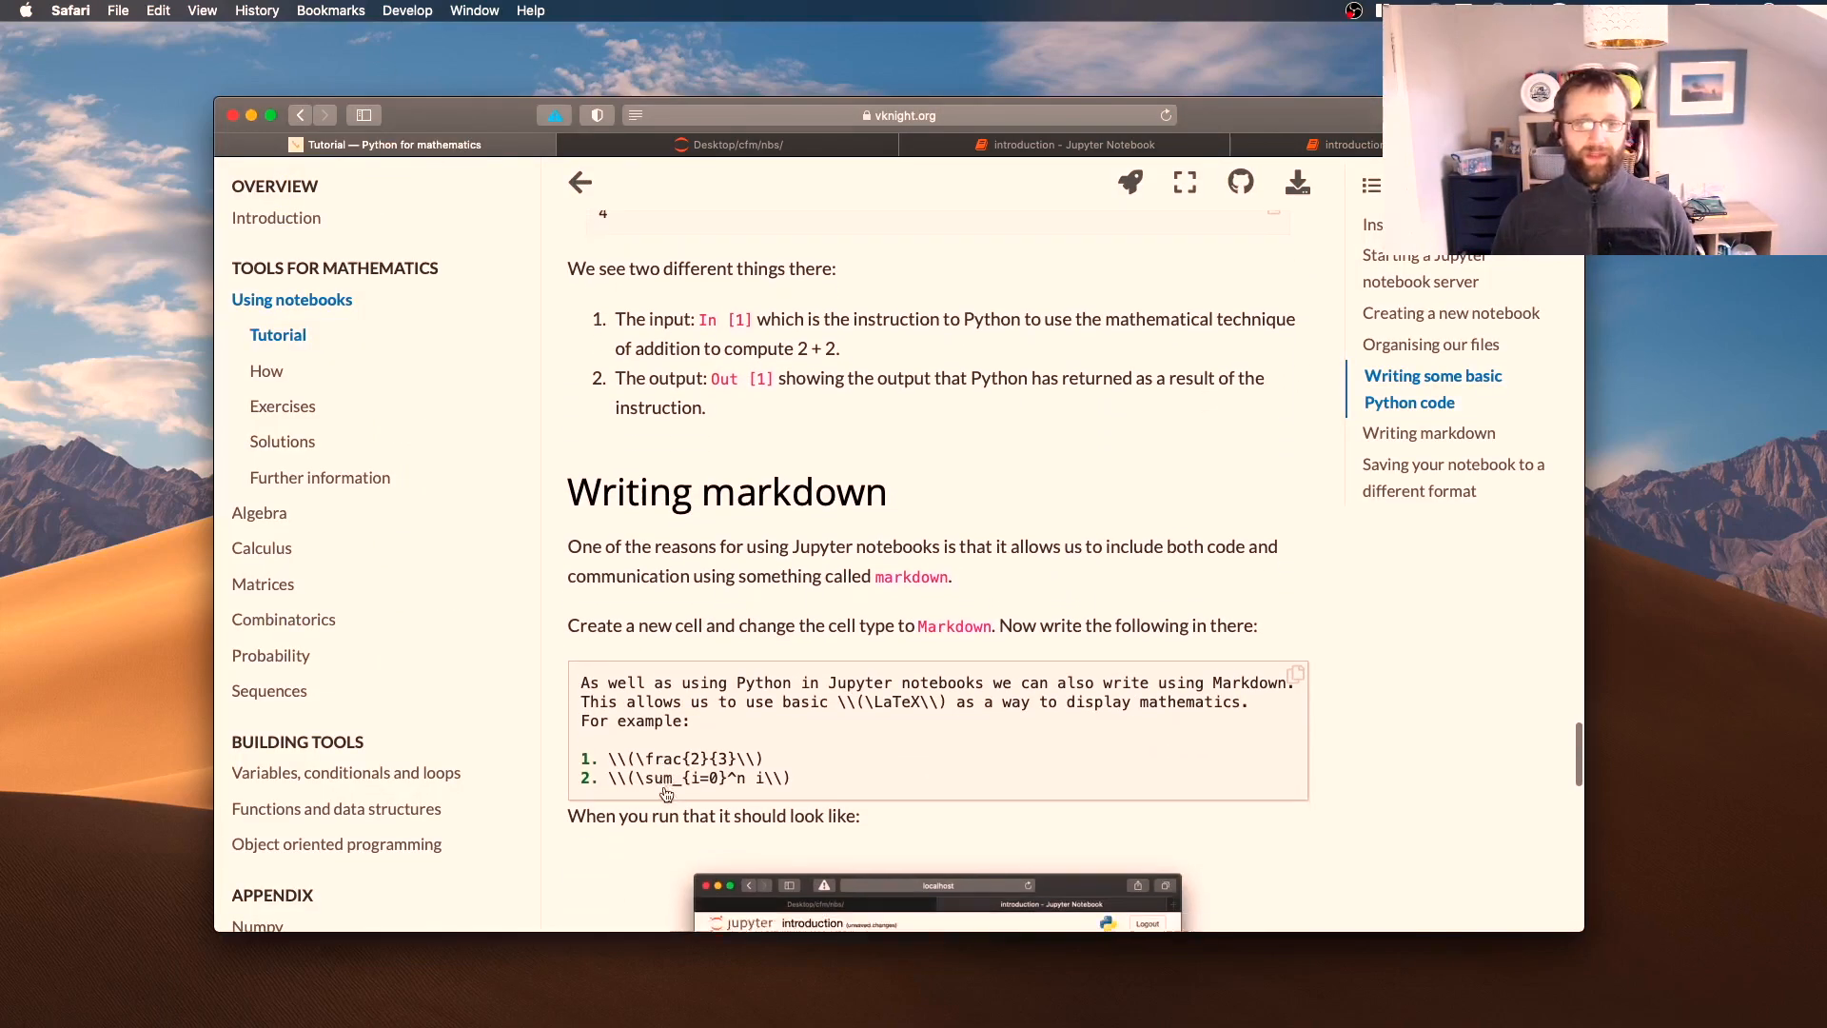
{"action": "scroll", "scroll_direction": "down", "scroll_amount": 3}
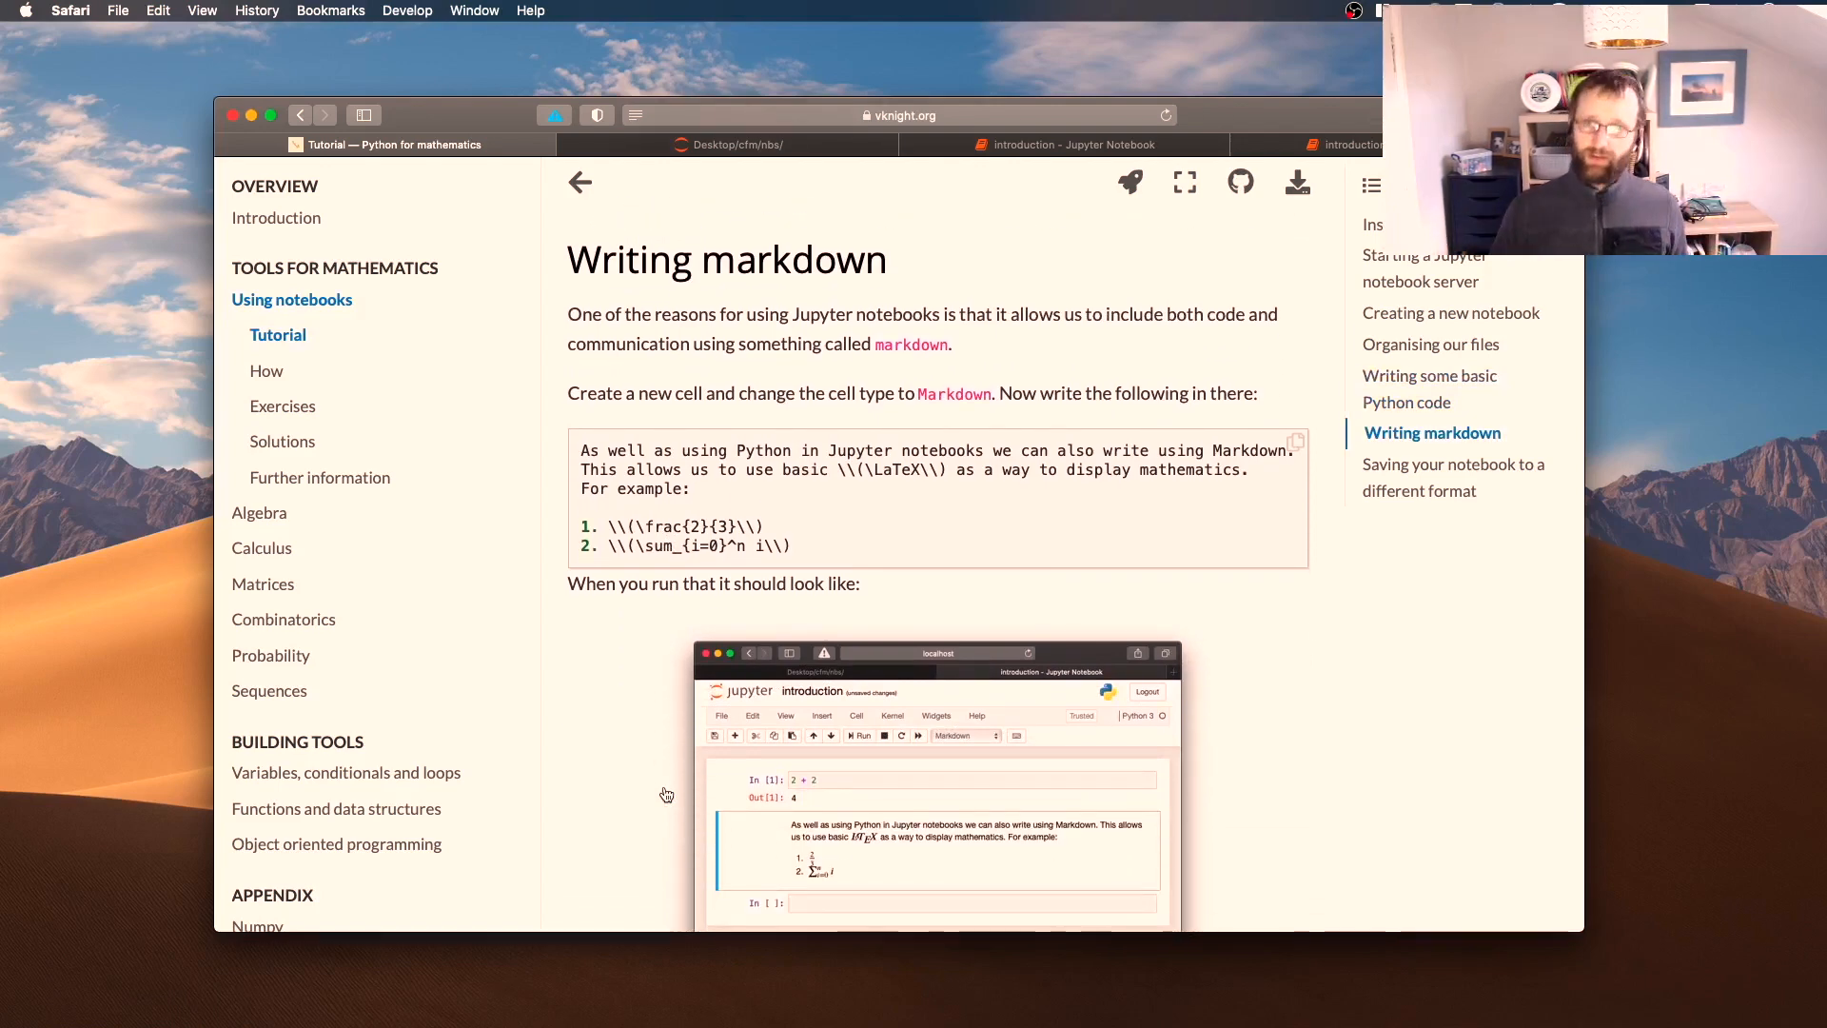
{"action": "left_click", "coordinate": [1073, 144]}
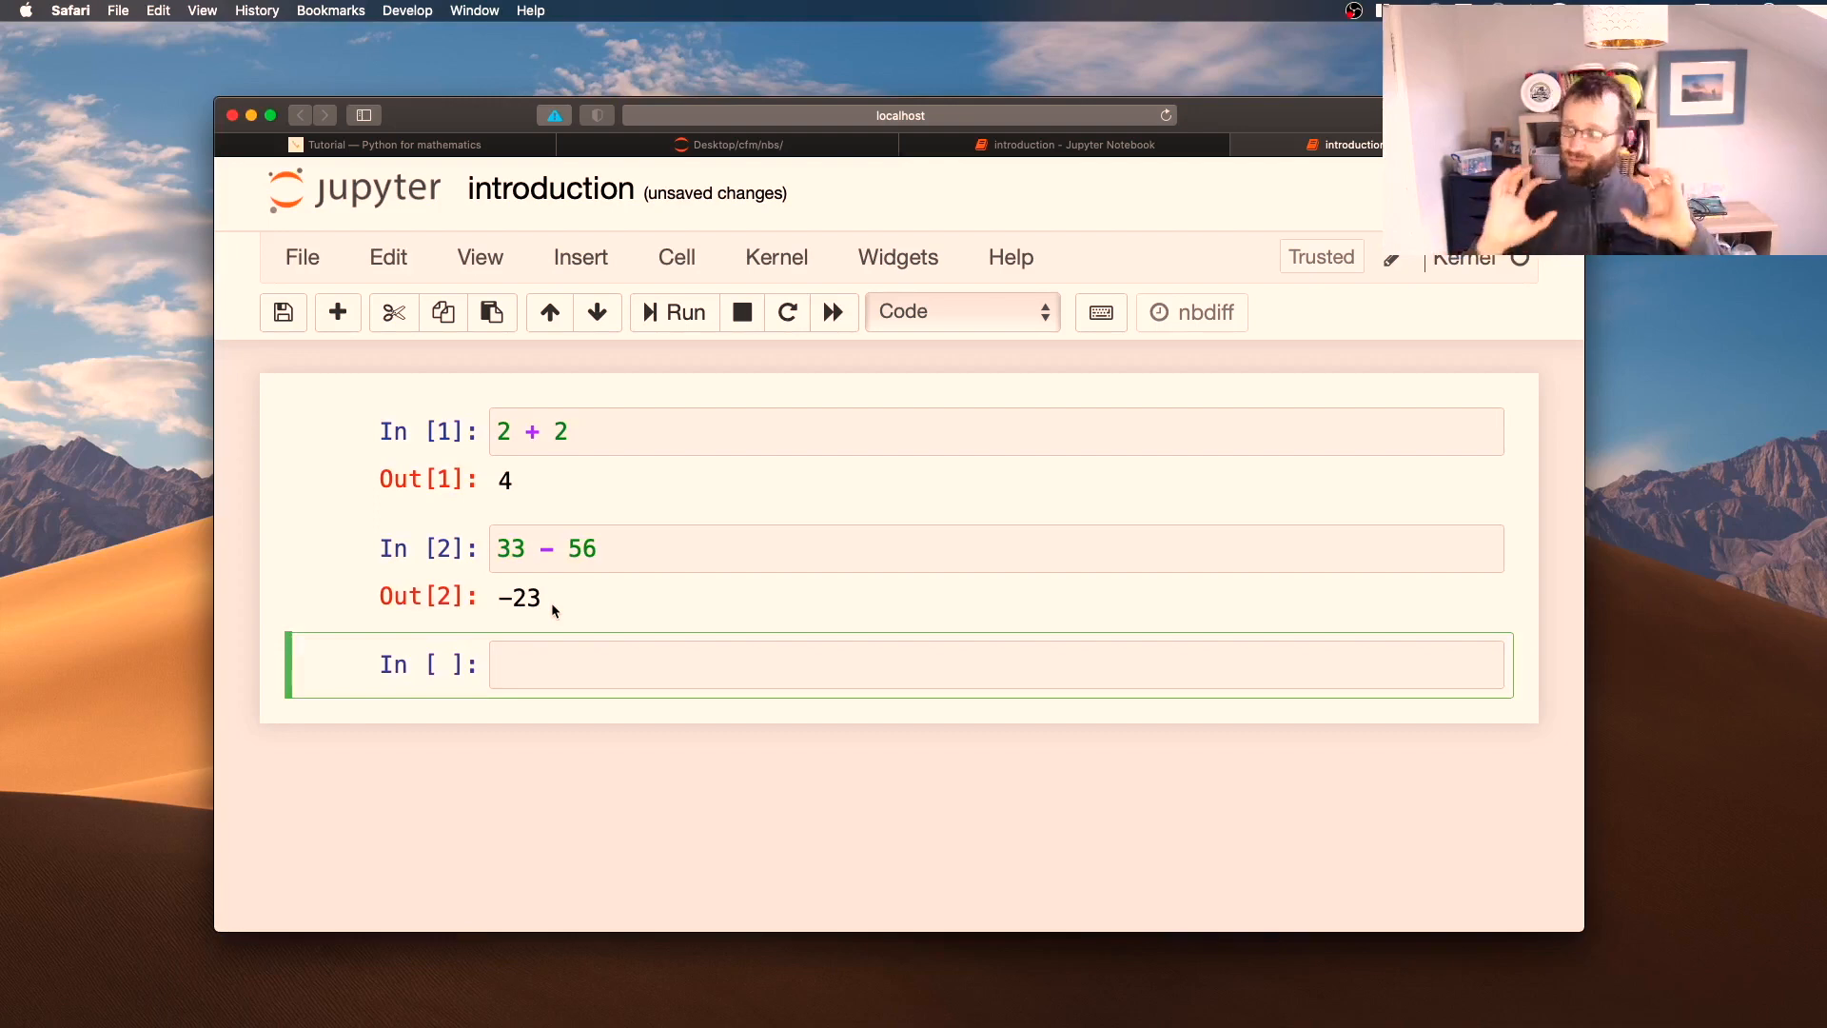
Make the empty third cell a Markdown cell and begin typing 'We'
{"action": "left_click", "coordinate": [605, 664]}
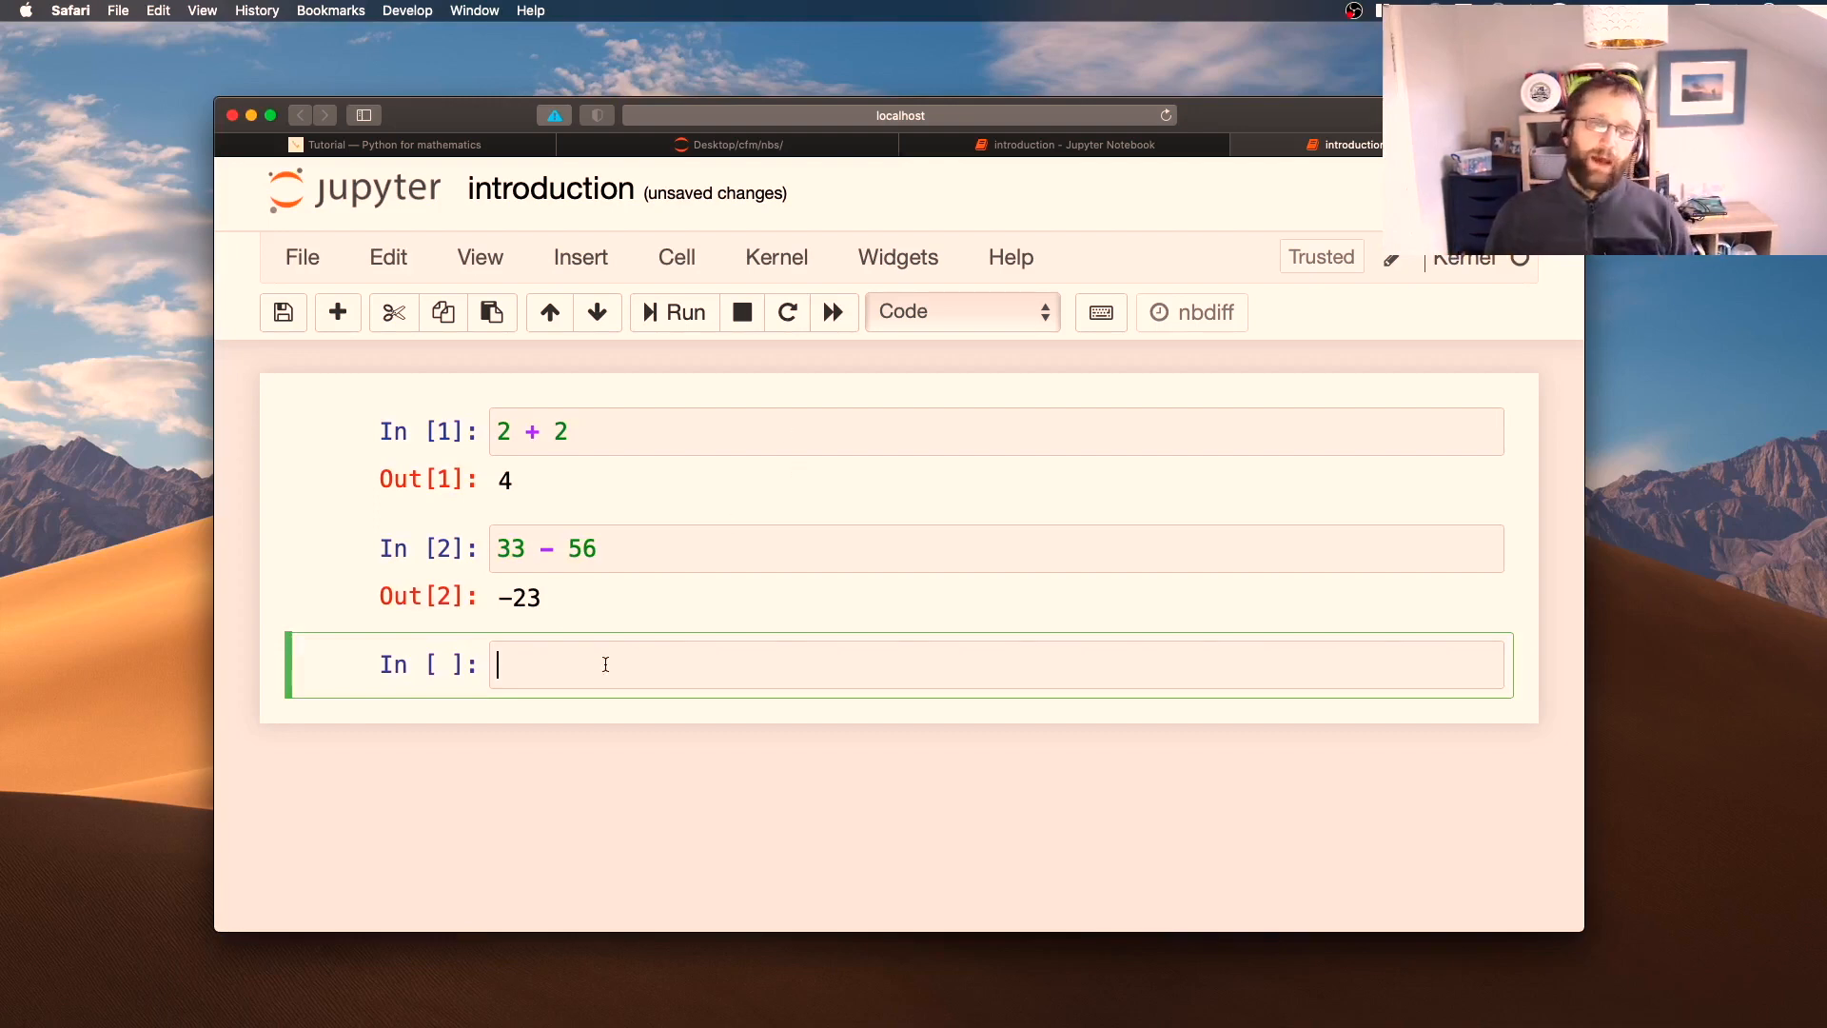
{"action": "left_click", "coordinate": [963, 312]}
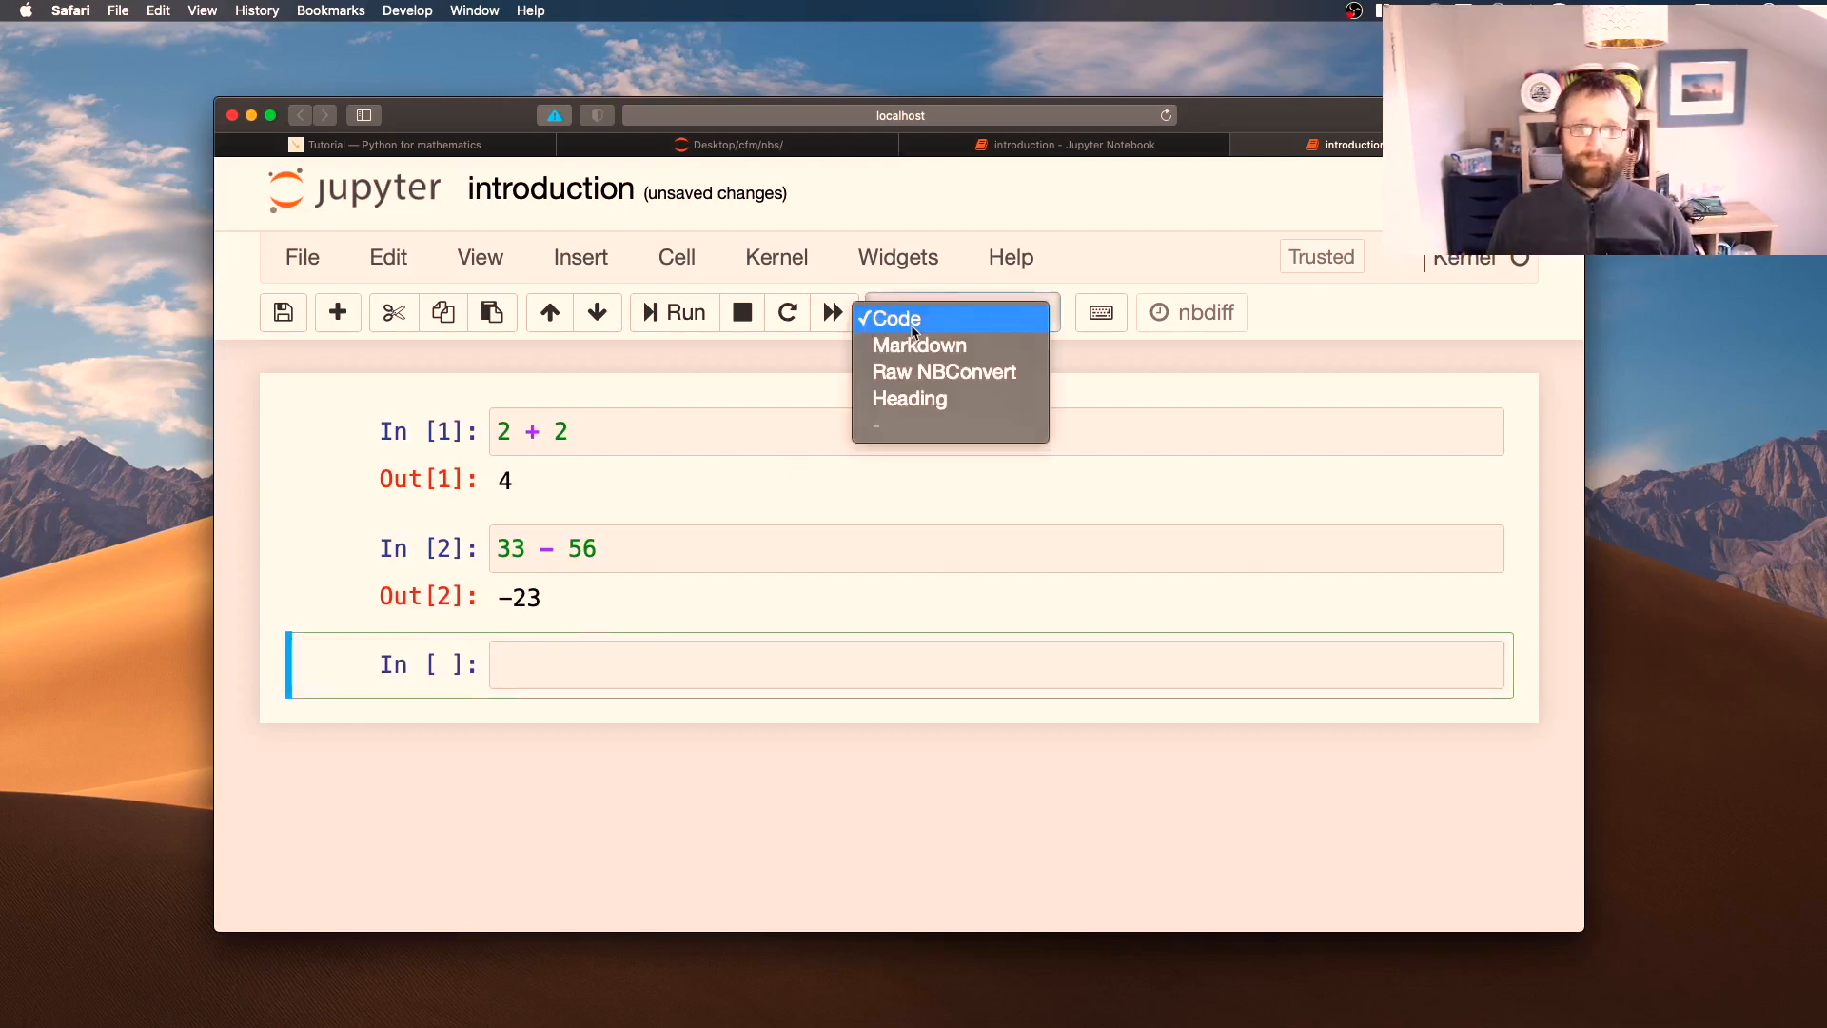
{"action": "left_click", "coordinate": [919, 345]}
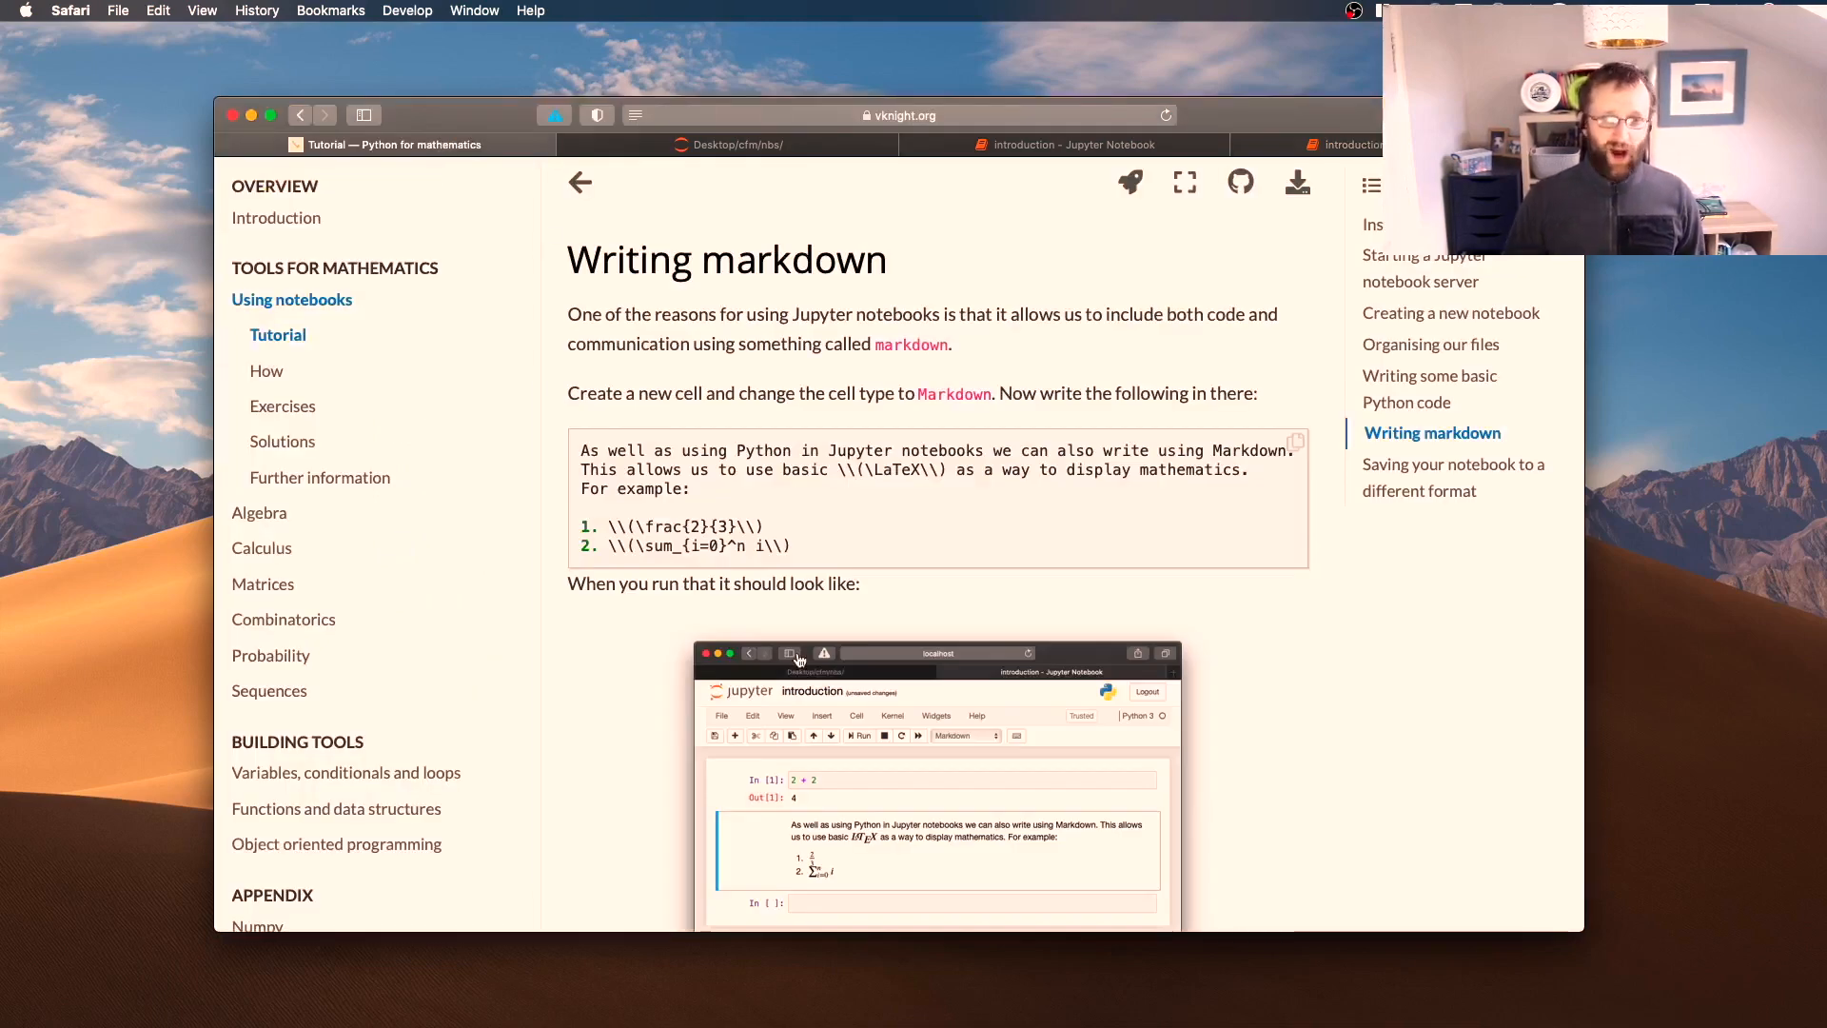
{"action": "mouse_move", "coordinate": [845, 472]}
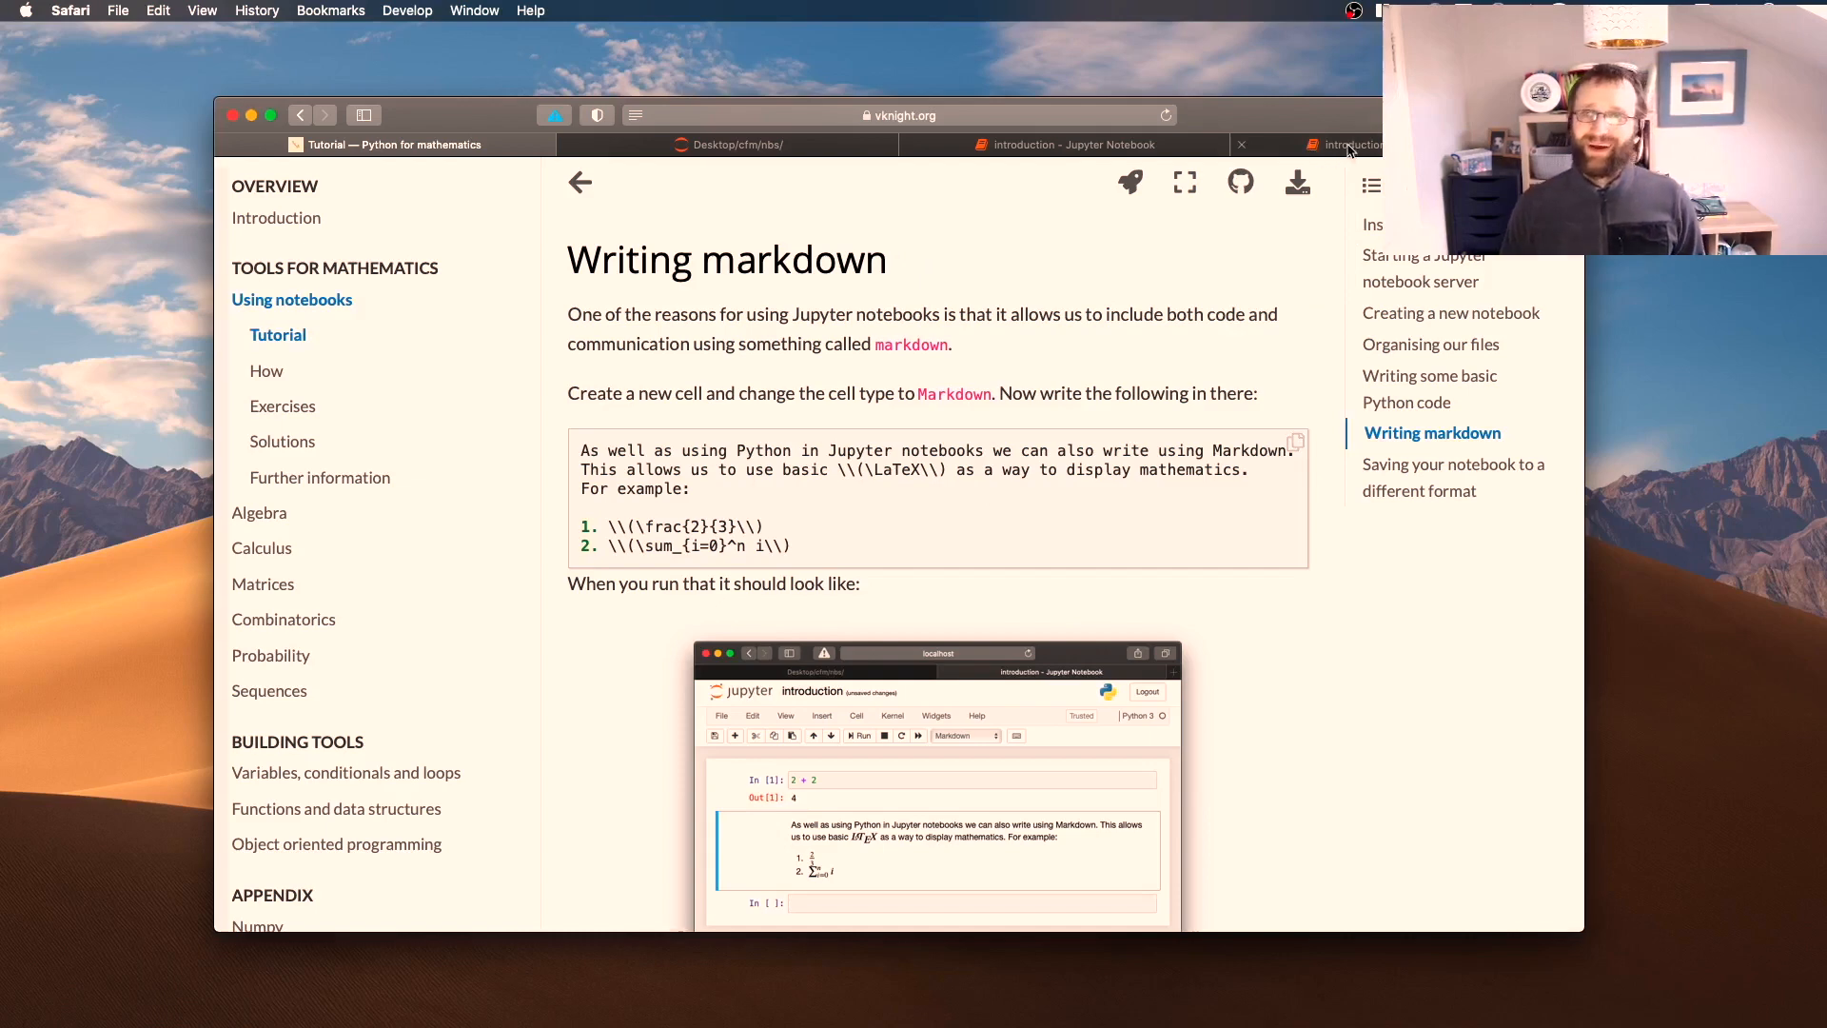
{"action": "left_click", "coordinate": [1355, 145]}
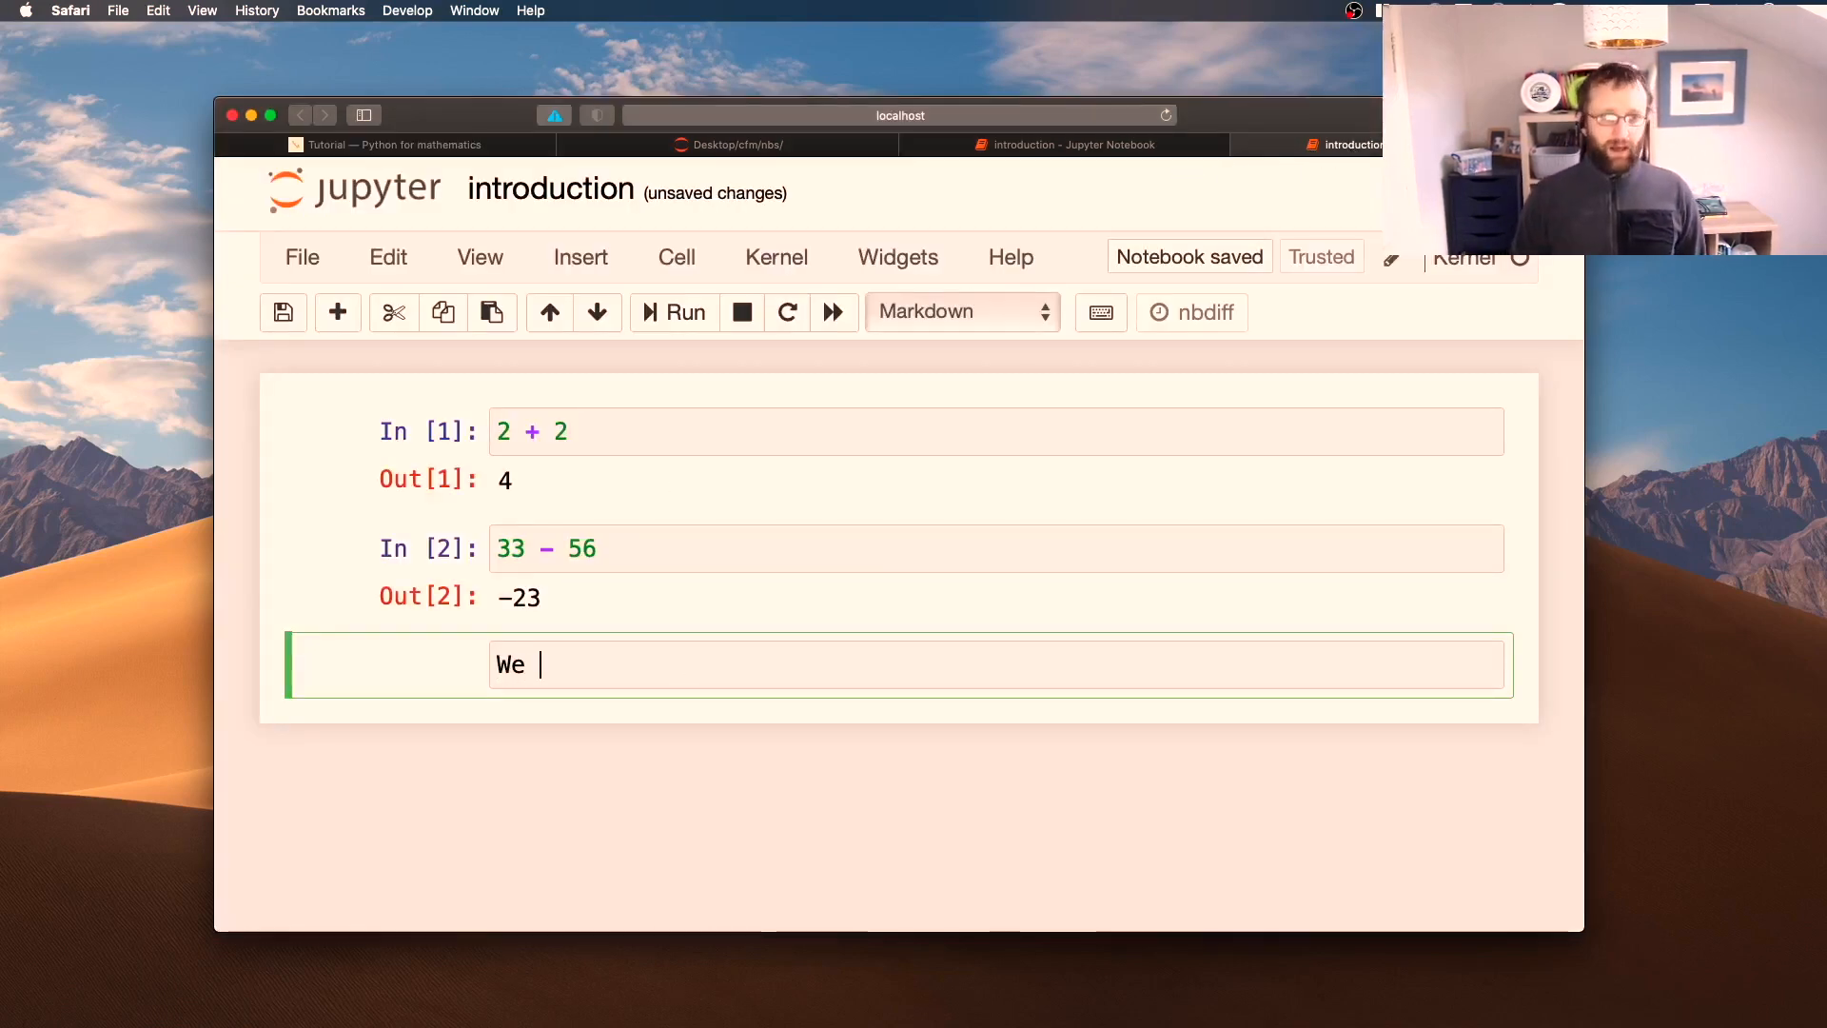
Write the sentence about using markdown within a Jupyter notebook and start a numbered list
{"action": "type", "text": "can use mar"}
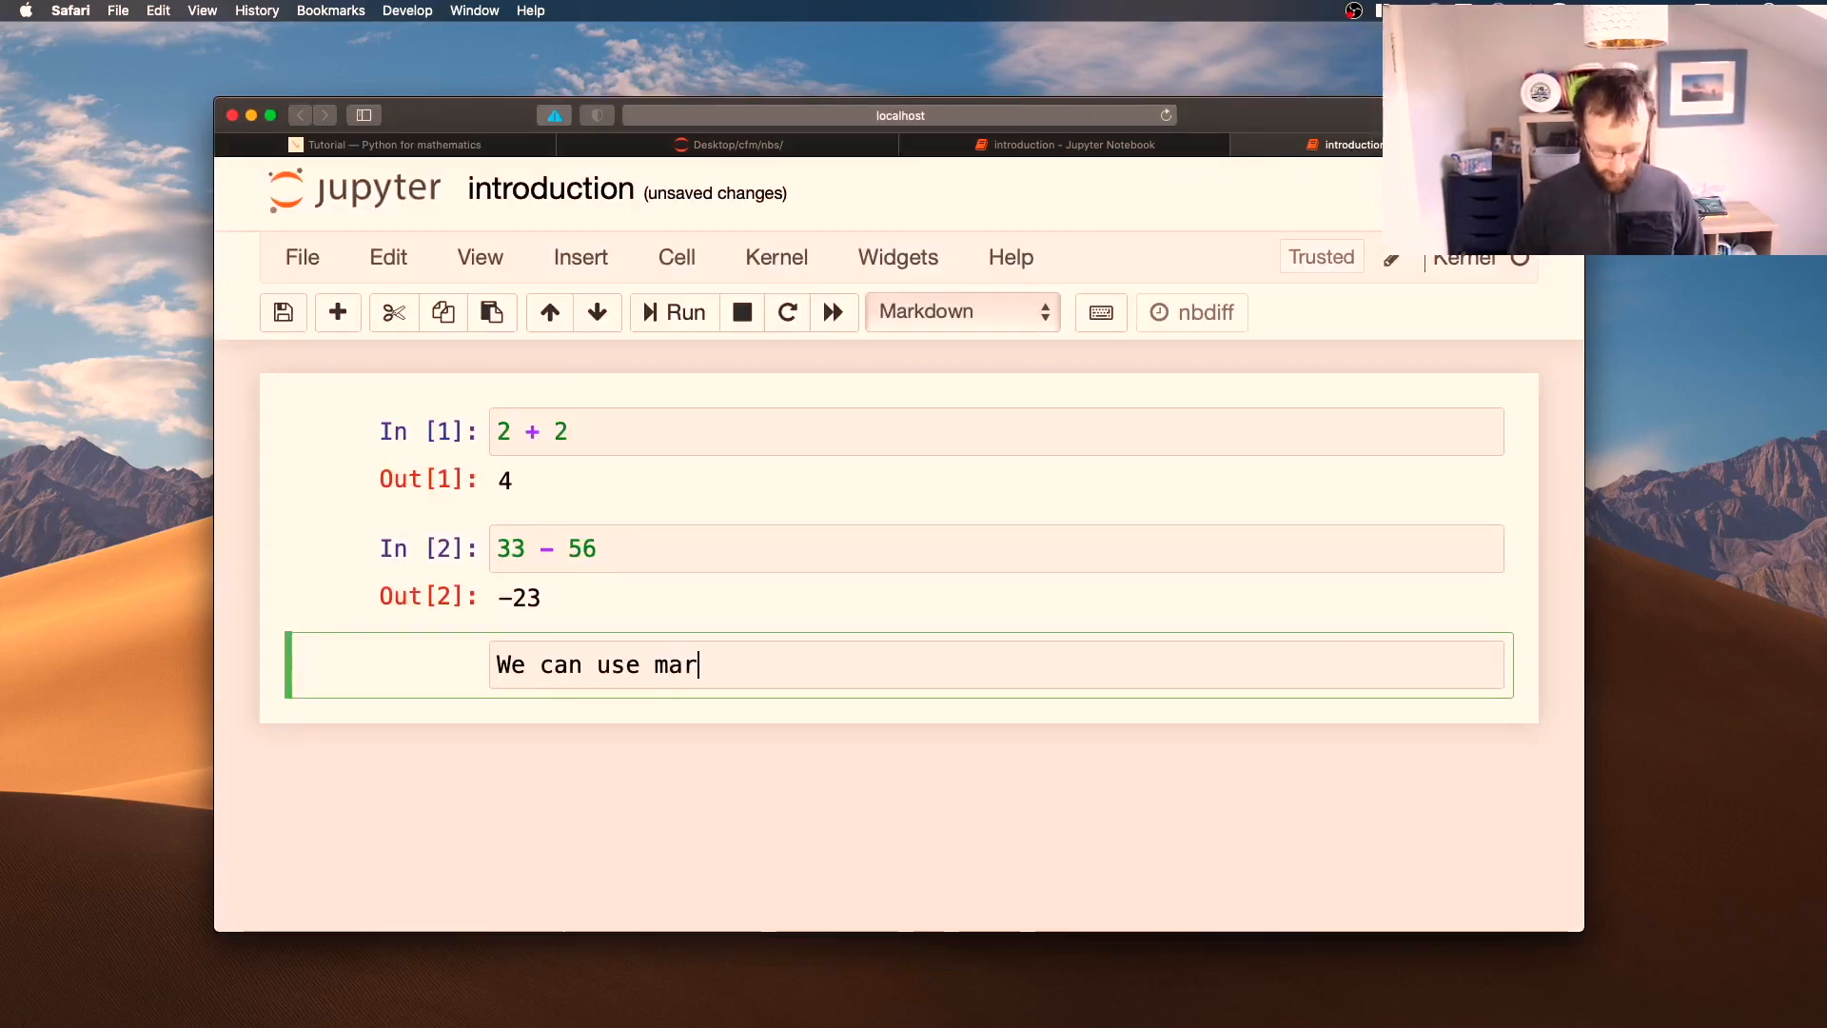
{"action": "type", "text": "kdown within"}
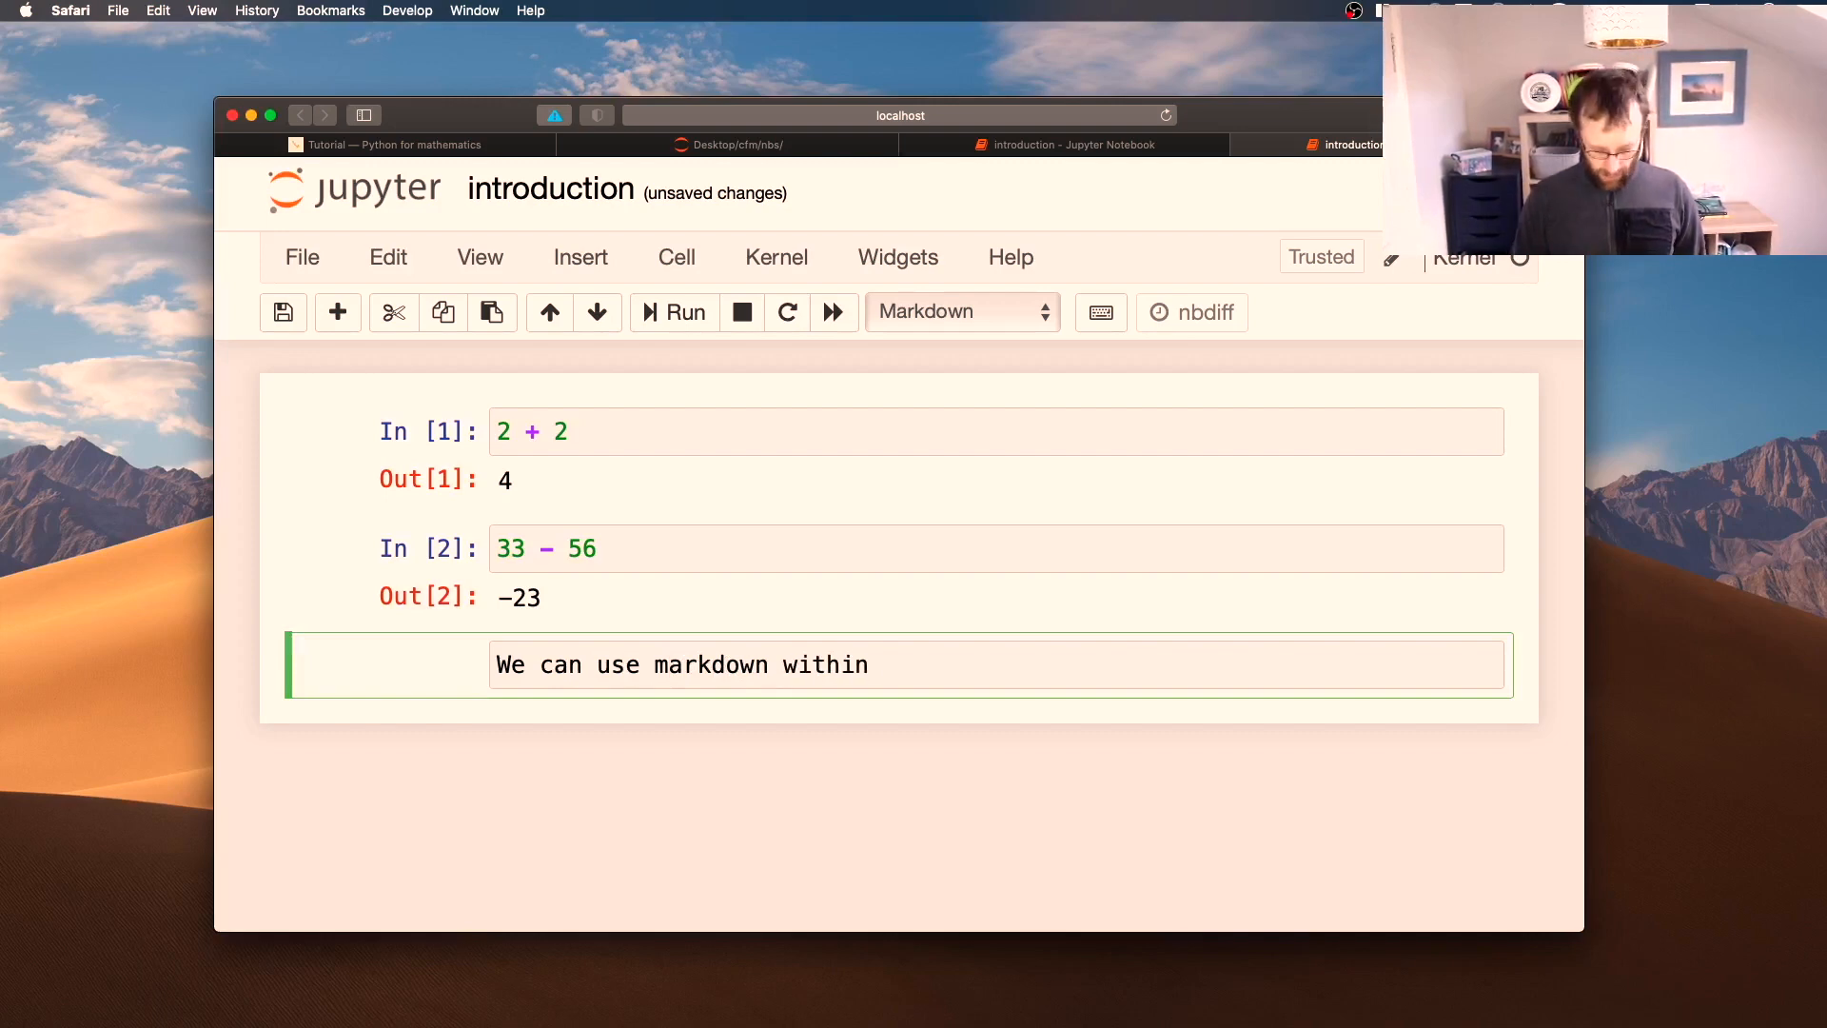
{"action": "type", "text": "a Jupyter notebook to write alongside our res"}
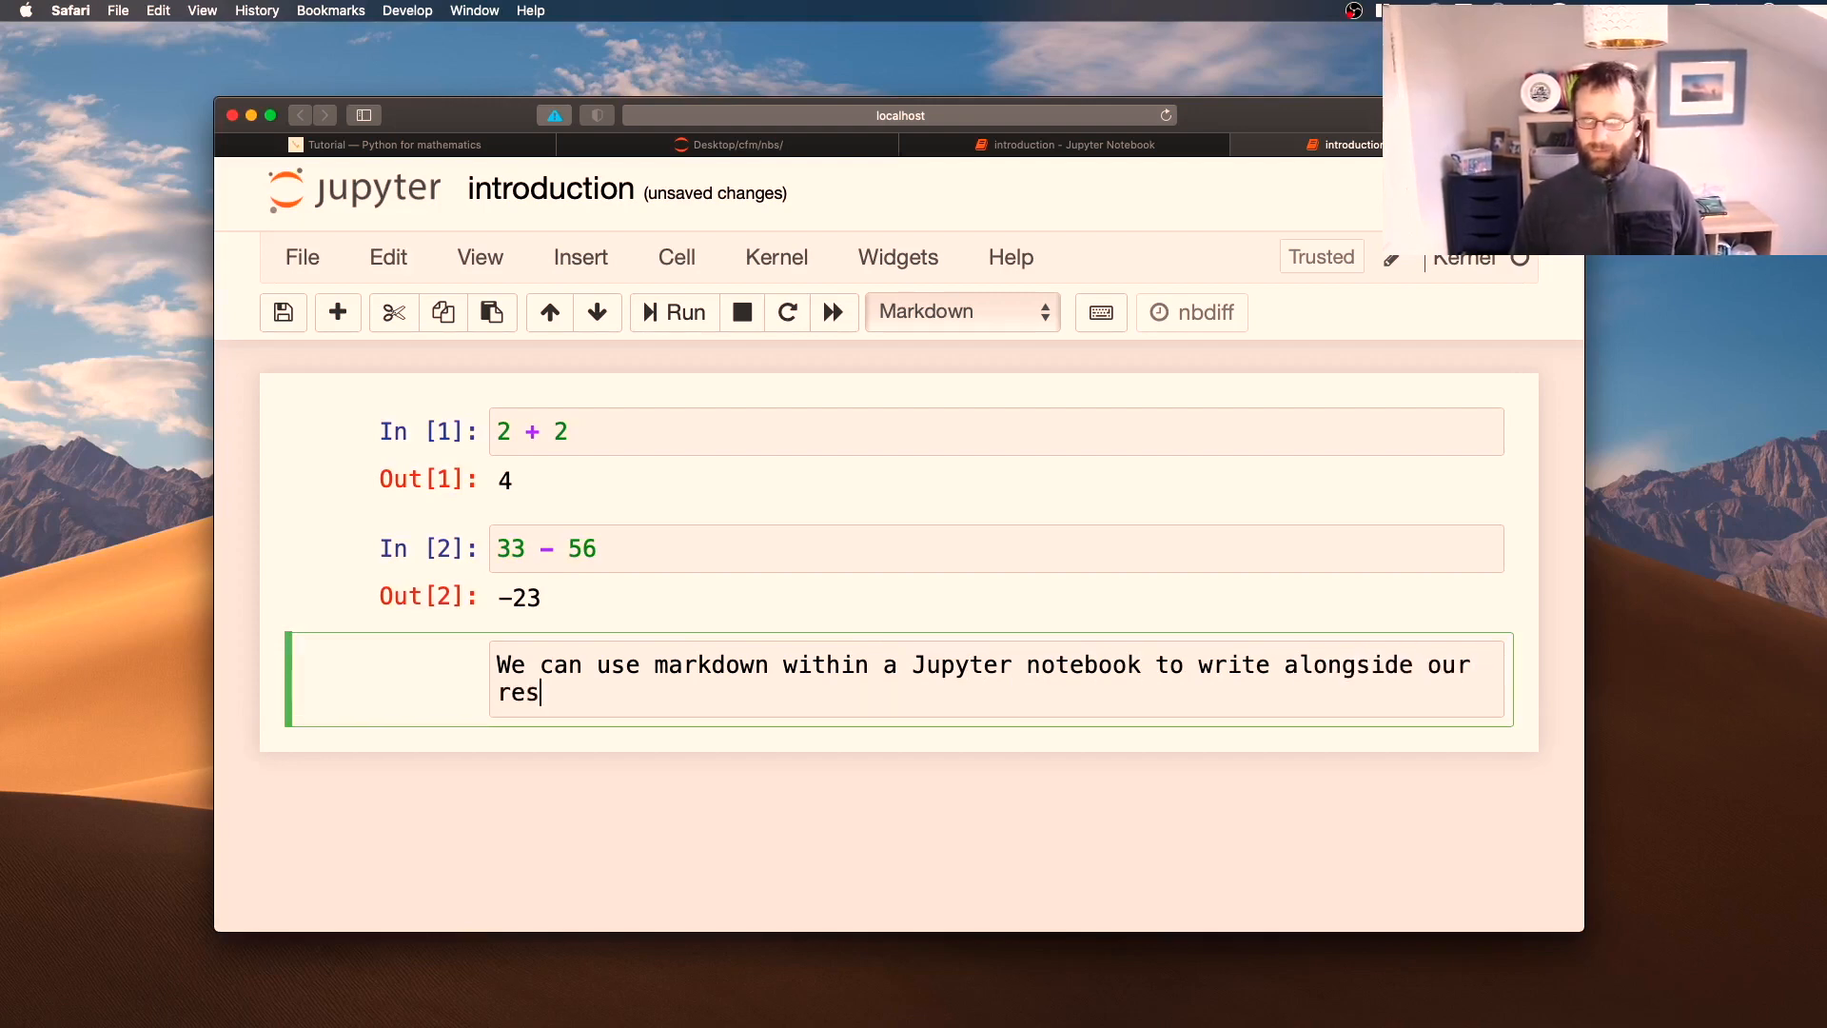
{"action": "type", "text": "ults."}
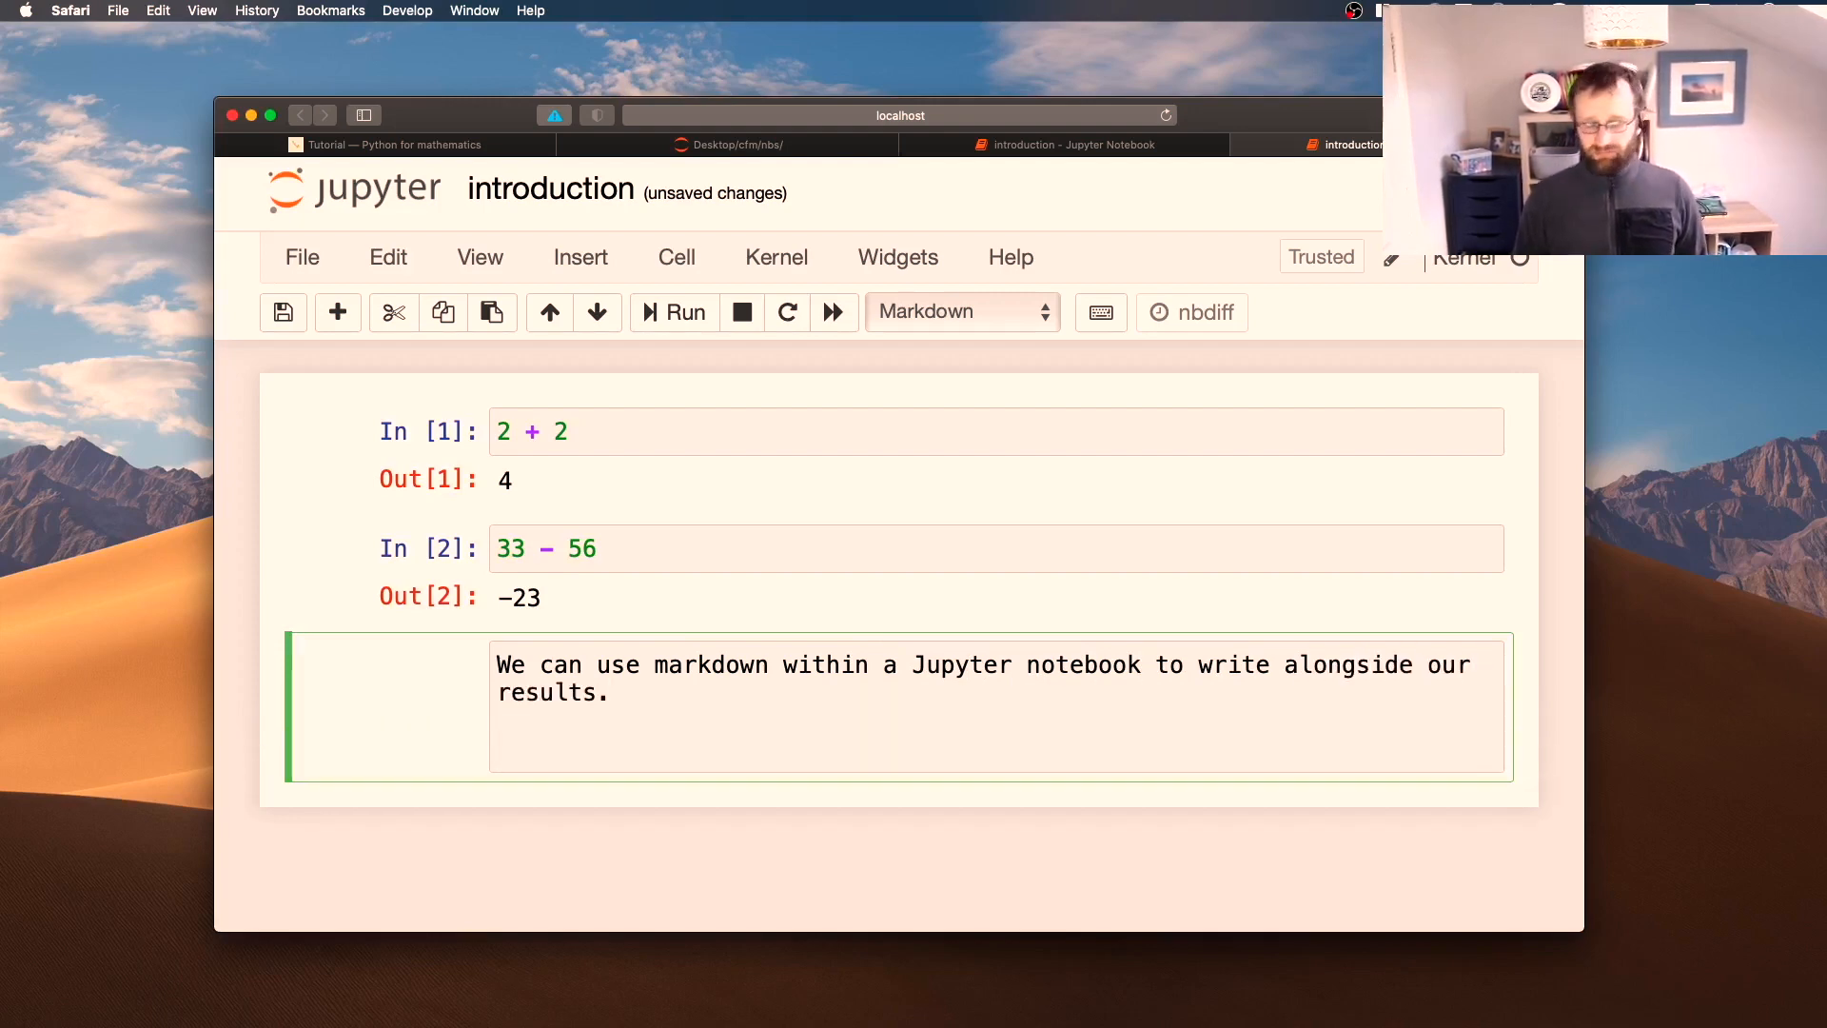
{"action": "type", "text": "1."}
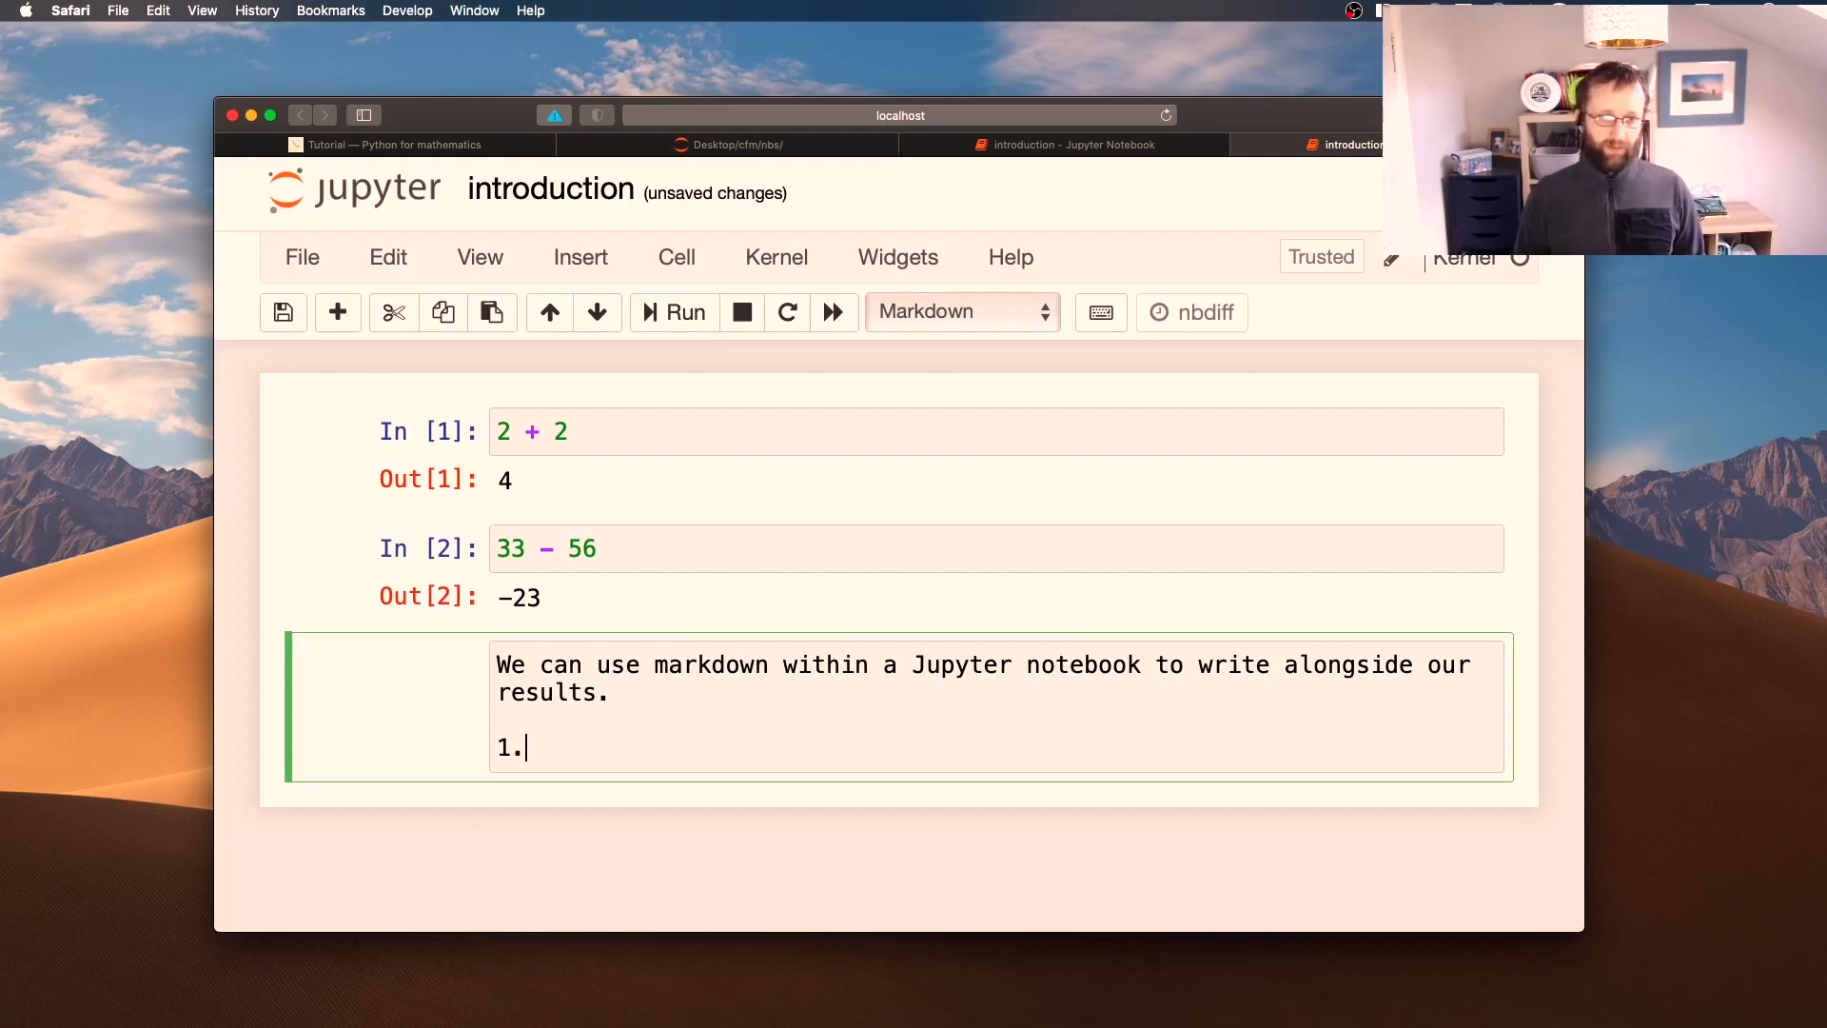
{"action": "key", "text": "Enter"}
{"action": "type", "text": "2."}
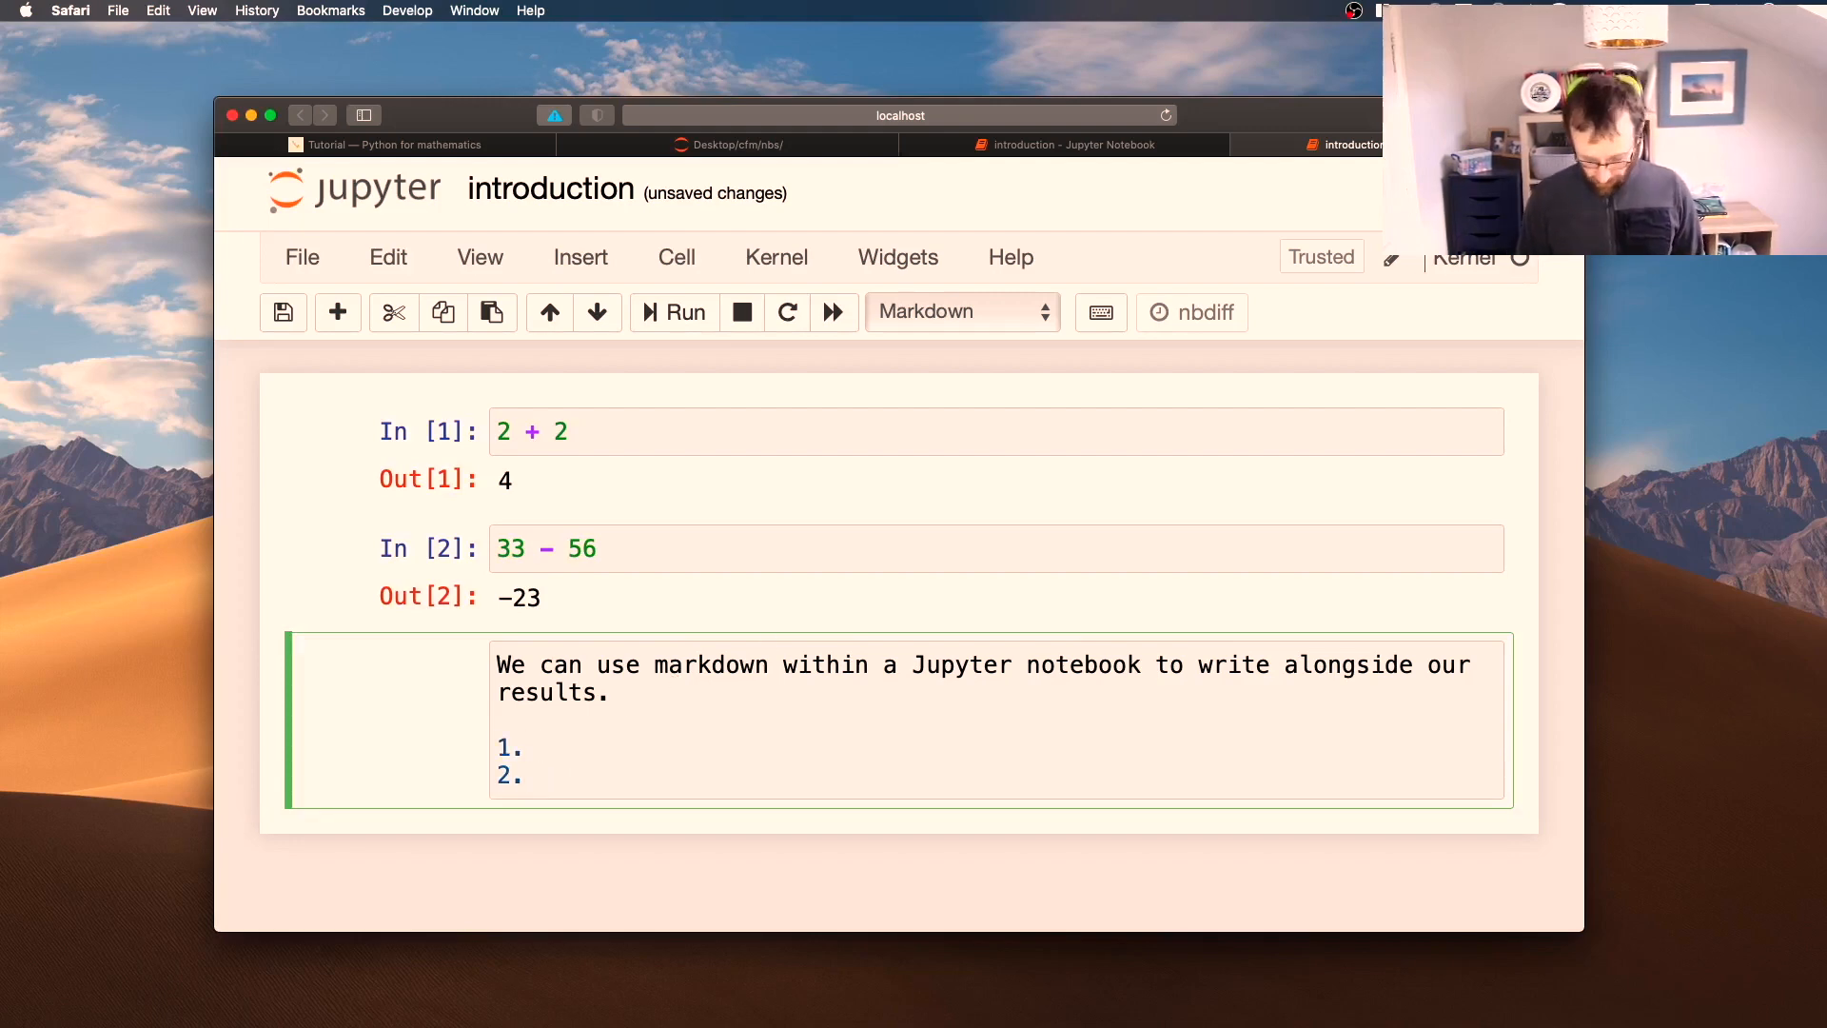
Enter the first list item as LaTeX \\(\frac{2}{3}\\), checking the tutorial once
{"action": "type", "text": "\\\\("}
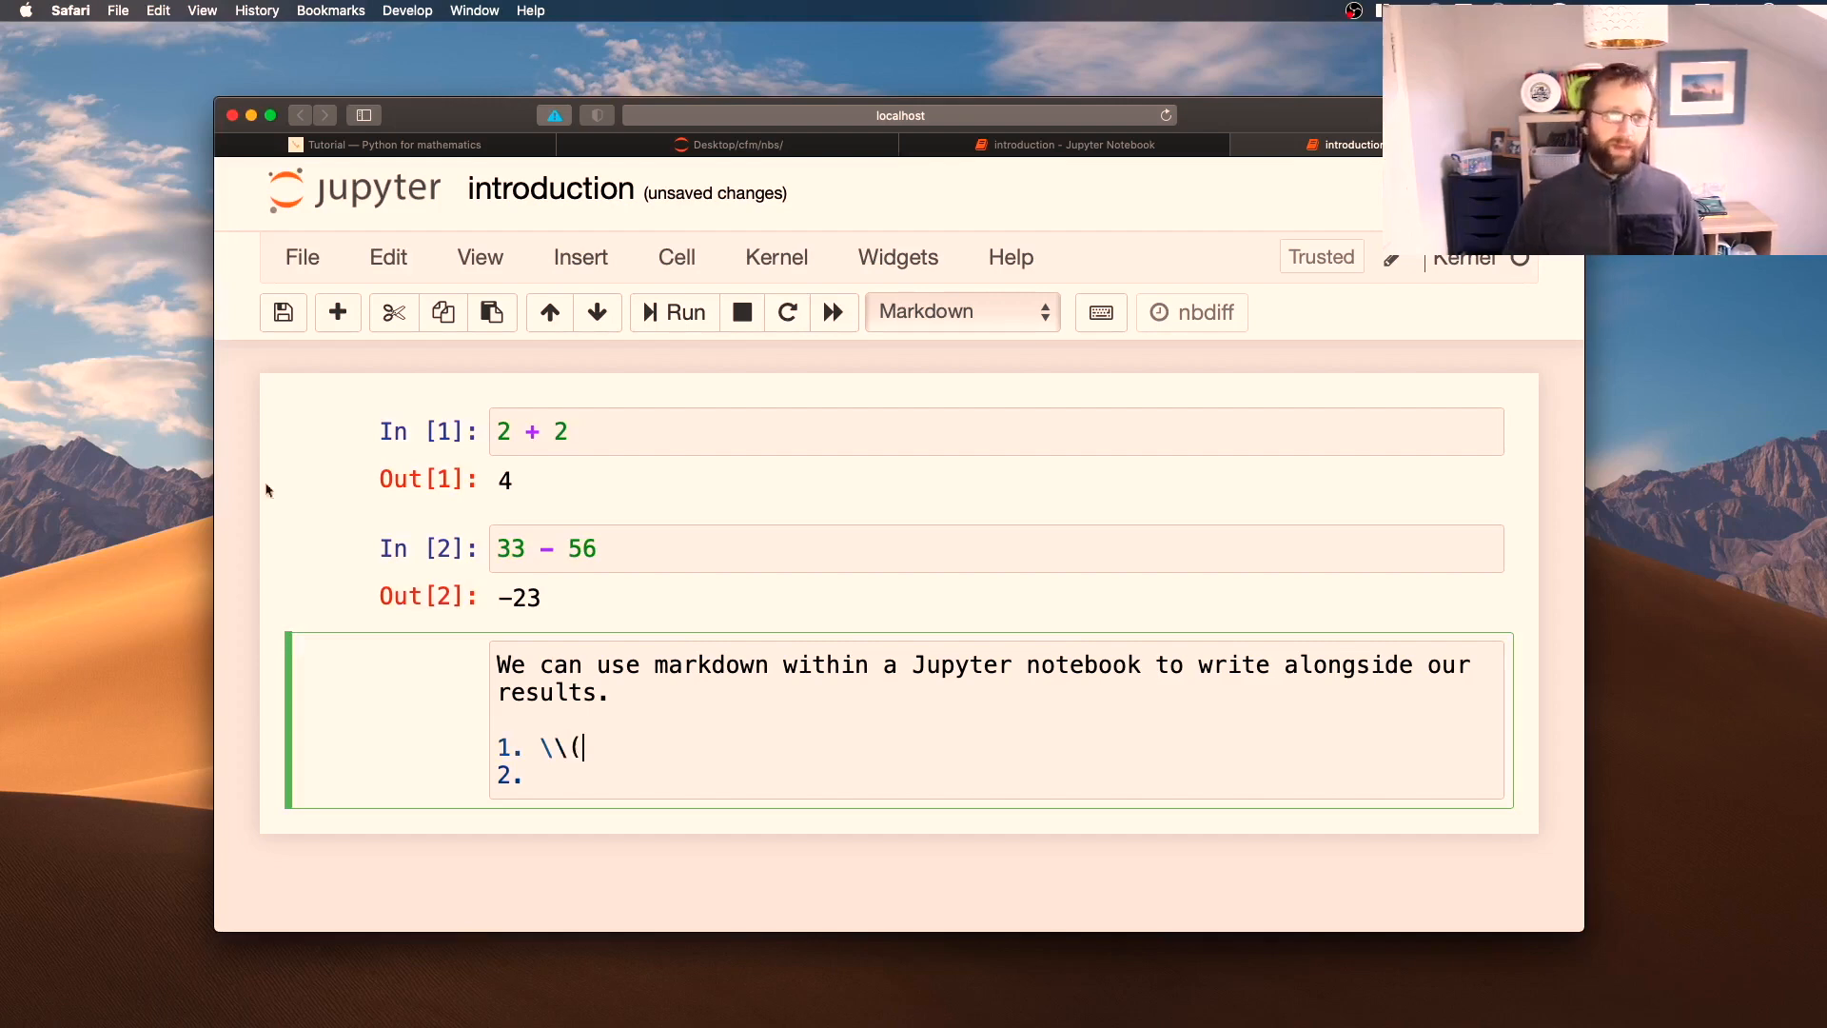
{"action": "left_click", "coordinate": [394, 145]}
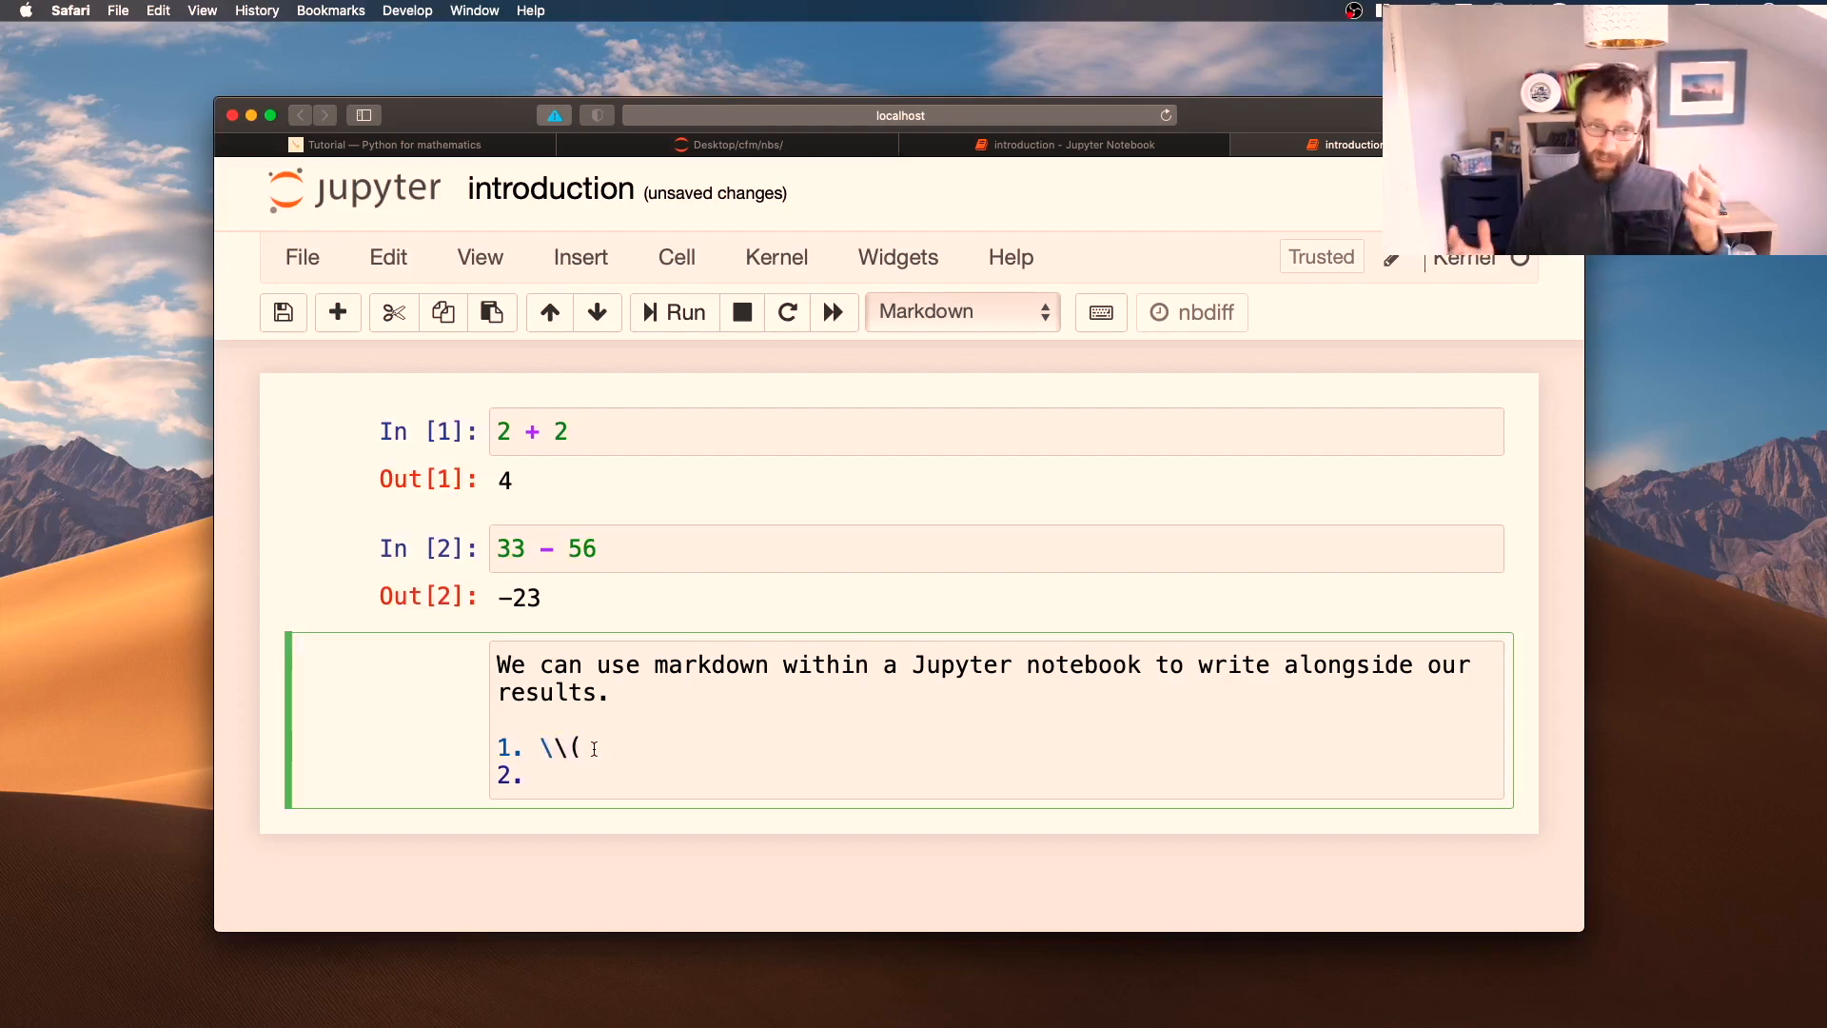
{"action": "type", "text": "\\frac"}
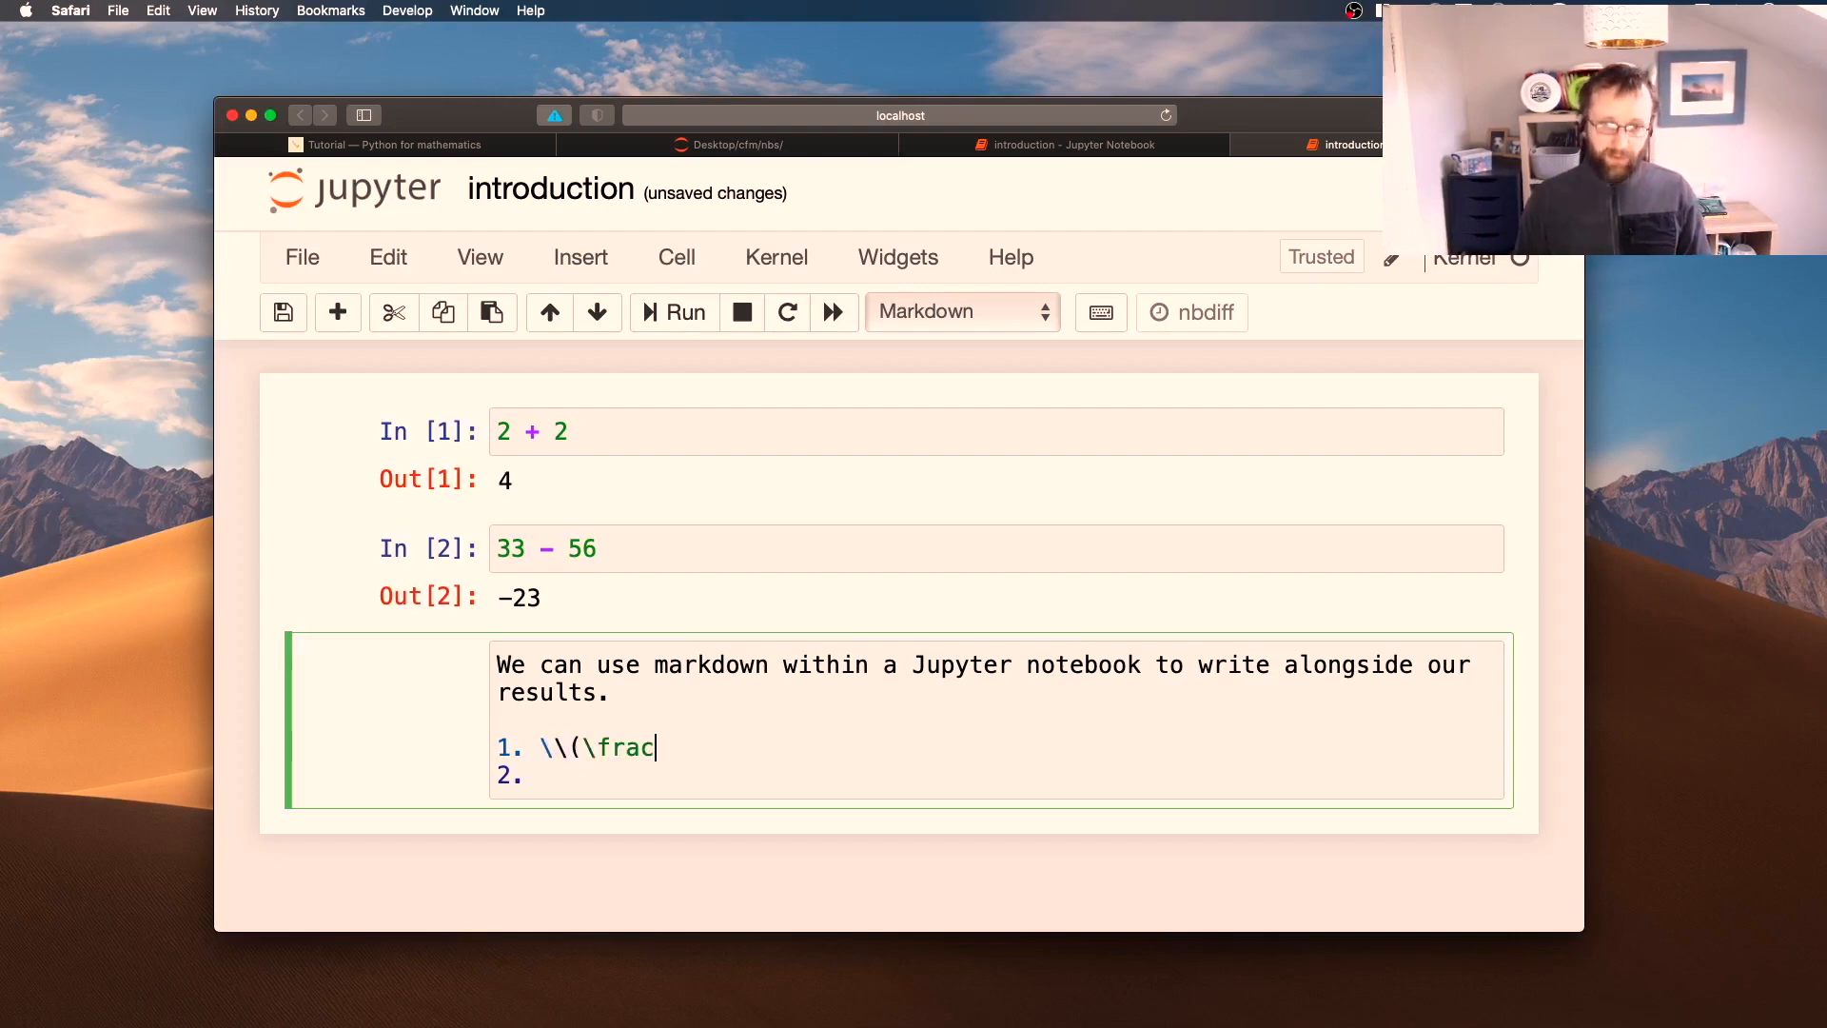
{"action": "type", "text": "{2}{3}"}
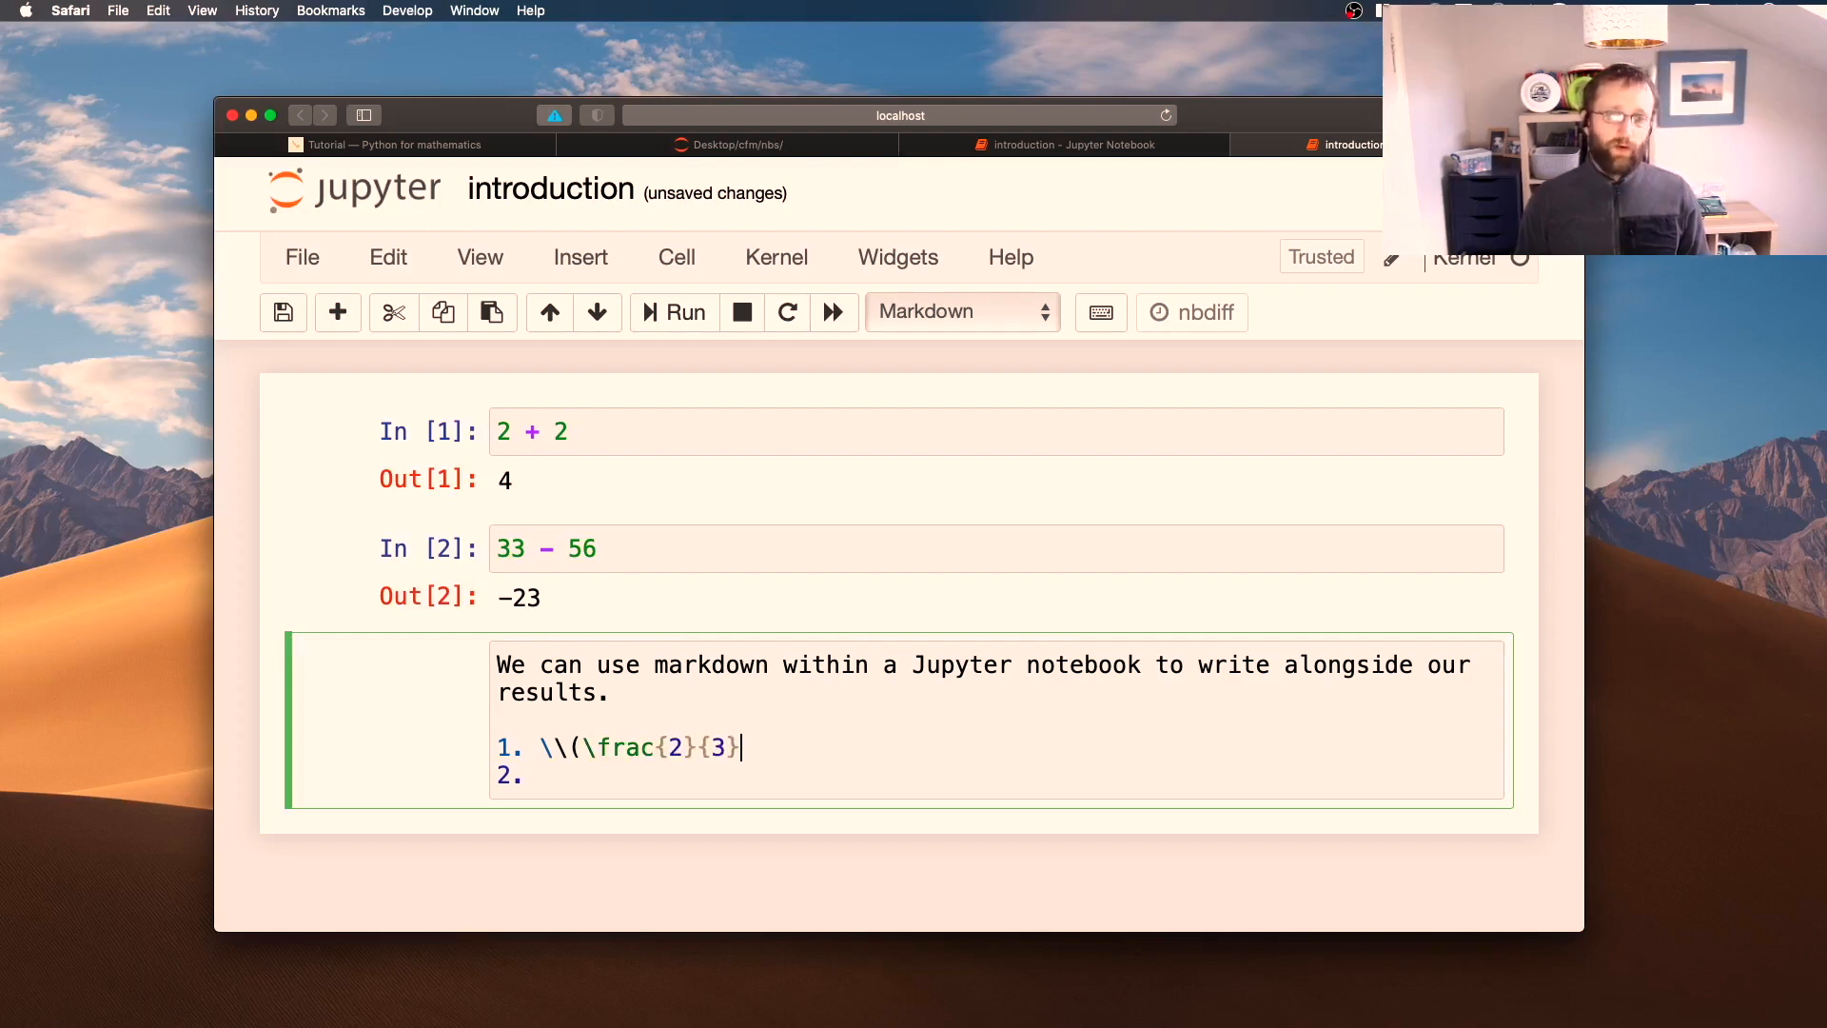
{"action": "type", "text": "\\\\)"}
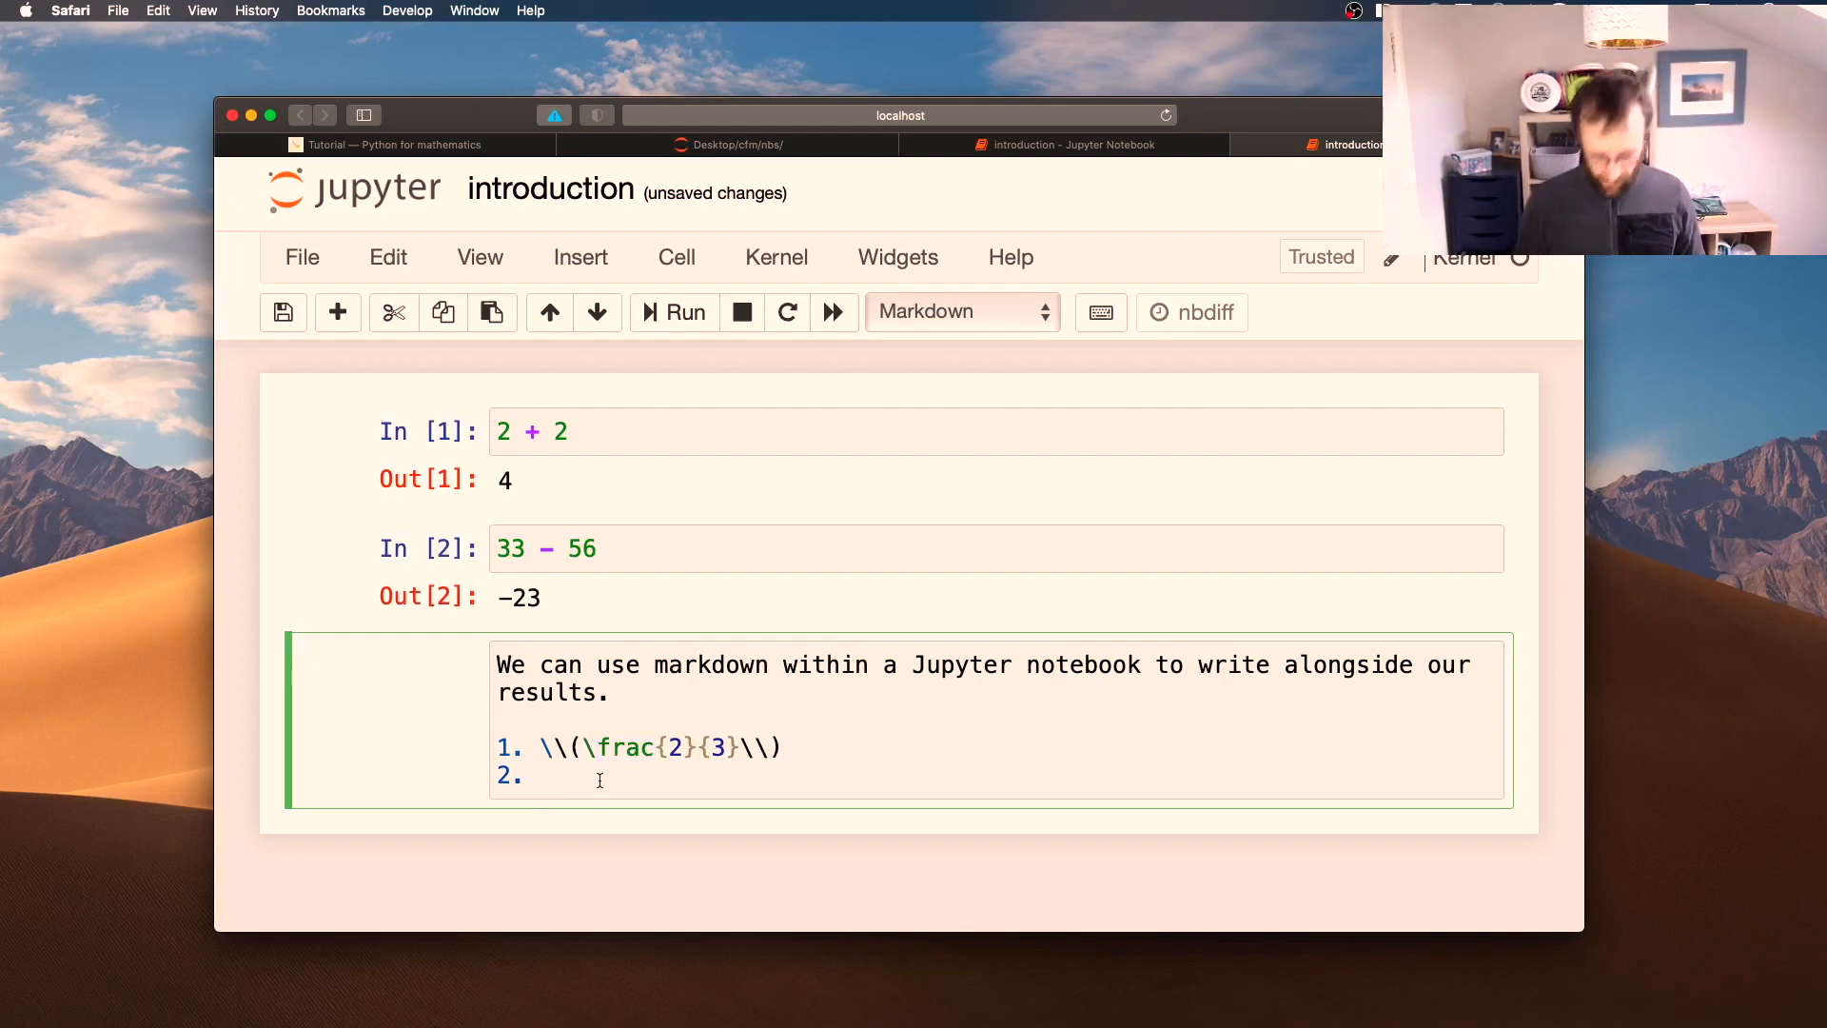
Enter the second list item as LaTeX \\(\sum_{i=1}^{n} i\\)
{"action": "type", "text": "\\\\("}
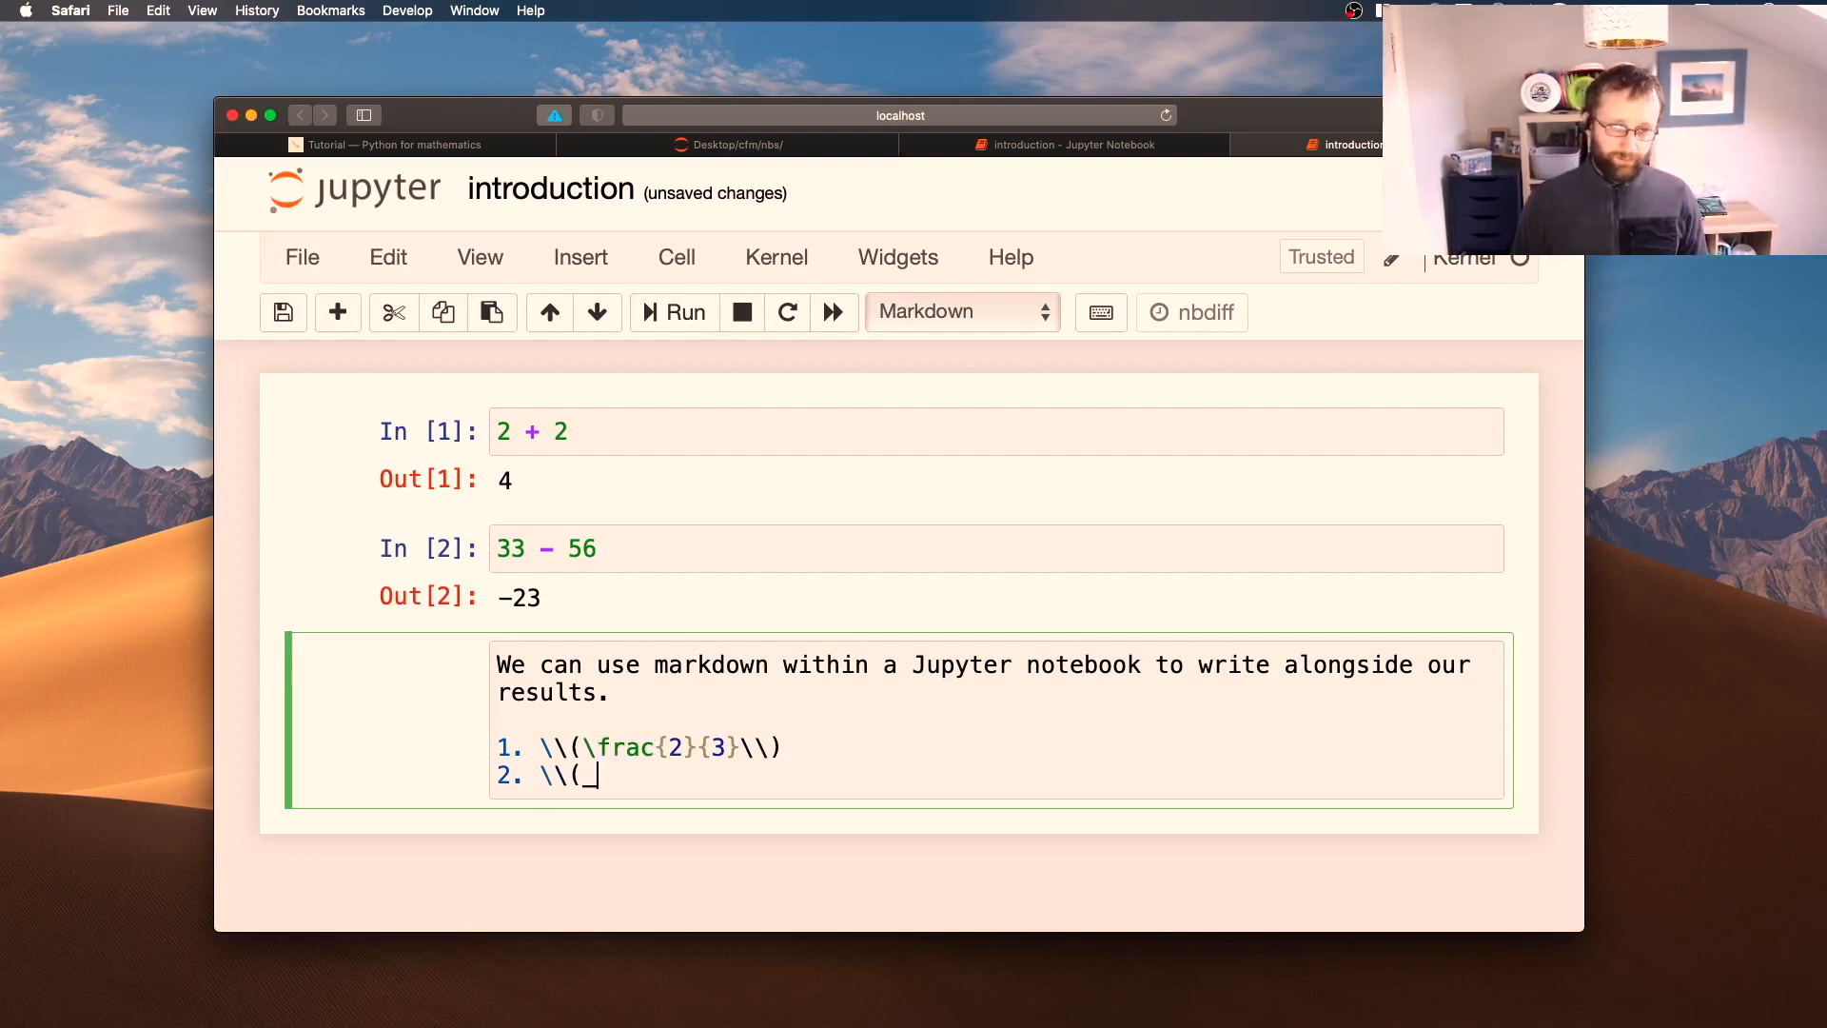
{"action": "type", "text": "\\sum_"}
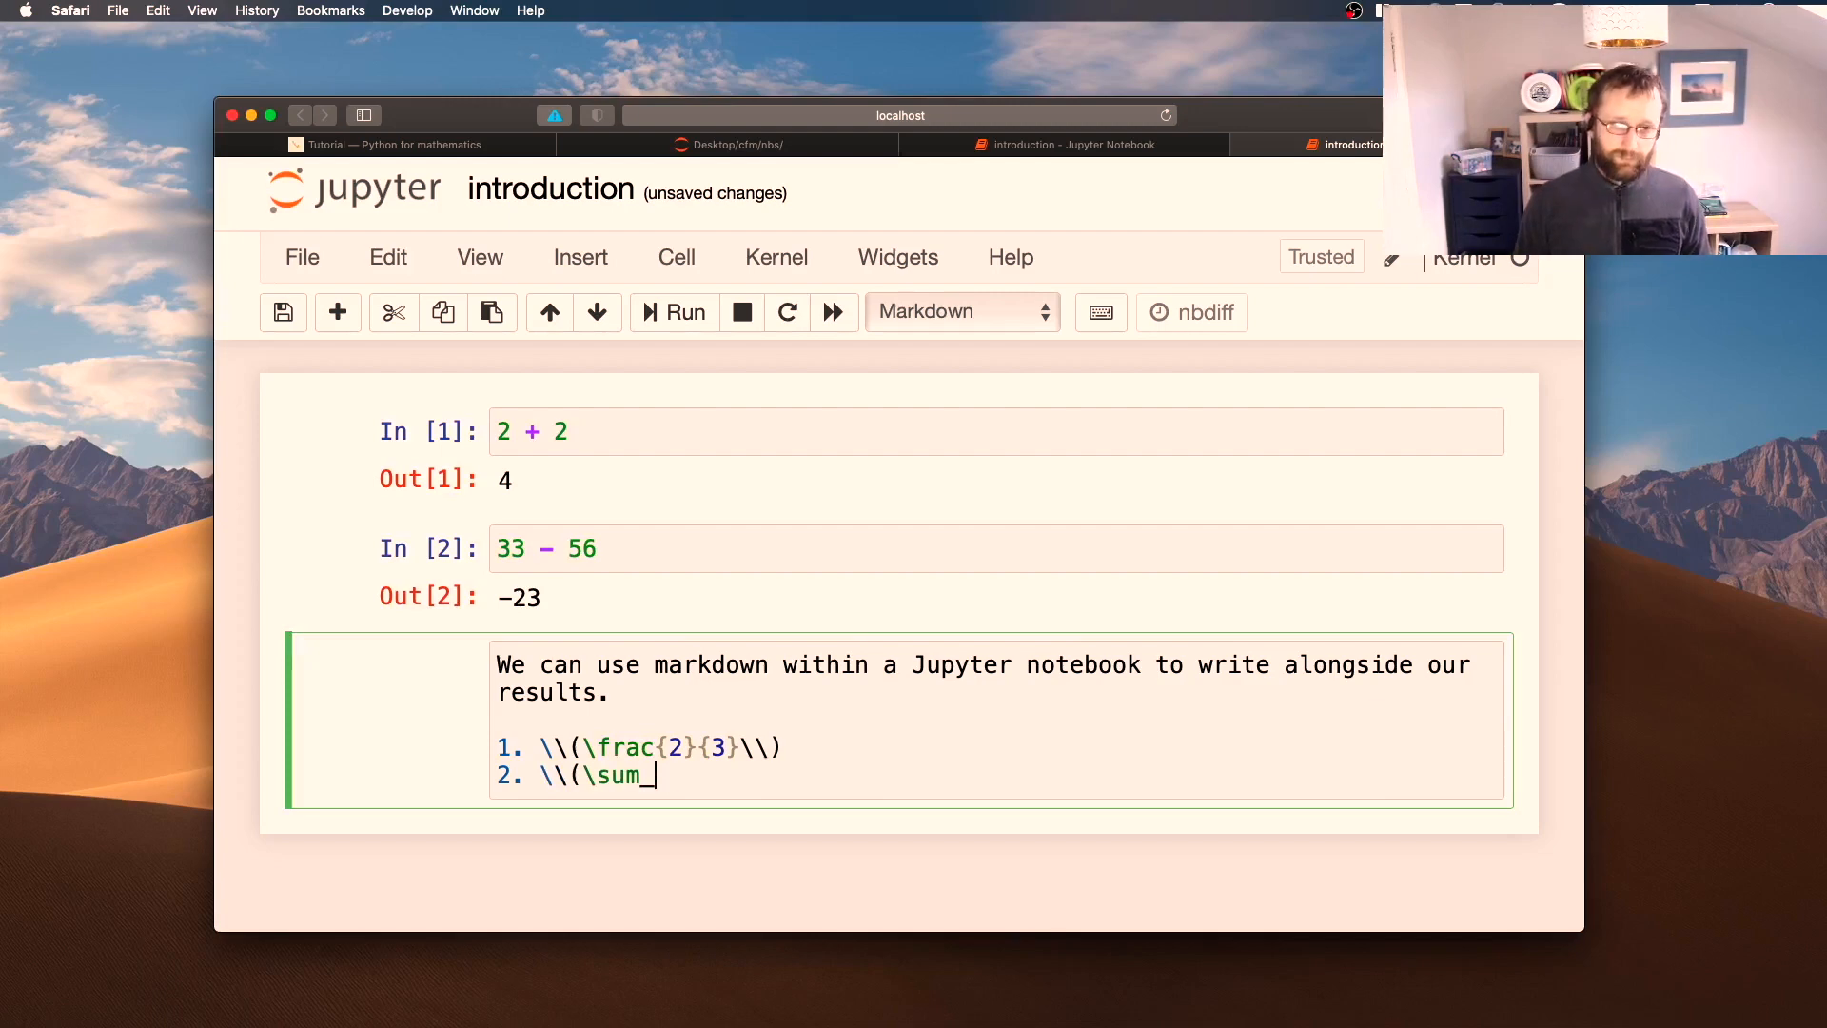
{"action": "type", "text": "{i=1}"}
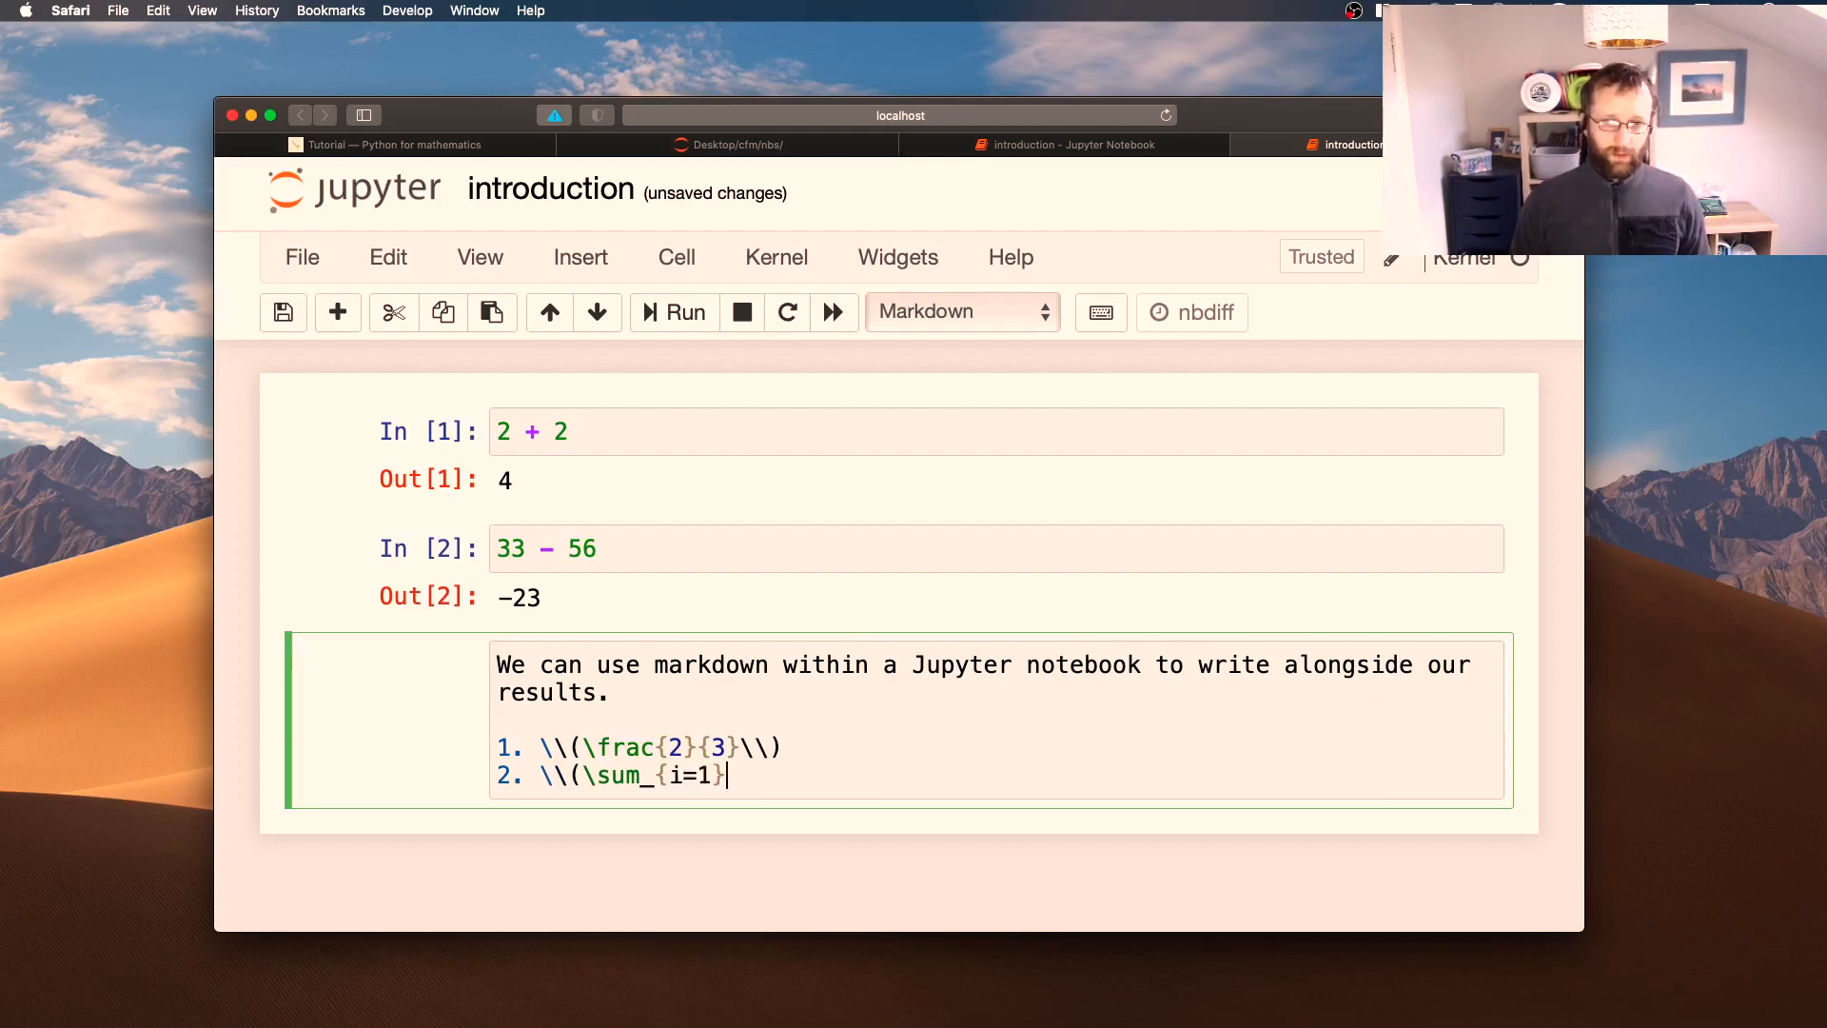
{"action": "type", "text": "^{n}"}
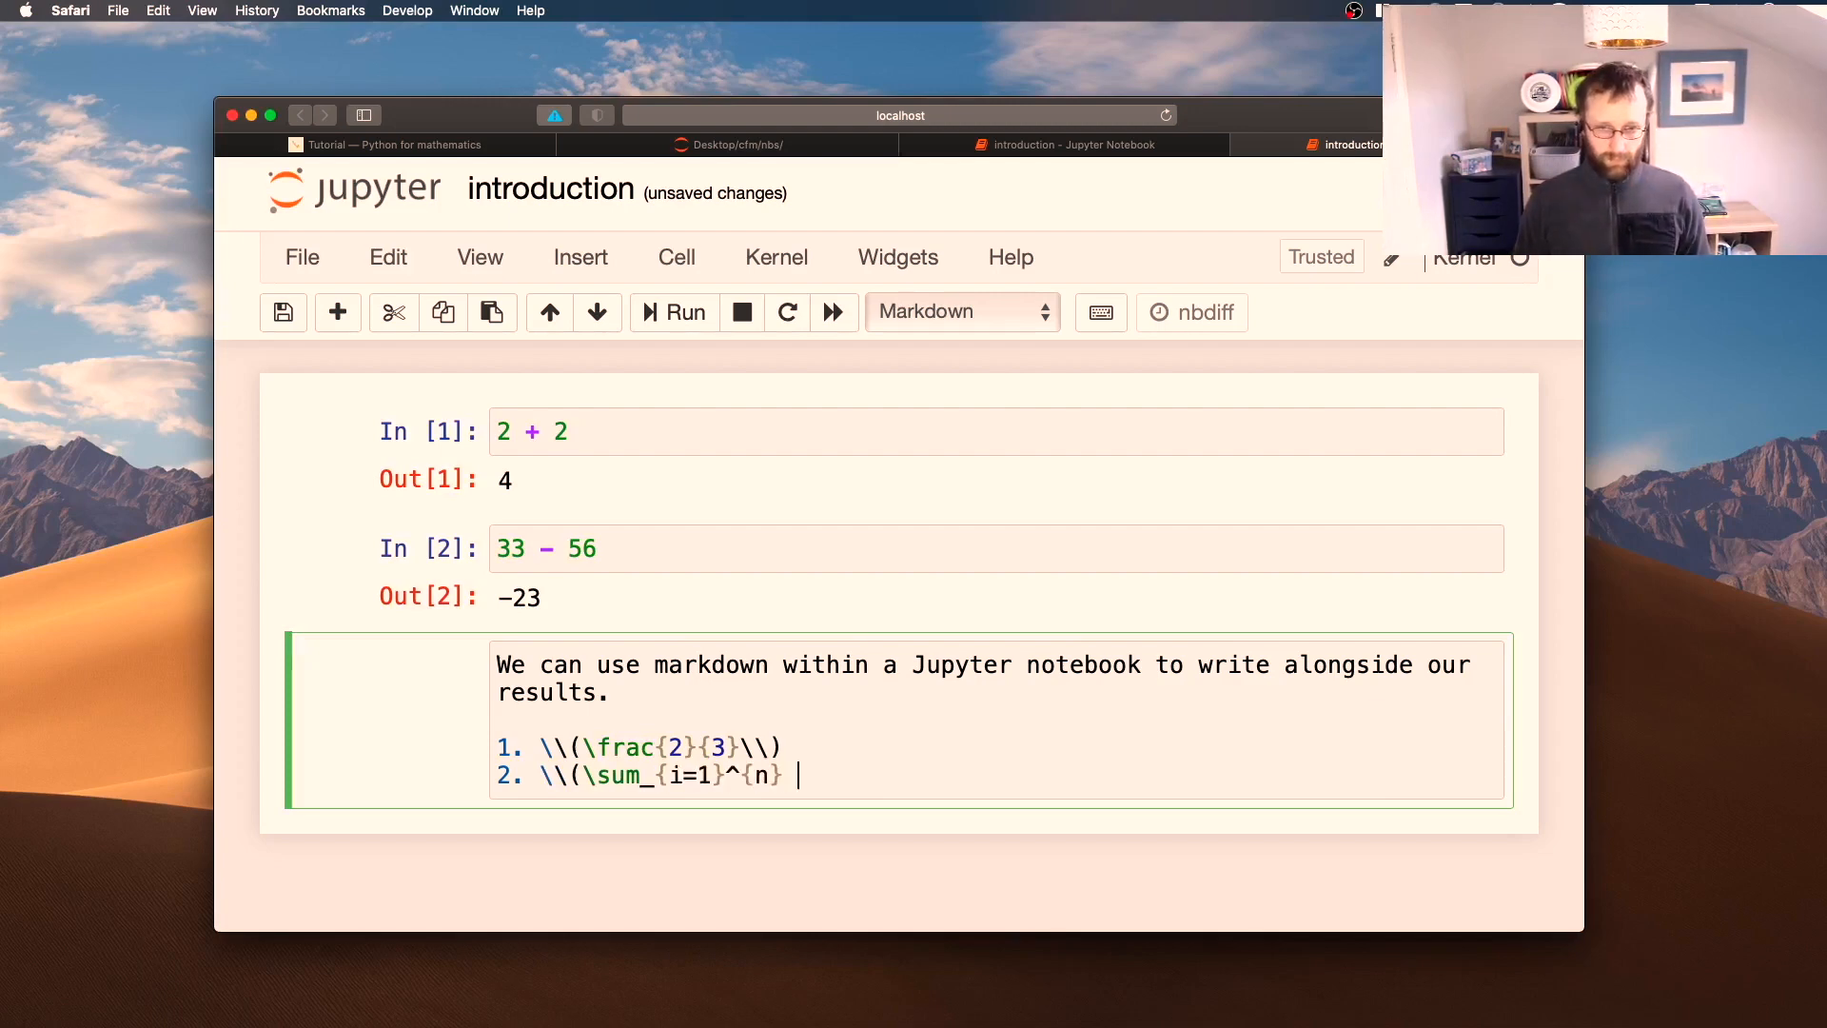
{"action": "type", "text": "i\\\\)"}
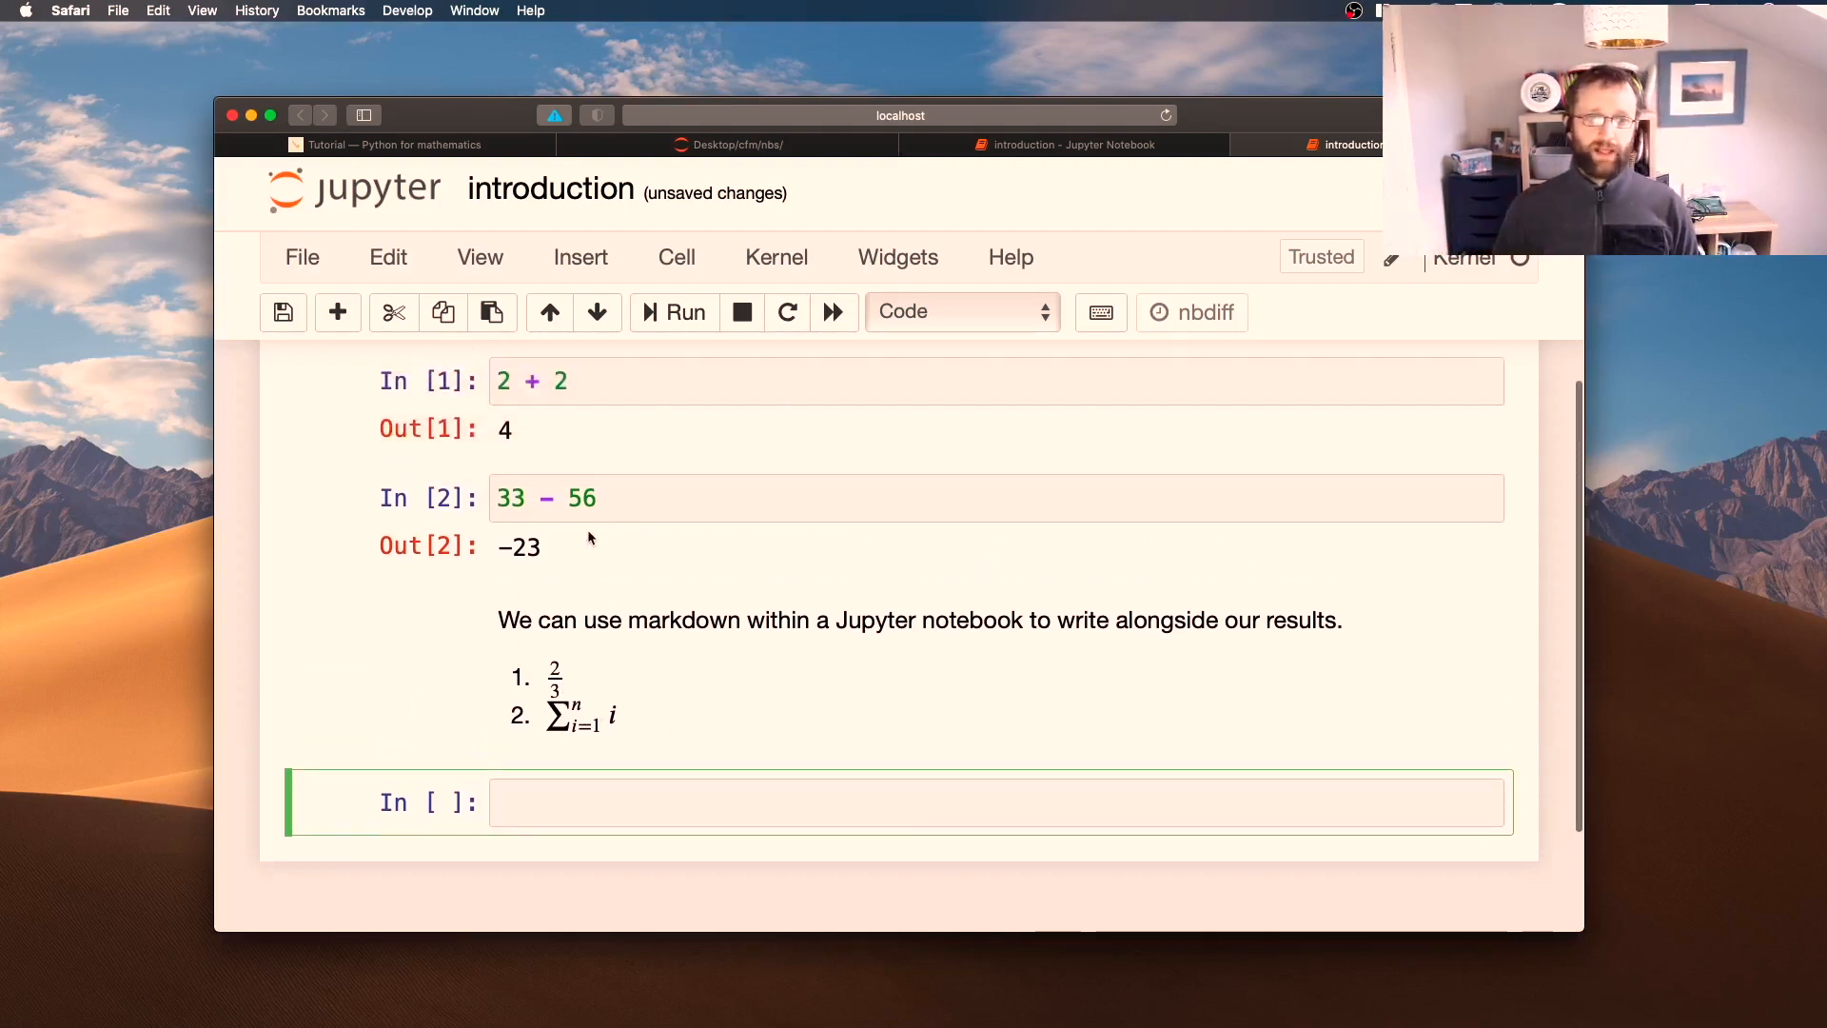
View the rendered fraction and summation, then go back to the tutorial page
{"action": "scroll", "scroll_direction": "up", "scroll_amount": 3}
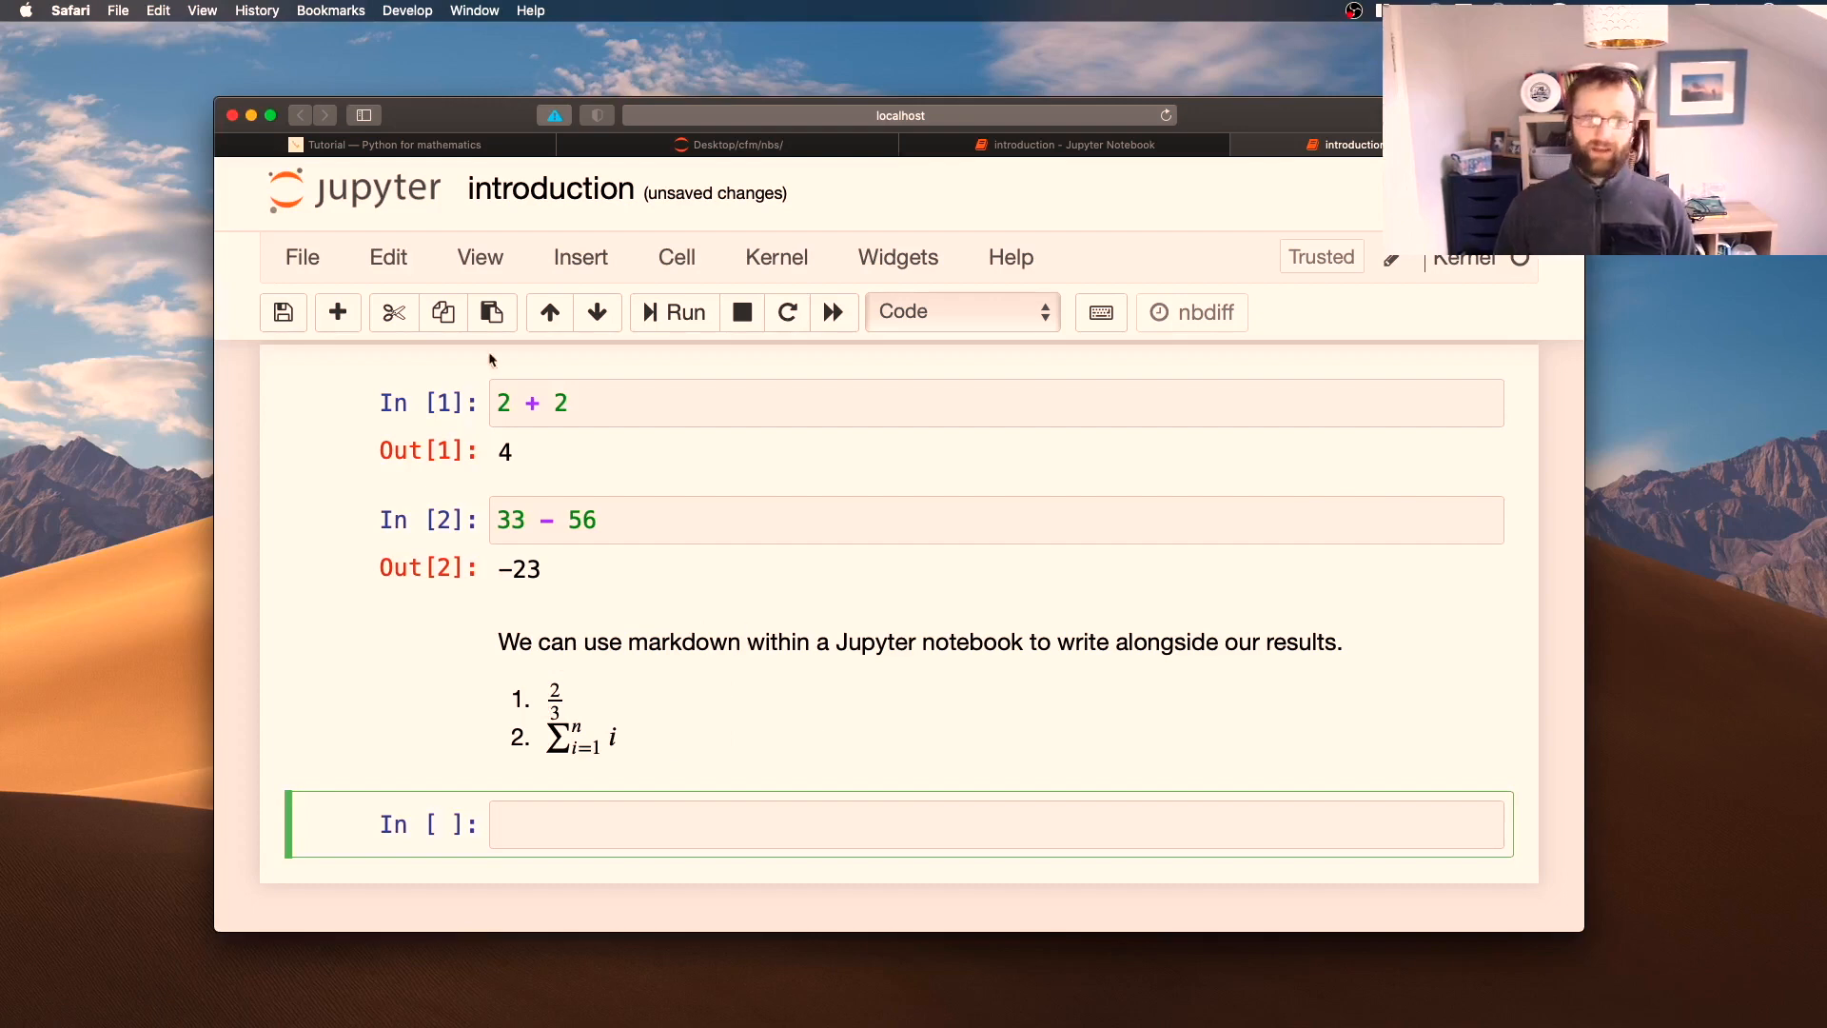
{"action": "mouse_move", "coordinate": [794, 569]}
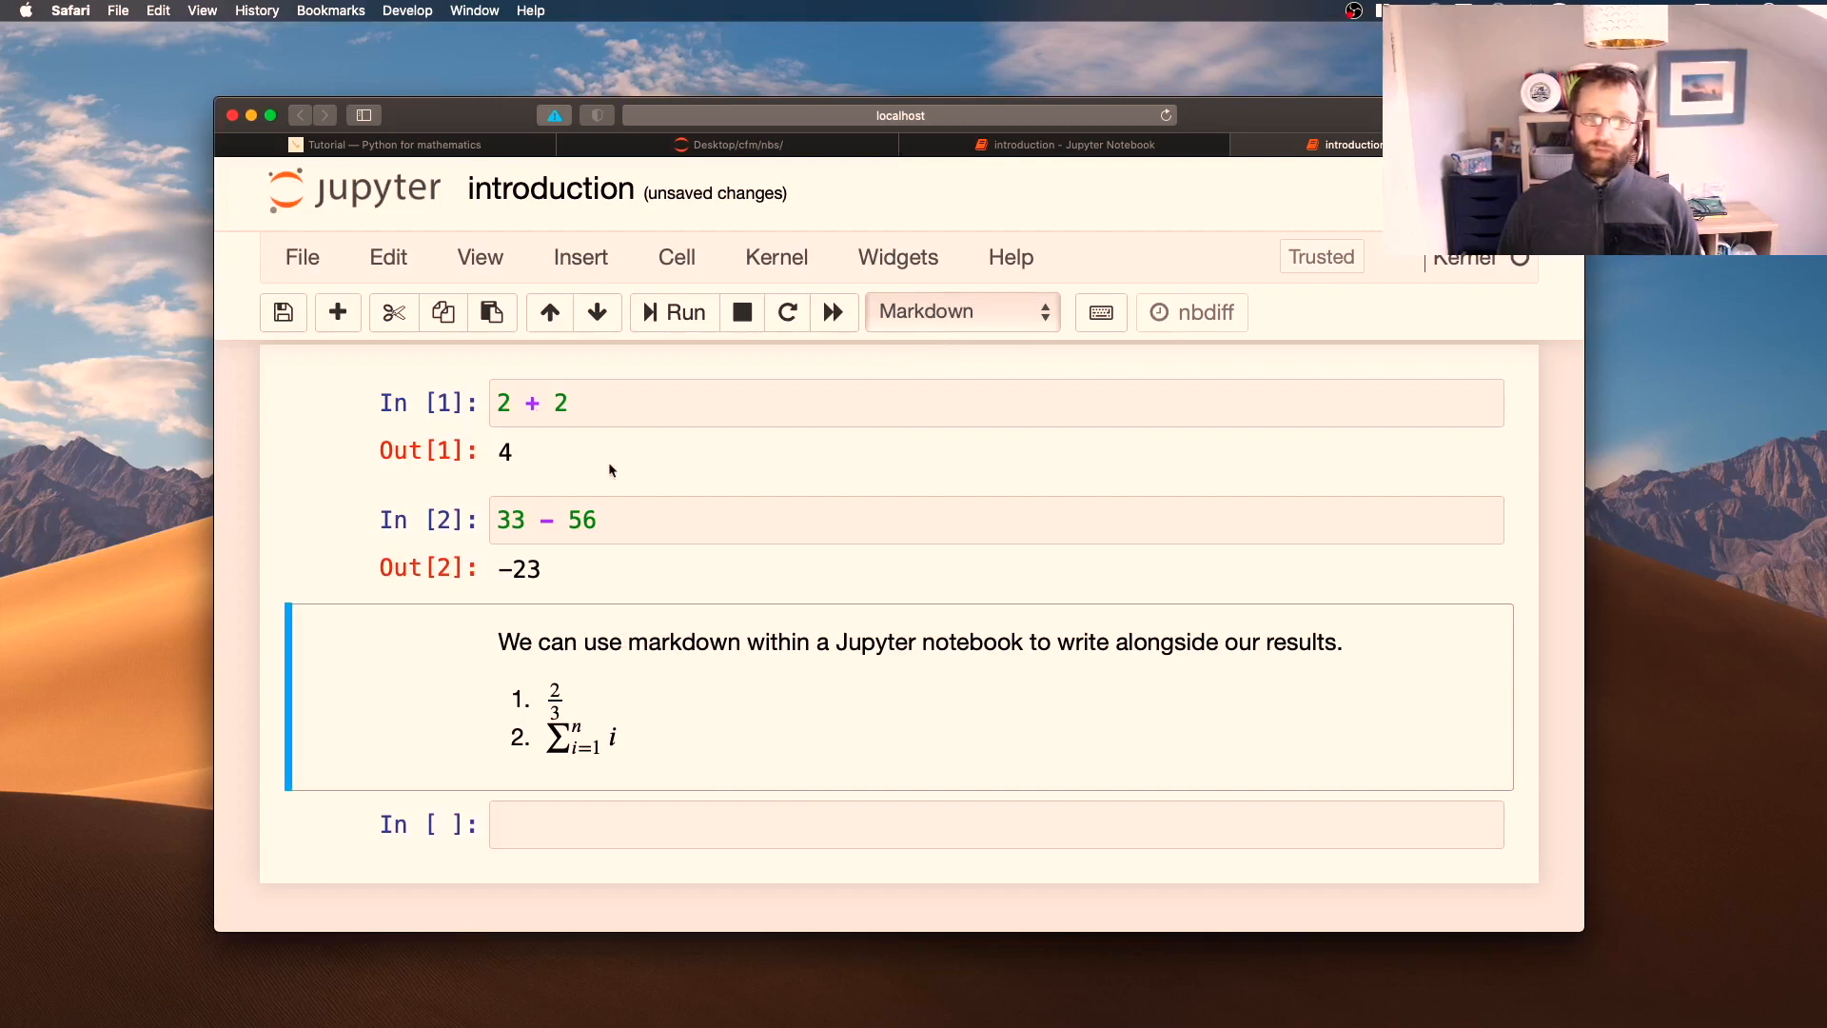
{"action": "mouse_move", "coordinate": [708, 685]}
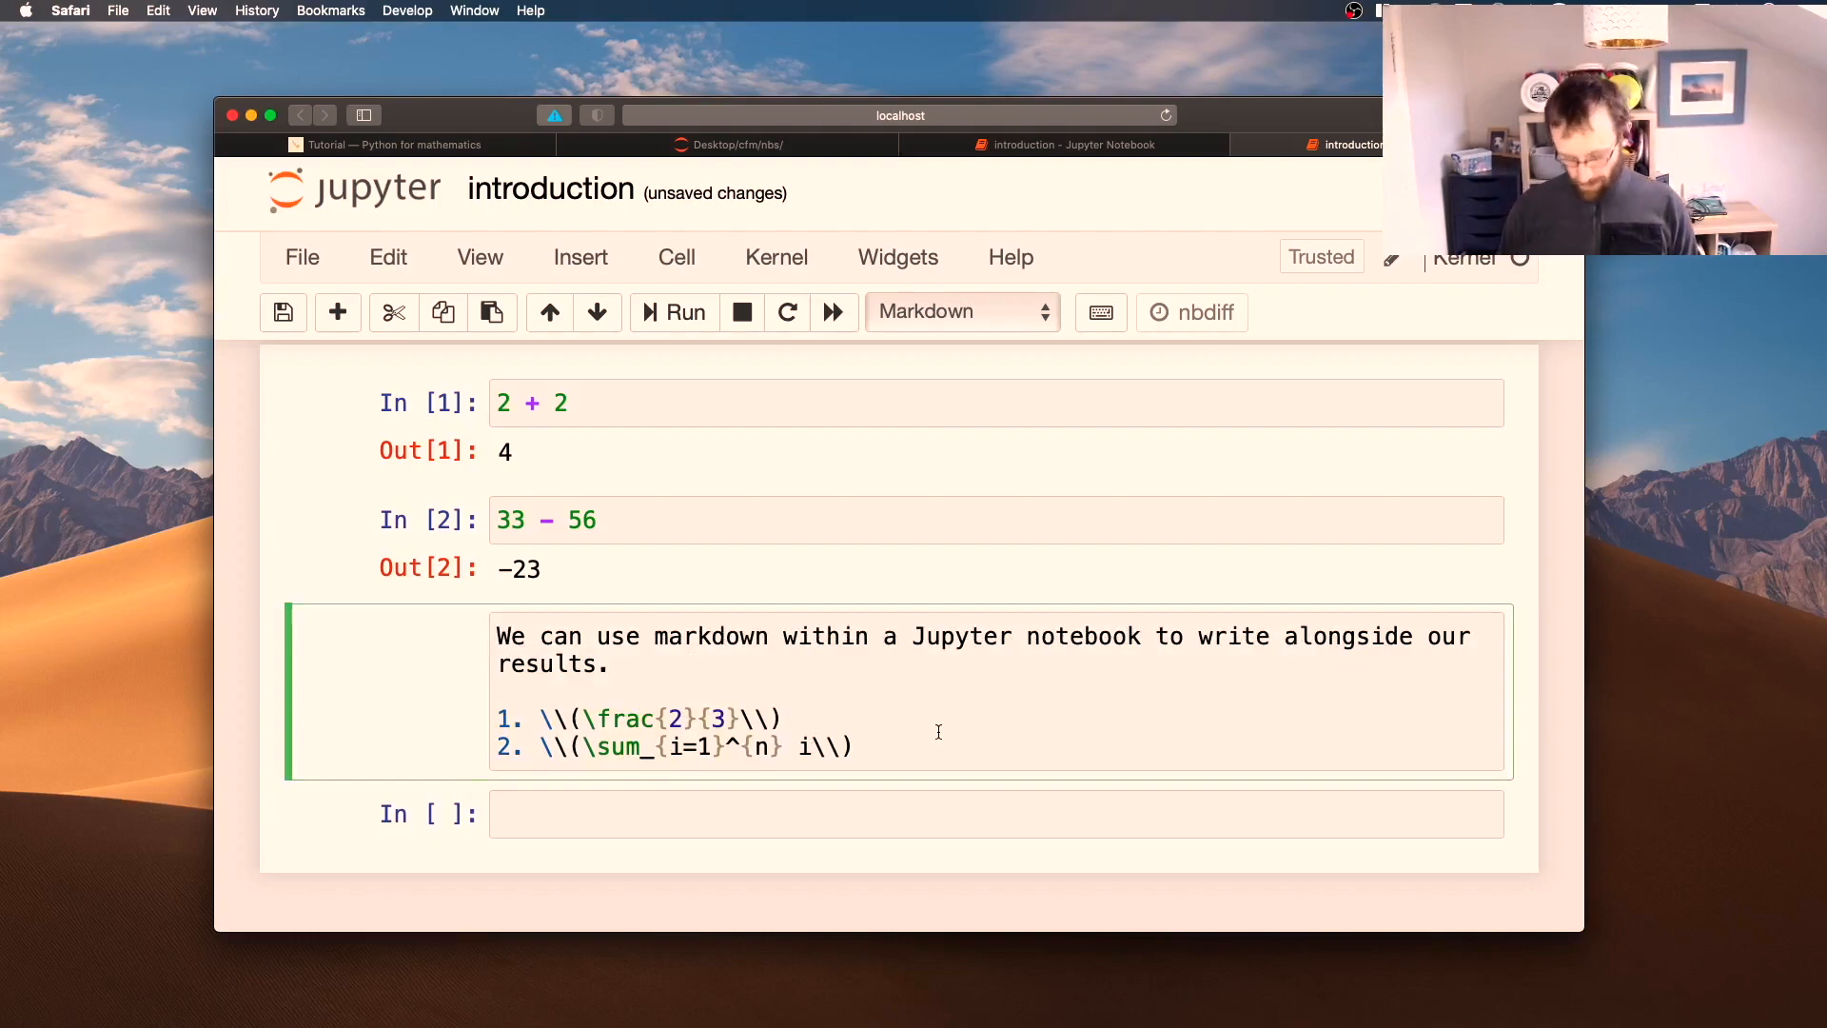
{"action": "left_click", "coordinate": [397, 145]}
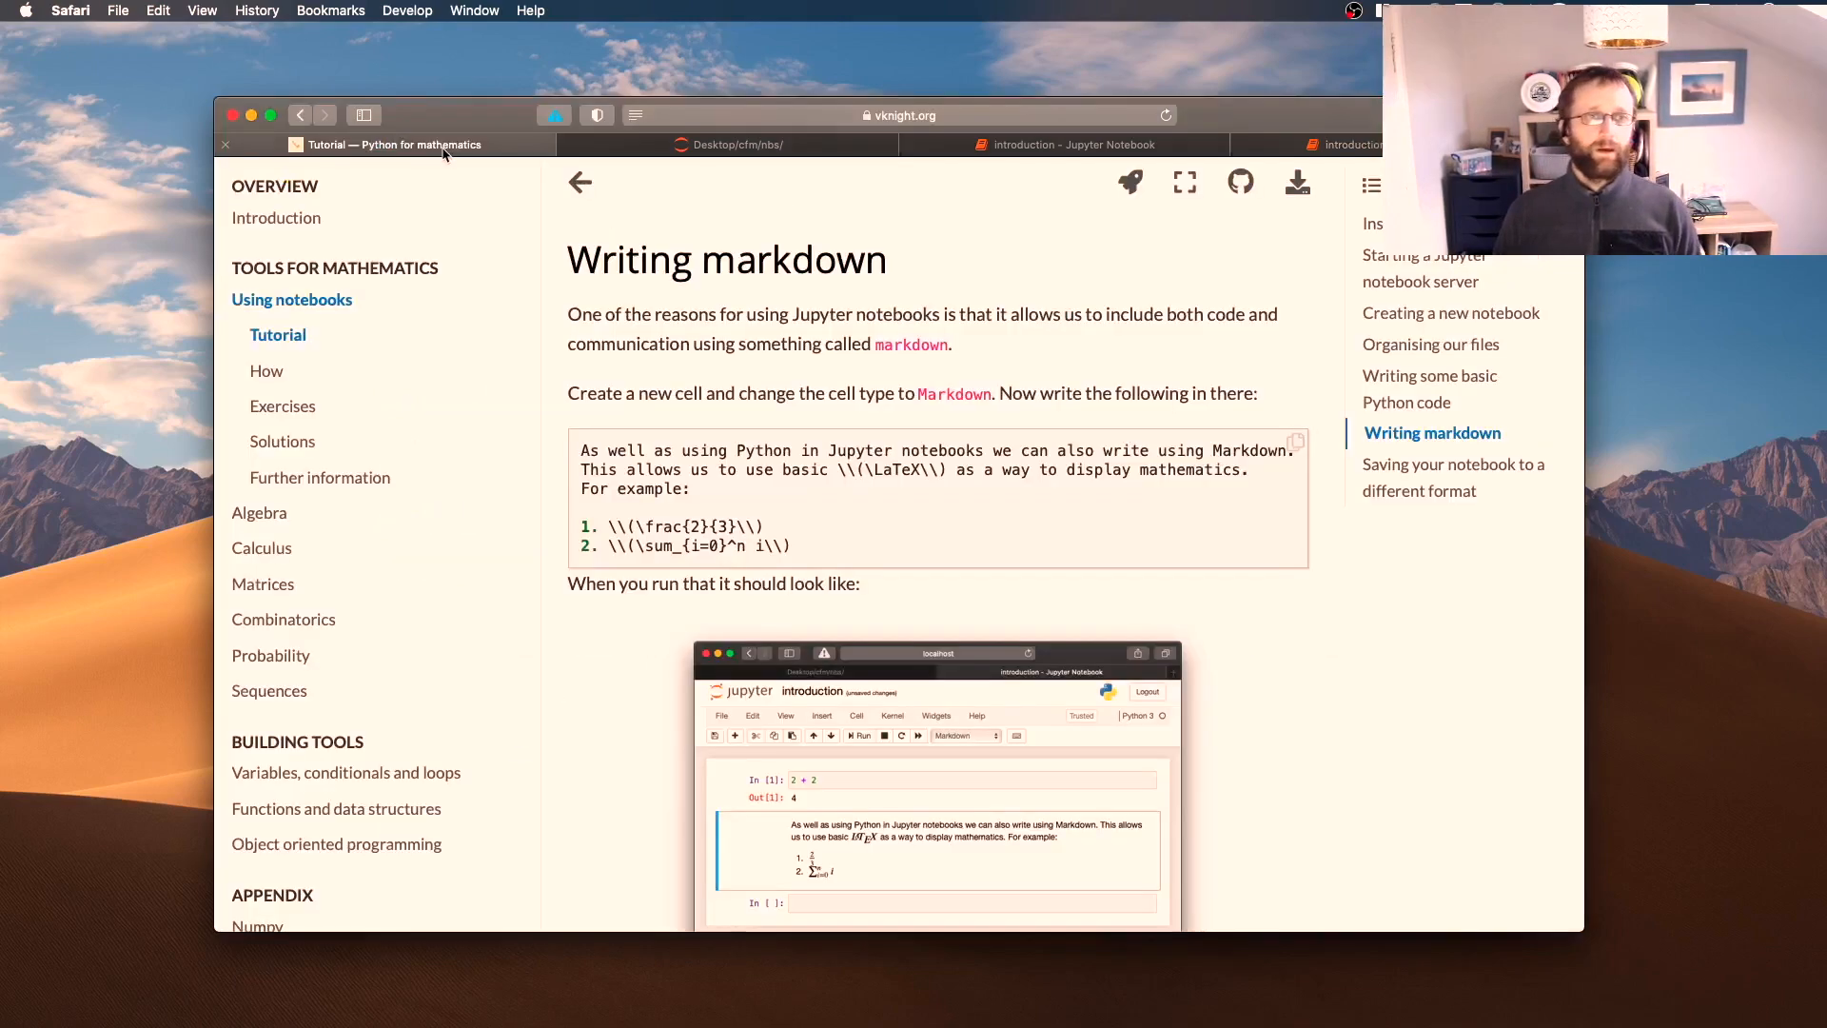
Select the tutorial's LaTeX example lines and read on to 'Saving your notebook to a different format'
{"action": "scroll", "scroll_direction": "down", "scroll_amount": 3}
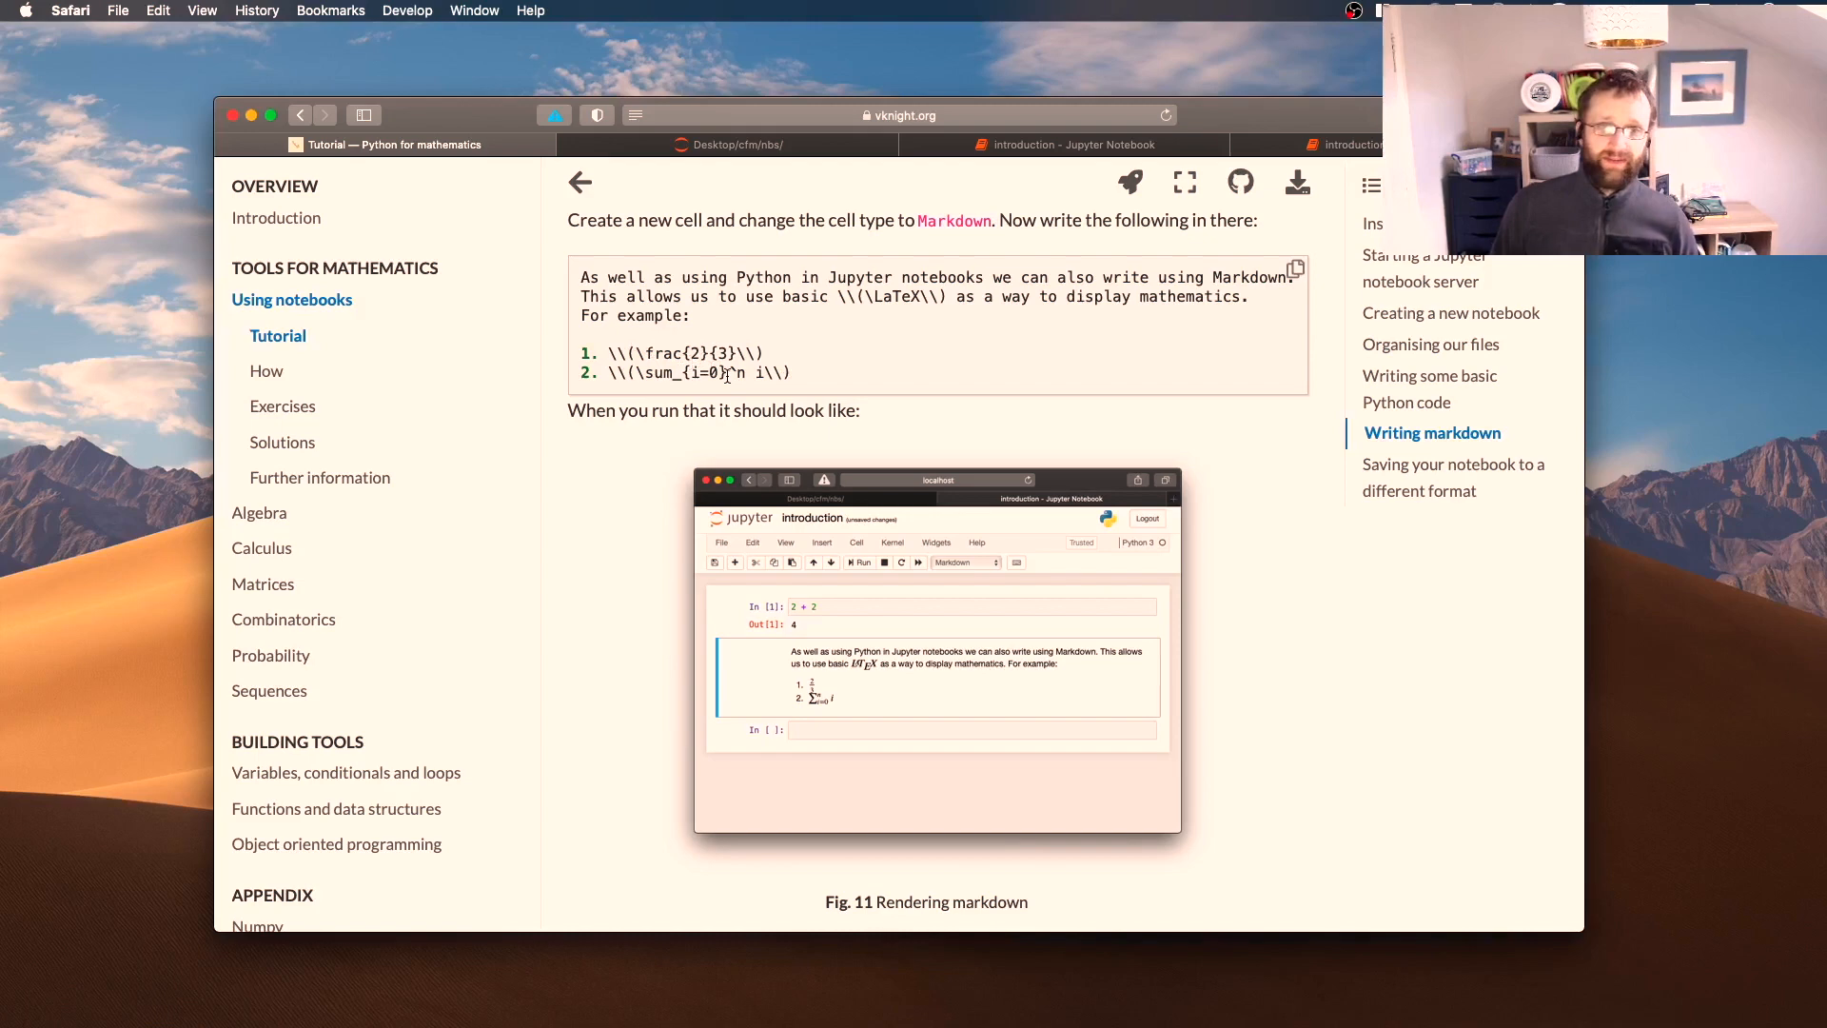
{"action": "scroll", "scroll_direction": "down", "scroll_amount": 3}
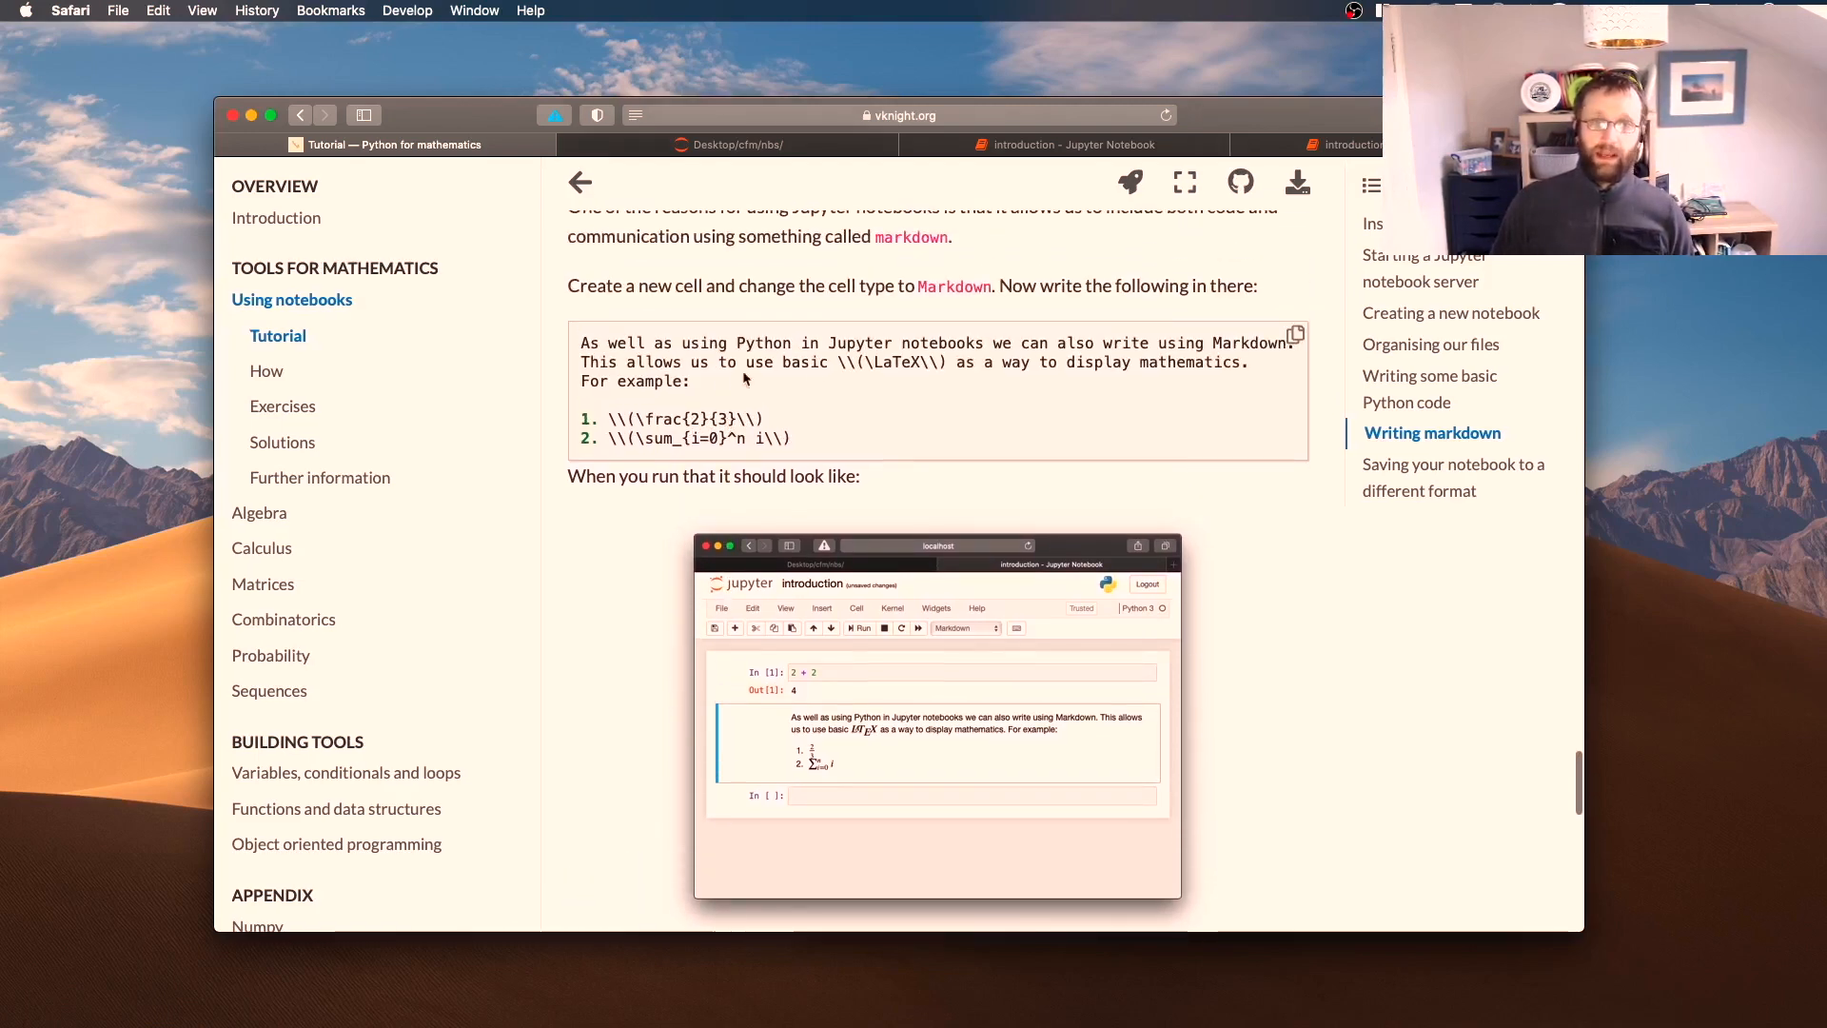
{"action": "left_click_drag", "start_coordinate": [604, 419], "coordinate": [790, 438]}
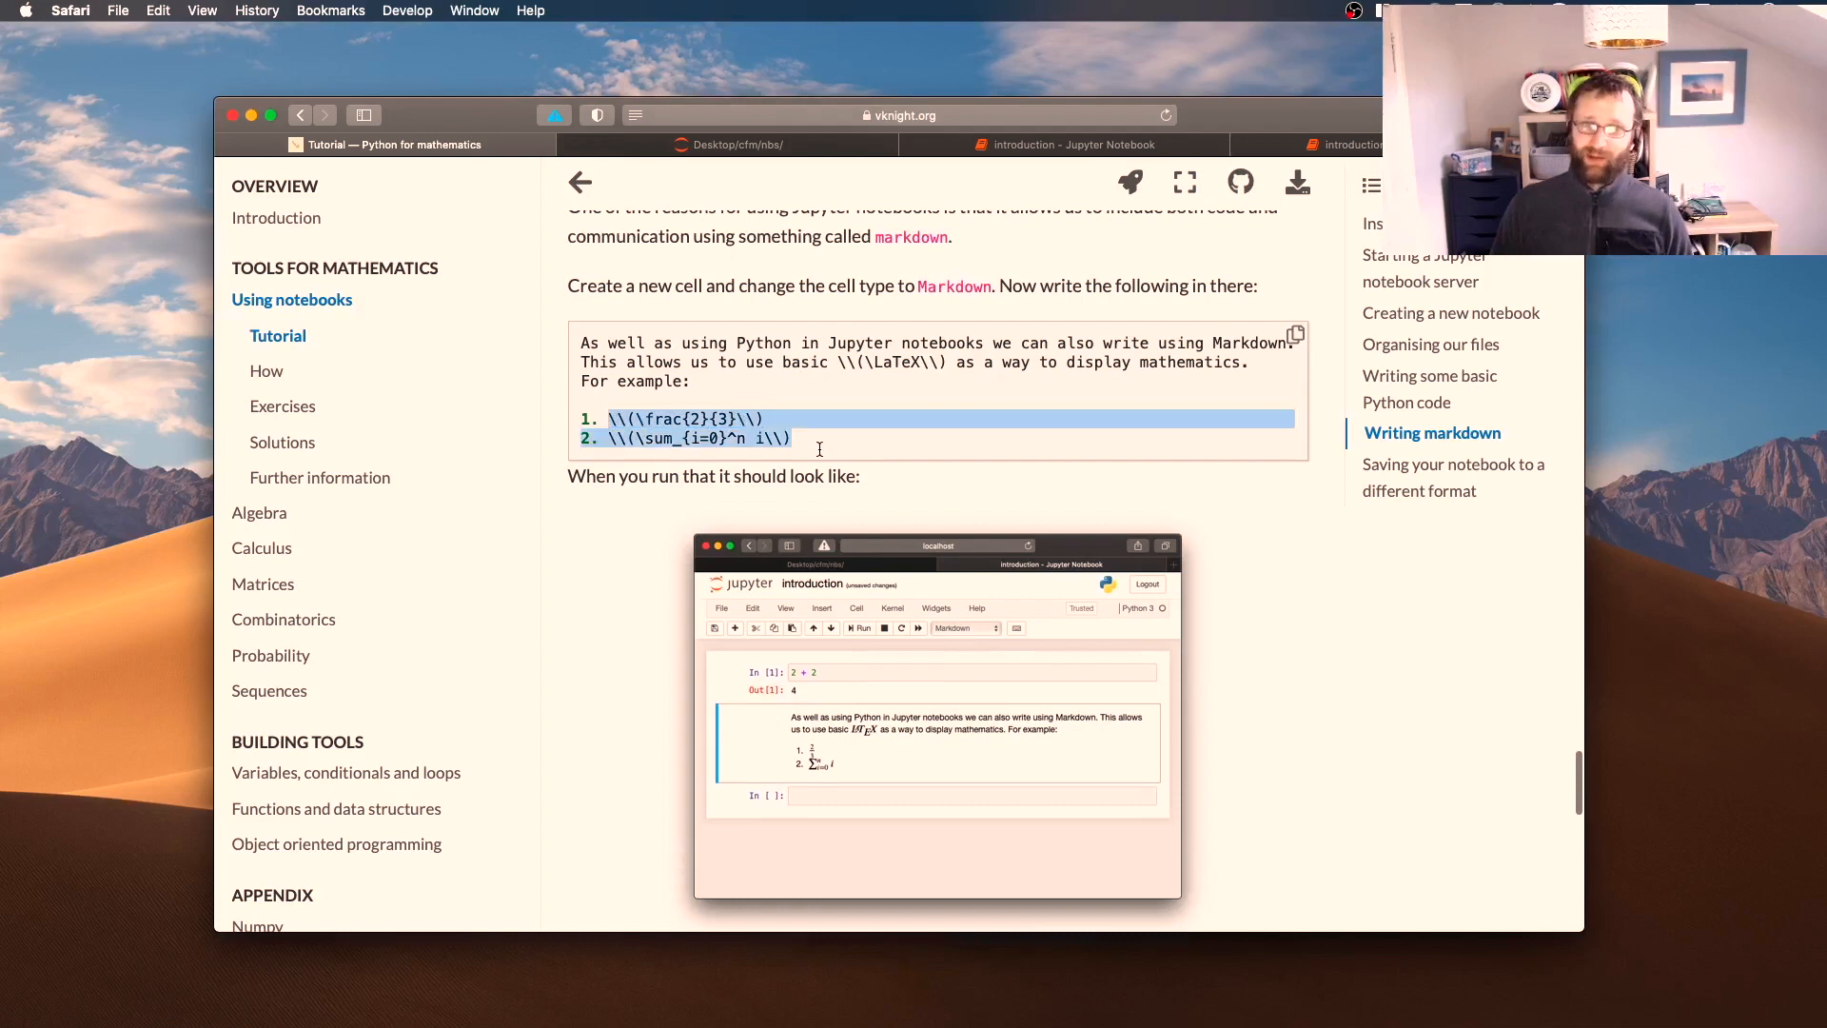
{"action": "scroll", "scroll_direction": "down", "scroll_amount": 3}
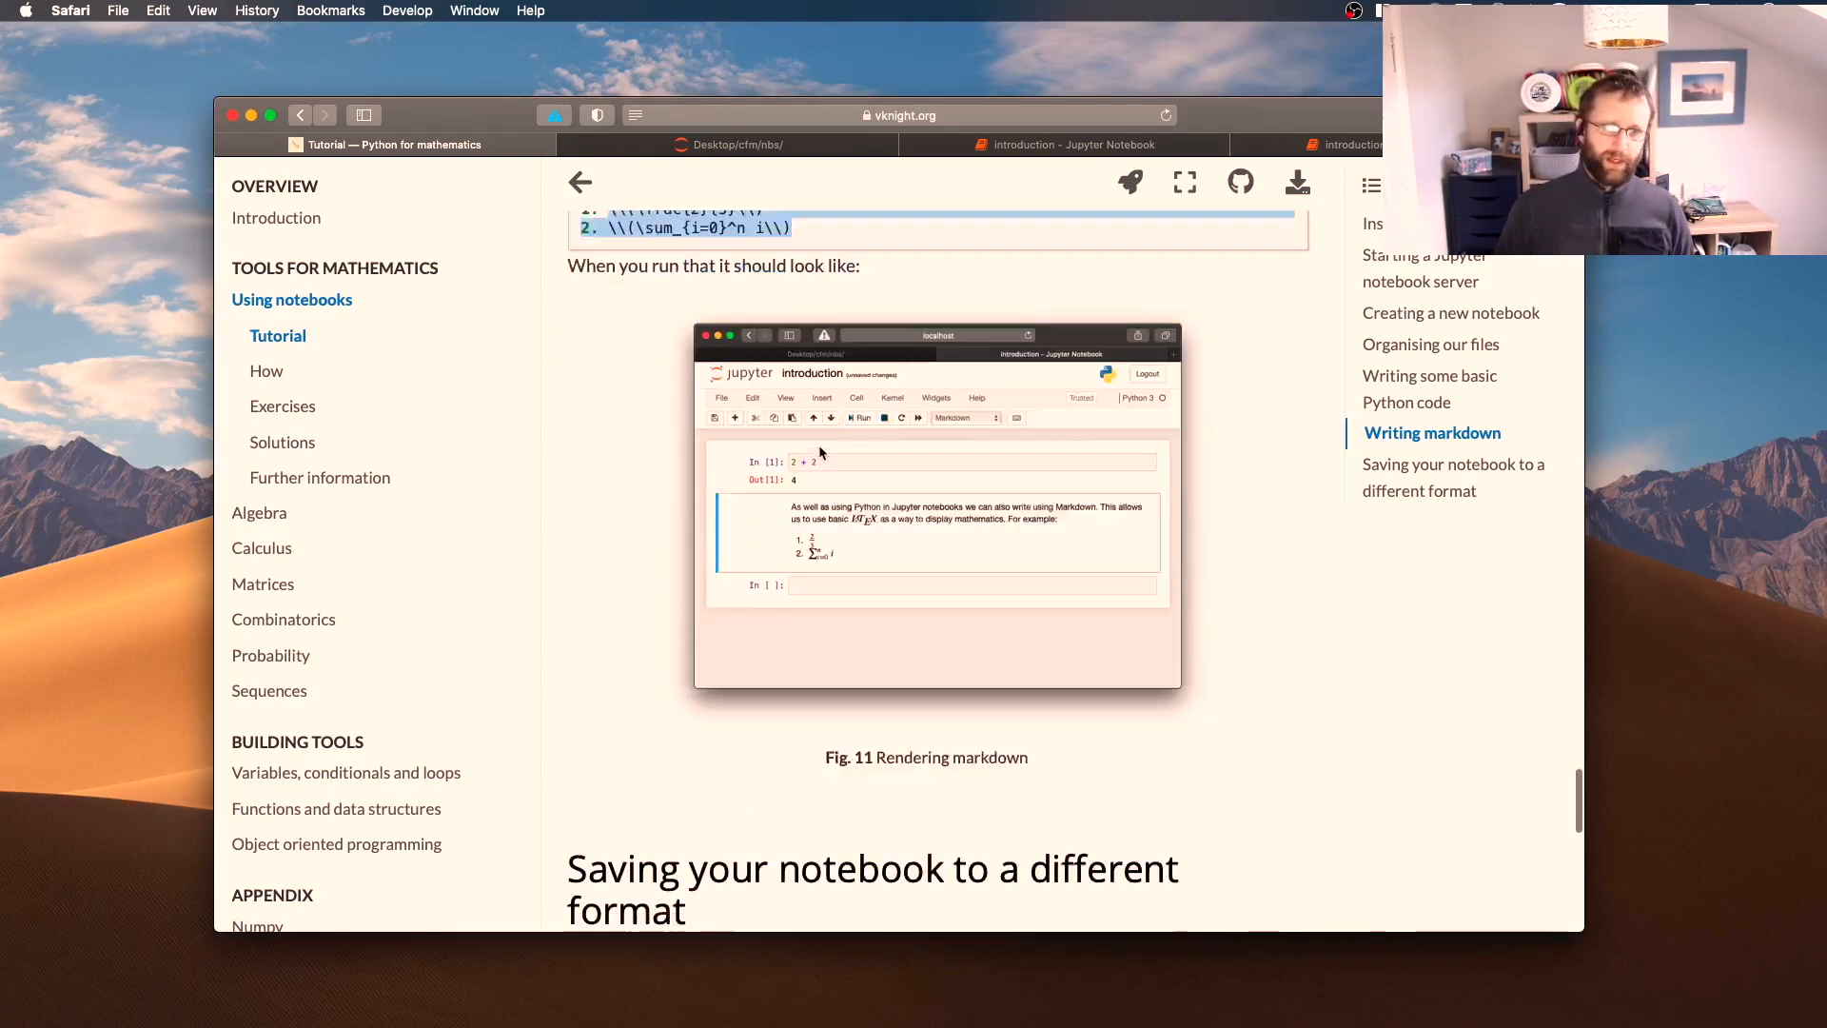
{"action": "scroll", "scroll_direction": "down", "scroll_amount": 3}
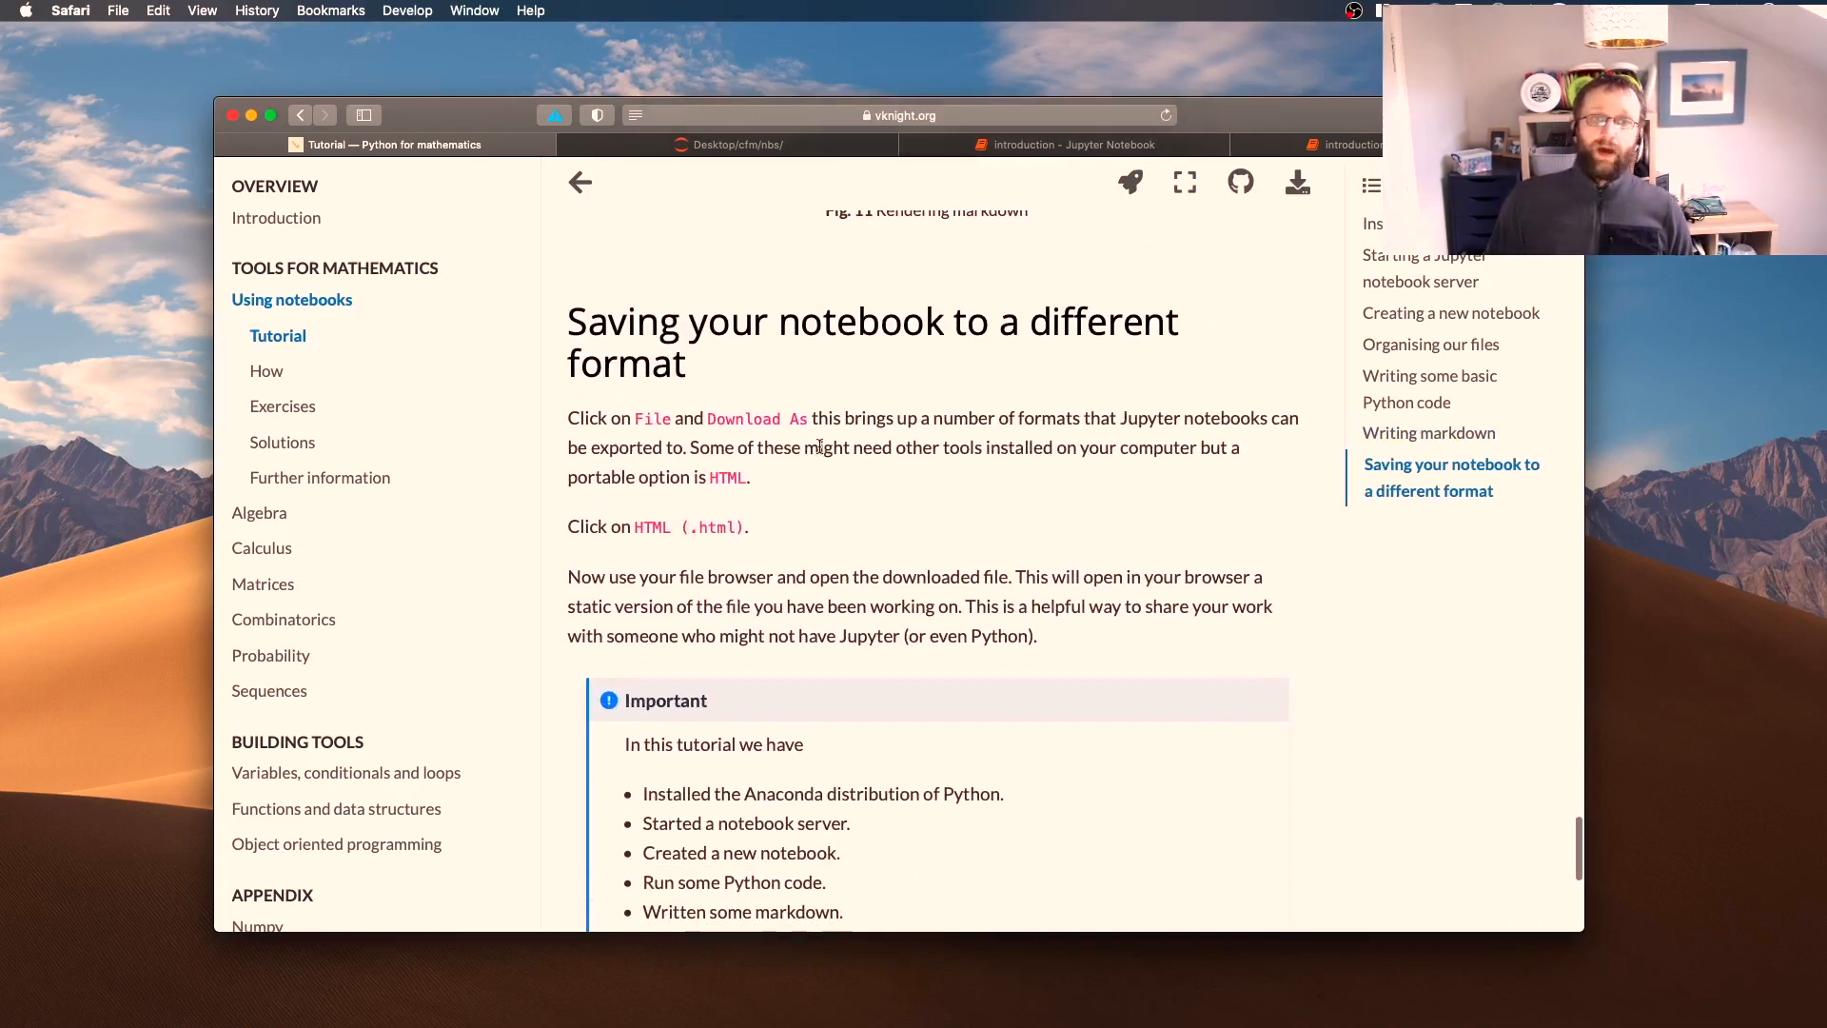
{"action": "scroll", "scroll_direction": "down", "scroll_amount": 3}
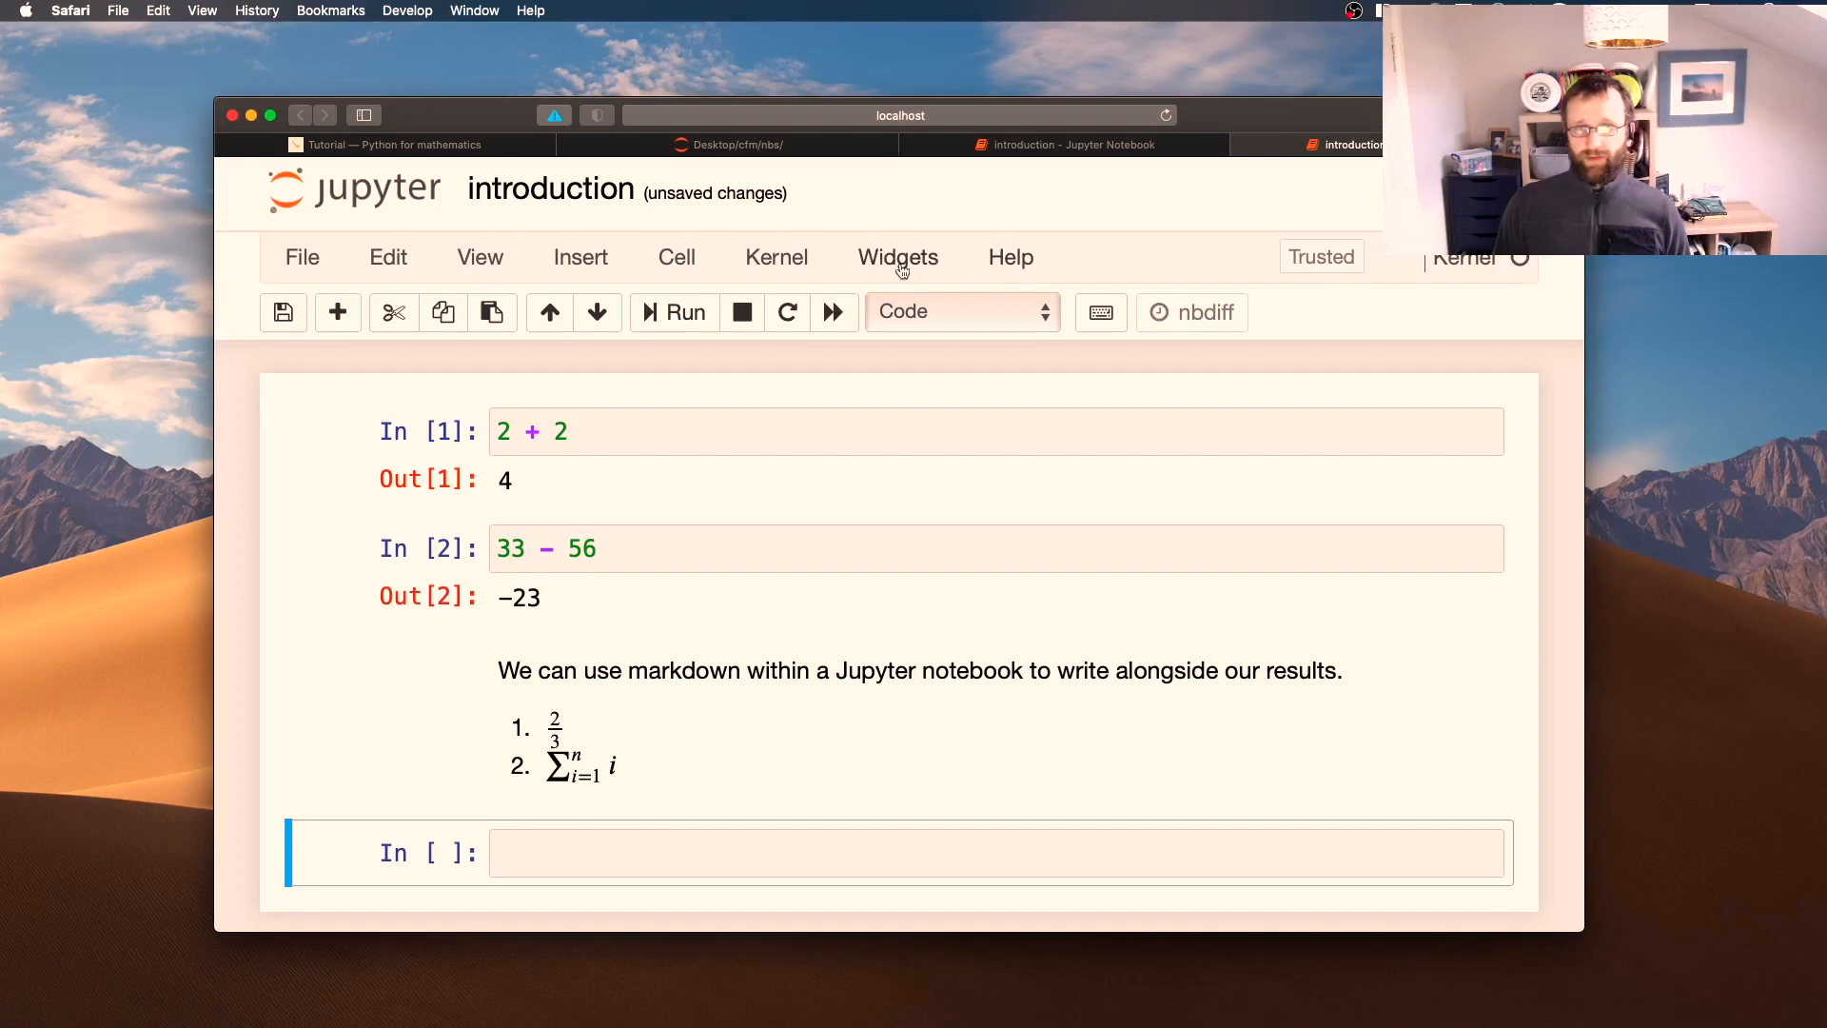
{"action": "mouse_move", "coordinate": [305, 266]}
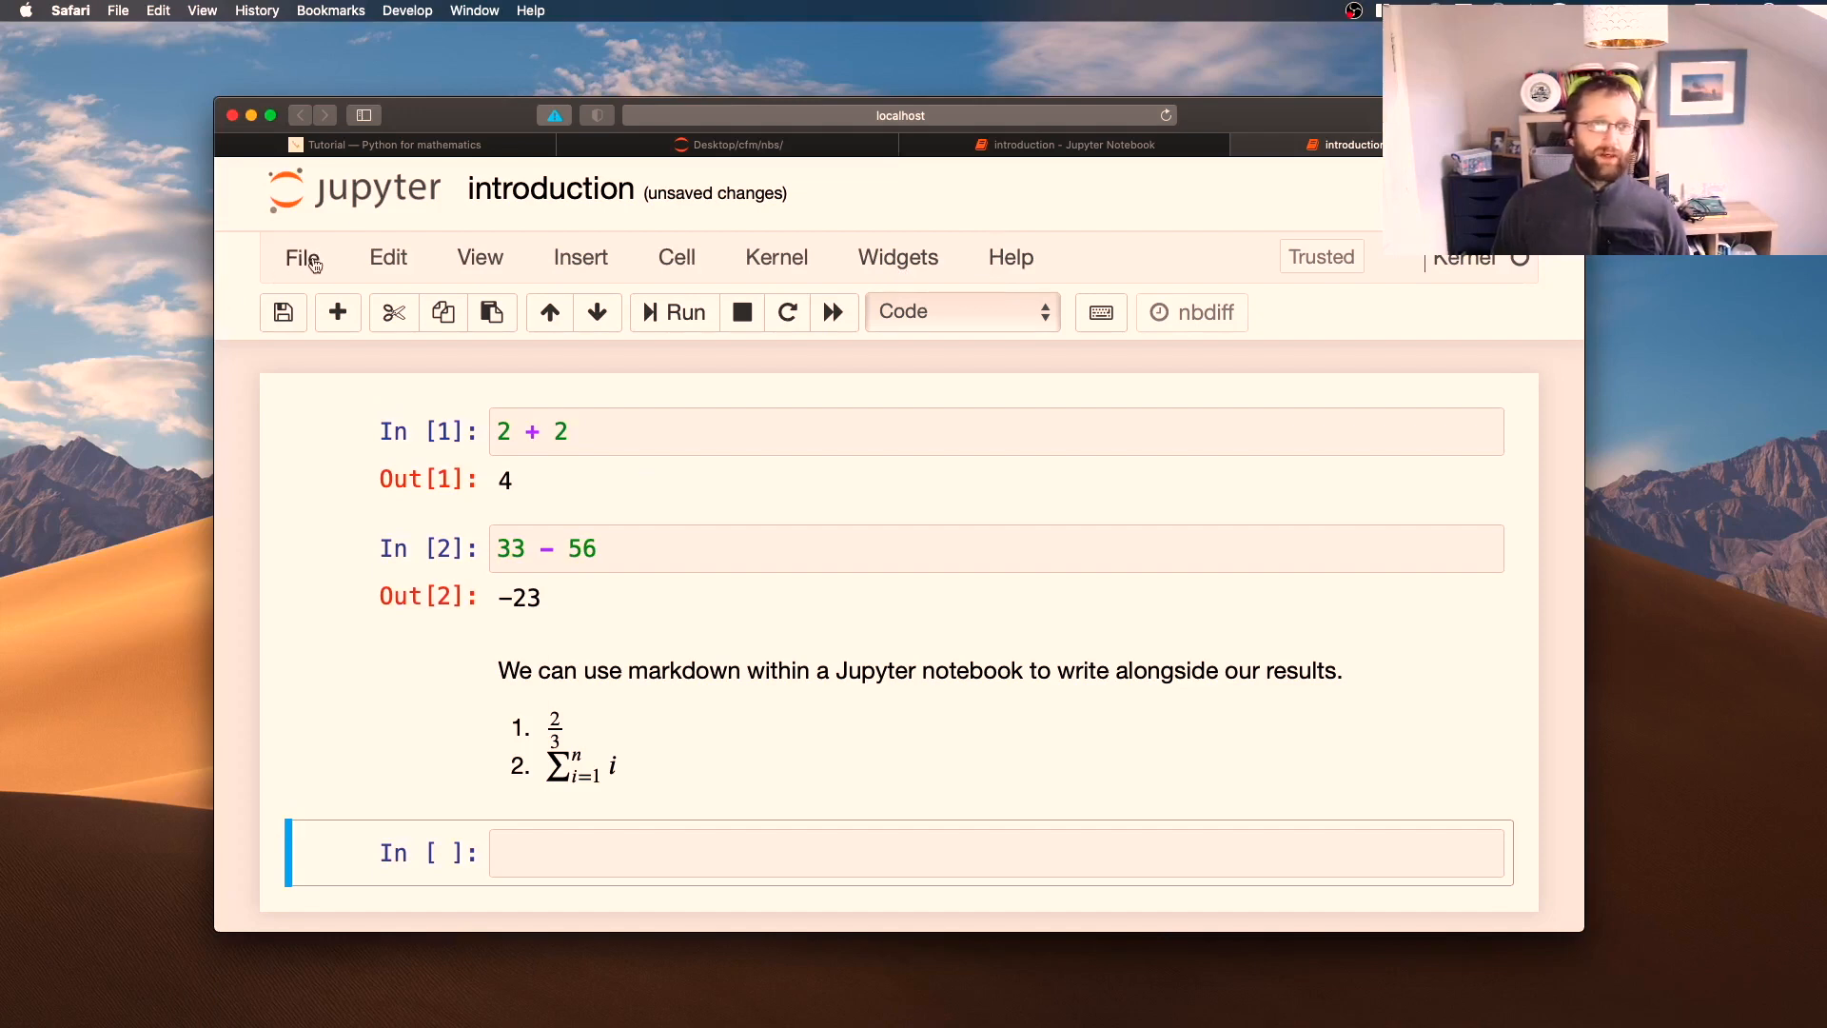
Export the notebook via File > Download as > HTML (.html)
{"action": "left_click", "coordinate": [301, 257]}
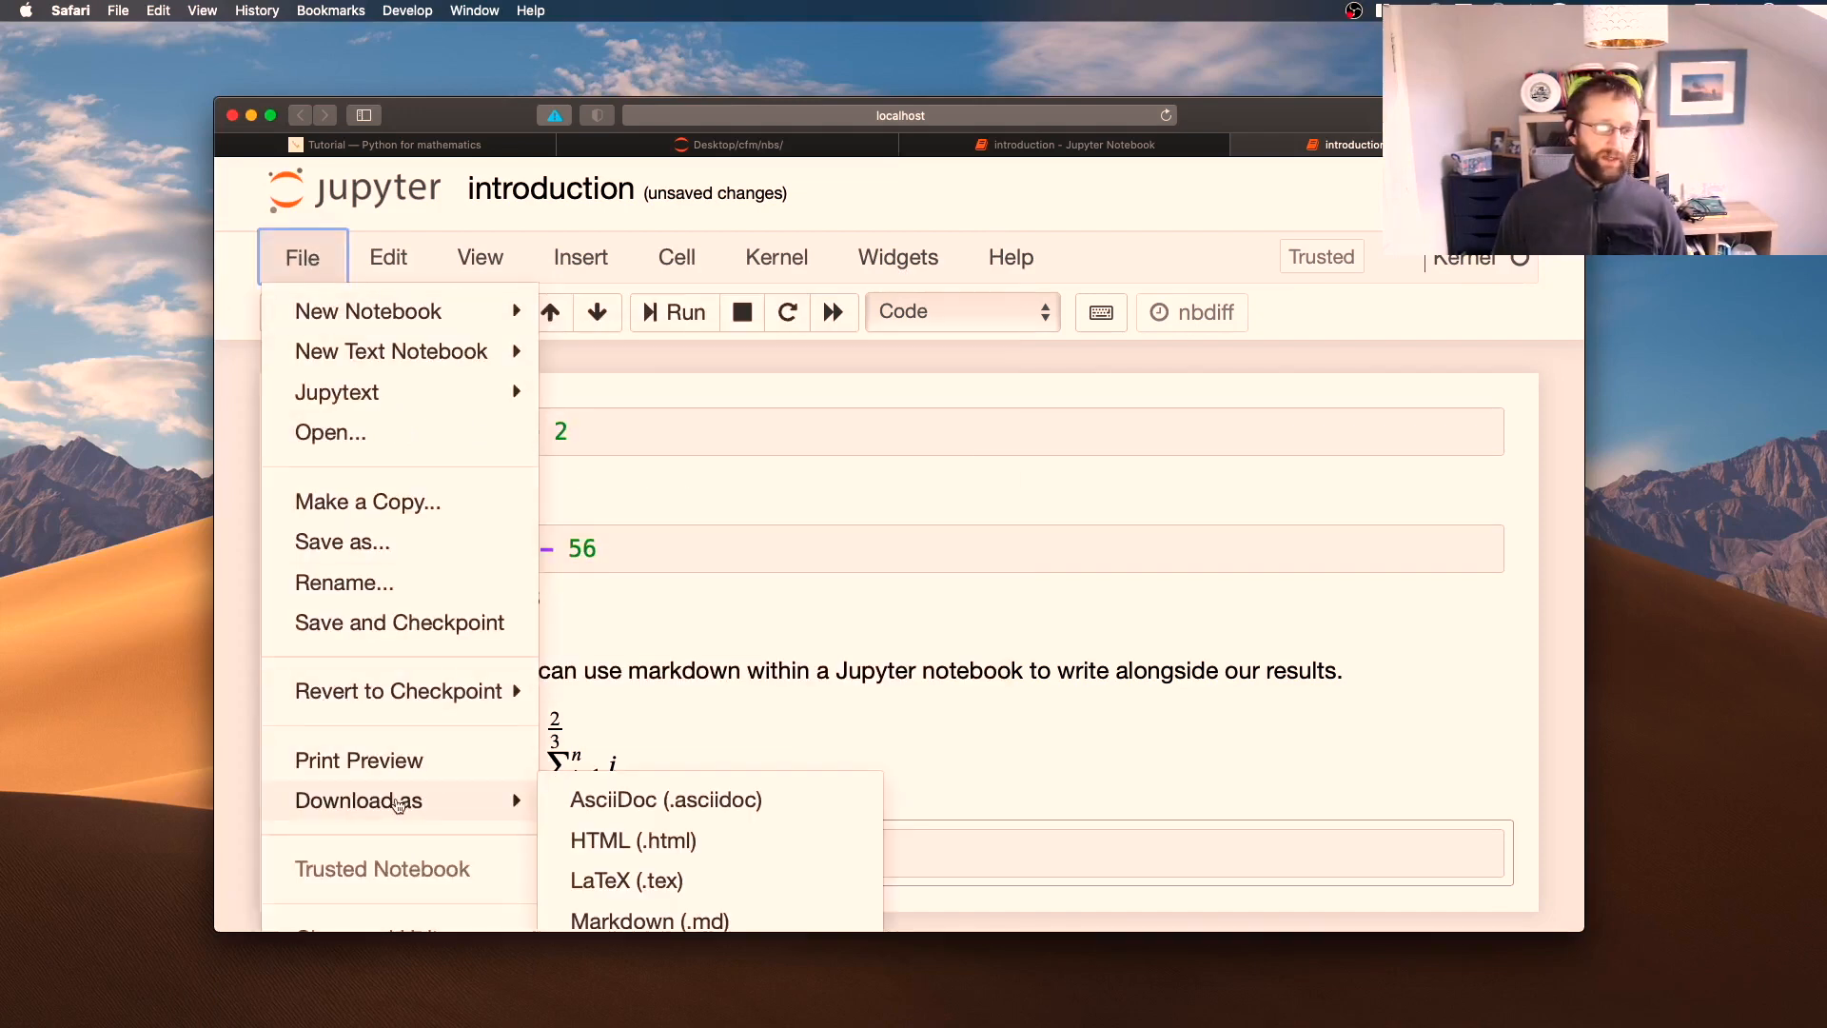
{"action": "mouse_move", "coordinate": [597, 828]}
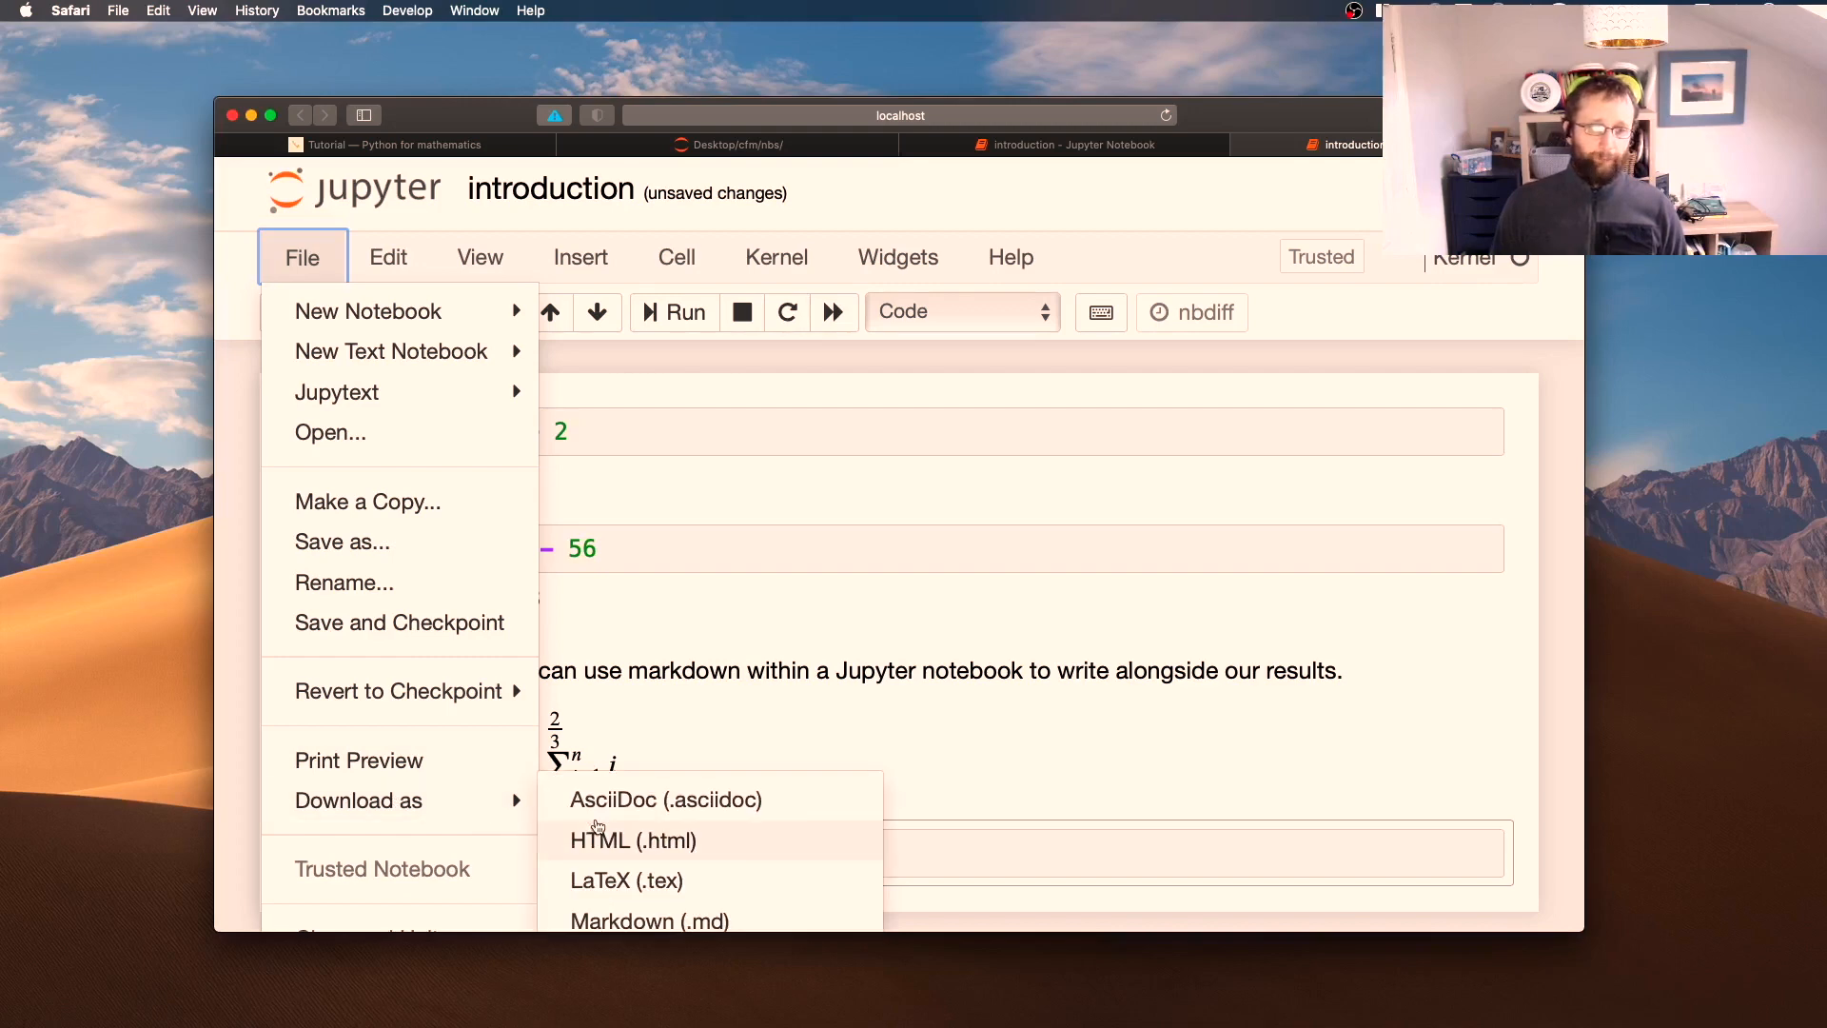
{"action": "scroll", "scroll_direction": "down", "scroll_amount": 3}
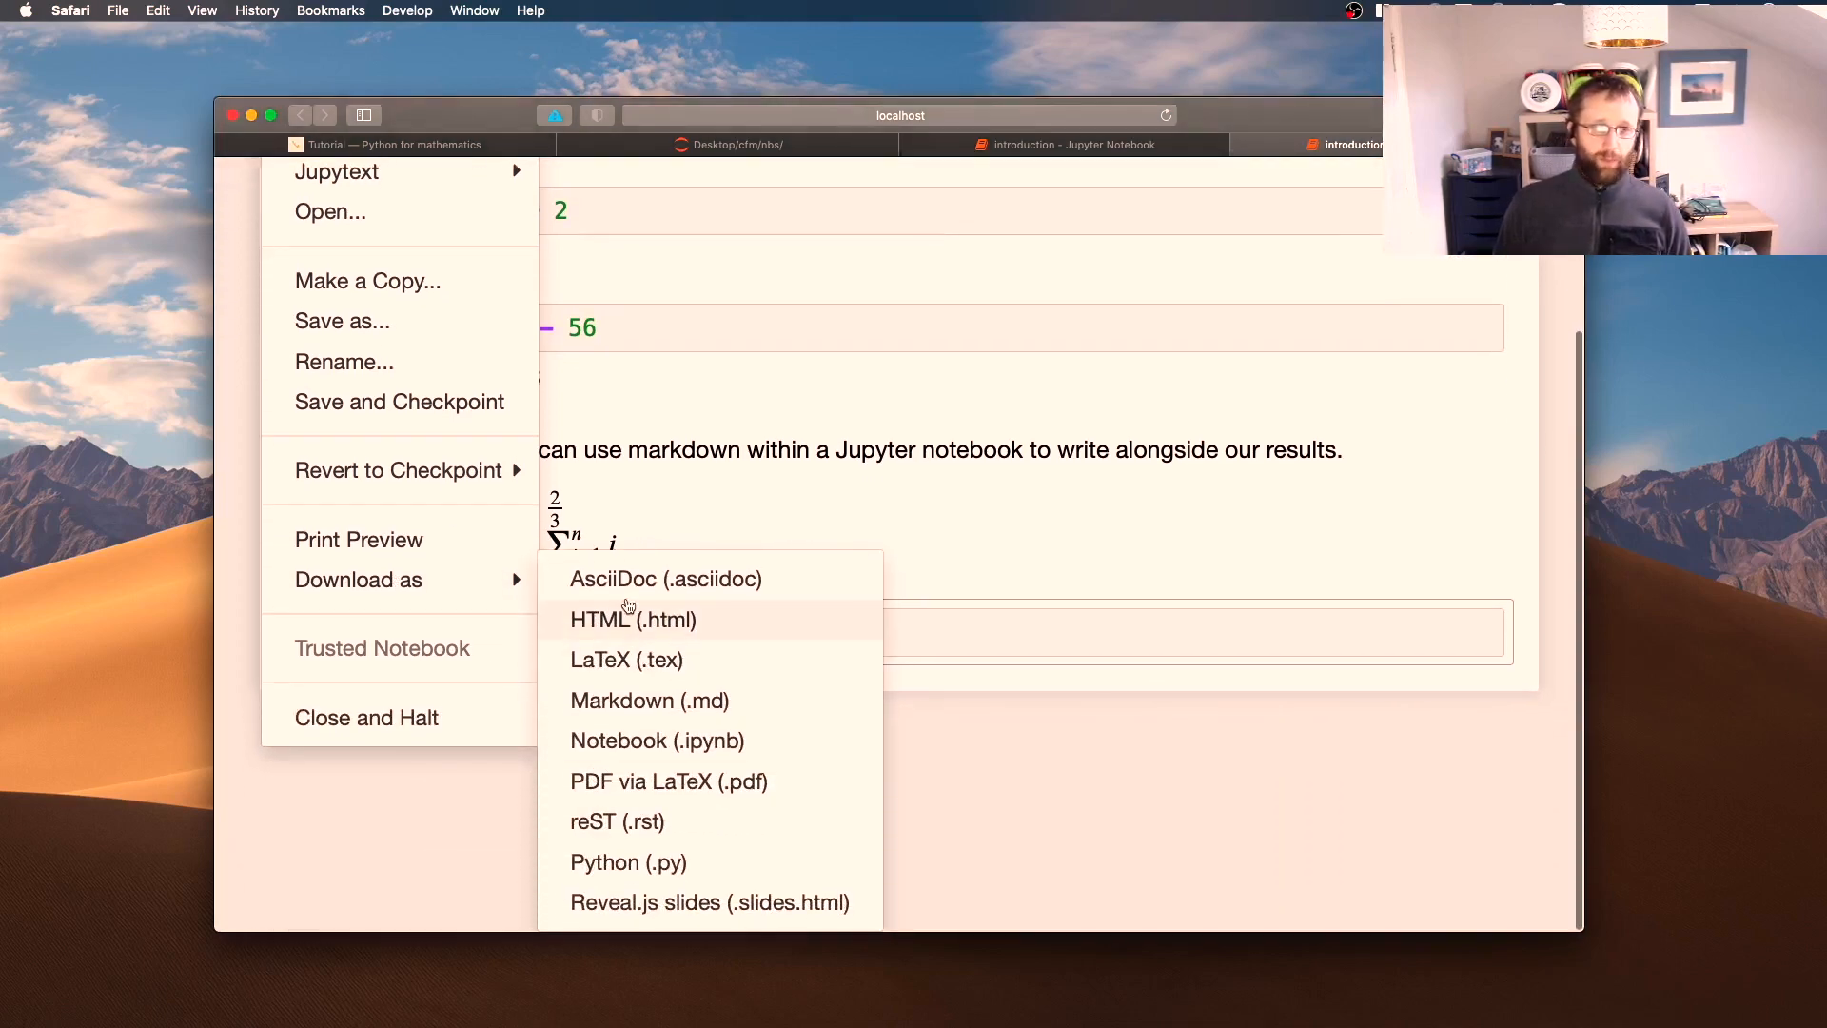
{"action": "mouse_move", "coordinate": [625, 623]}
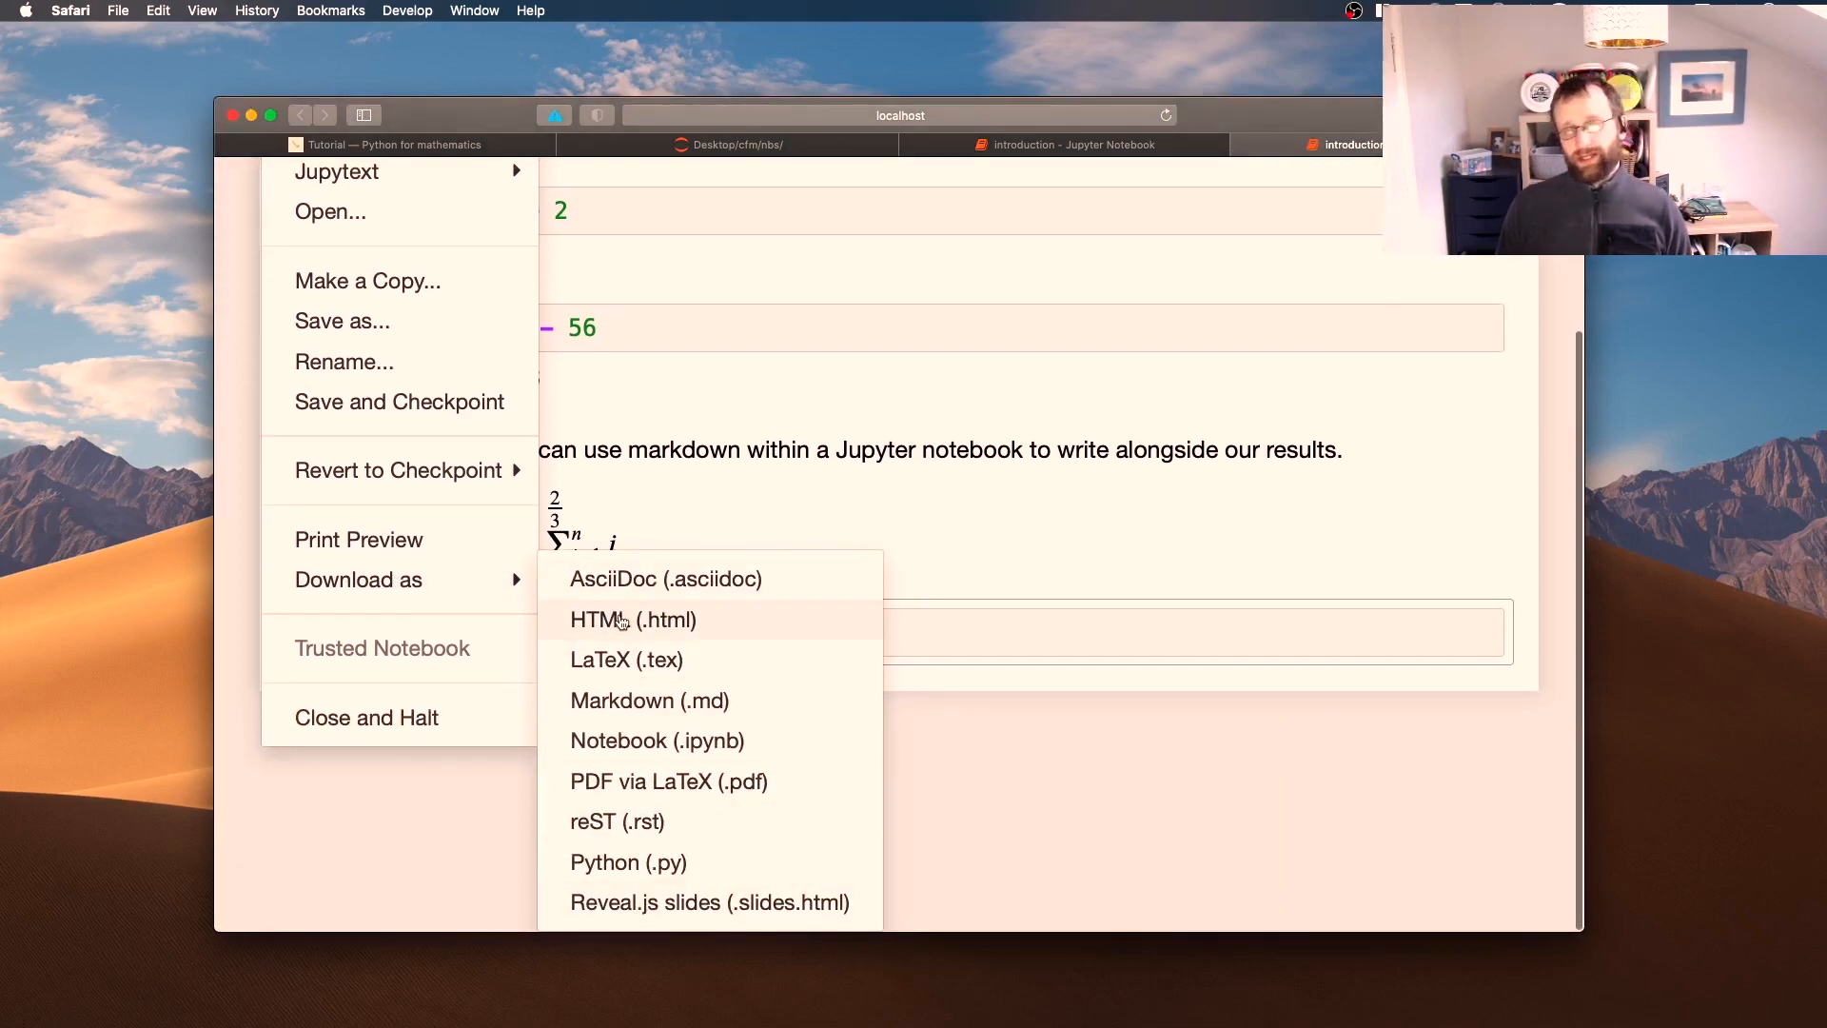
{"action": "left_click", "coordinate": [632, 621]}
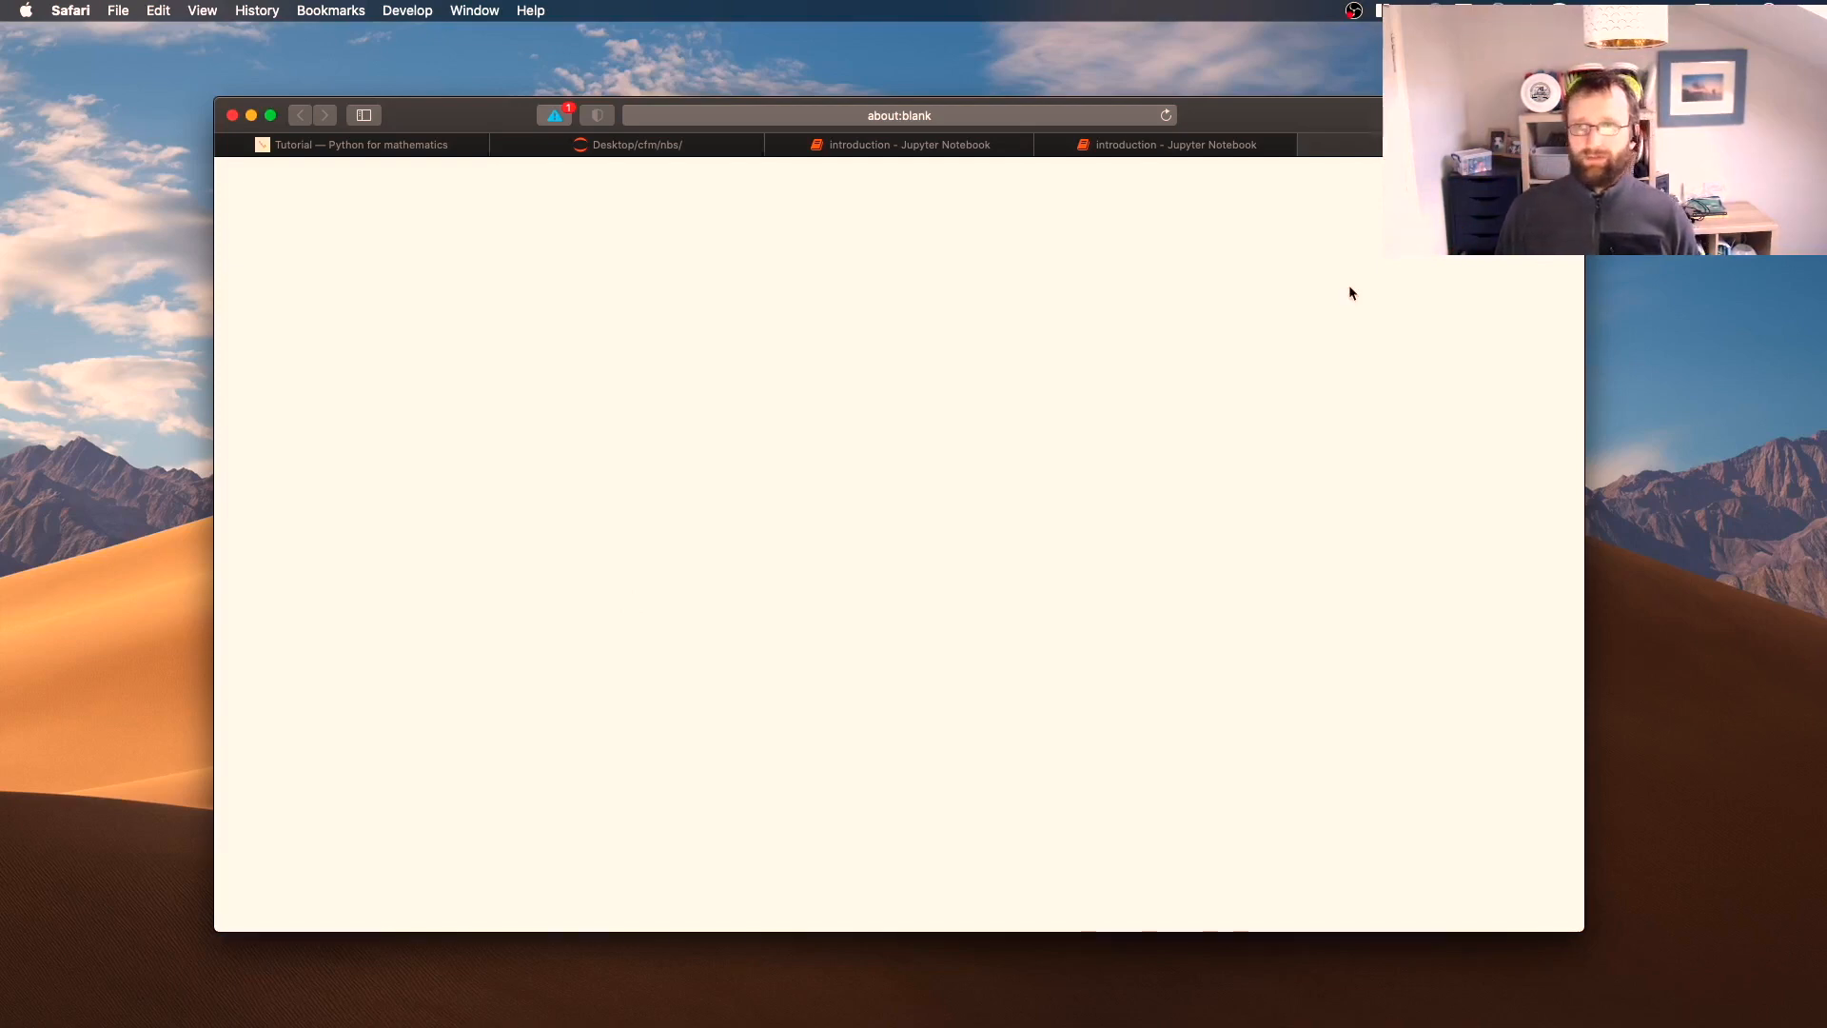
Open introduction-2.html from the Downloads folder as a static page in Safari
{"action": "type", "text": "dow"}
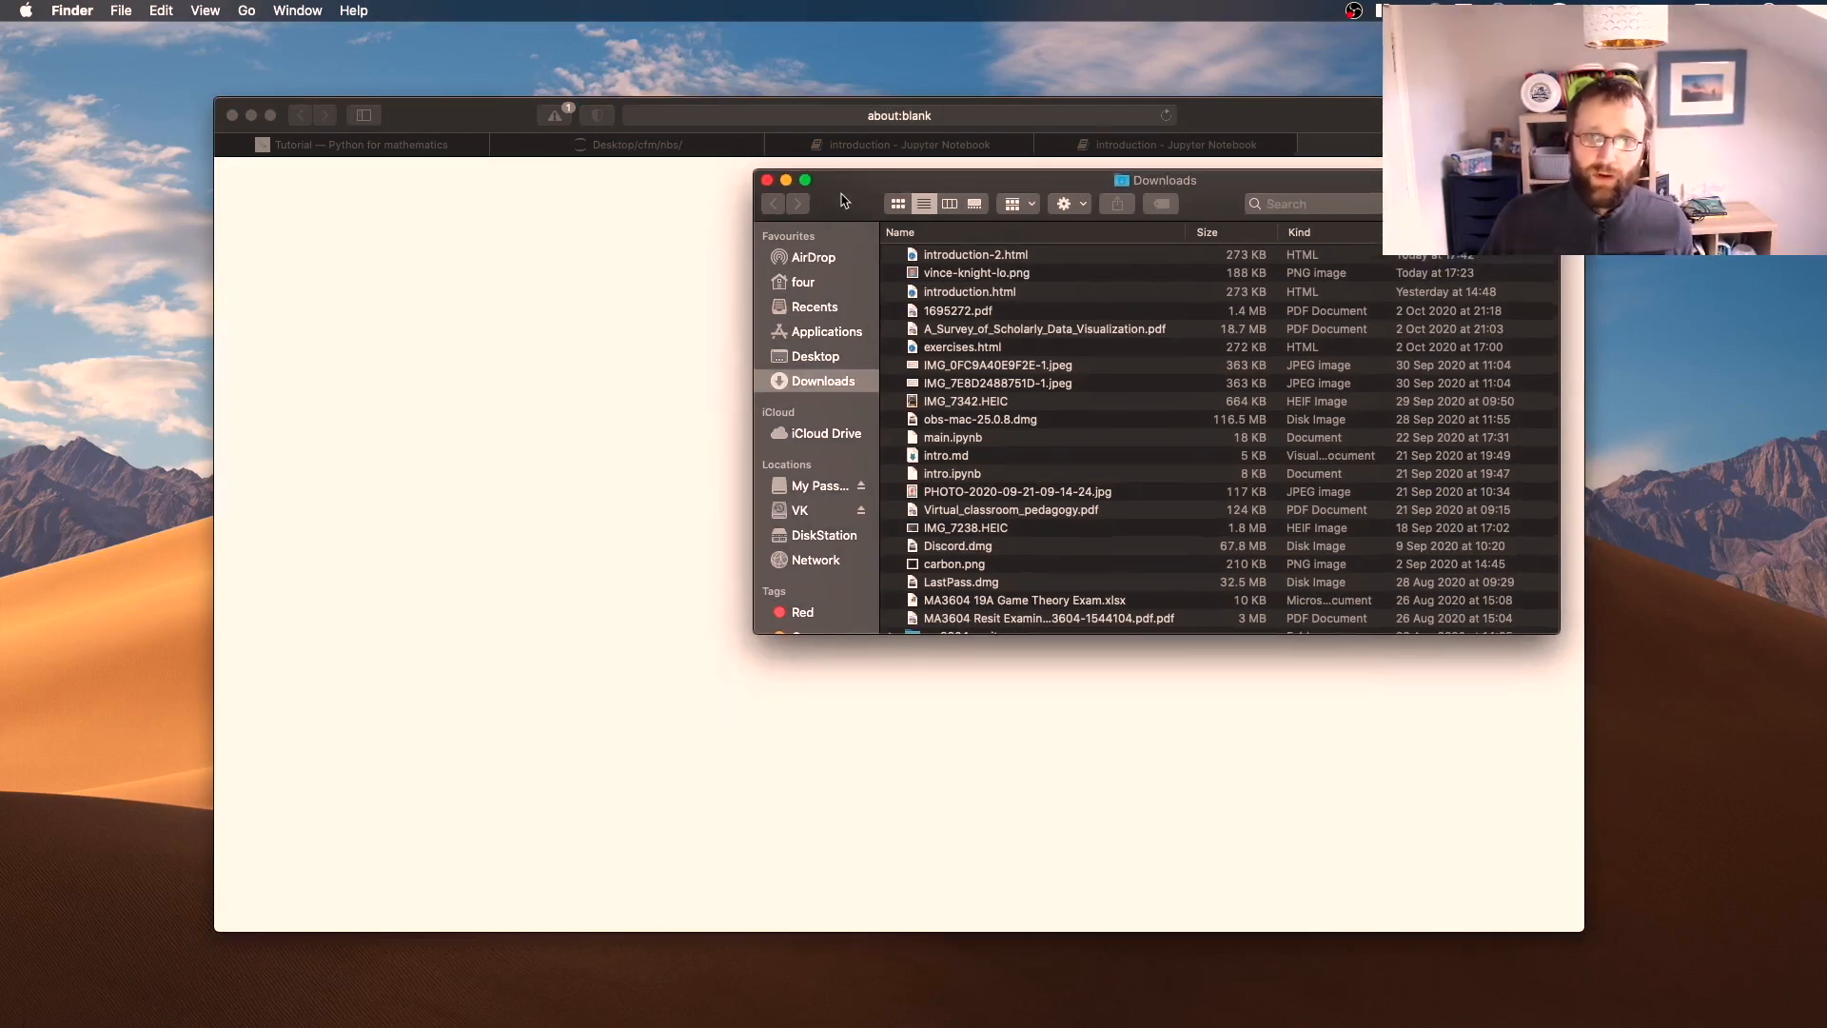
{"action": "left_click_drag", "start_coordinate": [1162, 179], "coordinate": [881, 289]}
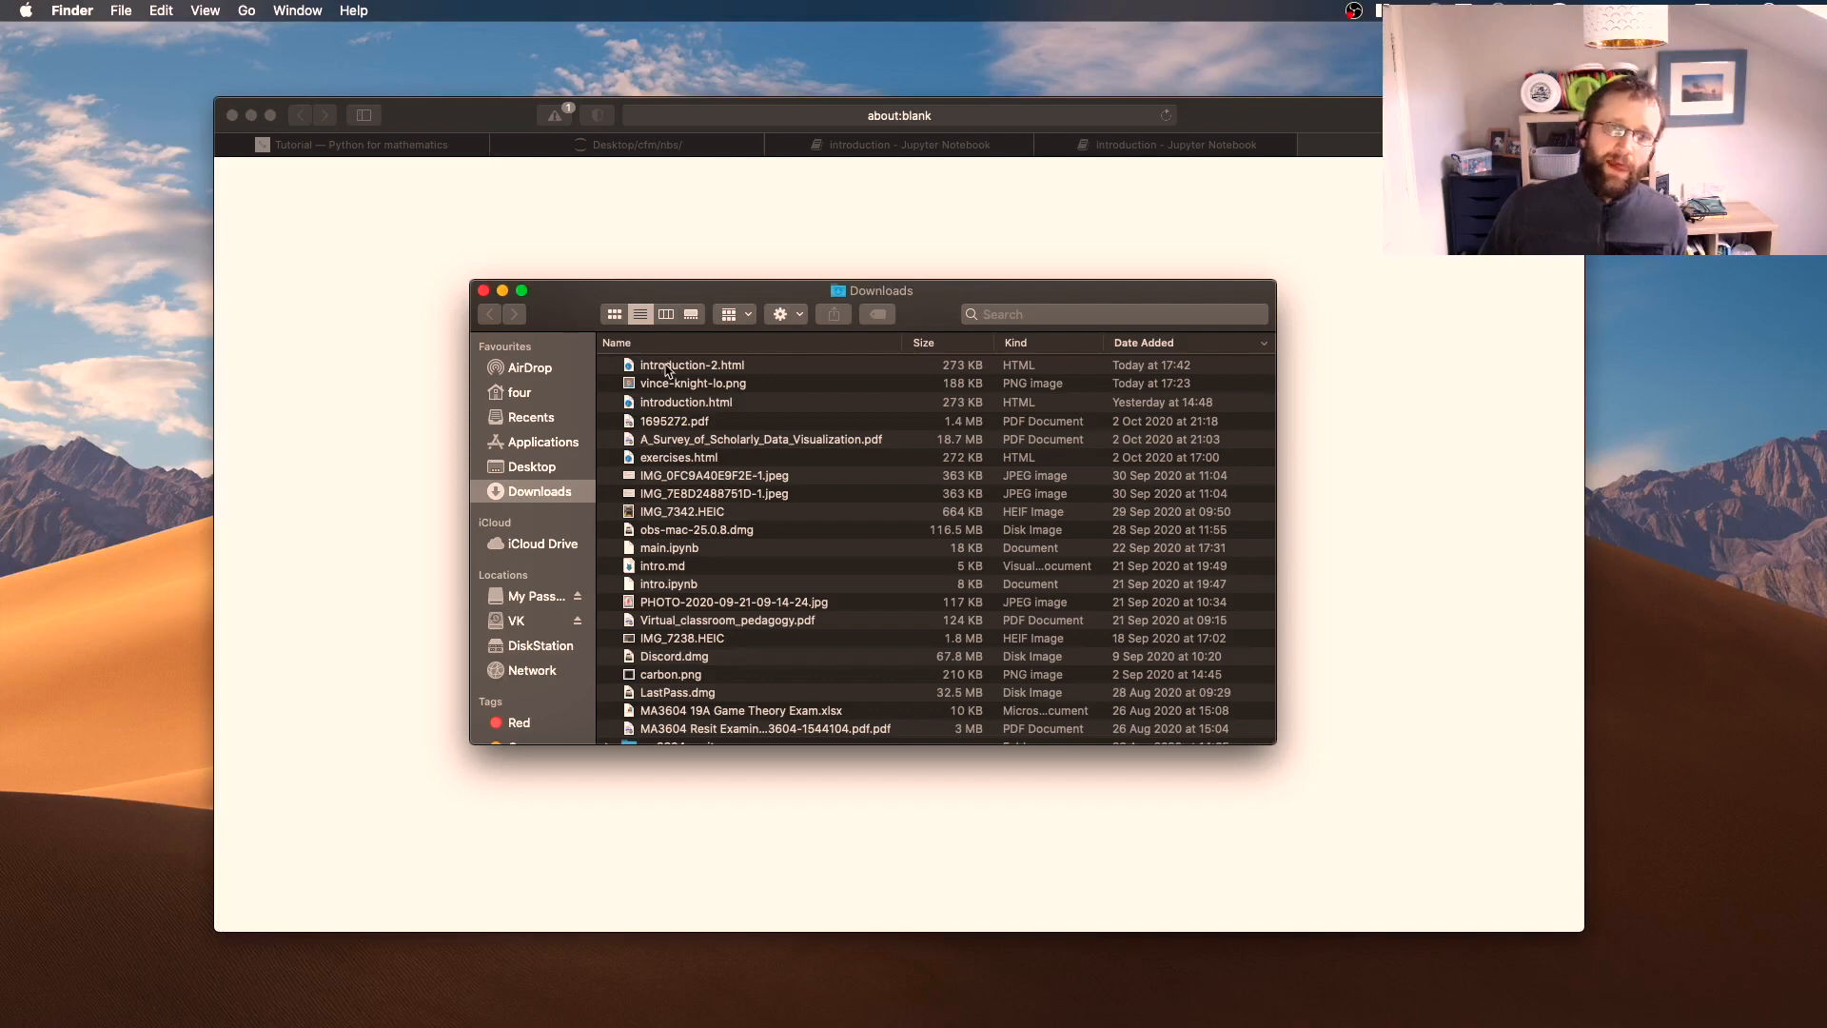
{"action": "left_click", "coordinate": [691, 363]}
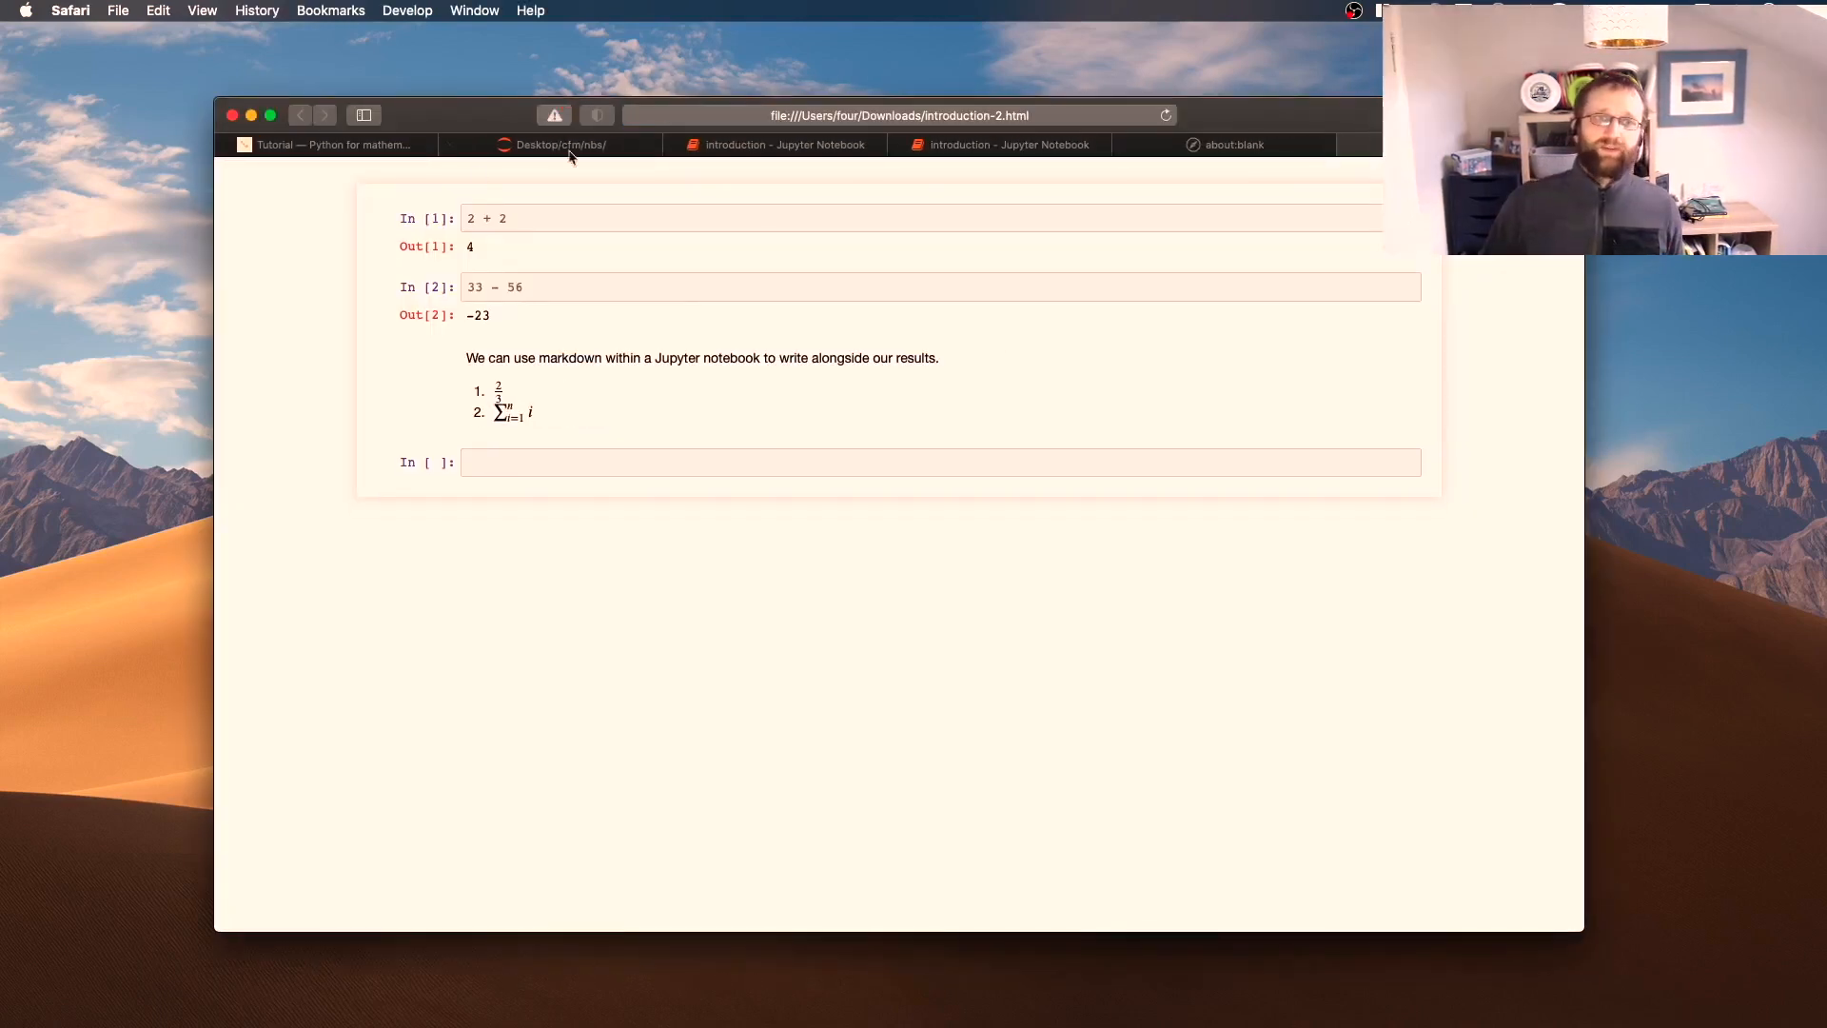
Review the exported HTML notebook page, then return to the tutorial's saving-to-another-format section
{"action": "left_click", "coordinate": [902, 114]}
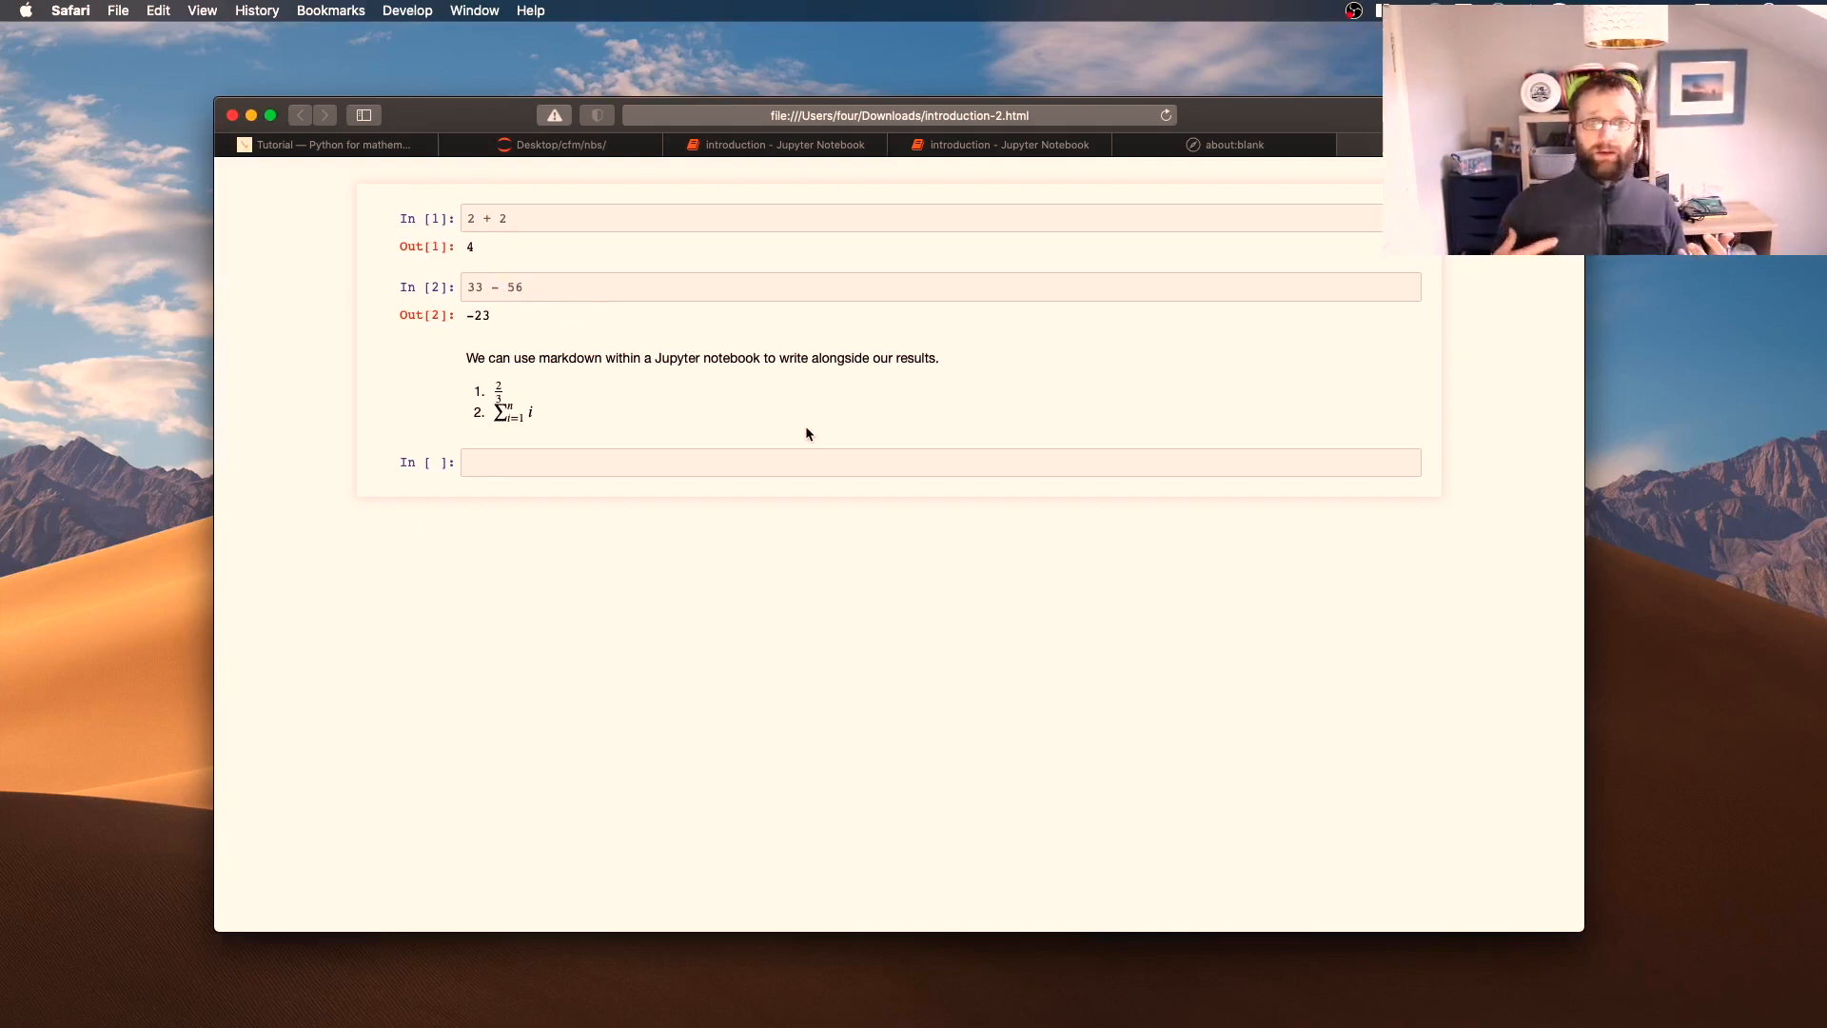
{"action": "left_click", "coordinate": [1001, 145]}
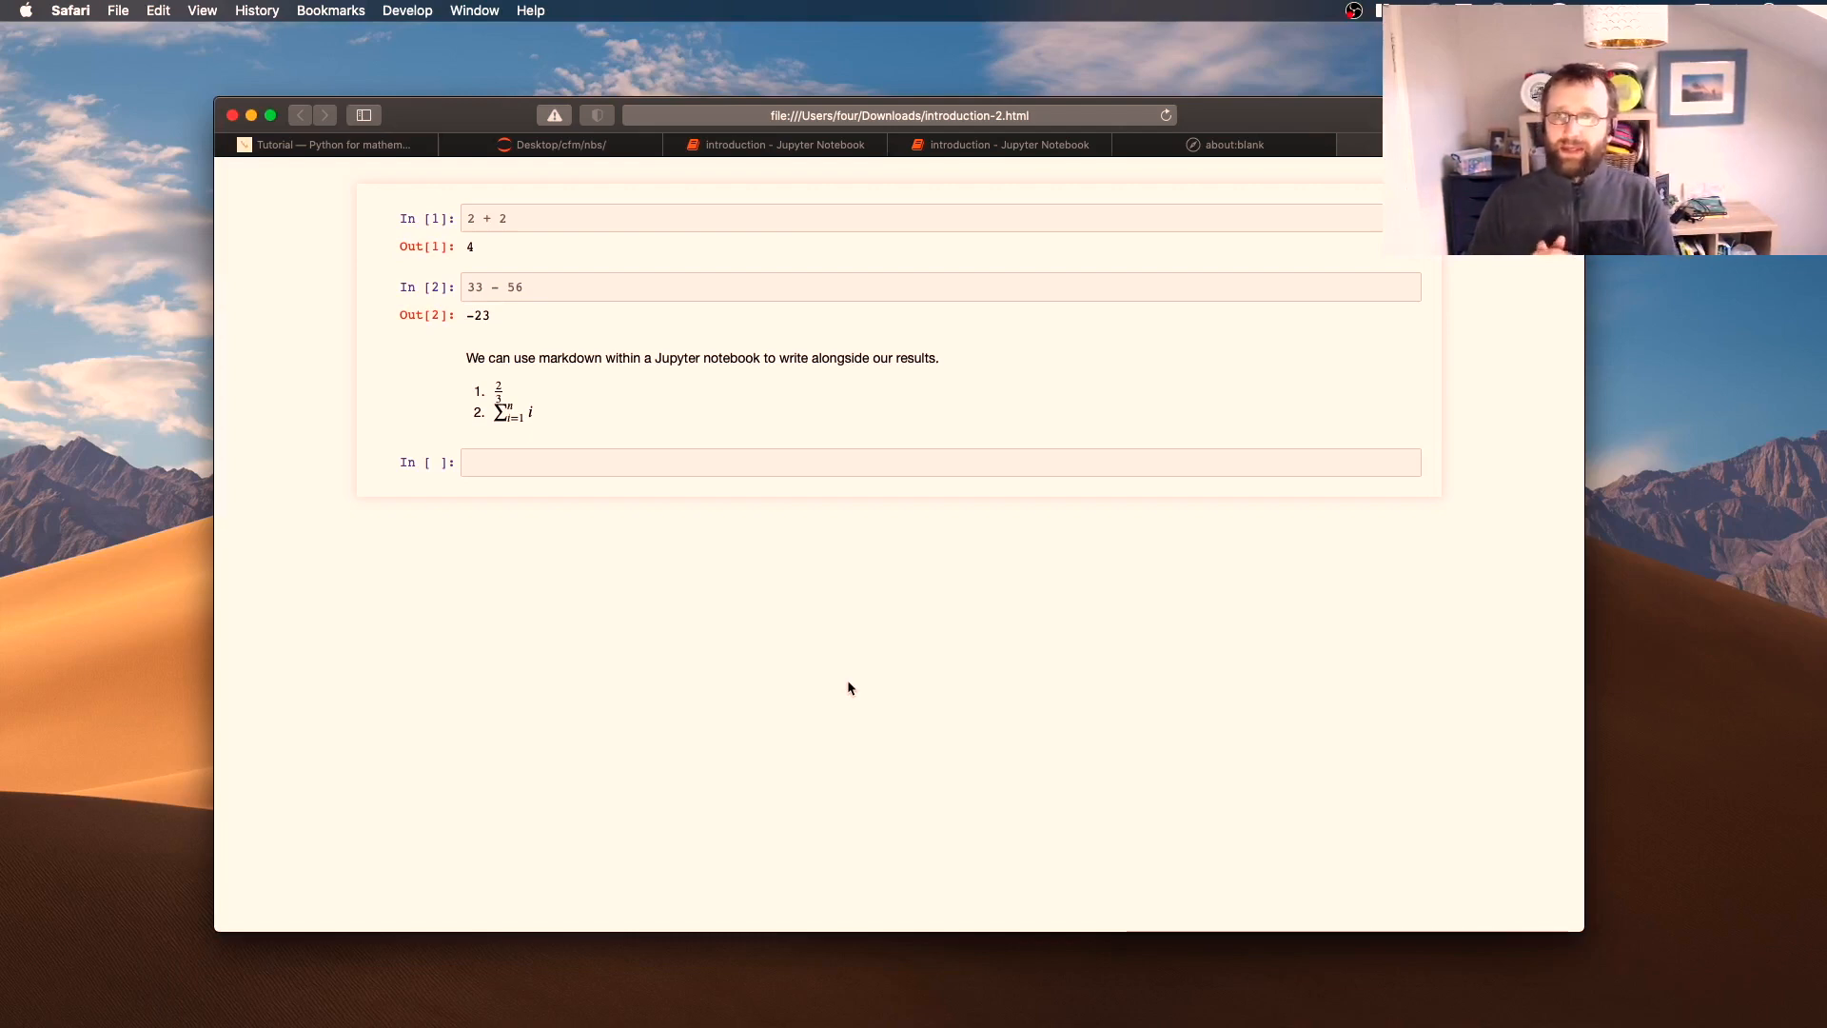
{"action": "left_click", "coordinate": [896, 114]}
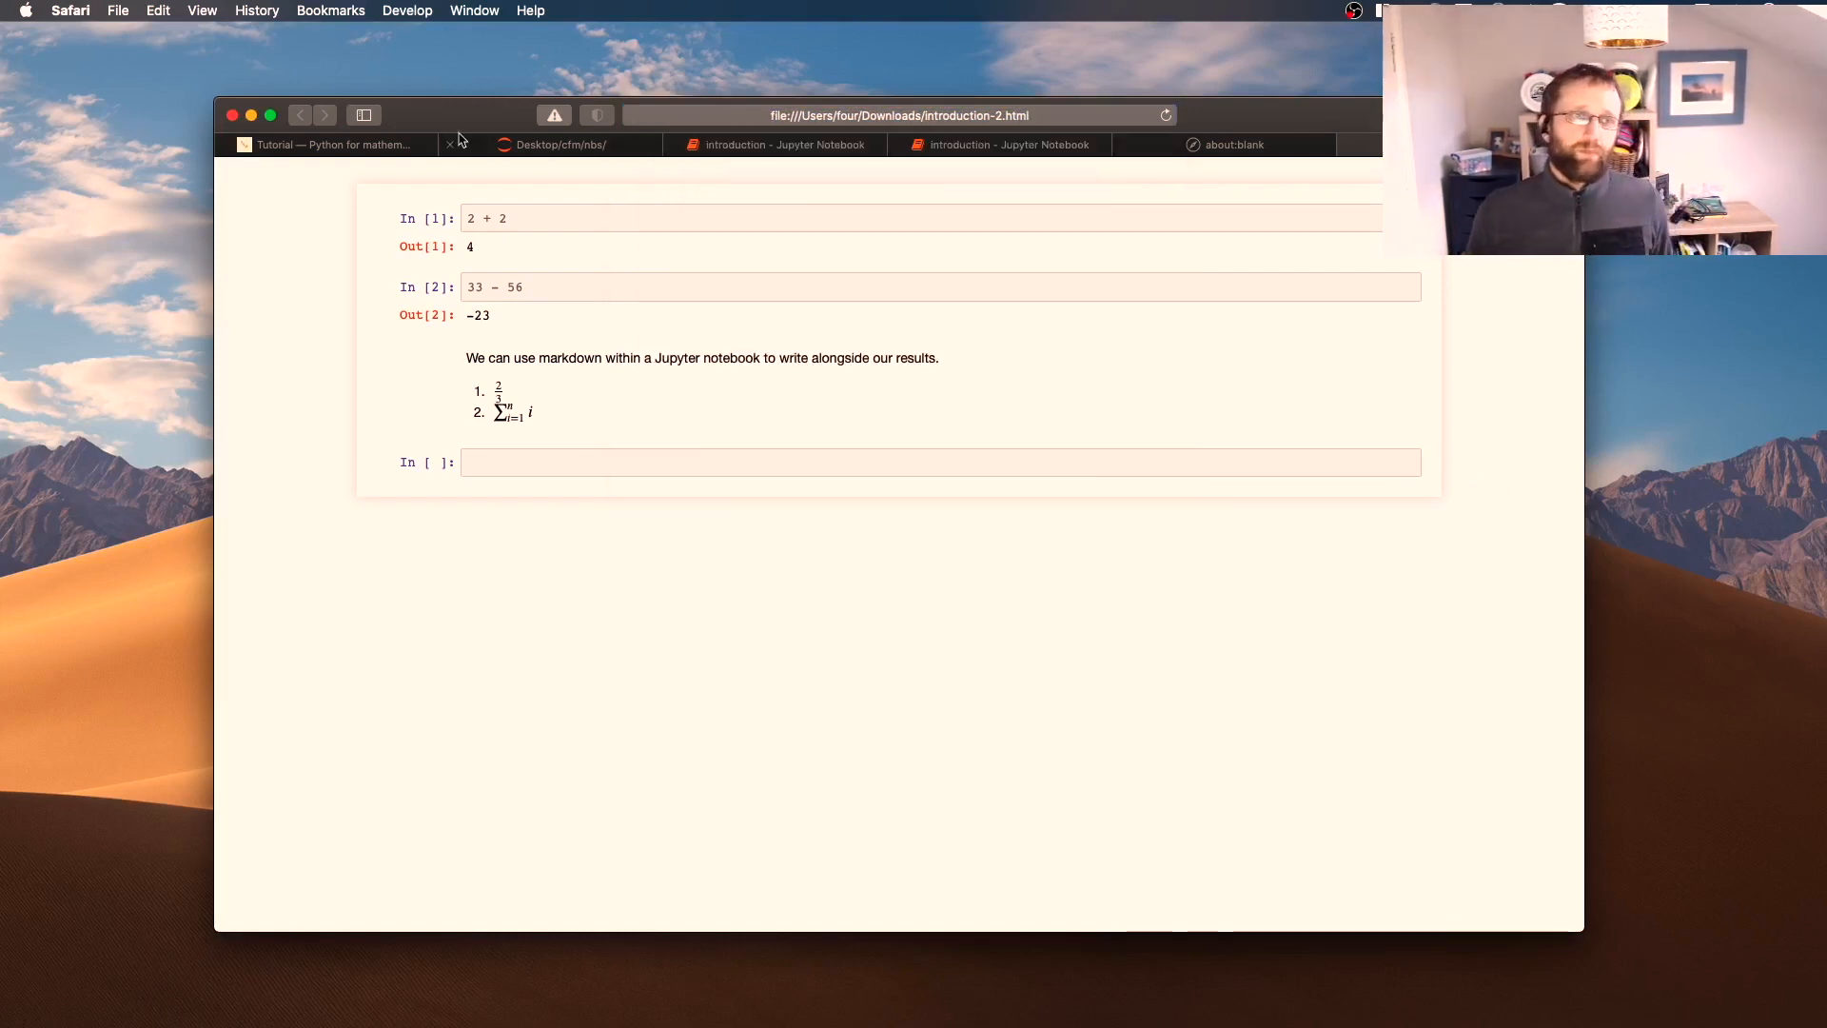
{"action": "left_click", "coordinate": [334, 144]}
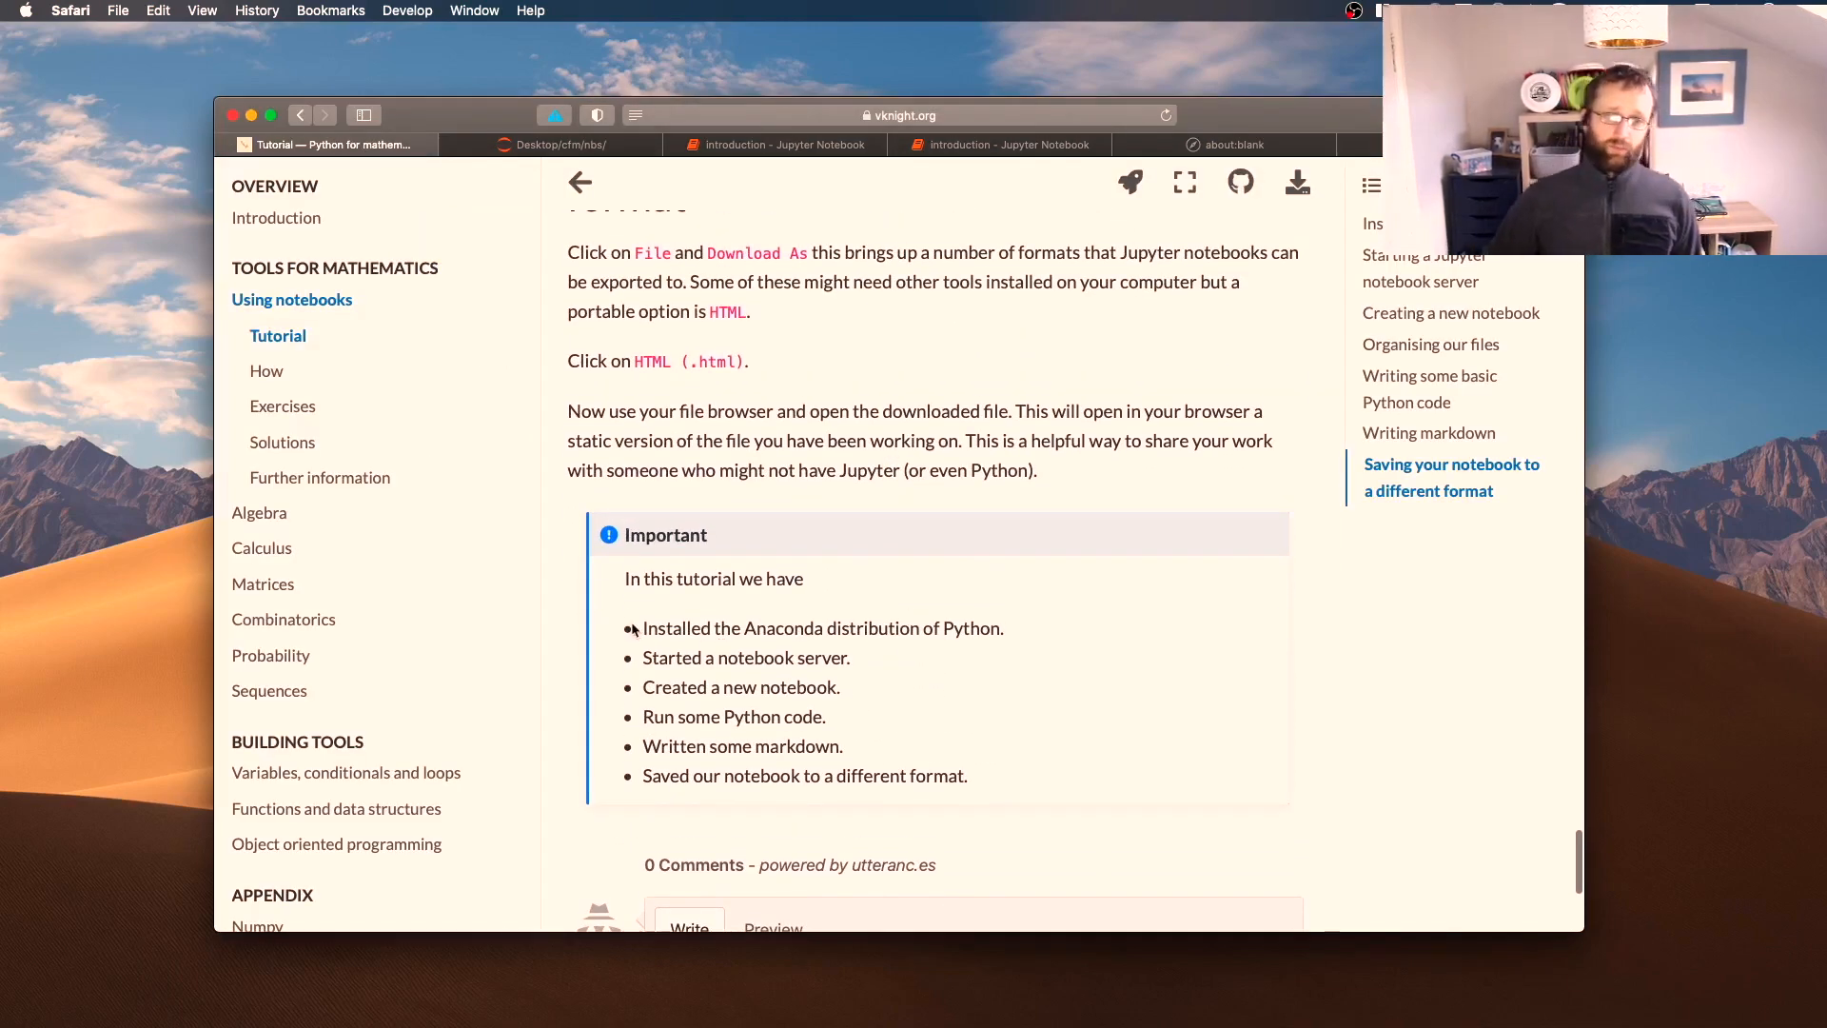
{"action": "left_click_drag", "start_coordinate": [644, 628], "coordinate": [1003, 628]}
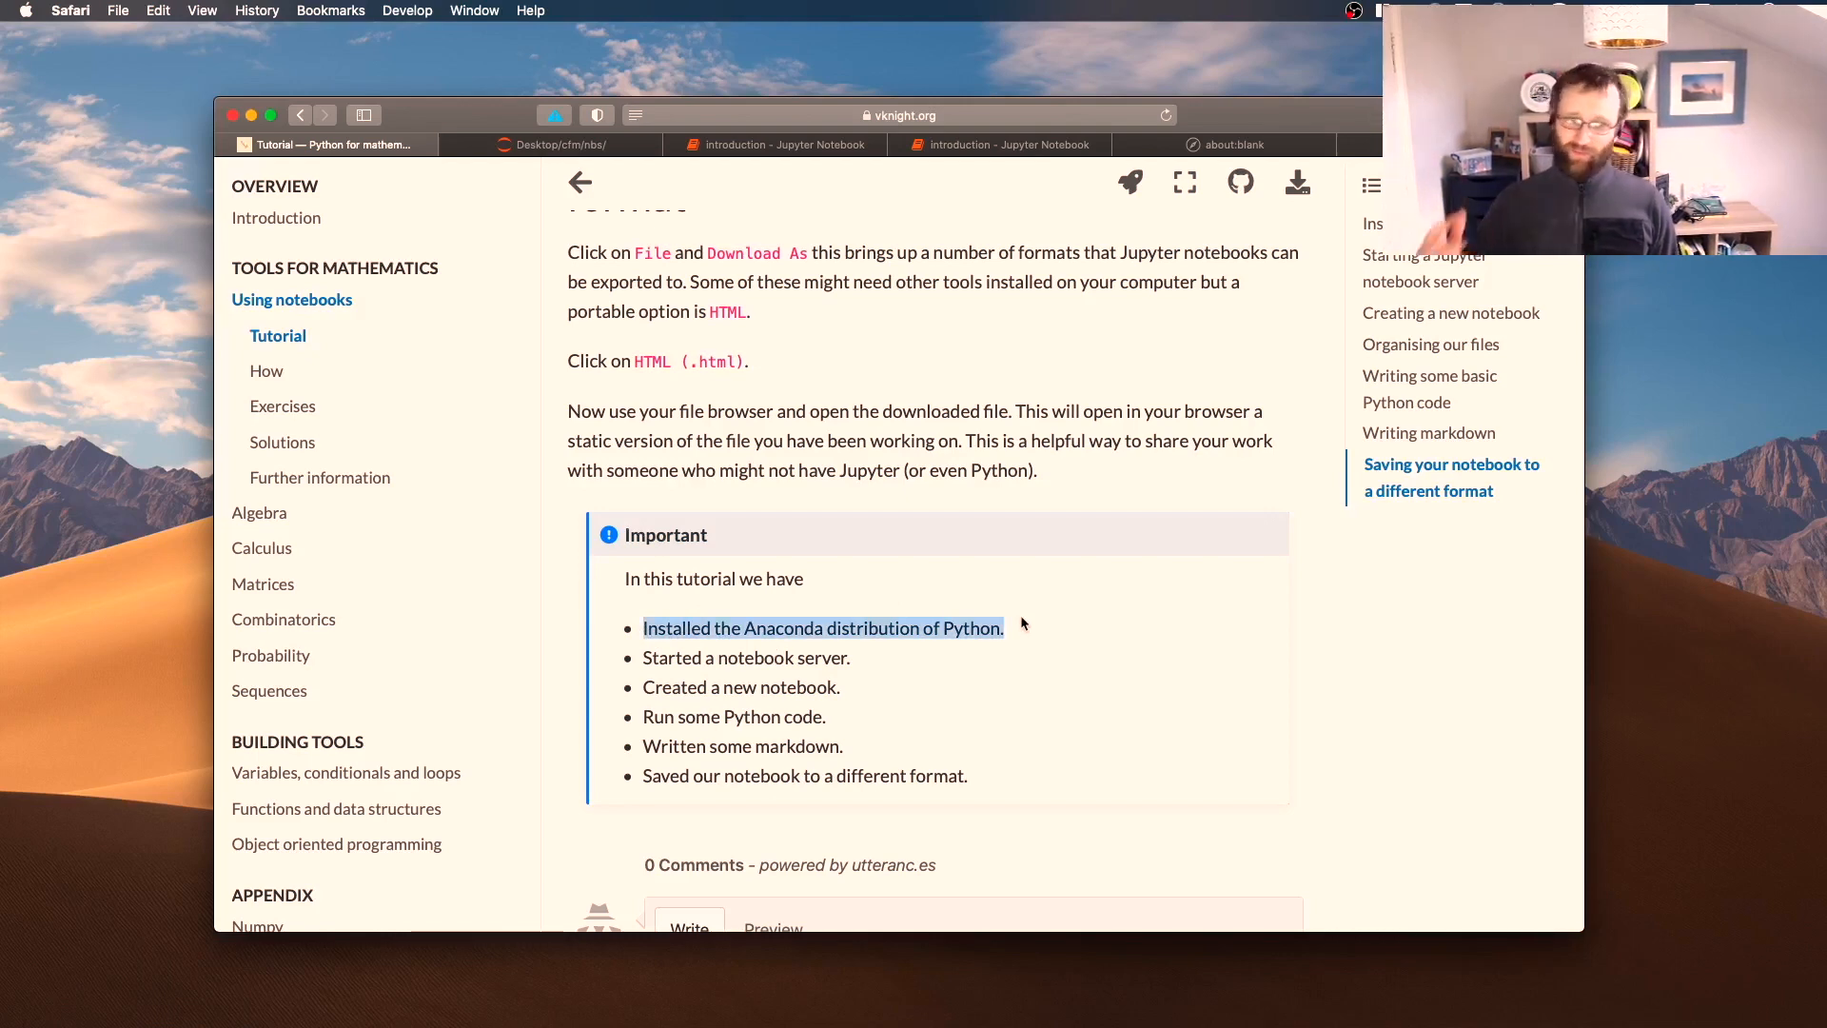
{"action": "double_click", "coordinate": [753, 657]}
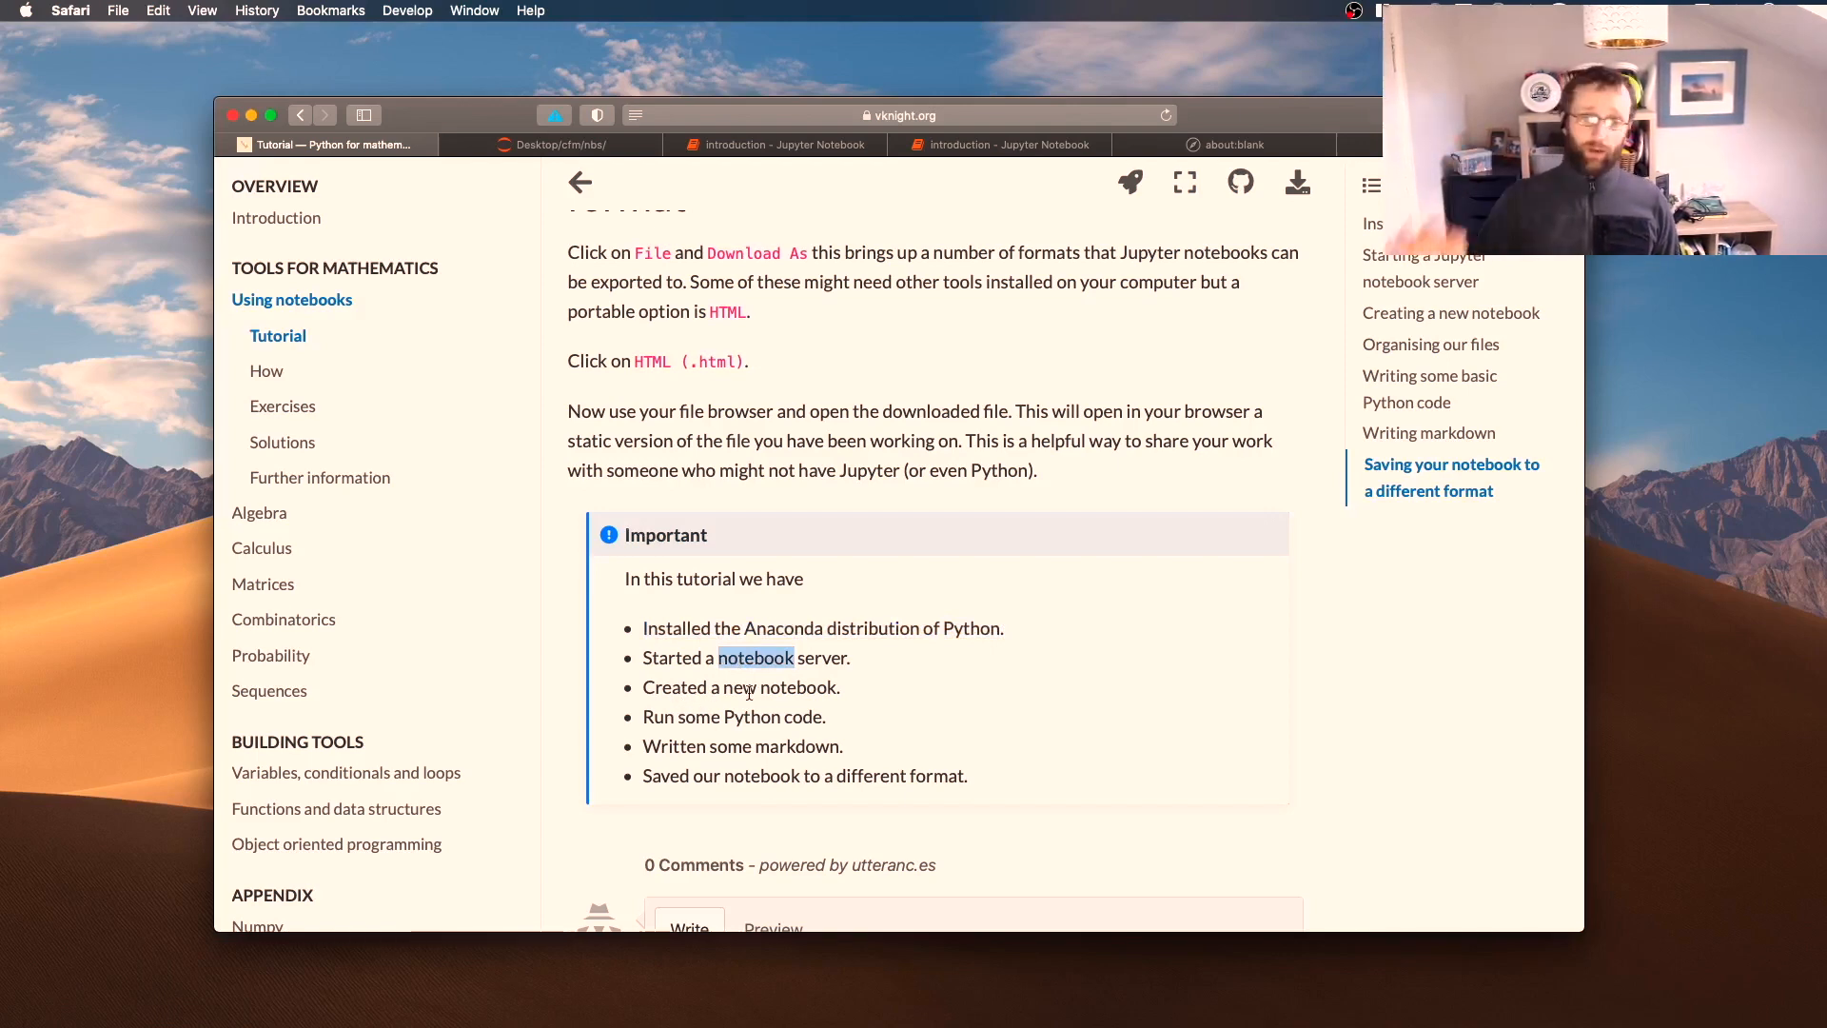
{"action": "triple_click", "coordinate": [735, 716]}
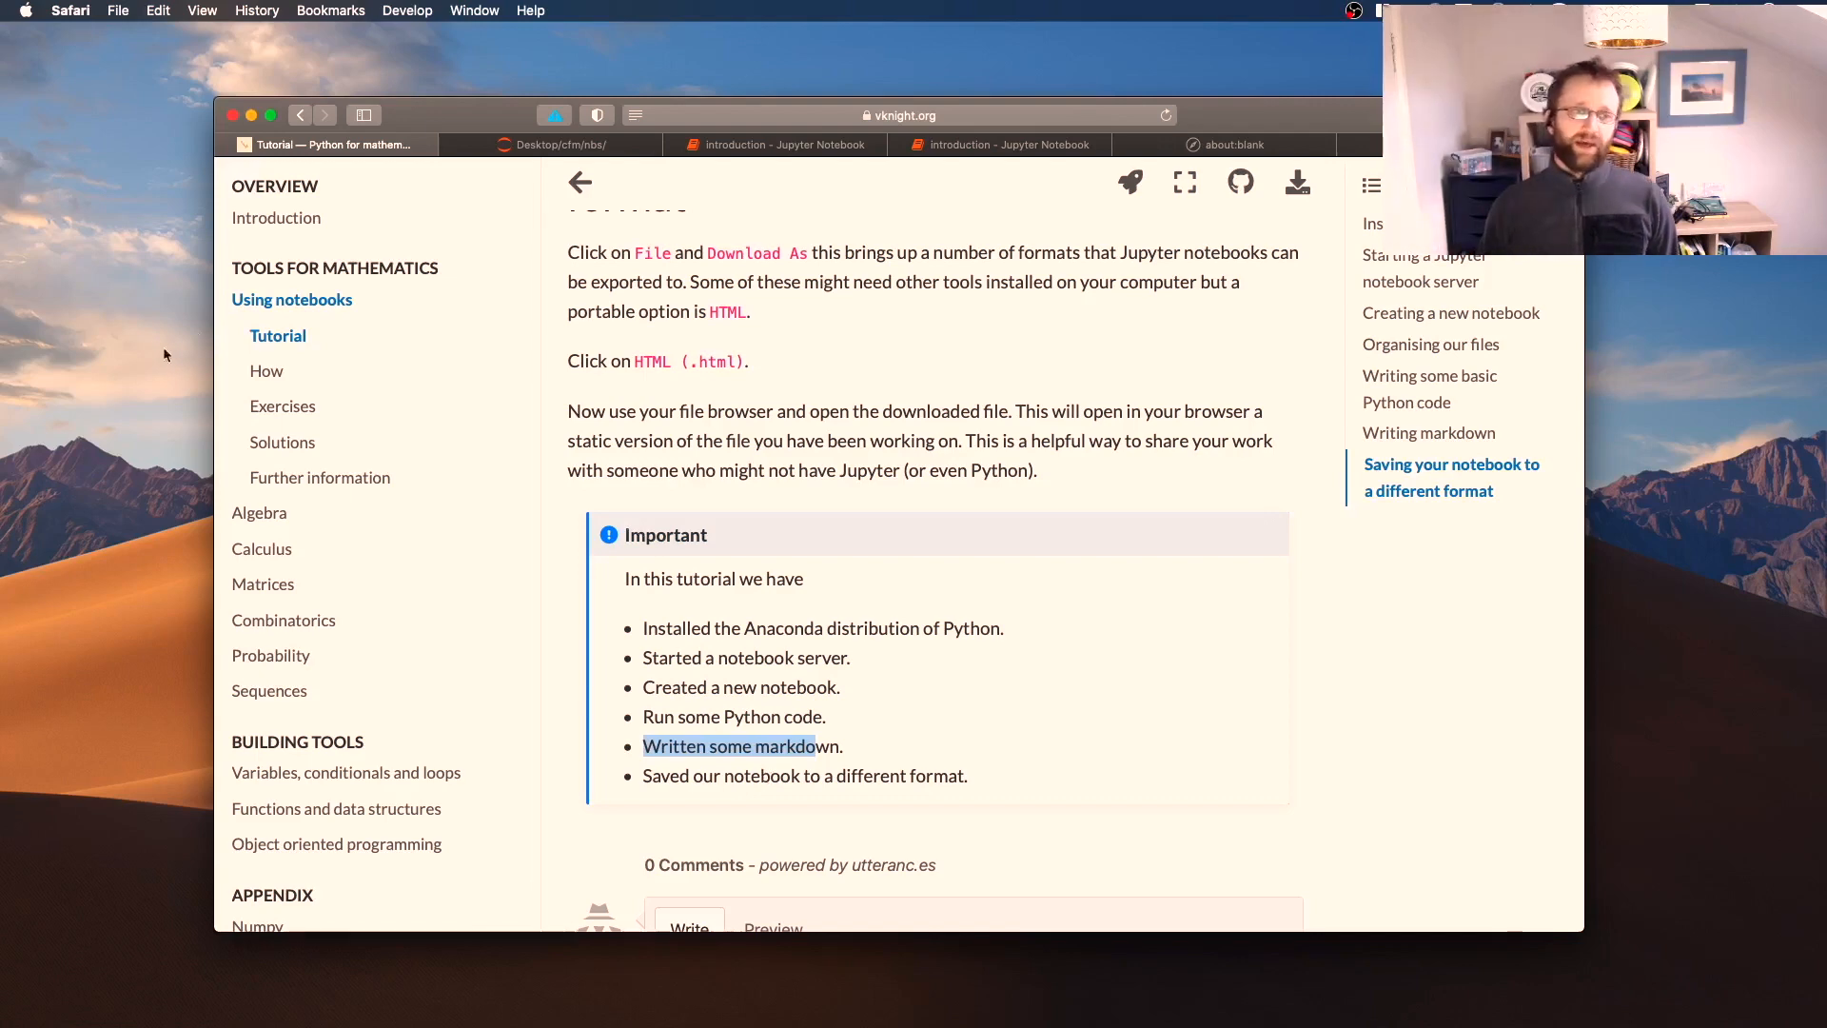
{"action": "mouse_move", "coordinate": [303, 344]}
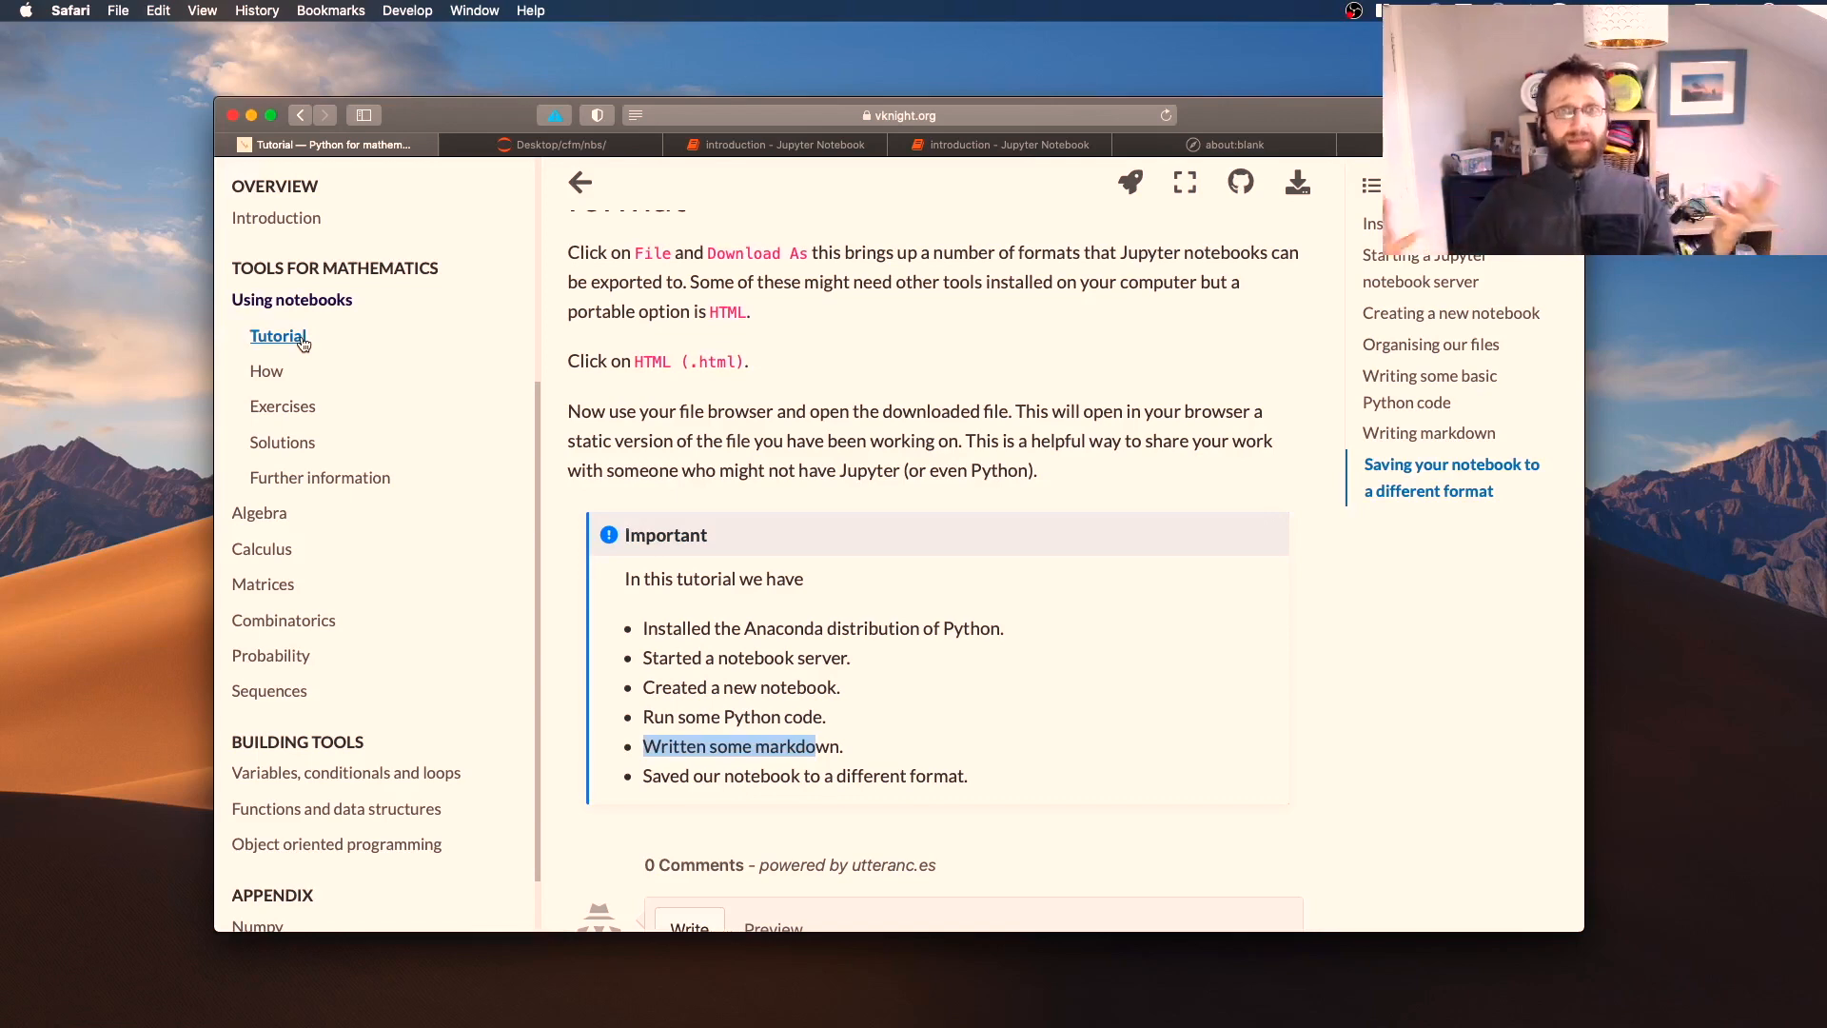
{"action": "mouse_move", "coordinate": [255, 392]}
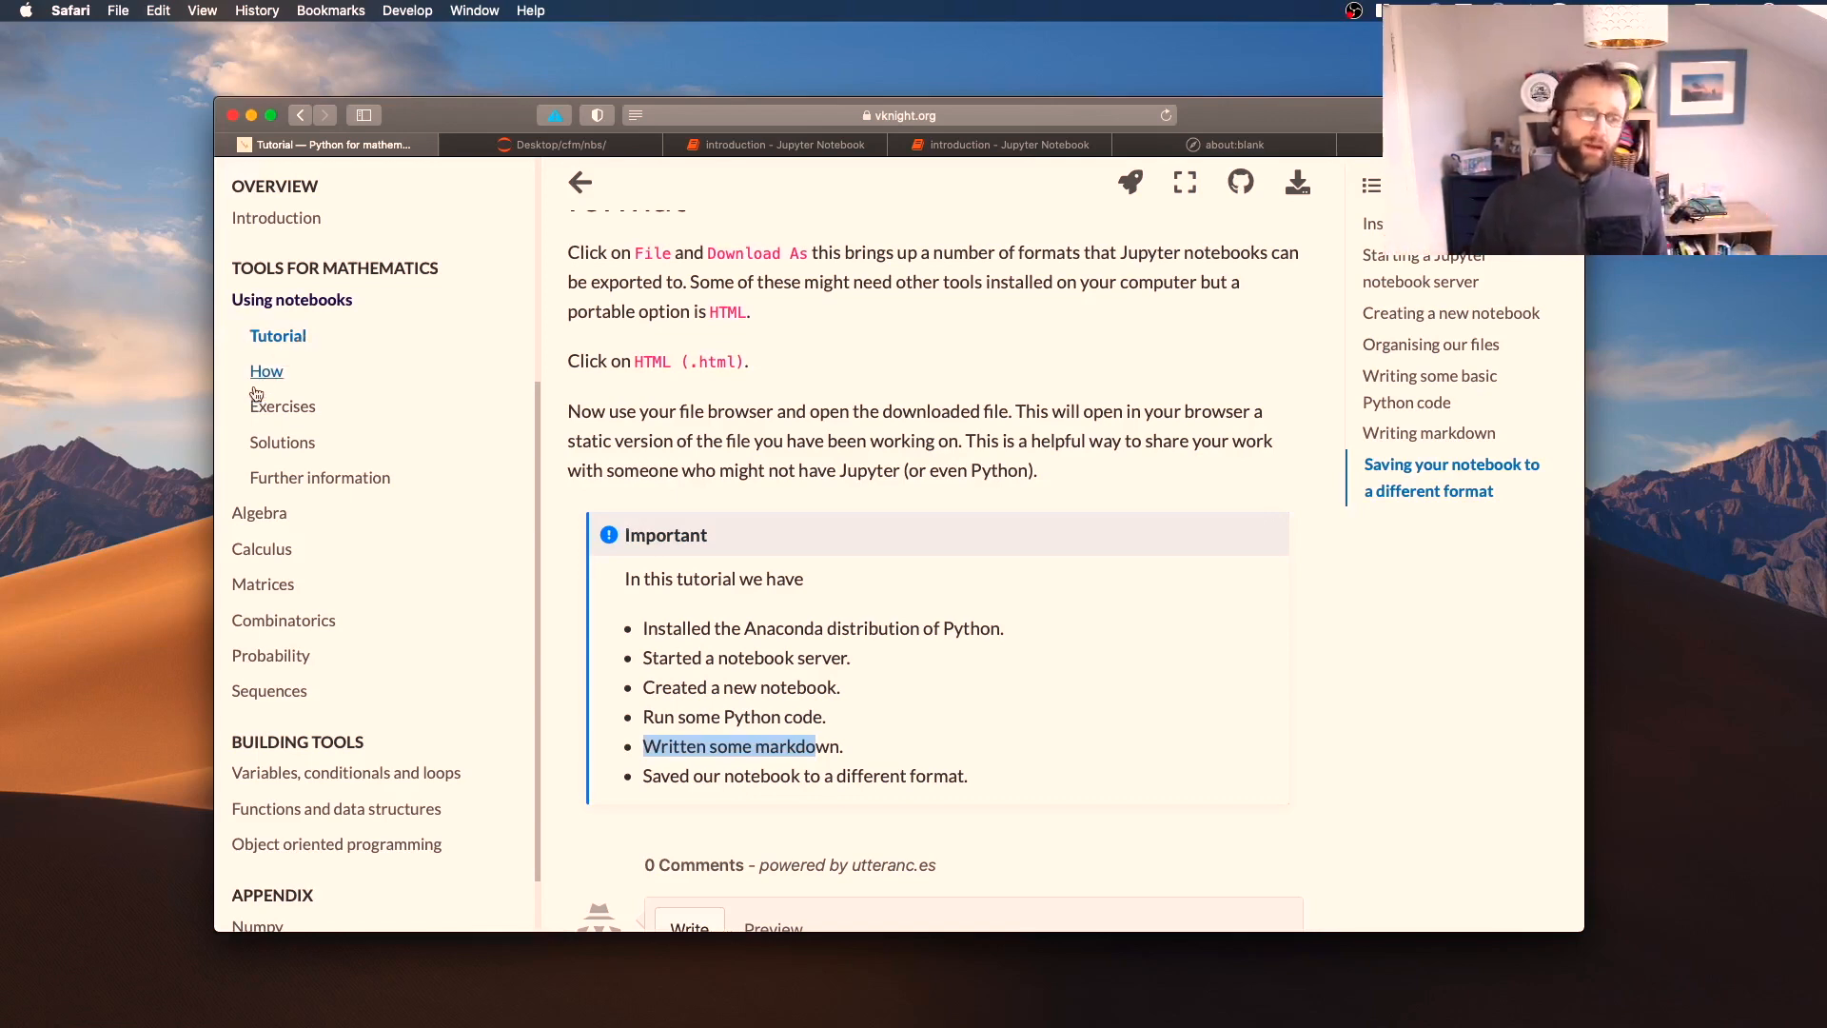
Read through the How page's sections on running code, markdown, LaTeX and saving formats
{"action": "left_click", "coordinate": [266, 371]}
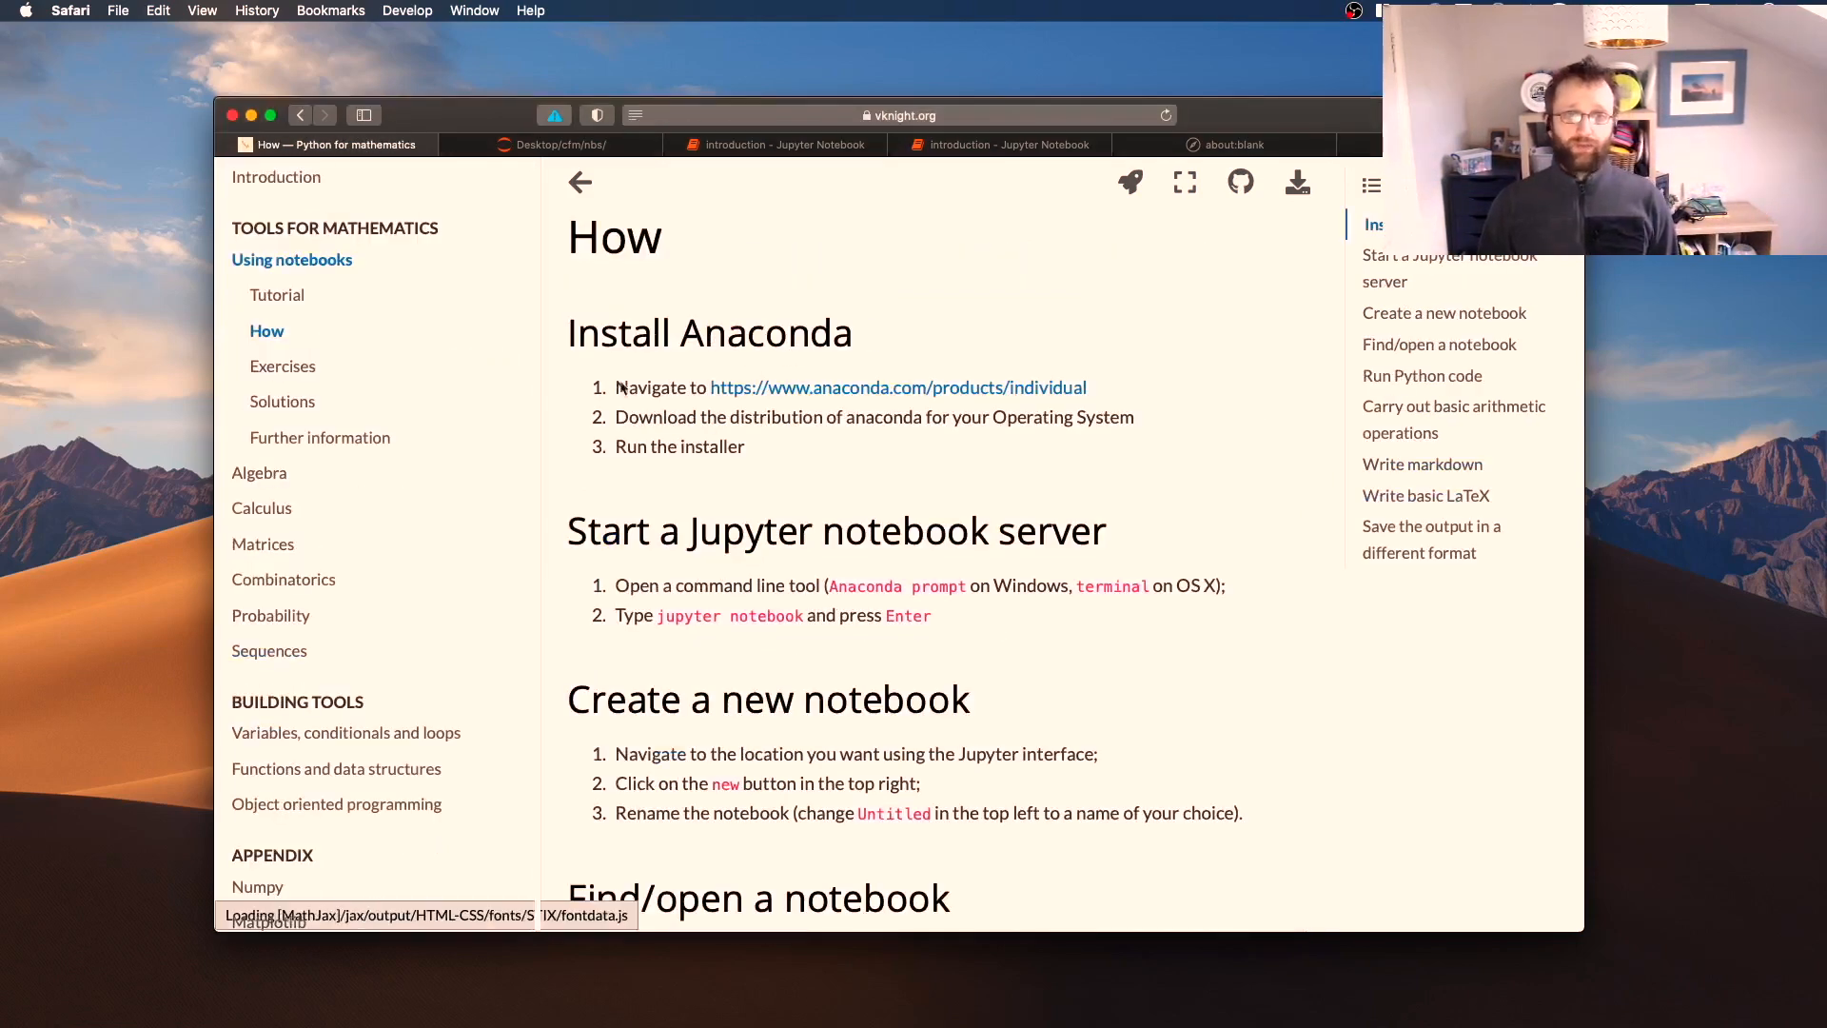
{"action": "scroll", "scroll_direction": "down", "scroll_amount": 3}
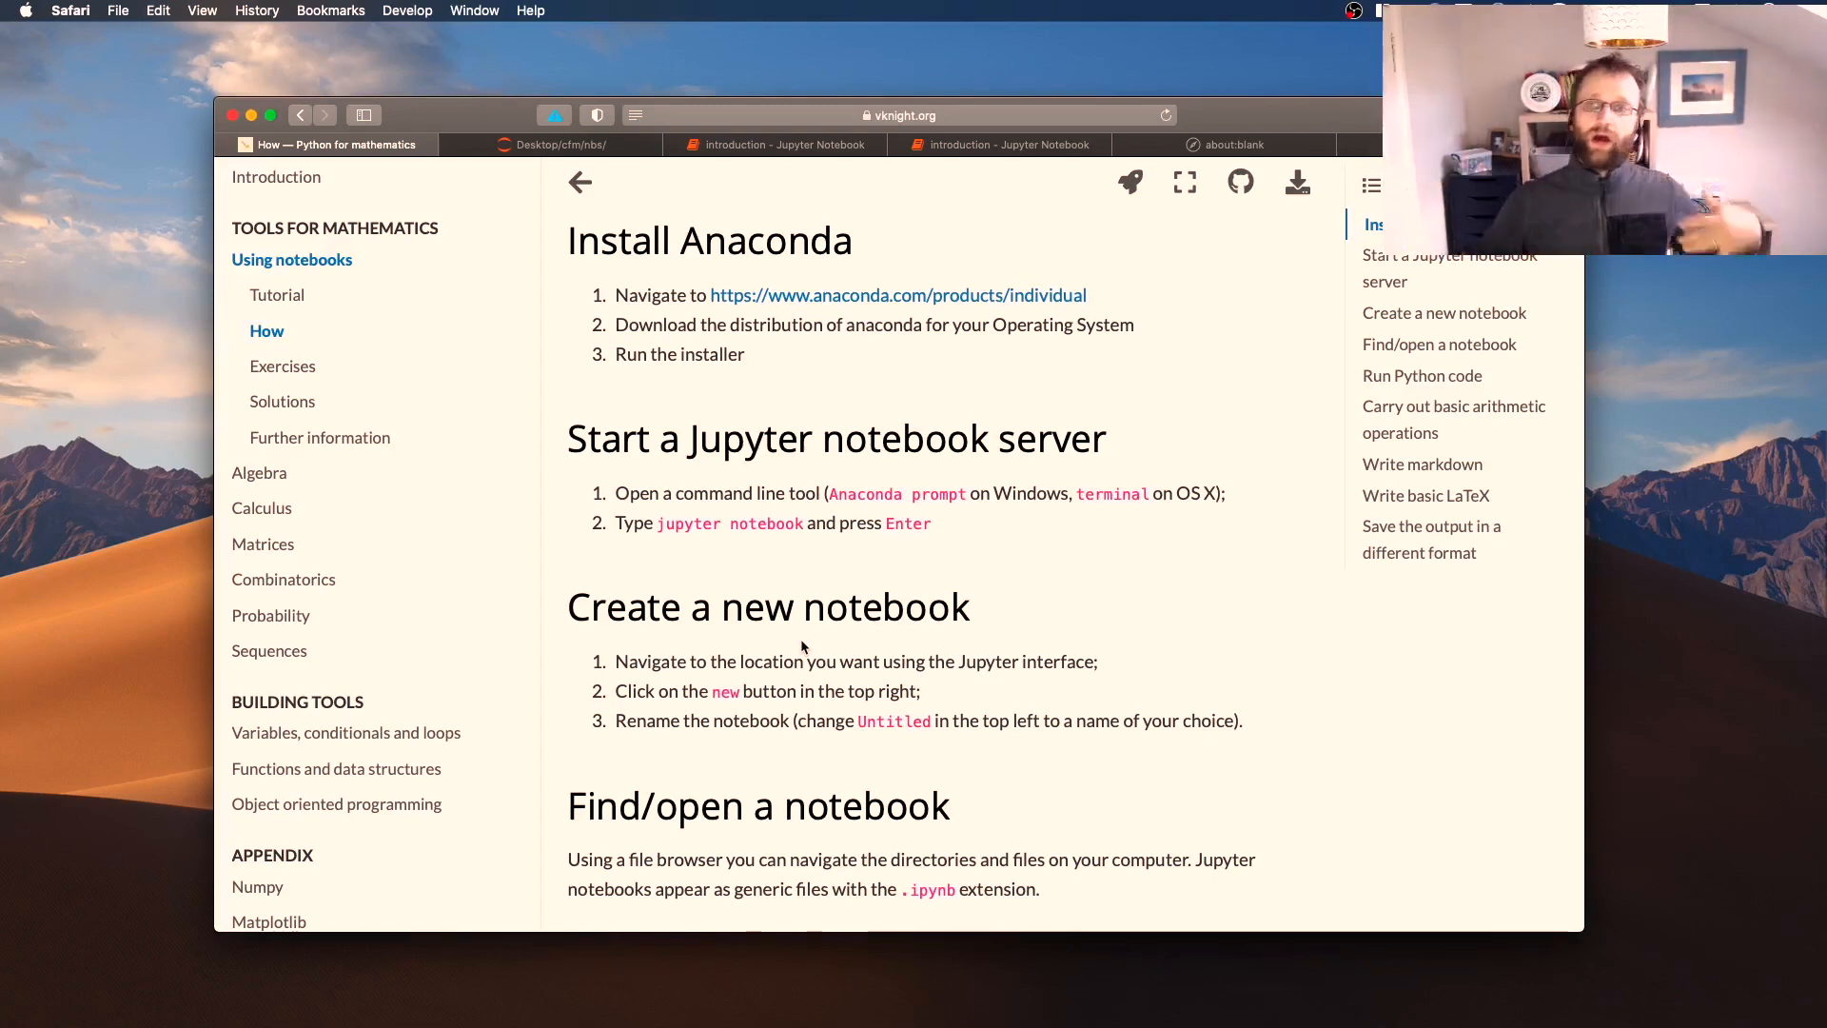
{"action": "scroll", "scroll_direction": "down", "scroll_amount": 3}
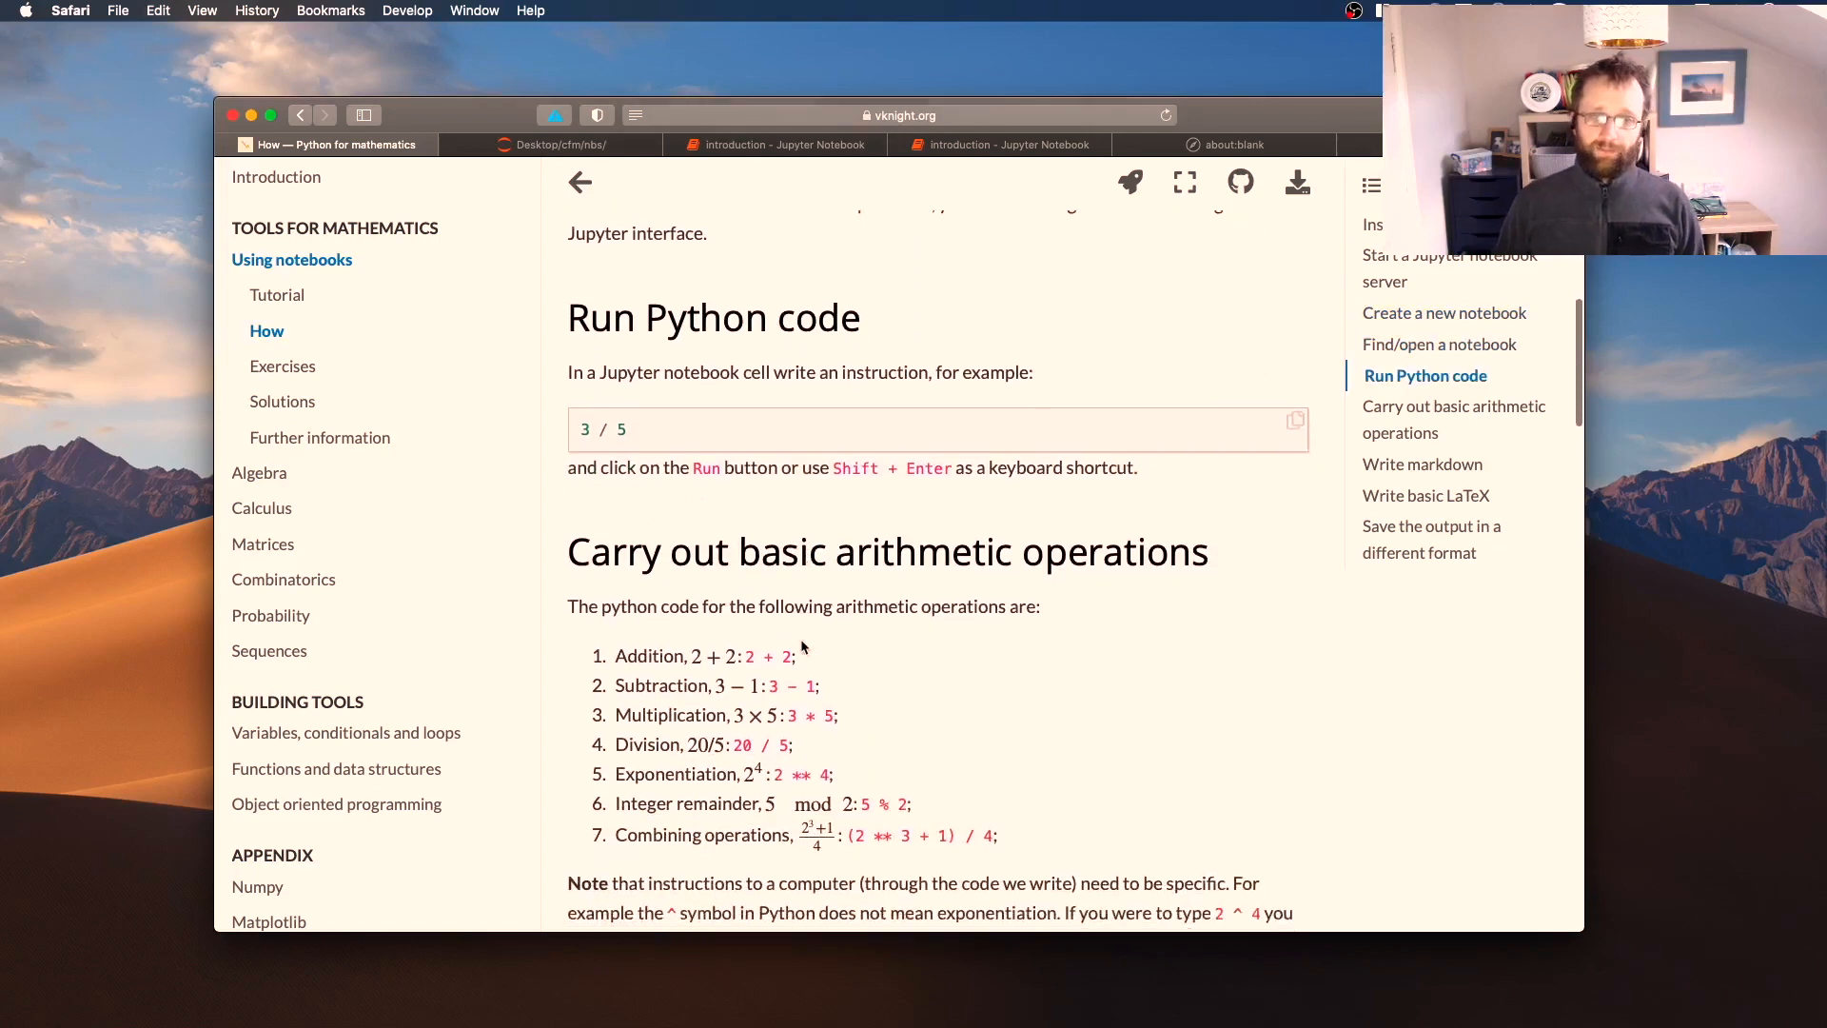
{"action": "scroll", "scroll_direction": "down", "scroll_amount": 3}
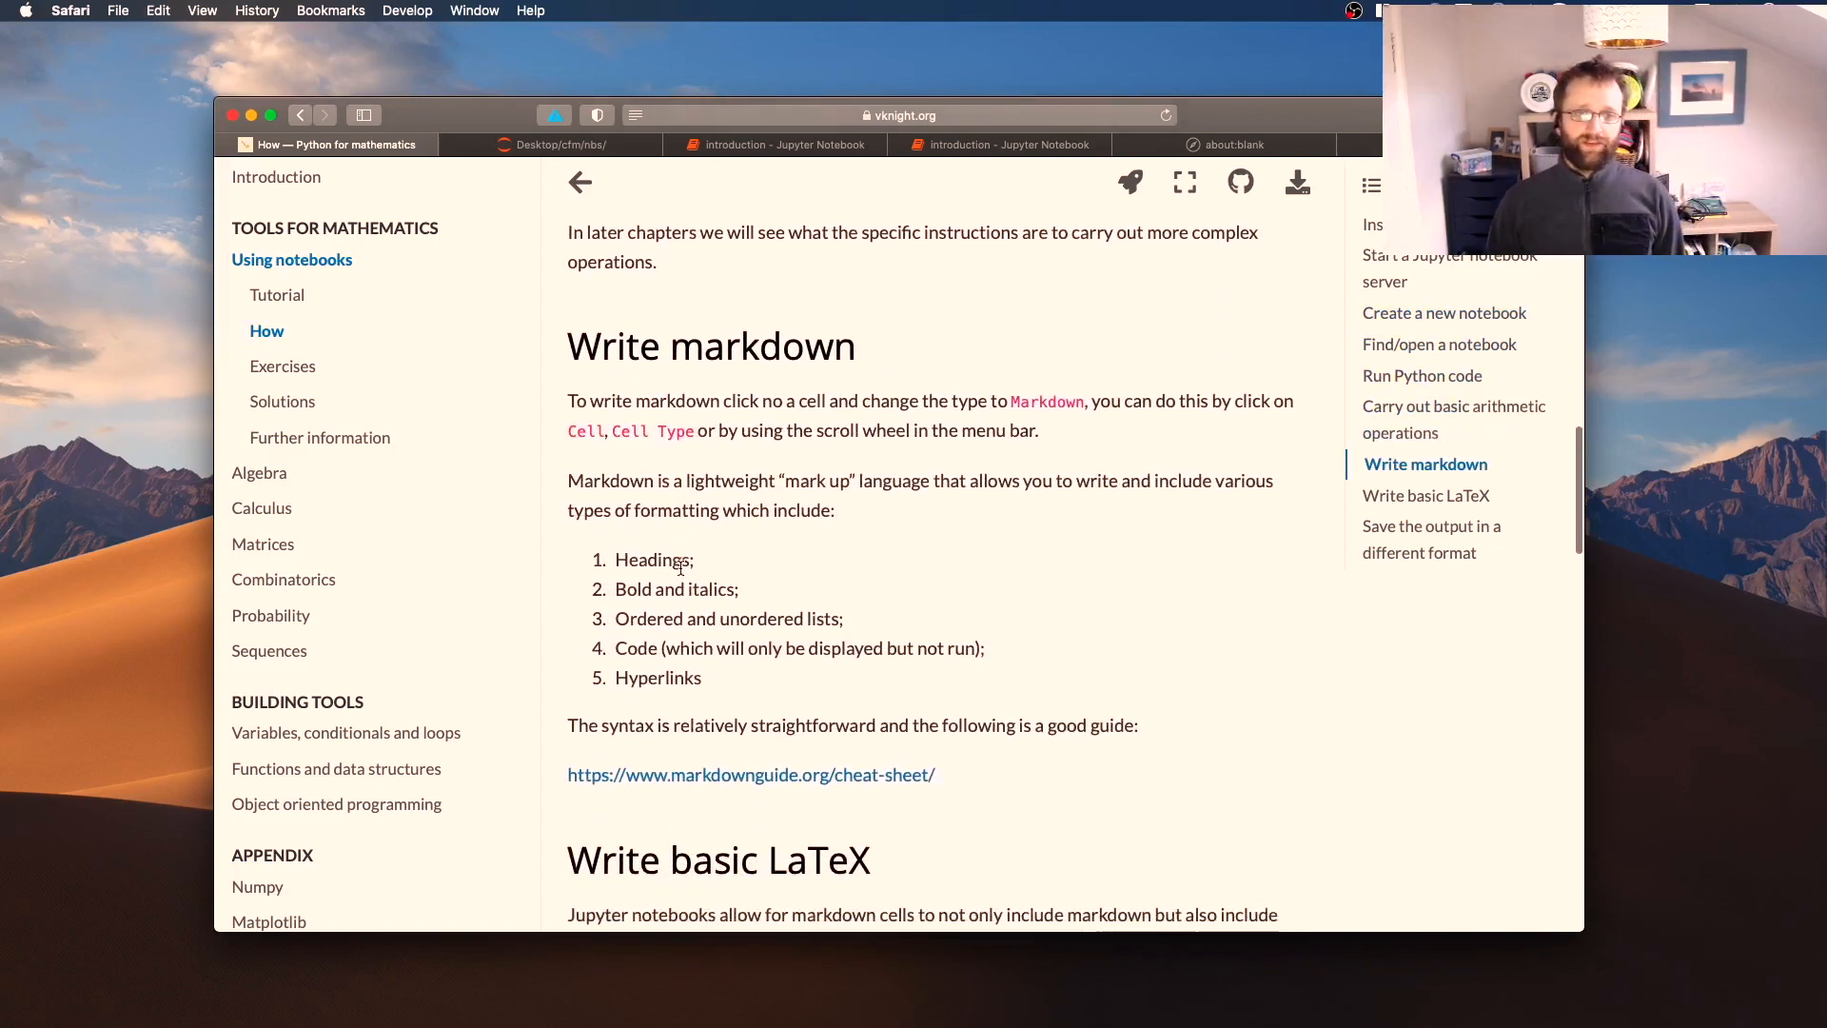
{"action": "scroll", "scroll_direction": "down", "scroll_amount": 3}
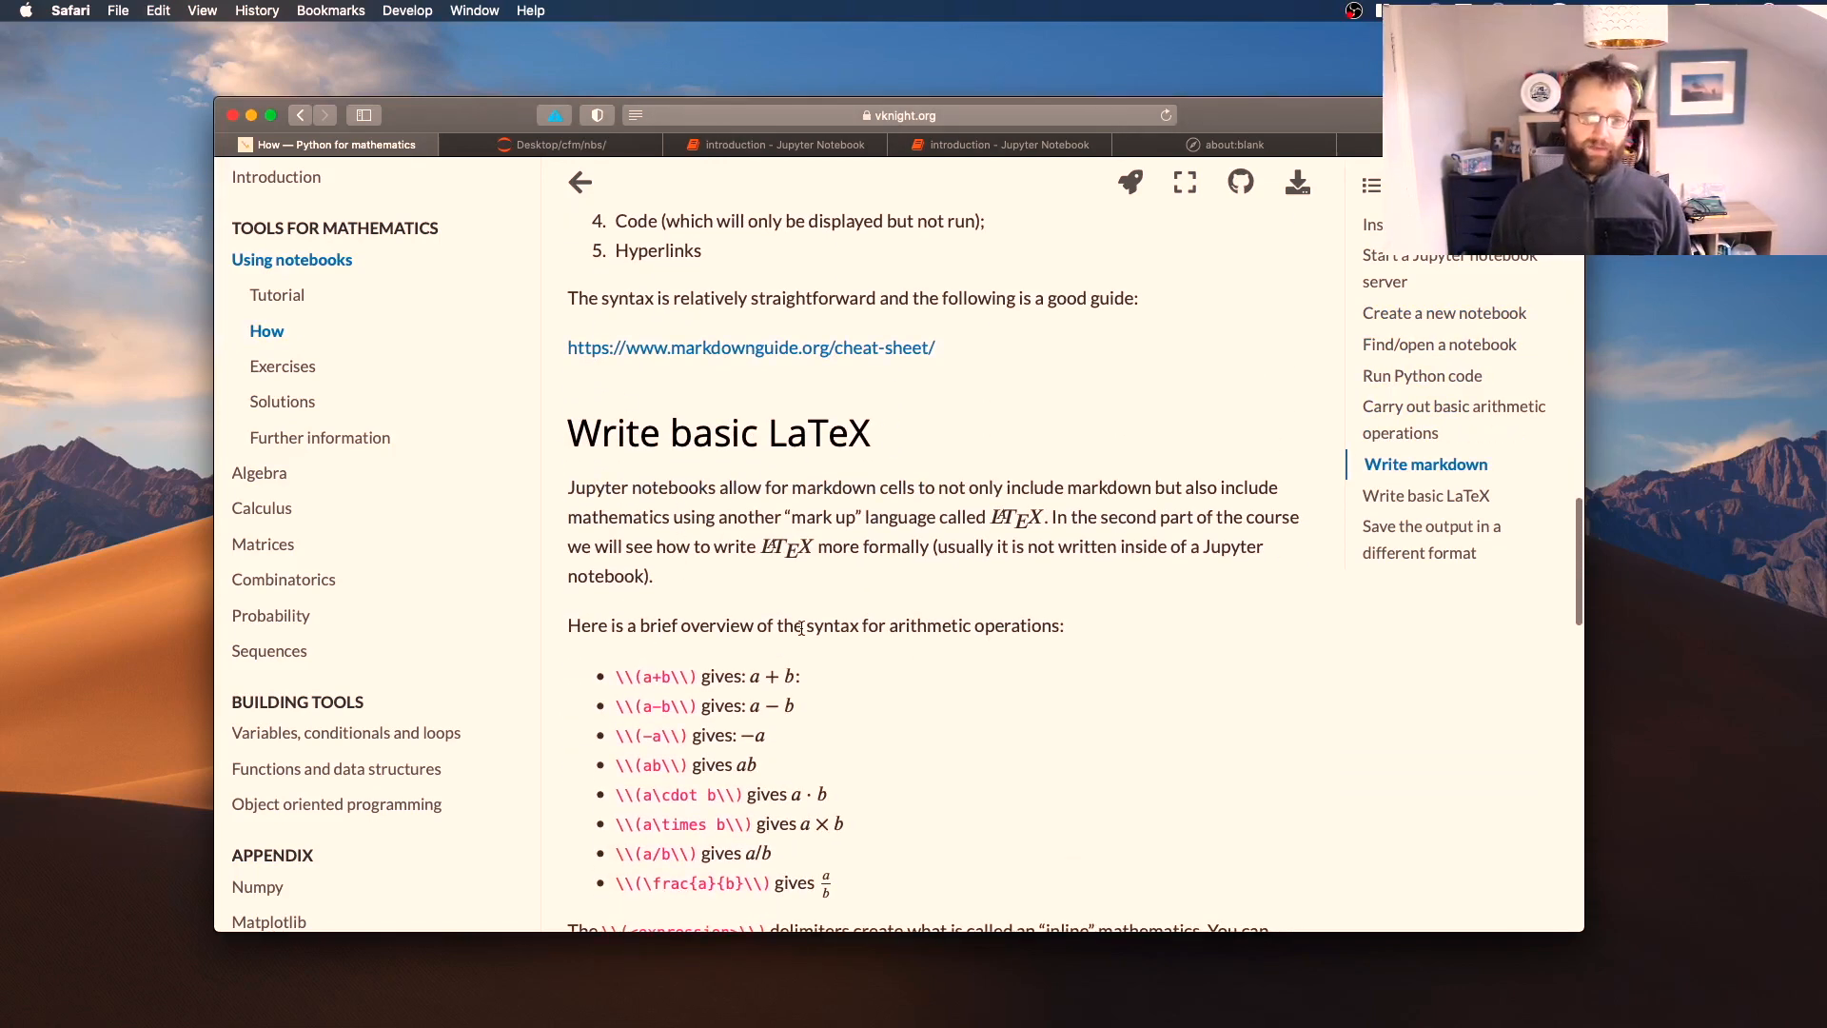
{"action": "scroll", "scroll_direction": "down", "scroll_amount": 3}
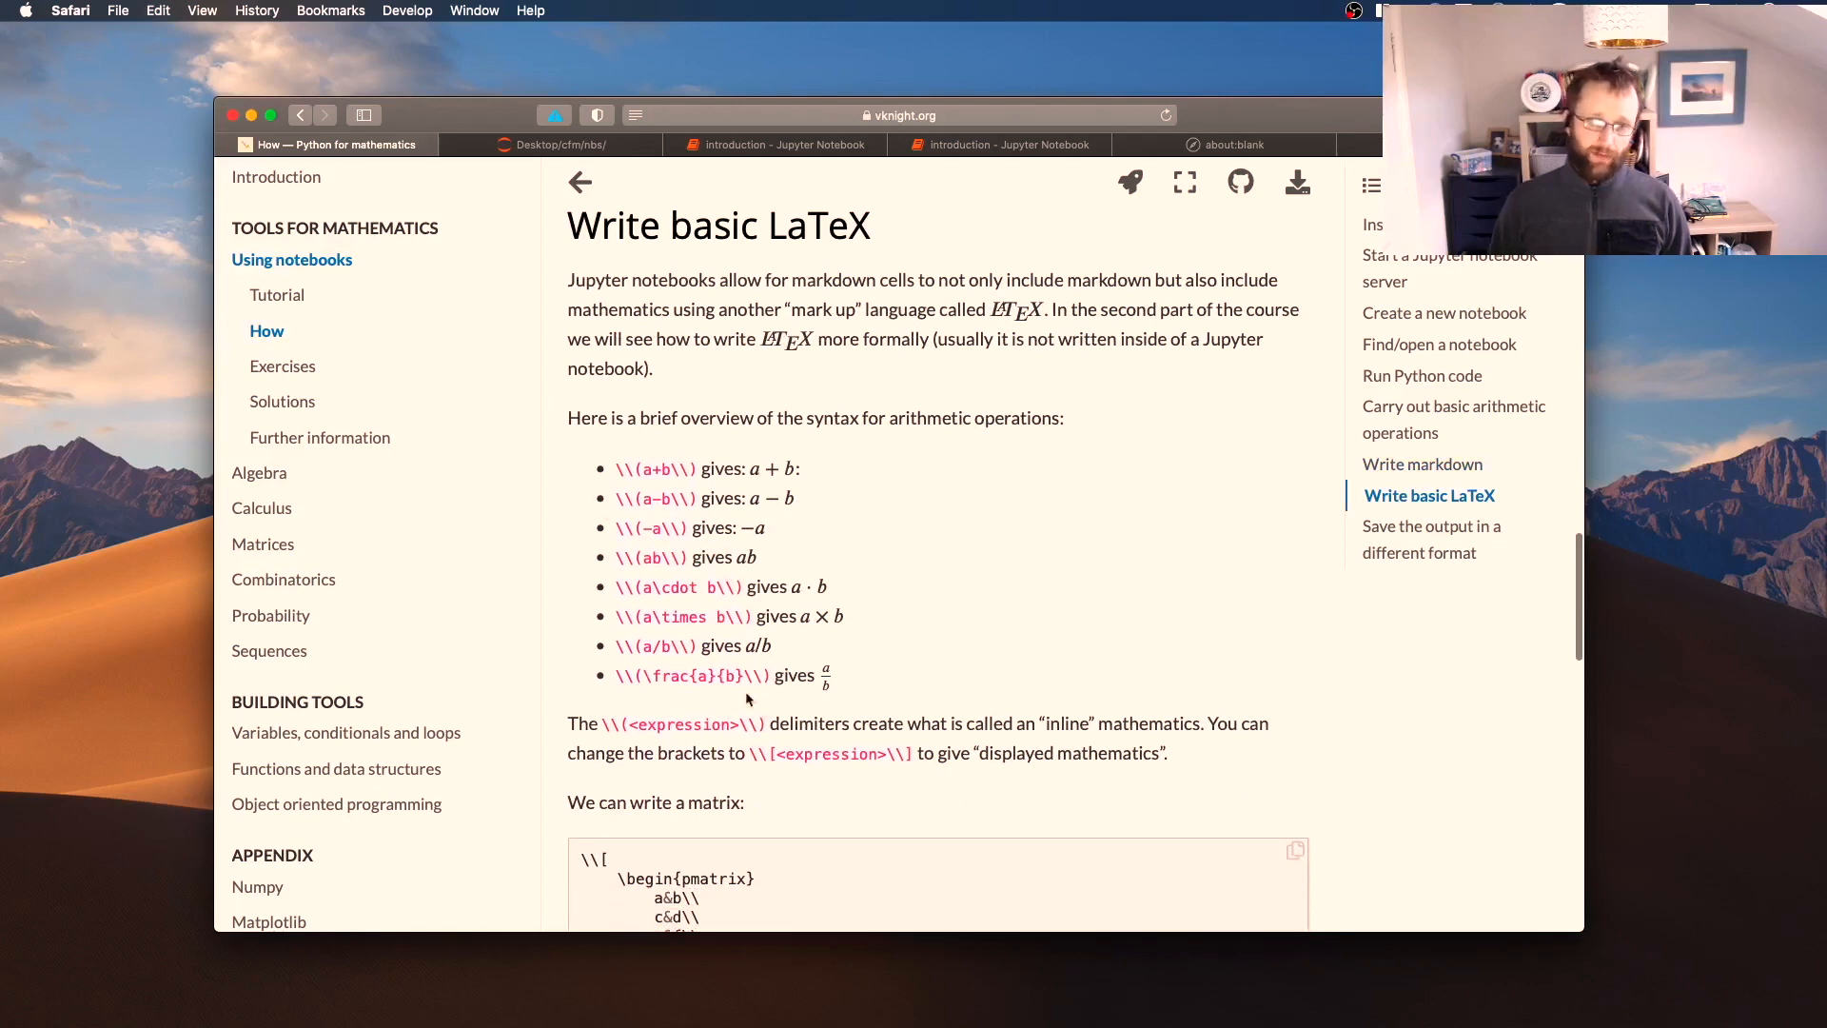
{"action": "scroll", "scroll_direction": "down", "scroll_amount": 3}
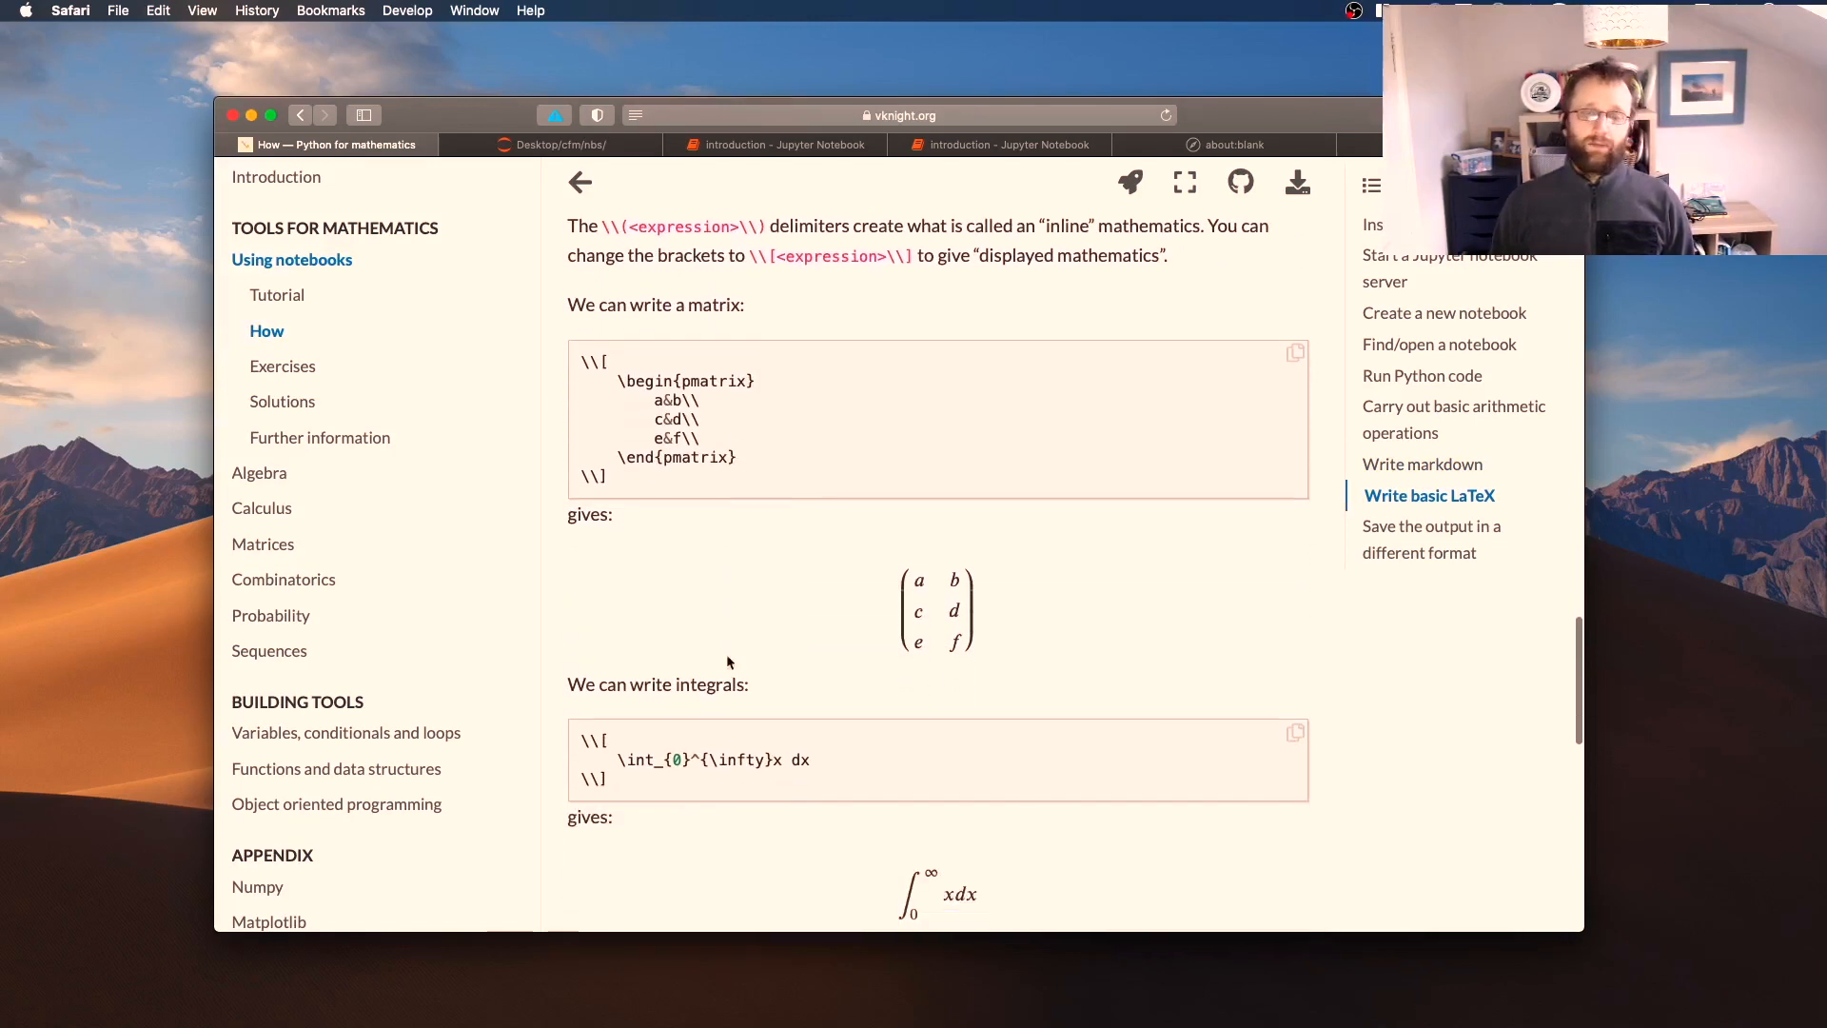
{"action": "scroll", "scroll_direction": "down", "scroll_amount": 3}
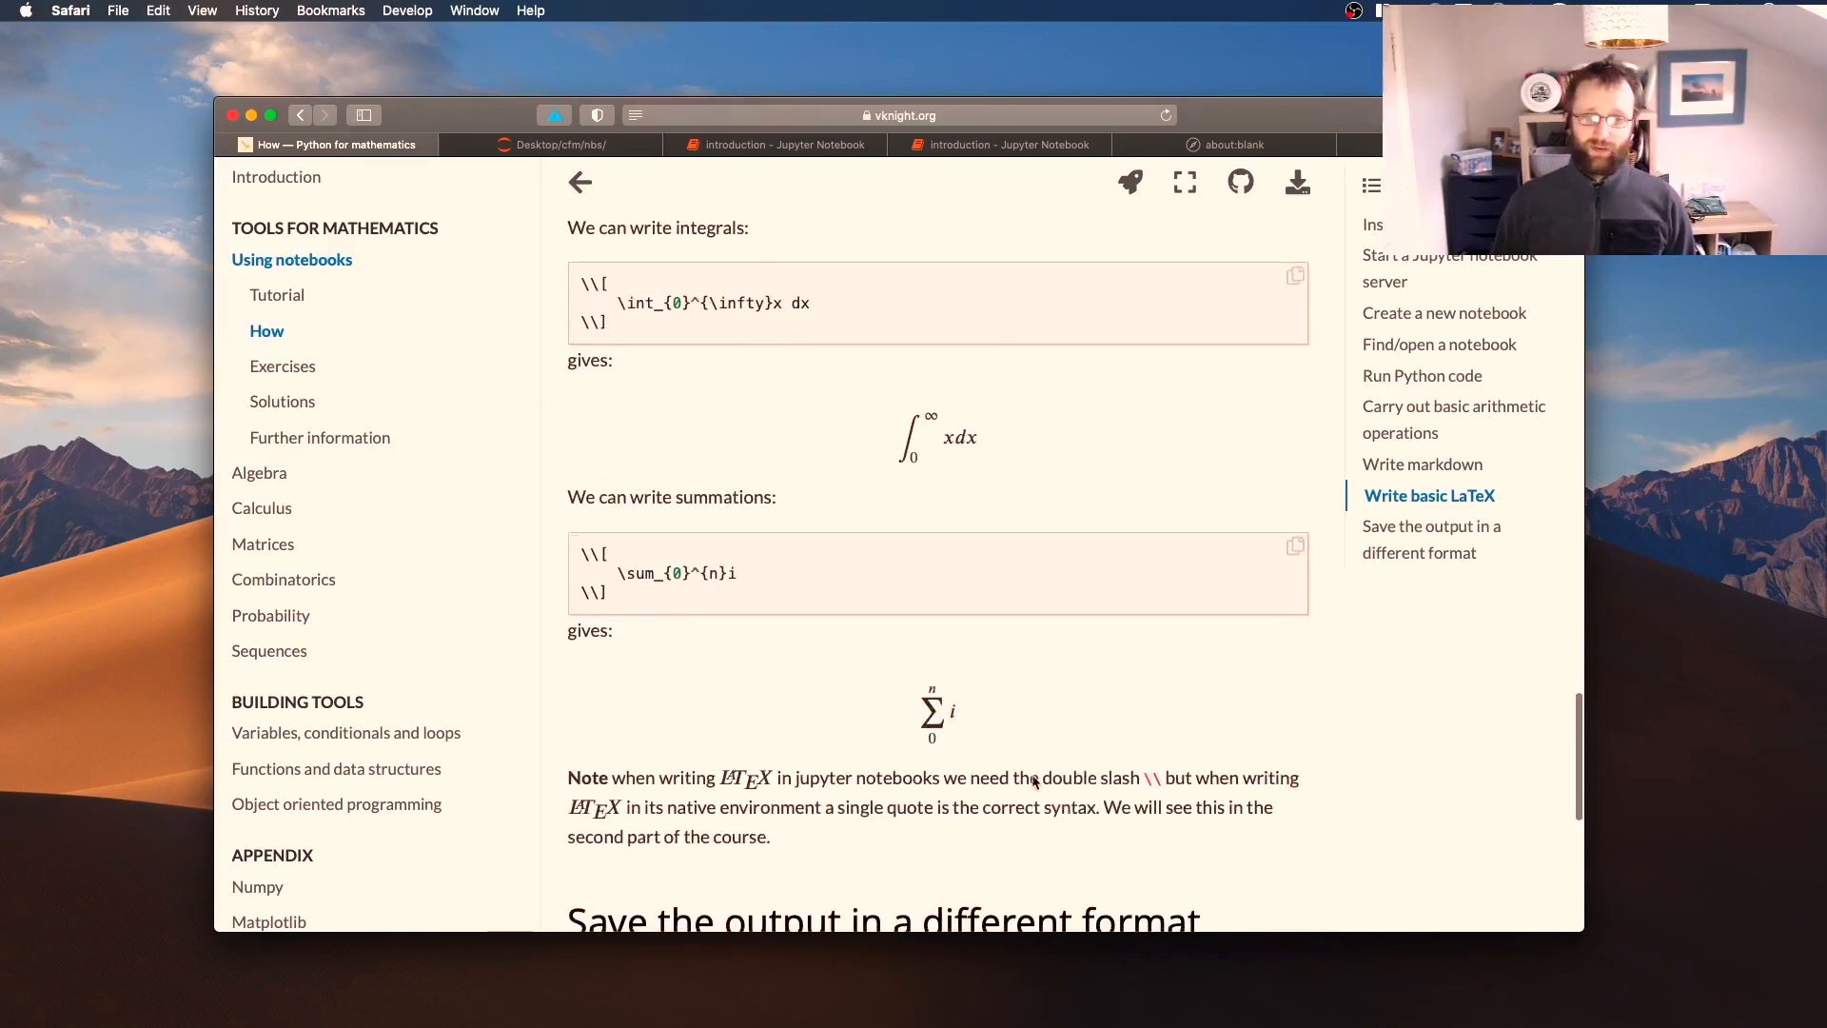
{"action": "scroll", "scroll_direction": "down", "scroll_amount": 3}
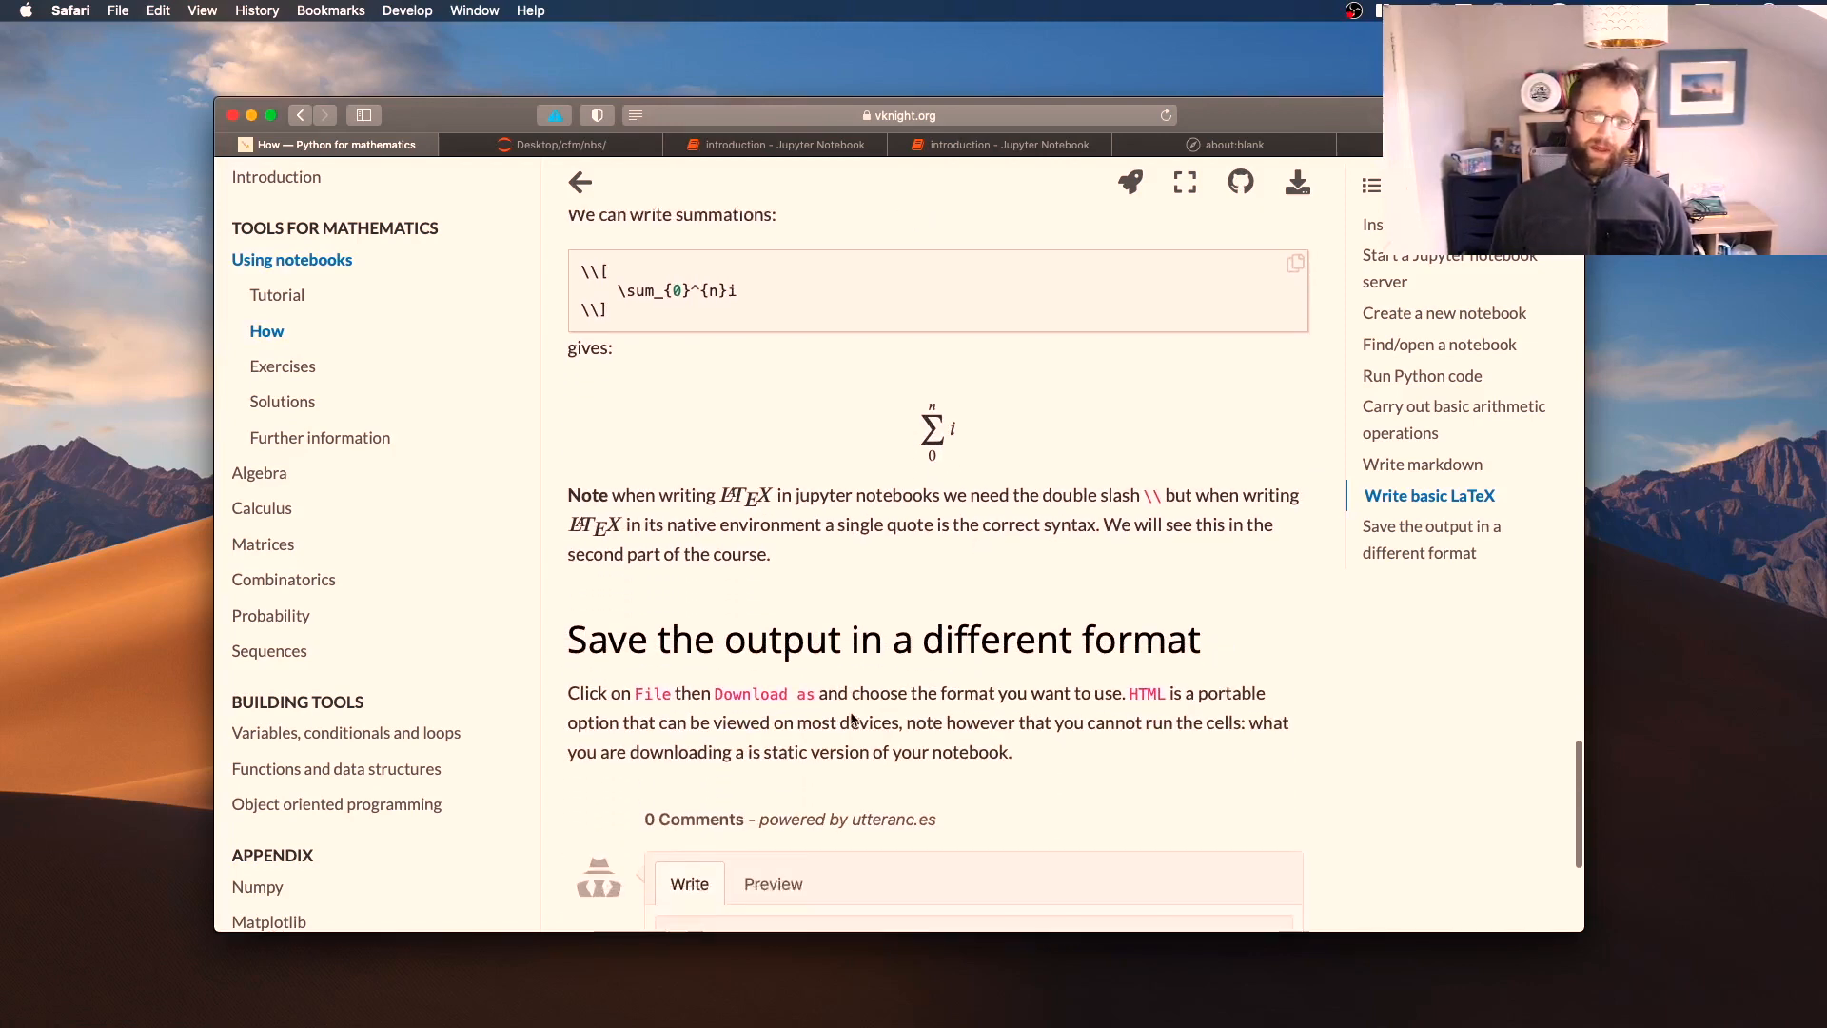
{"action": "scroll", "scroll_direction": "down", "scroll_amount": 3}
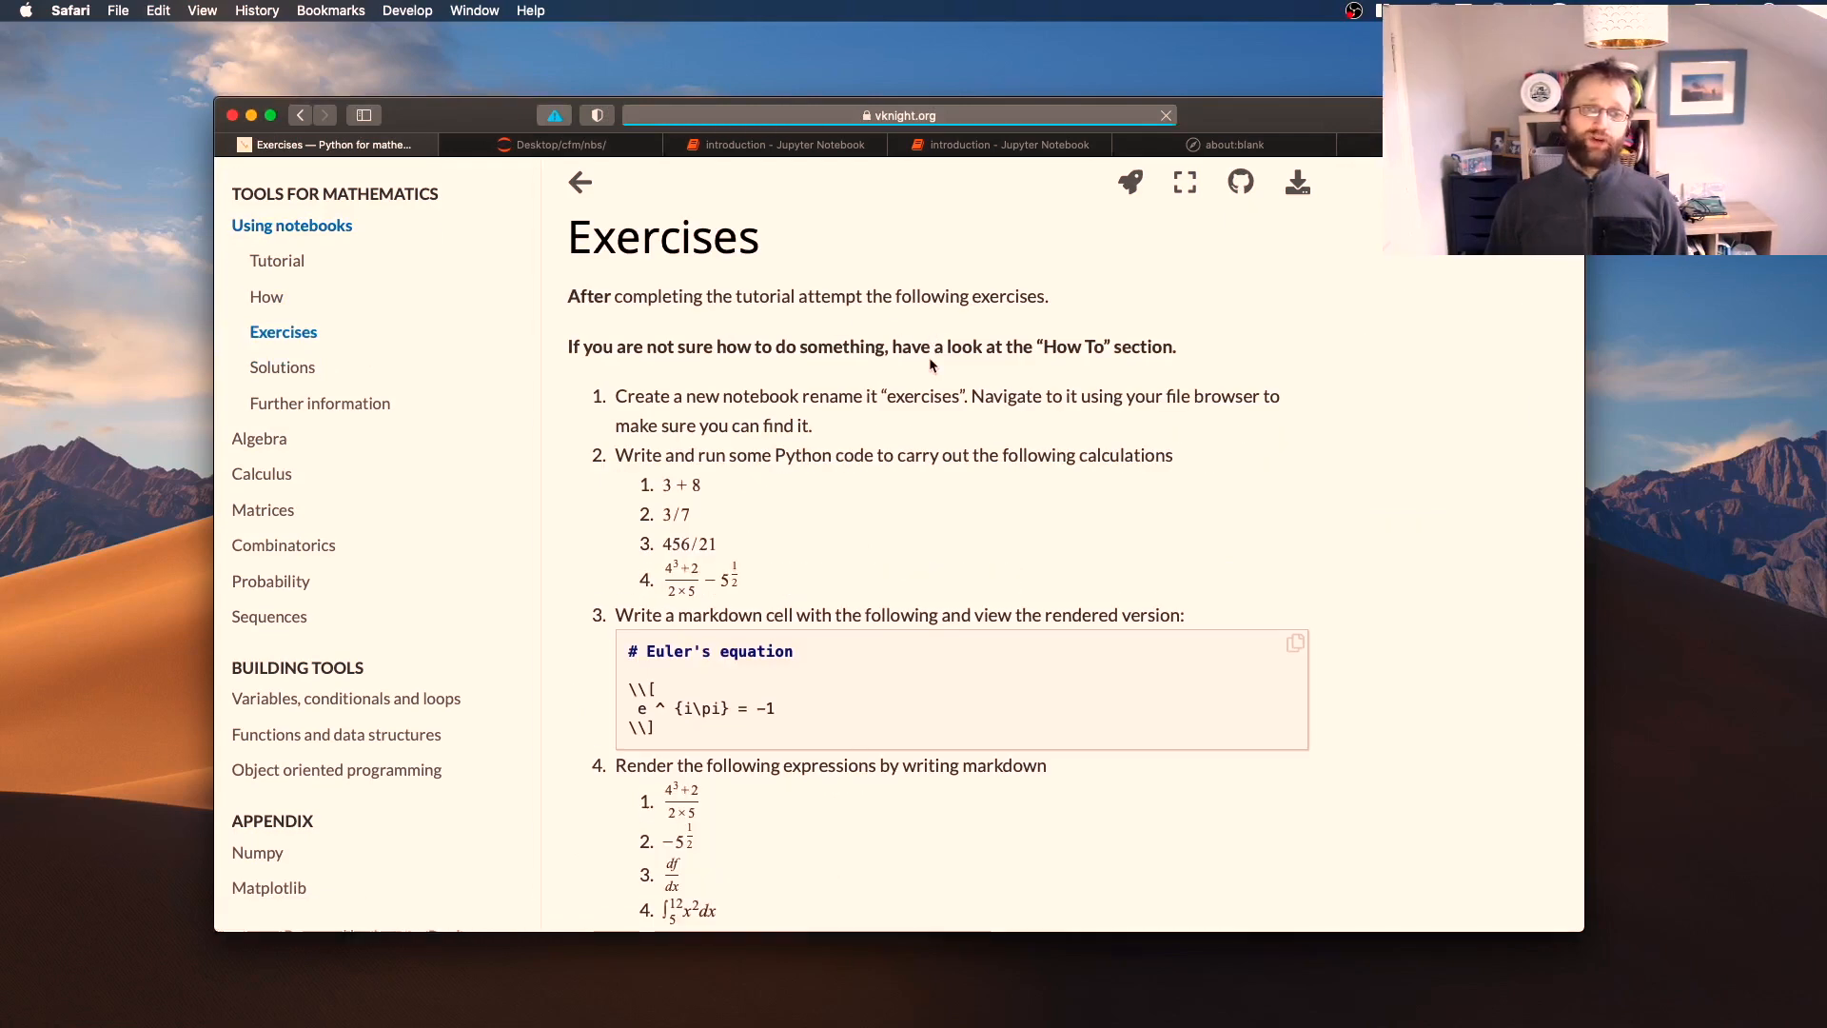
{"action": "scroll", "scroll_direction": "down", "scroll_amount": 3}
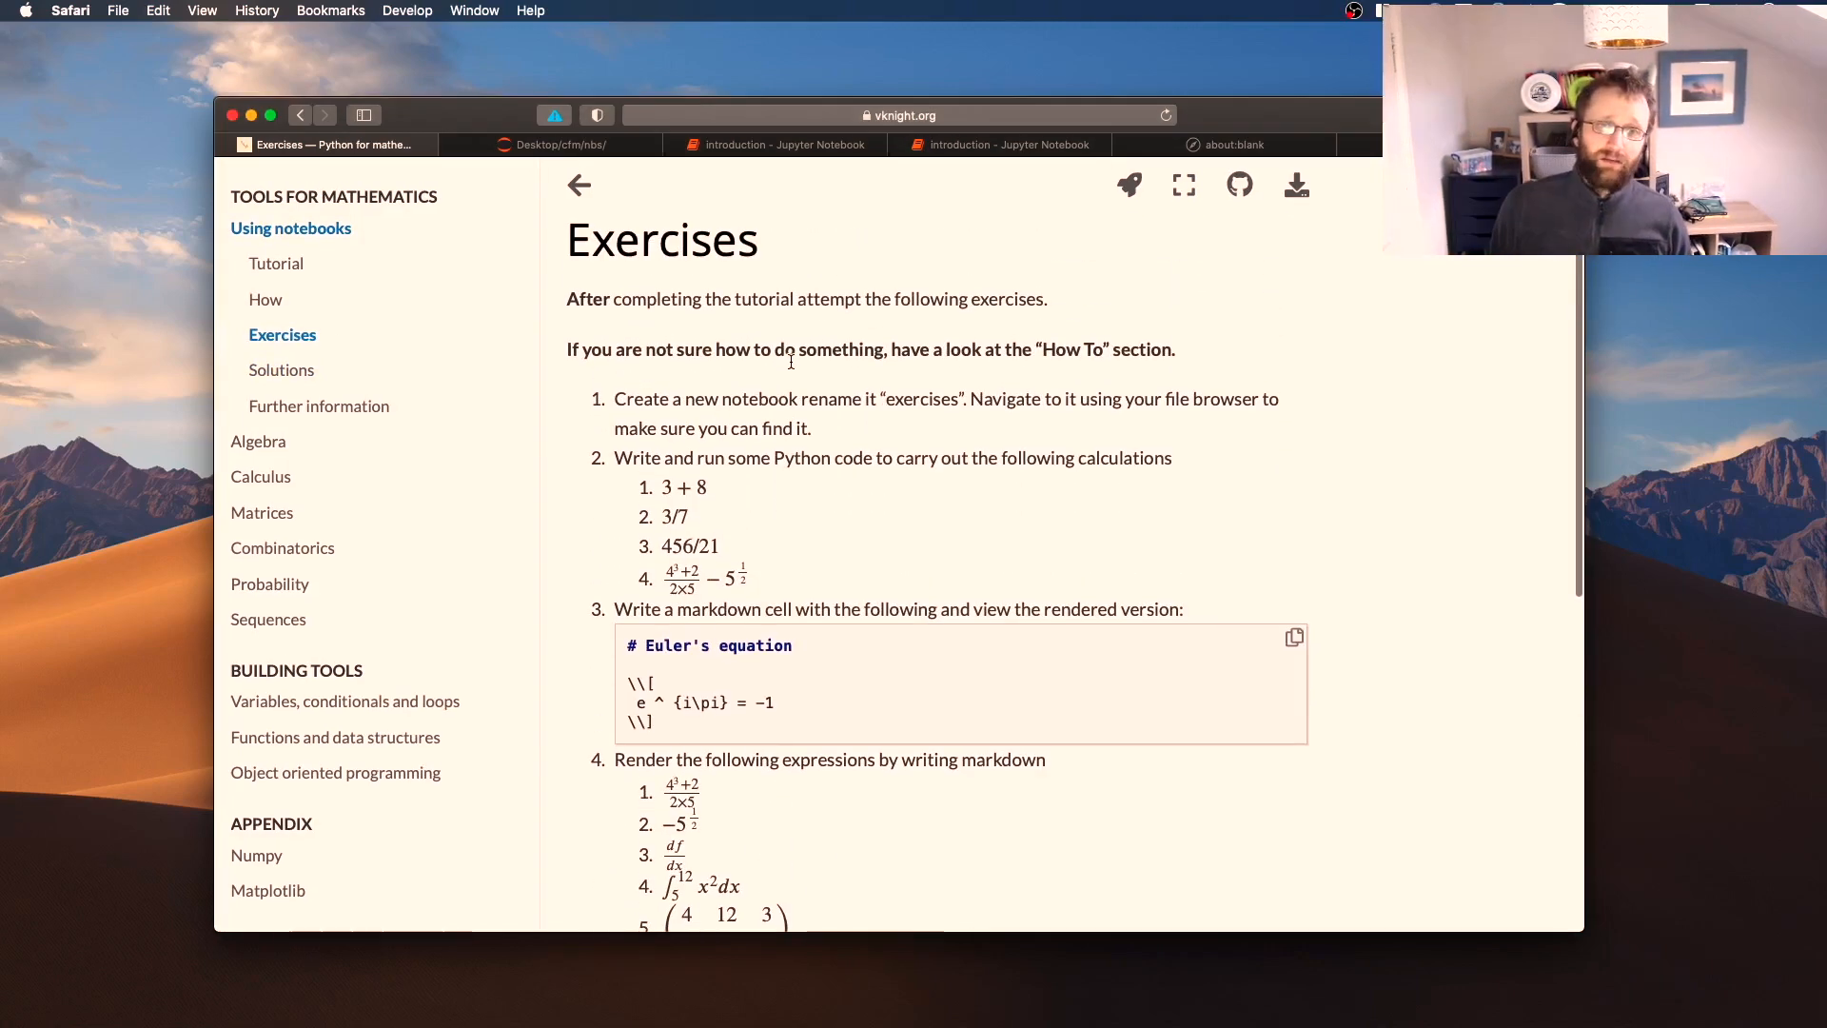
{"action": "scroll", "scroll_direction": "down", "scroll_amount": 3}
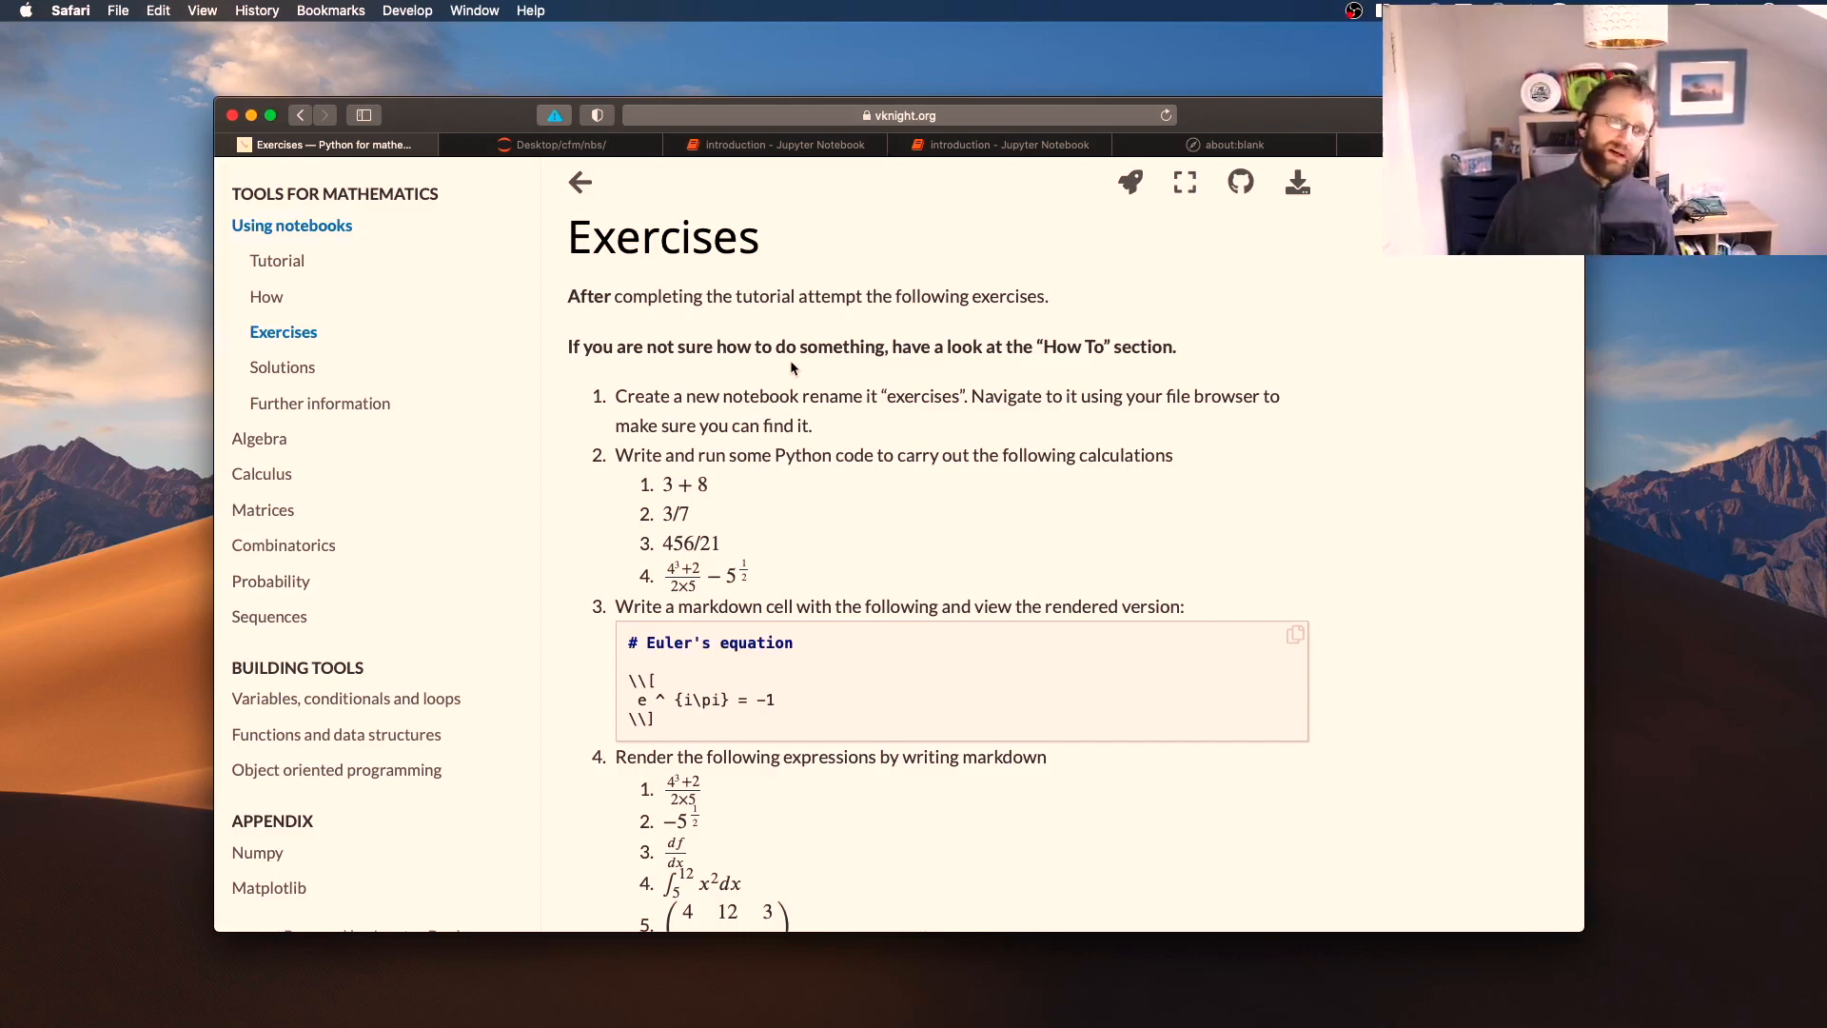
{"action": "left_click", "coordinate": [319, 403]}
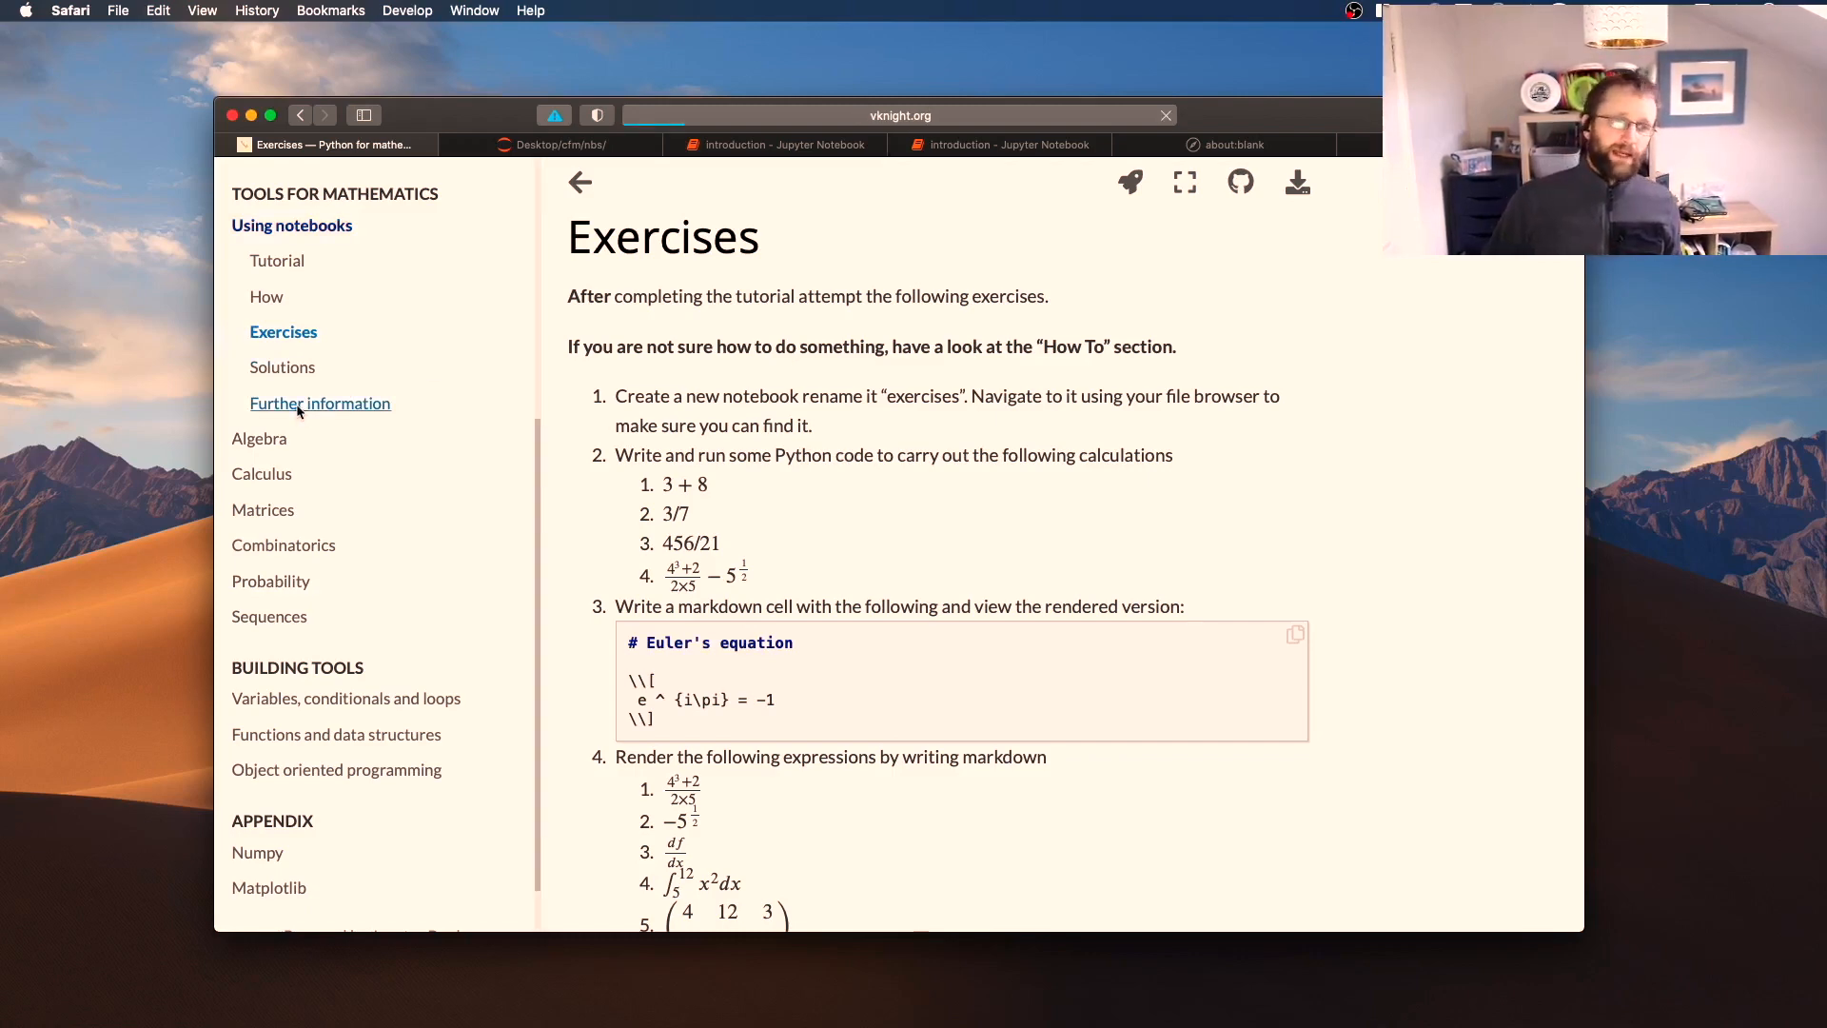
Read the Further information page from 'Why use anaconda' down to 'What is a markup language?'
{"action": "left_click", "coordinate": [319, 404]}
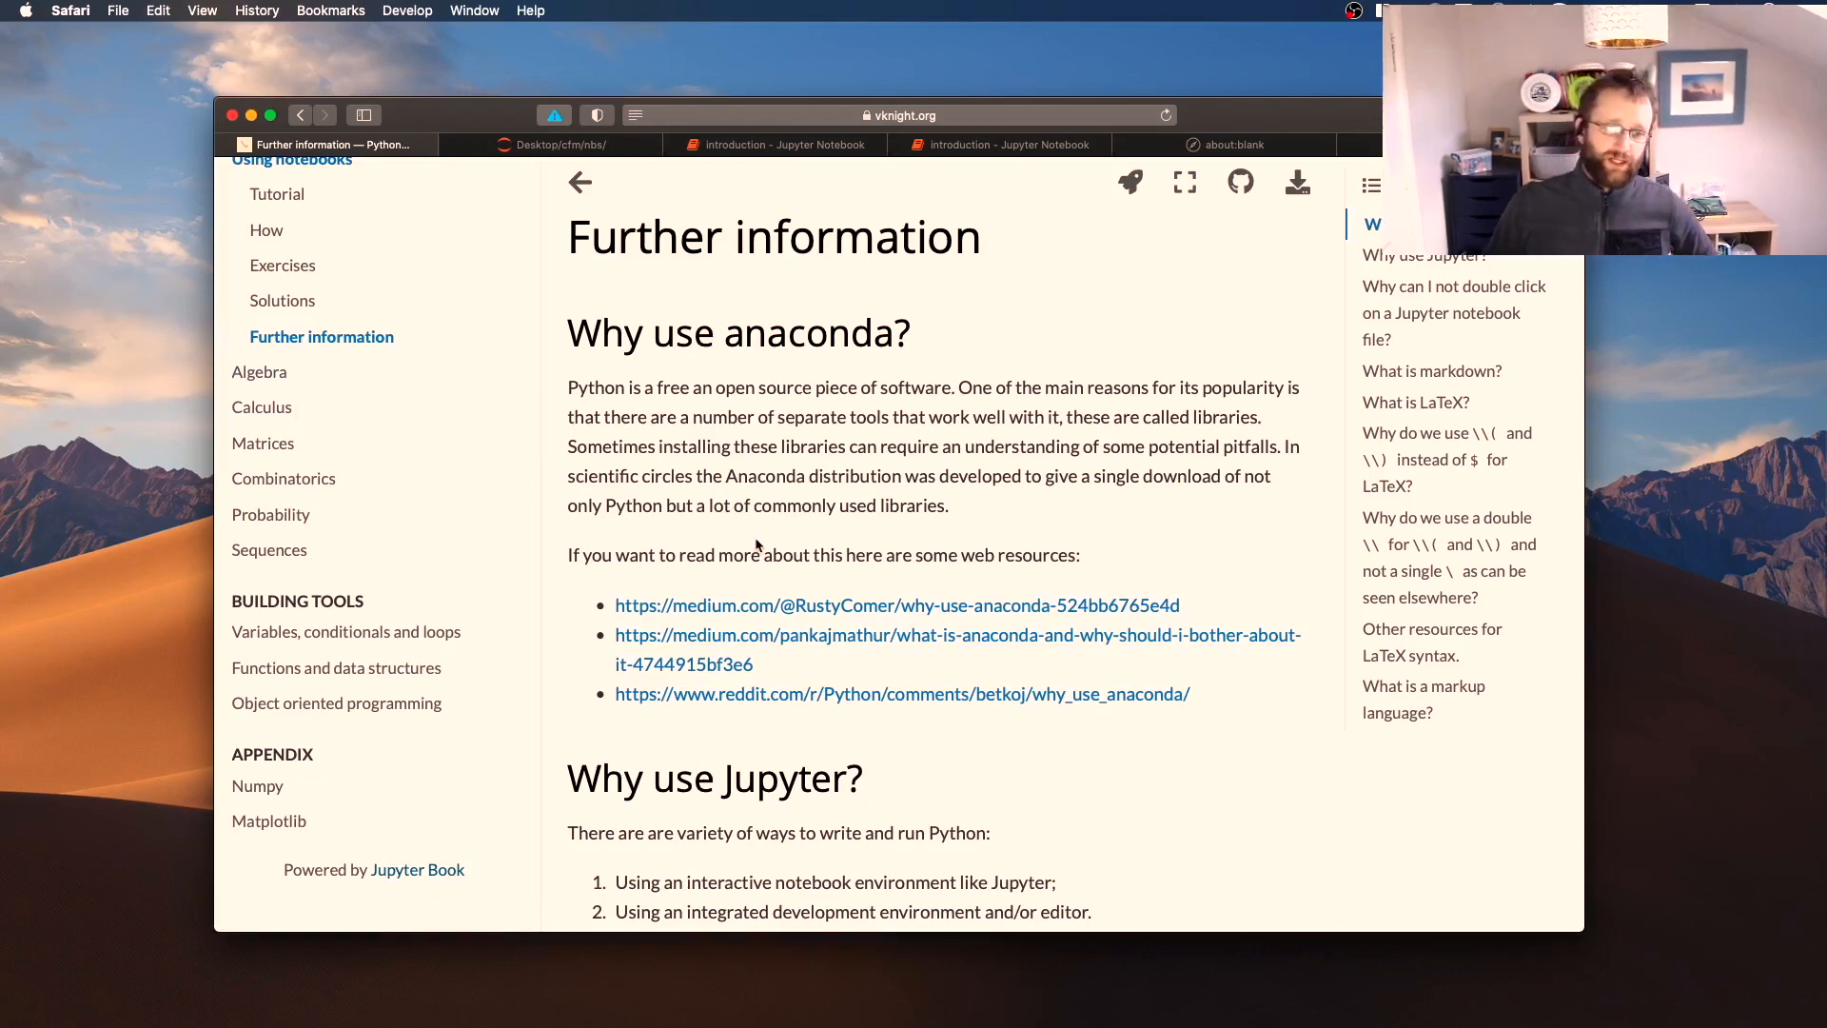
{"action": "scroll", "scroll_direction": "down", "scroll_amount": 3}
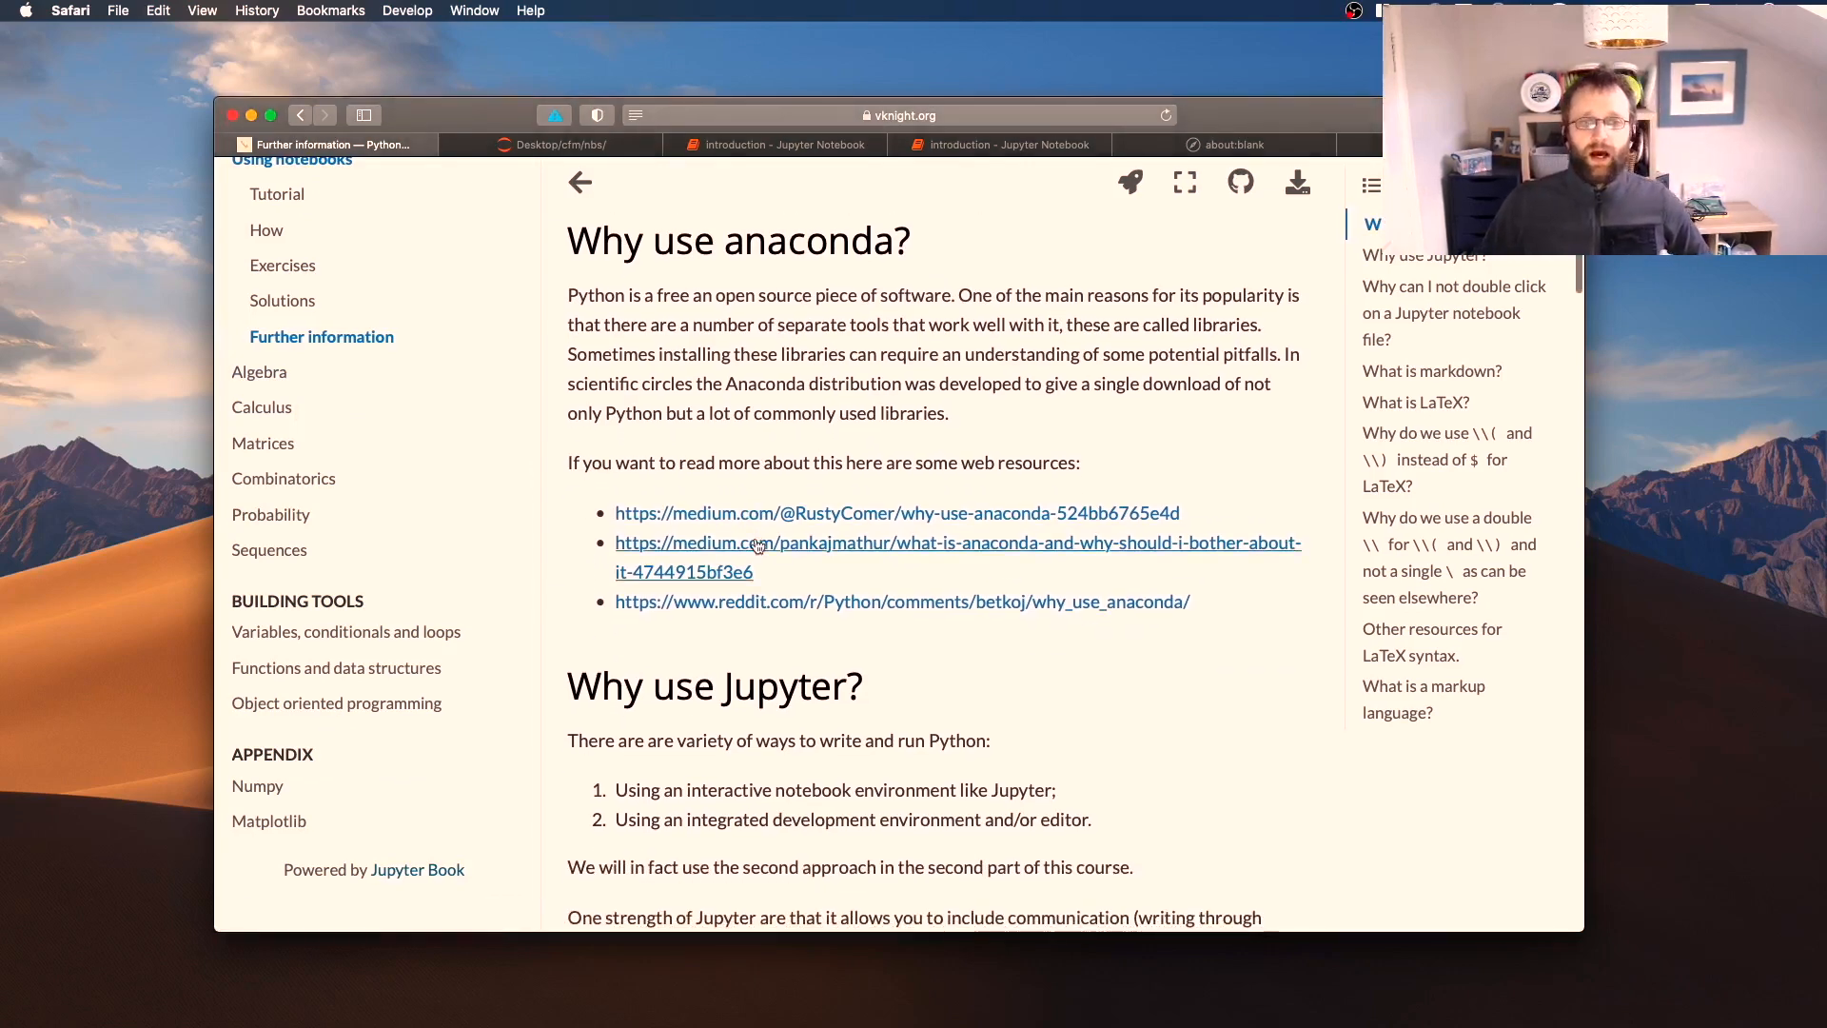
{"action": "scroll", "scroll_direction": "down", "scroll_amount": 3}
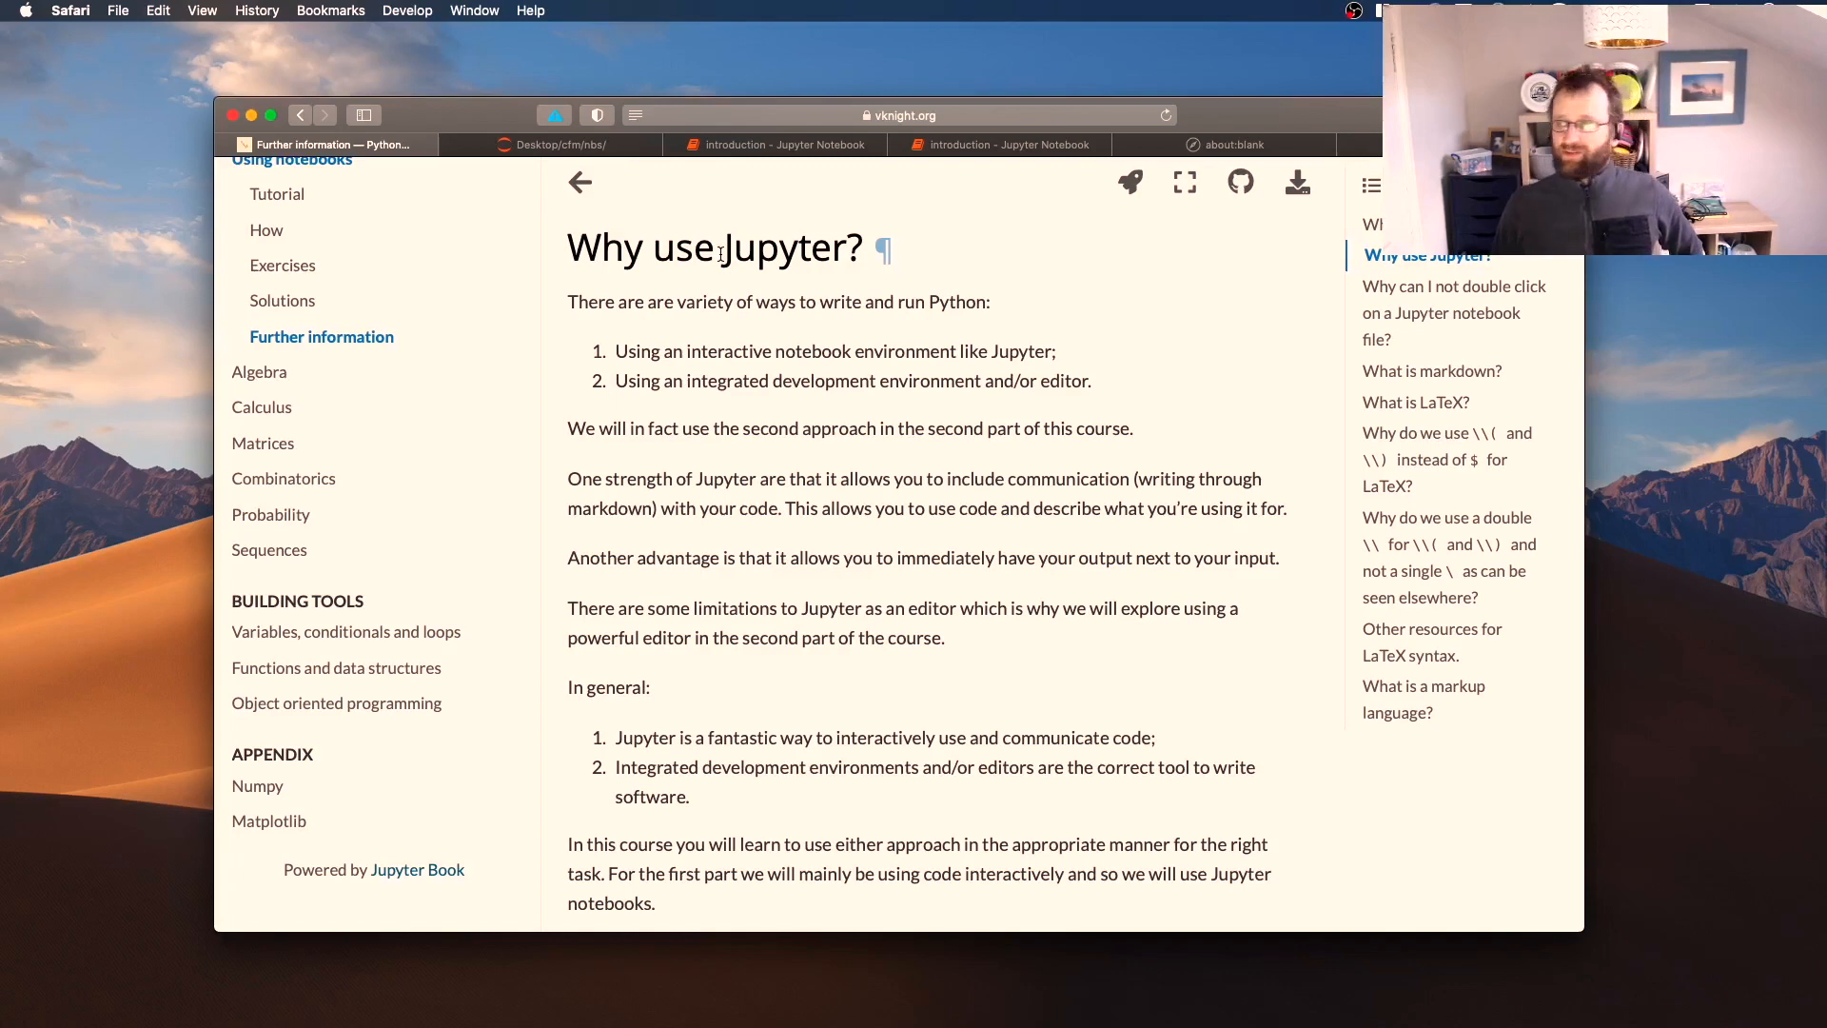
{"action": "mouse_move", "coordinate": [933, 411]}
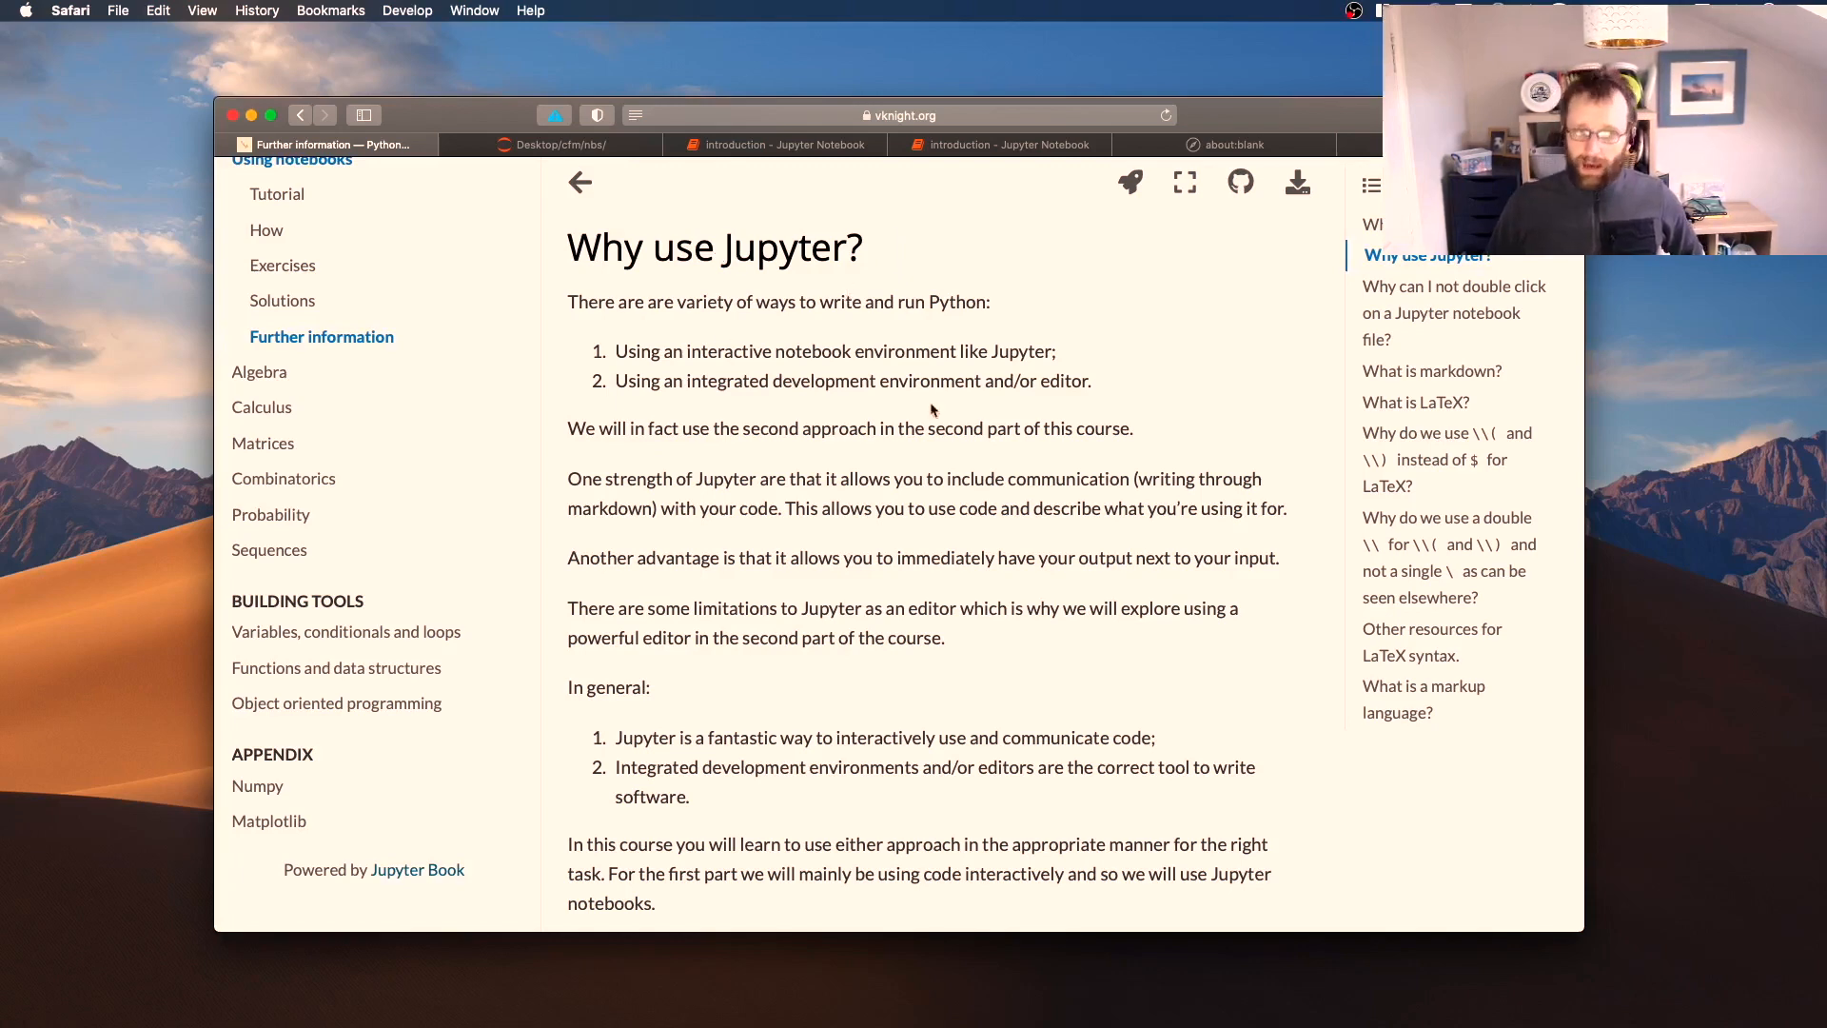
{"action": "scroll", "scroll_direction": "down", "scroll_amount": 3}
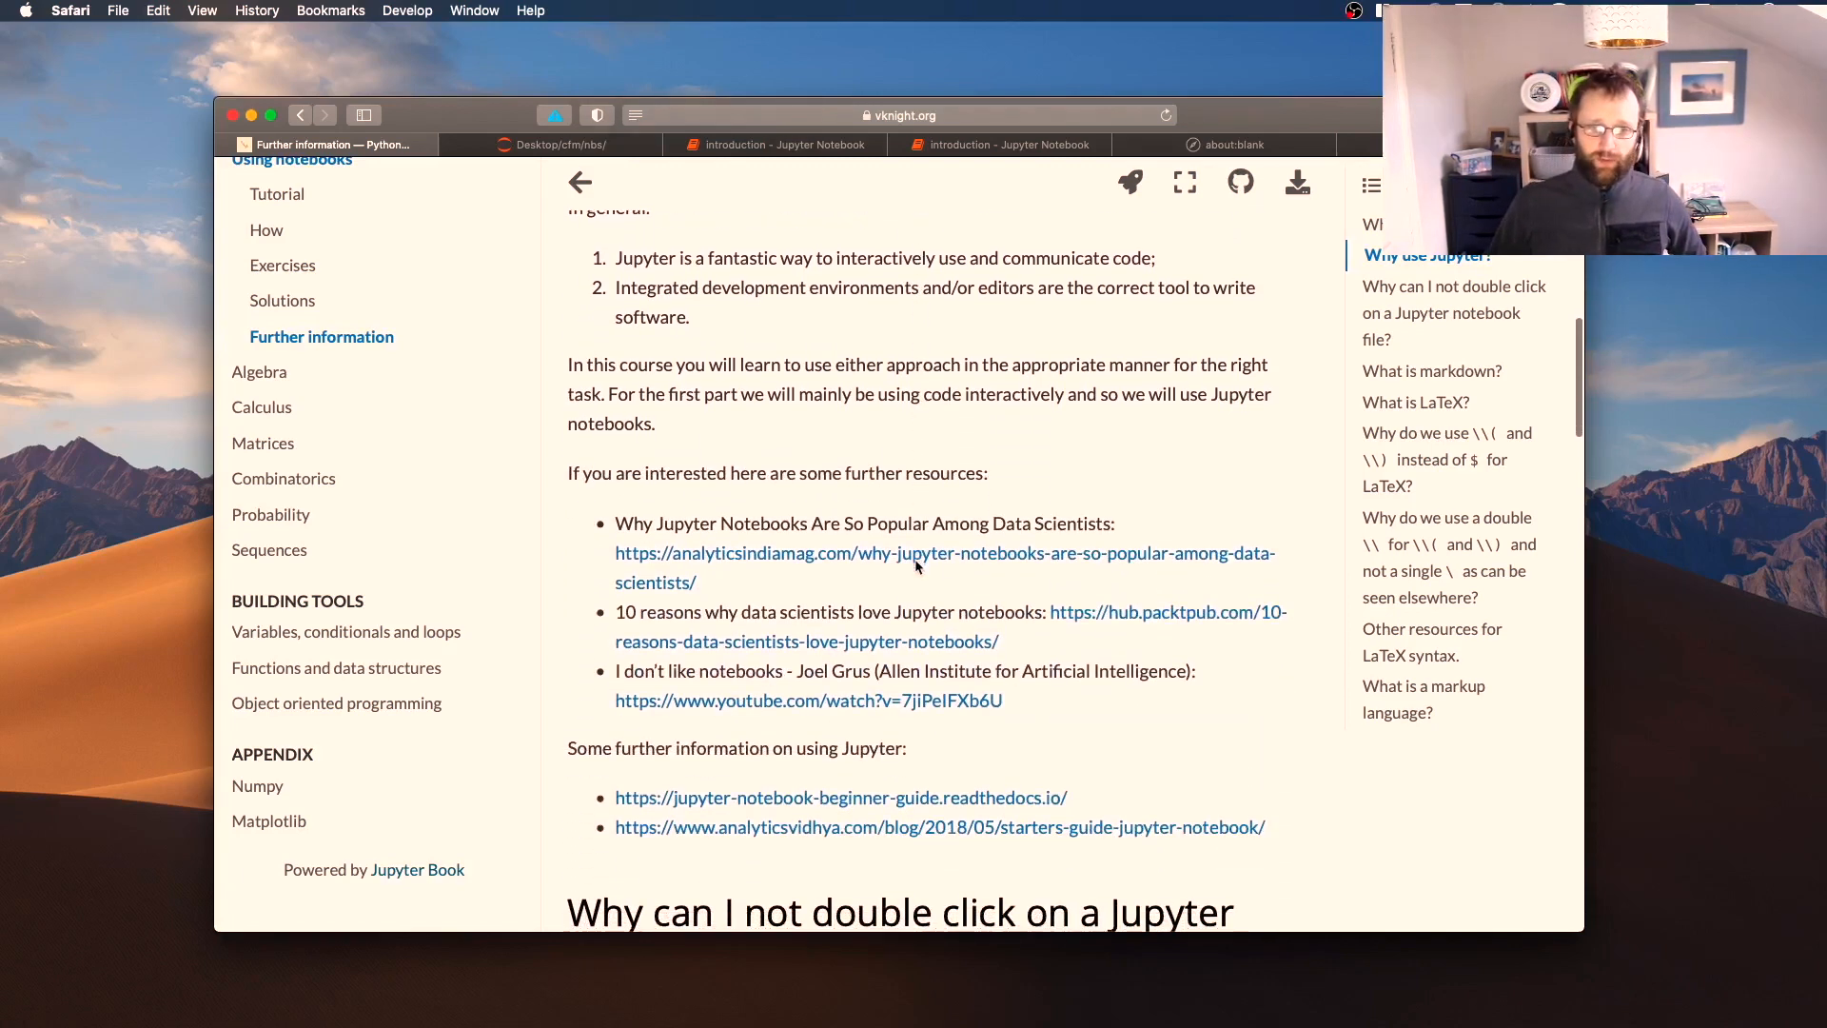
{"action": "scroll", "scroll_direction": "down", "scroll_amount": 3}
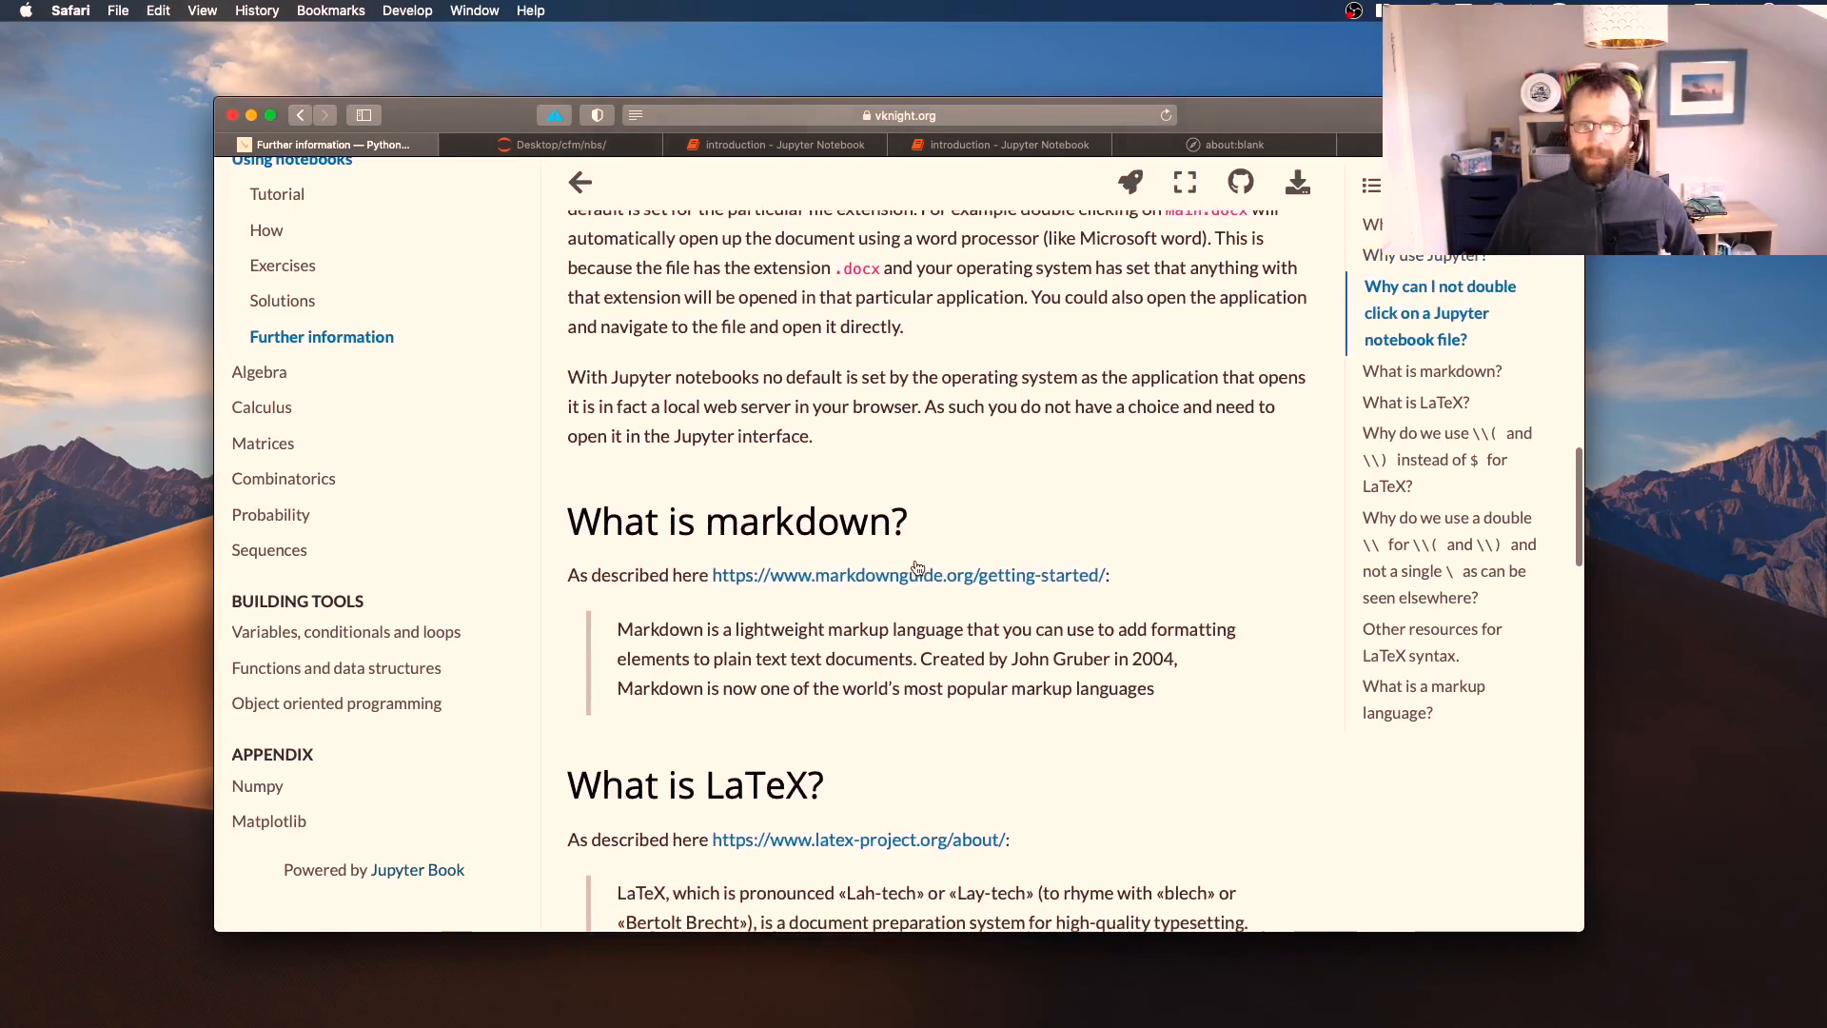
{"action": "scroll", "scroll_direction": "down", "scroll_amount": 3}
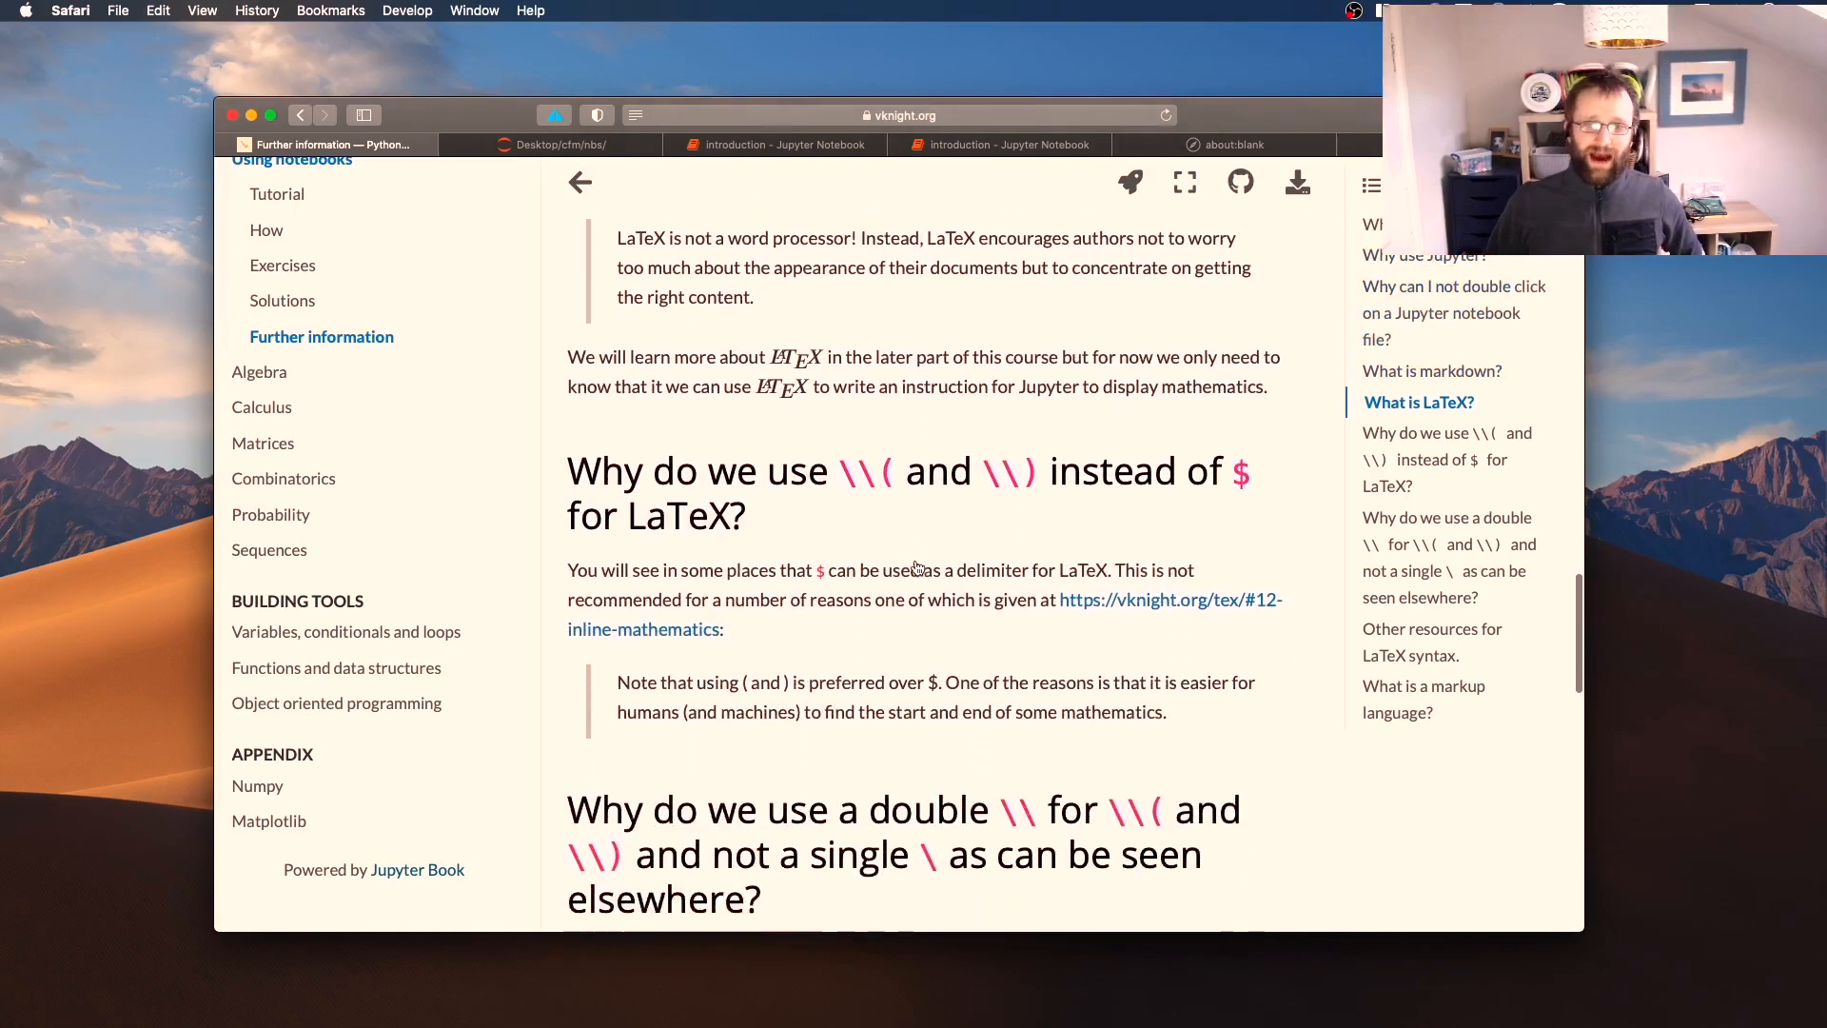
{"action": "scroll", "scroll_direction": "down", "scroll_amount": 3}
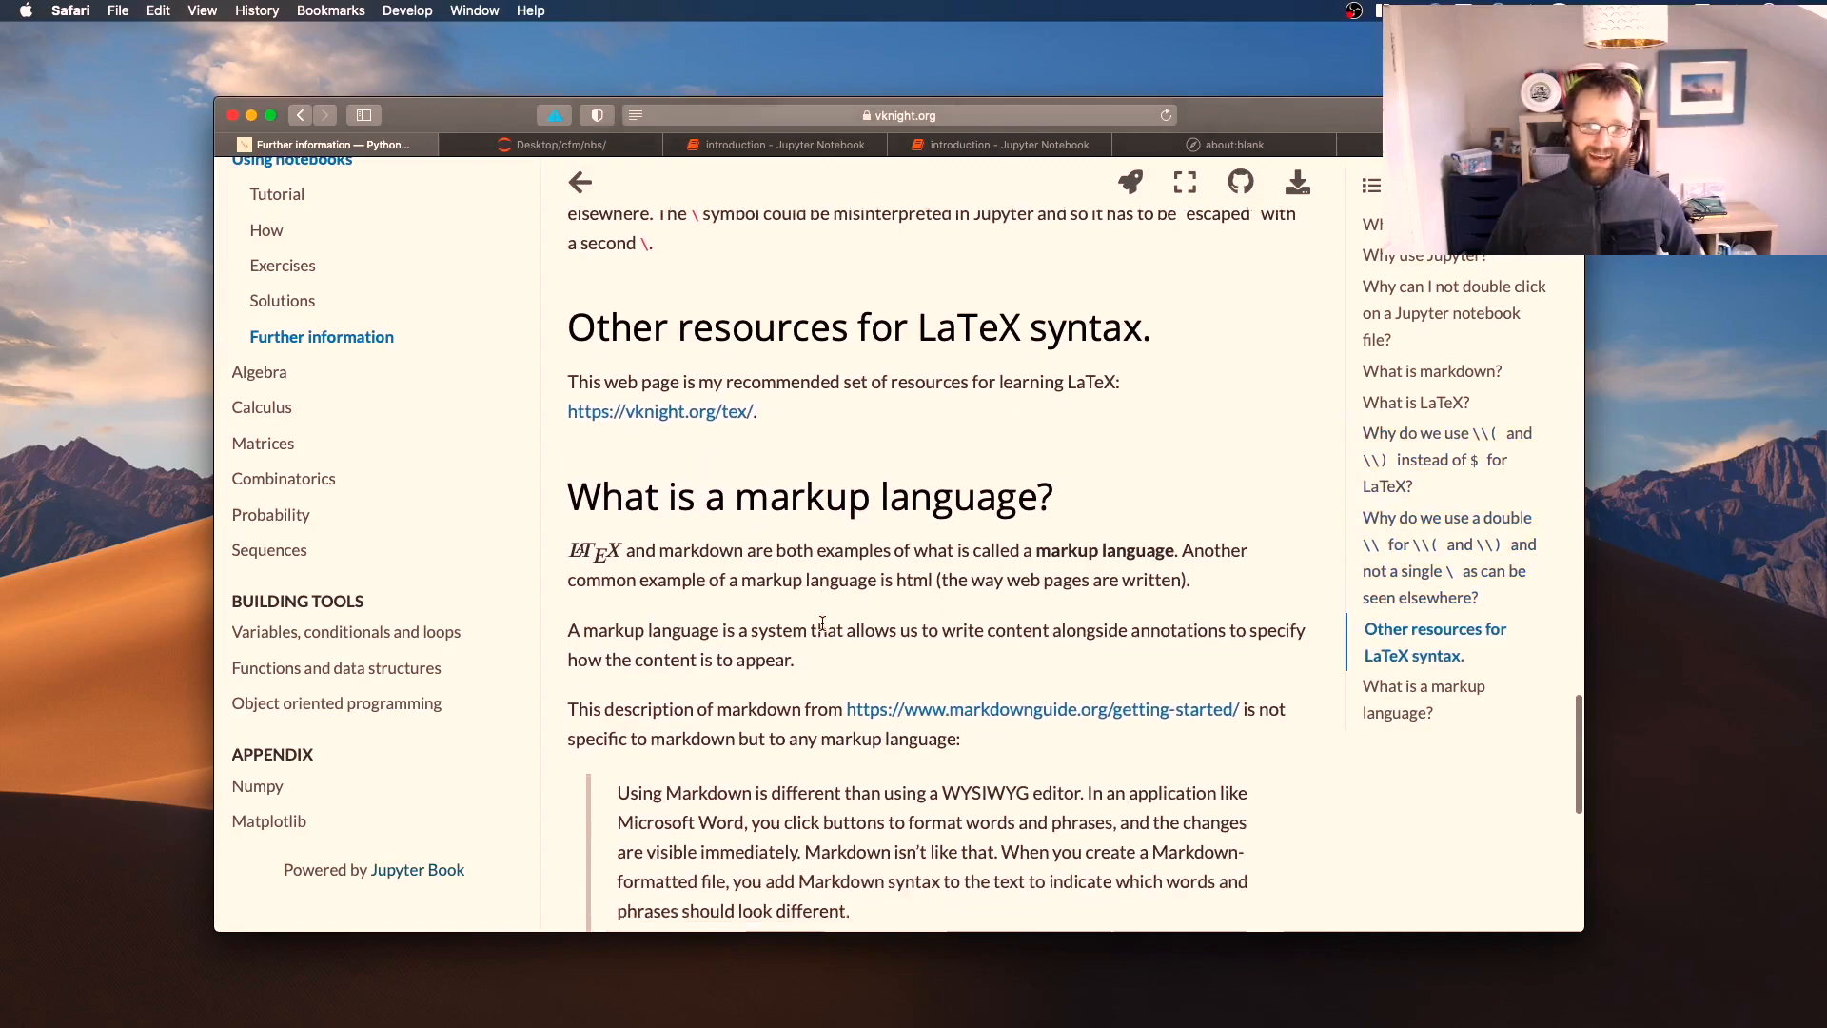
{"action": "scroll", "scroll_direction": "up", "scroll_amount": 3}
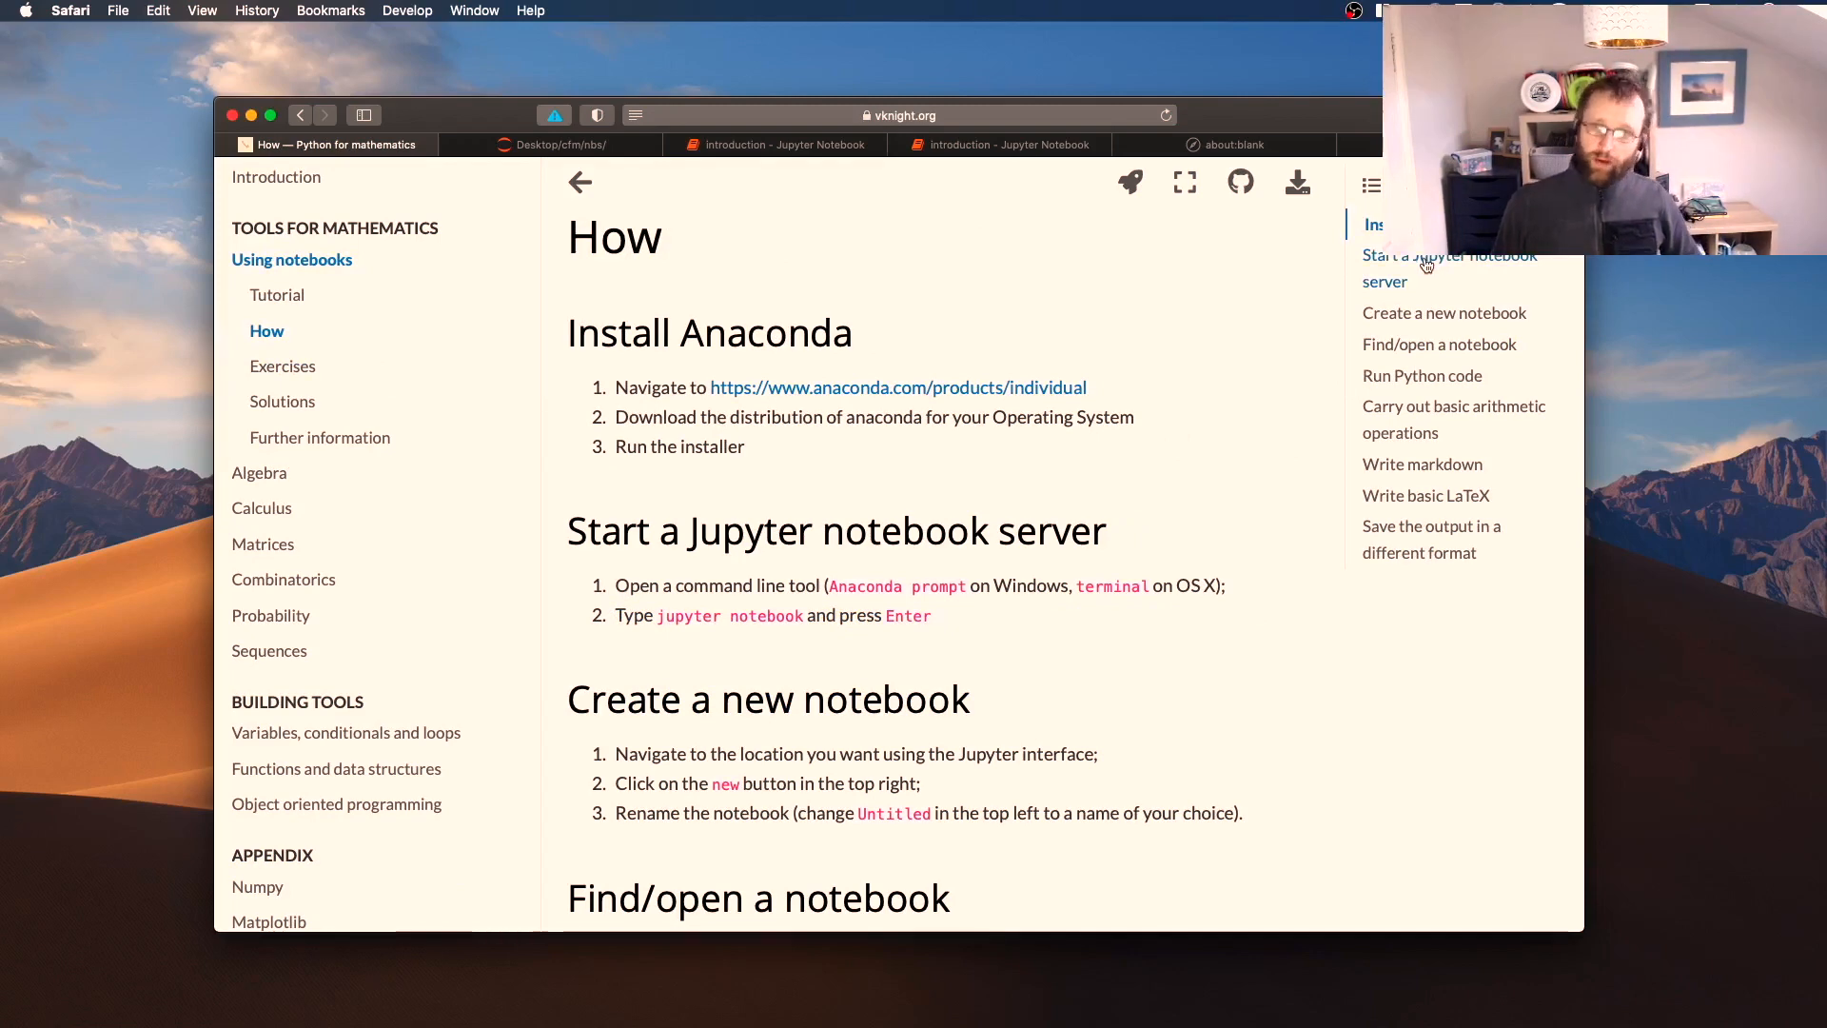
{"action": "mouse_move", "coordinate": [1409, 333]}
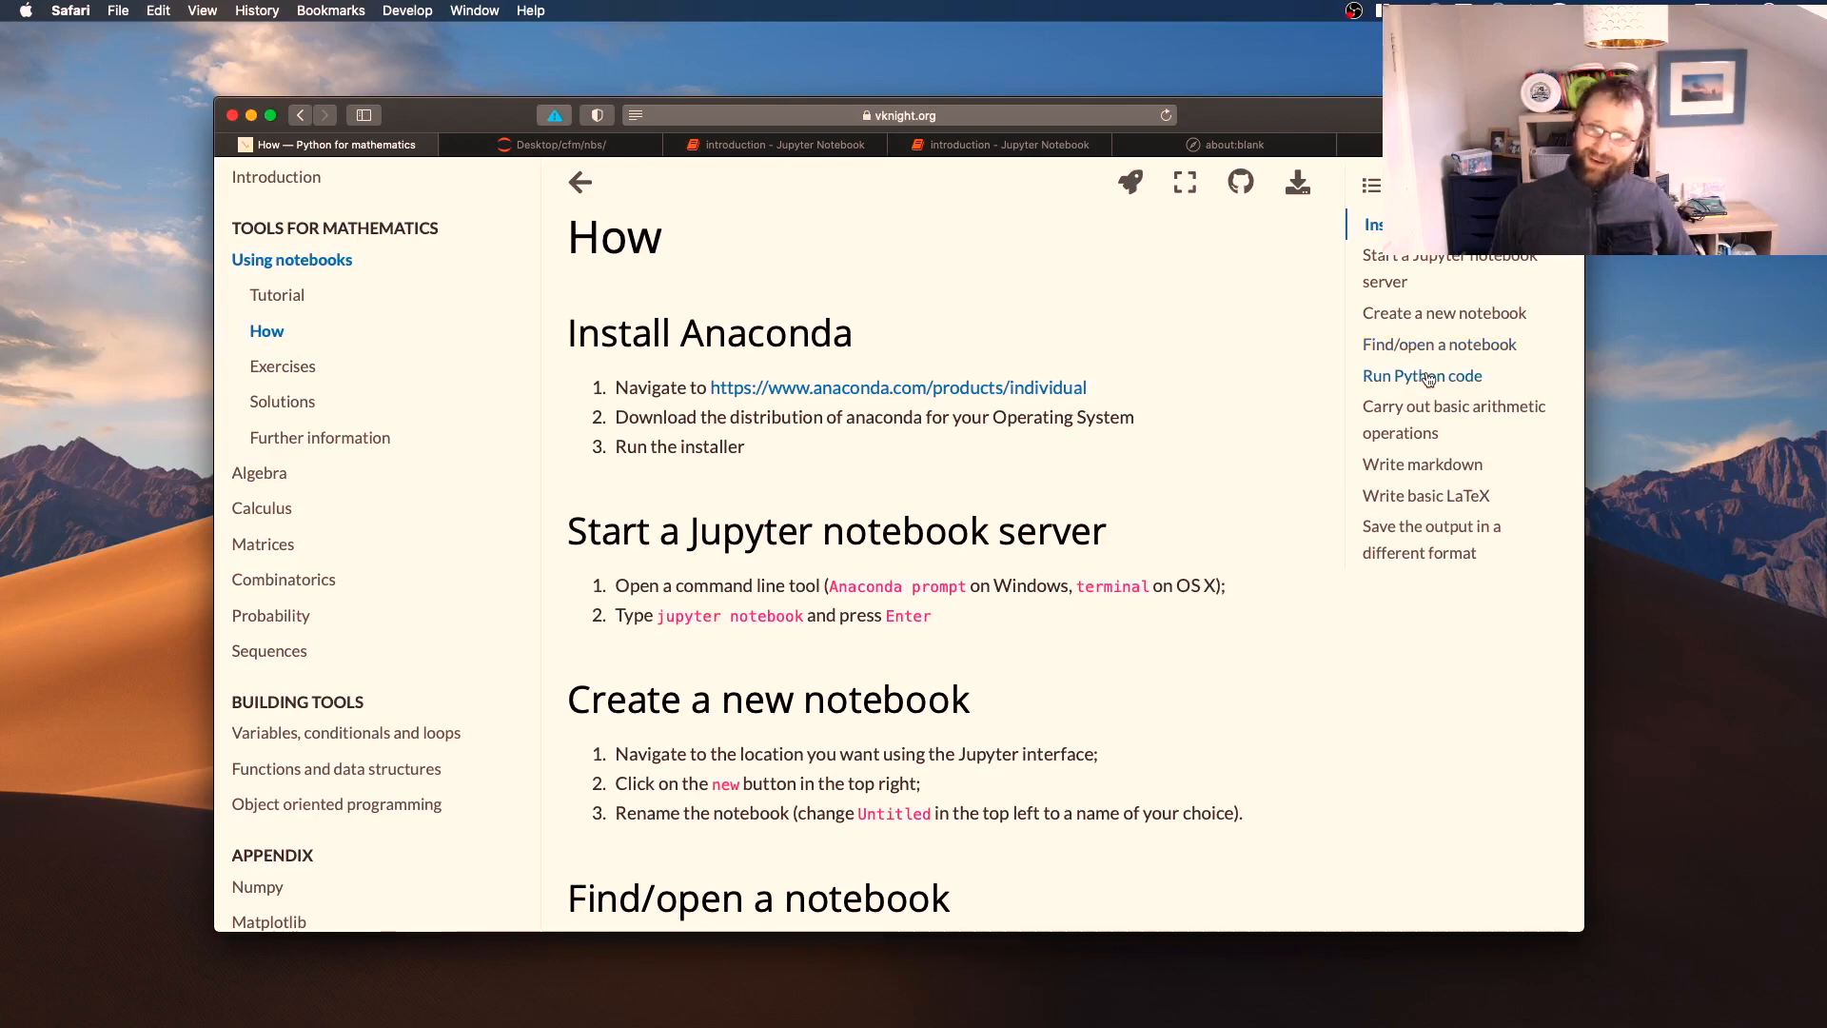
{"action": "mouse_move", "coordinate": [1408, 431]}
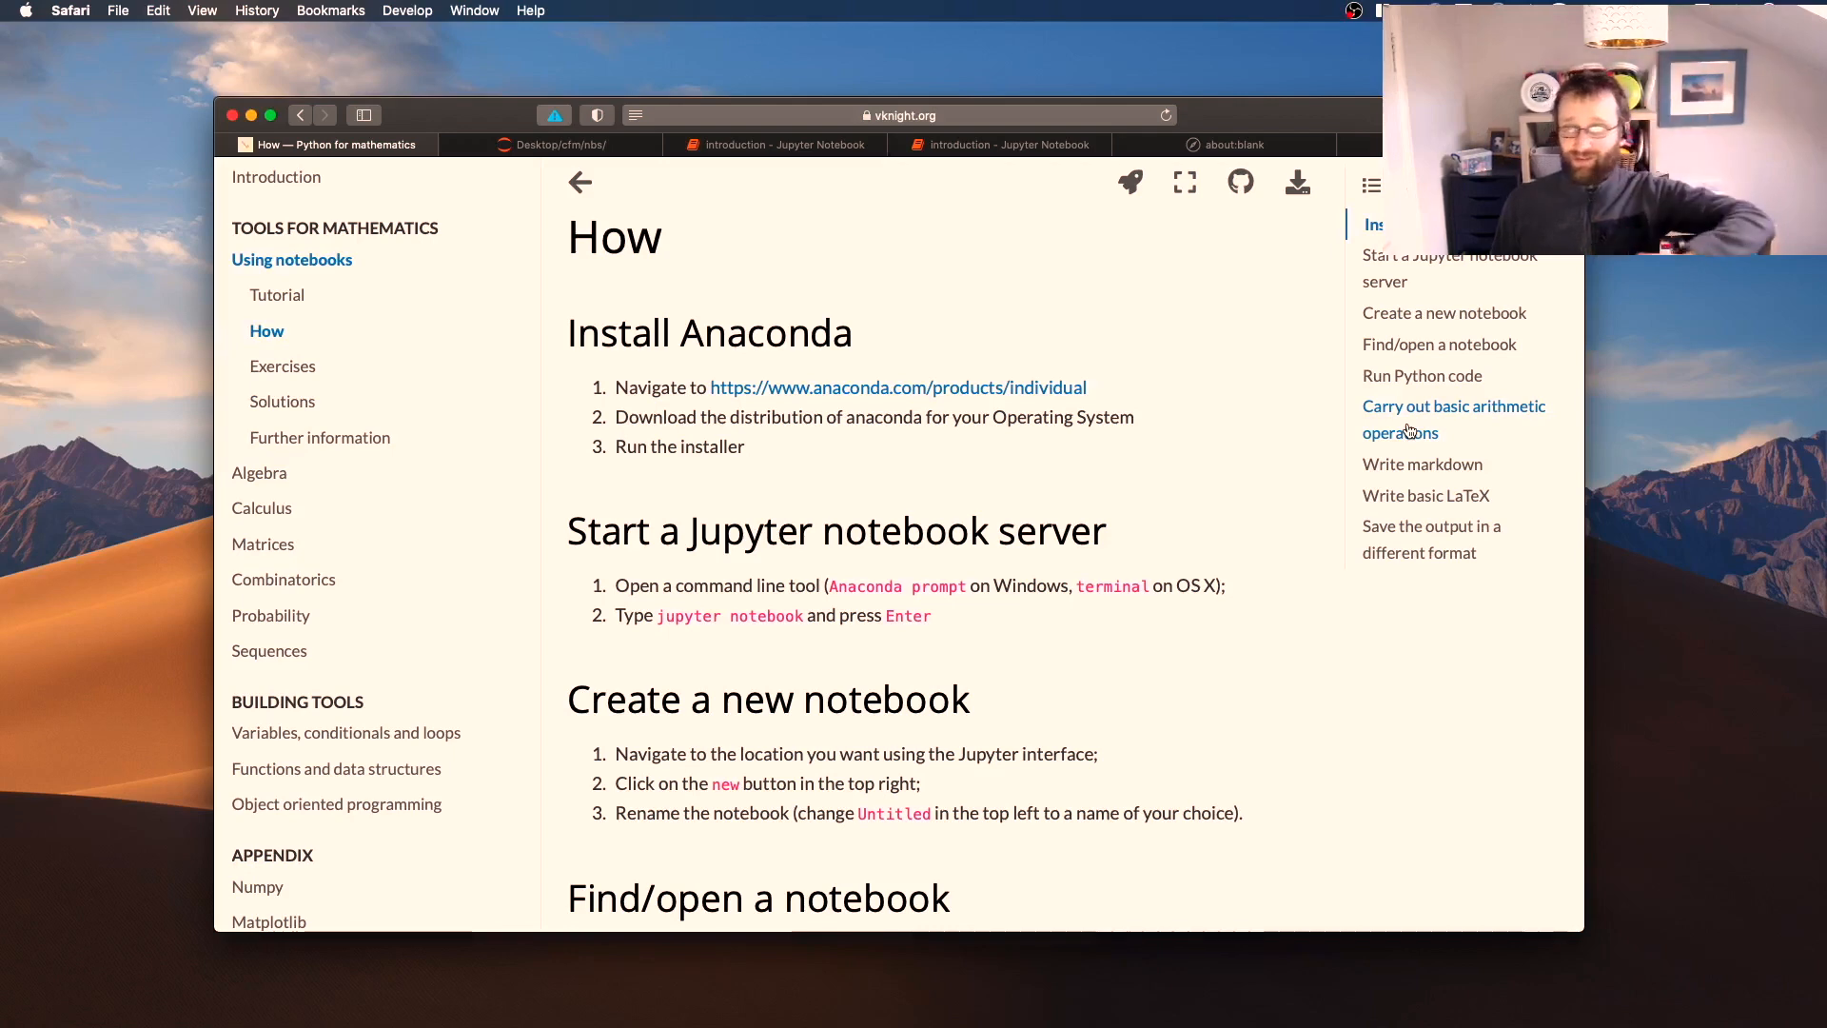
{"action": "mouse_move", "coordinate": [1413, 469]}
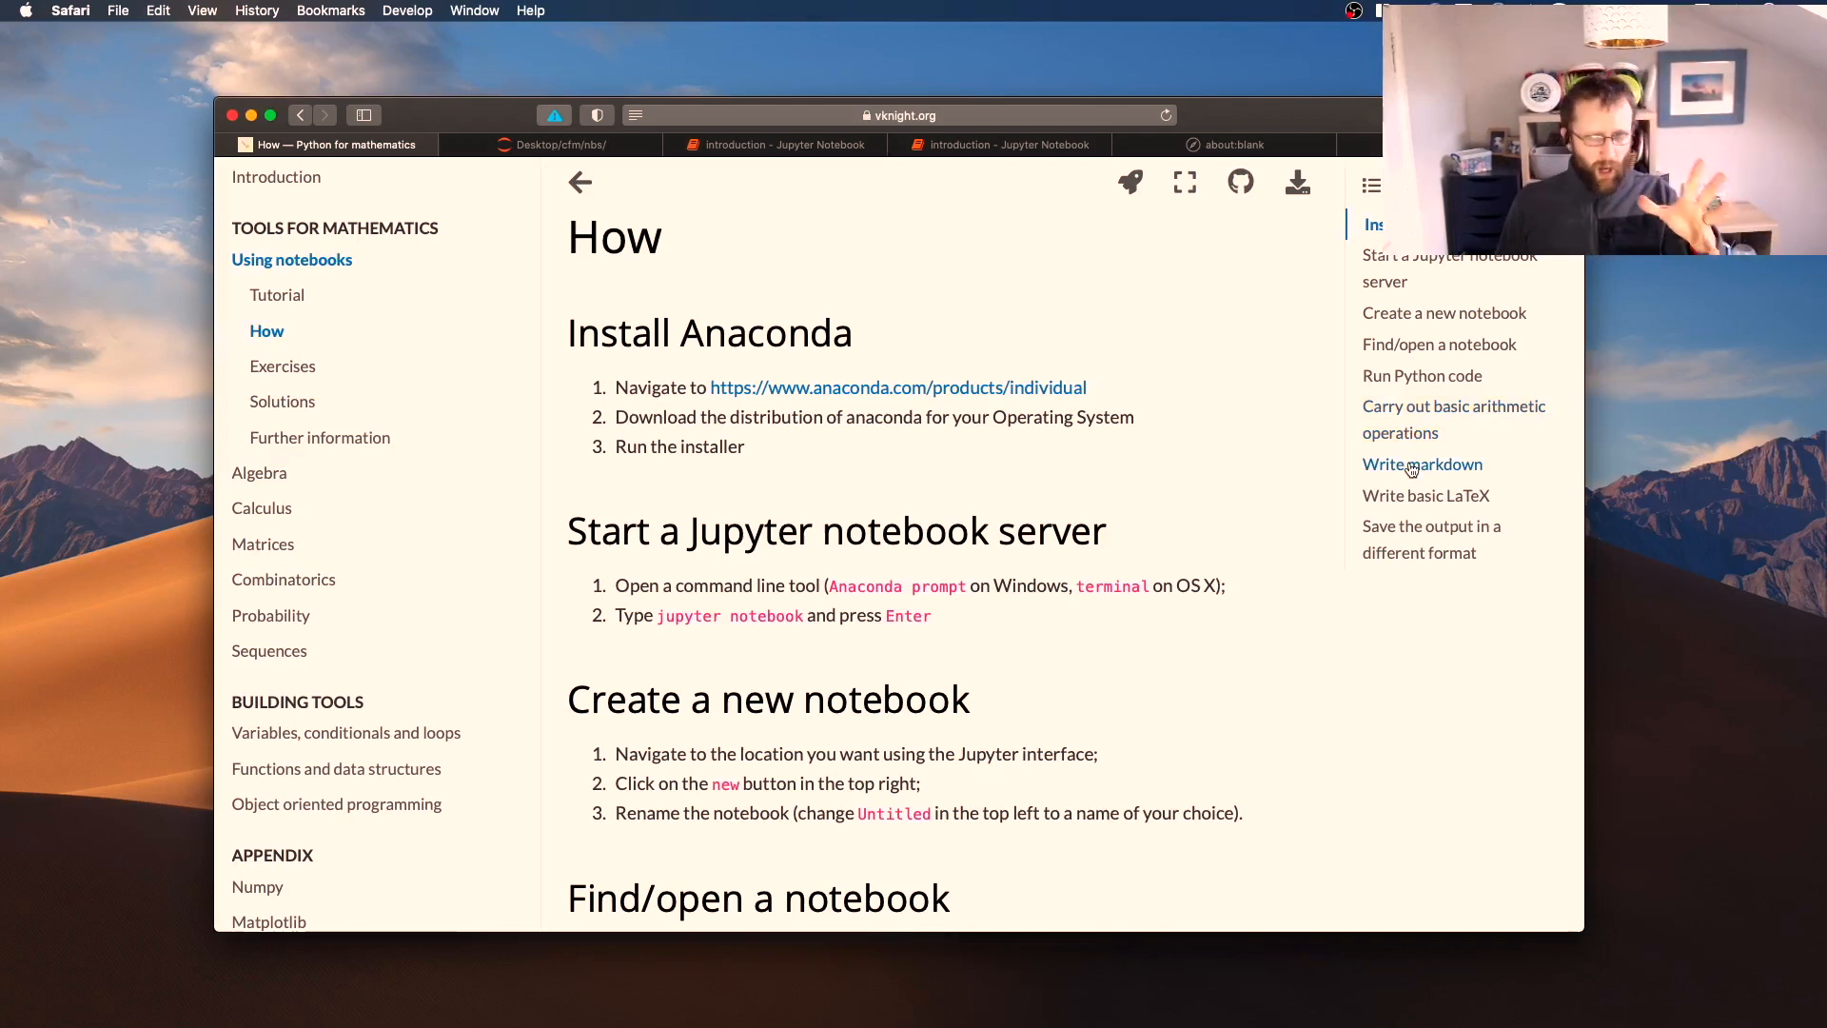